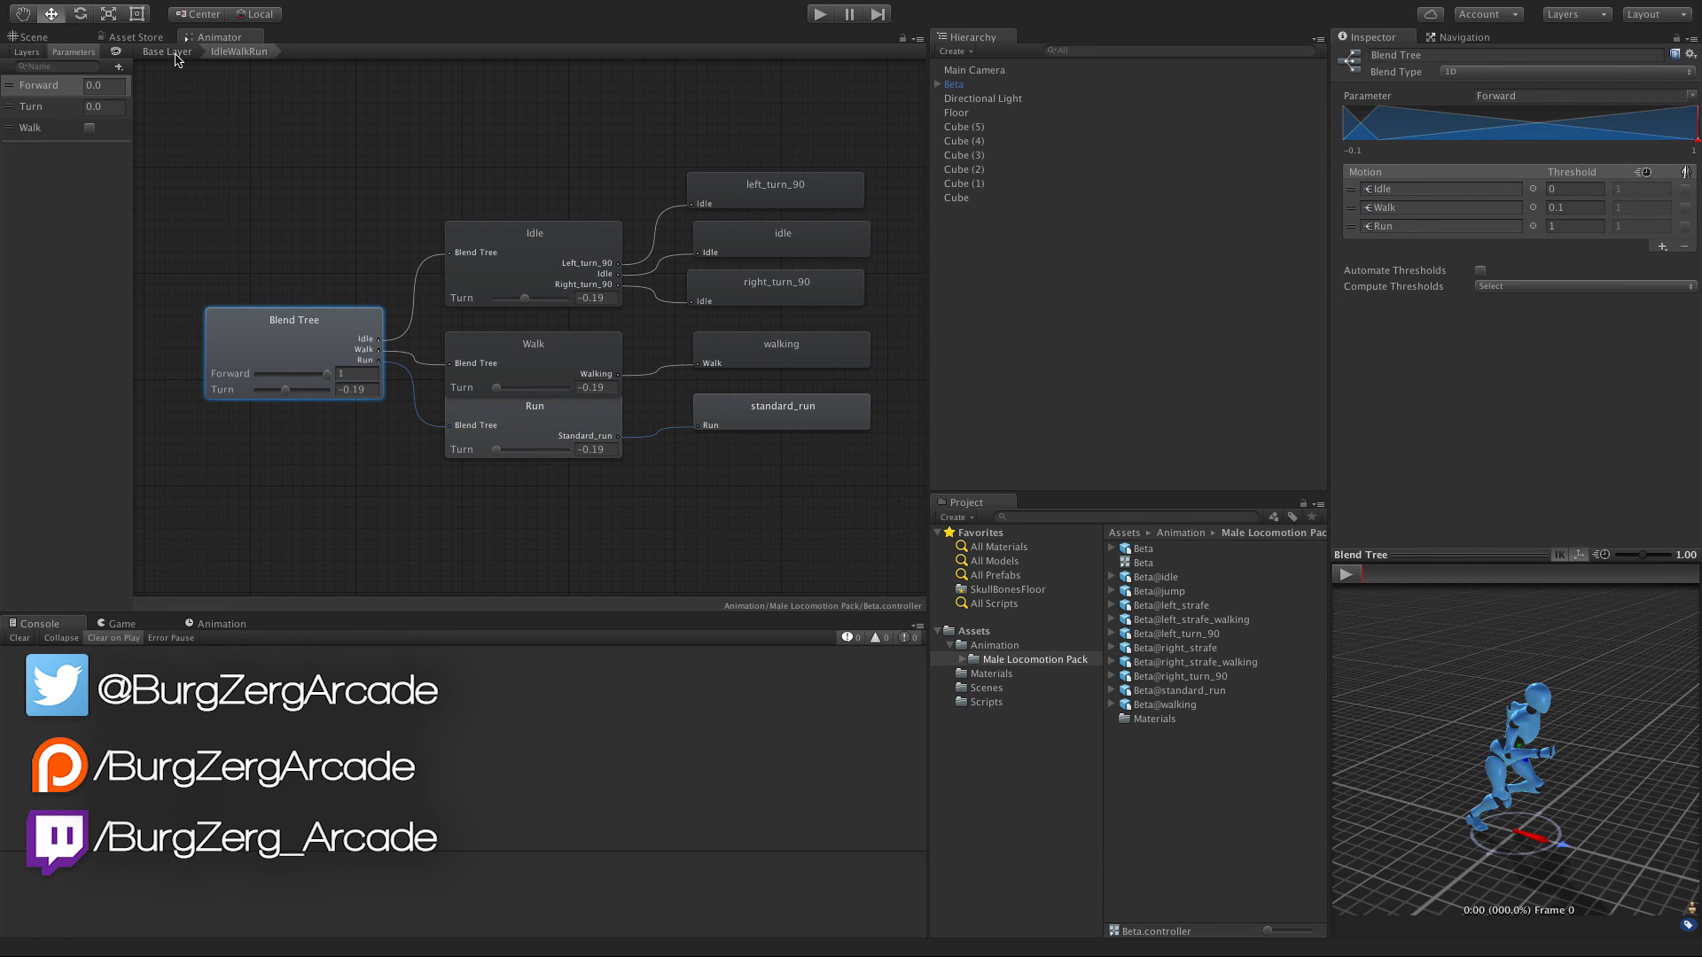
Step: Return to the base layer and enter the IdleWalkRun blend tree
click(166, 51)
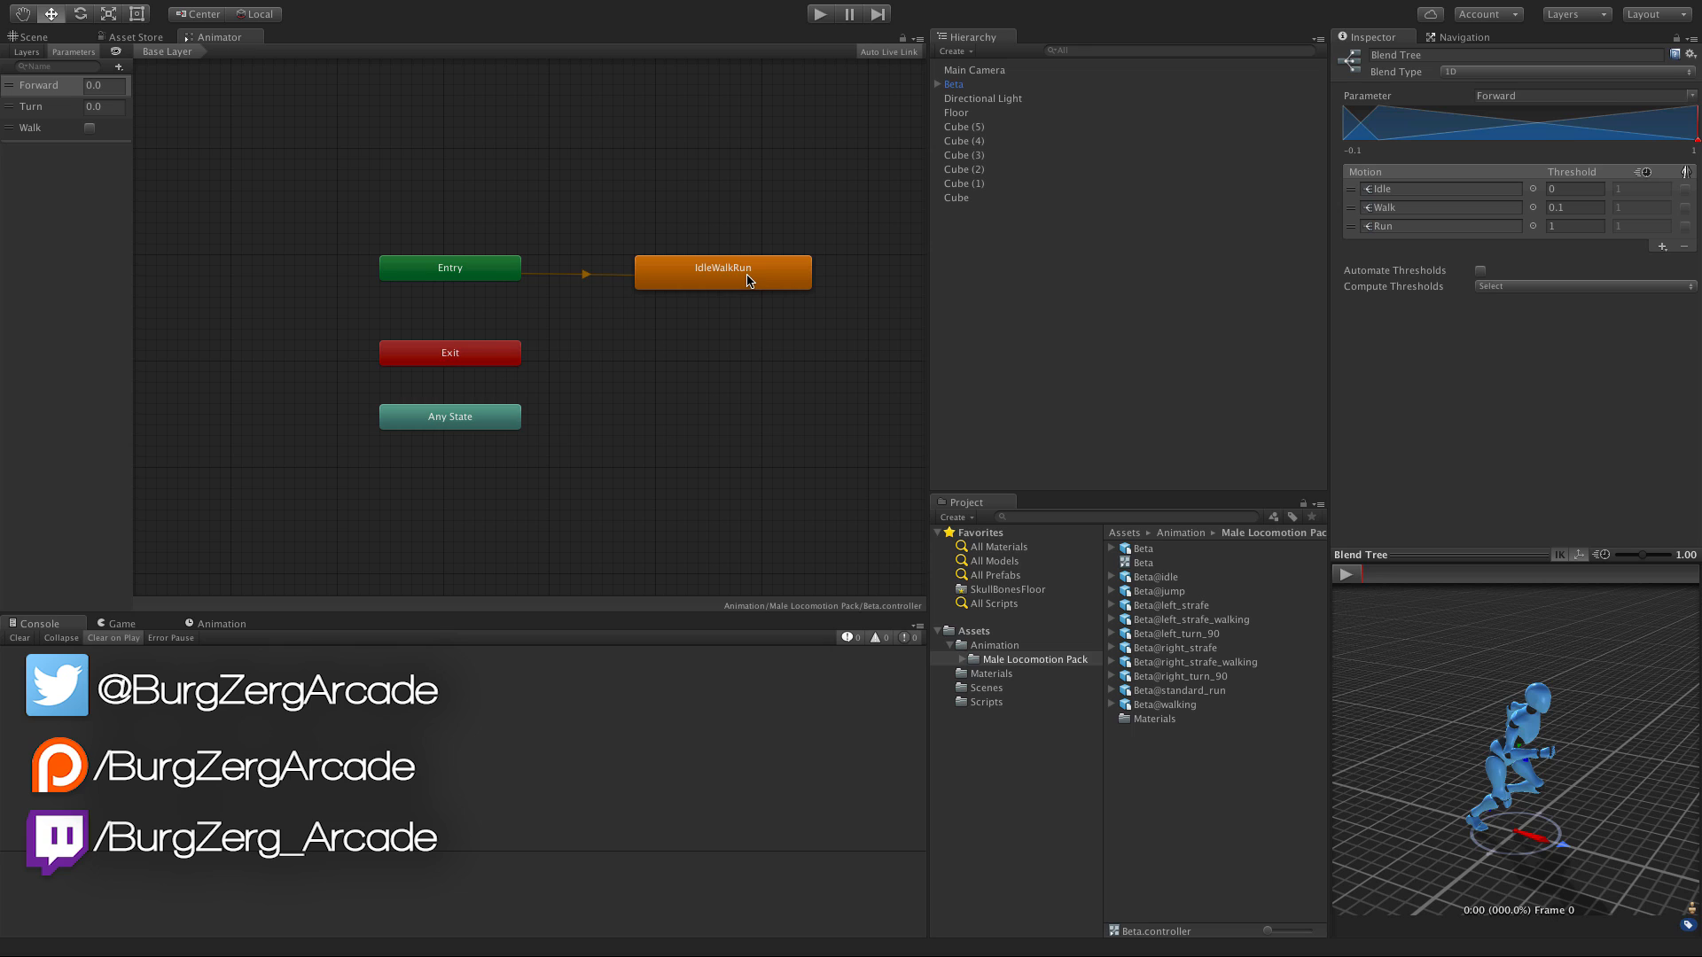
double_click(721, 270)
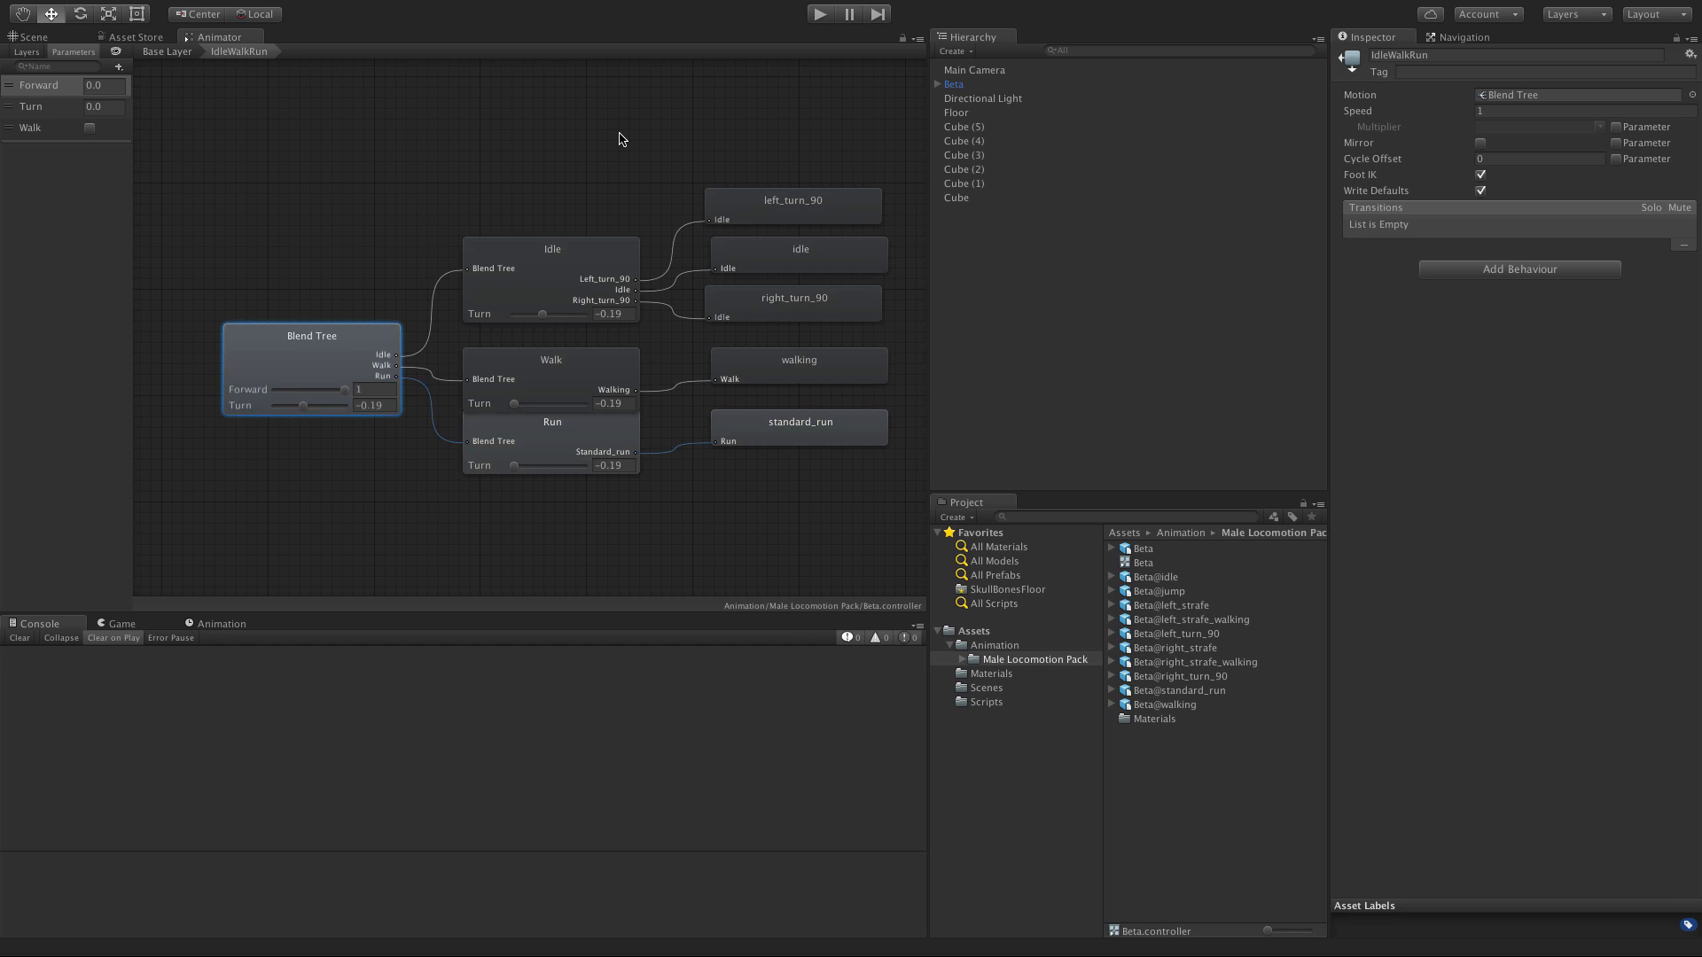
mouse_move(435, 296)
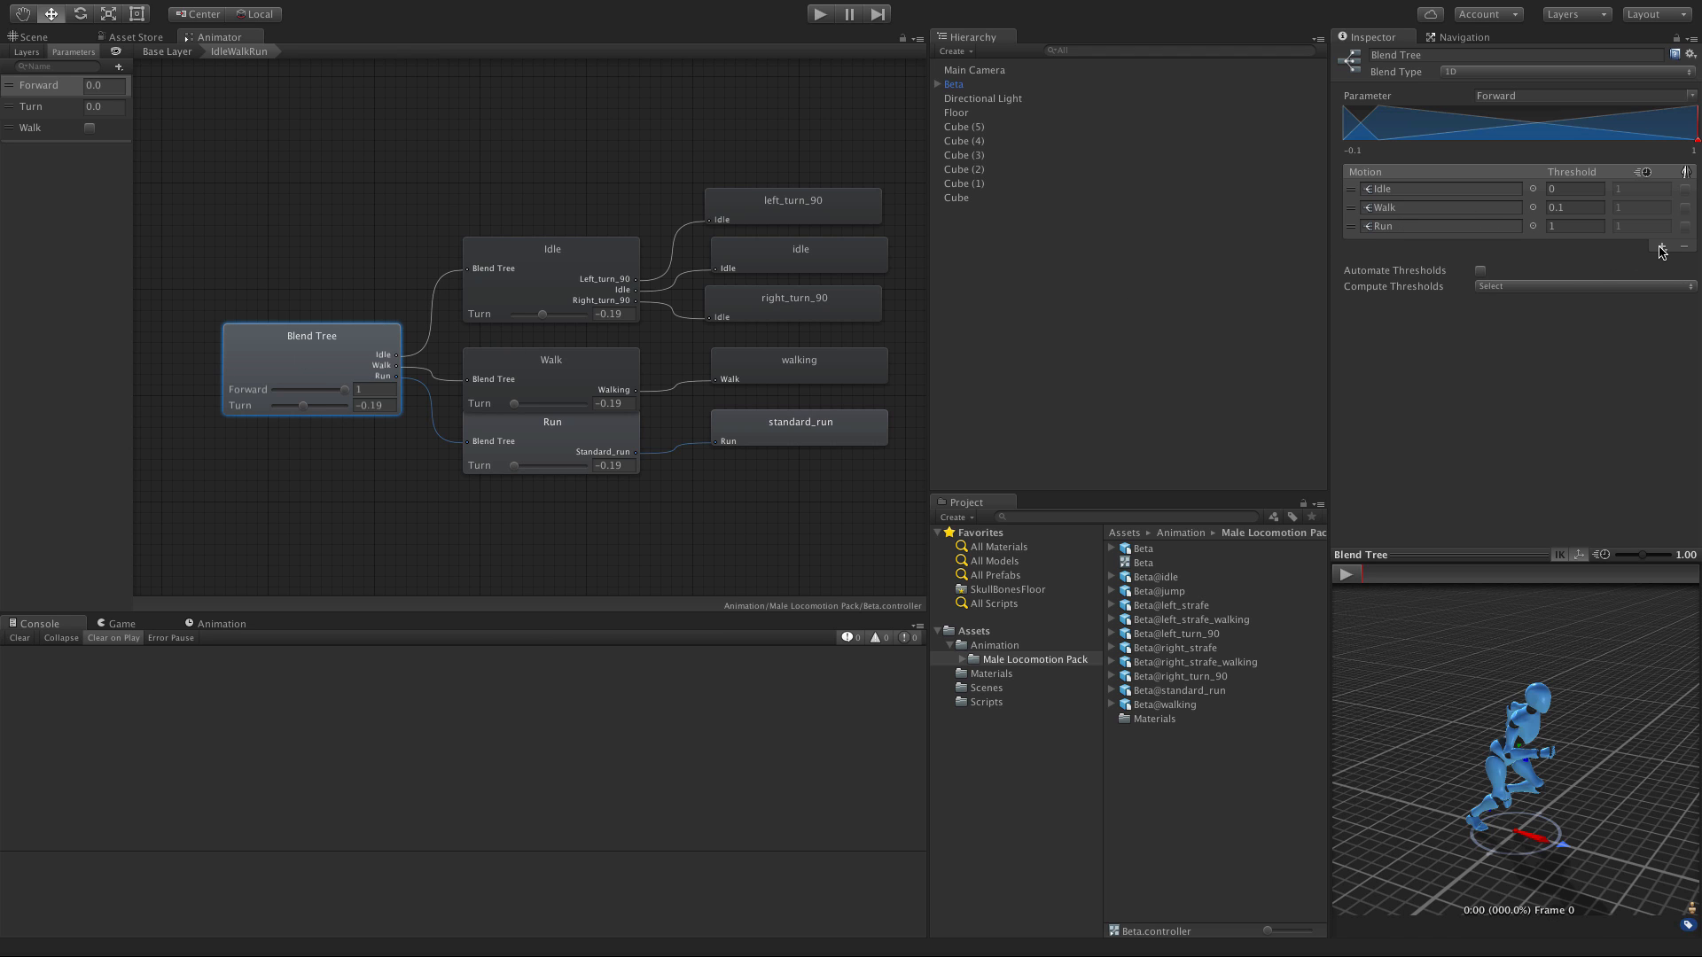
Step: Add a new child blend tree to IdleWalkRun at Forward threshold -0.1
click(1661, 247)
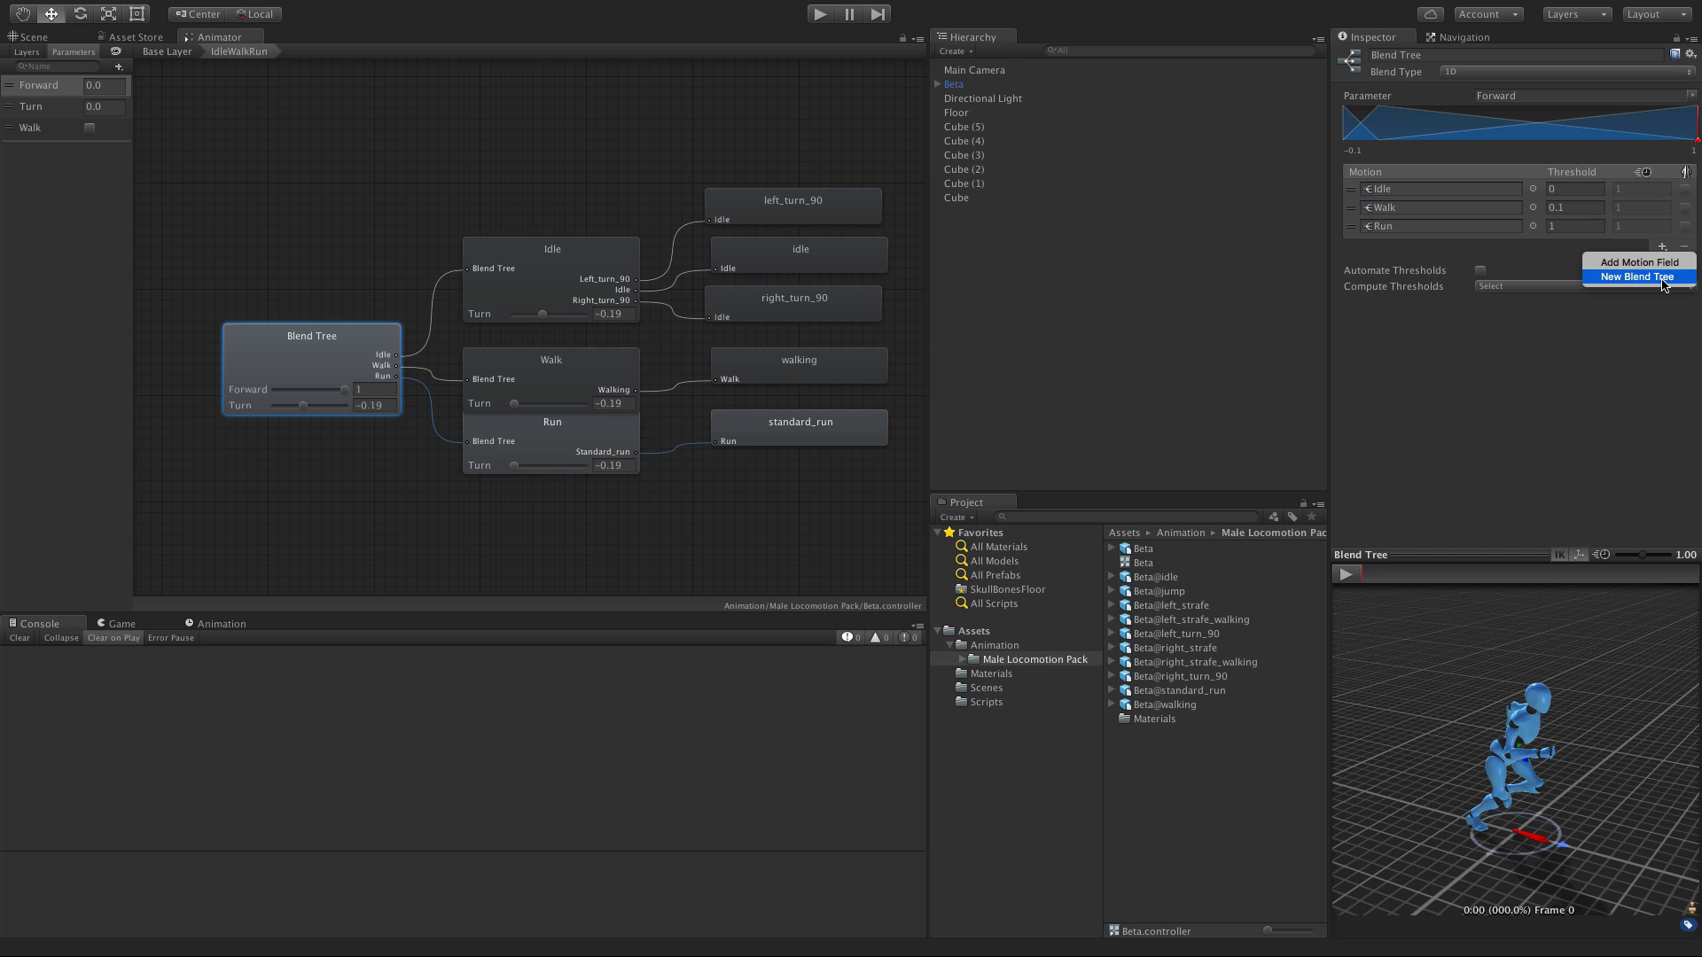
click(1633, 277)
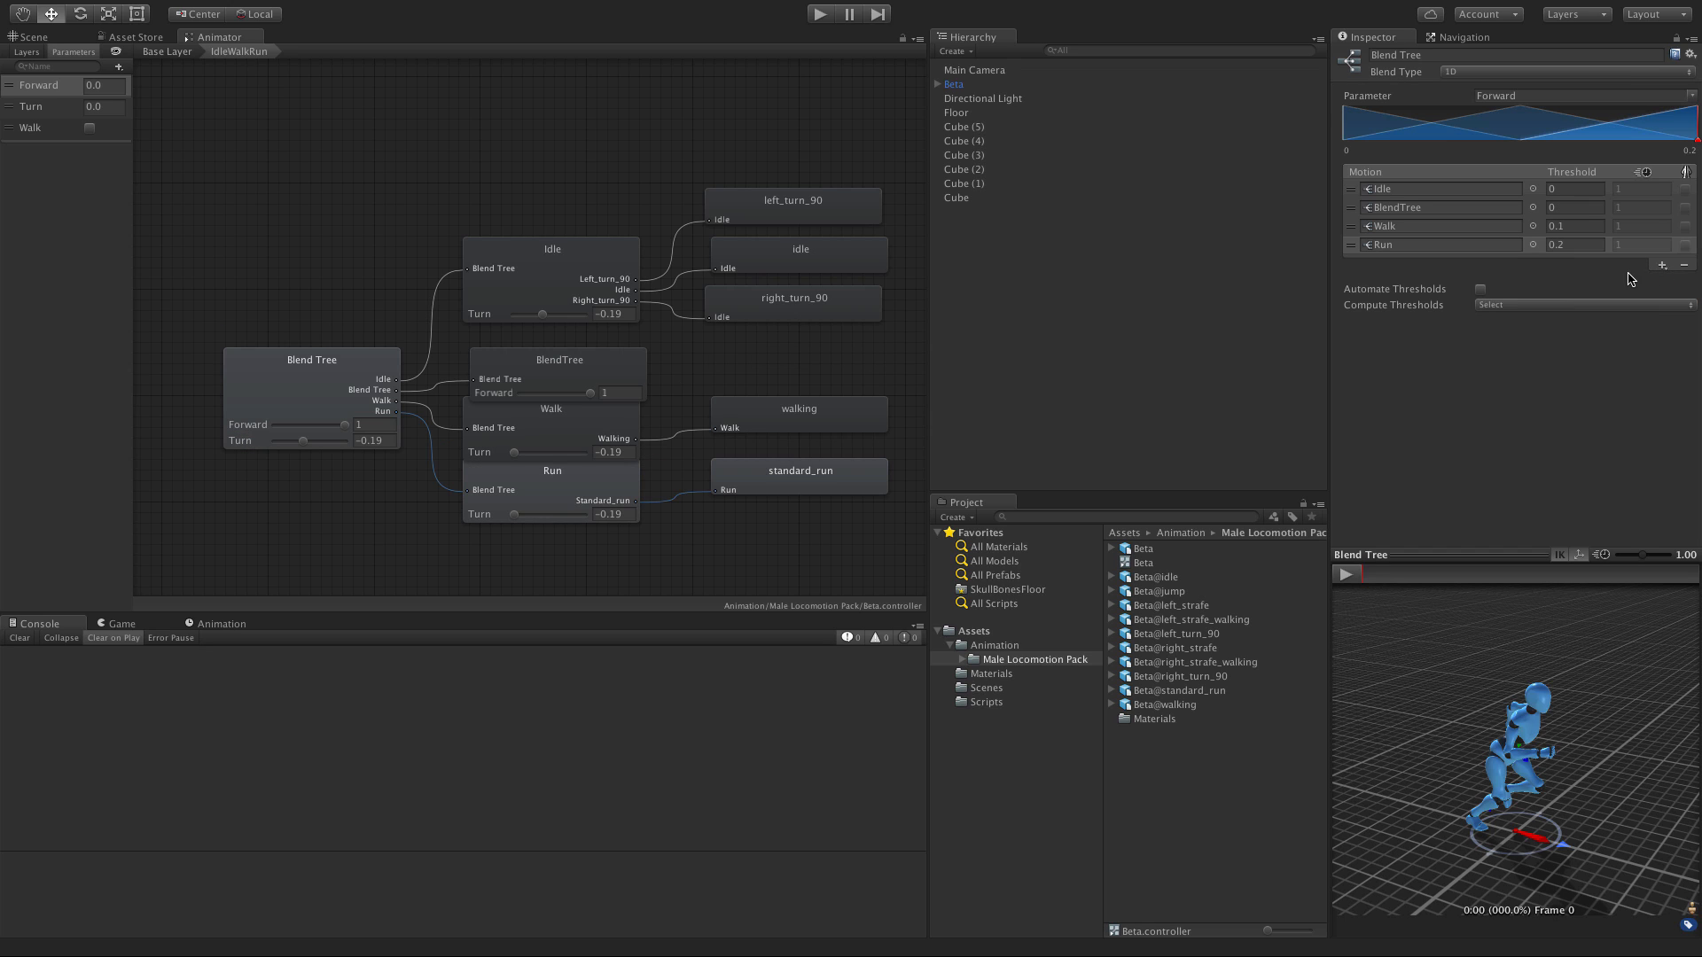
click(1570, 207)
text(-0.1)
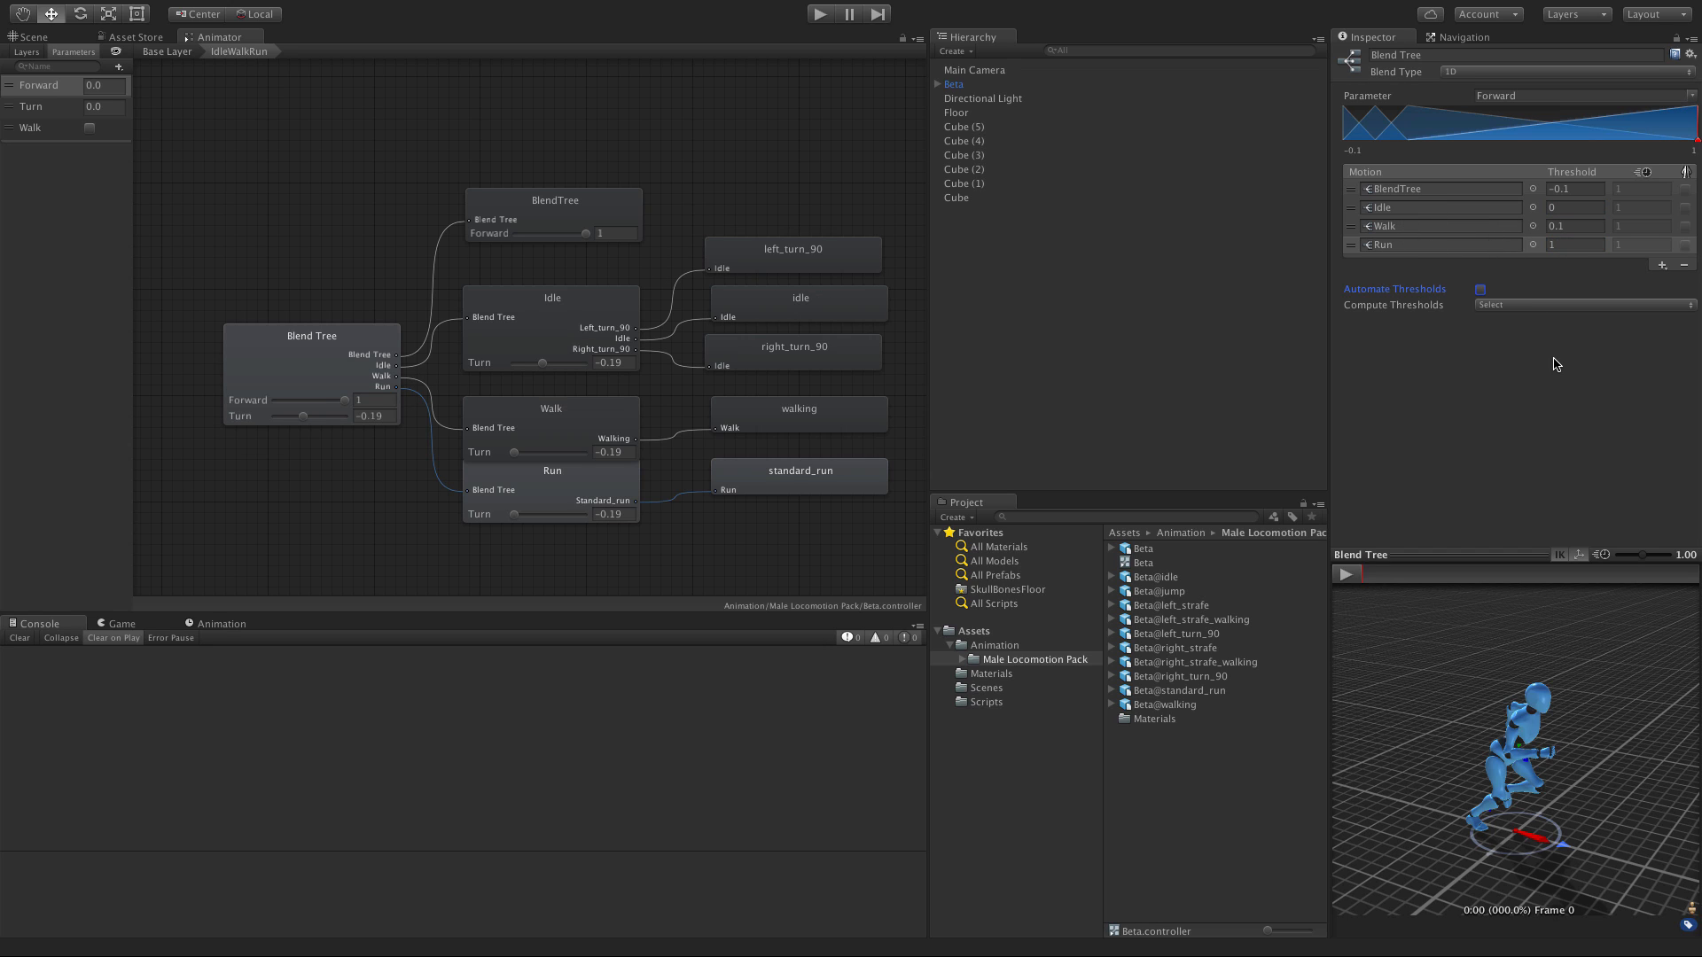
mouse_move(1550, 341)
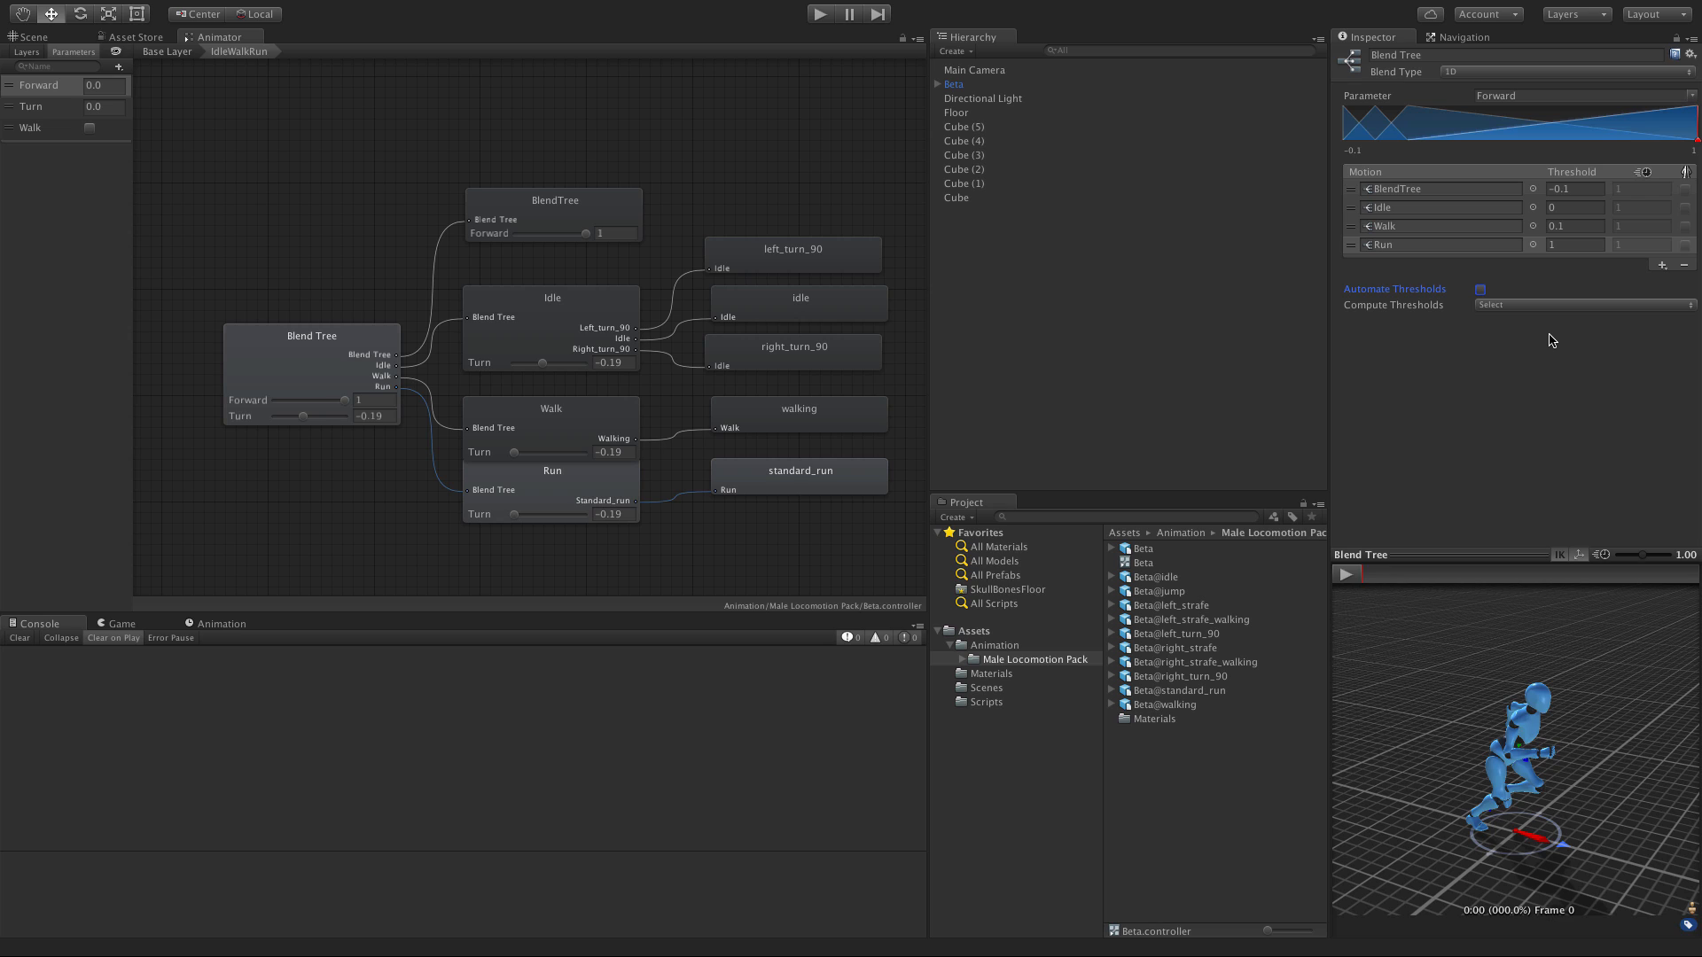
Step: Rename the new child blend tree to Walk Backward
double_click(554, 215)
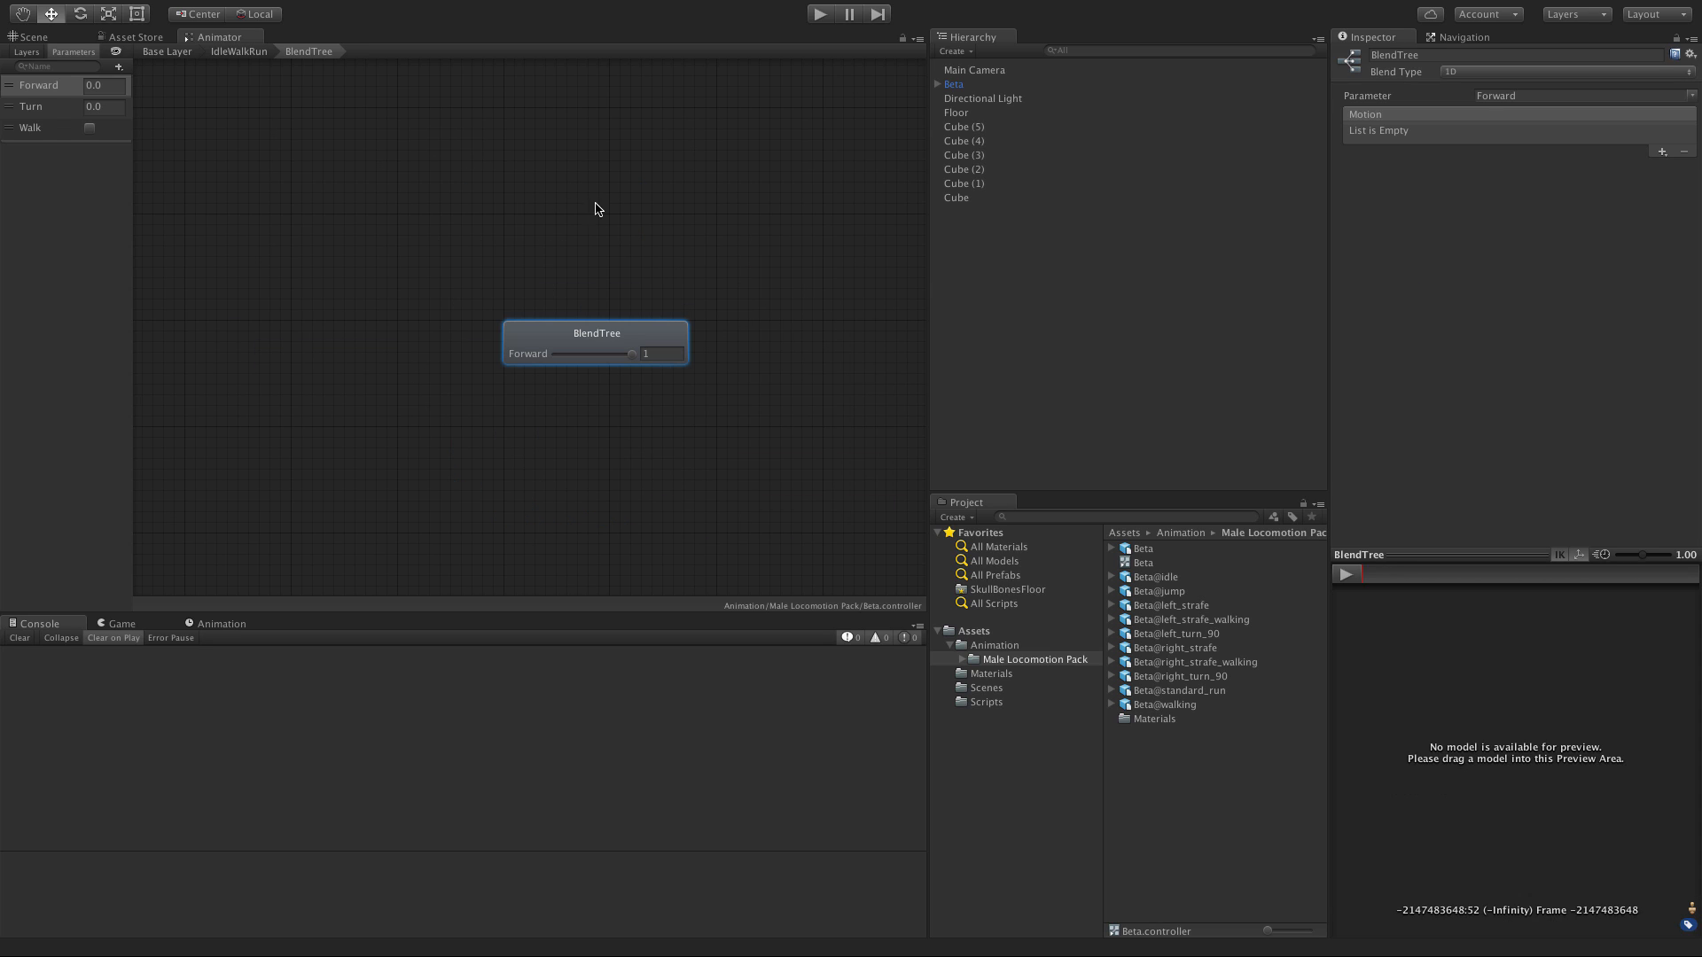
double_click(1393, 55)
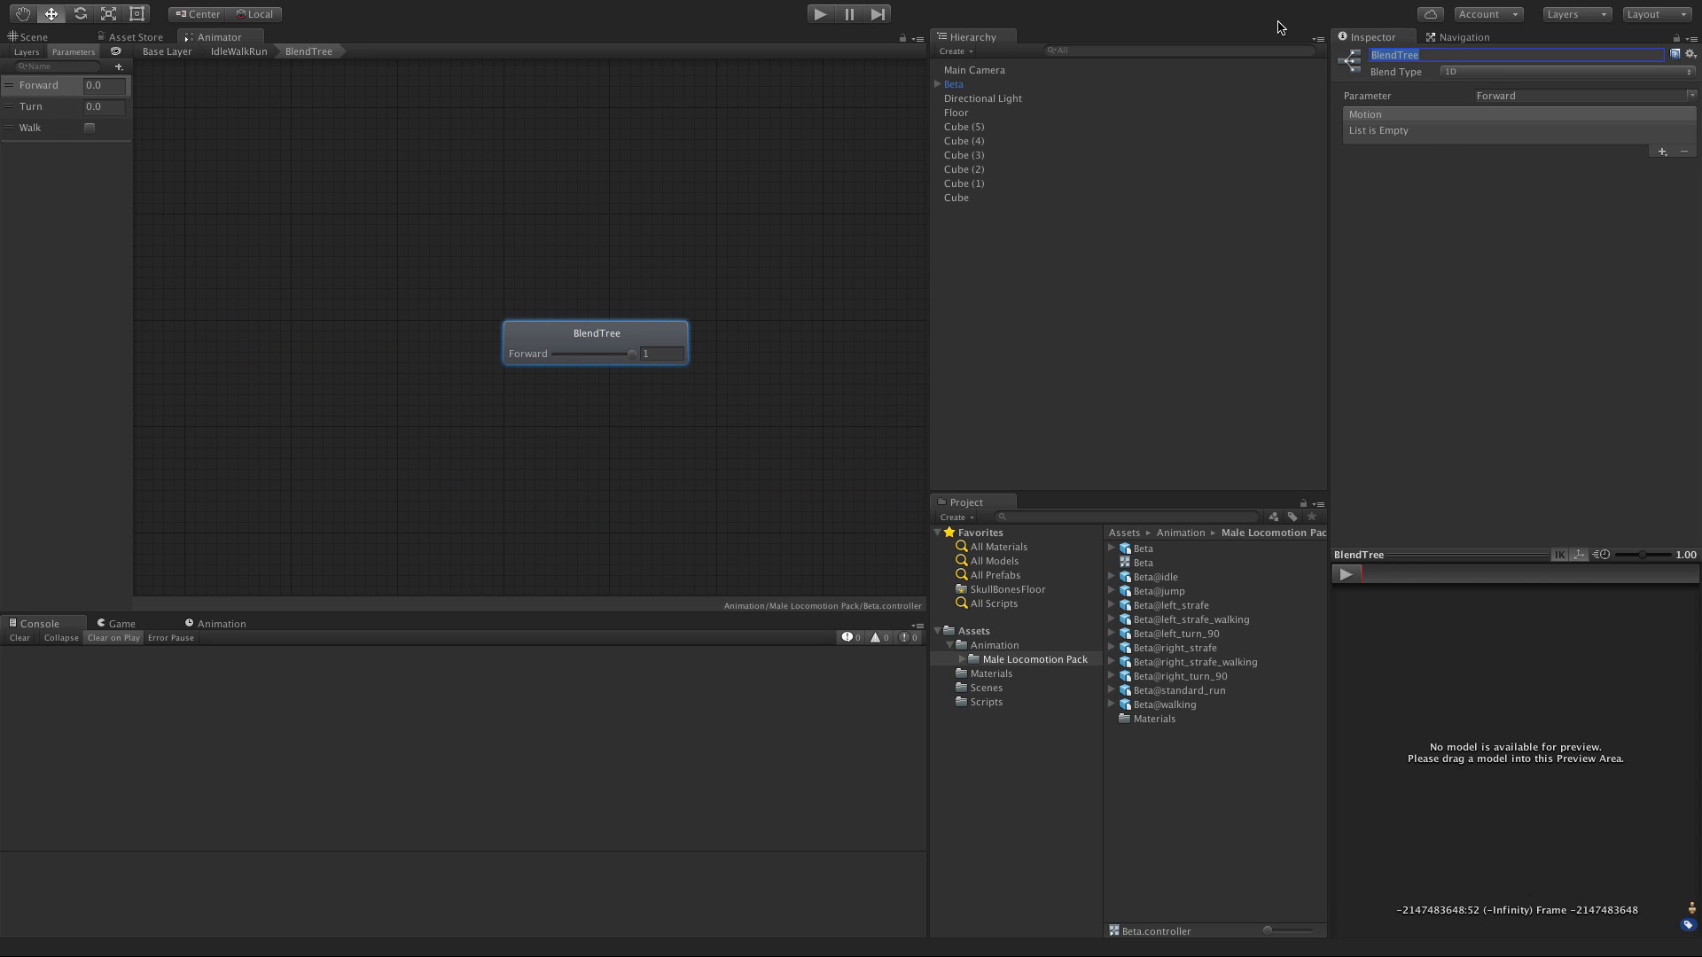
text(Walk Backward)
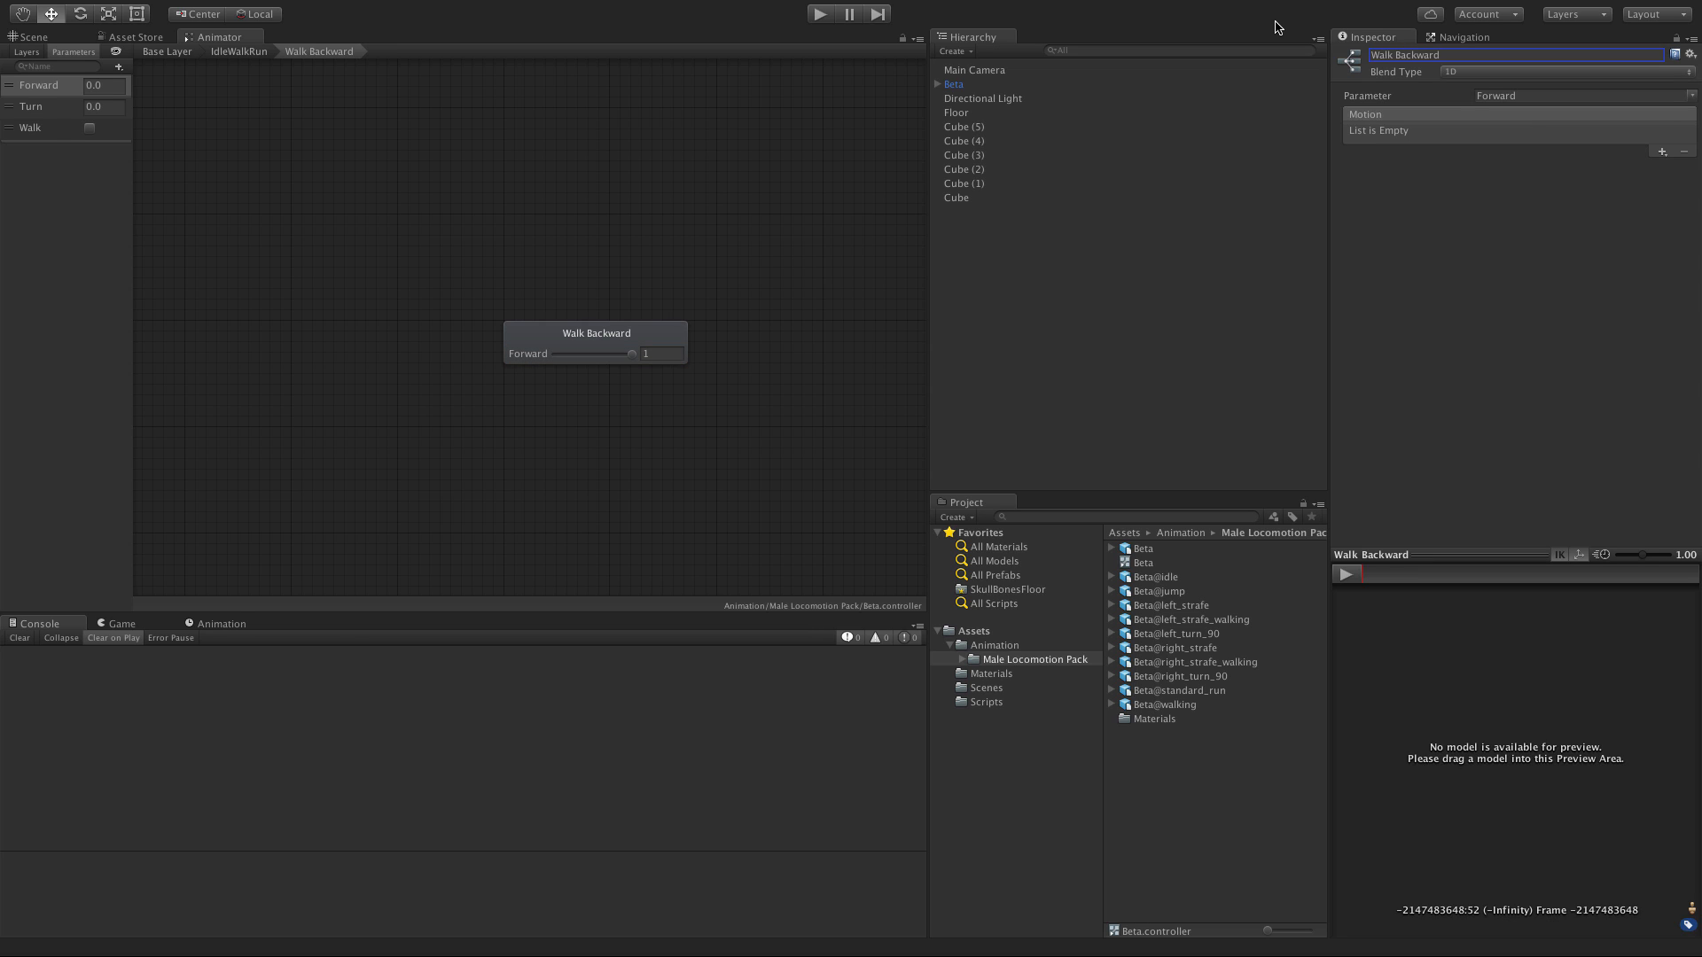
mouse_move(1636, 173)
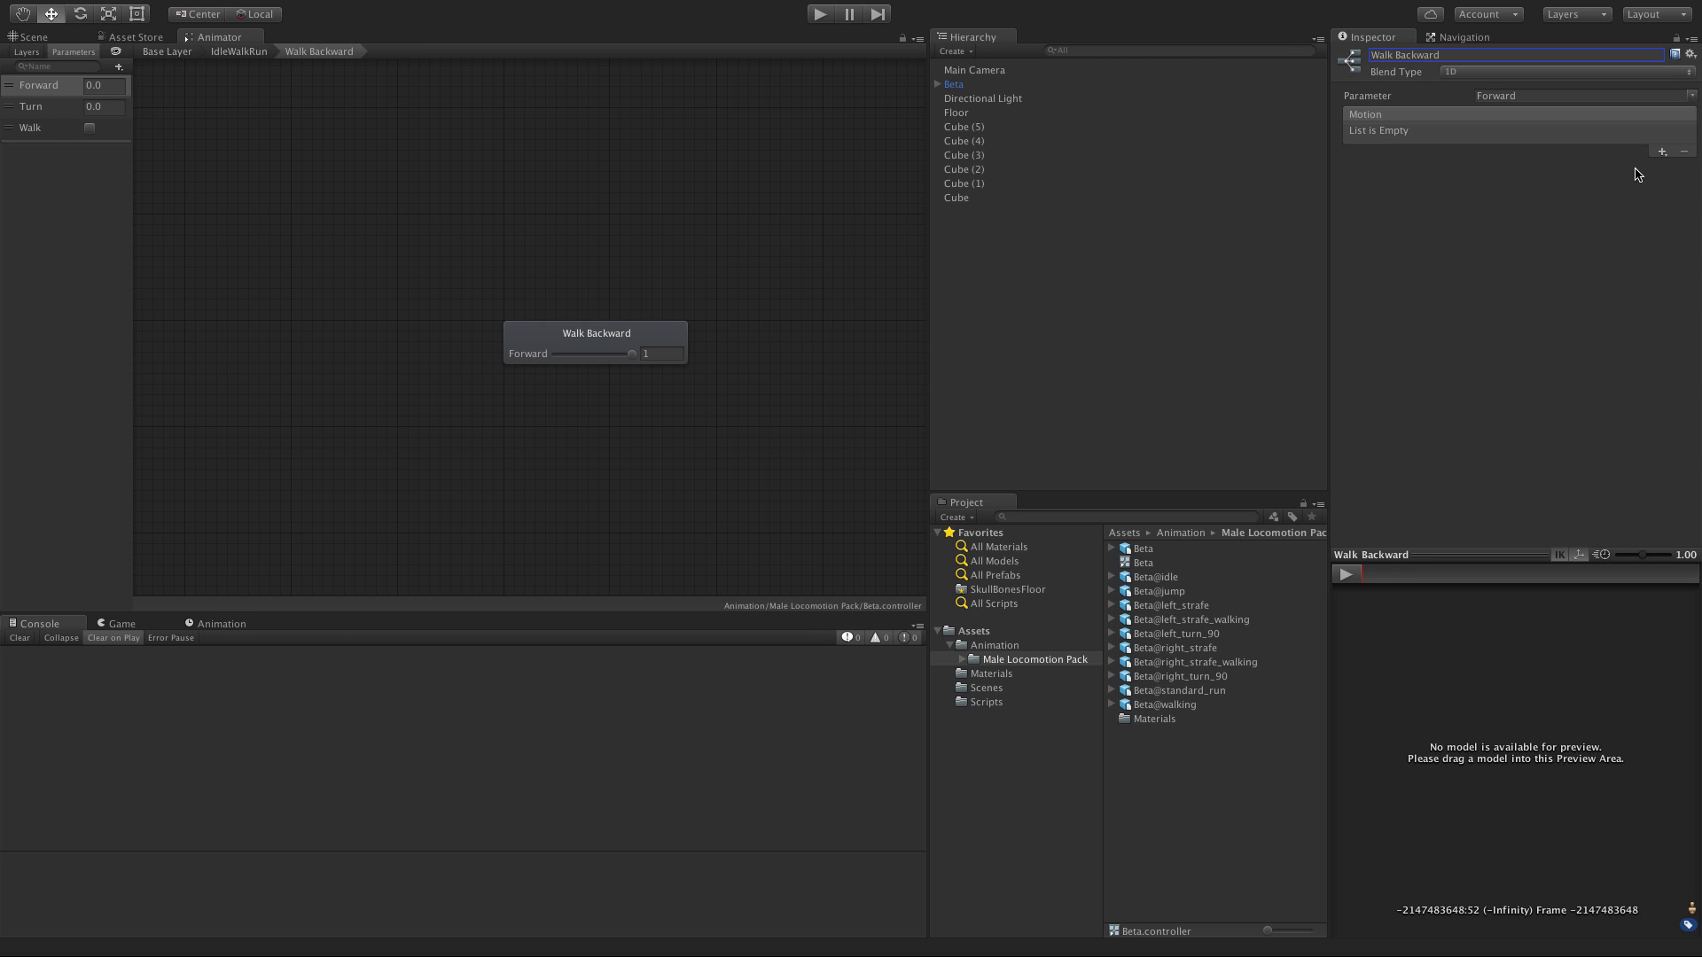
Step: Add a motion field and assign the walking clip from Beta@walking
click(1661, 151)
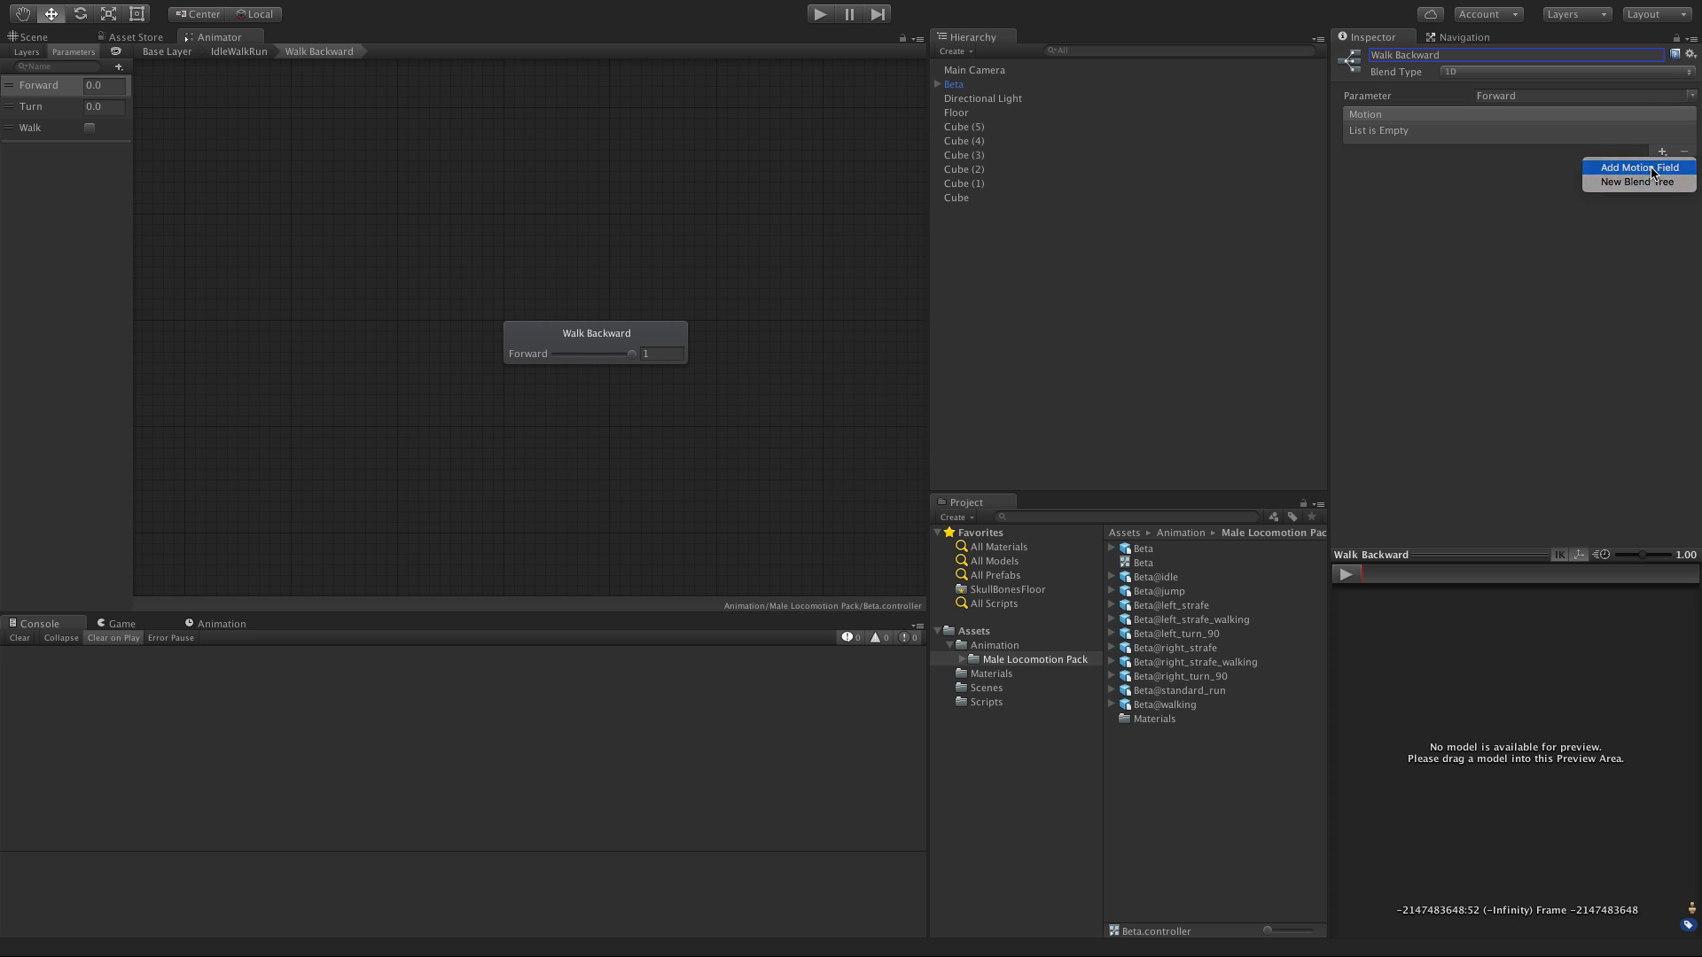
click(1638, 167)
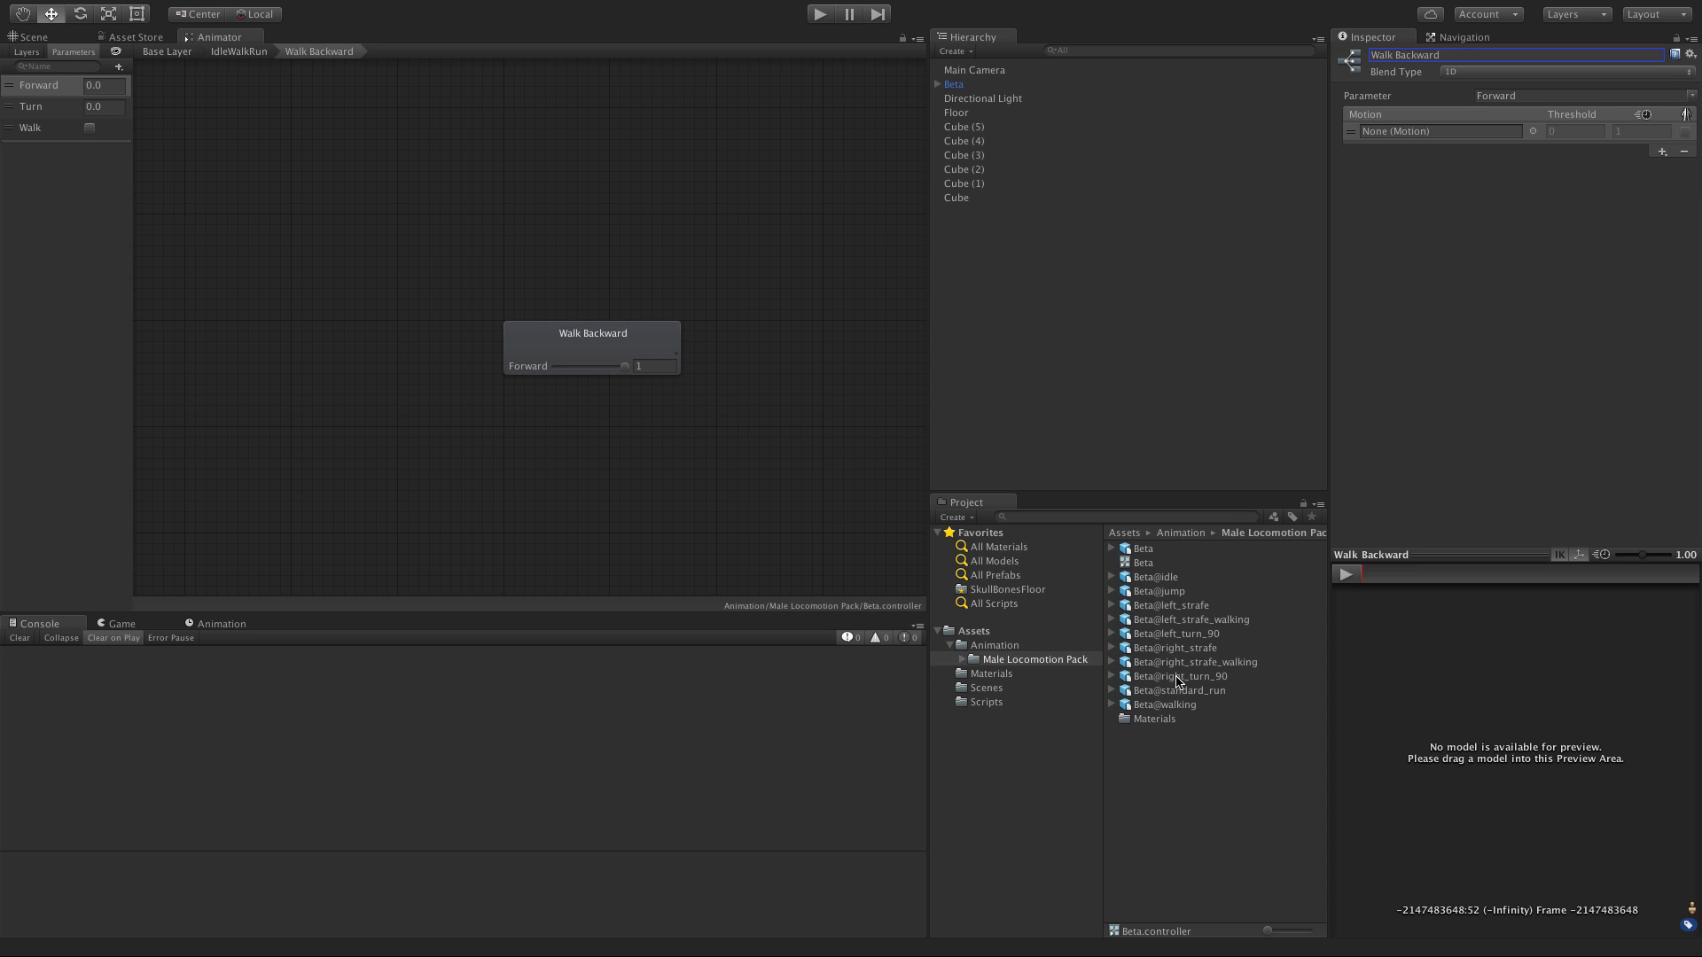
click(1111, 703)
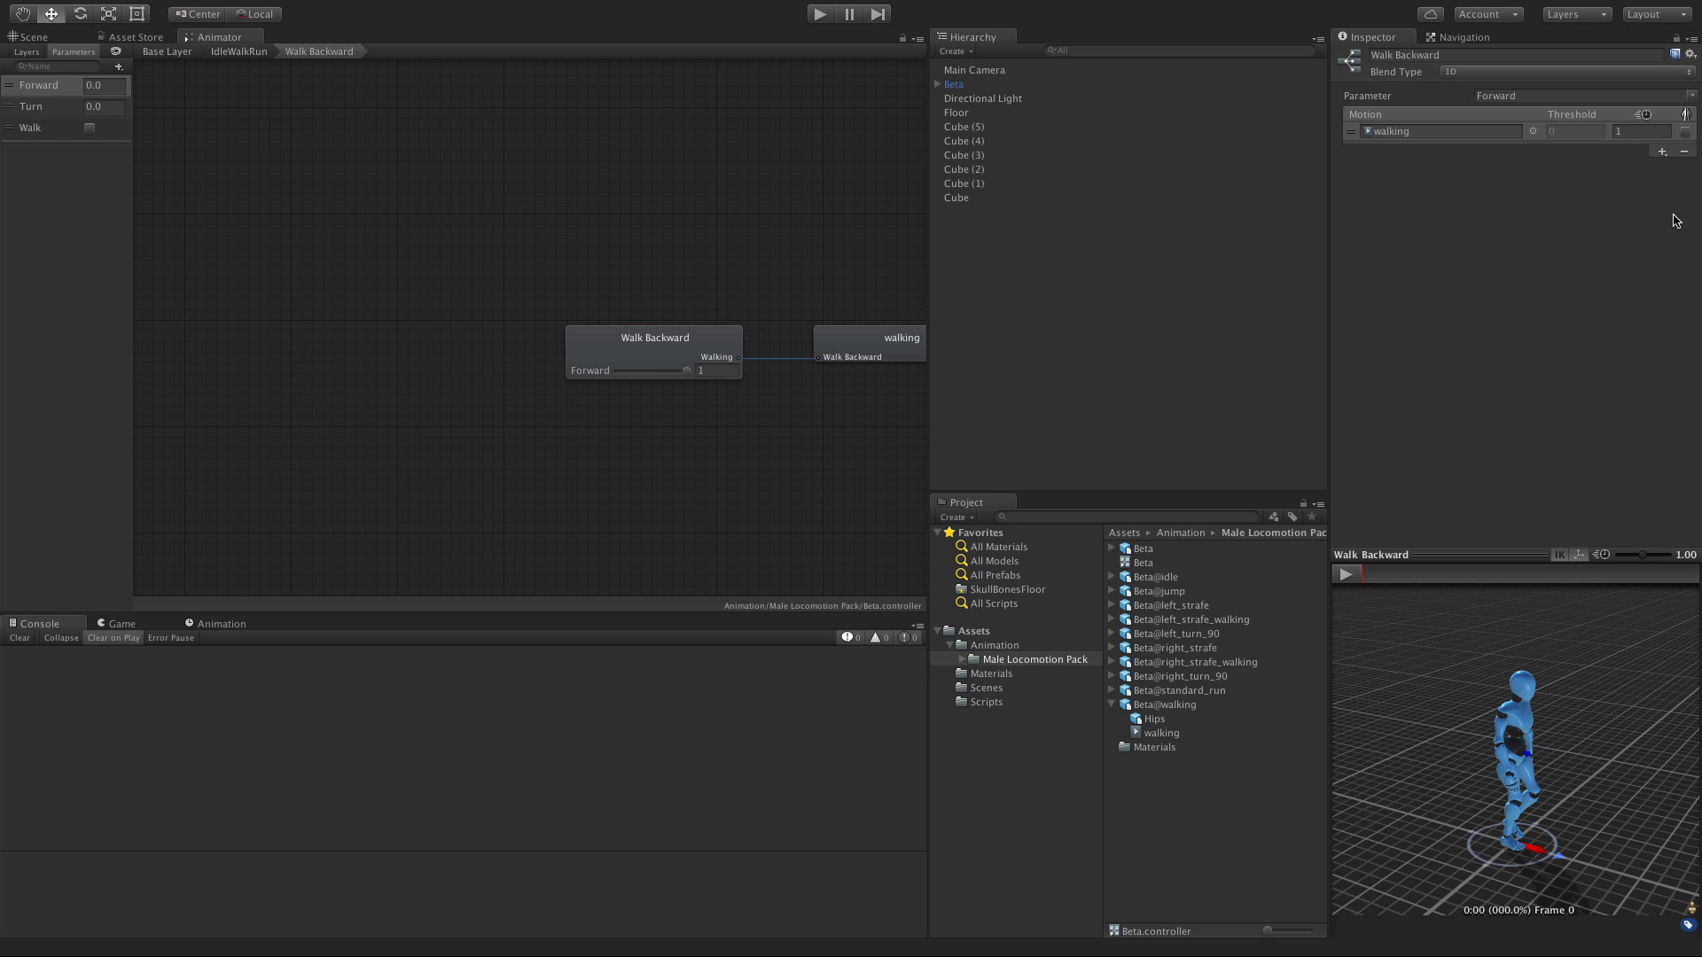
Step: Set the walking motion's playback speed to -1 so it plays in reverse
click(1633, 129)
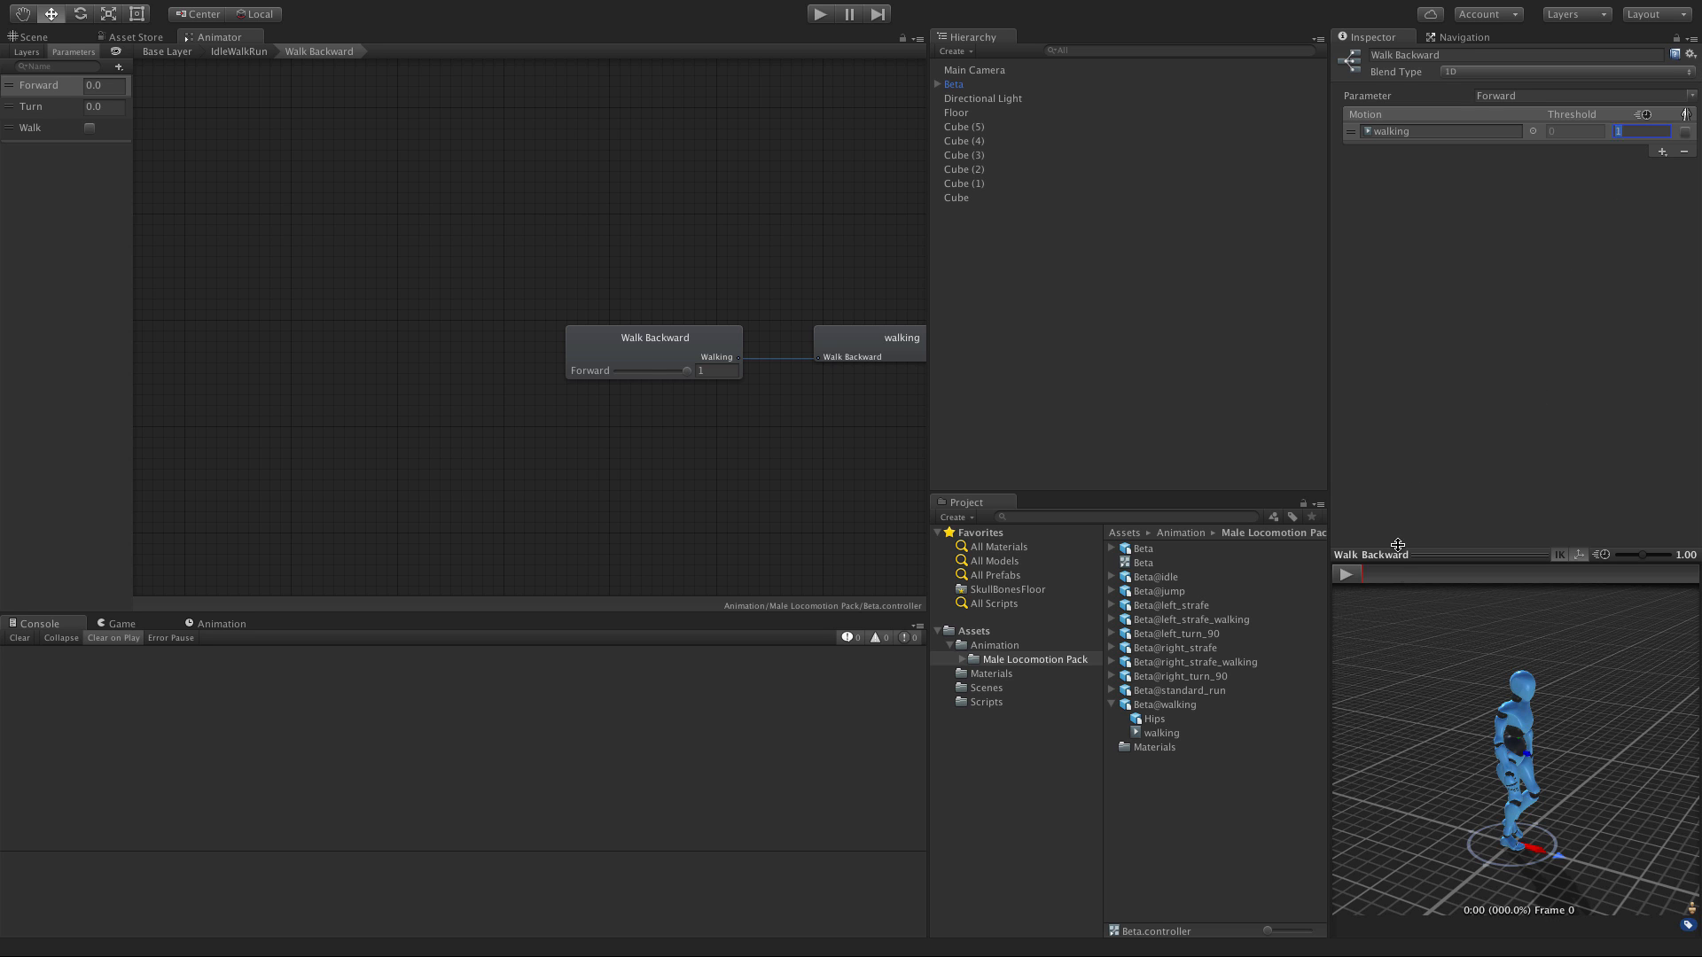
click(1346, 573)
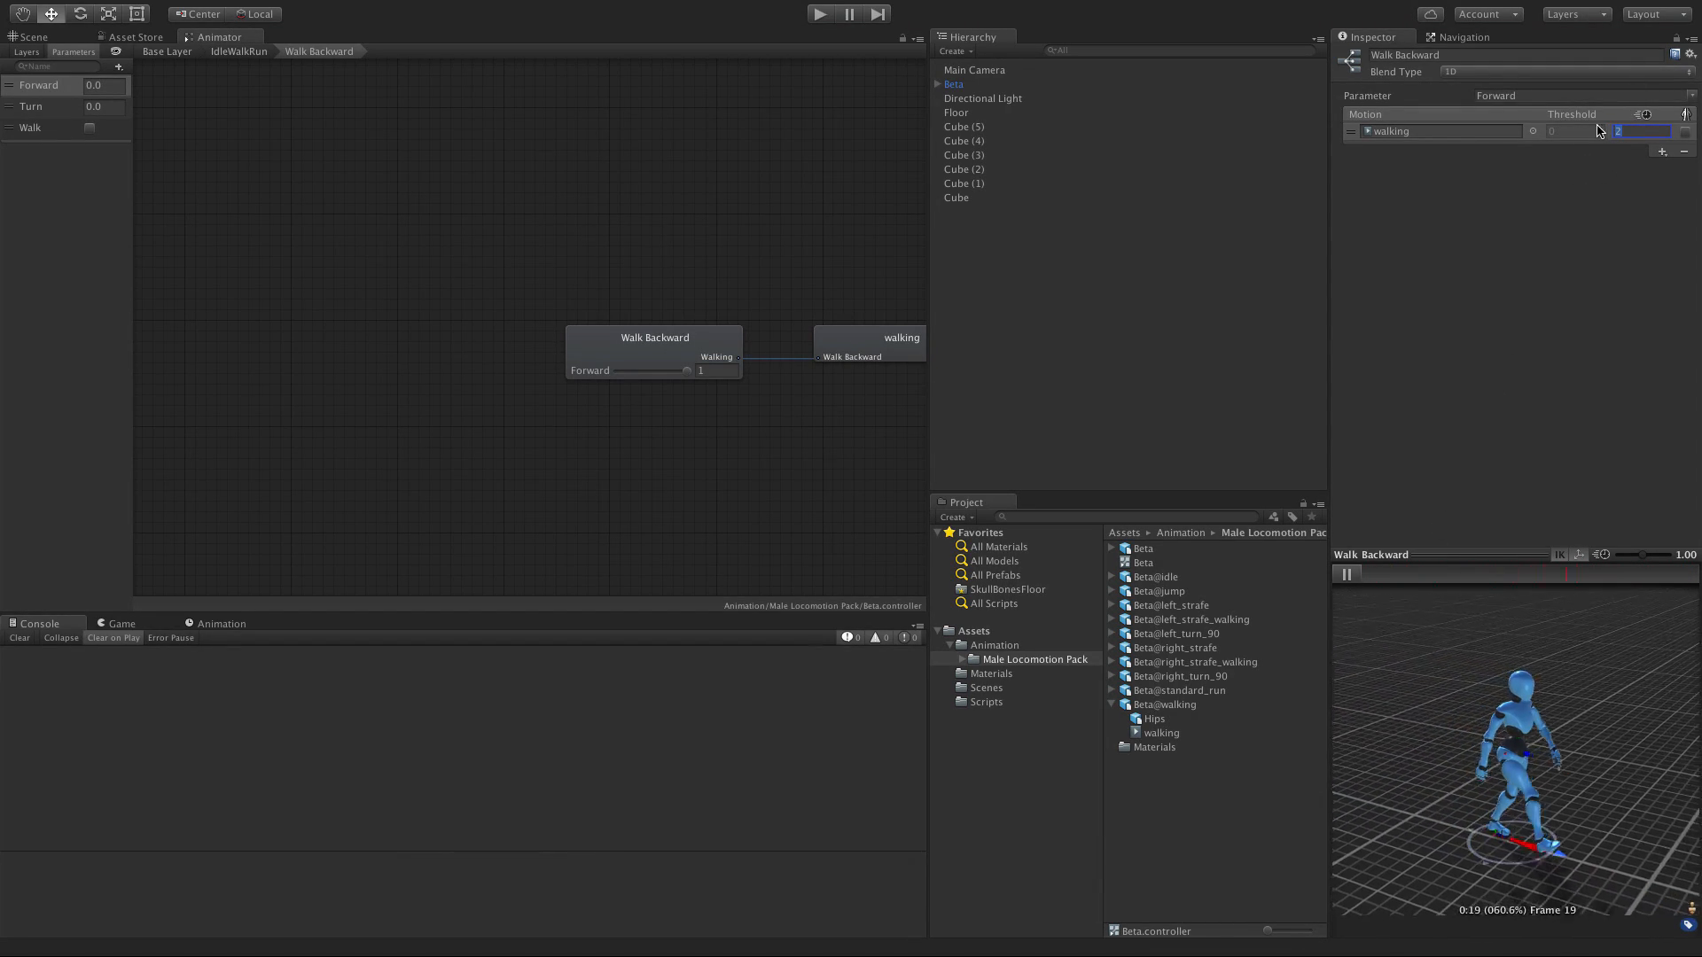
text(1.2)
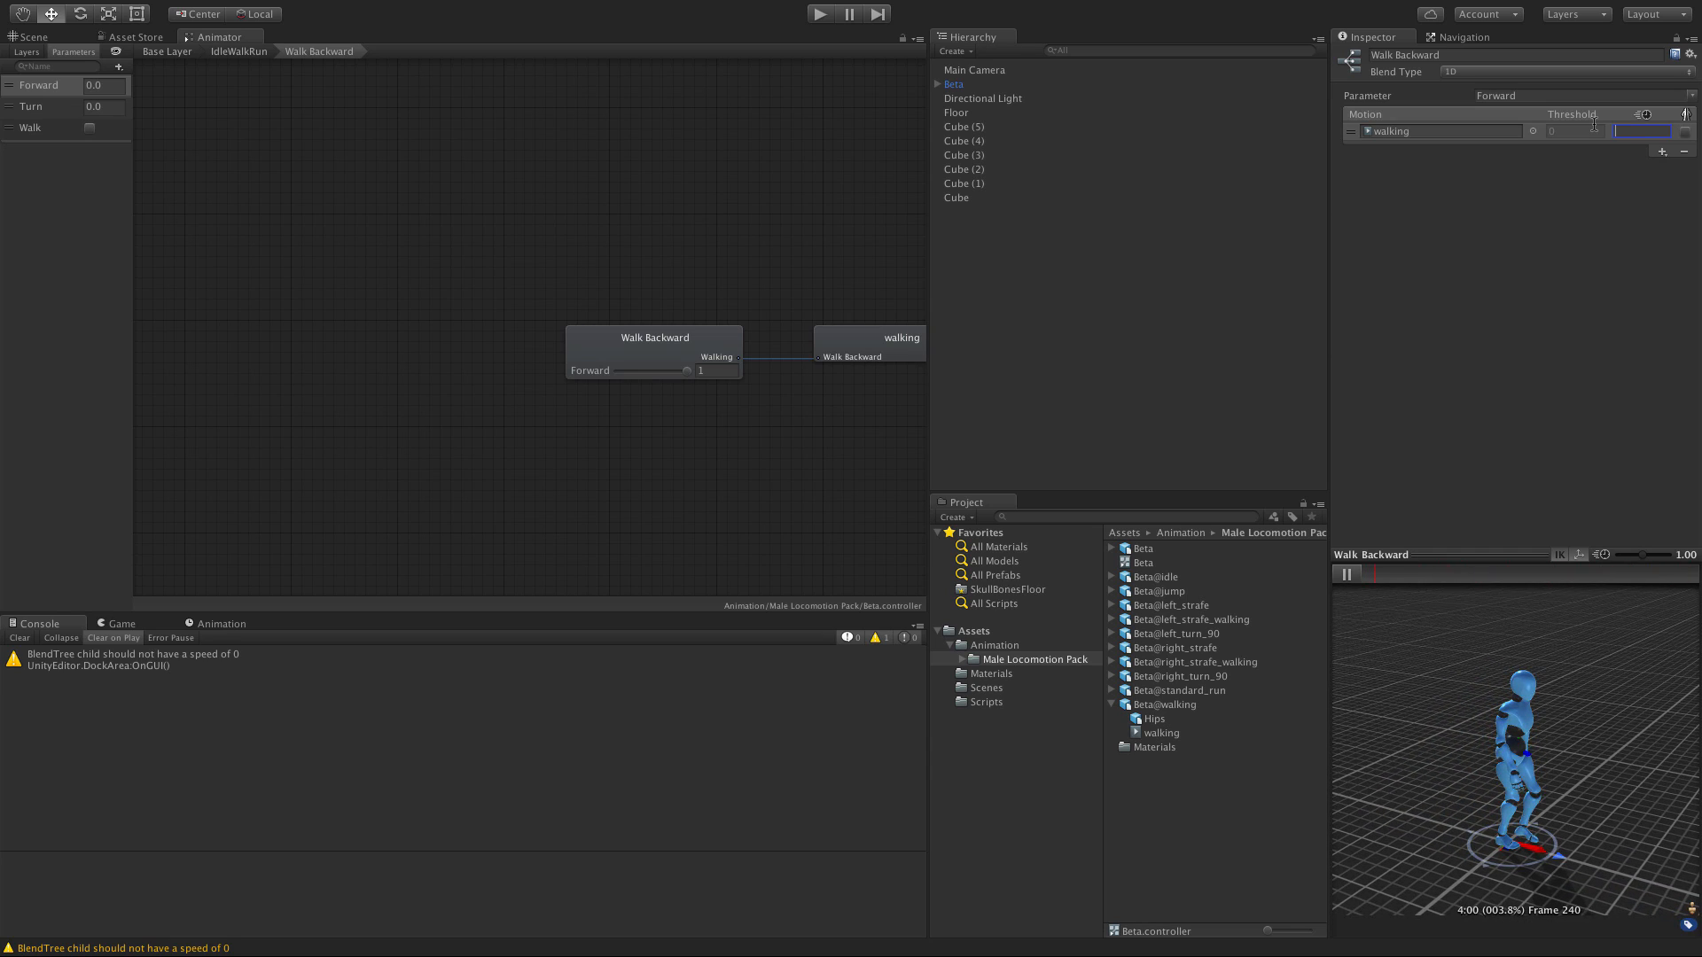
text(-1)
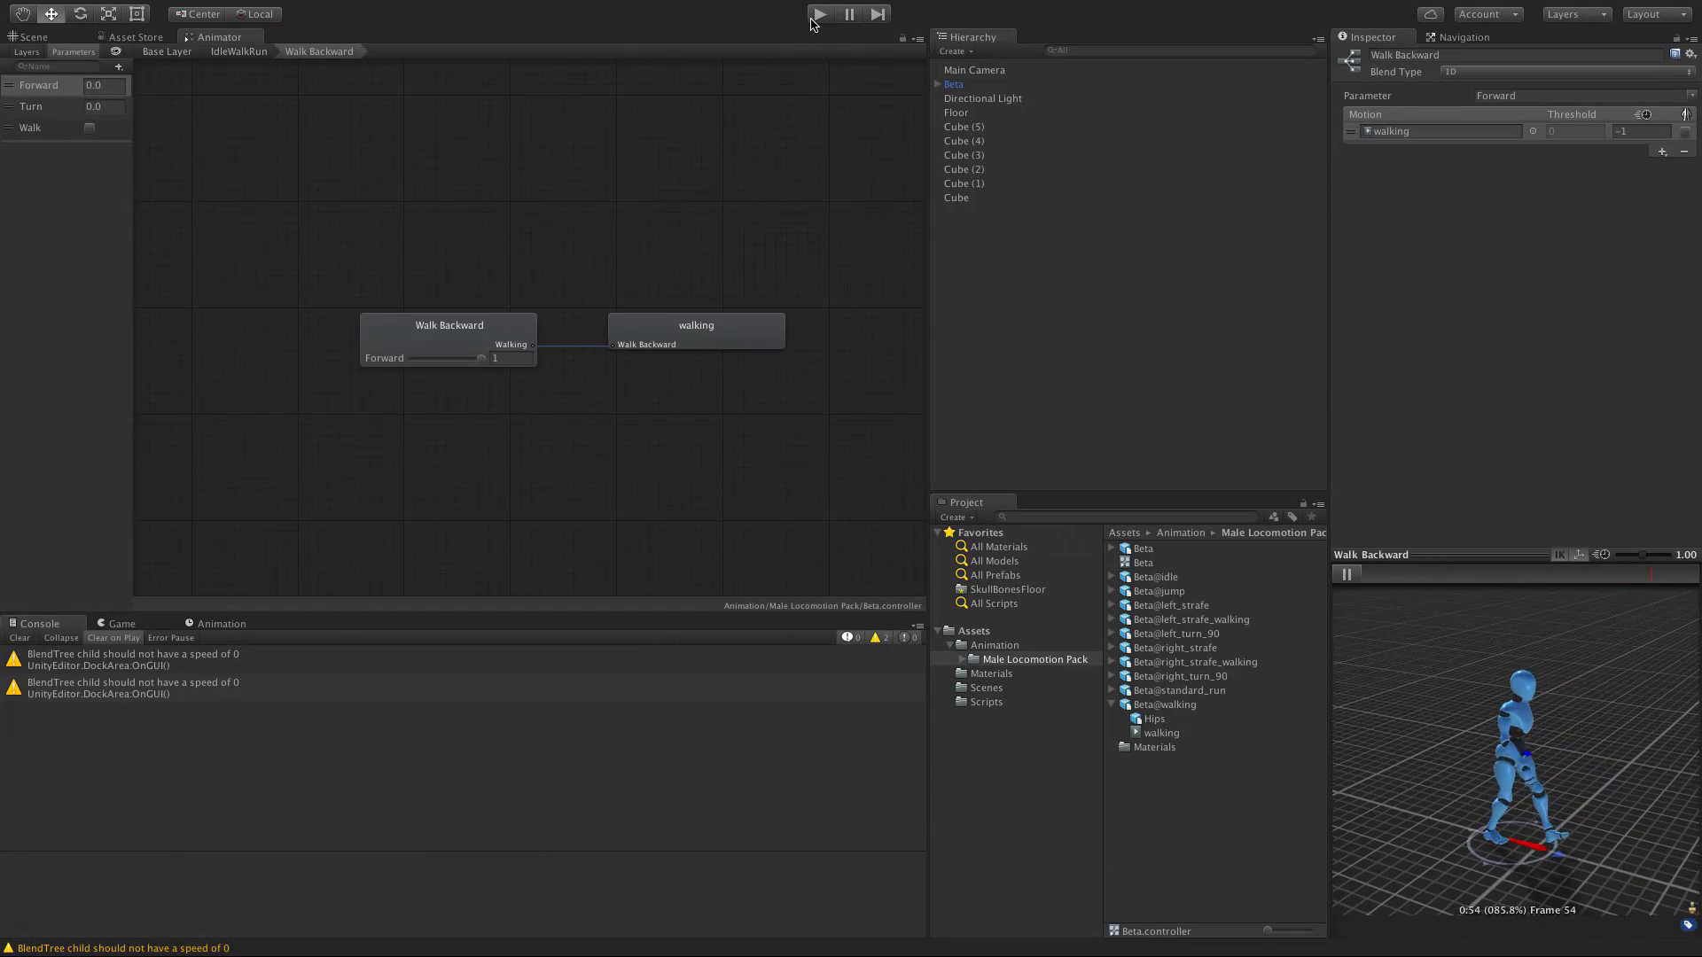
Step: Enter Play mode to test the character's animation in the scene
click(819, 12)
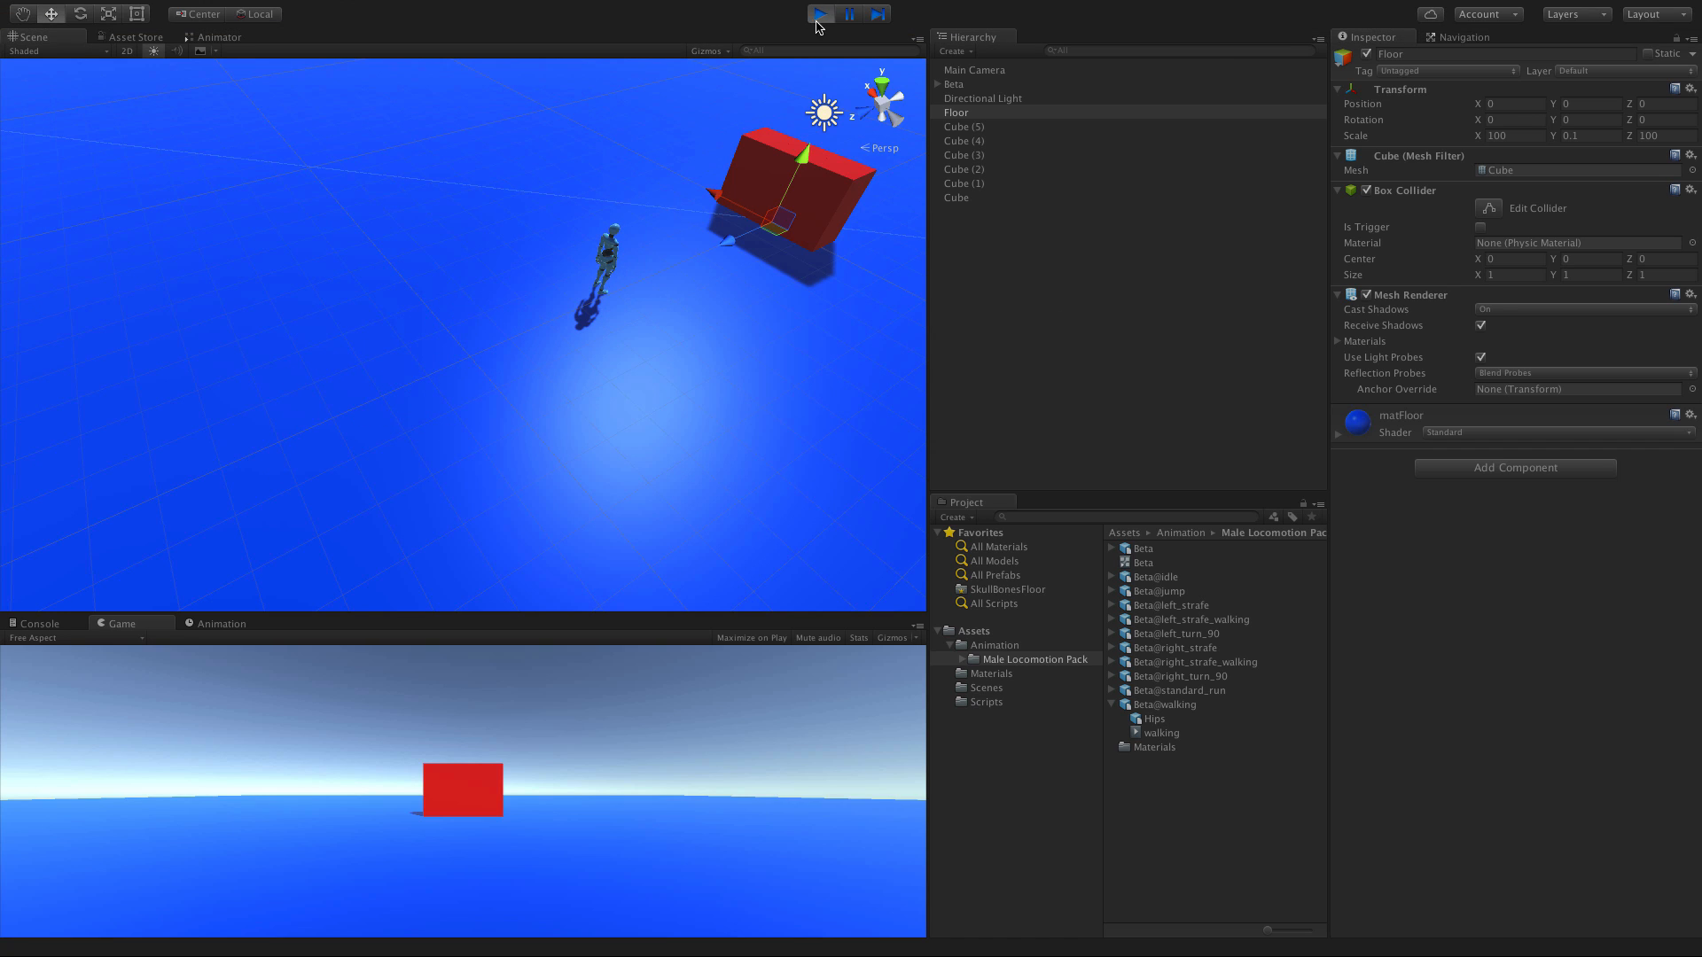
Step: Stop Play mode and return to the IdleWalkRun level of the Animator graph
click(821, 13)
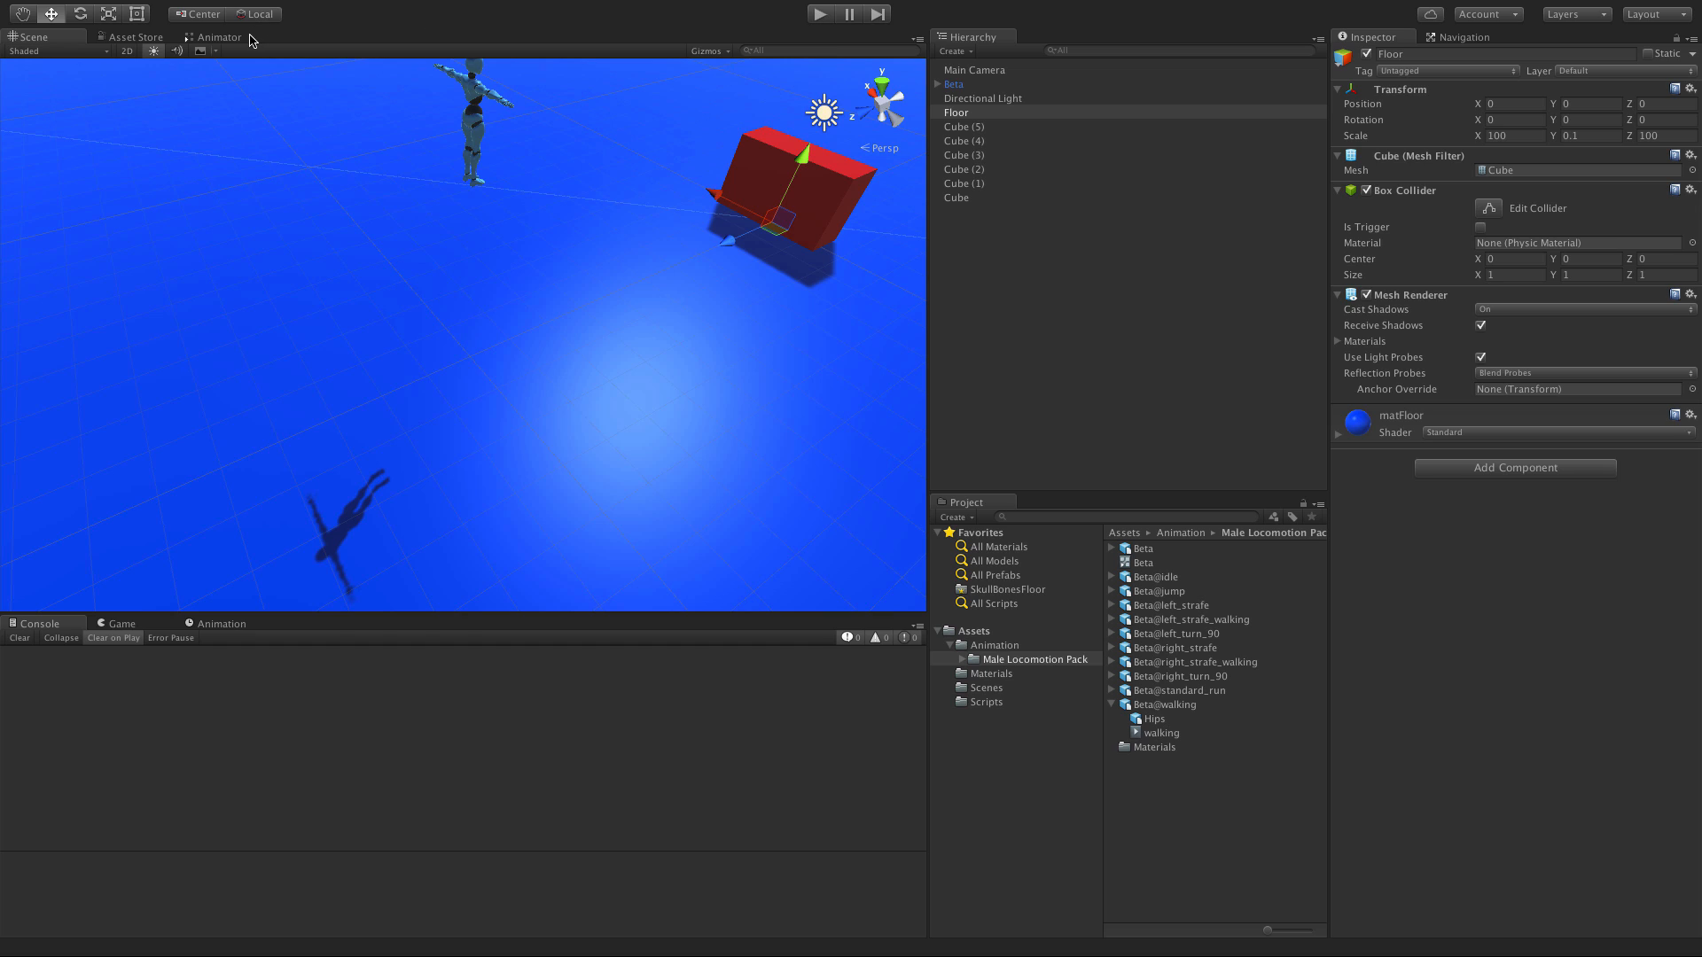
click(218, 35)
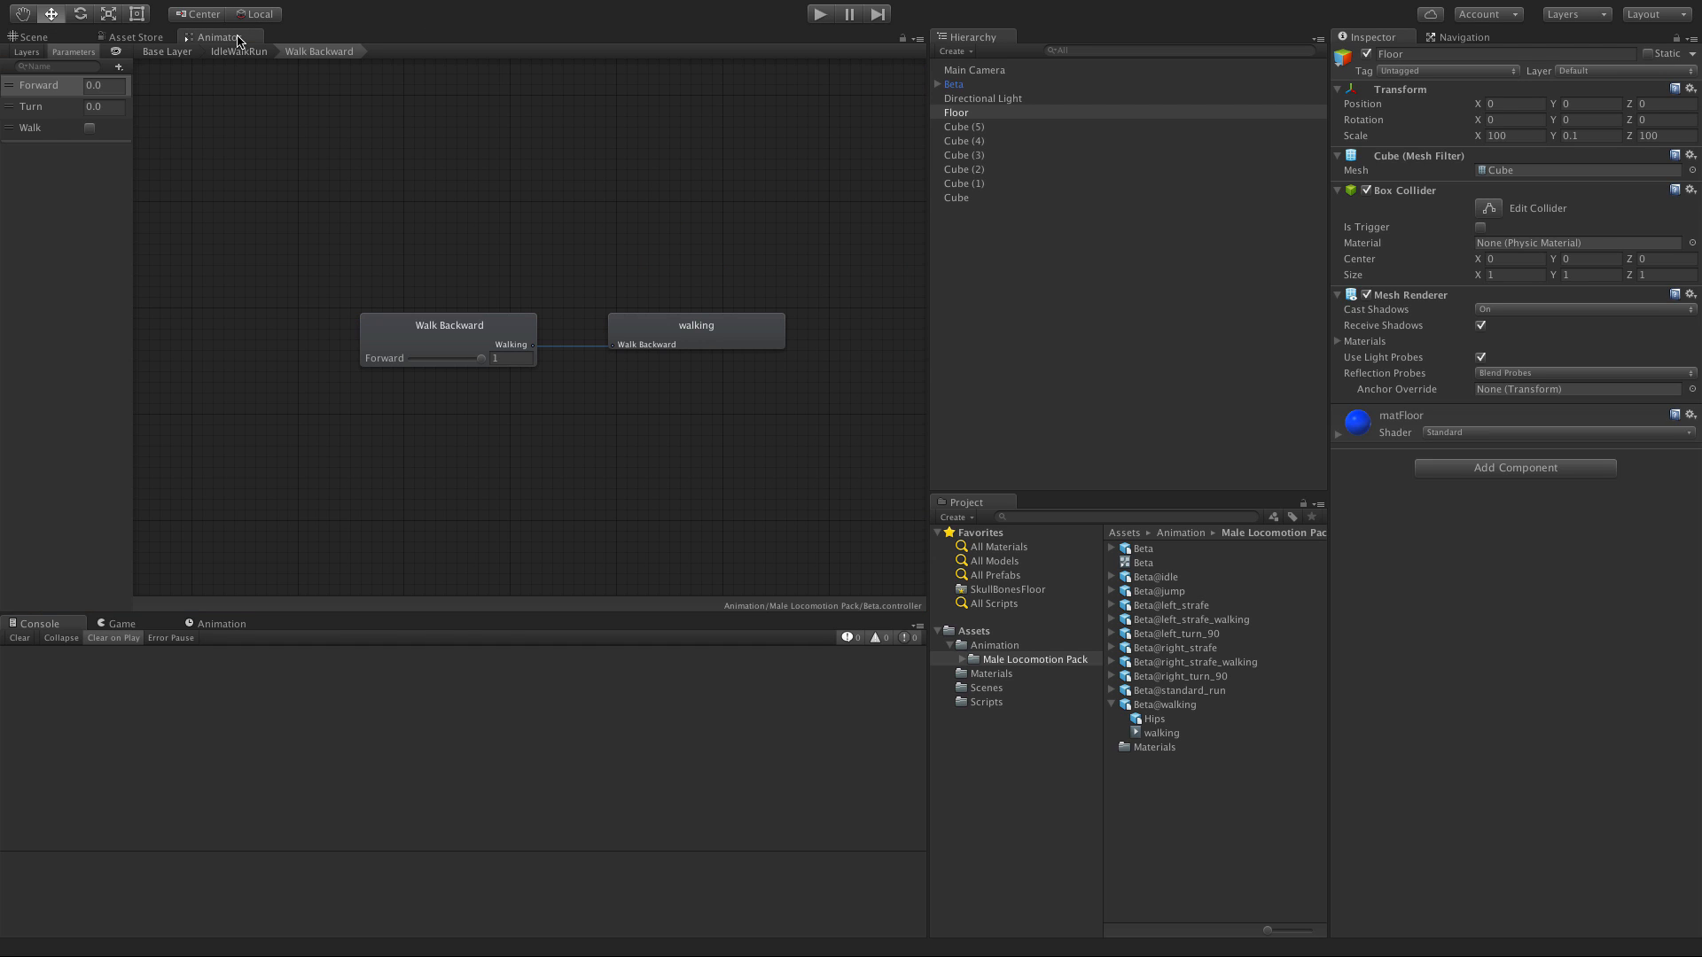
click(241, 51)
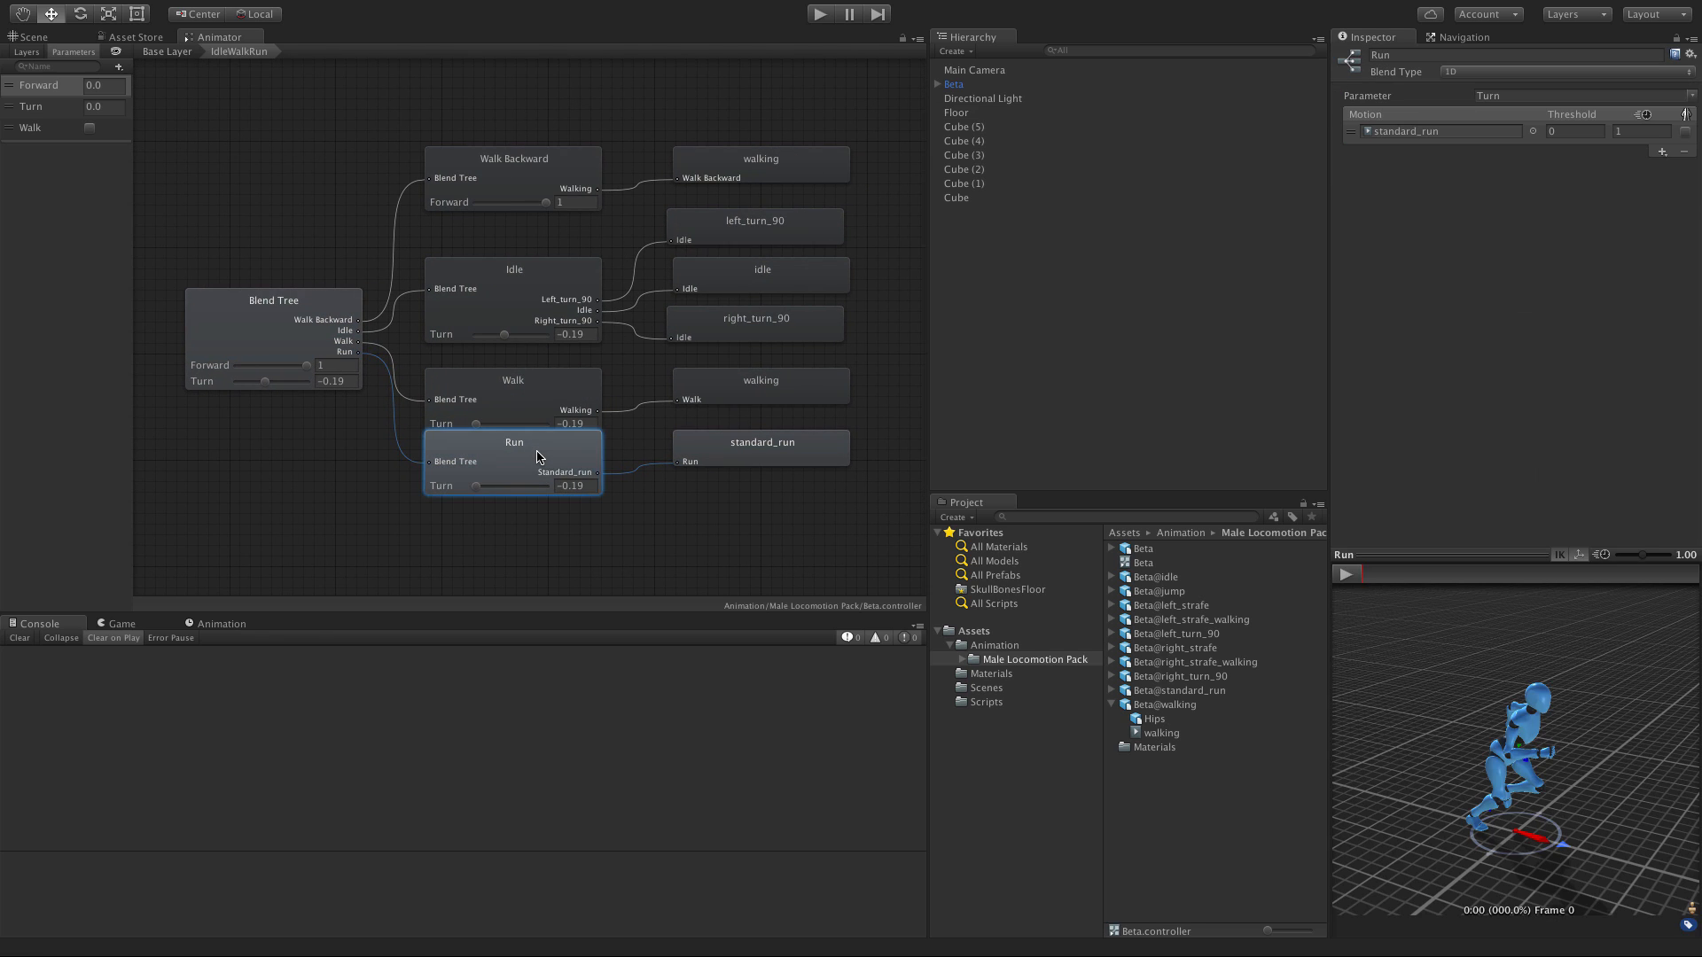
mouse_move(791, 309)
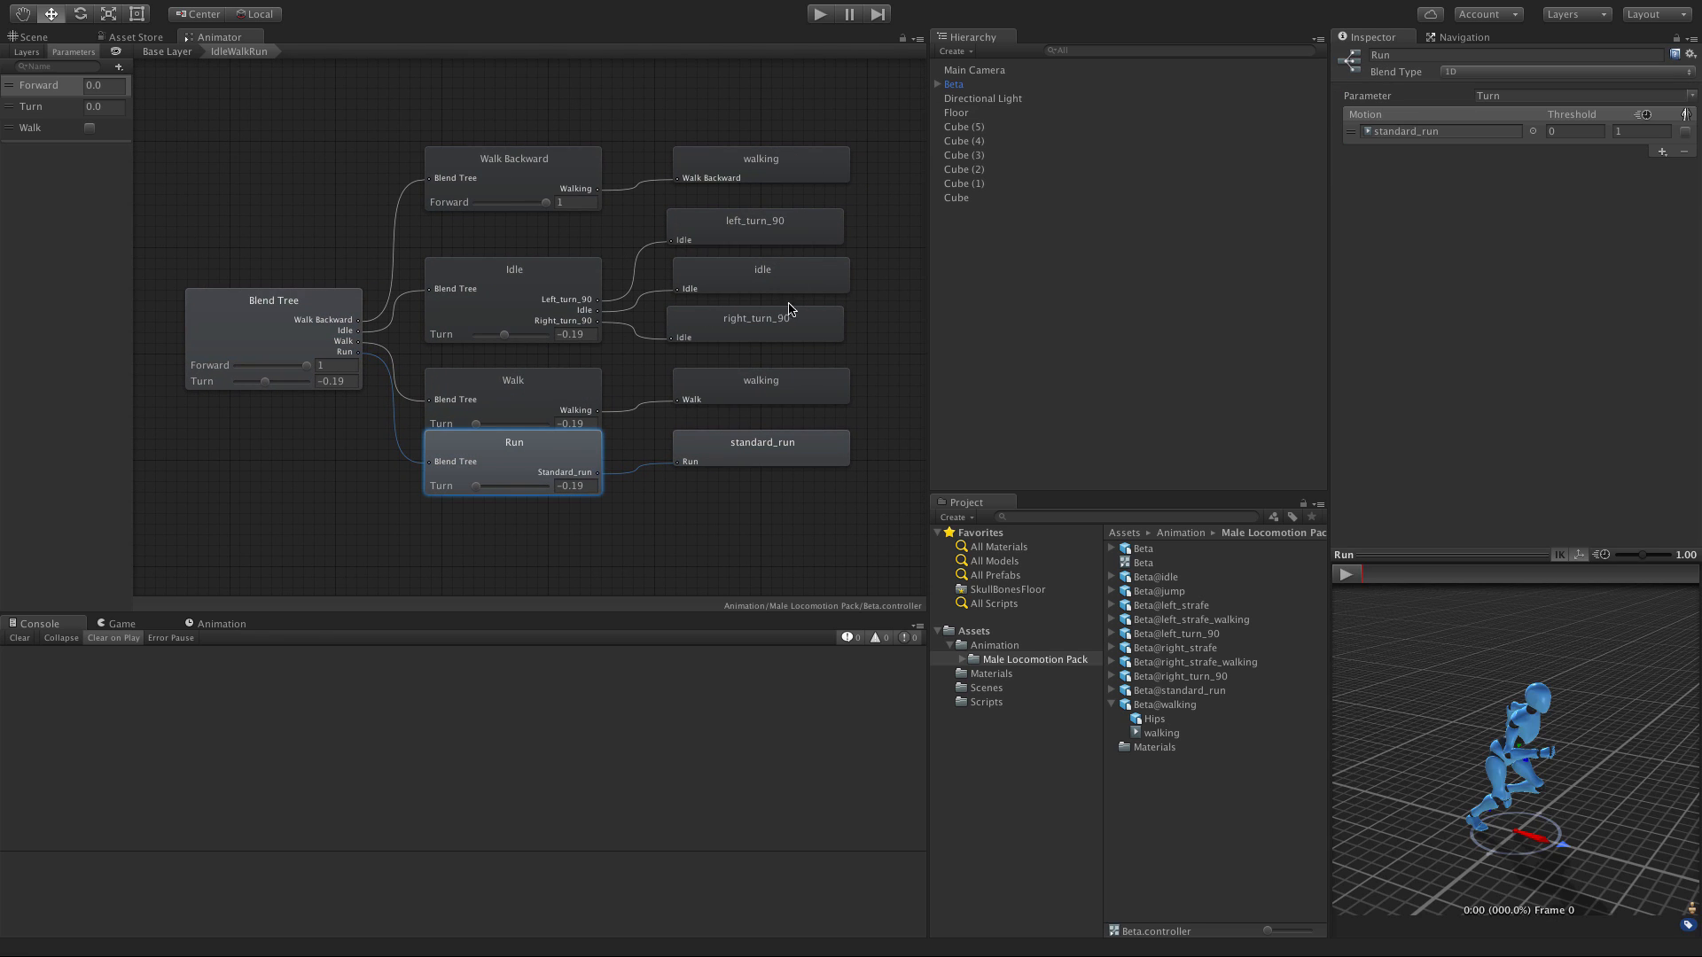
mouse_move(528, 391)
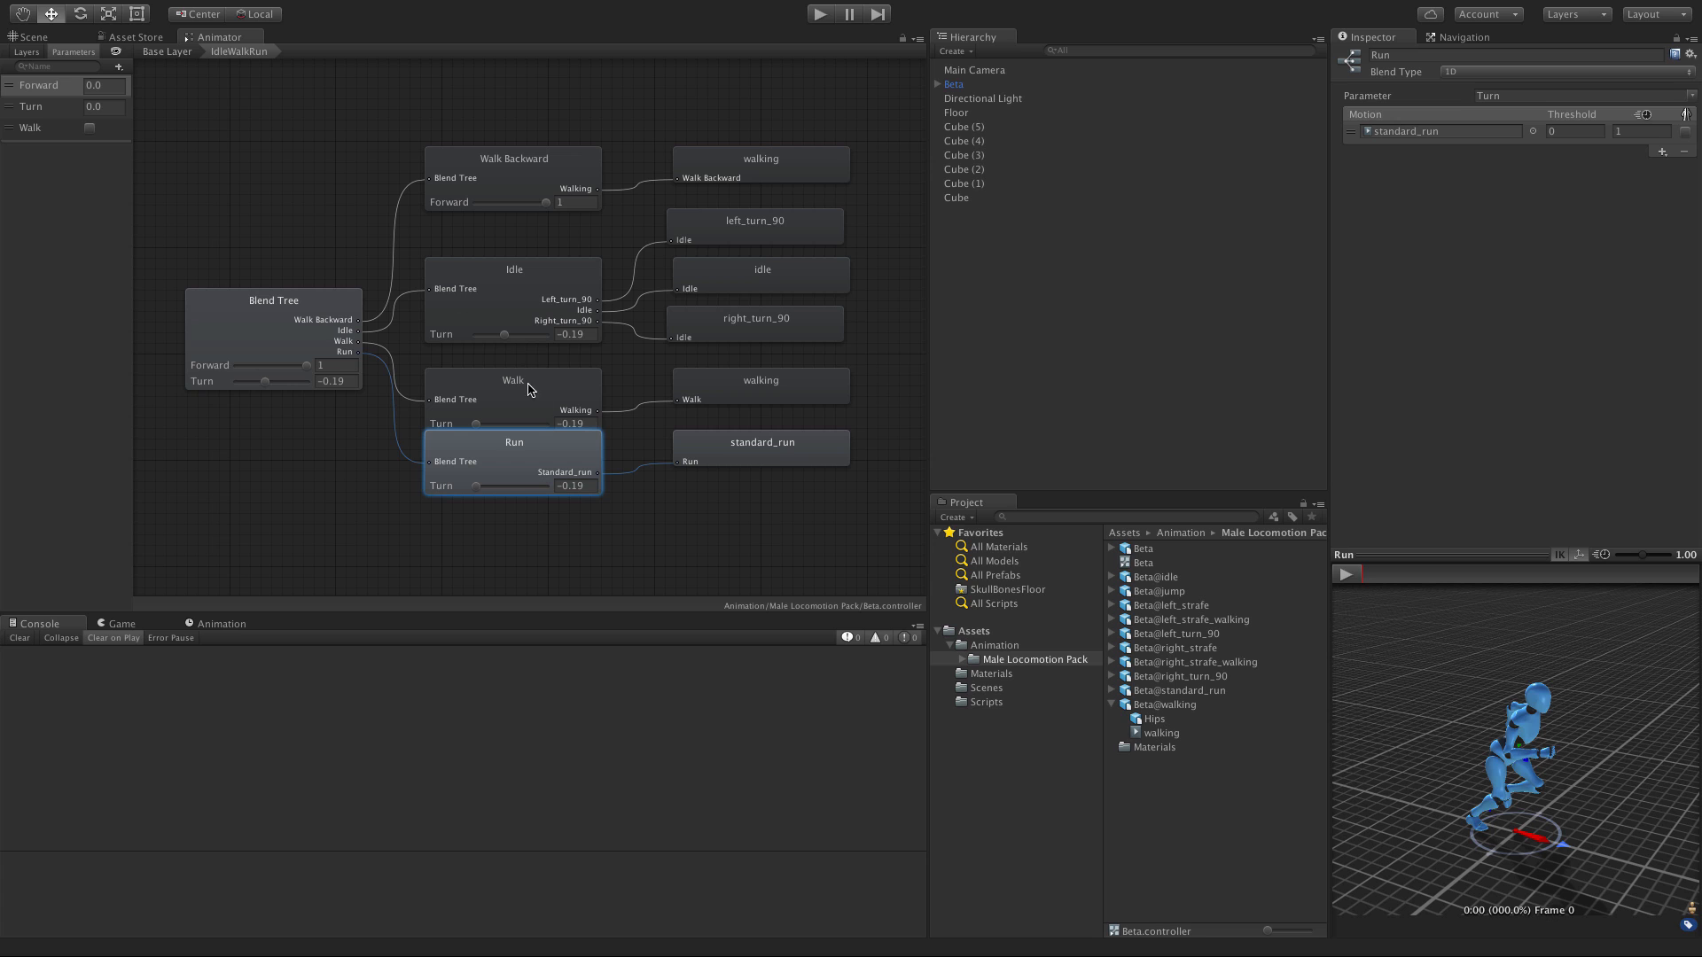
mouse_move(663, 398)
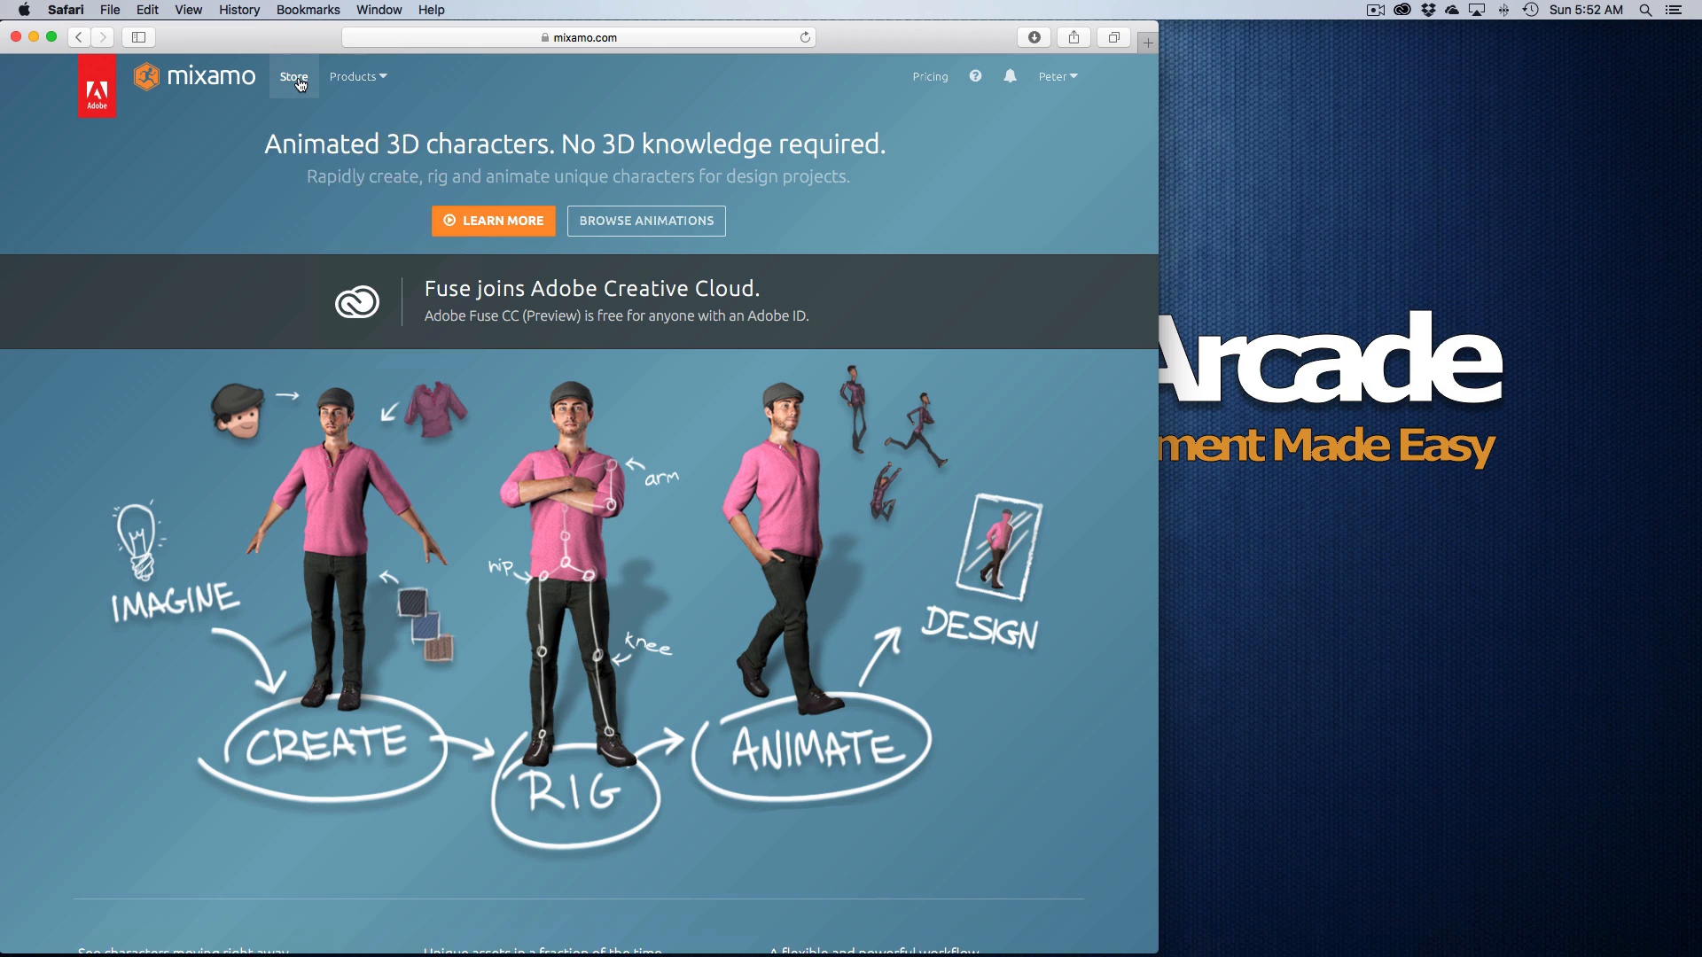
Step: Search the Mixamo store animations for 'turn' and browse down the results
click(293, 76)
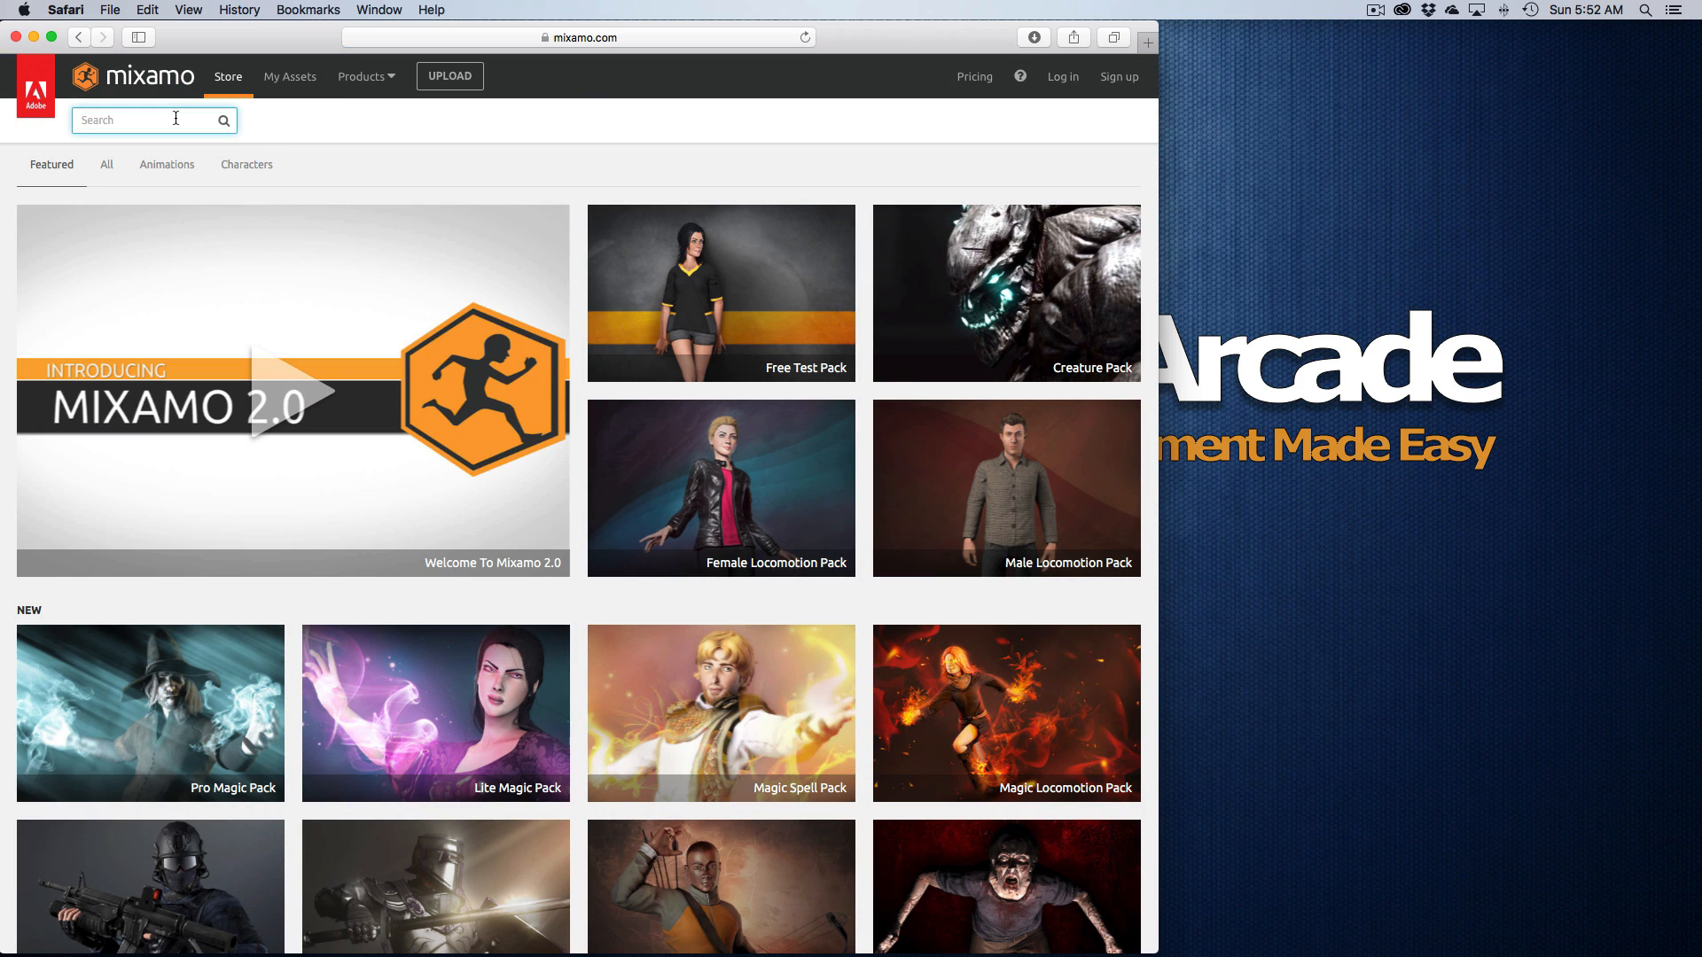
text(turn)
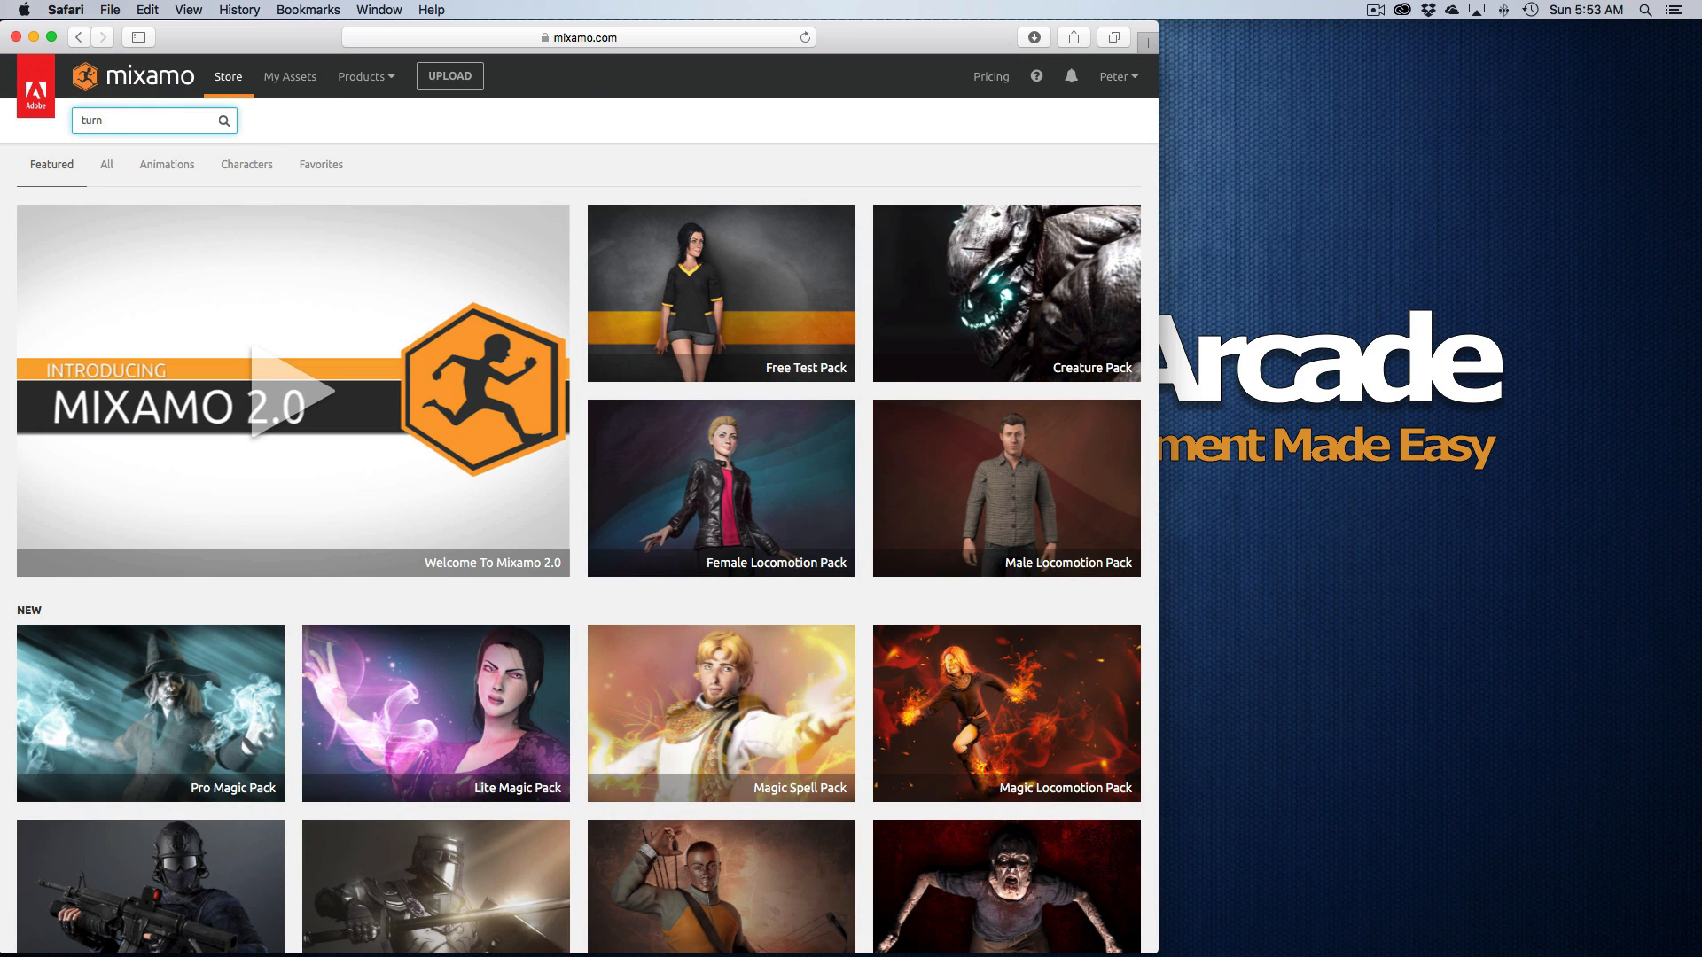
click(166, 163)
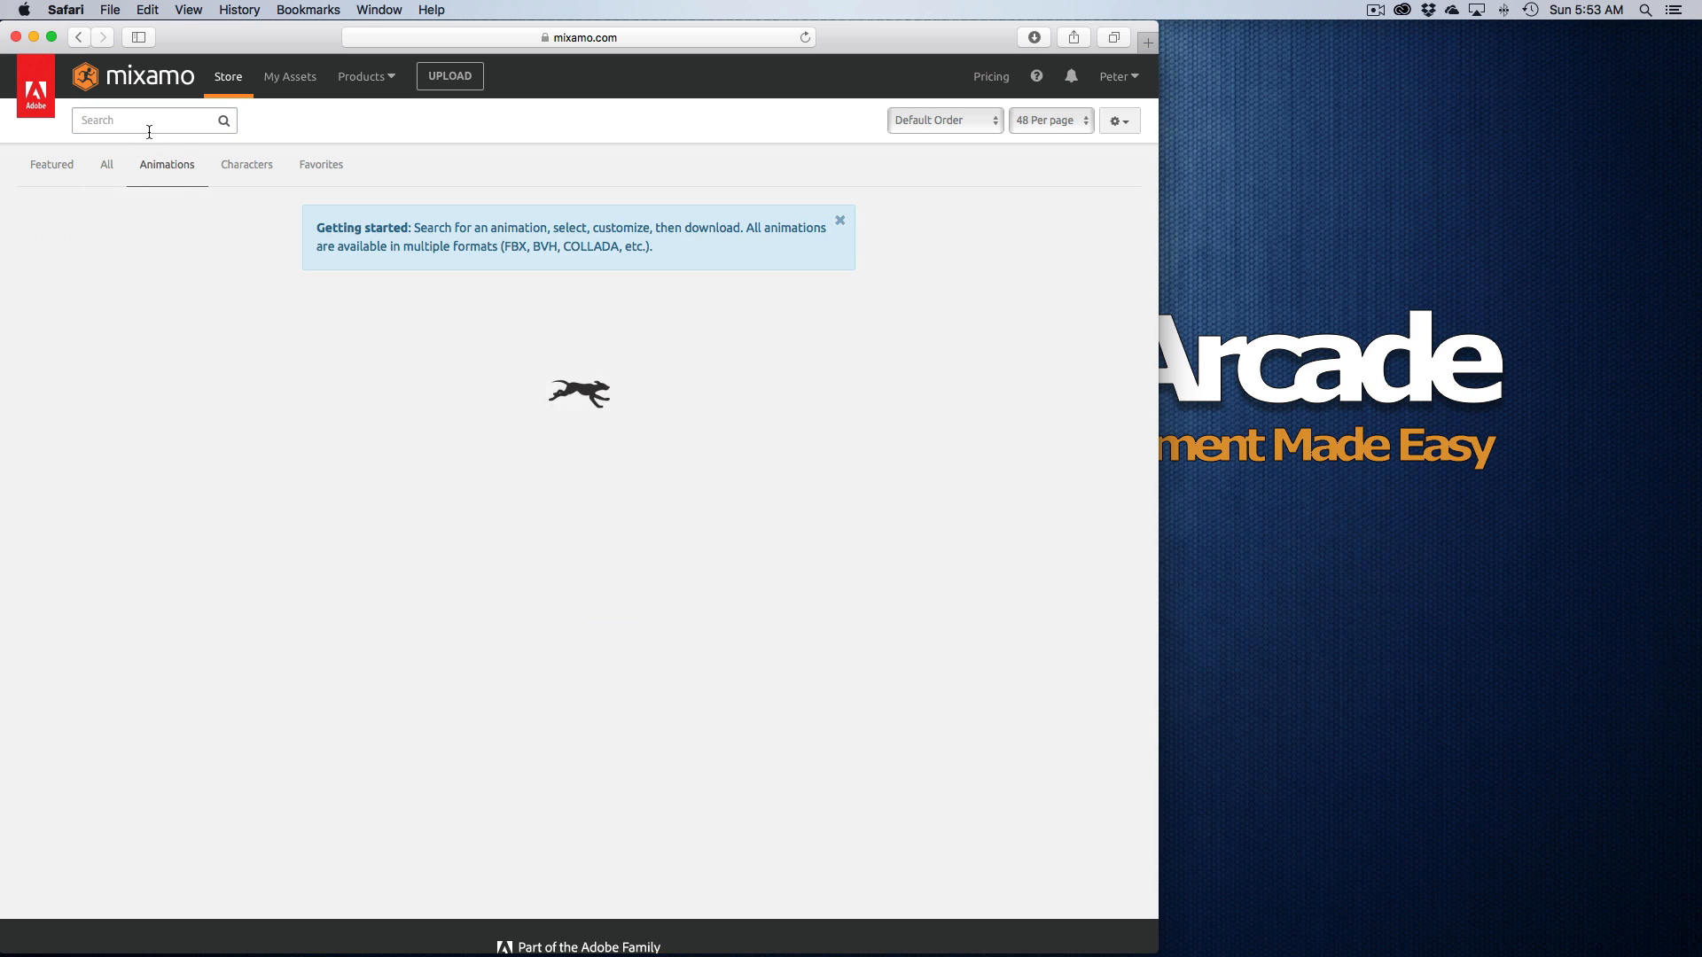
text(turn)
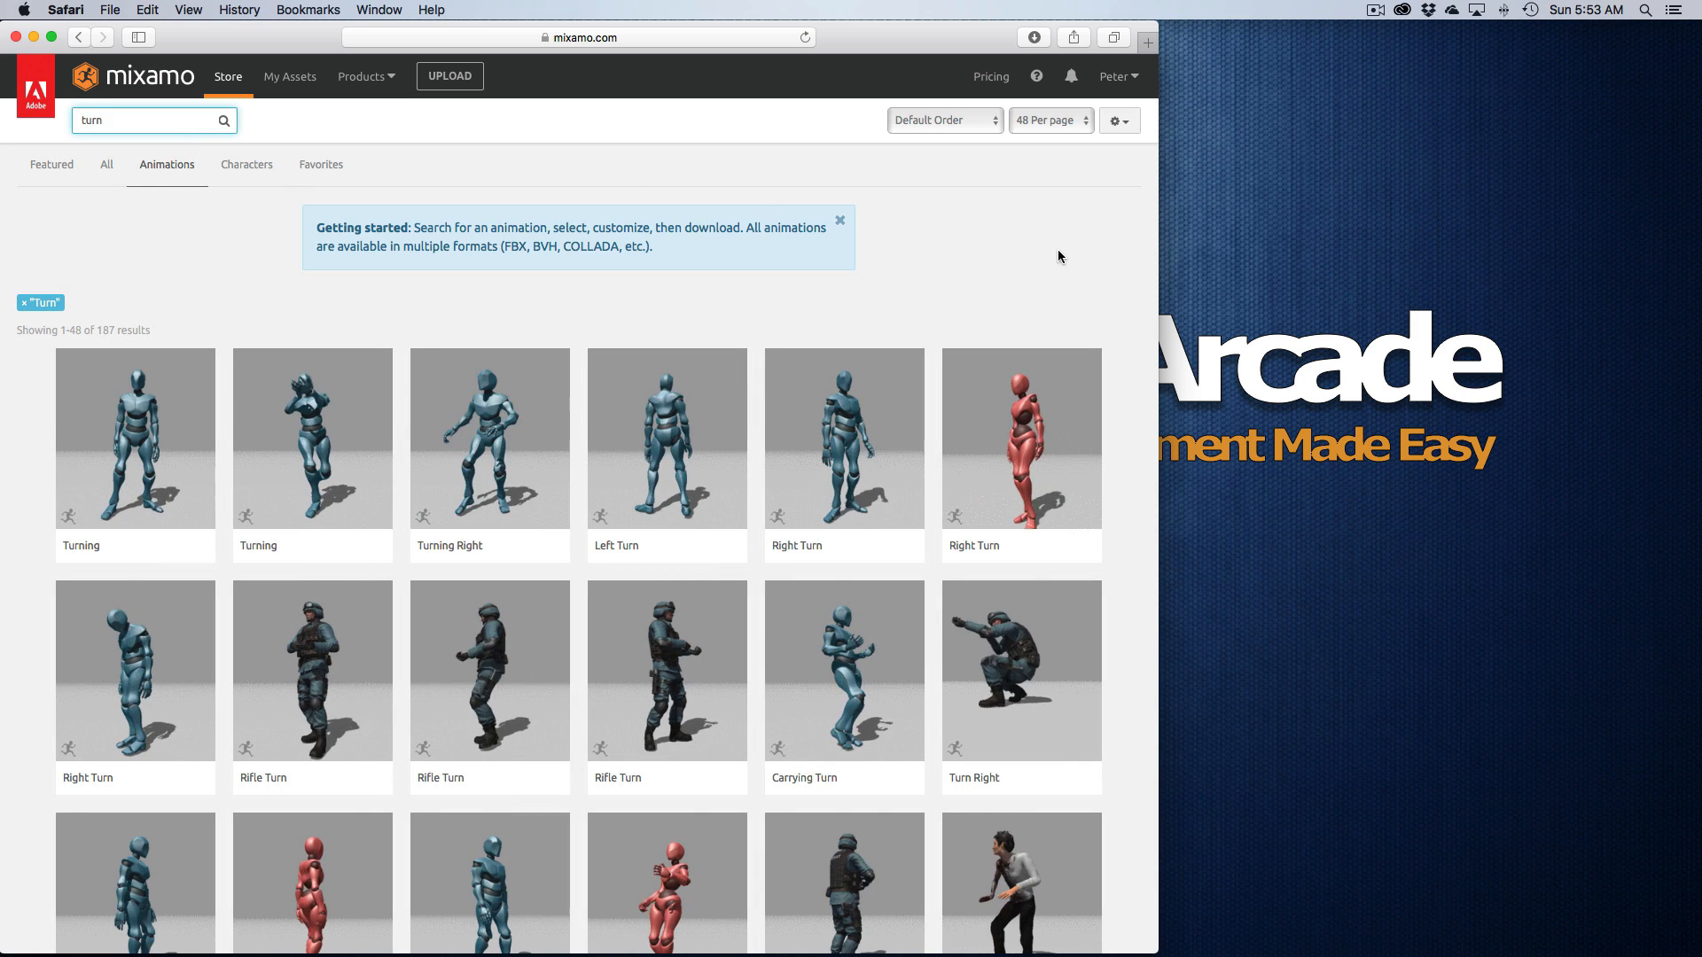
scroll(down, 3)
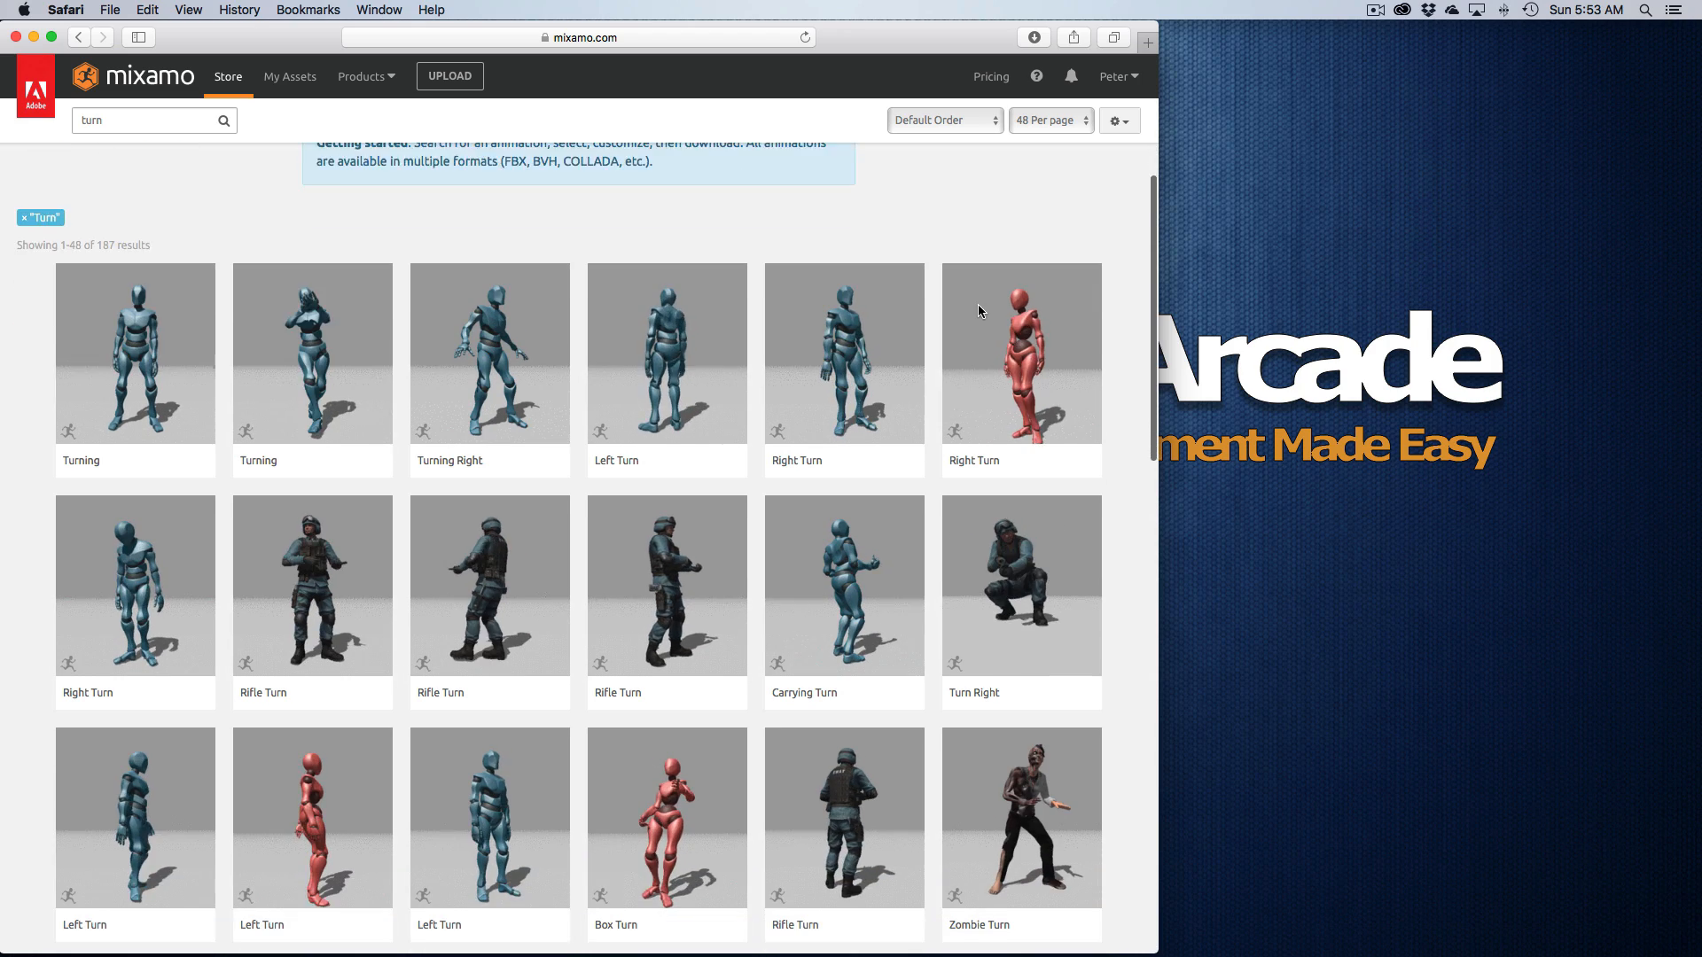
scroll(down, 3)
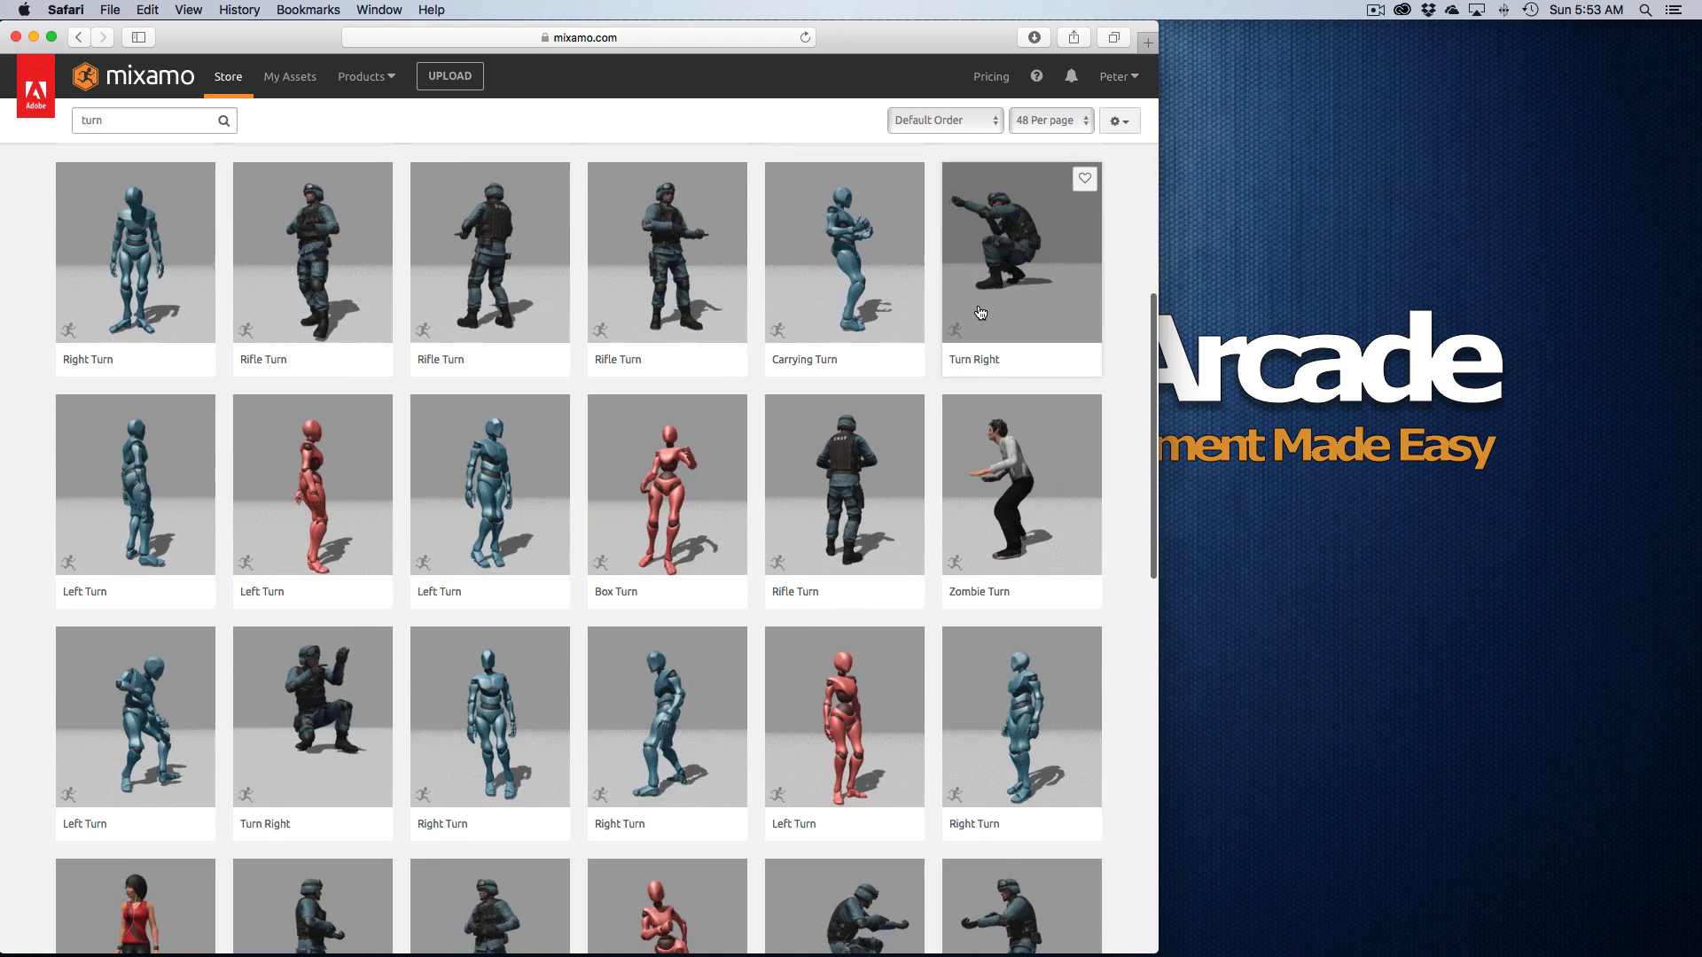
scroll(down, 3)
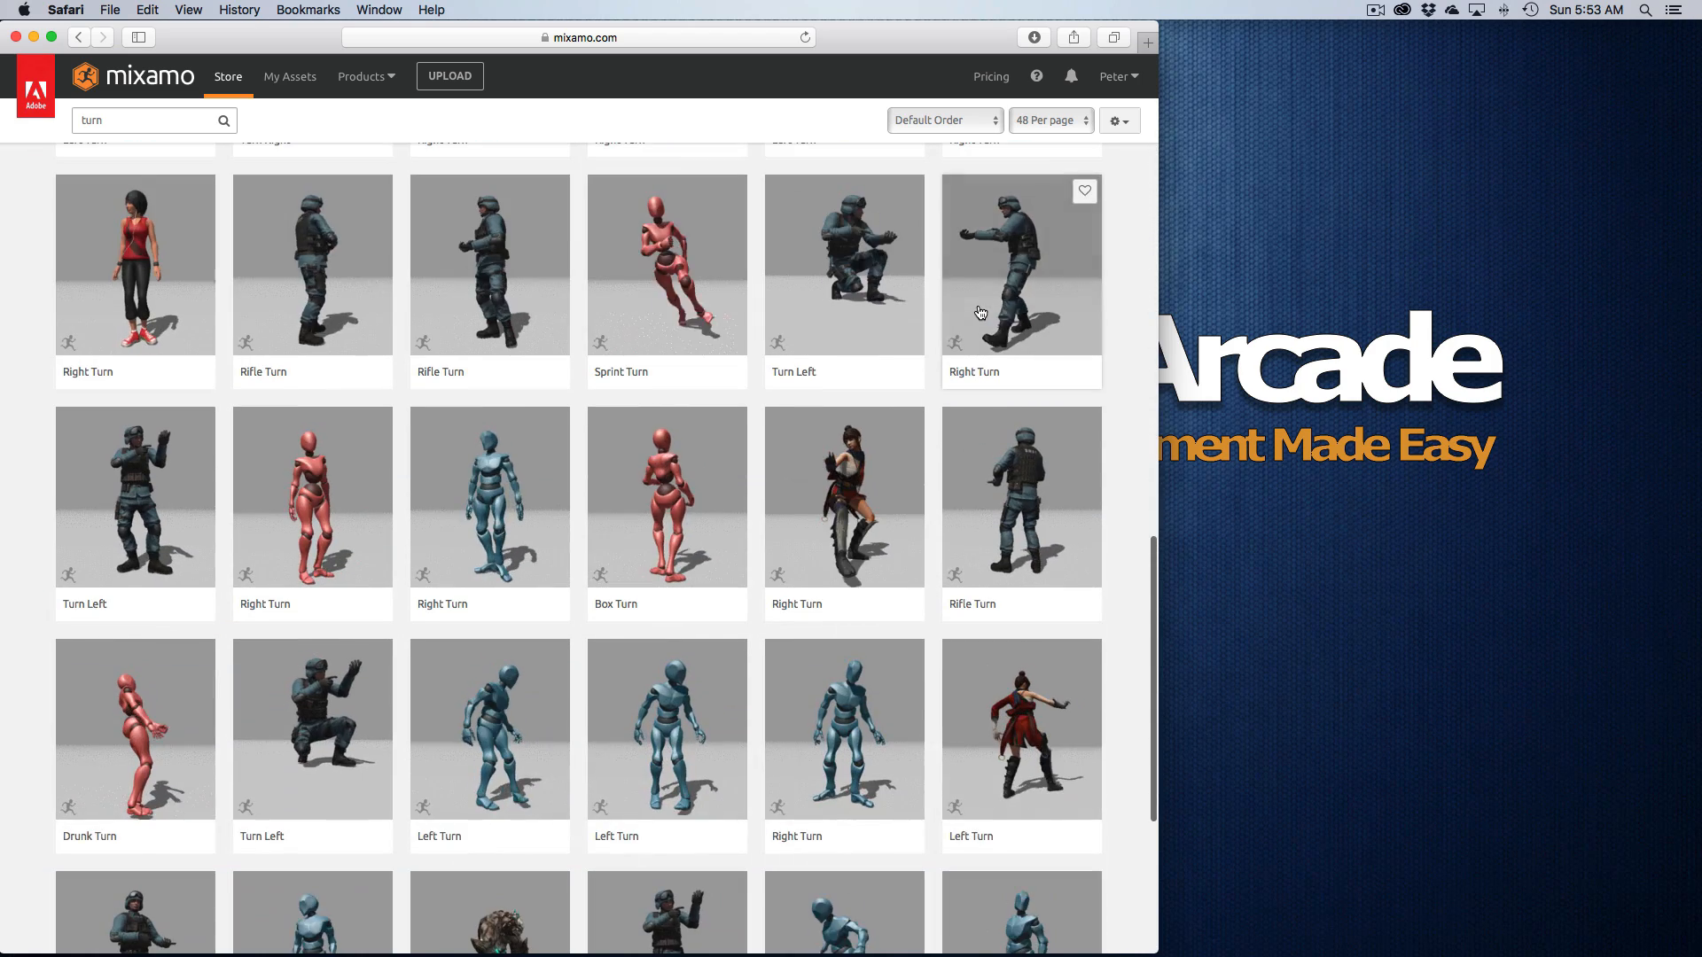
scroll(down, 3)
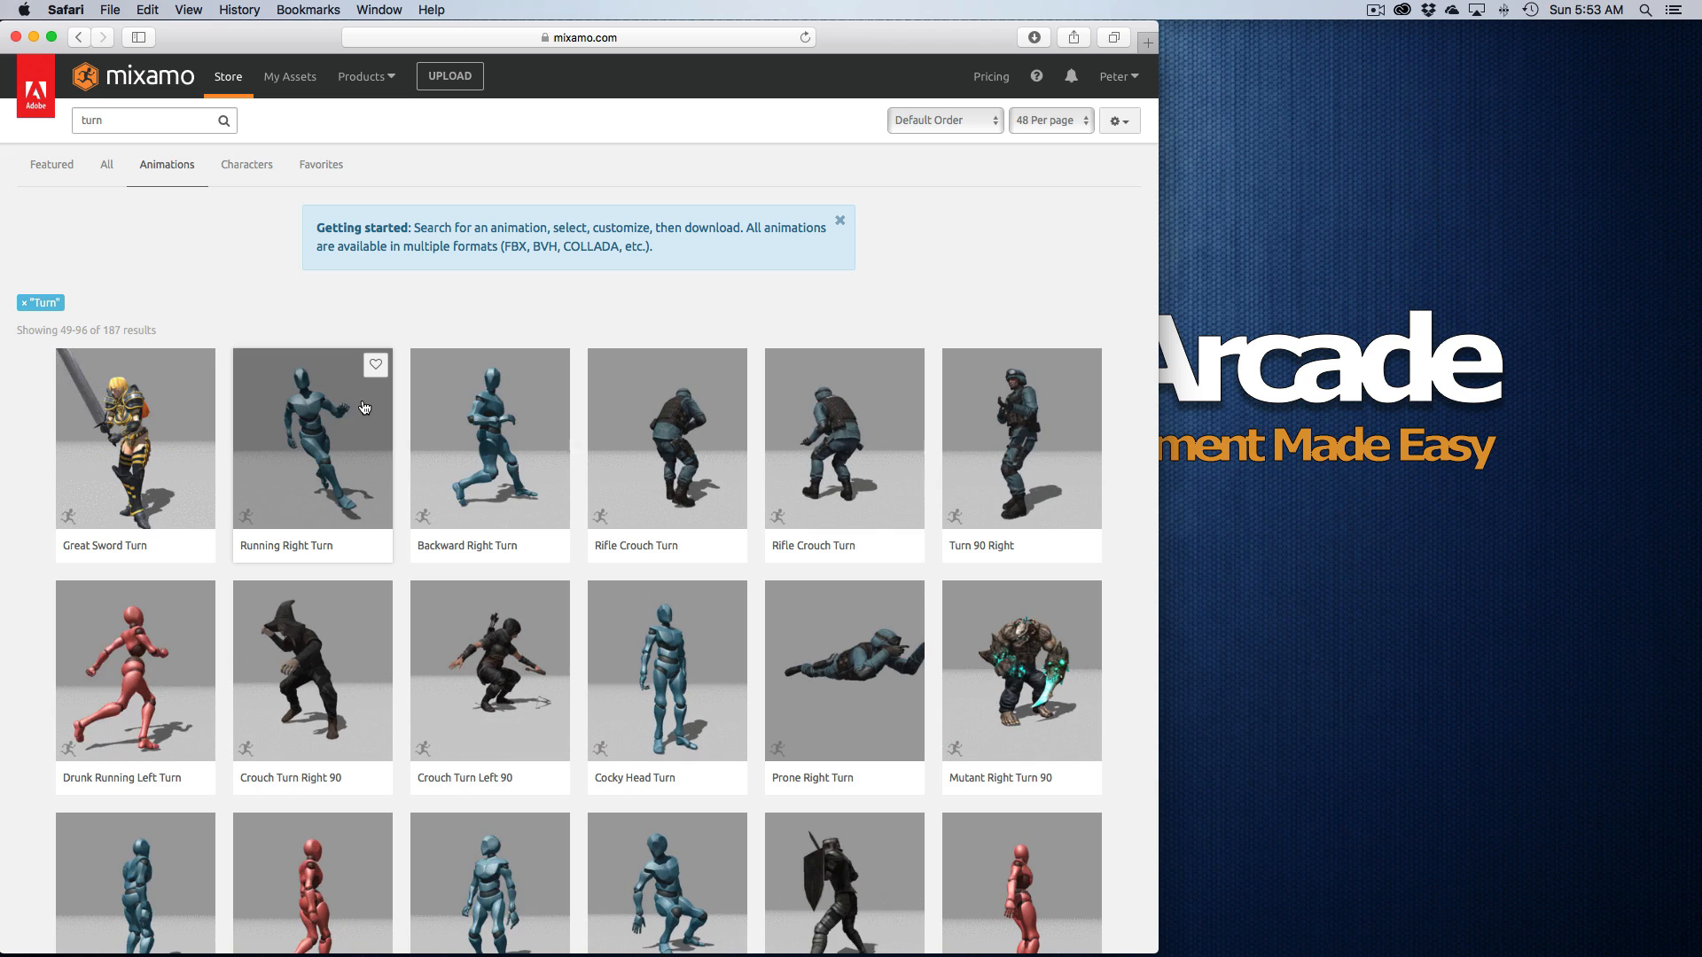
Step: Preview Running Right Turn, check My Assets, and return to the Turn results
click(312, 438)
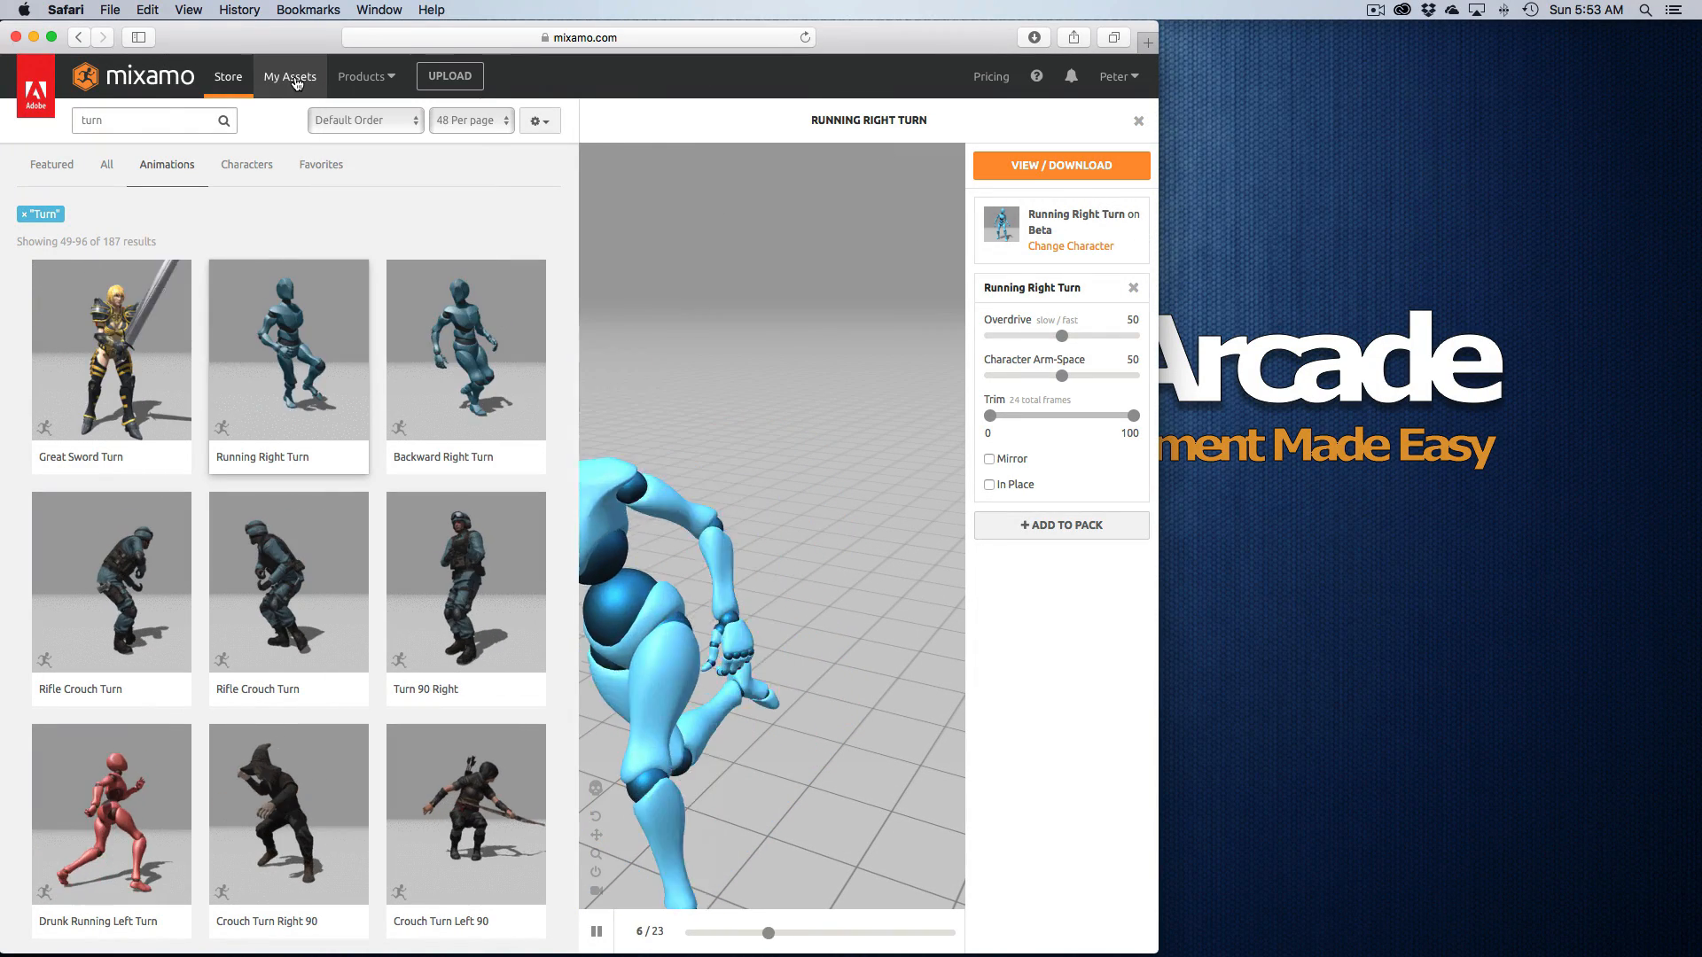
click(289, 76)
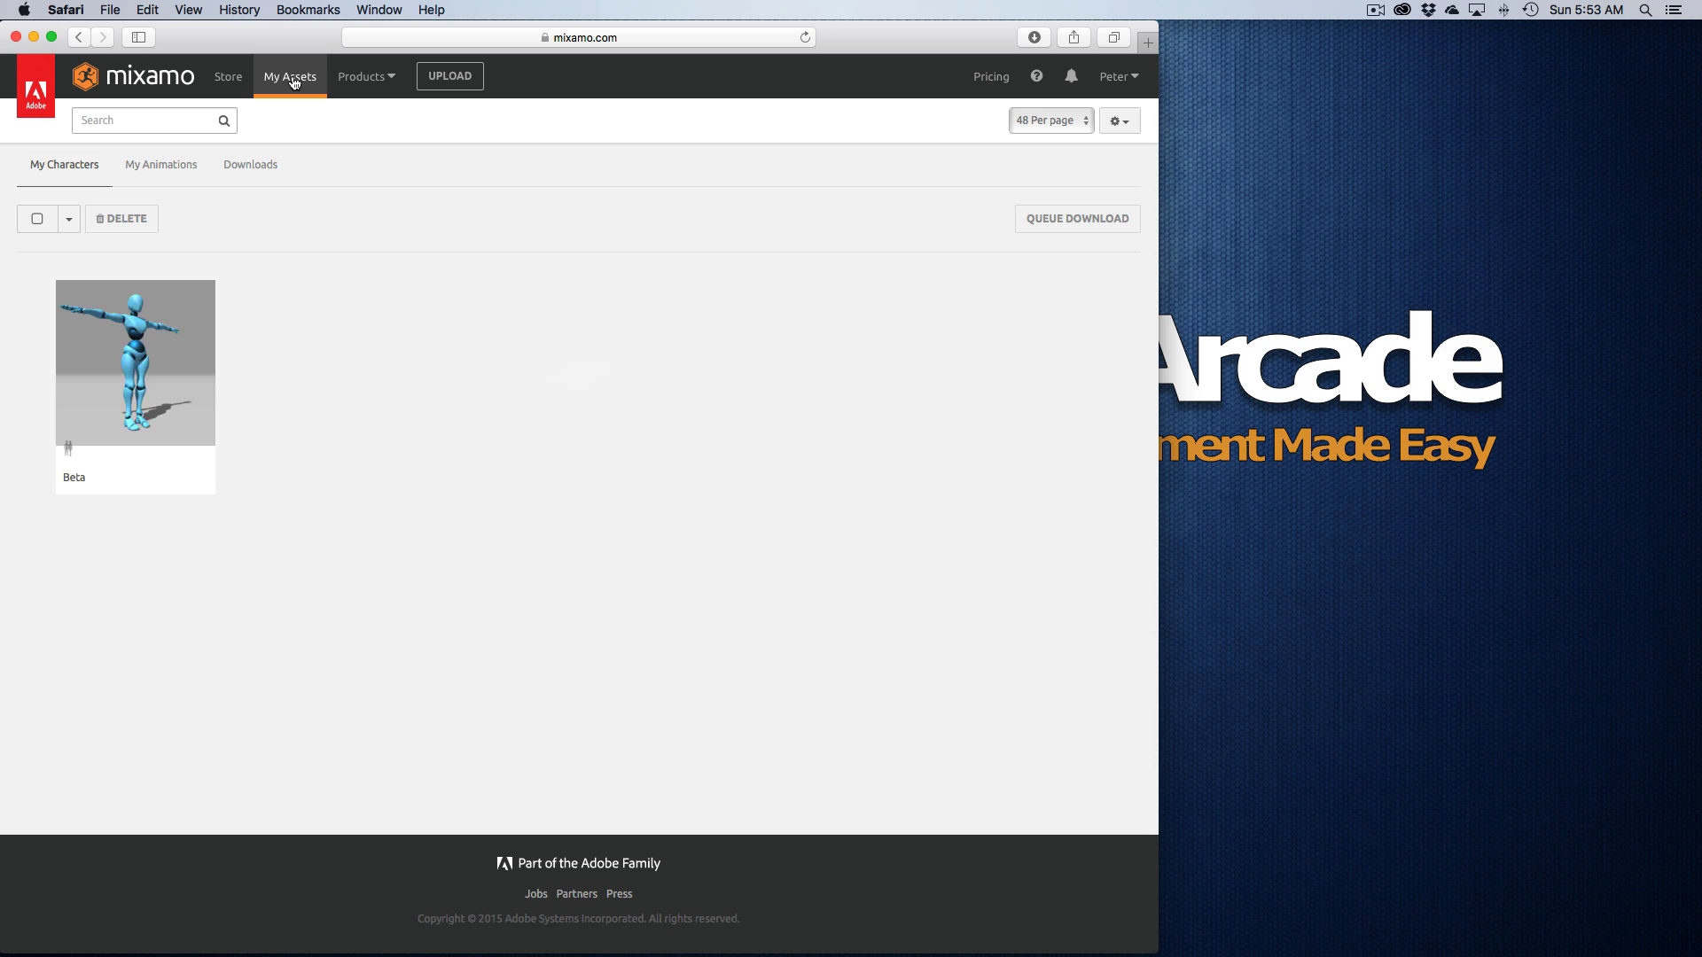
click(76, 38)
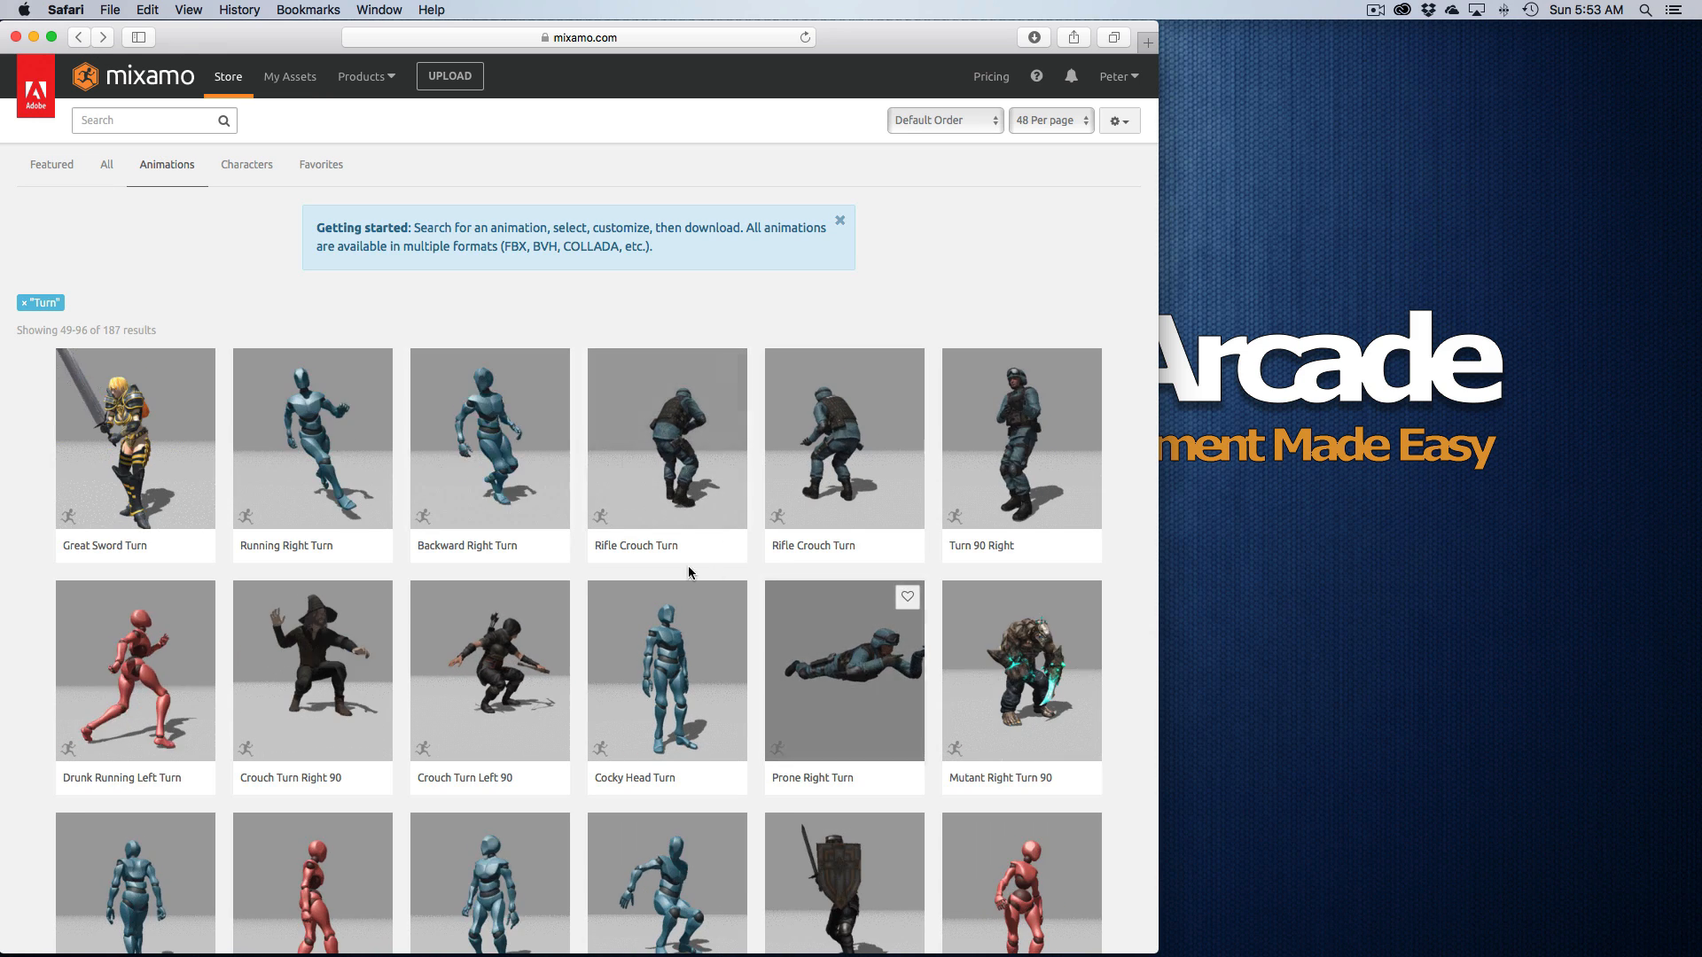
mouse_move(542, 606)
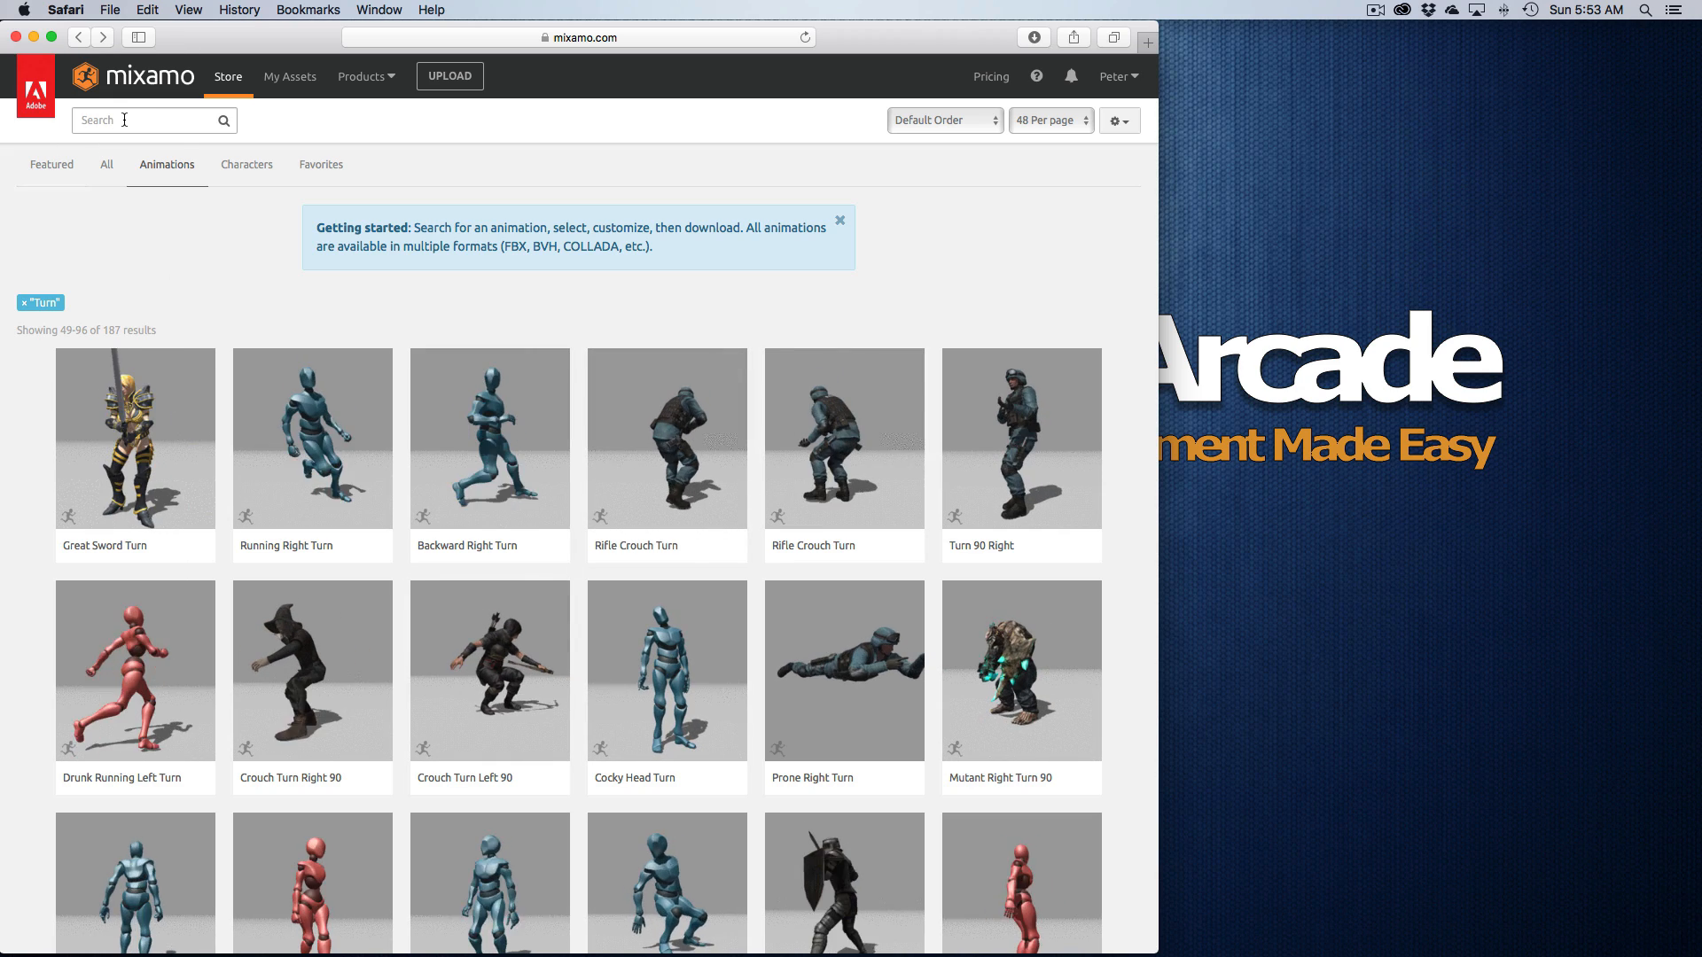
Step: Search 'walking backward' and add Walking Backwards to My Assets
text(walking backward)
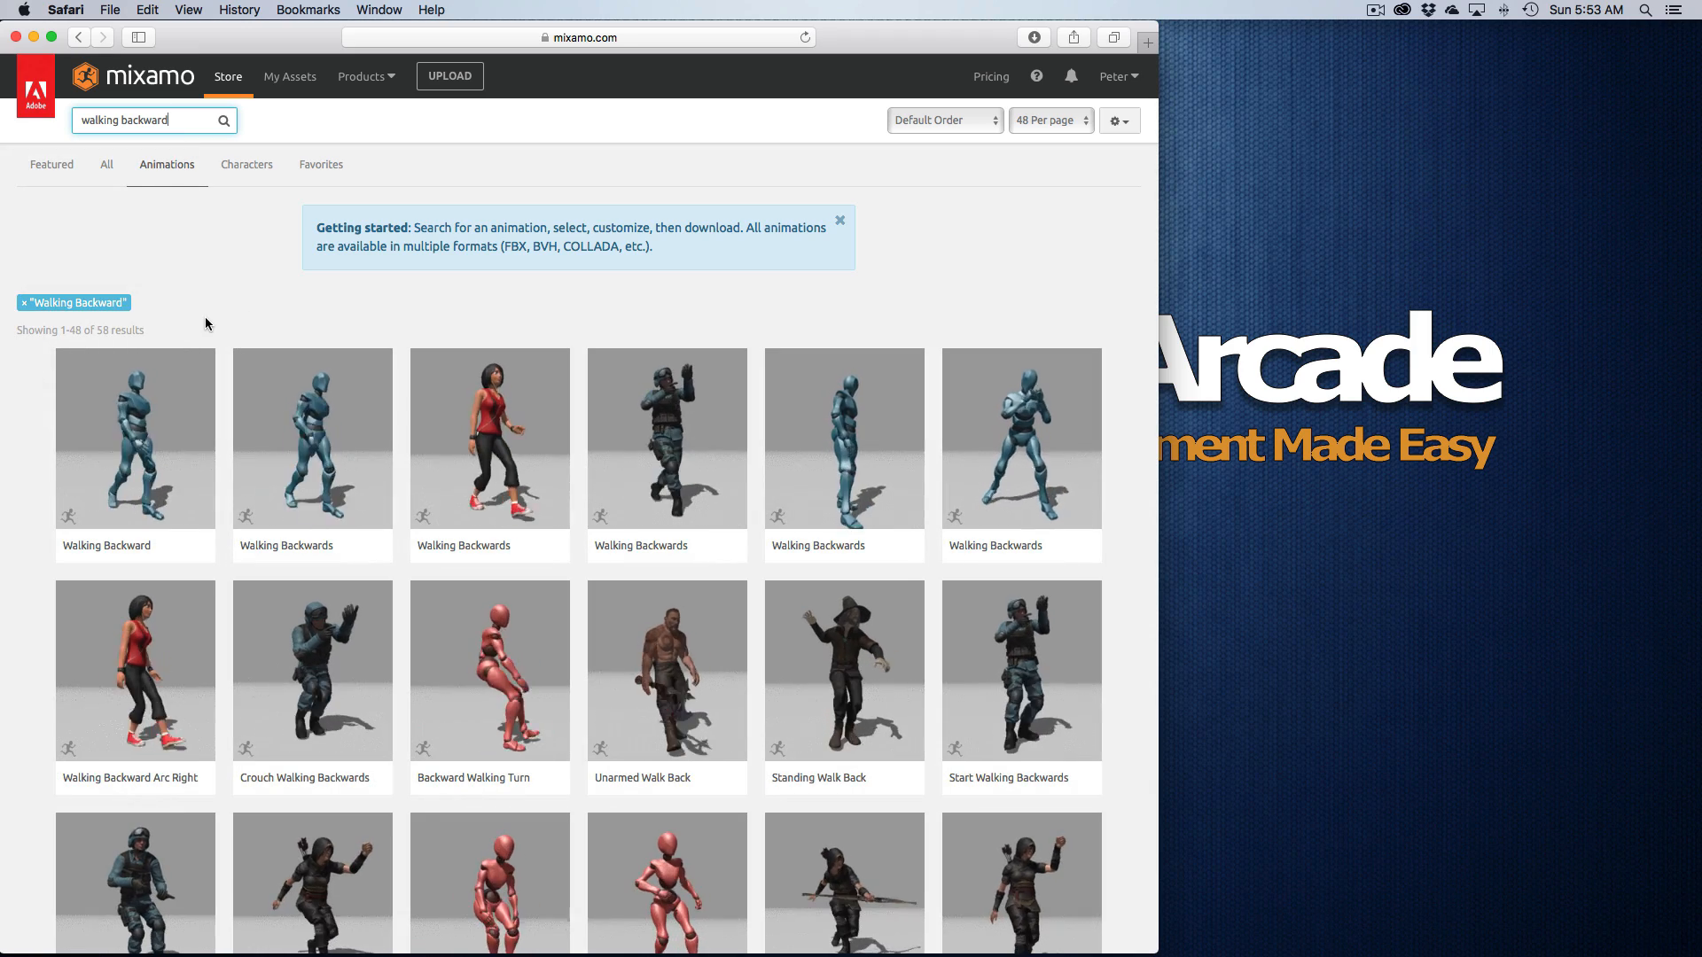
mouse_move(276, 463)
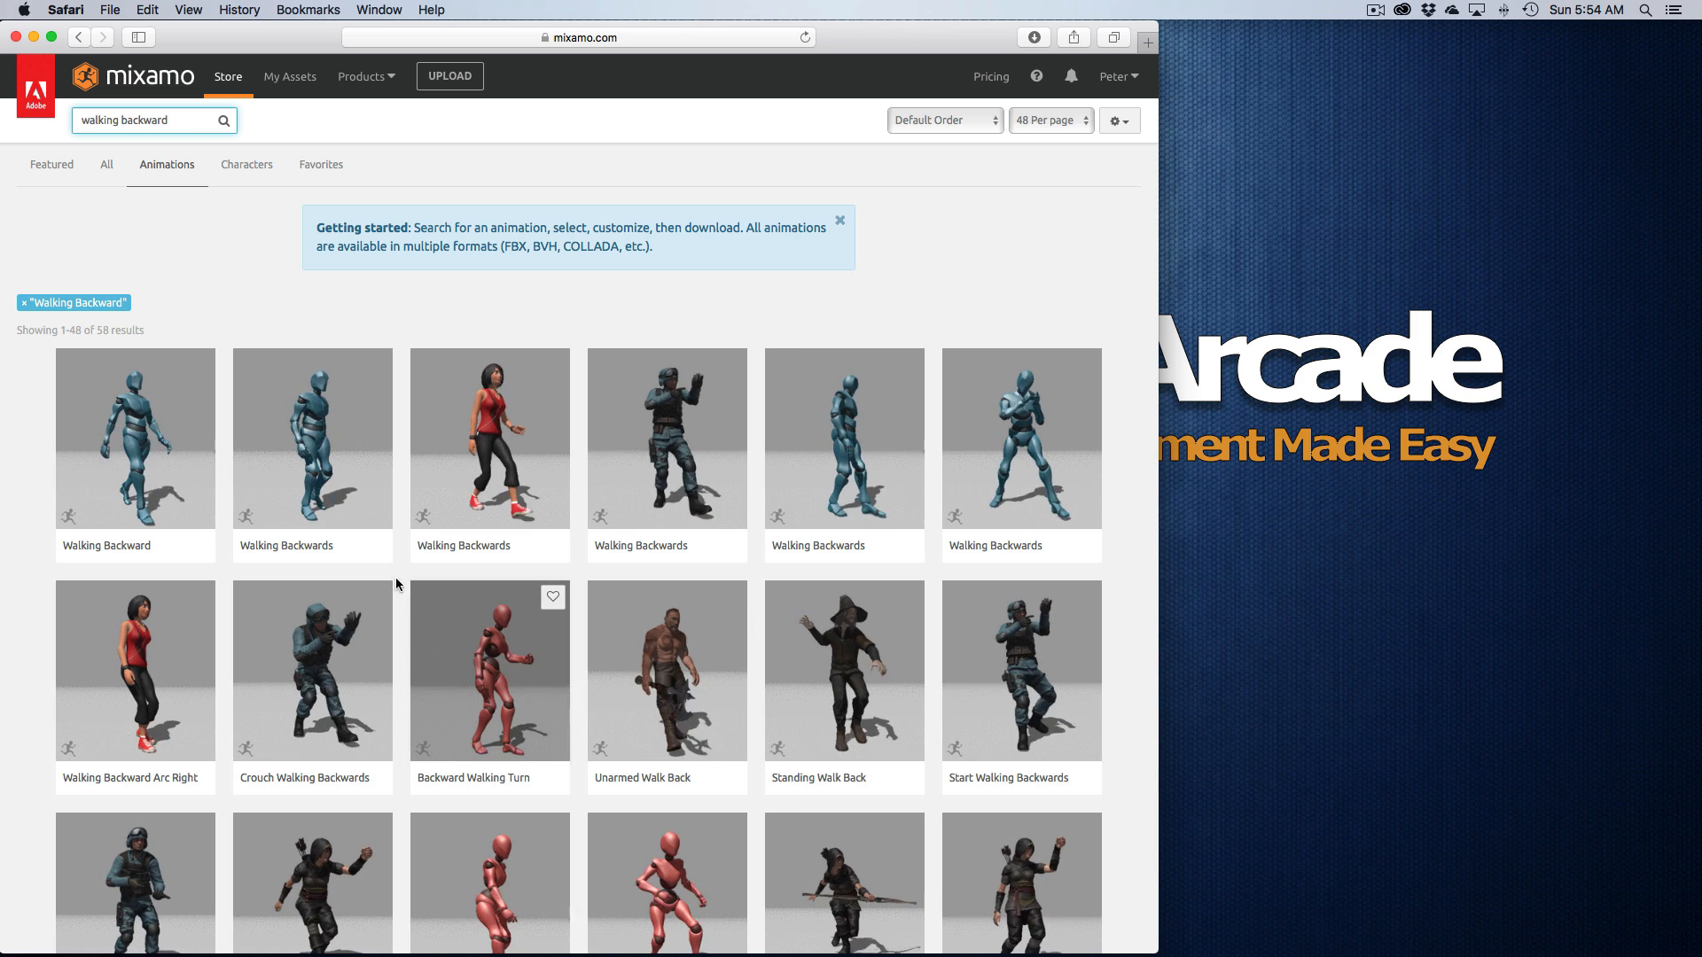
scroll(down, 3)
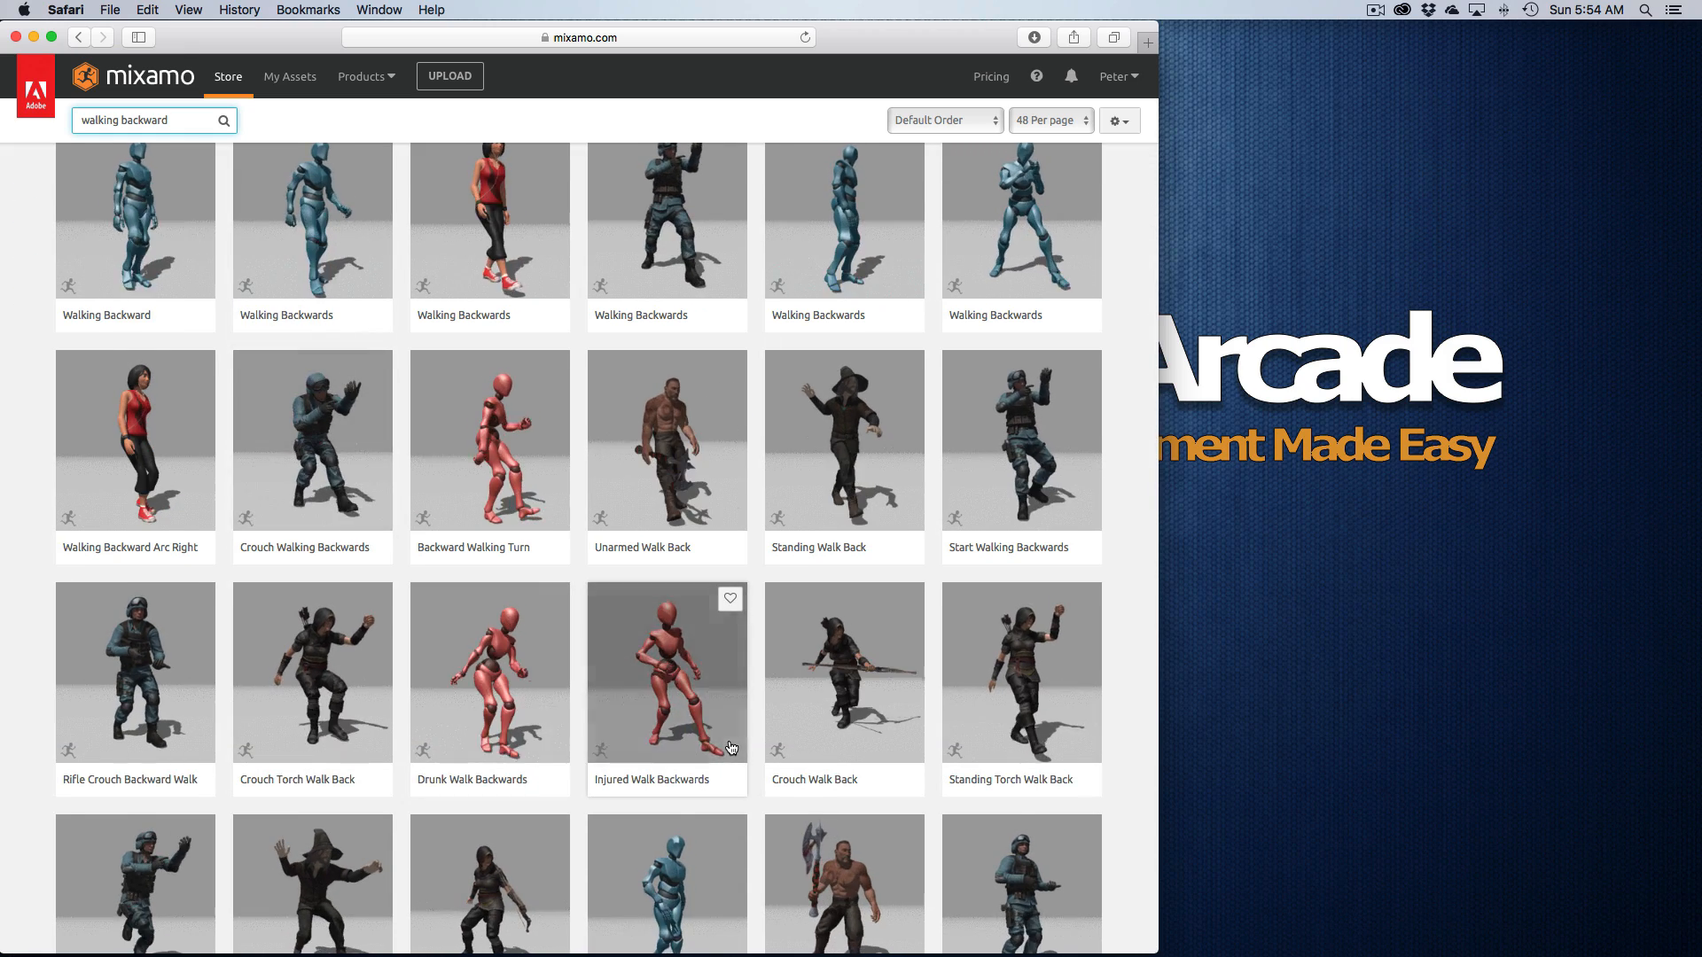
scroll(down, 3)
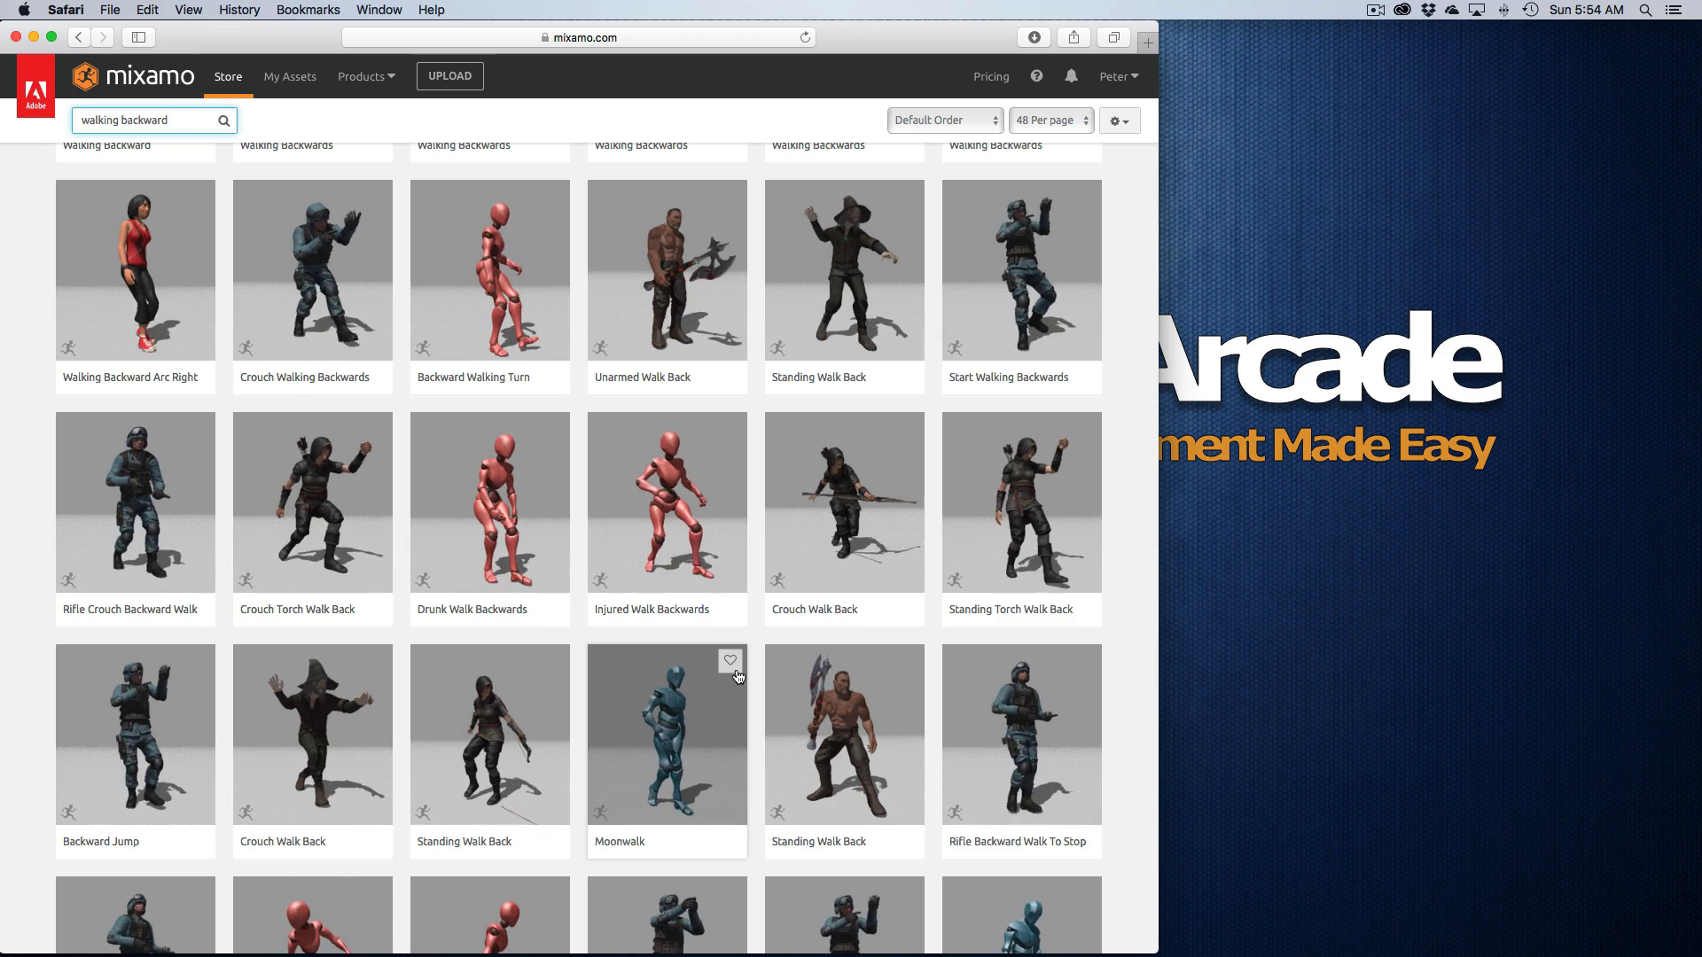
scroll(down, 3)
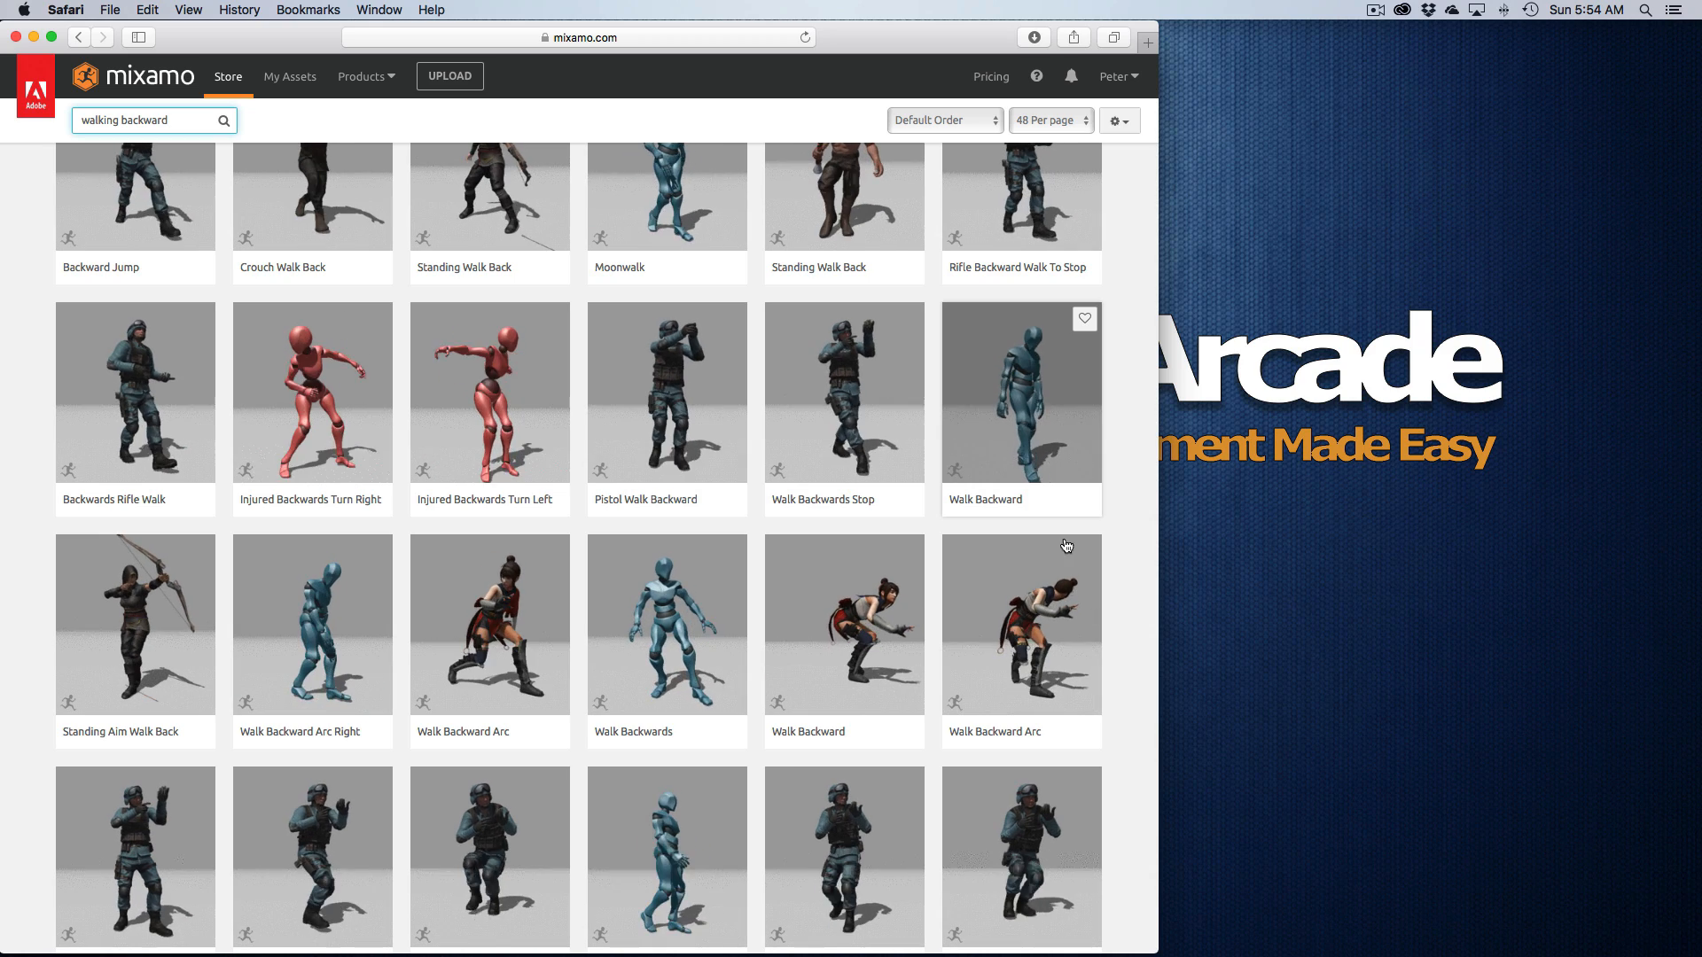
scroll(down, 3)
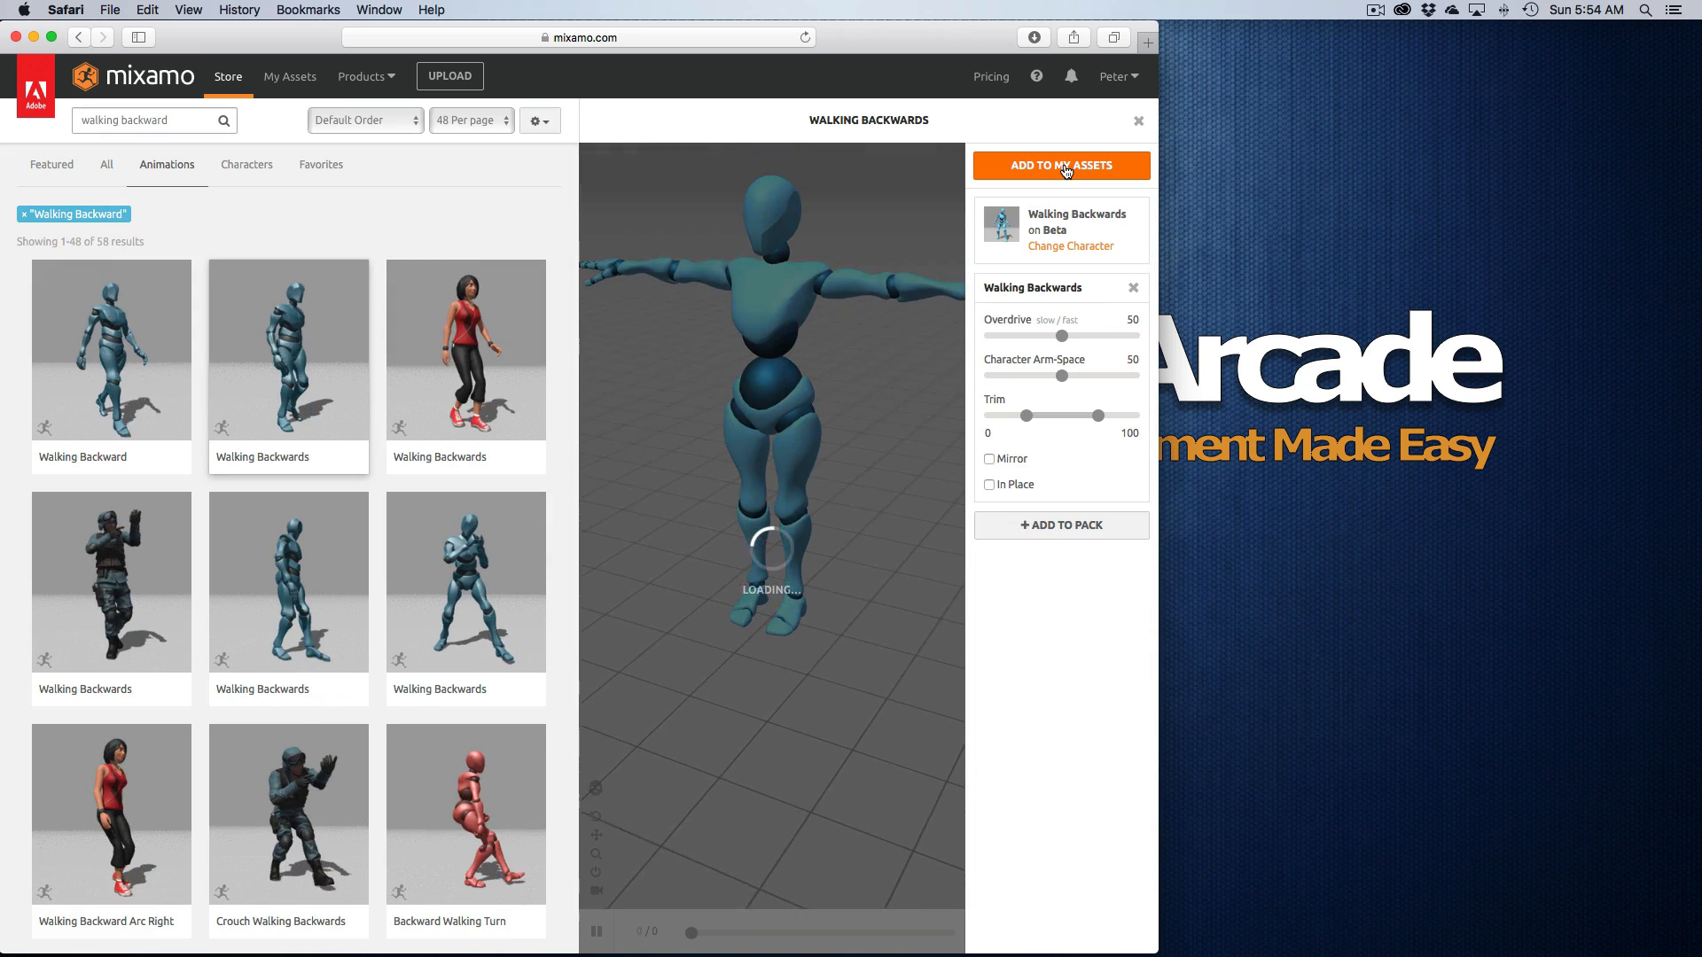
click(1060, 167)
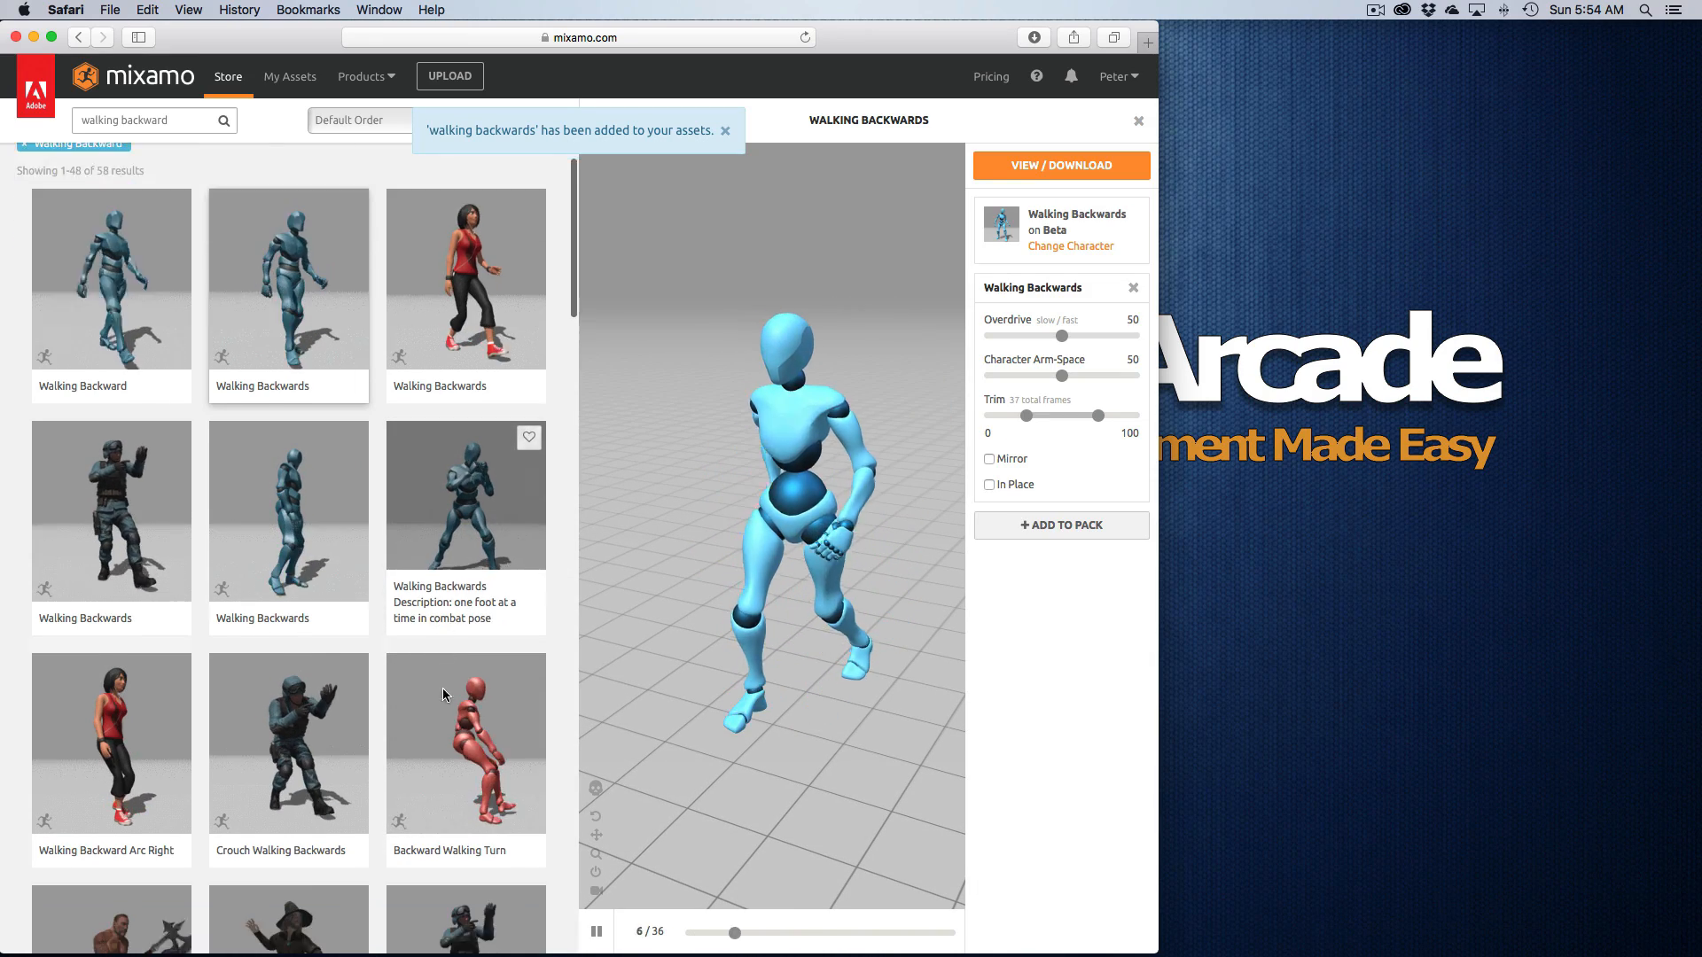
click(725, 129)
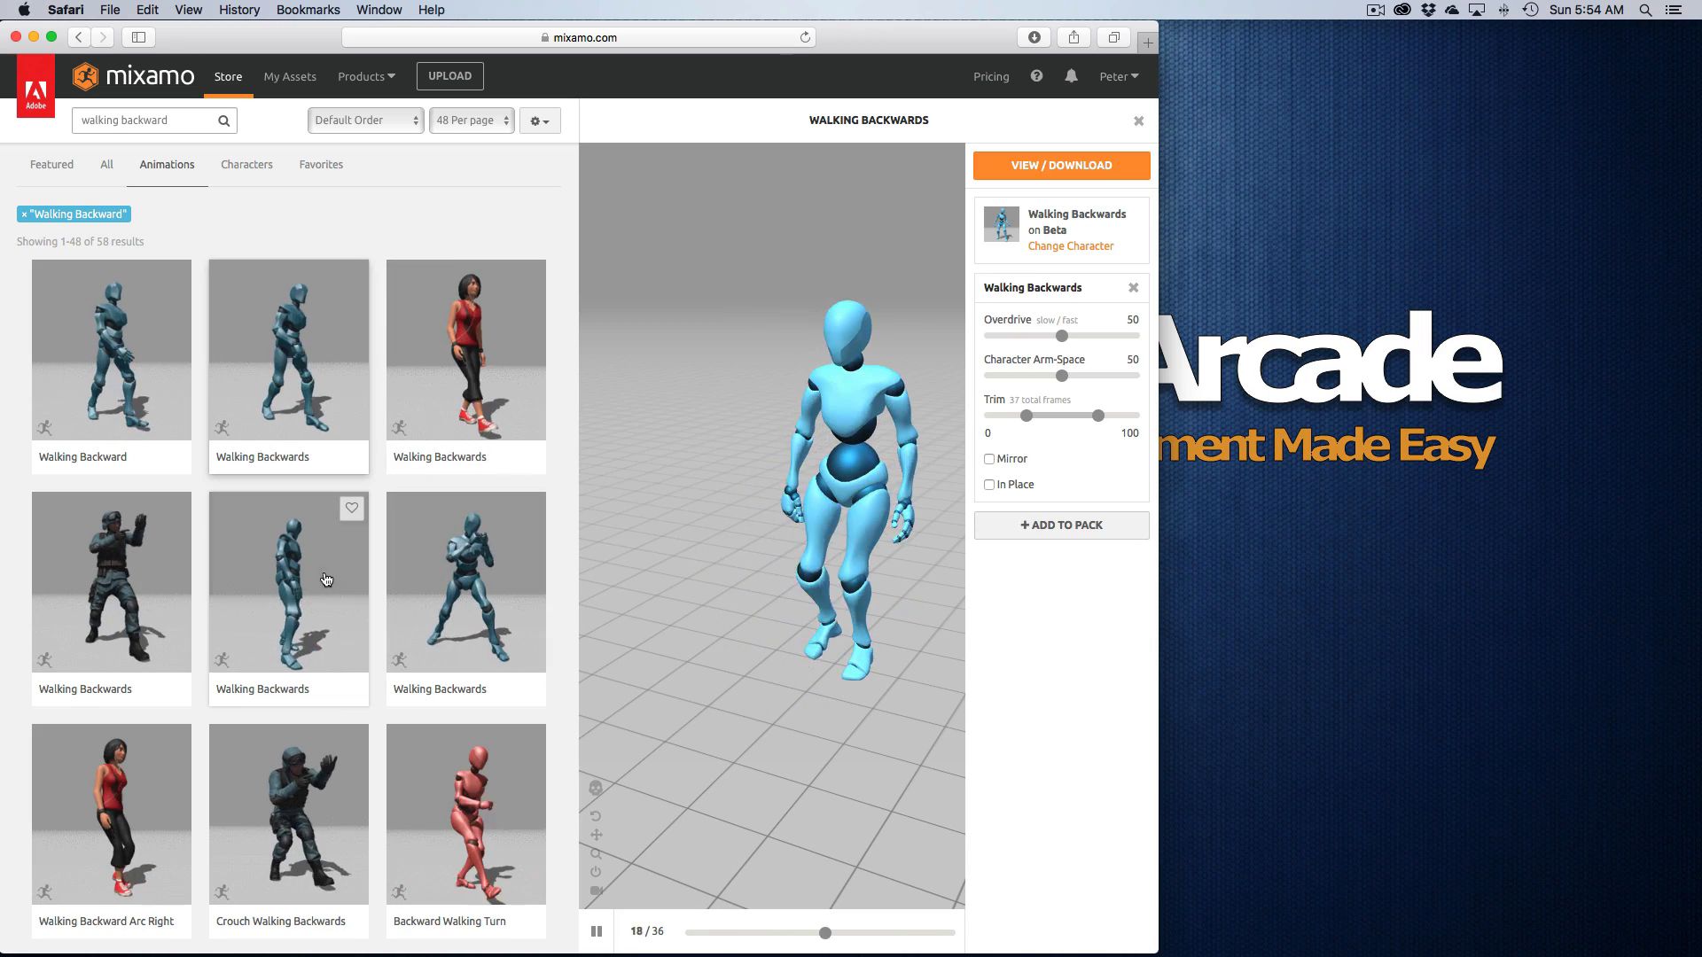
scroll(down, 3)
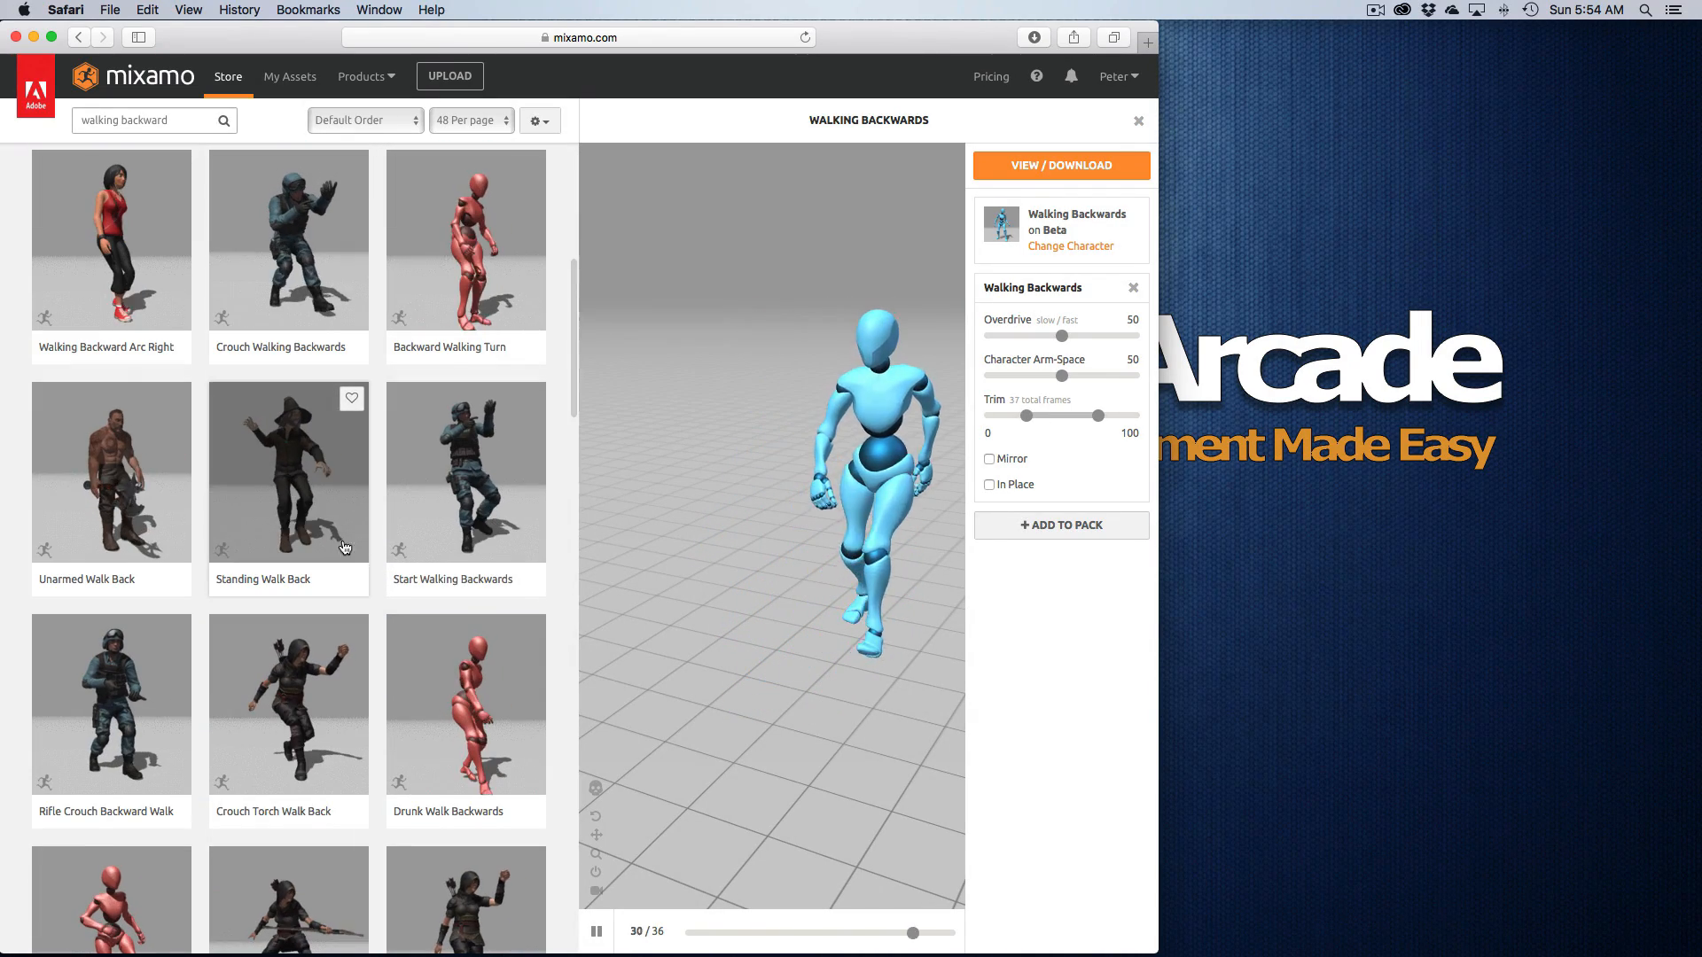
click(1138, 119)
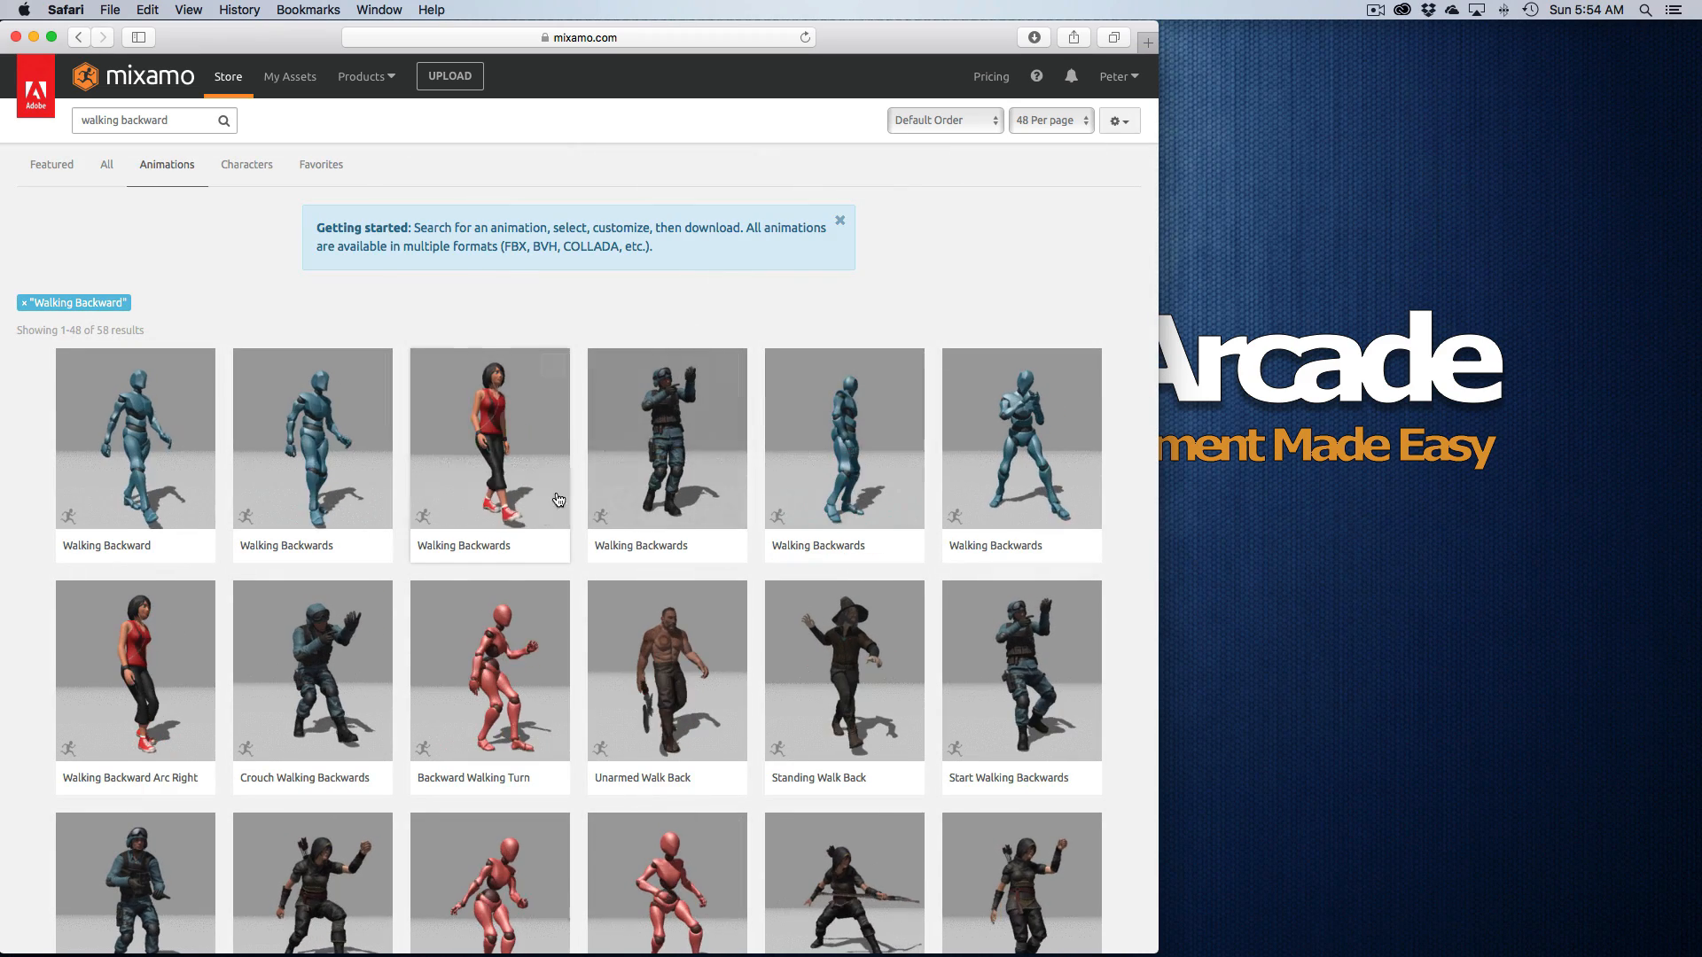
Step: Preview Backward Walking Turn, then browse down to Backward Right Turn
scroll(down, 3)
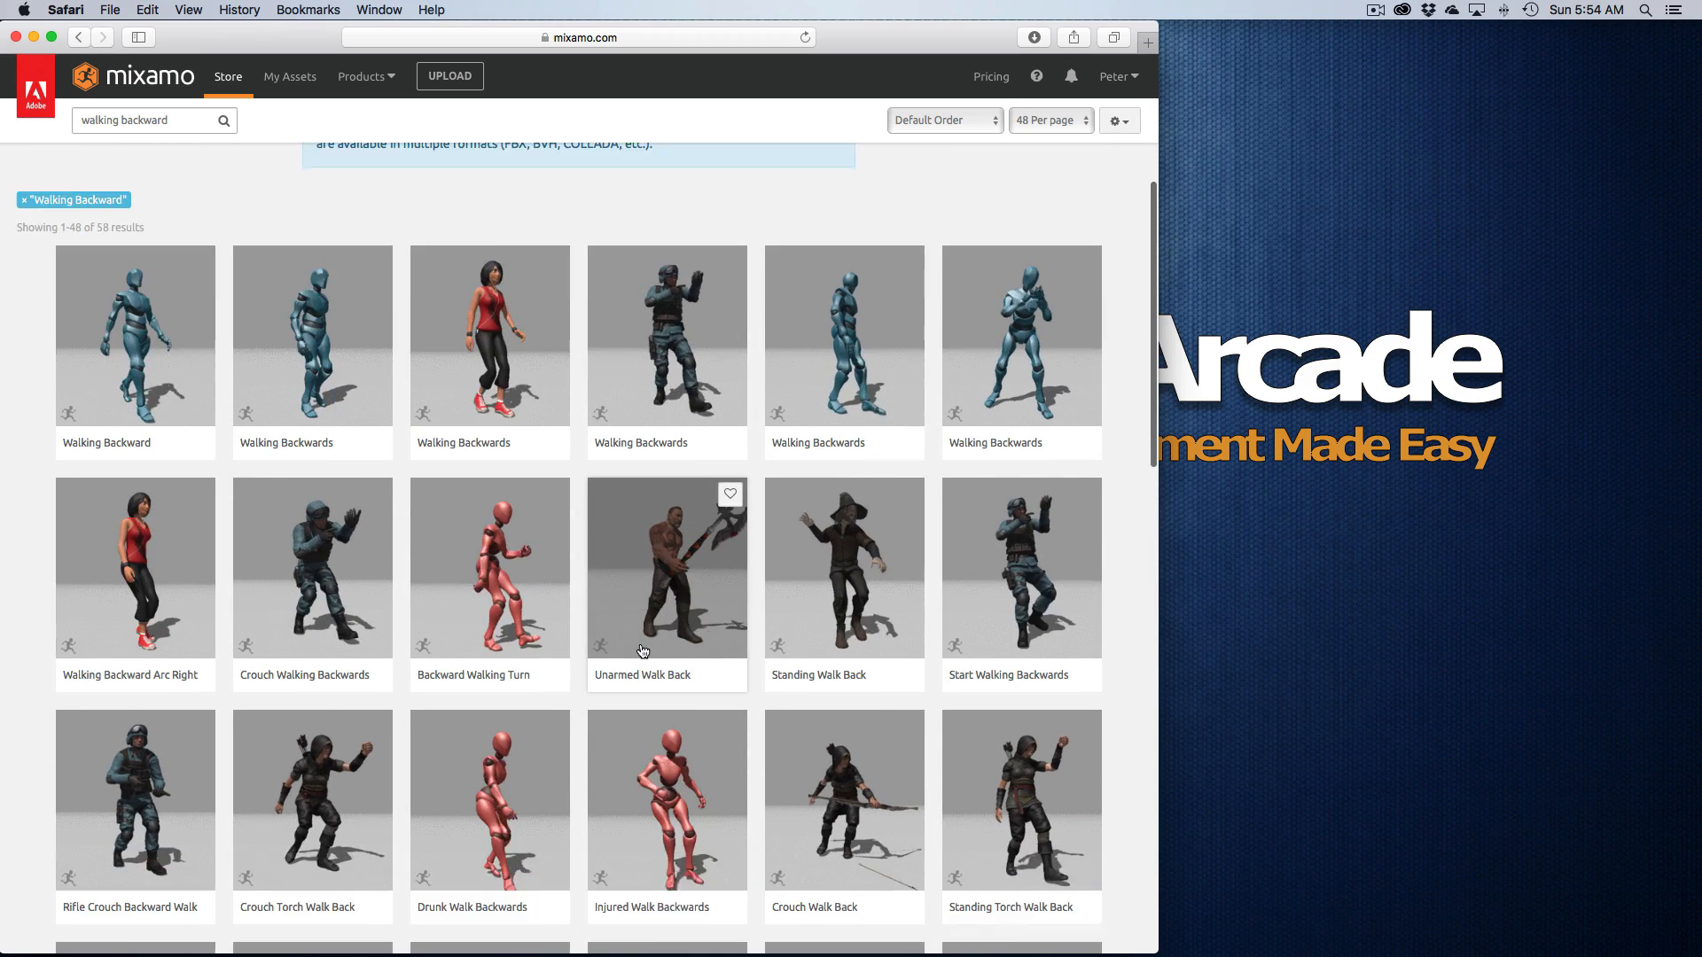
scroll(down, 3)
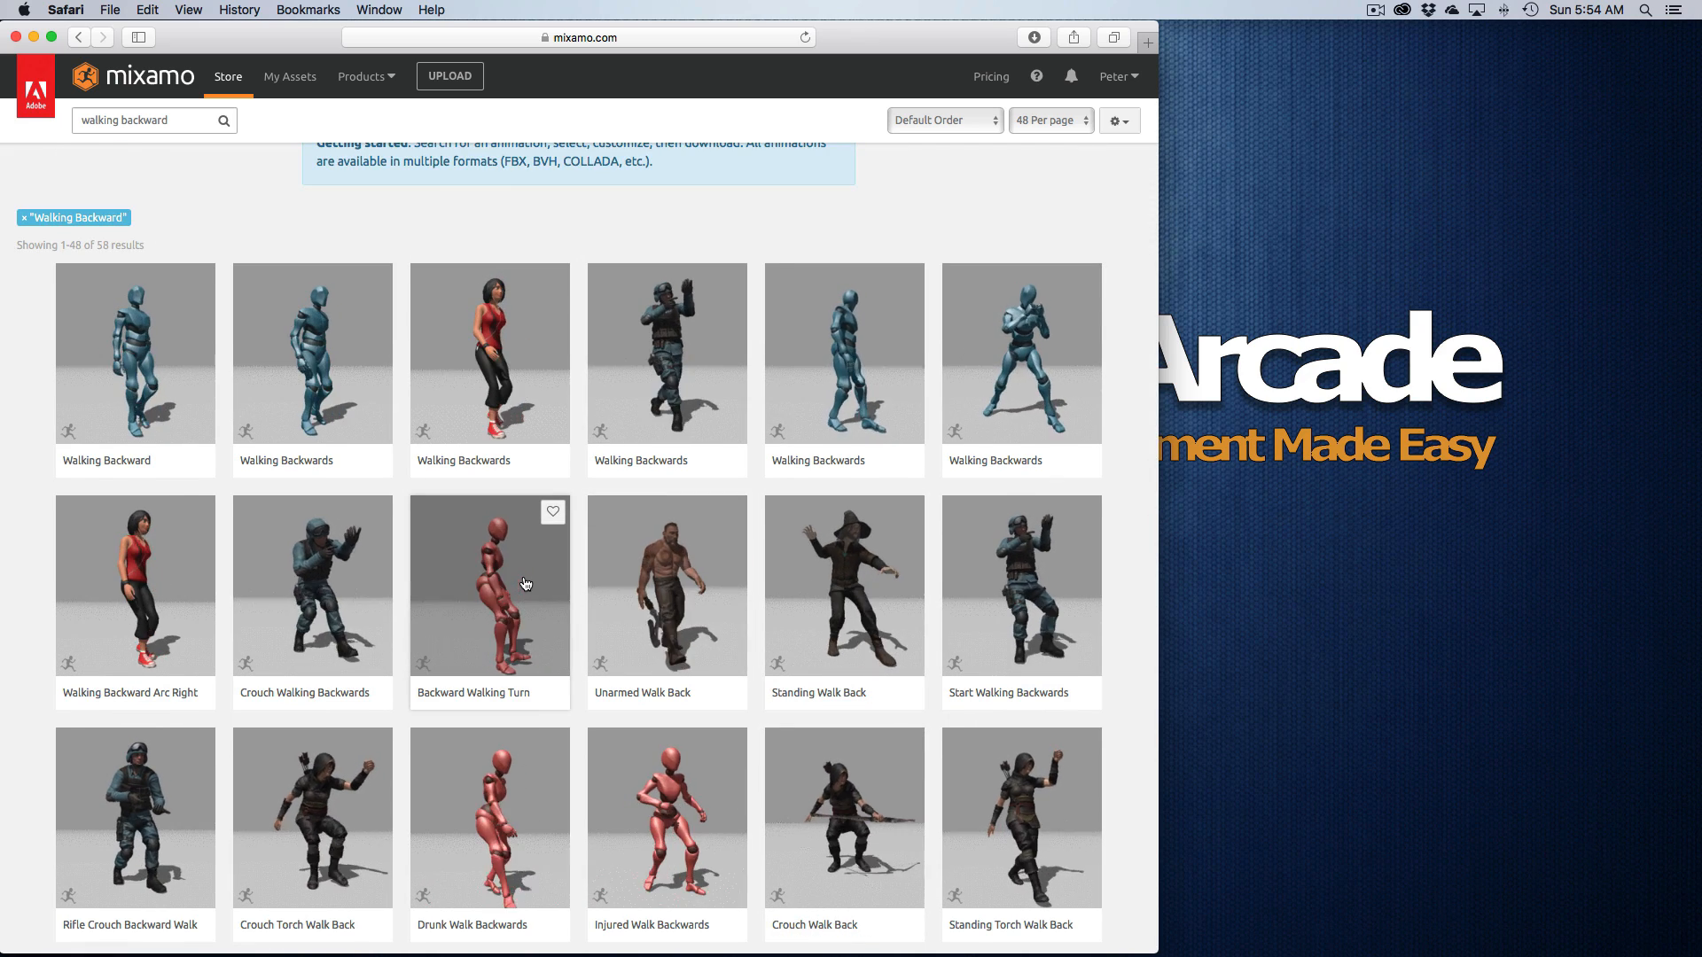
click(489, 584)
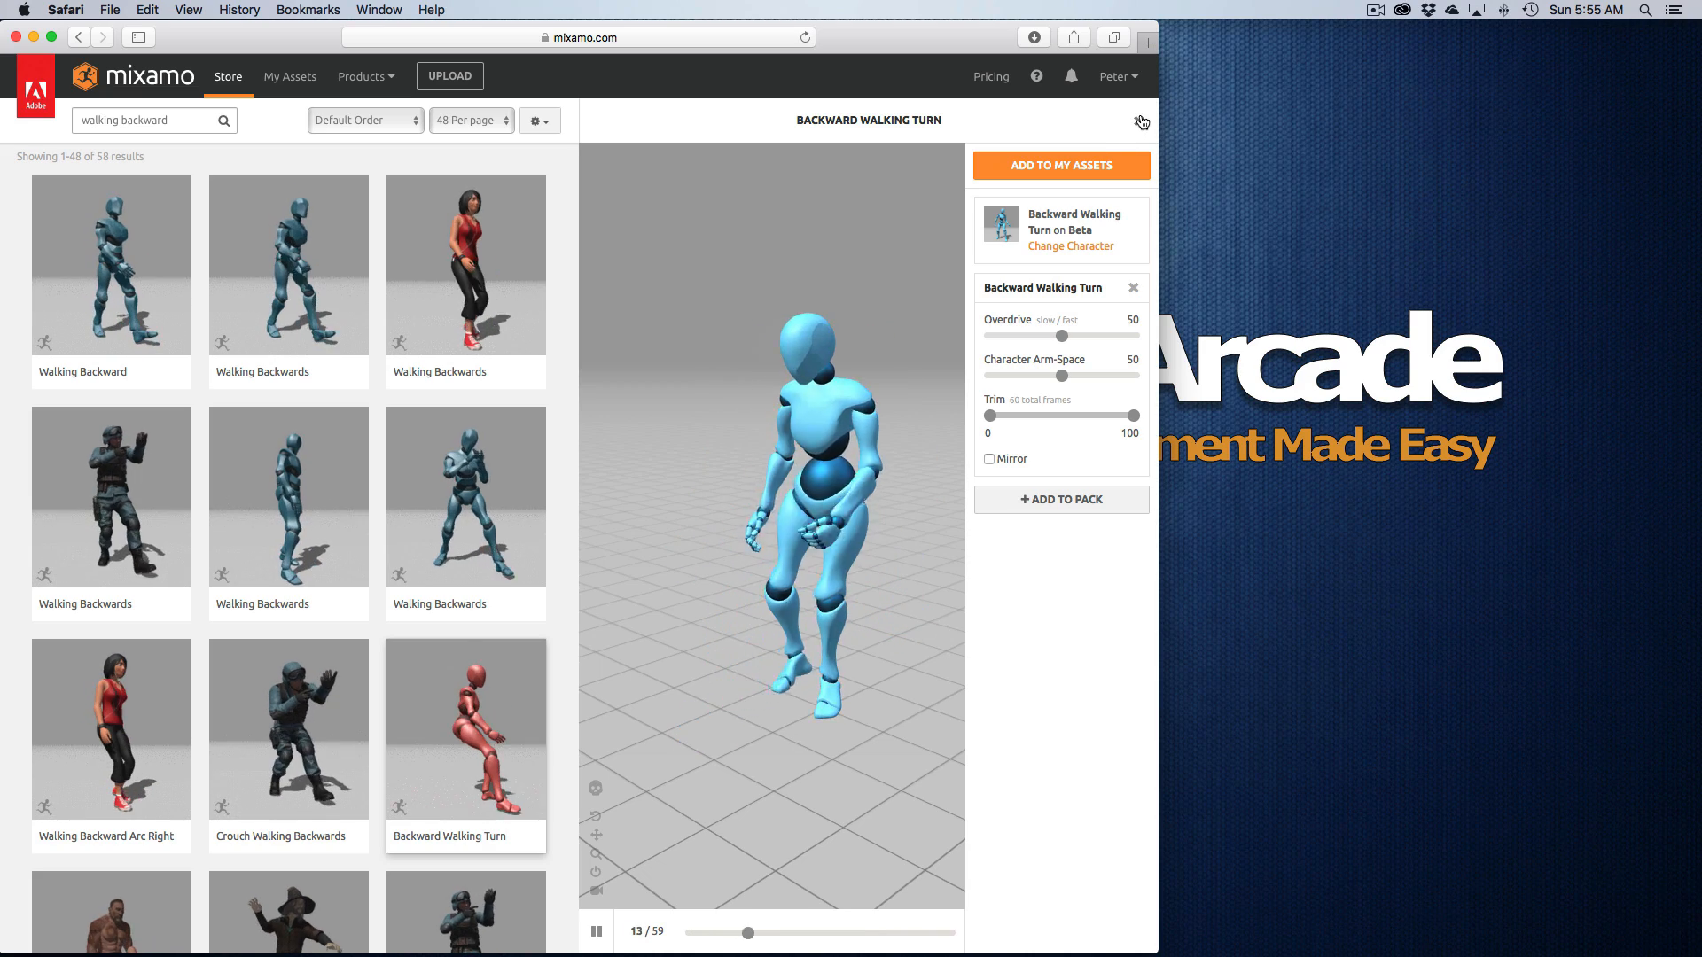
click(1140, 121)
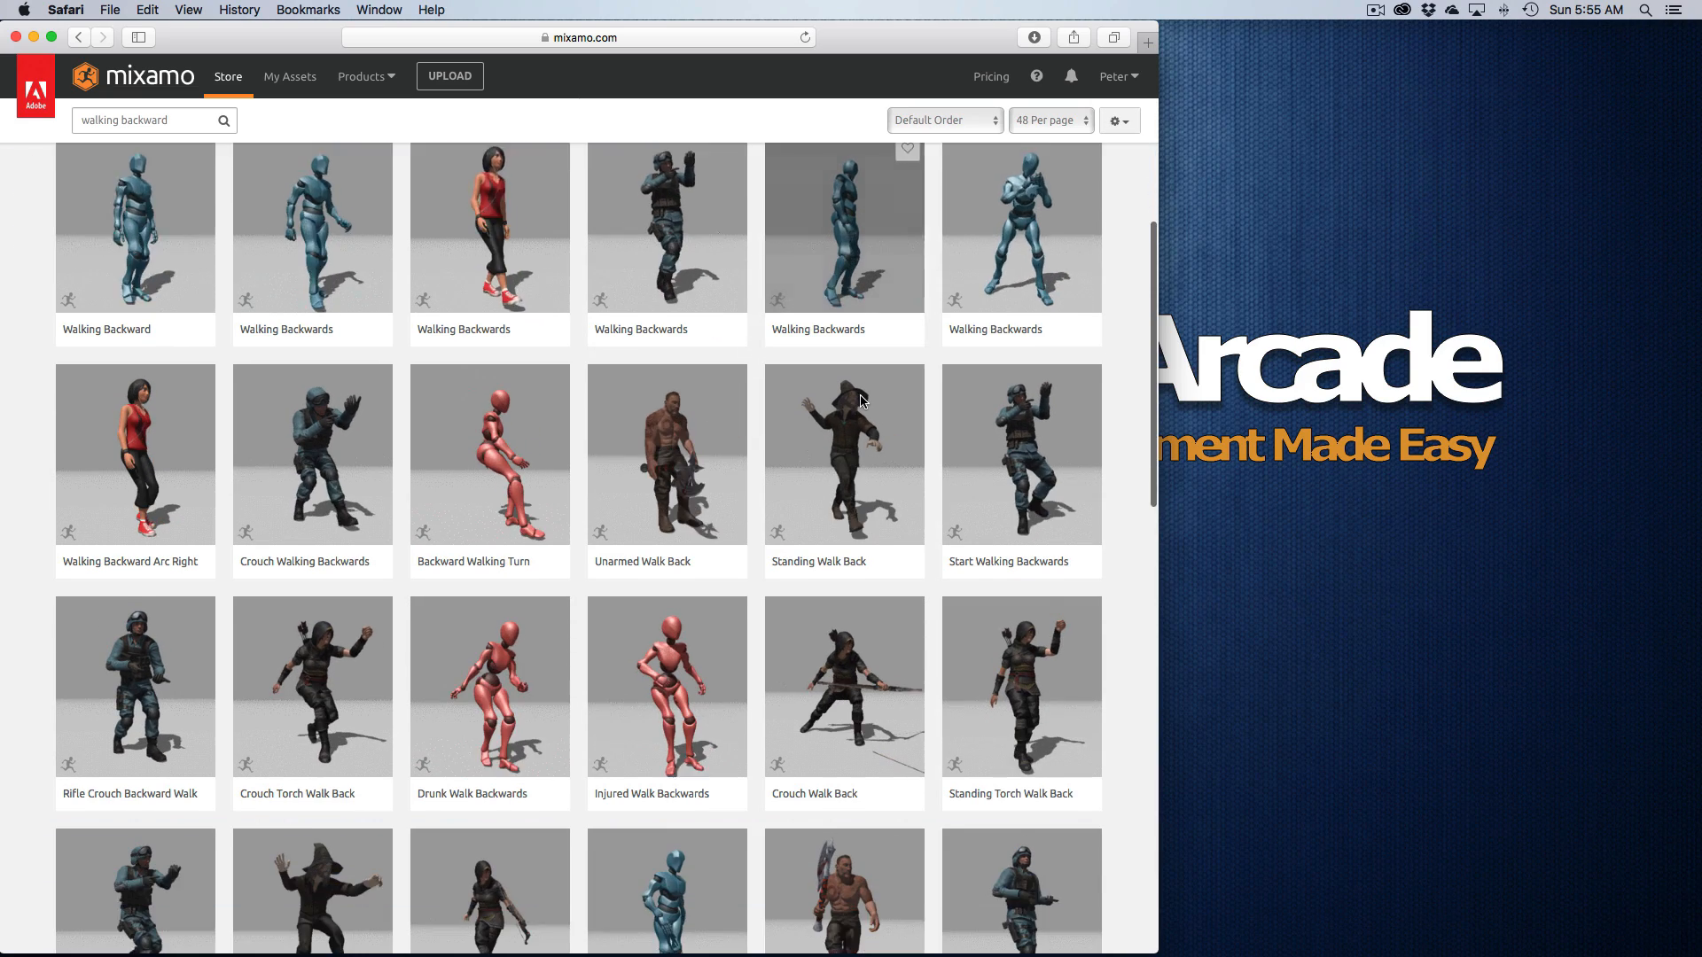
scroll(down, 3)
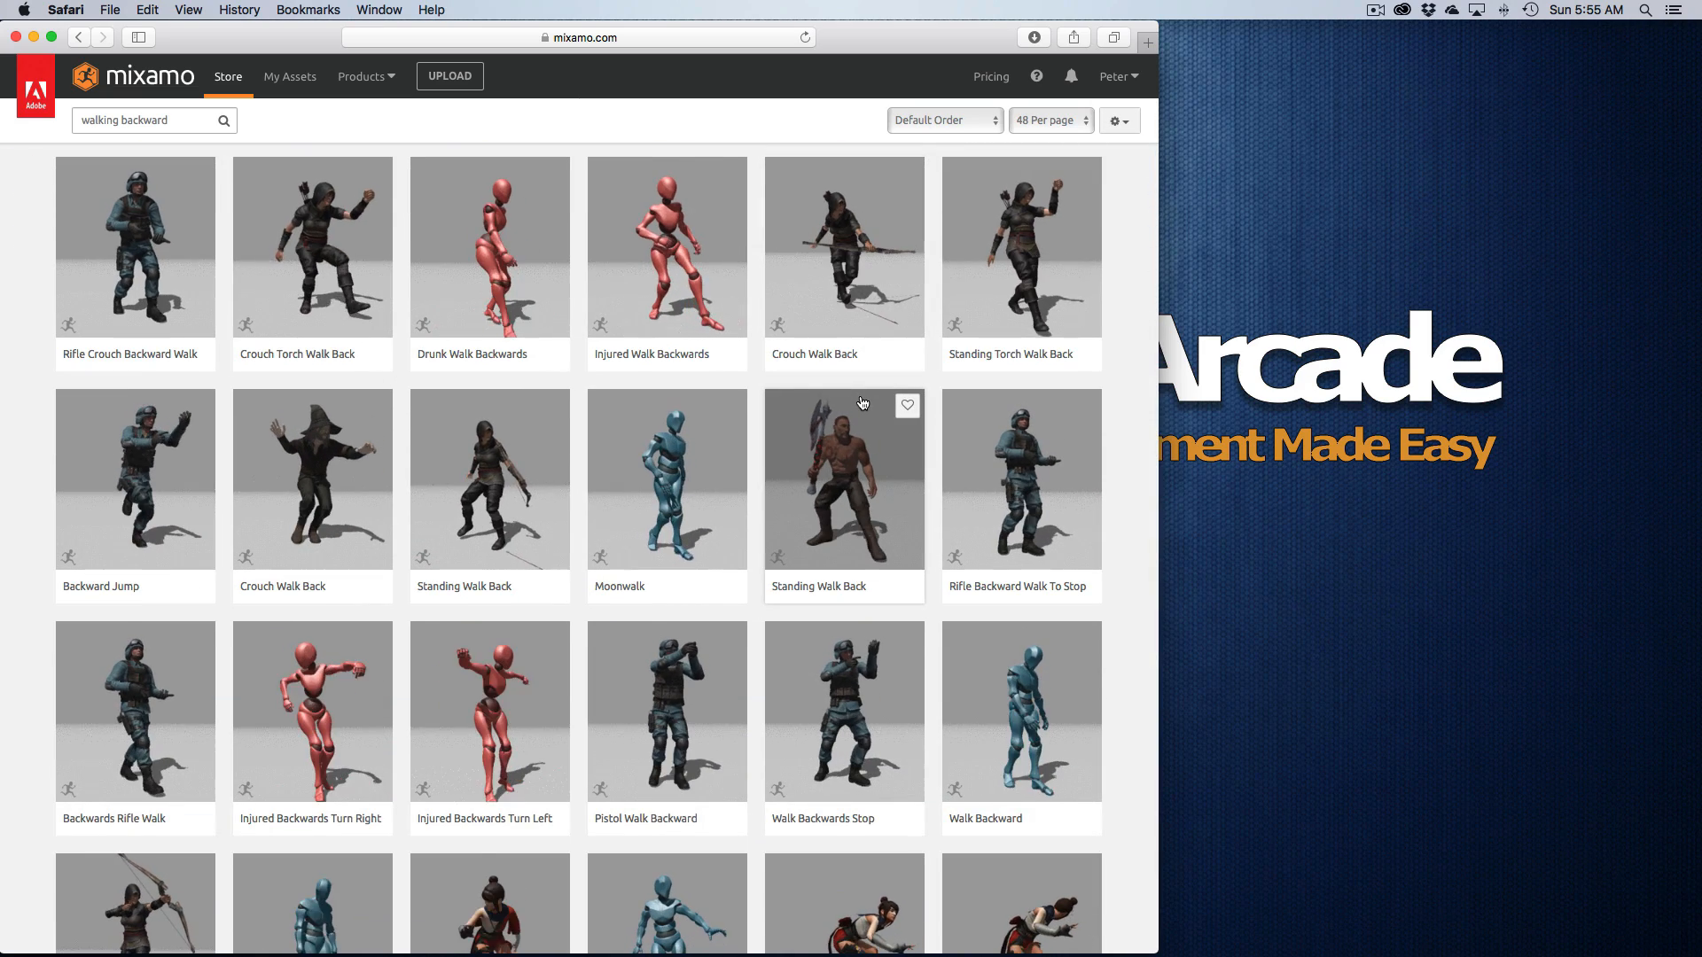
scroll(down, 3)
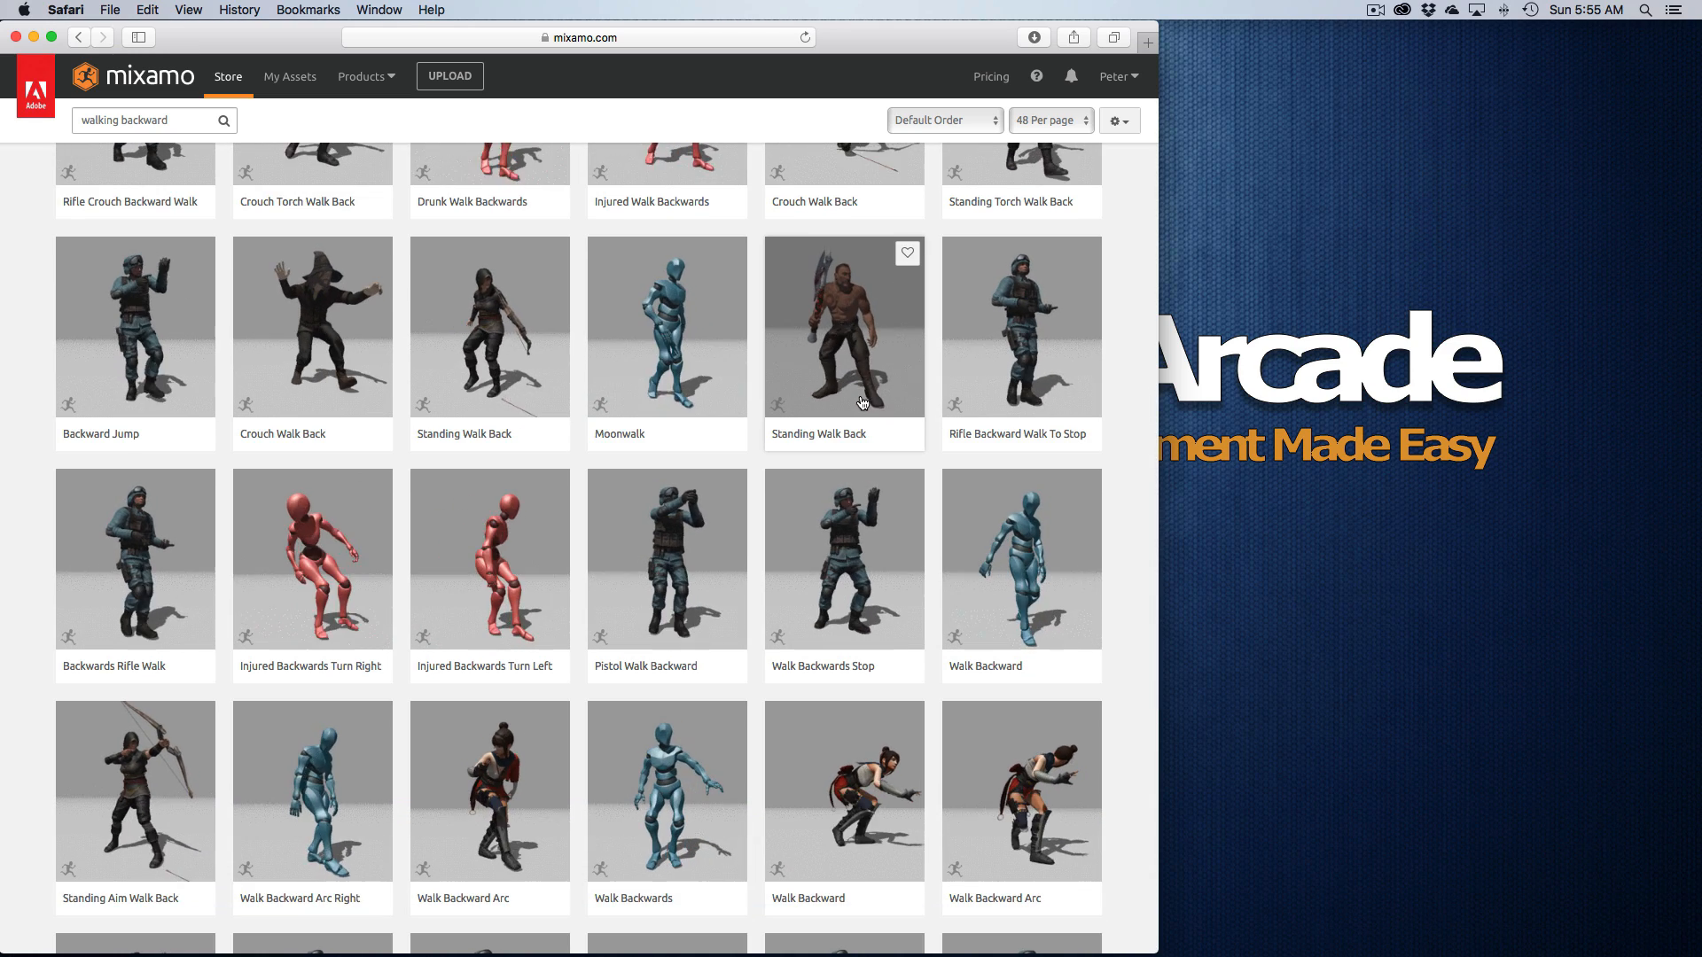
scroll(down, 3)
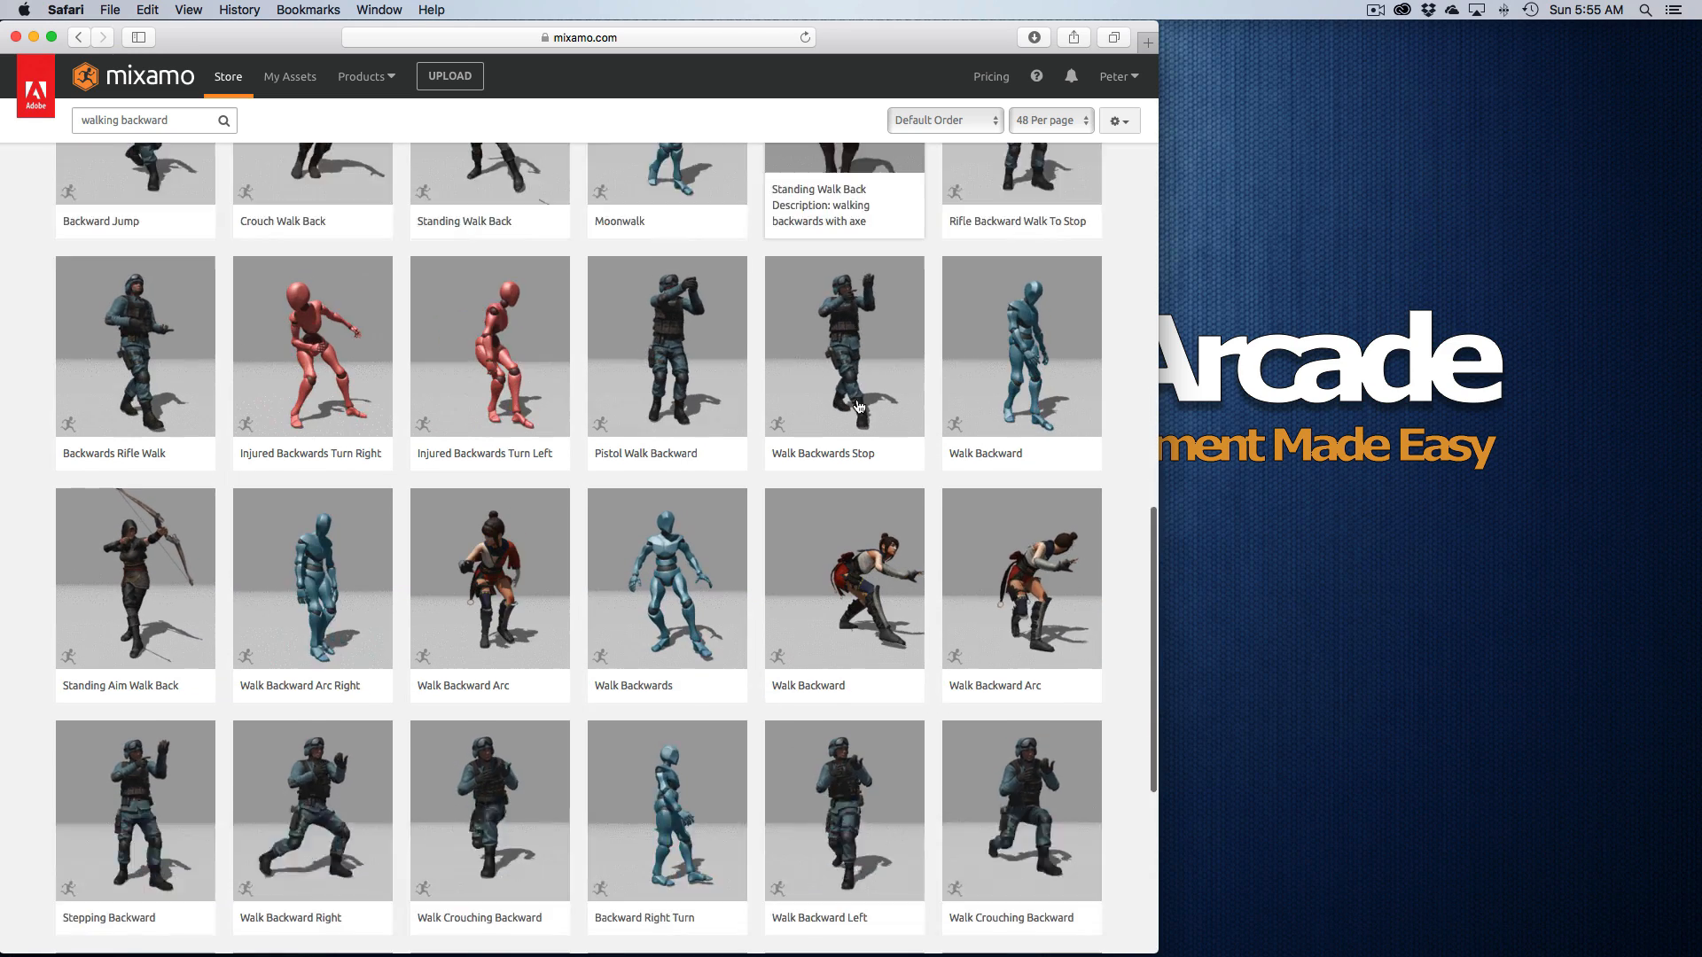
scroll(down, 3)
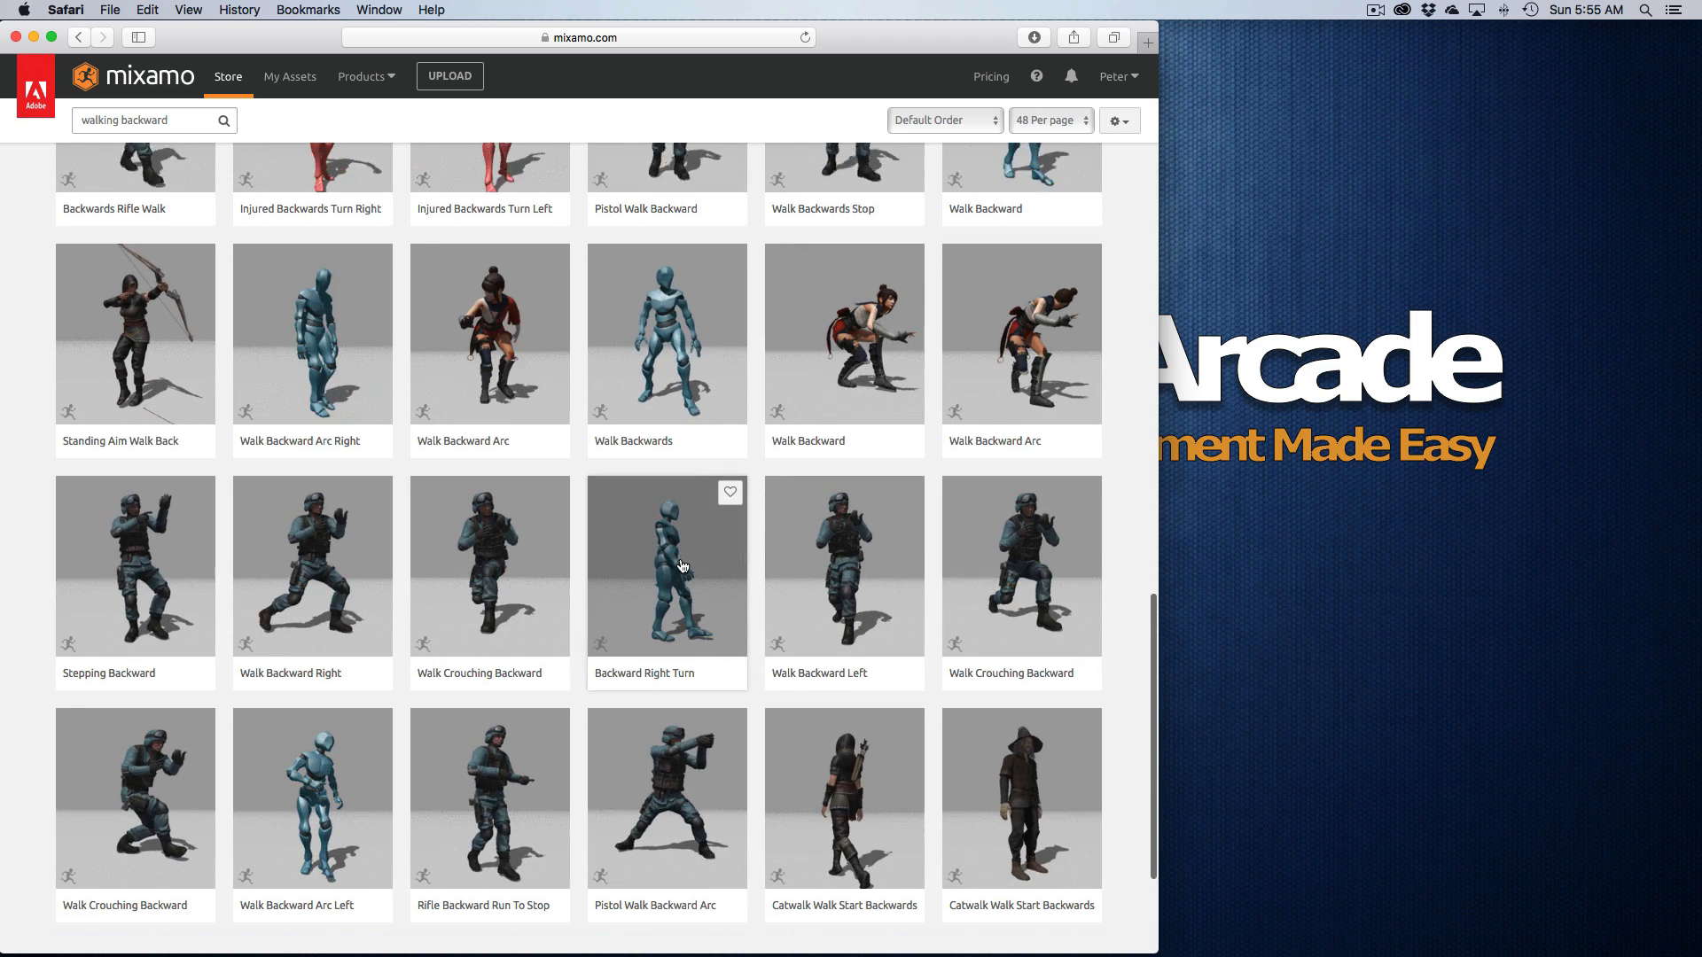
scroll(down, 3)
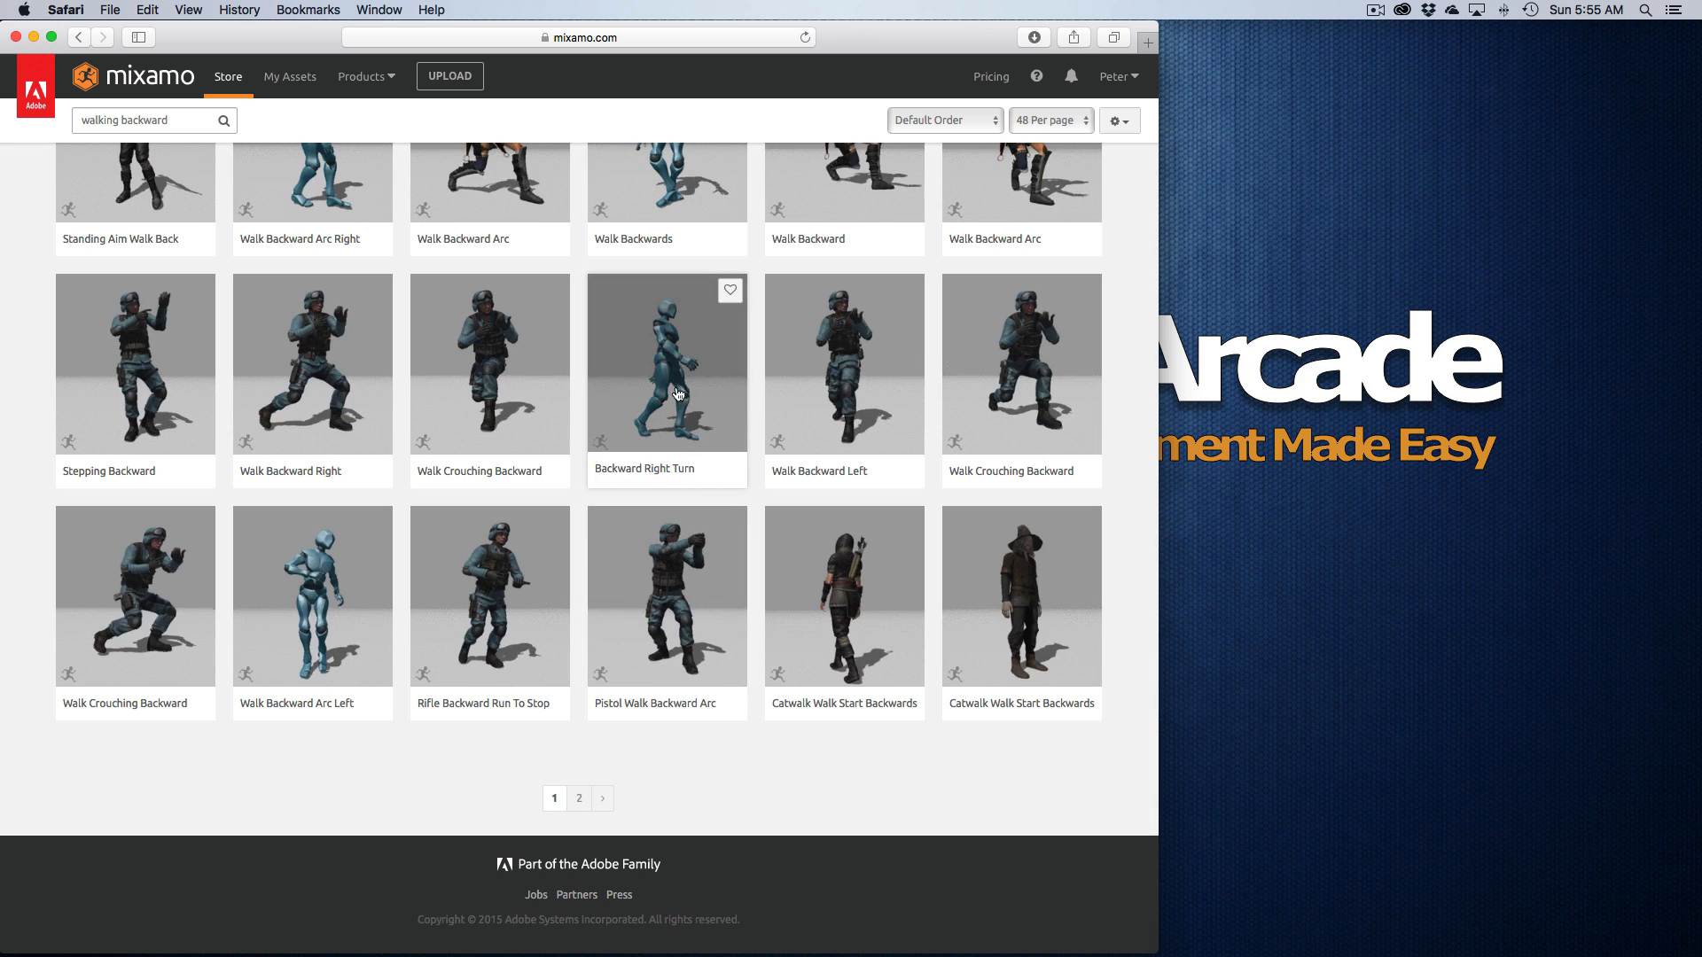
Step: Preview Backward Right Turn, restore overdrive and arm-space to 50, and add it to My Assets
click(667, 363)
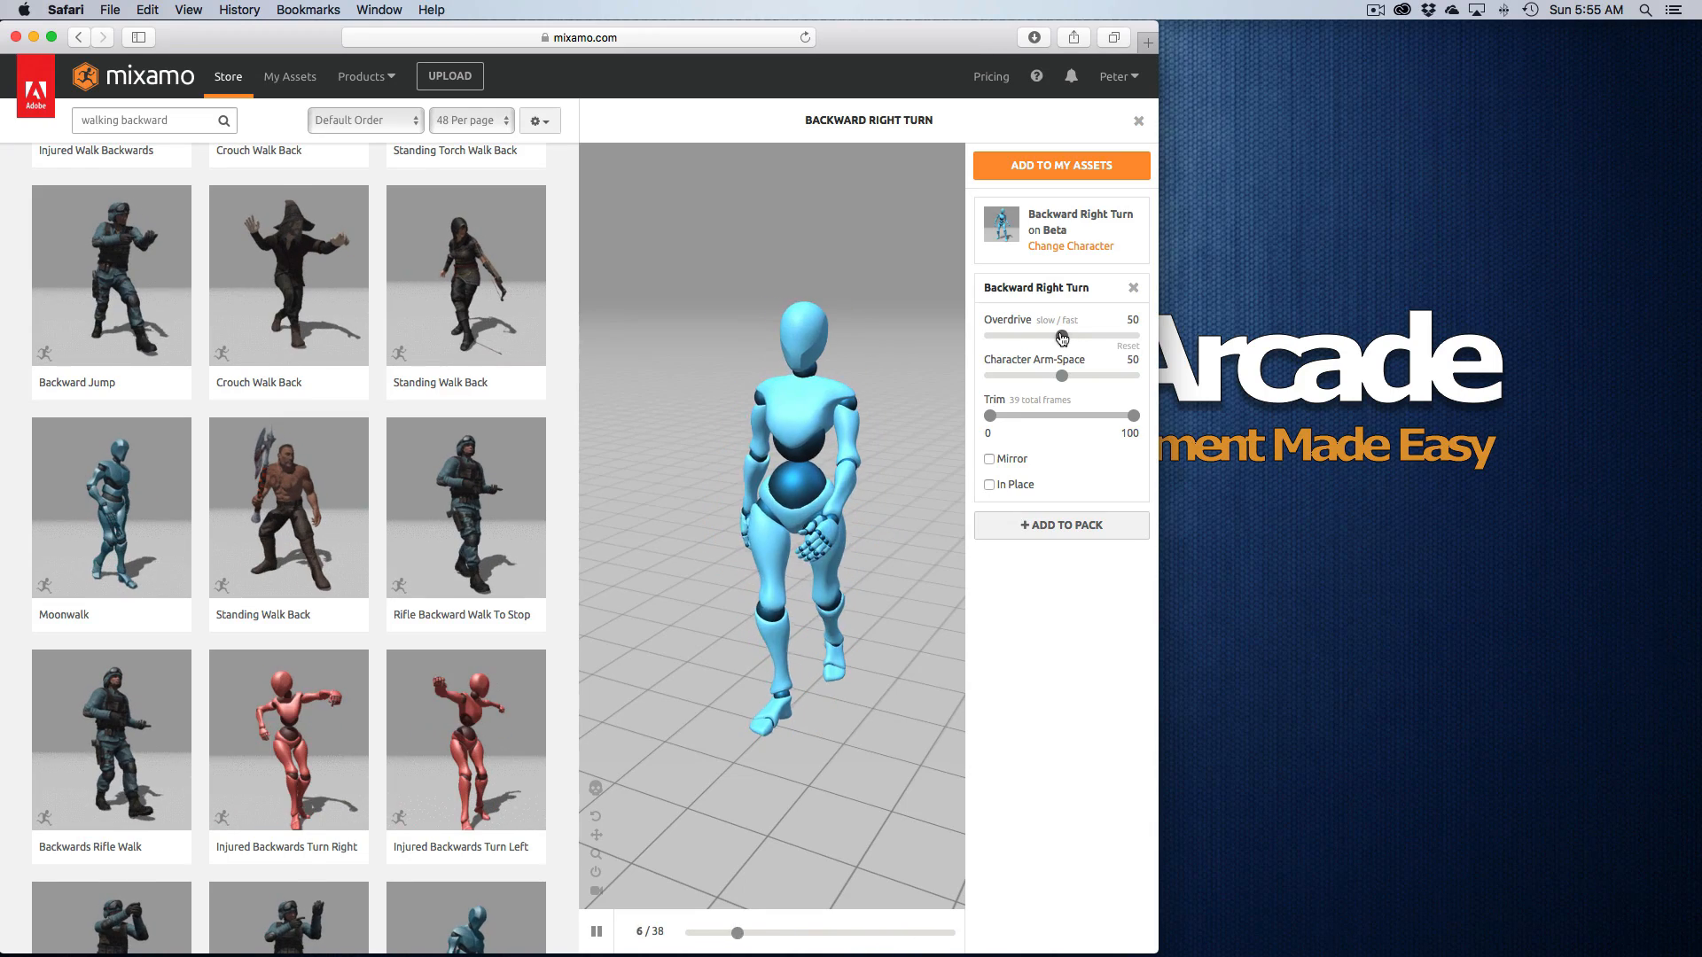
drag(1062, 335, 1138, 335)
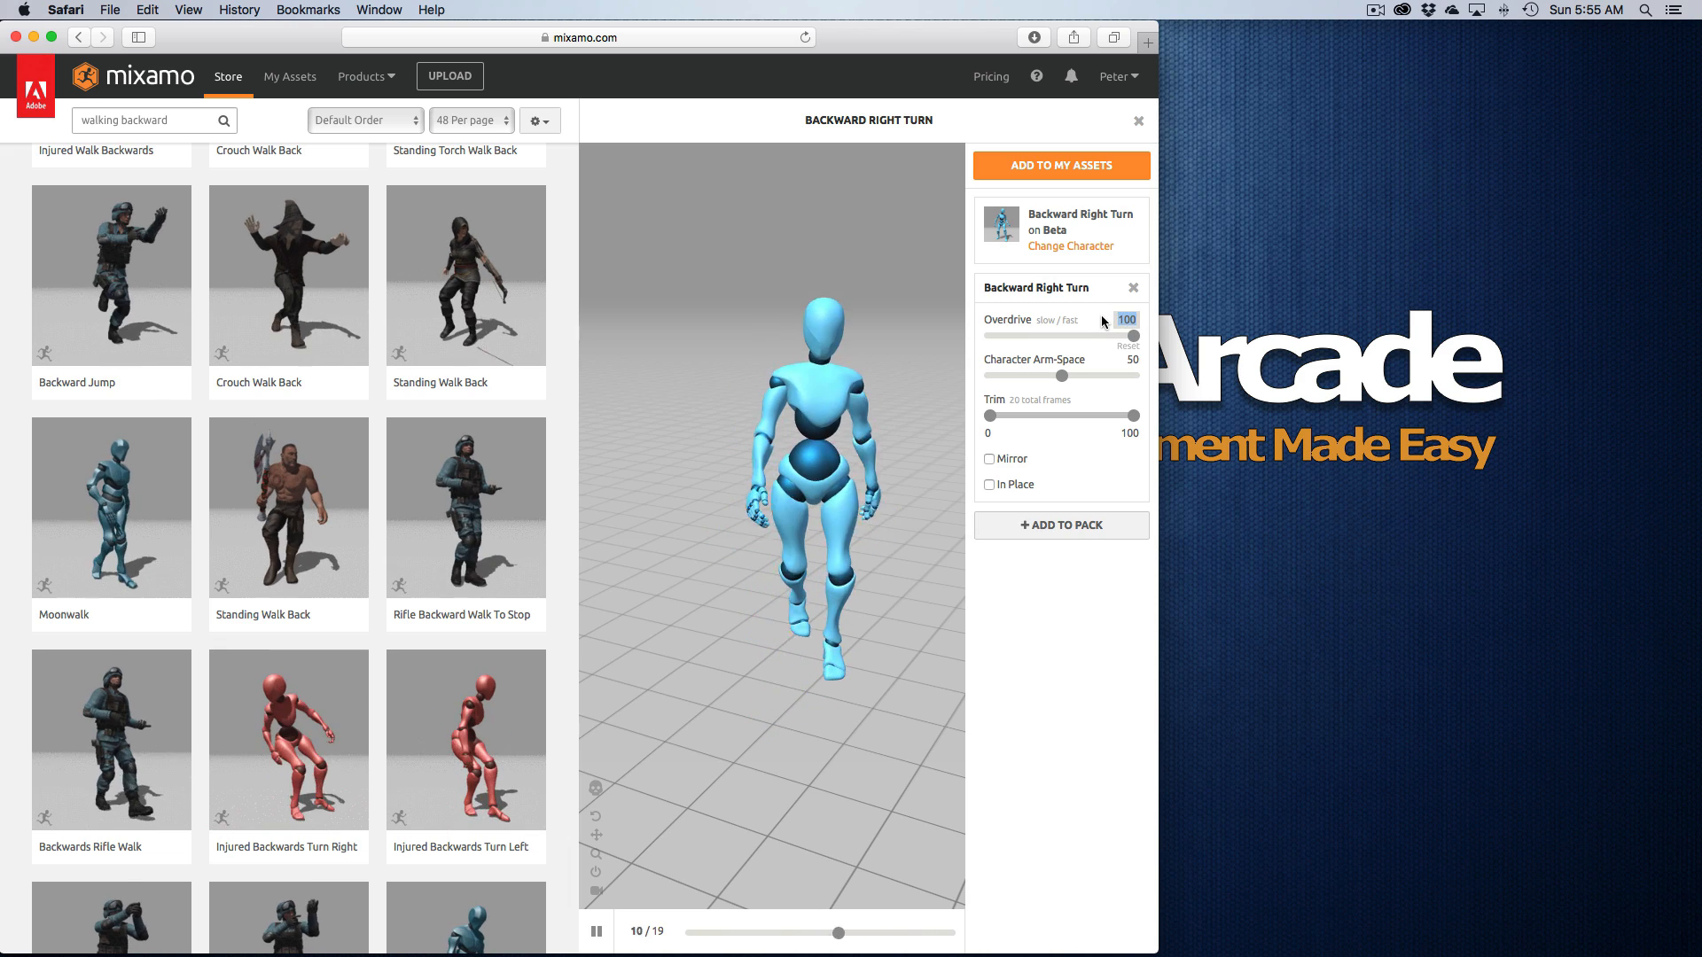
drag(1137, 335, 1075, 335)
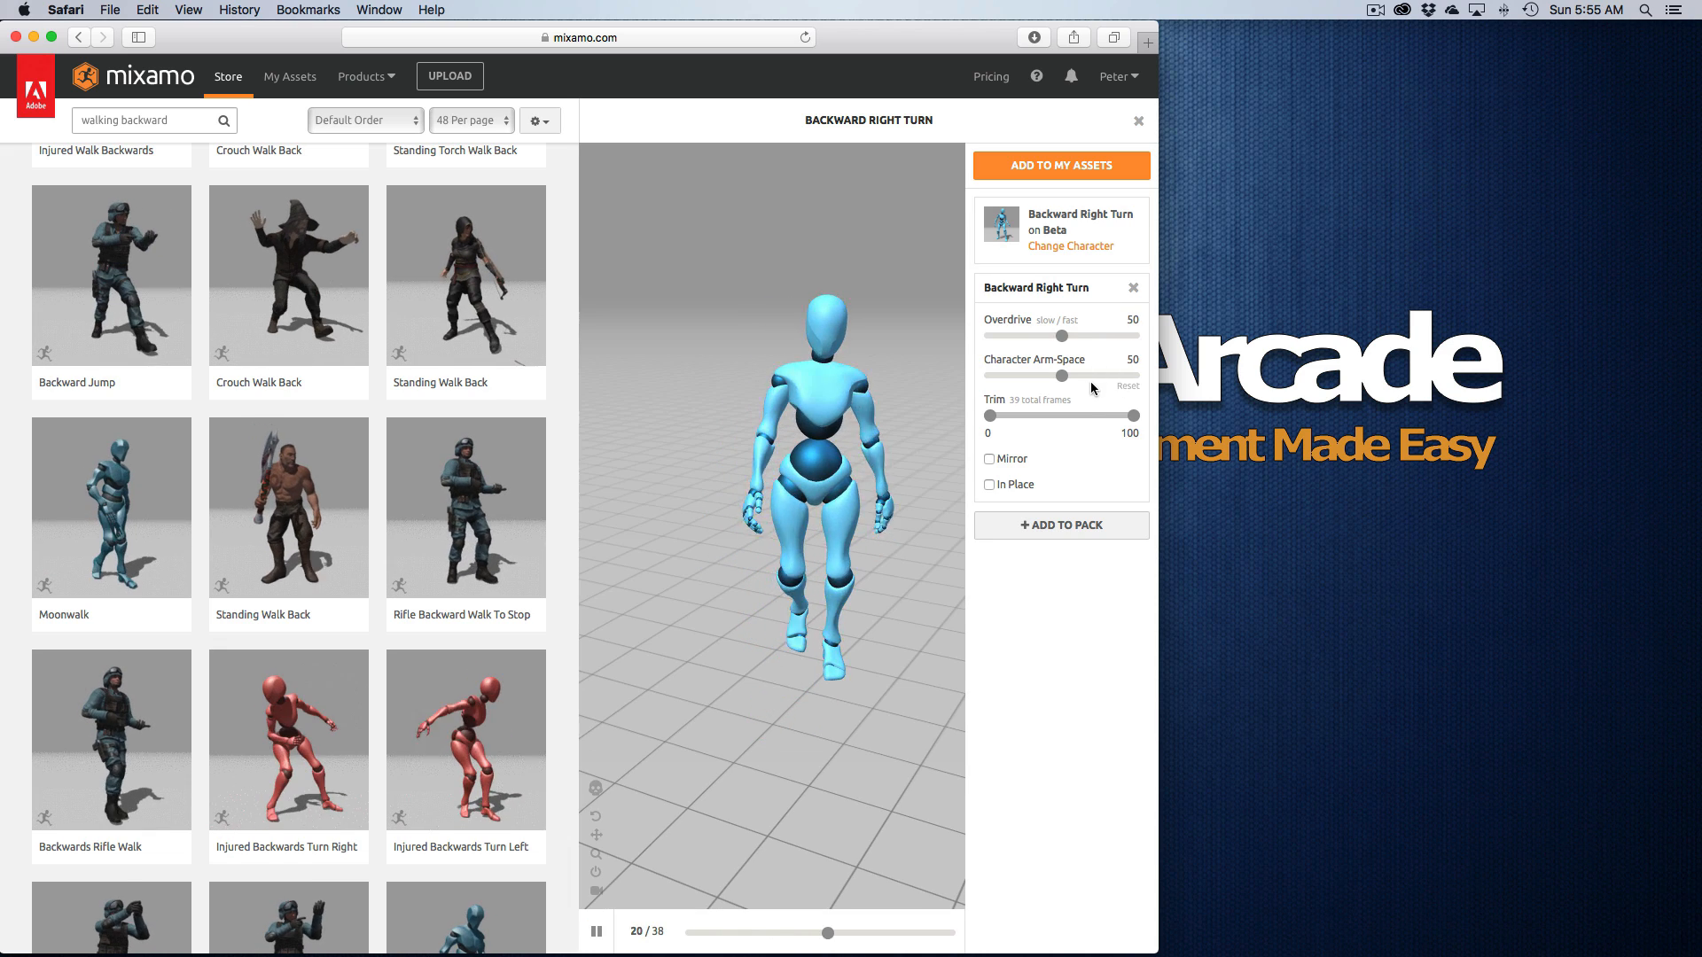
drag(1069, 376, 1136, 376)
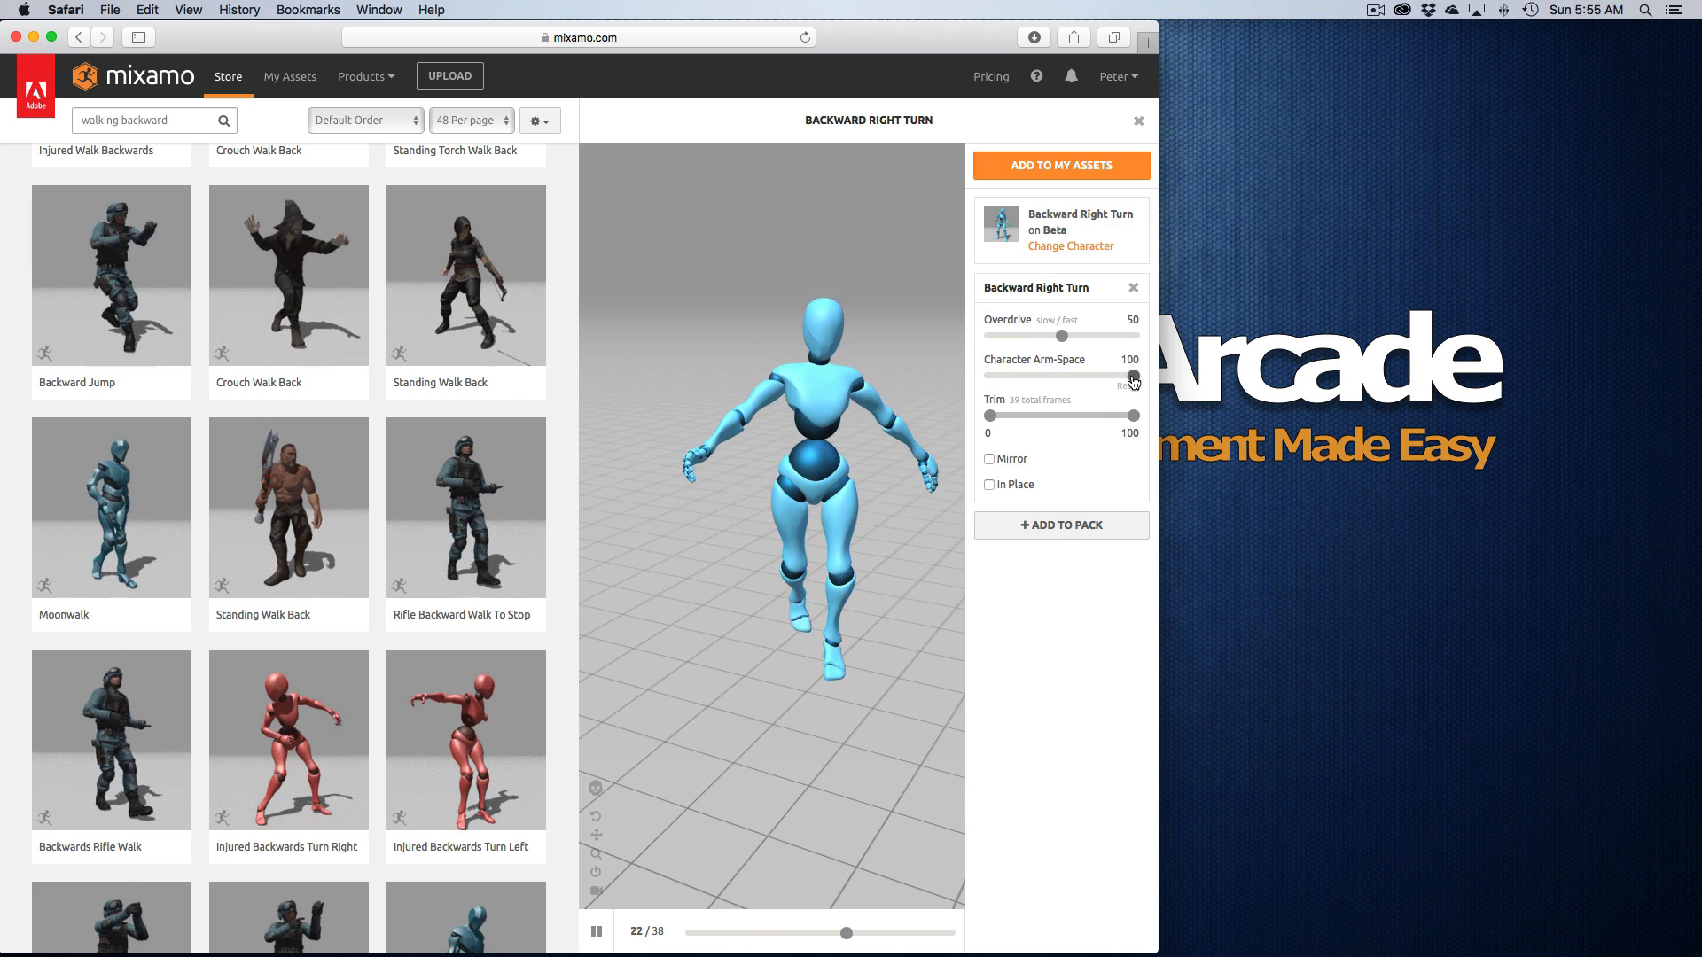
drag(1137, 376, 982, 376)
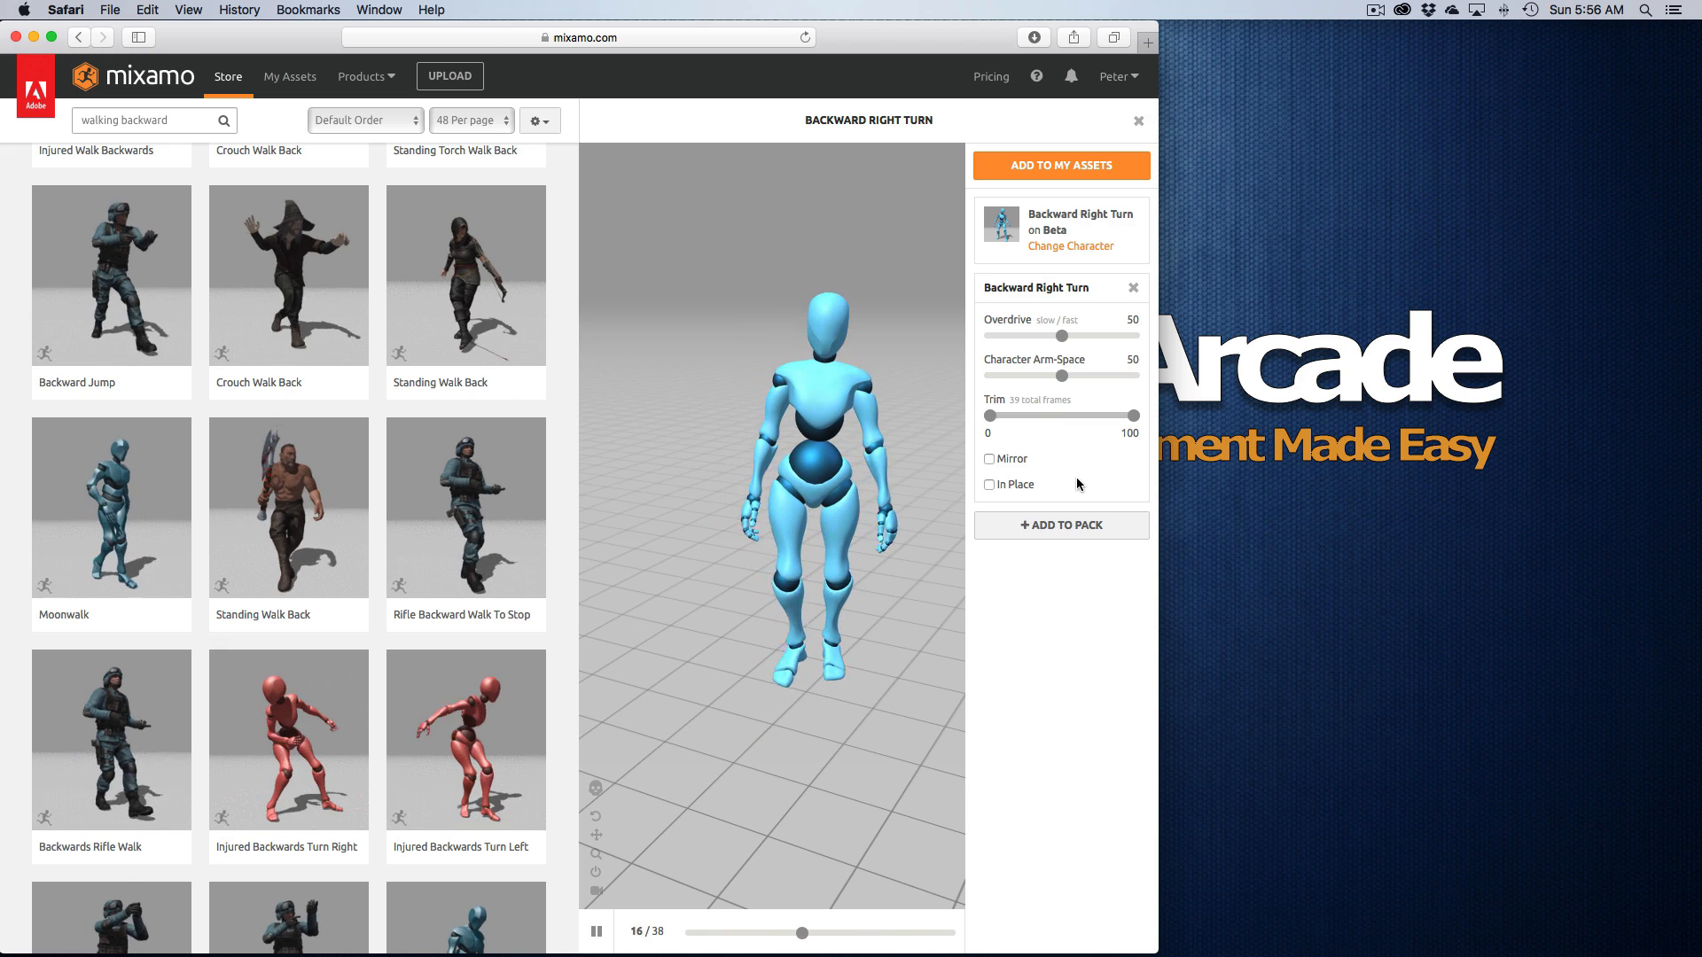
click(1060, 165)
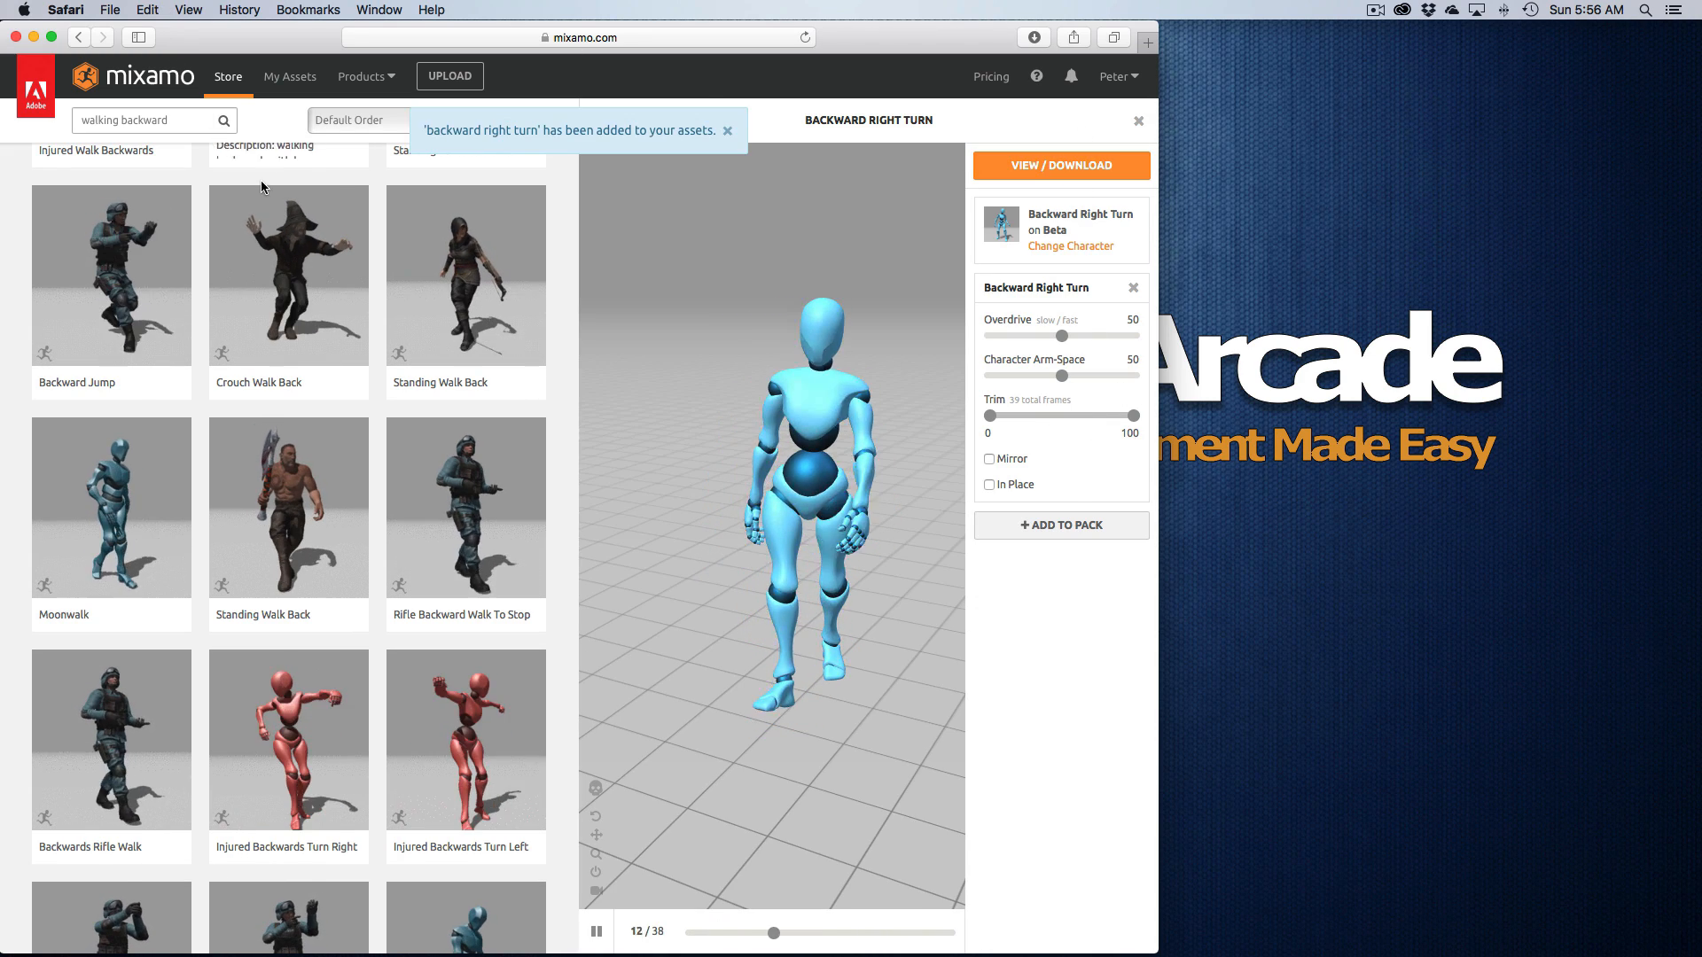
Step: Show the saved animations under My Assets
click(289, 76)
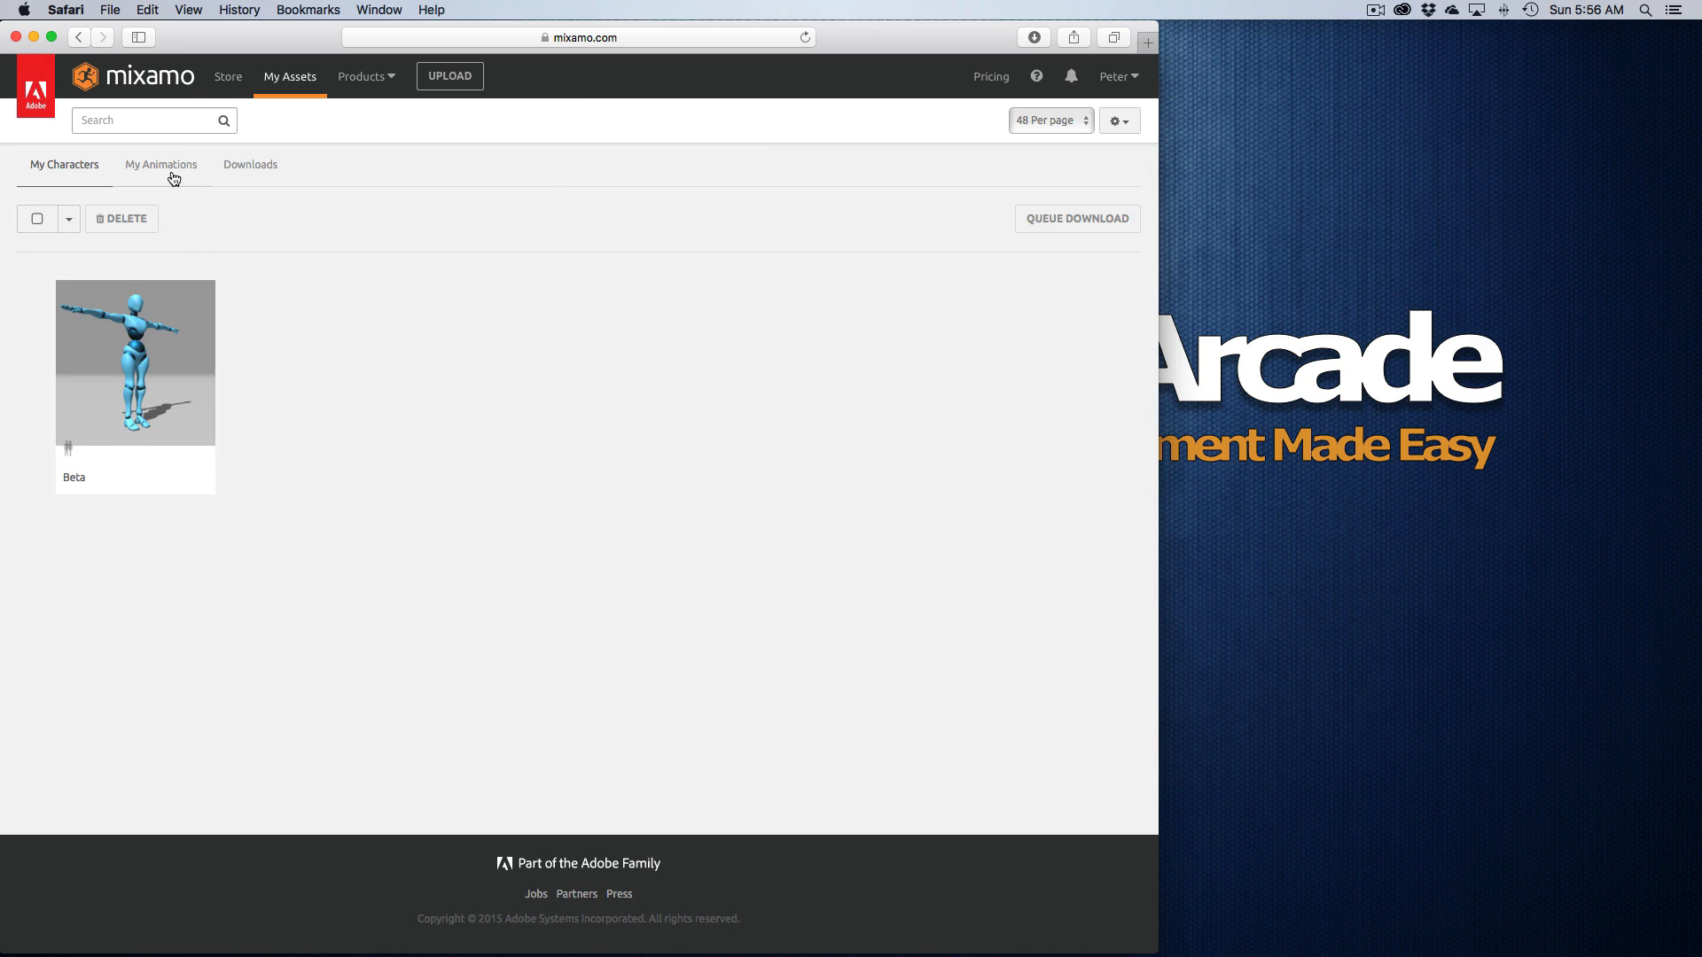
click(162, 163)
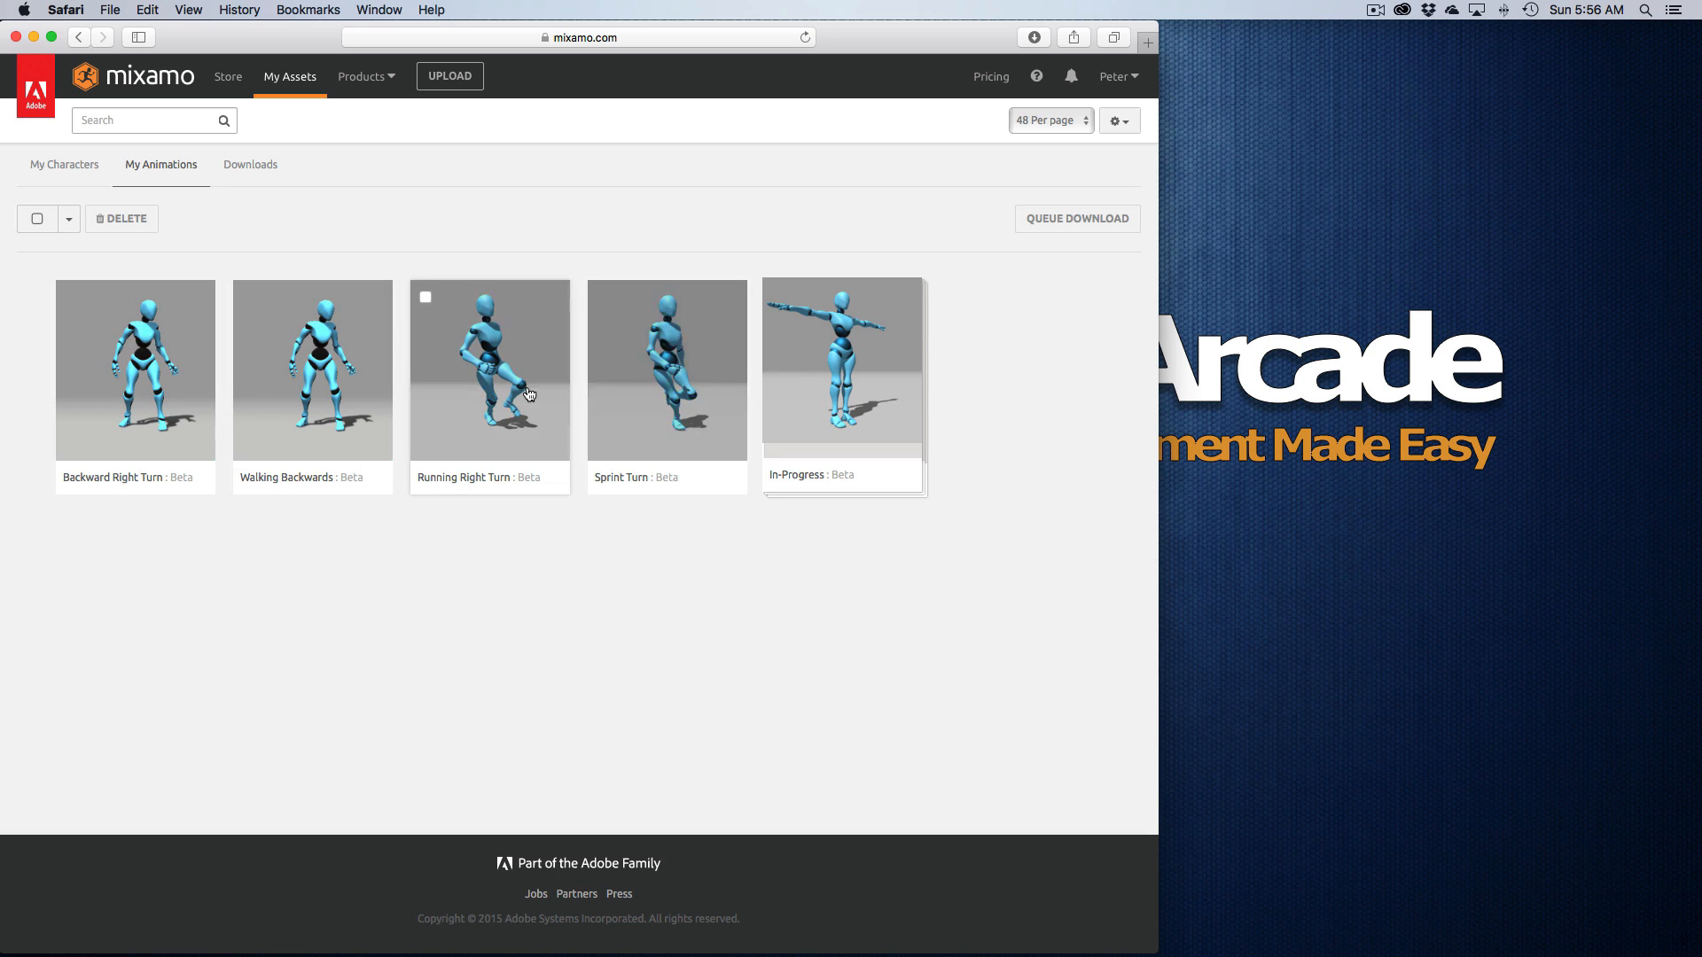
Step: Tick Running Right Turn, Walking Backwards and Backward Right Turn for download
click(489, 369)
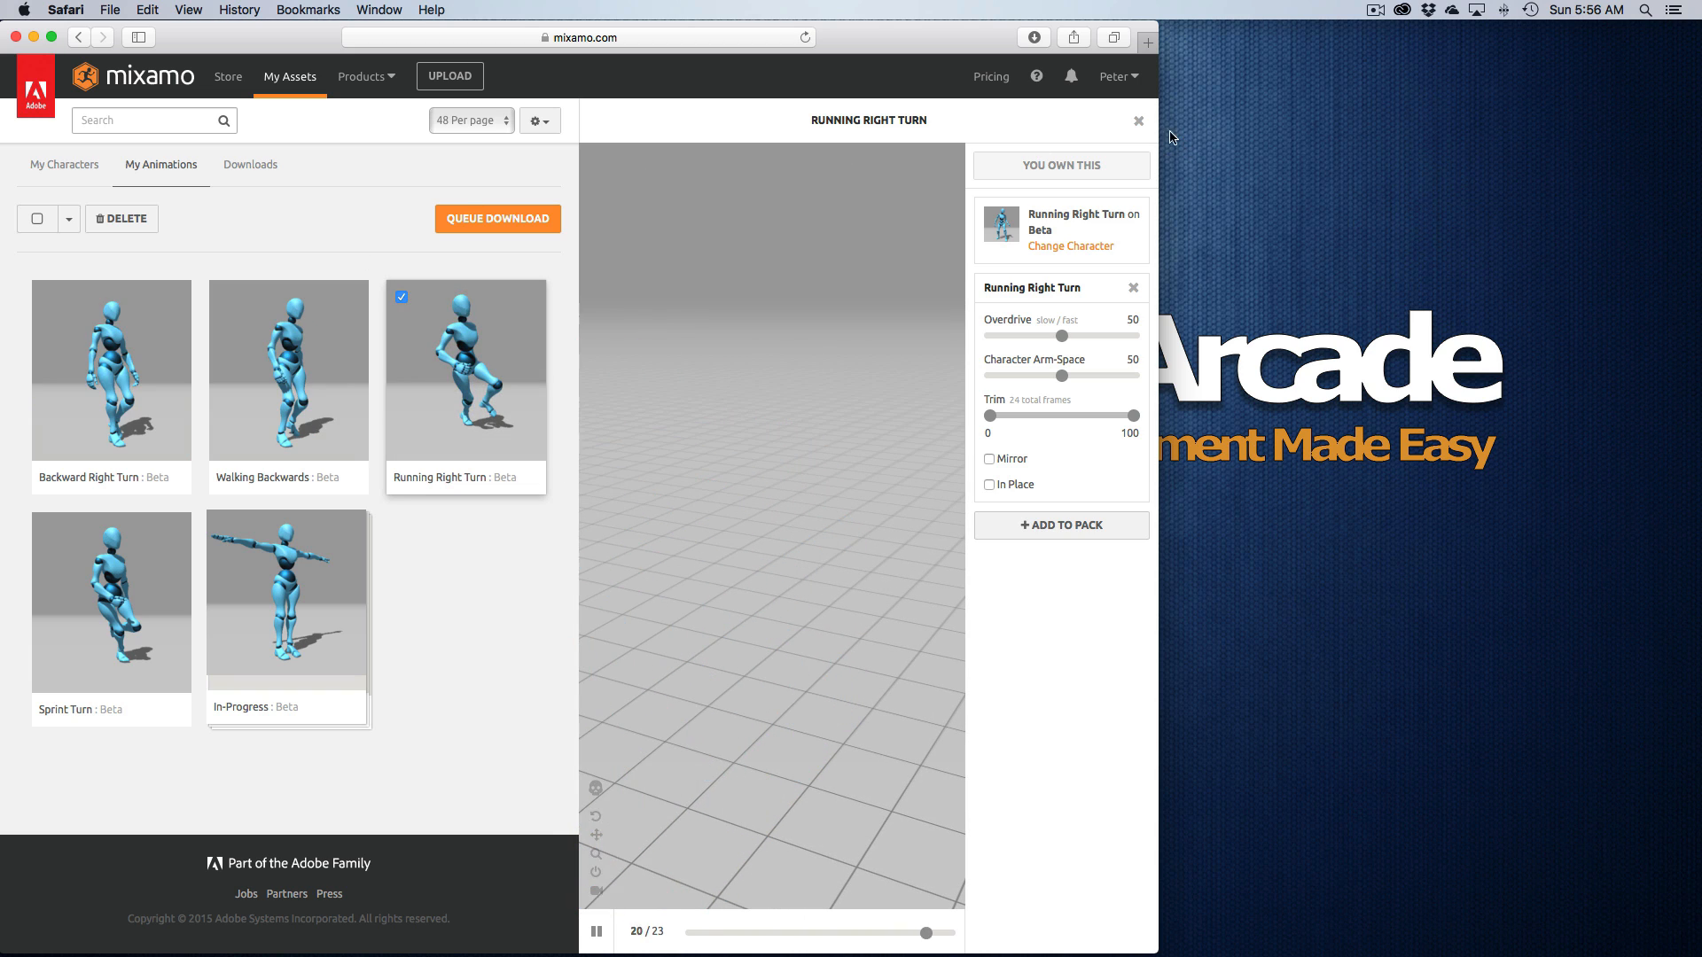
click(1138, 121)
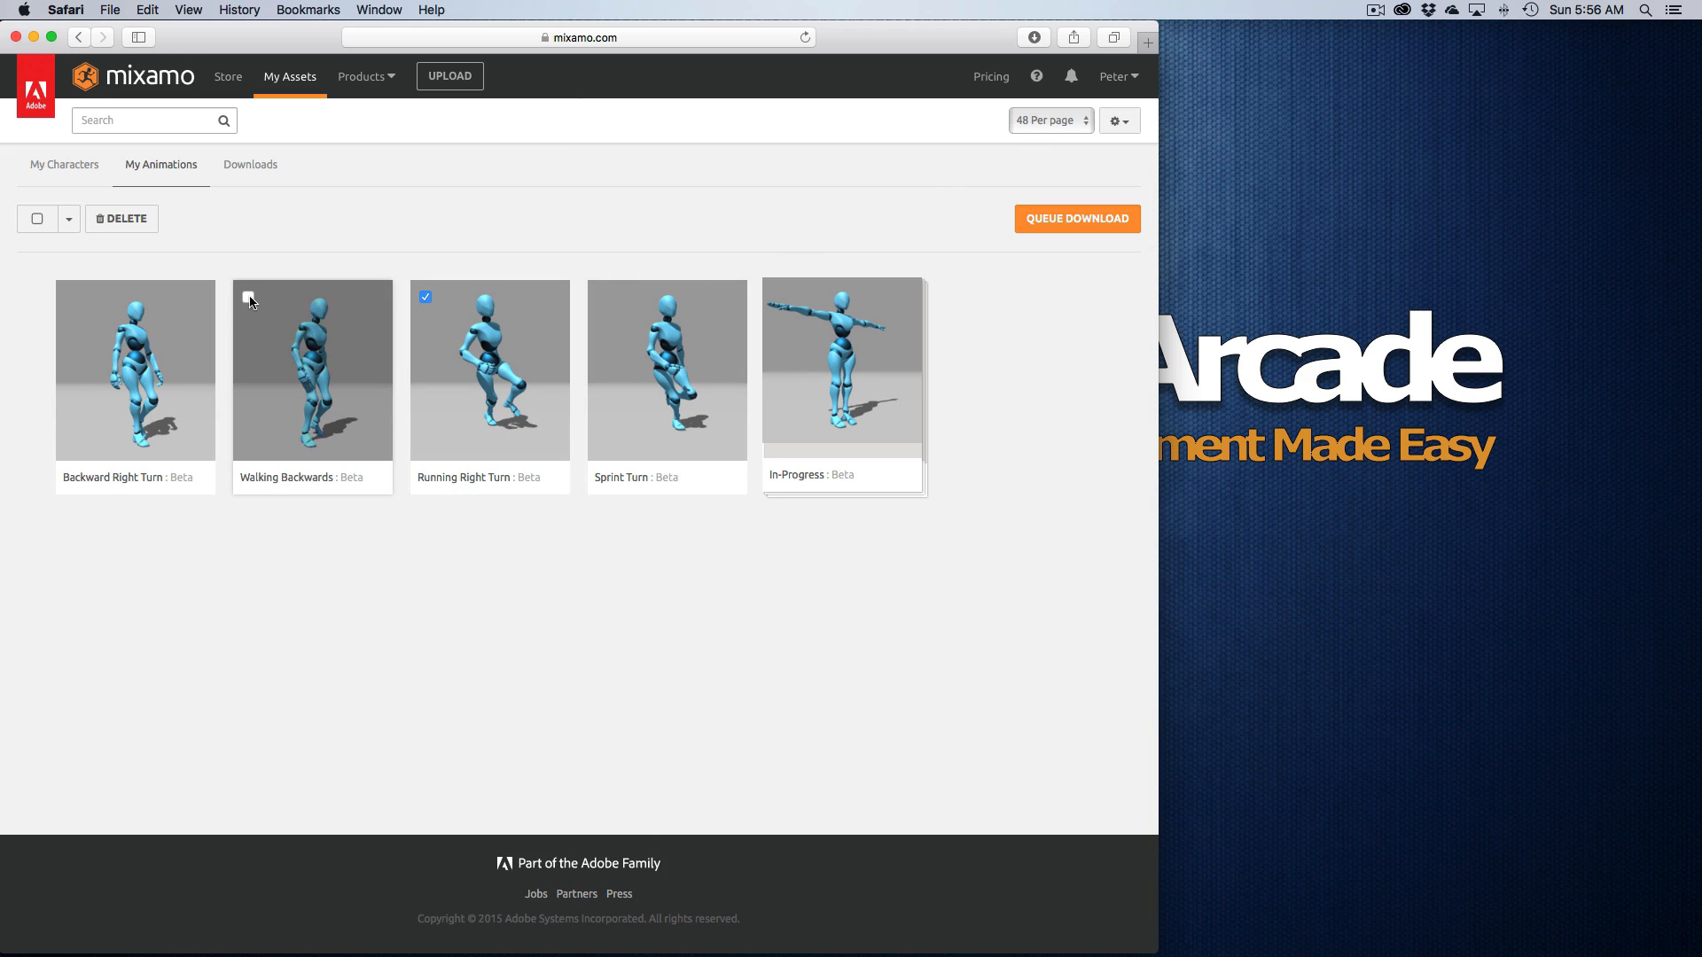
click(248, 296)
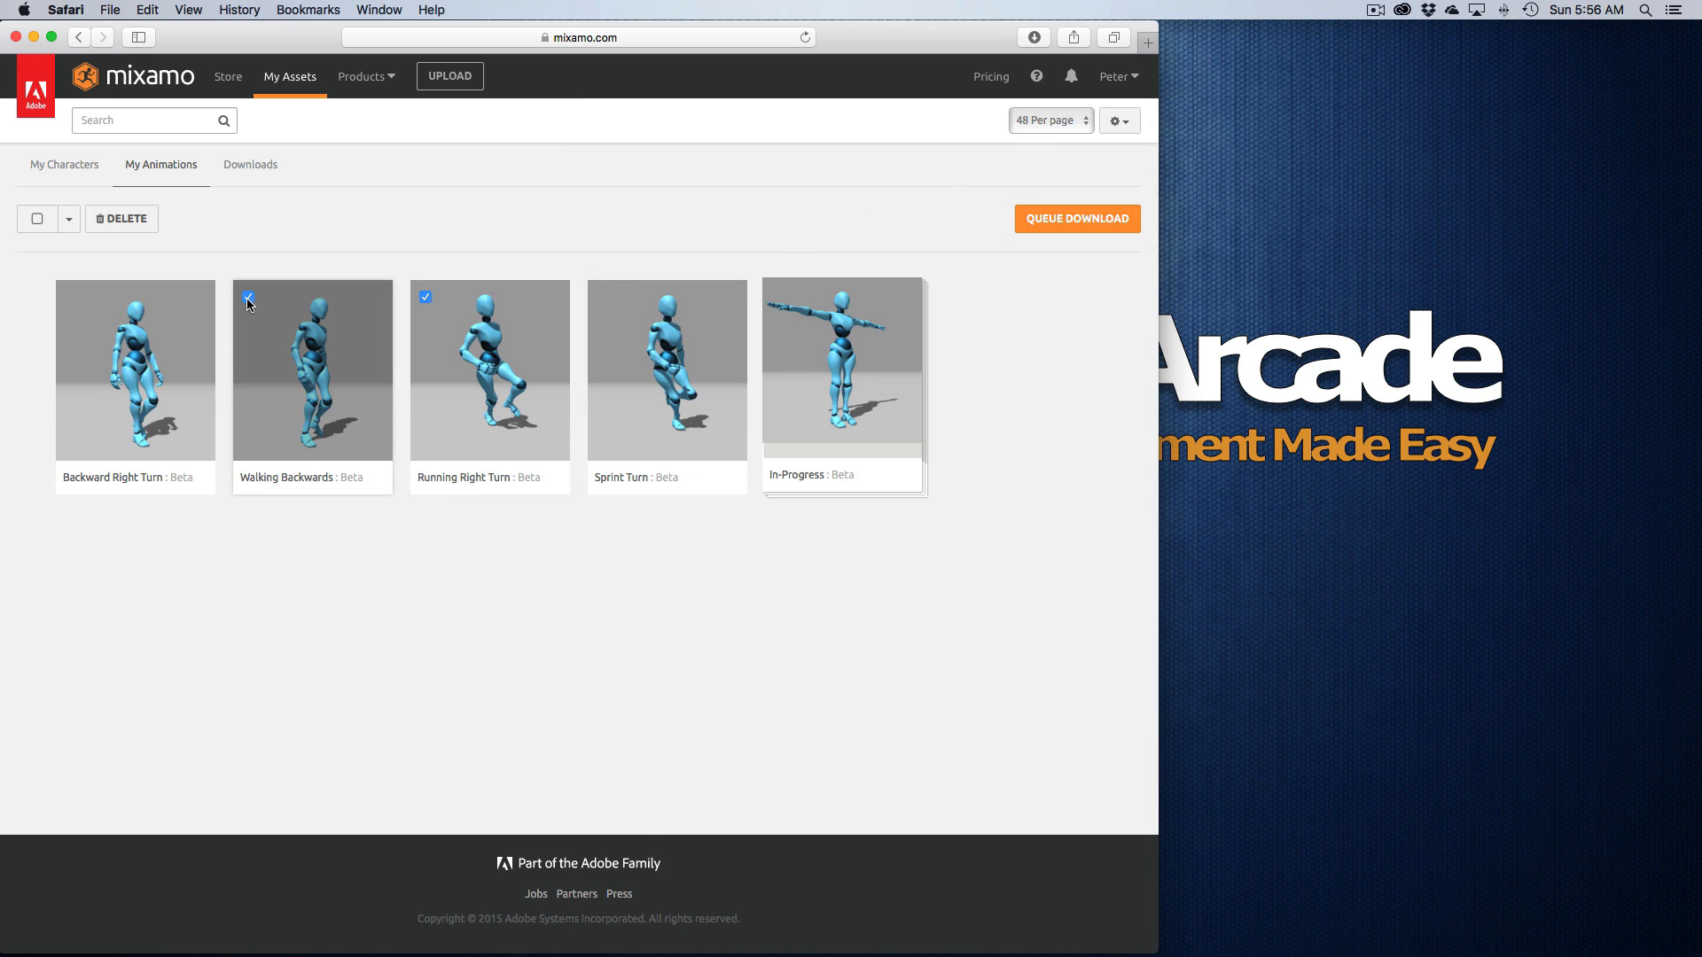
click(69, 298)
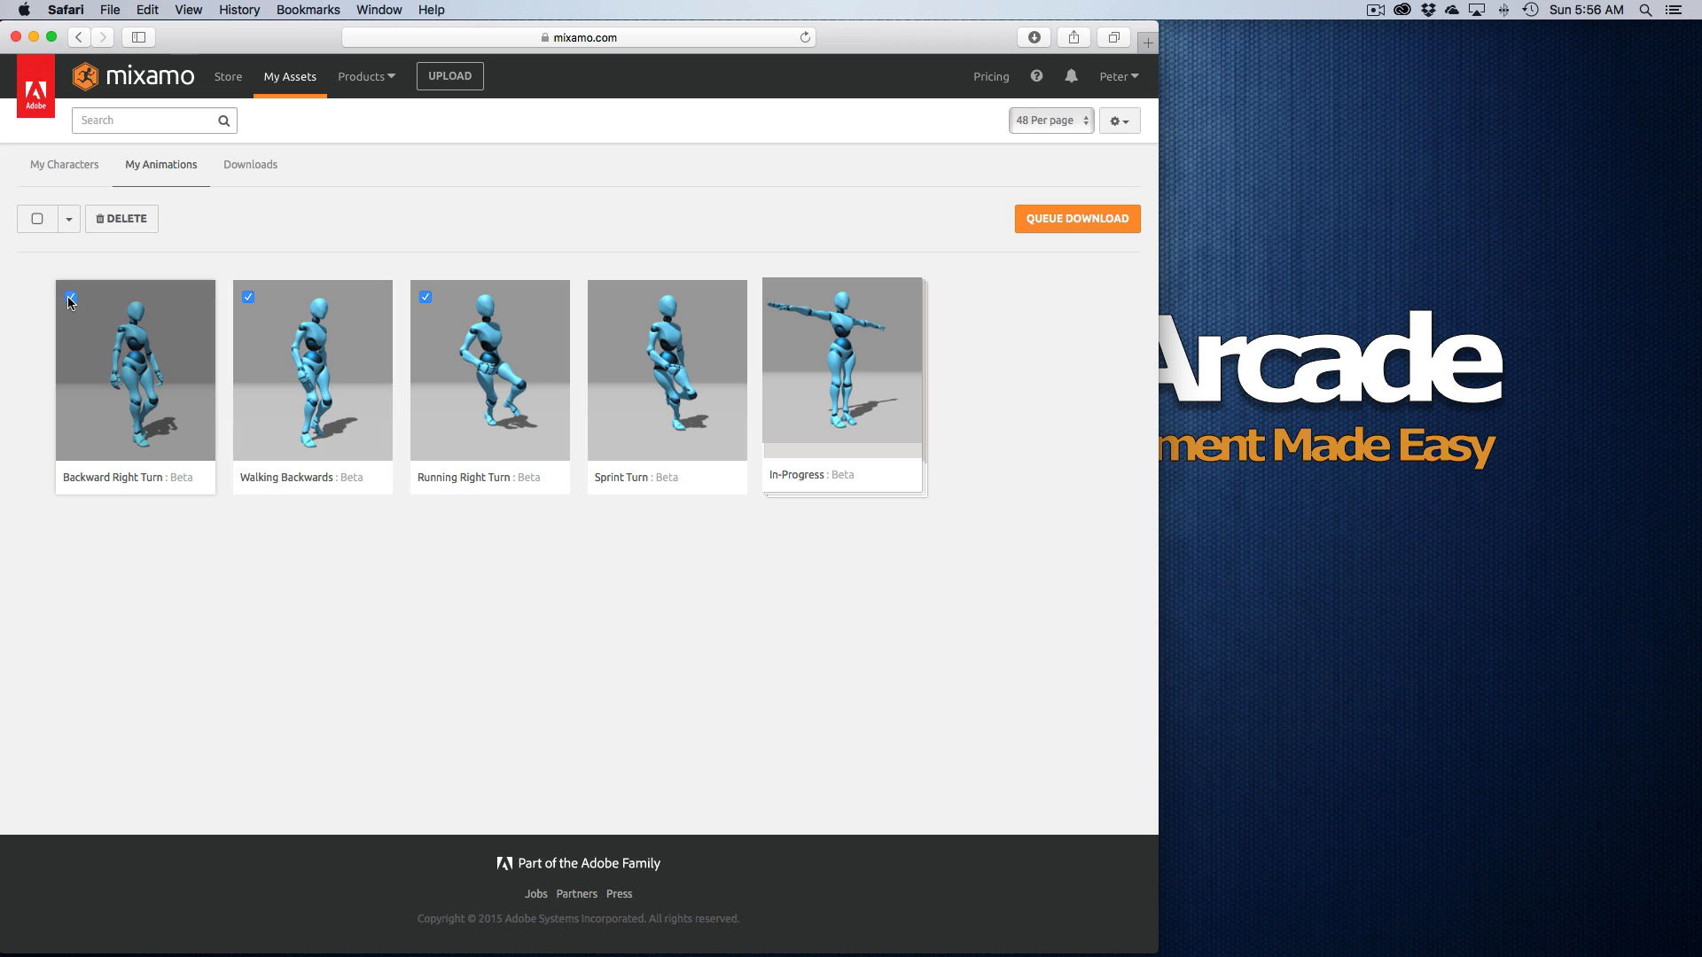
click(69, 298)
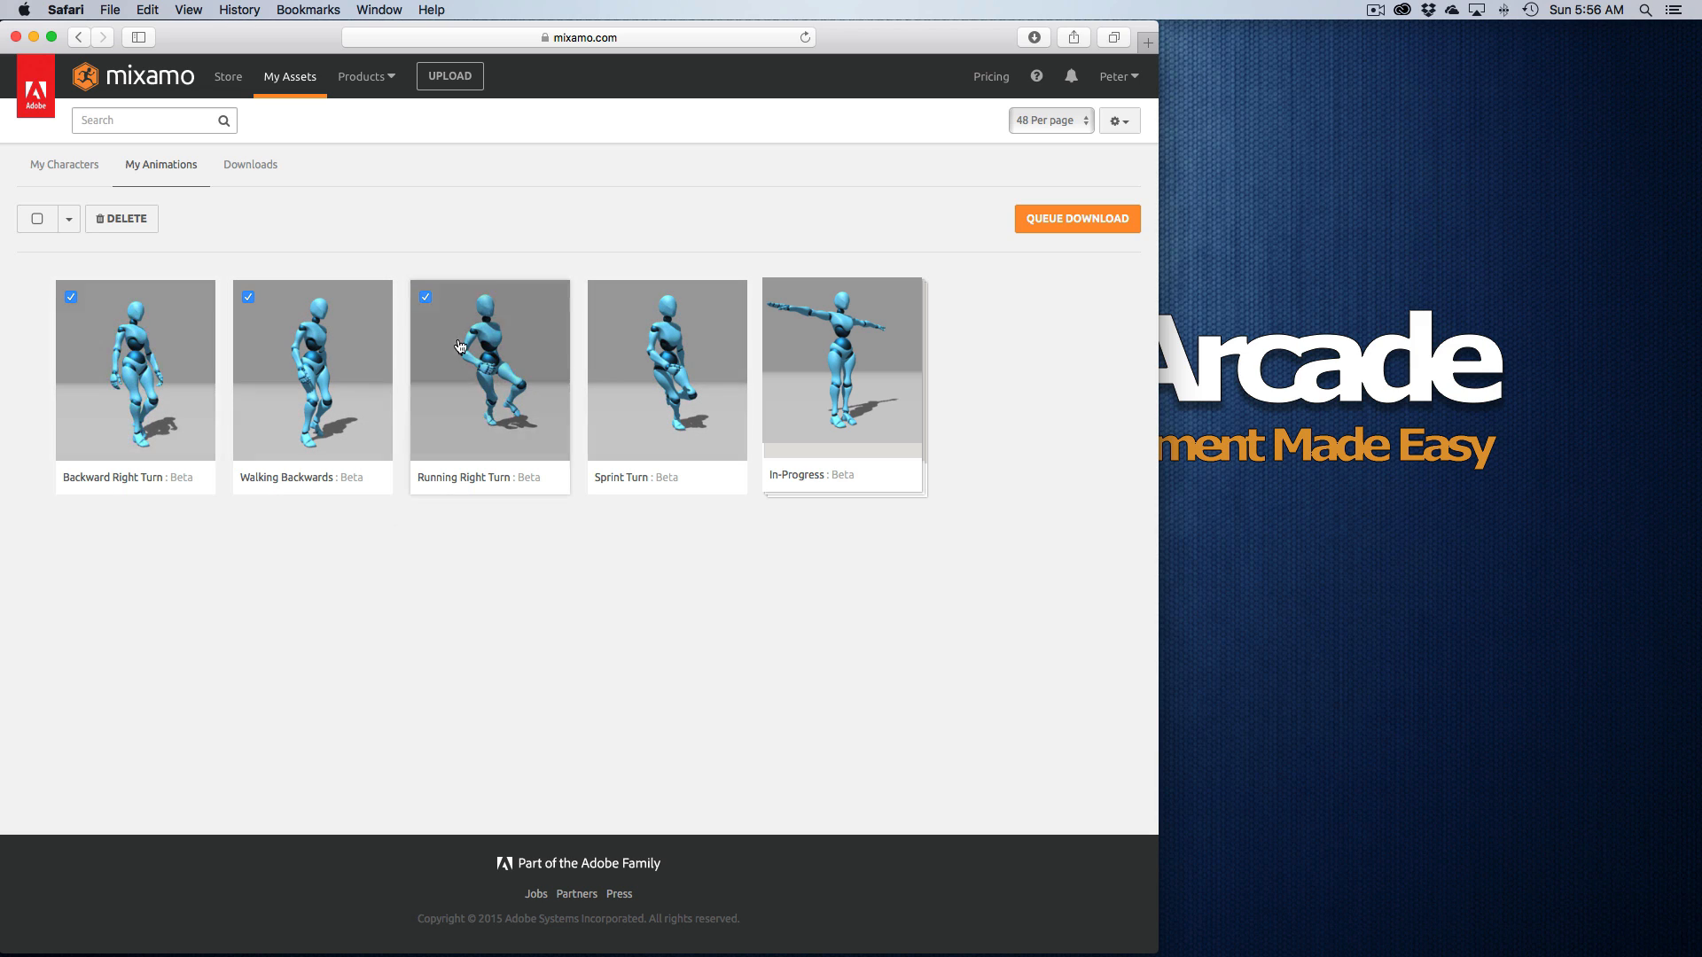
Step: Queue the three clips as FBX for Unity at 60 fps without skin
click(1076, 218)
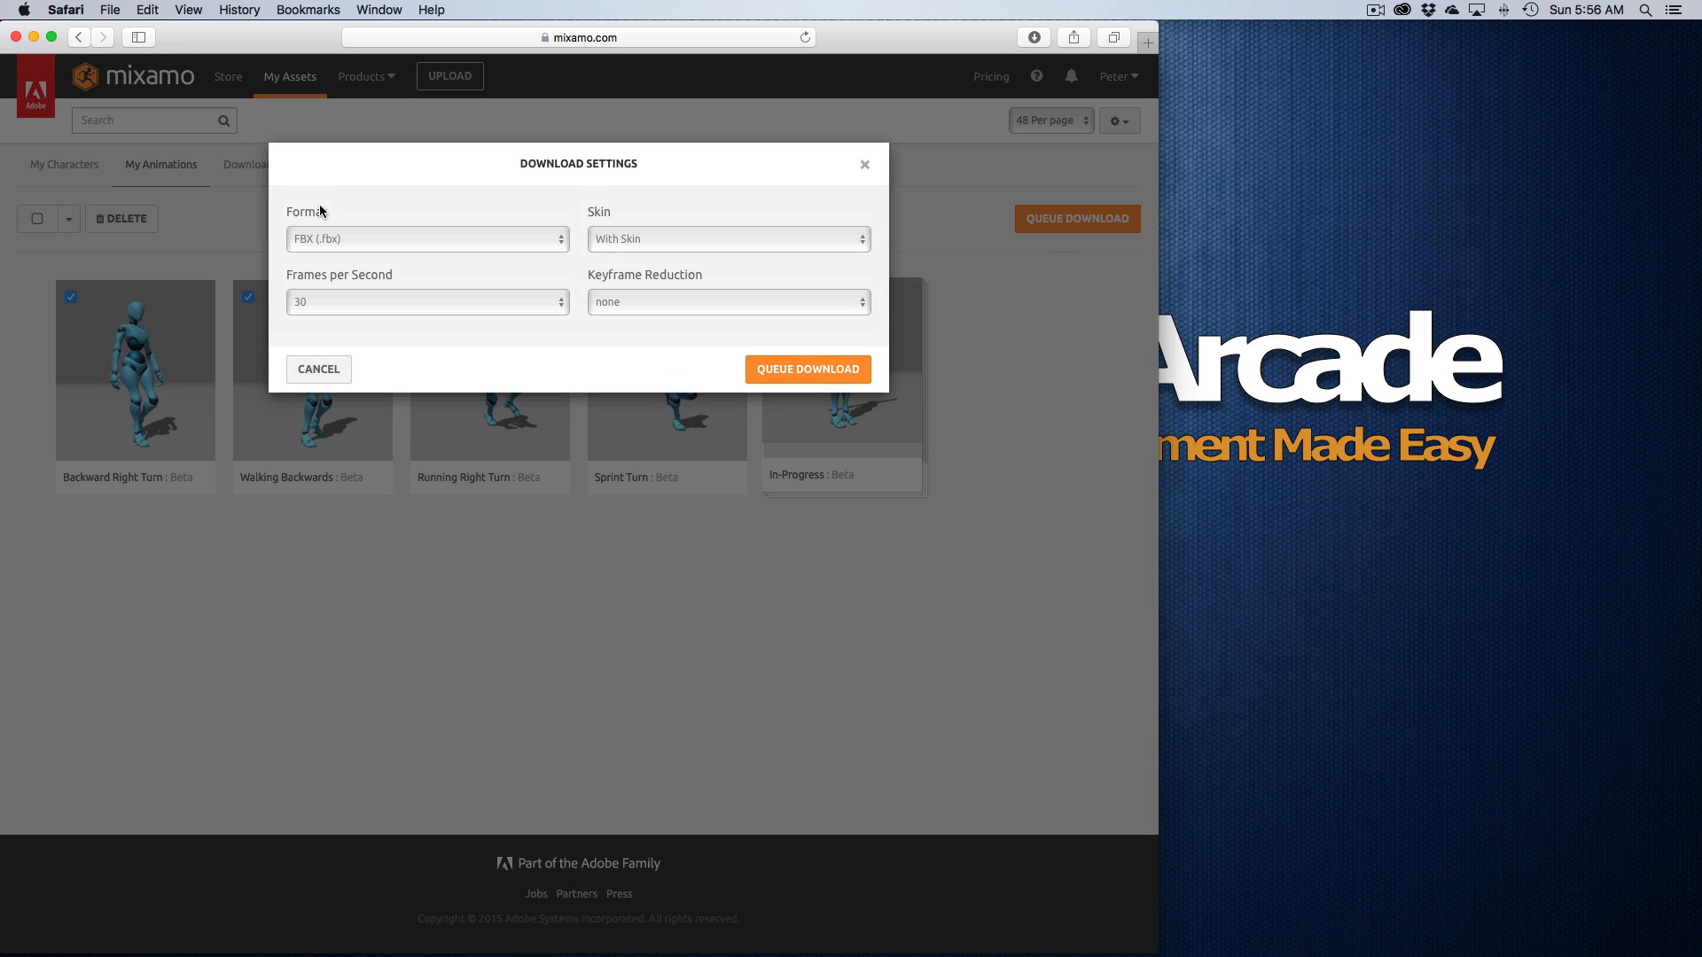
click(427, 240)
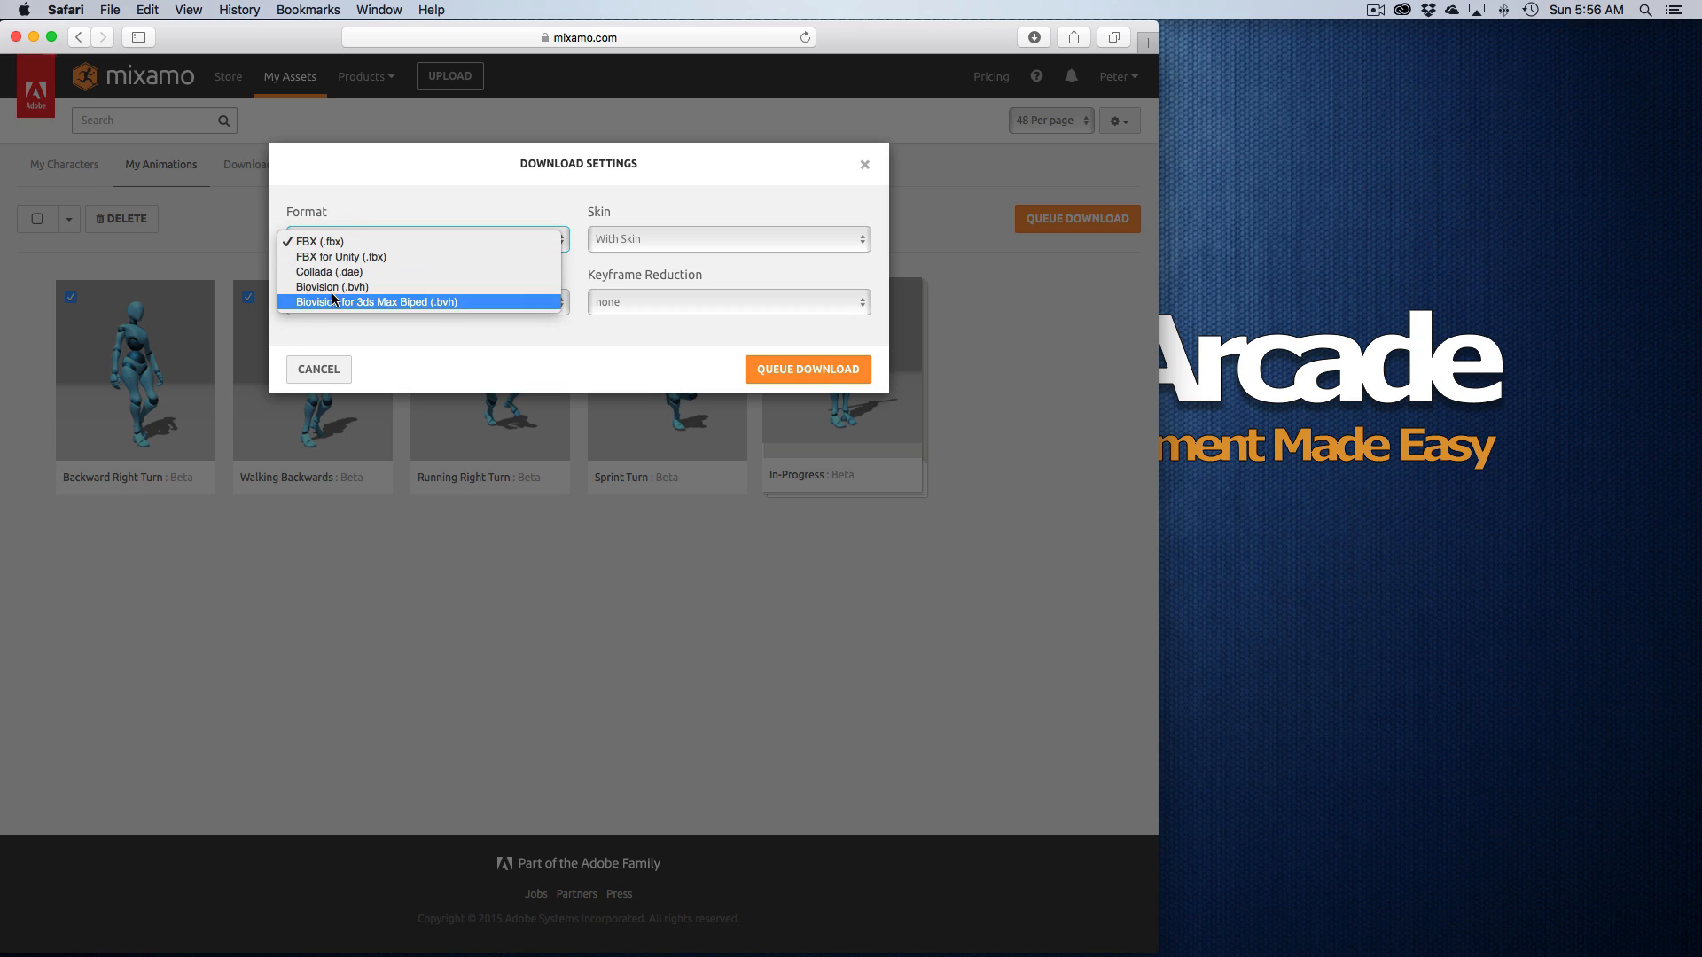
click(341, 255)
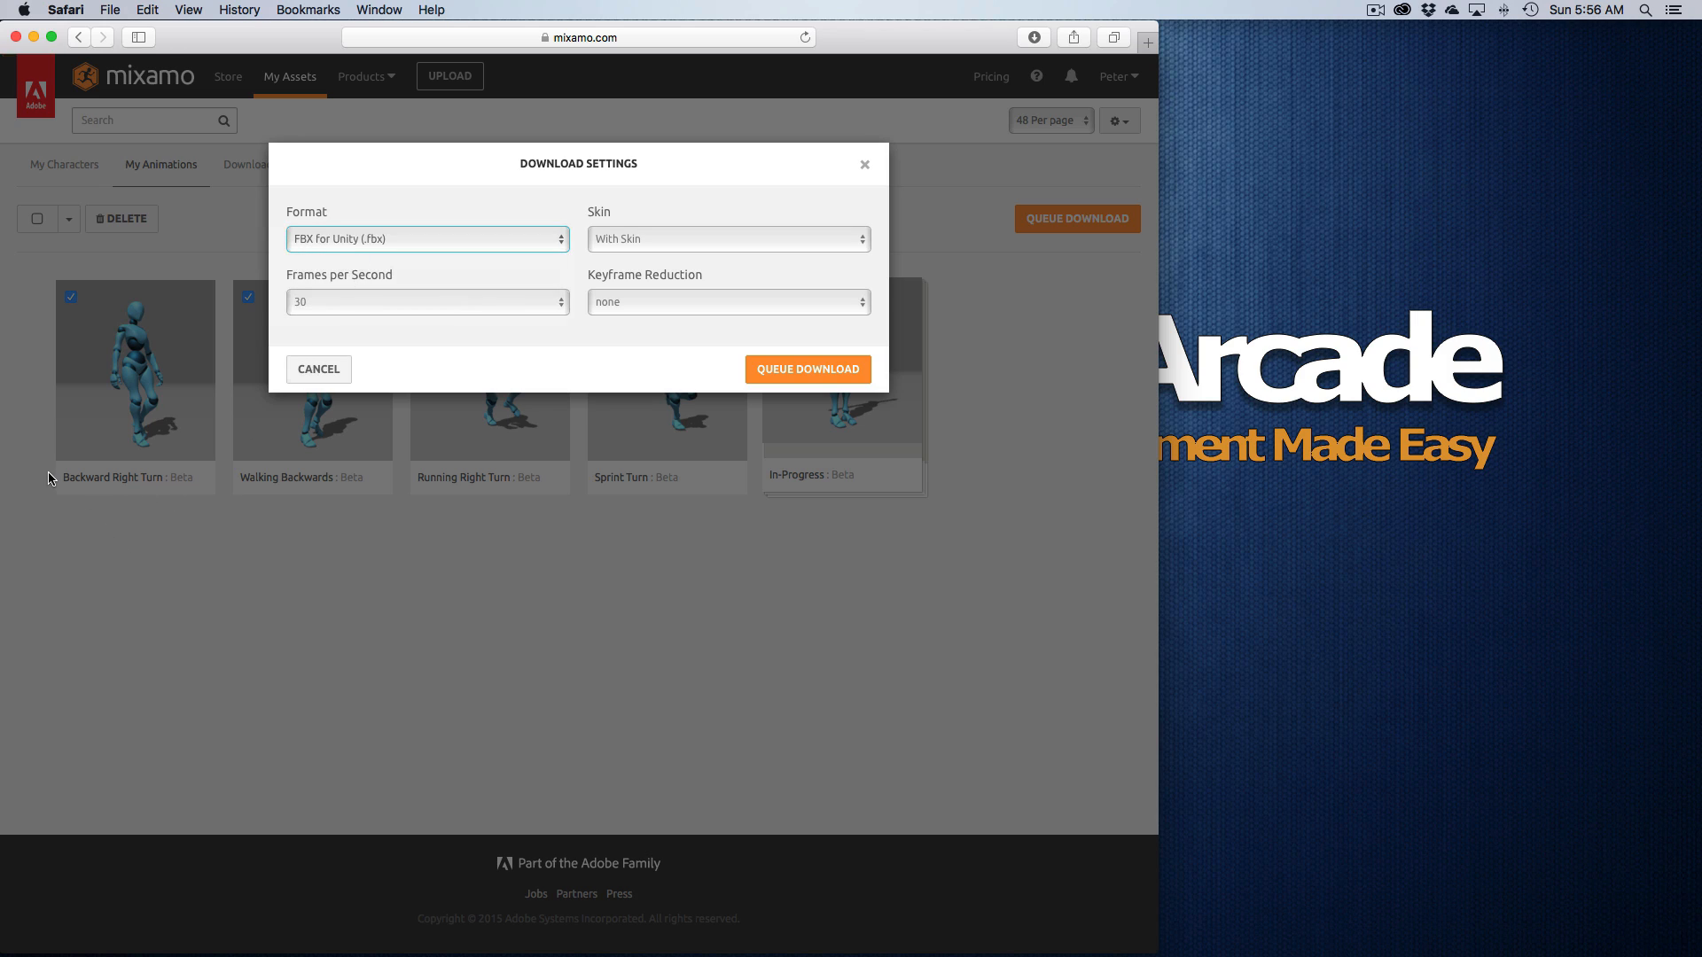
mouse_move(353, 481)
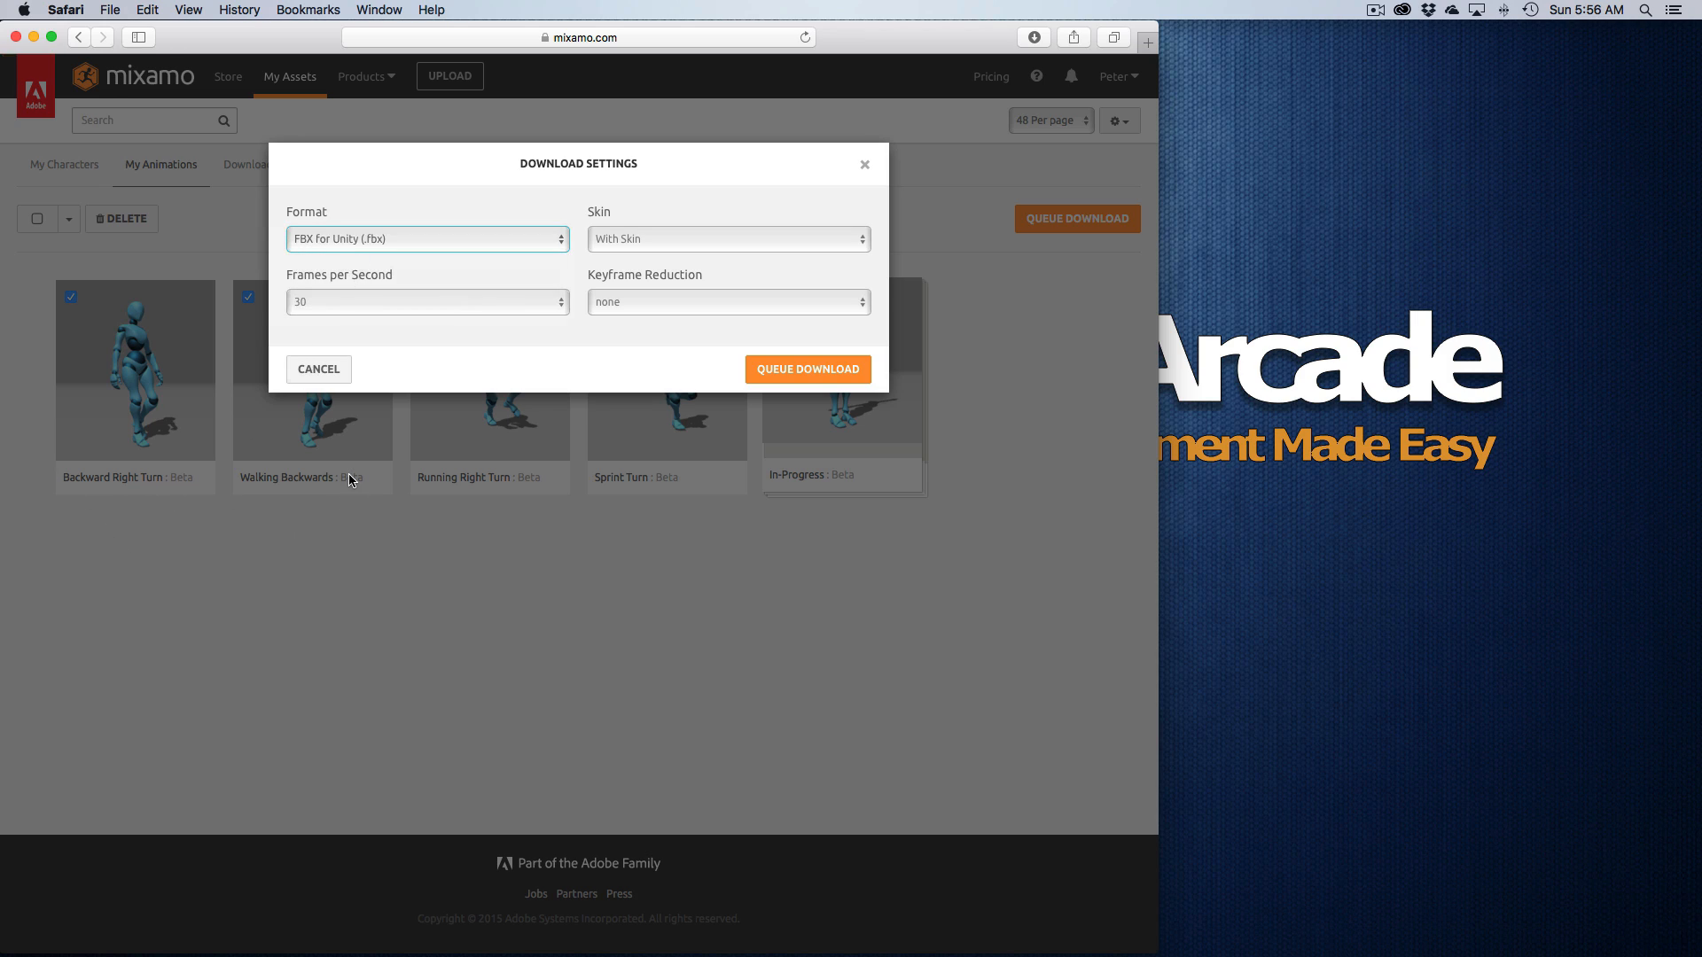
mouse_move(416, 397)
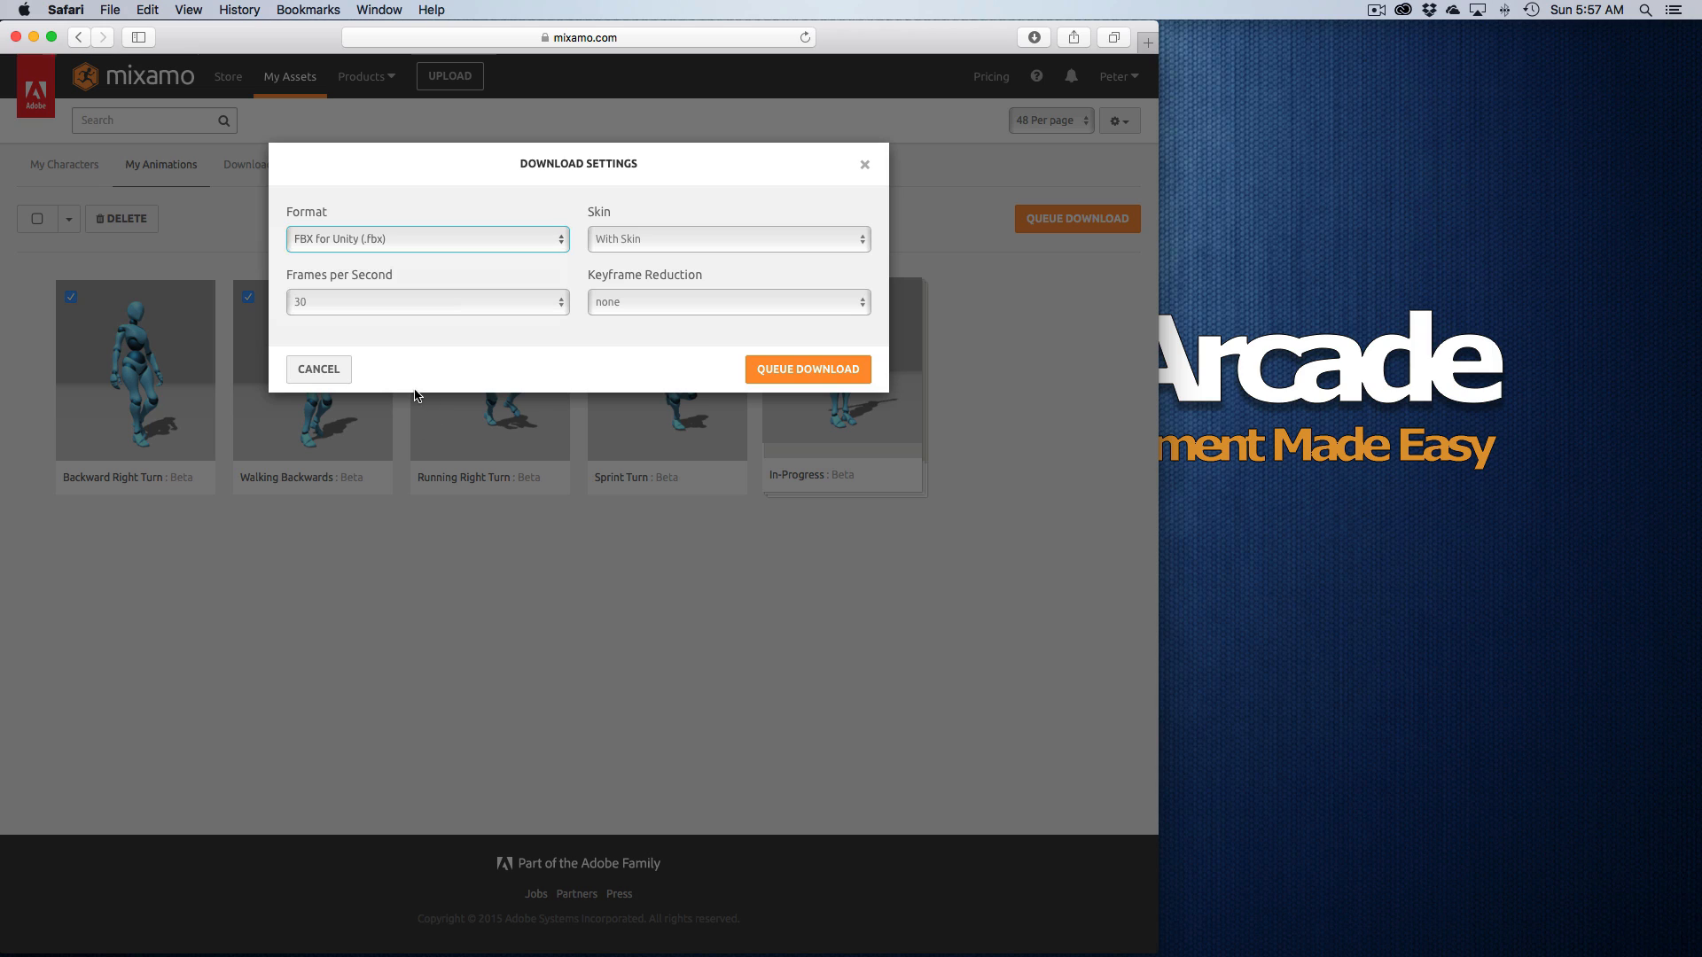
click(427, 301)
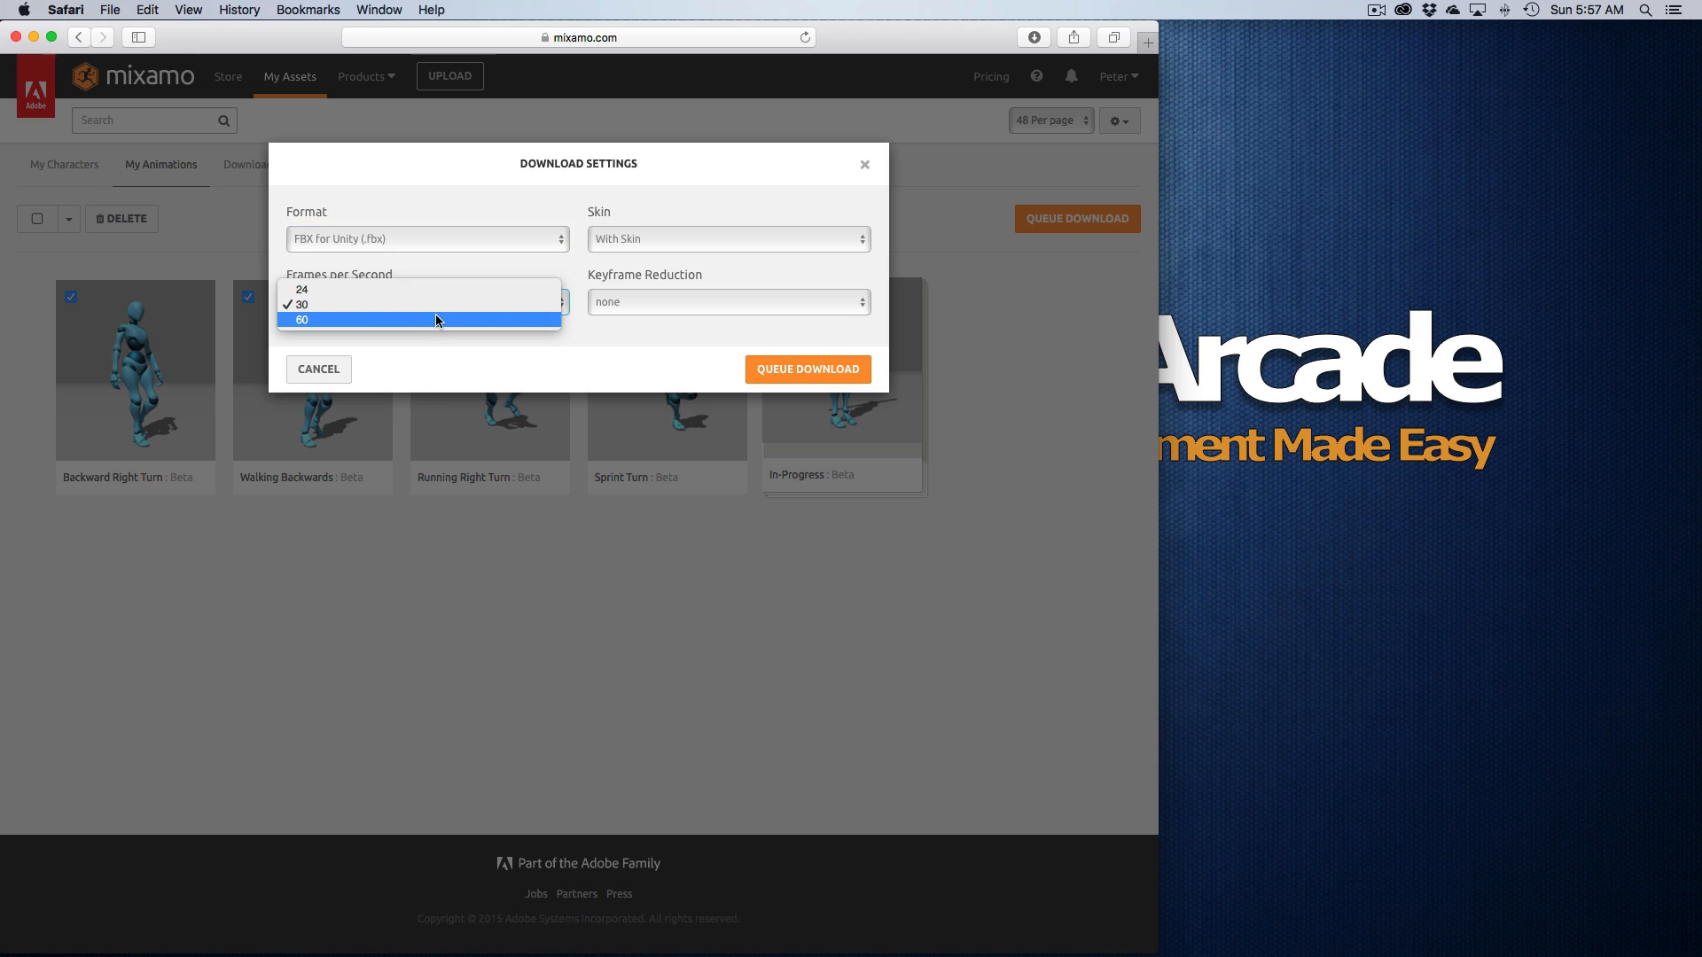
click(418, 321)
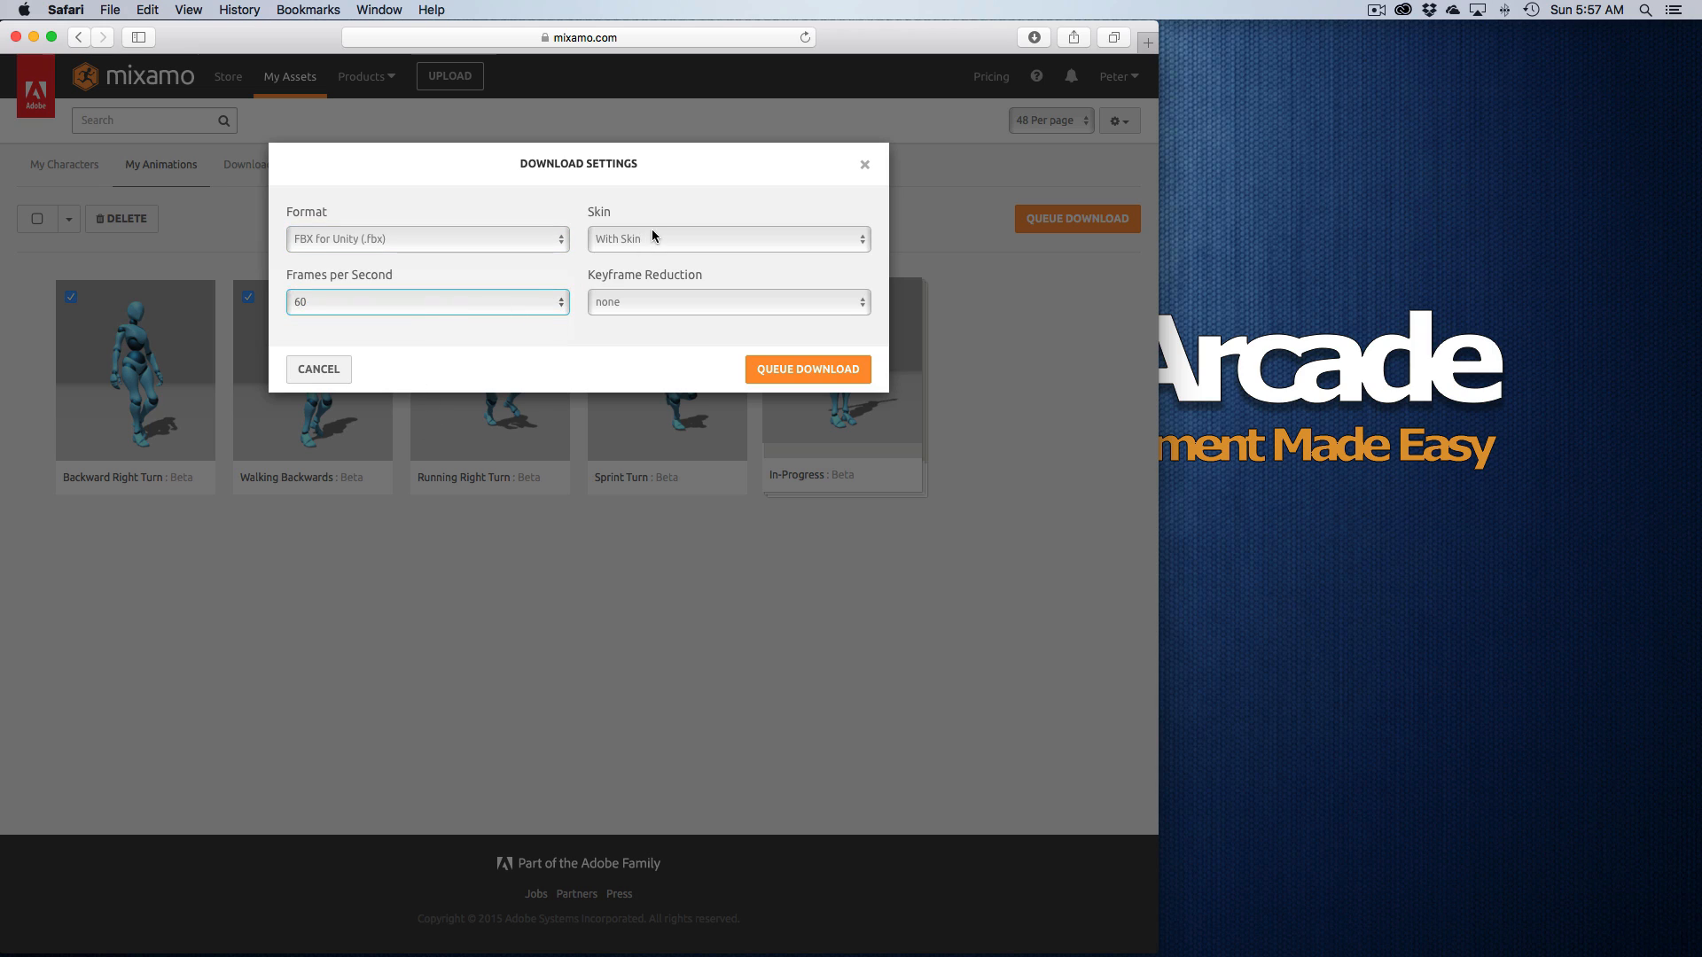
click(727, 239)
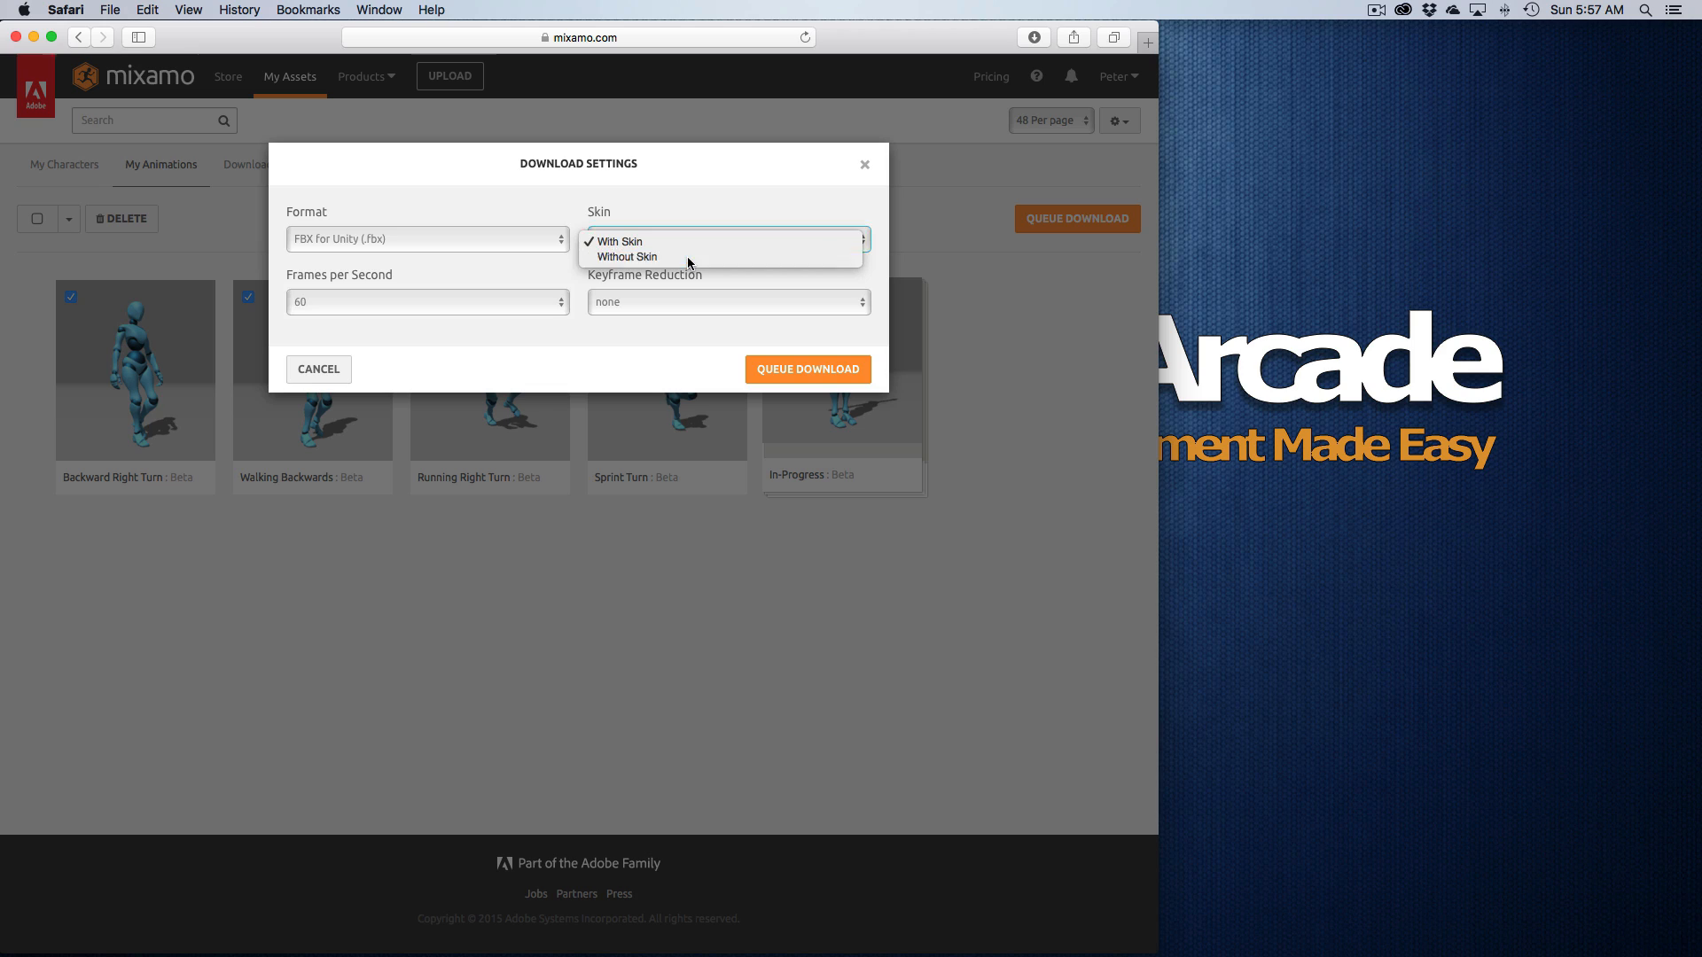
click(627, 256)
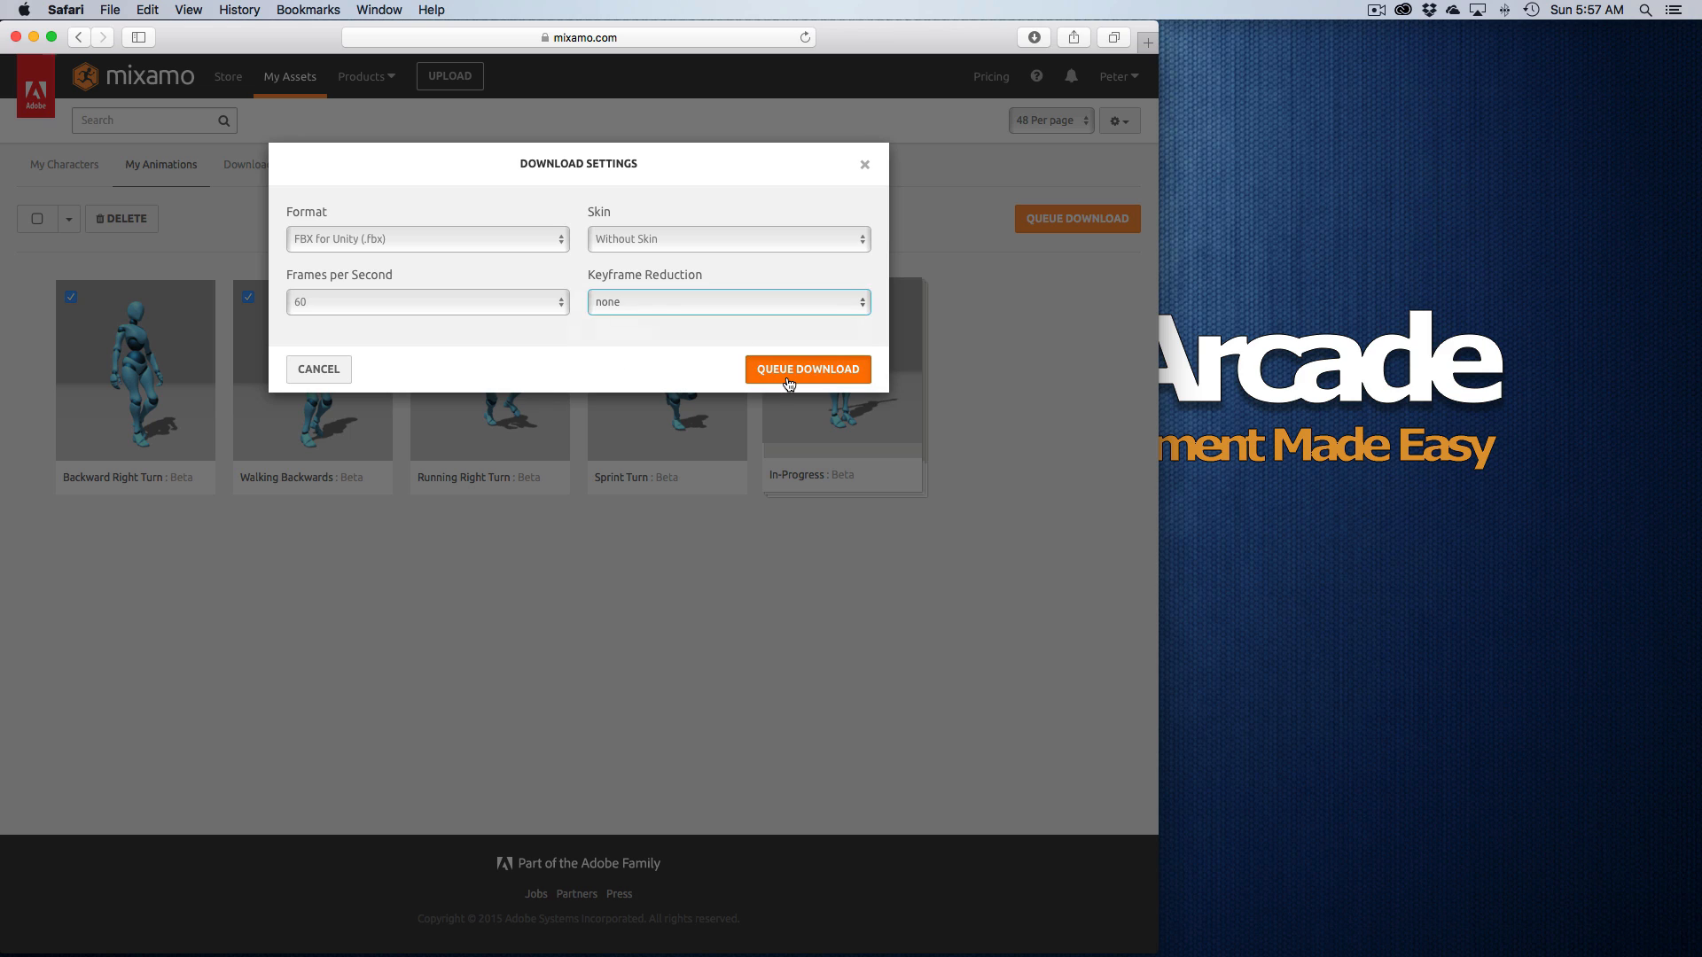
click(807, 368)
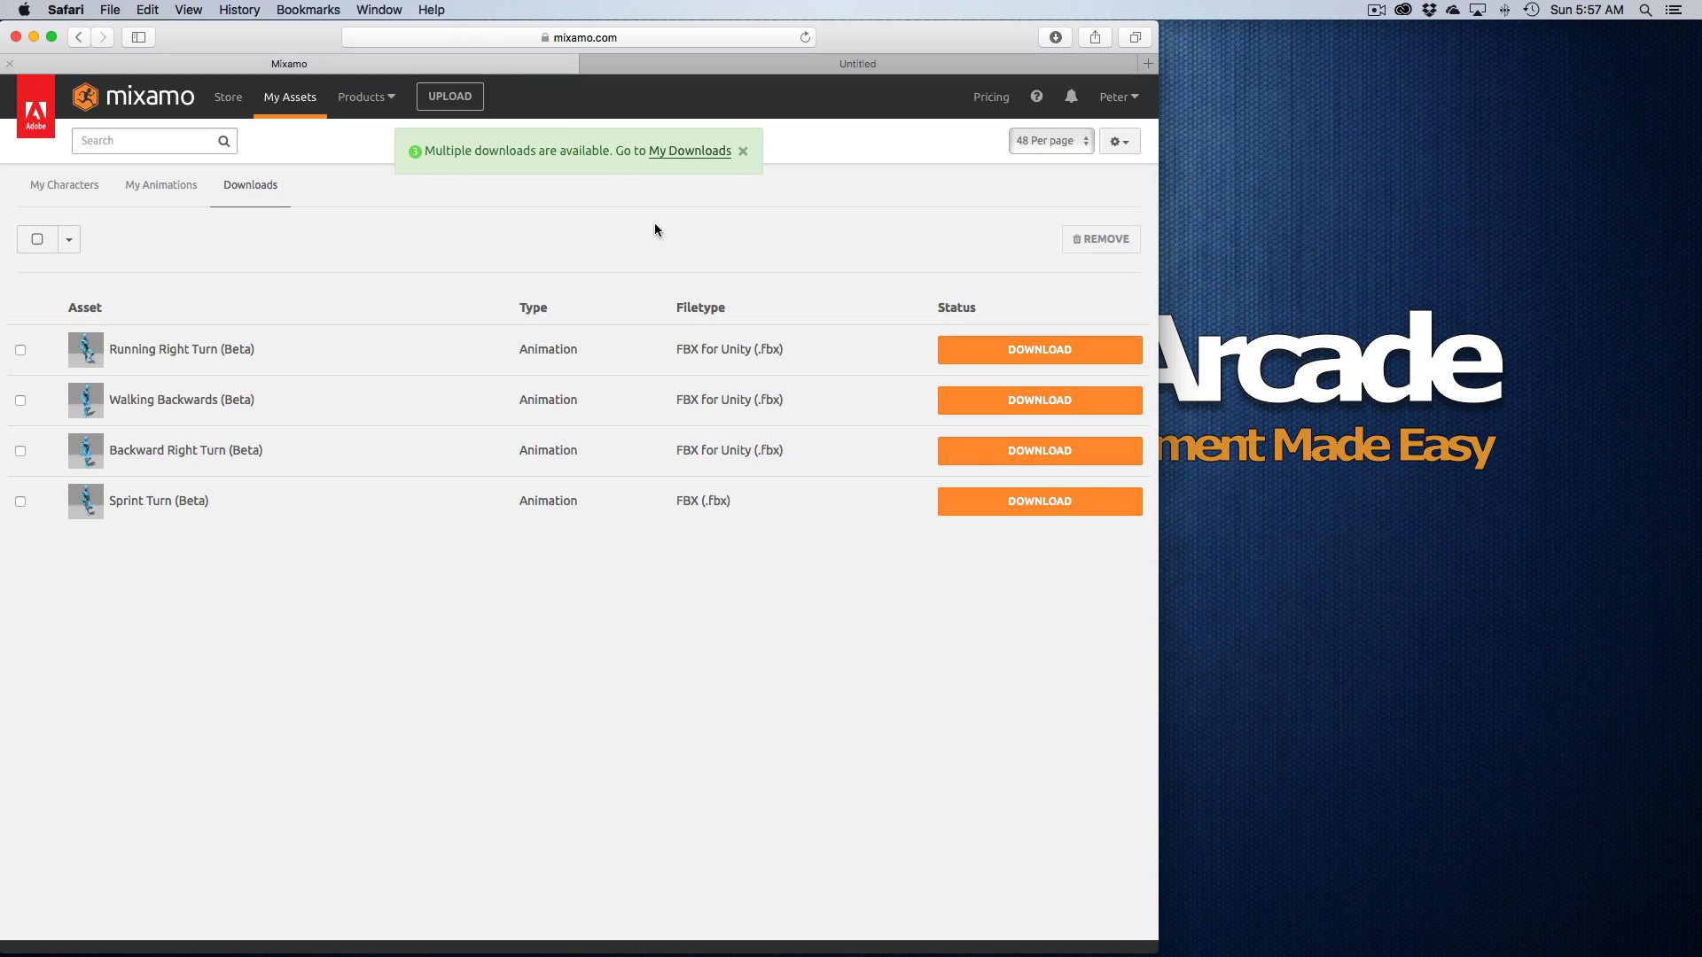
click(1147, 64)
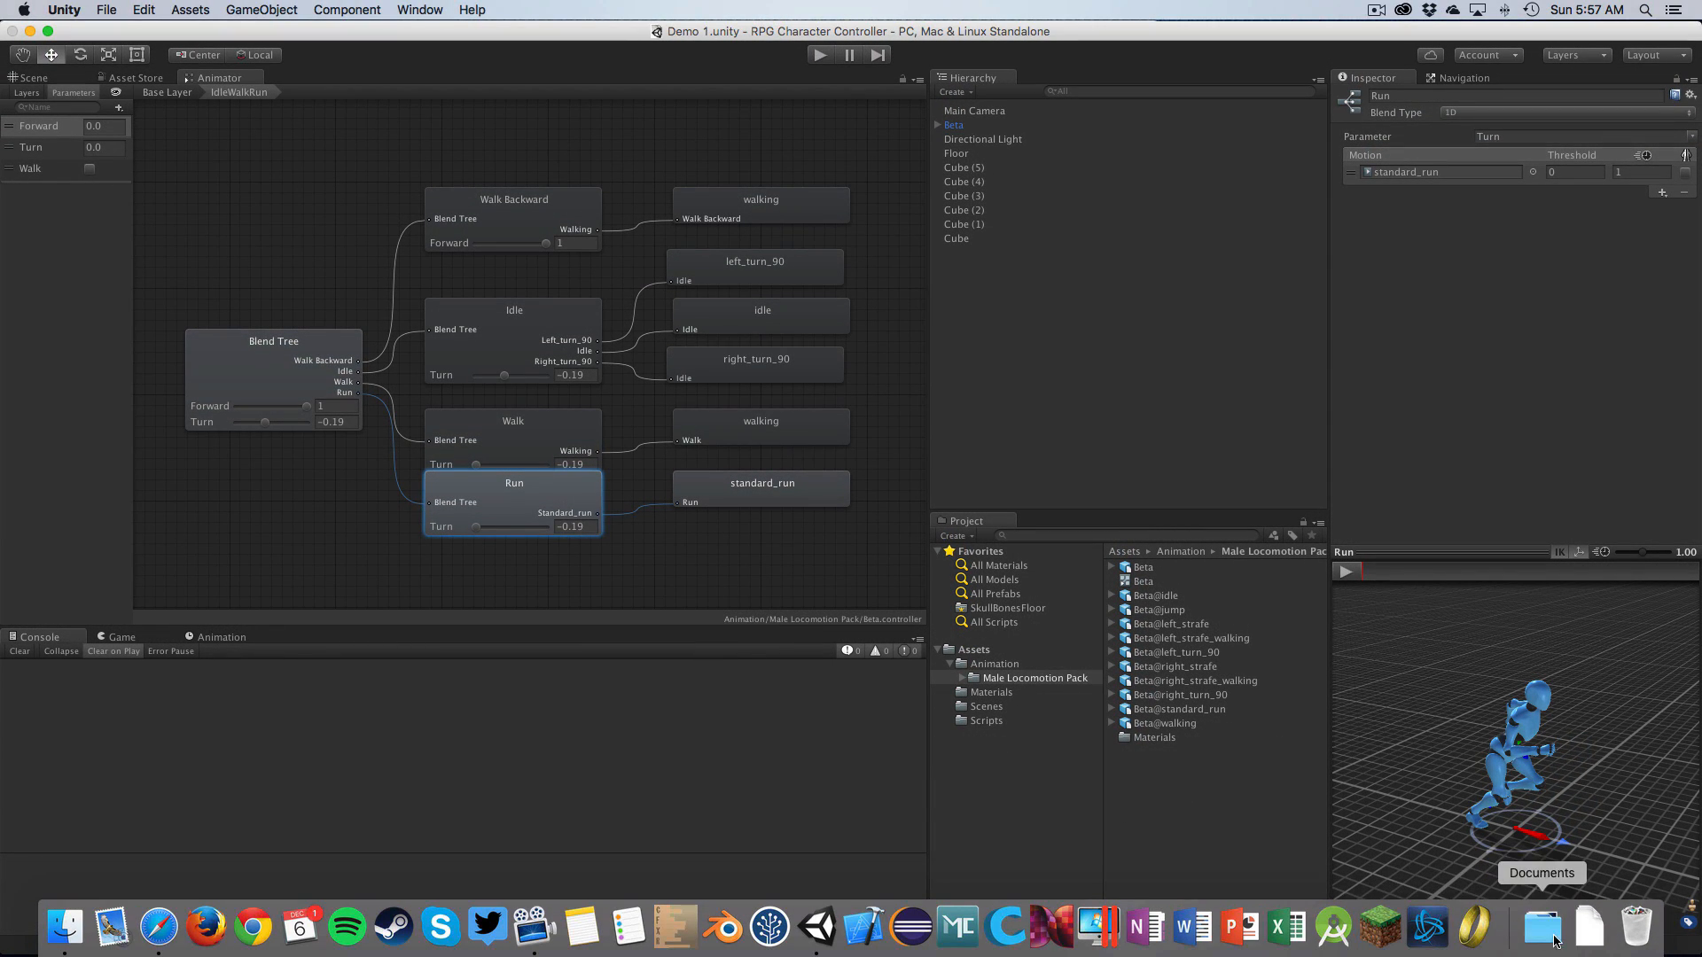
Step: Import the downloaded backward_right_turn, running_right_turn and walking_backwards FBX files into the Male Locomotion Pack folder
click(1544, 927)
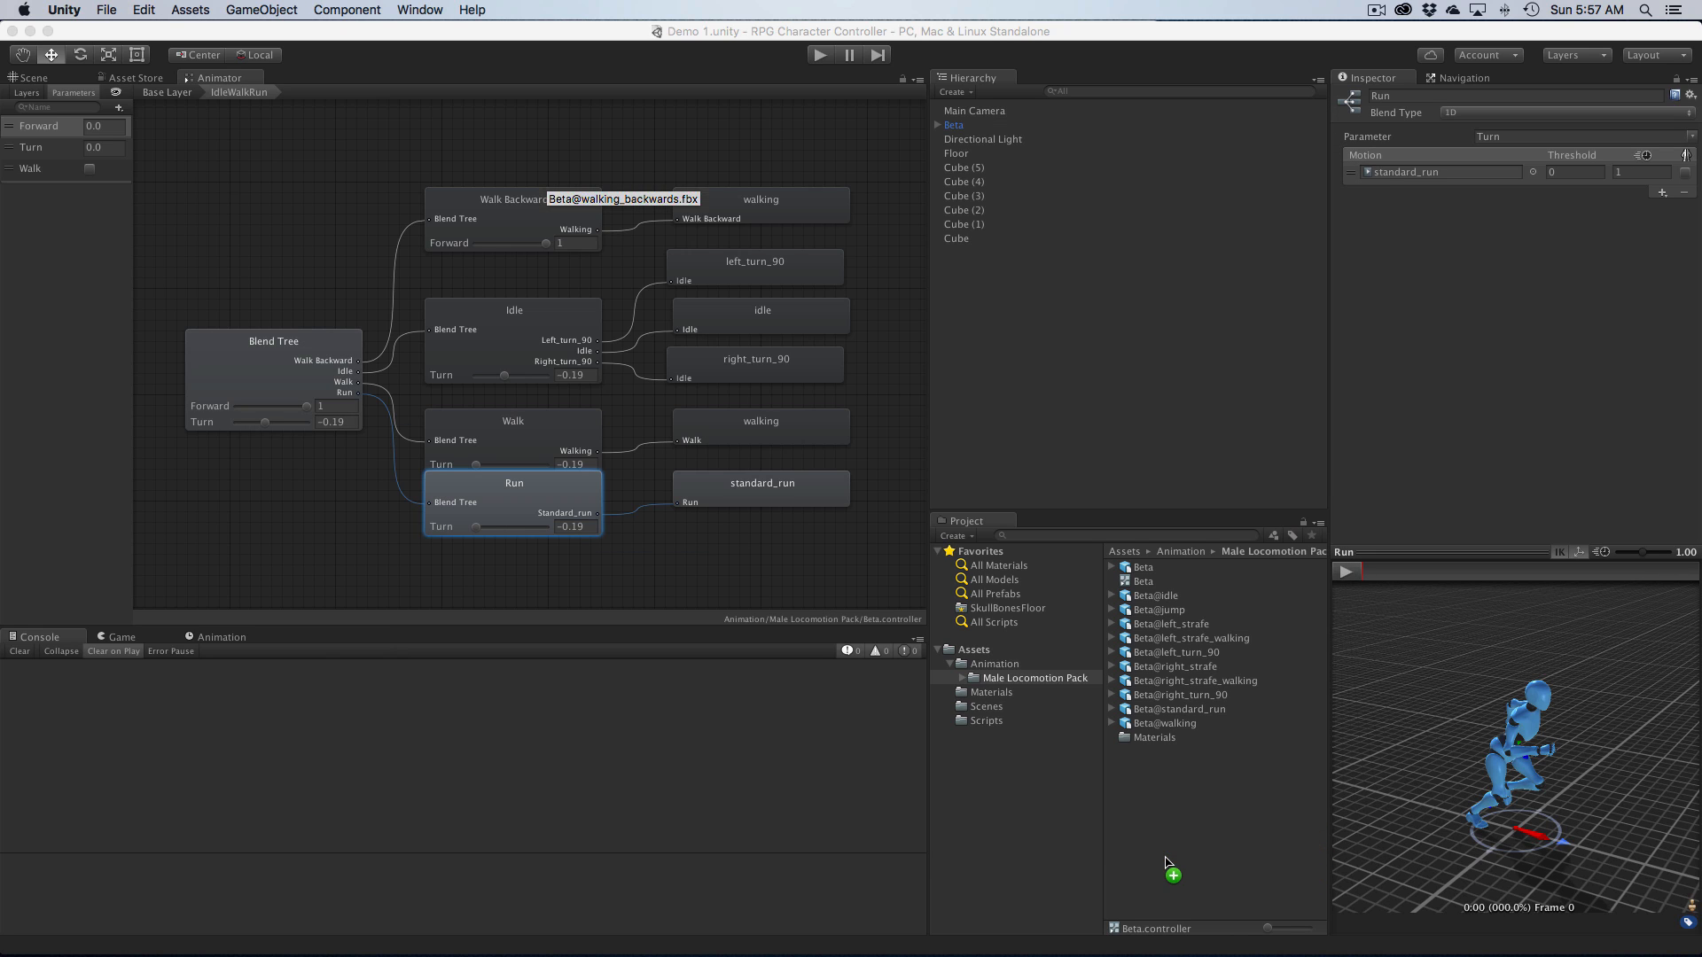
click(1193, 595)
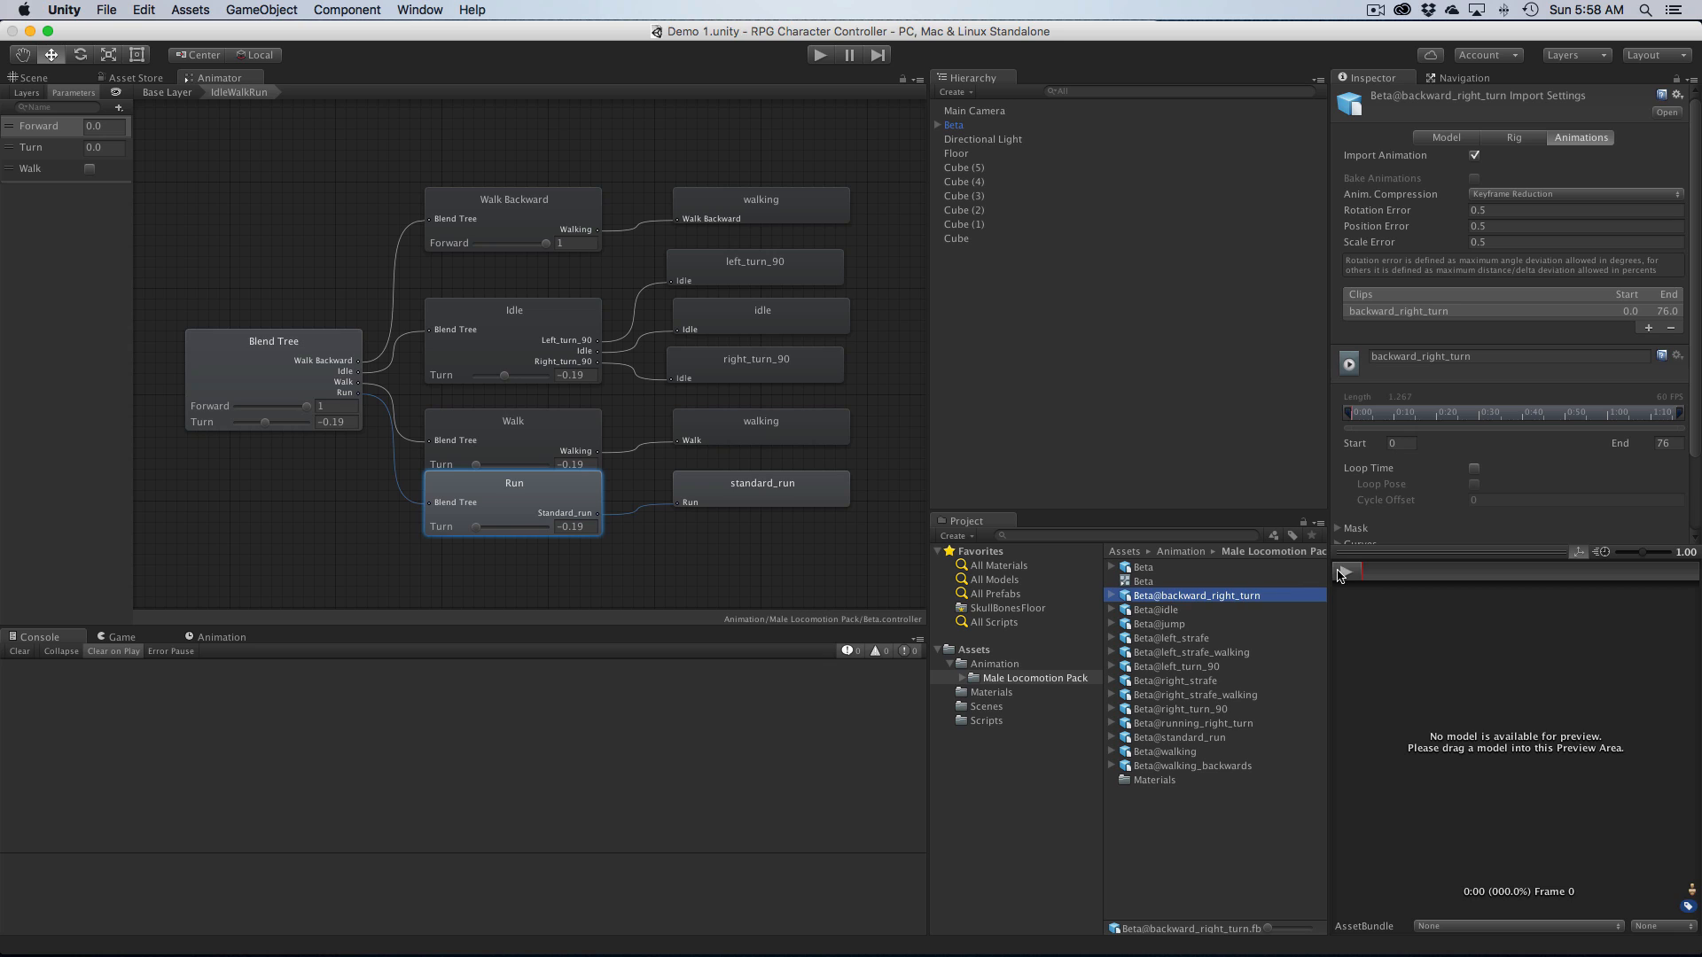
Step: Give backward_right_turn a Humanoid rig that copies its avatar from BetaAvatar
click(1517, 137)
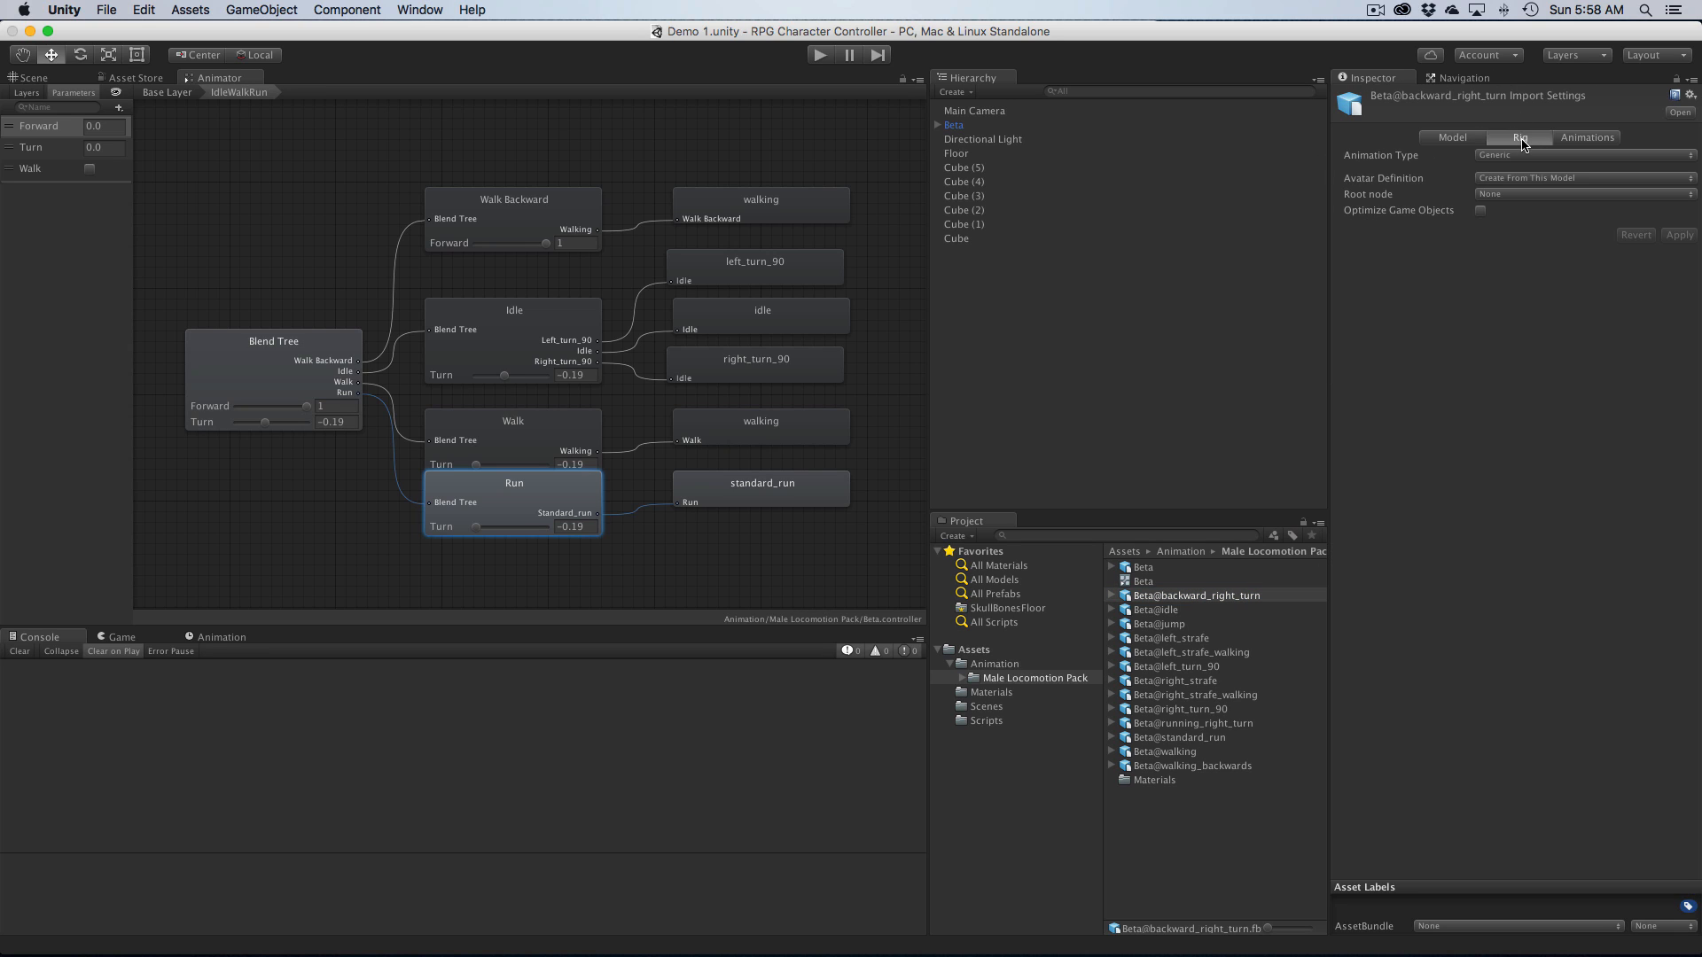
click(1579, 154)
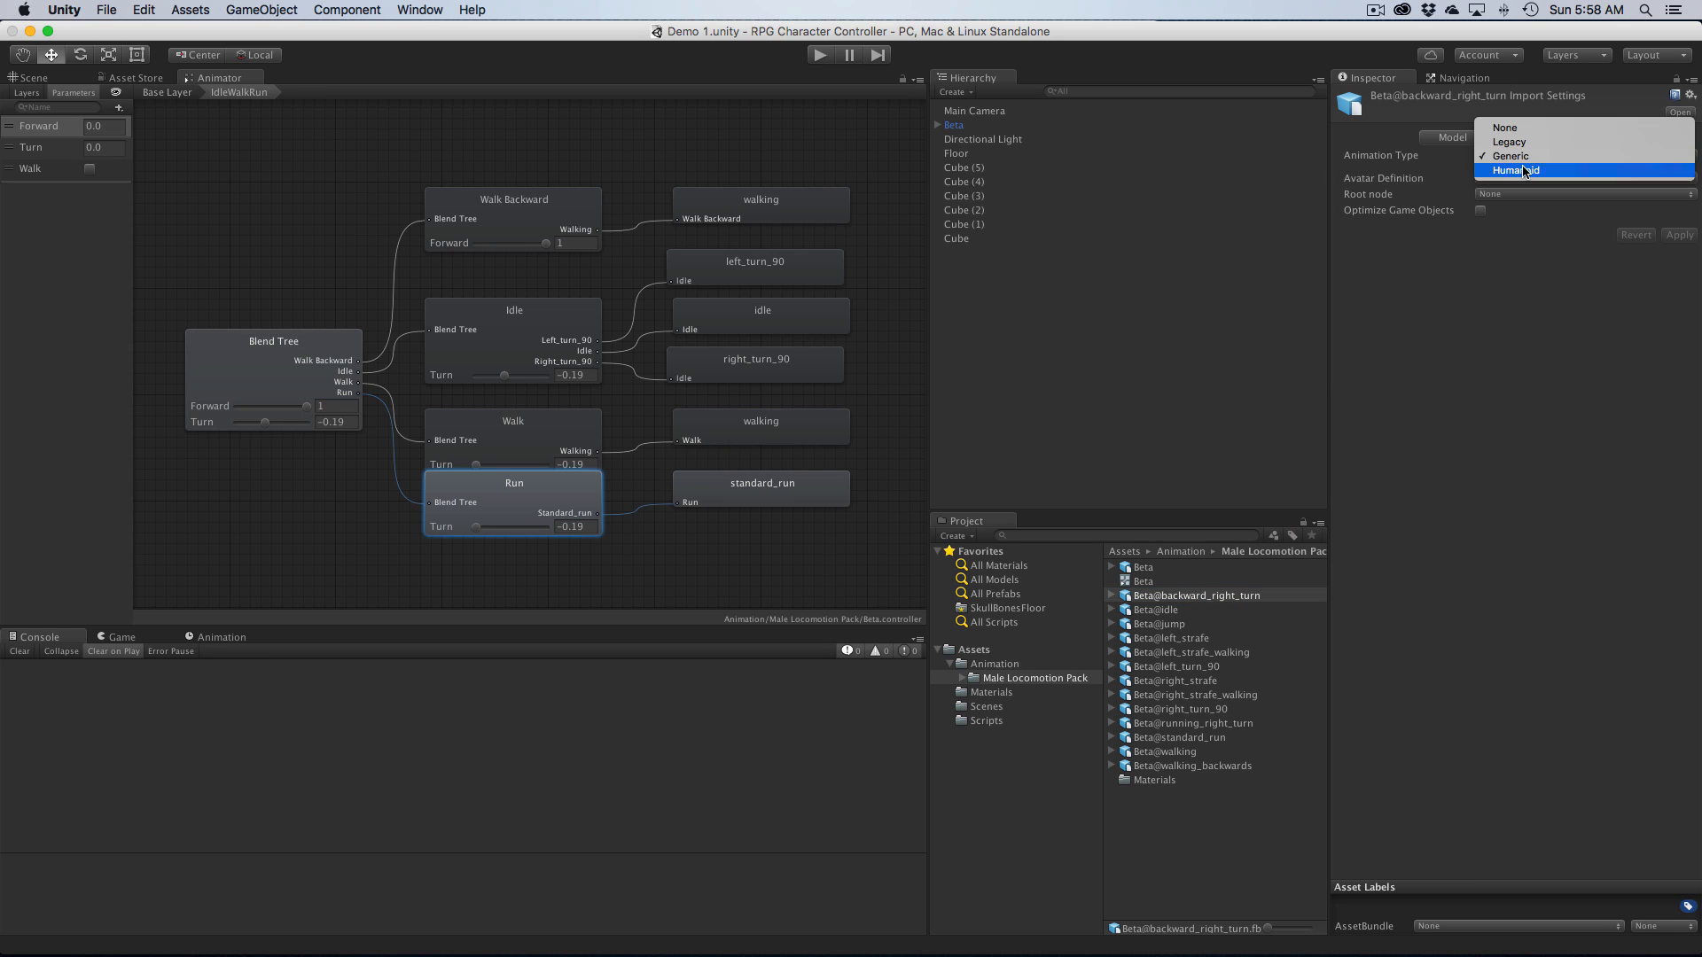
click(1515, 170)
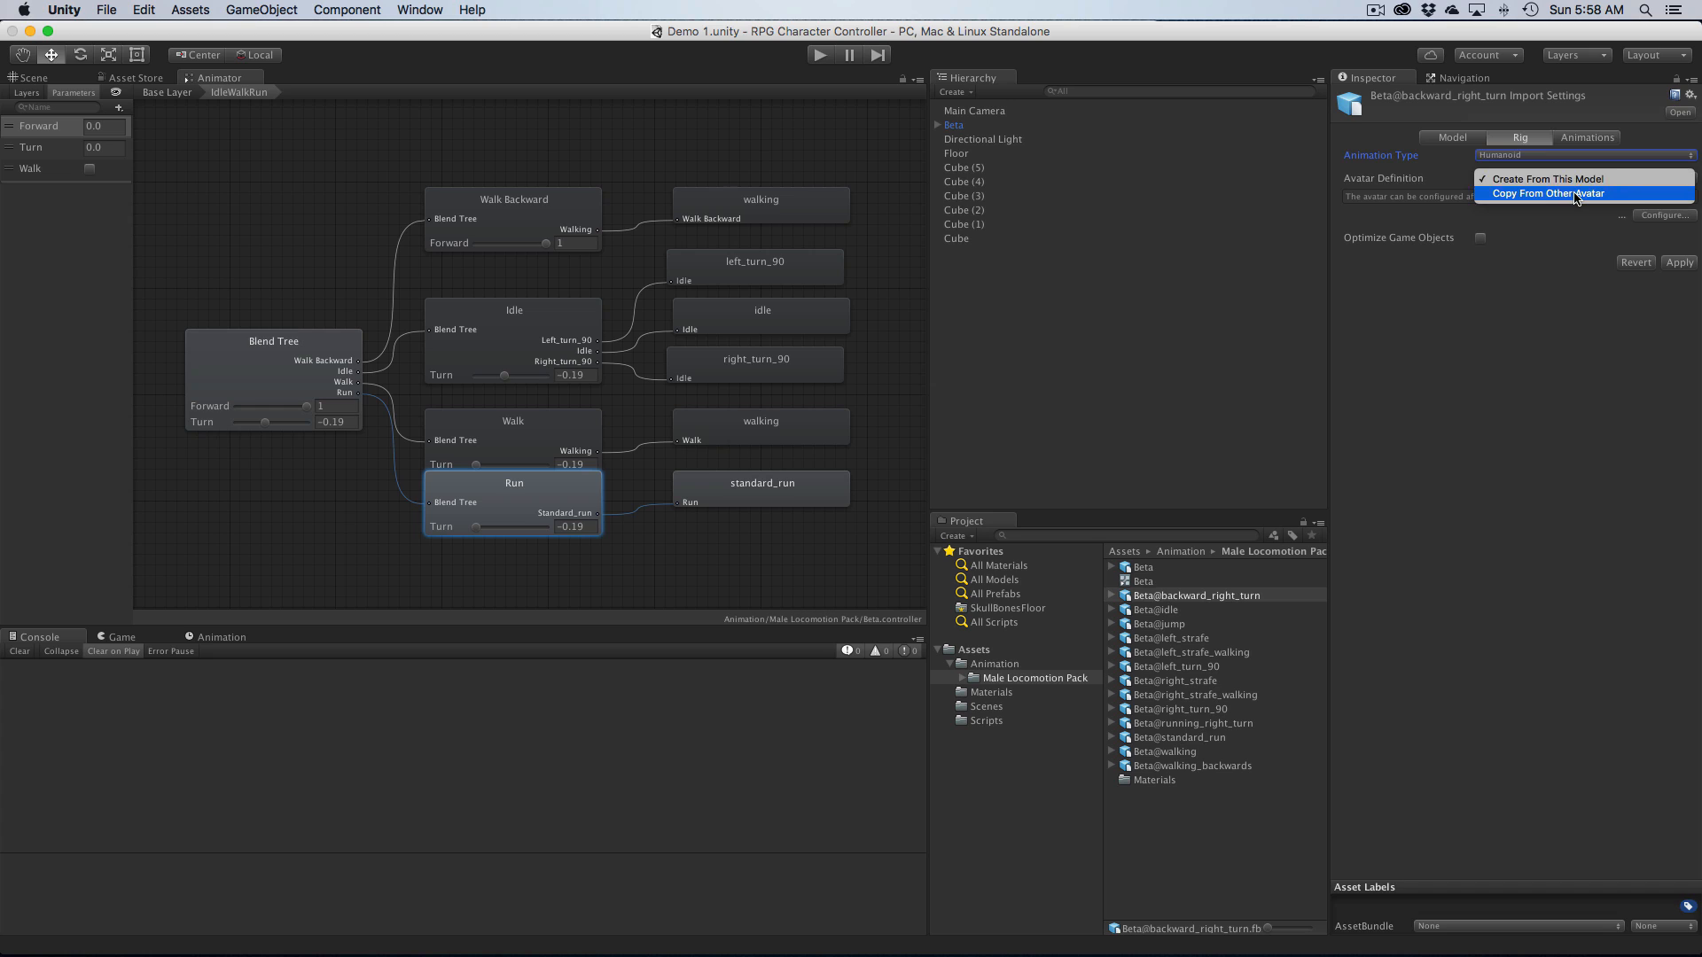
click(1549, 191)
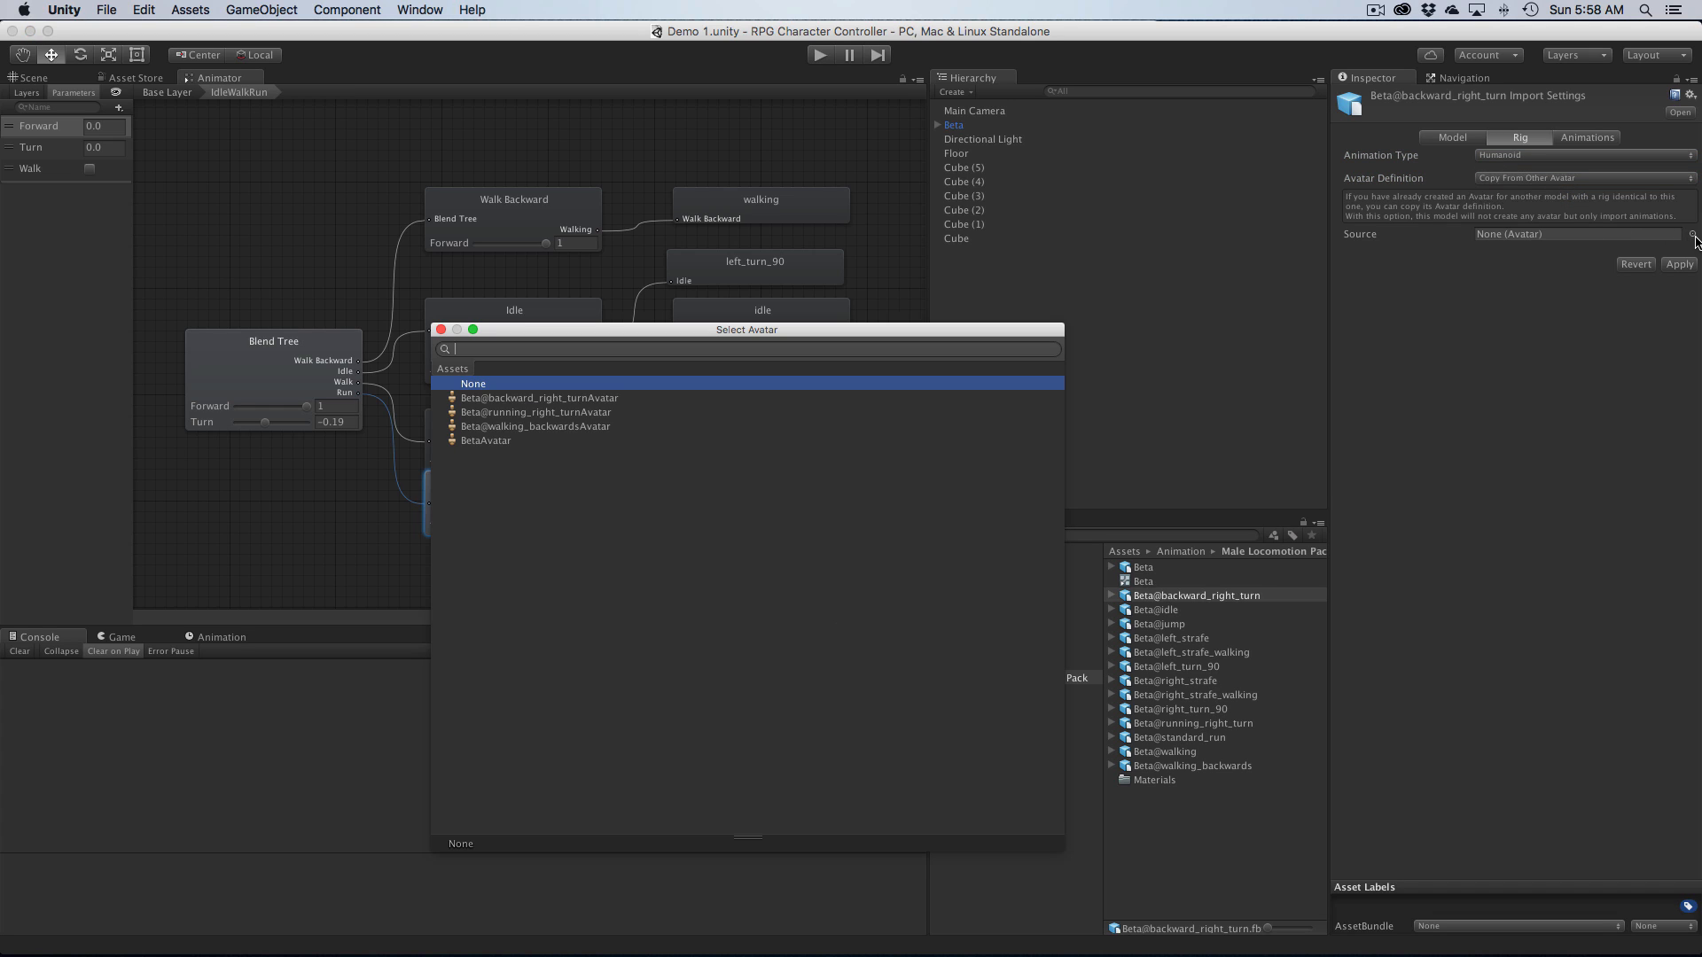
click(485, 442)
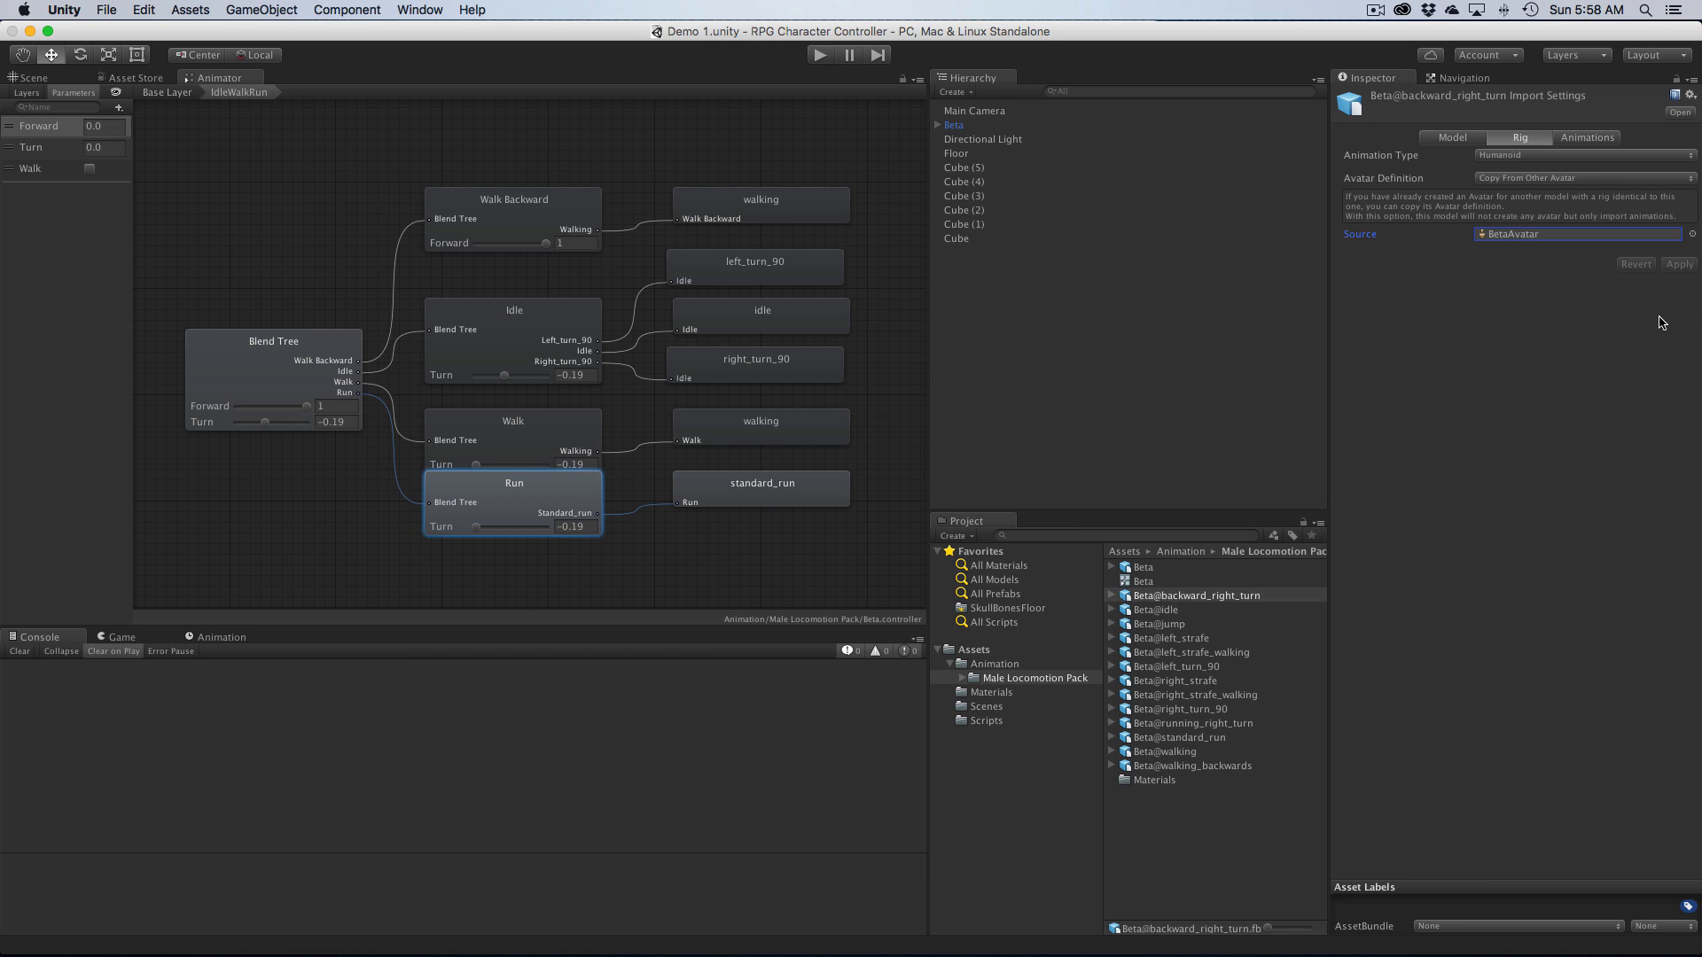
Step: Enable Loop Time, Loop Pose and Position (Y) Bake Into Pose on backward_right_turn and apply
click(1583, 136)
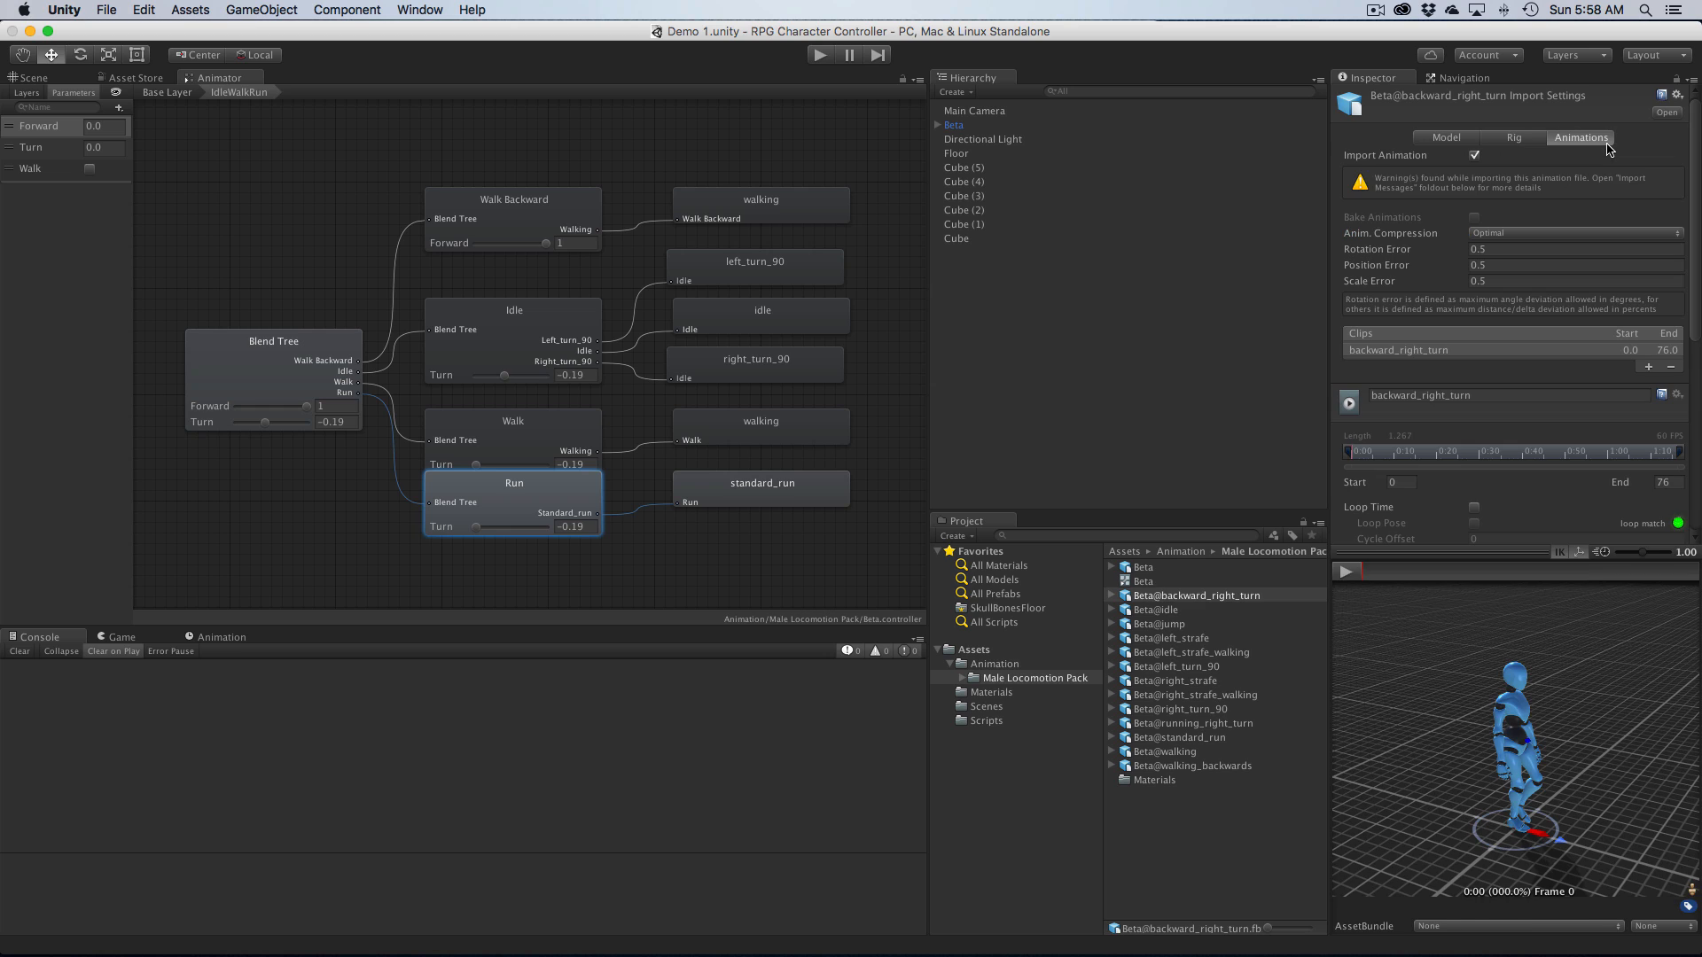
scroll(down, 3)
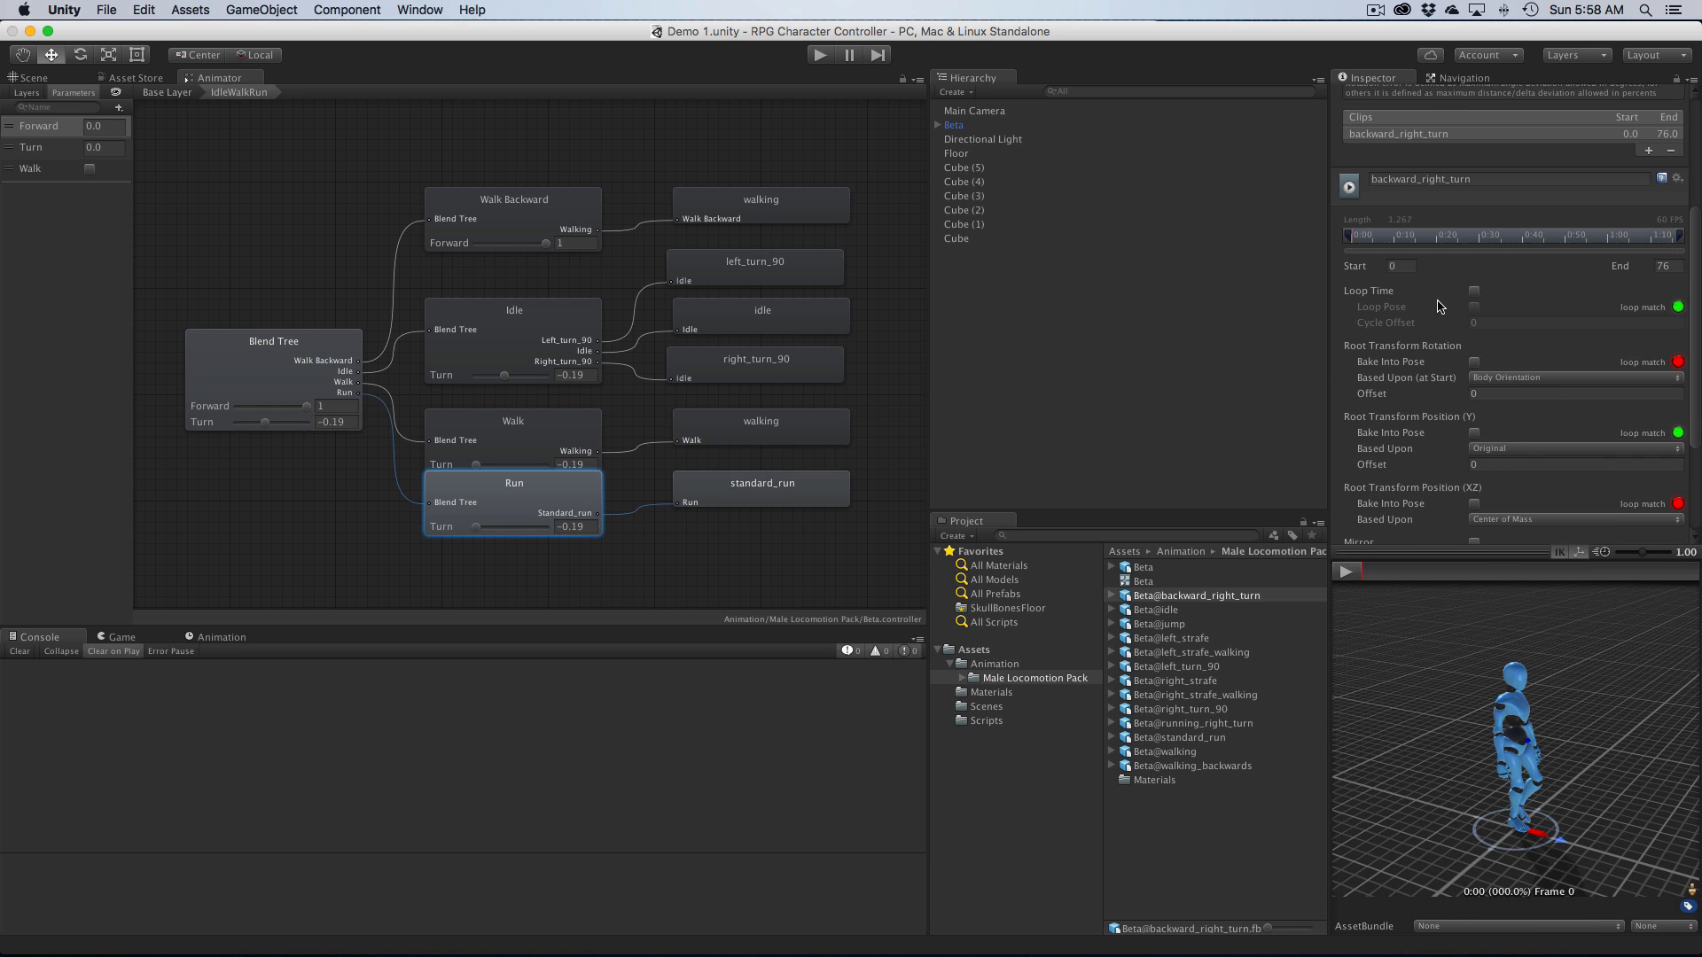
click(1475, 291)
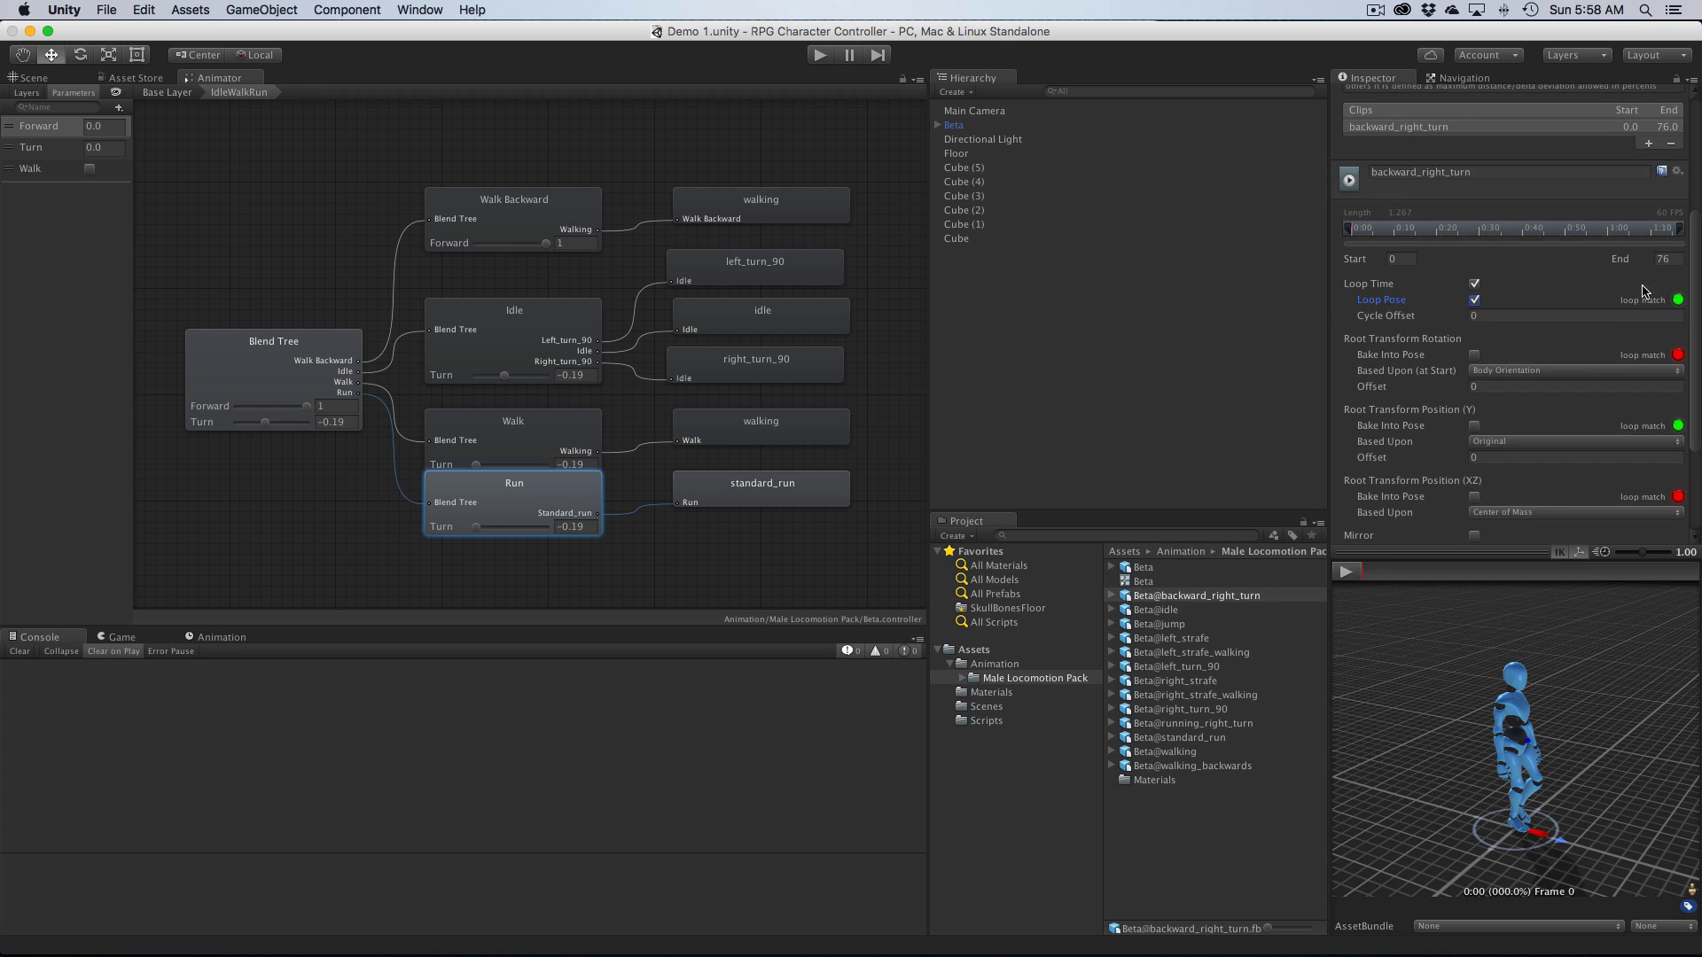
mouse_move(1436, 360)
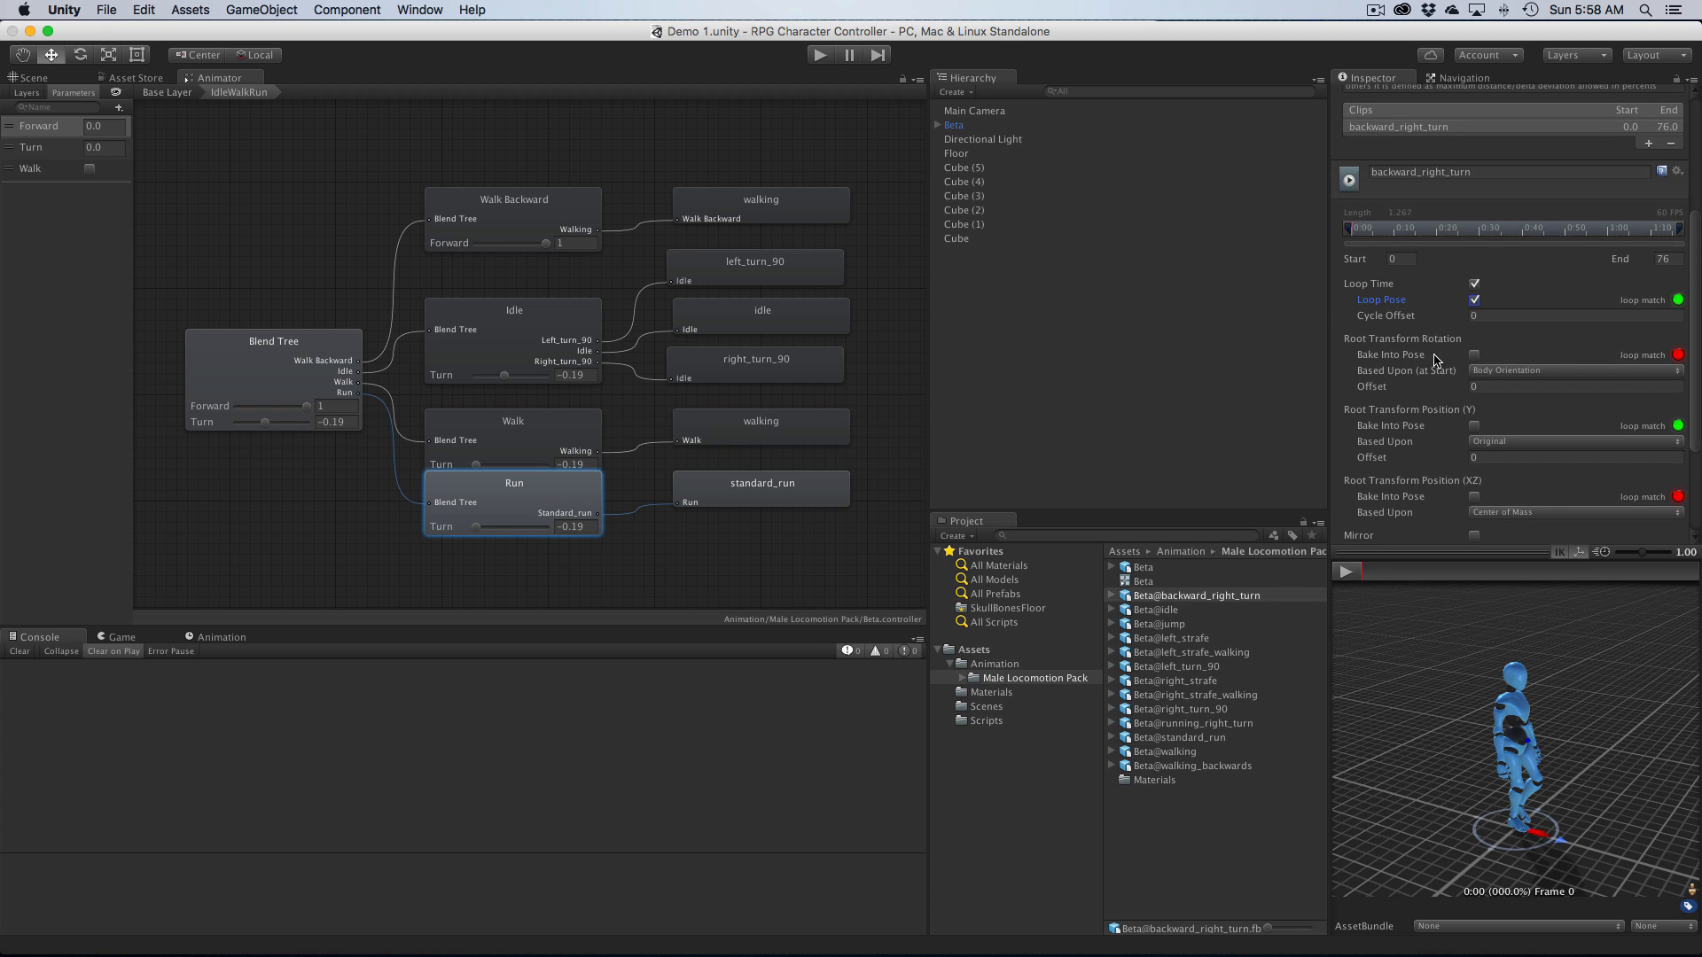
click(1473, 426)
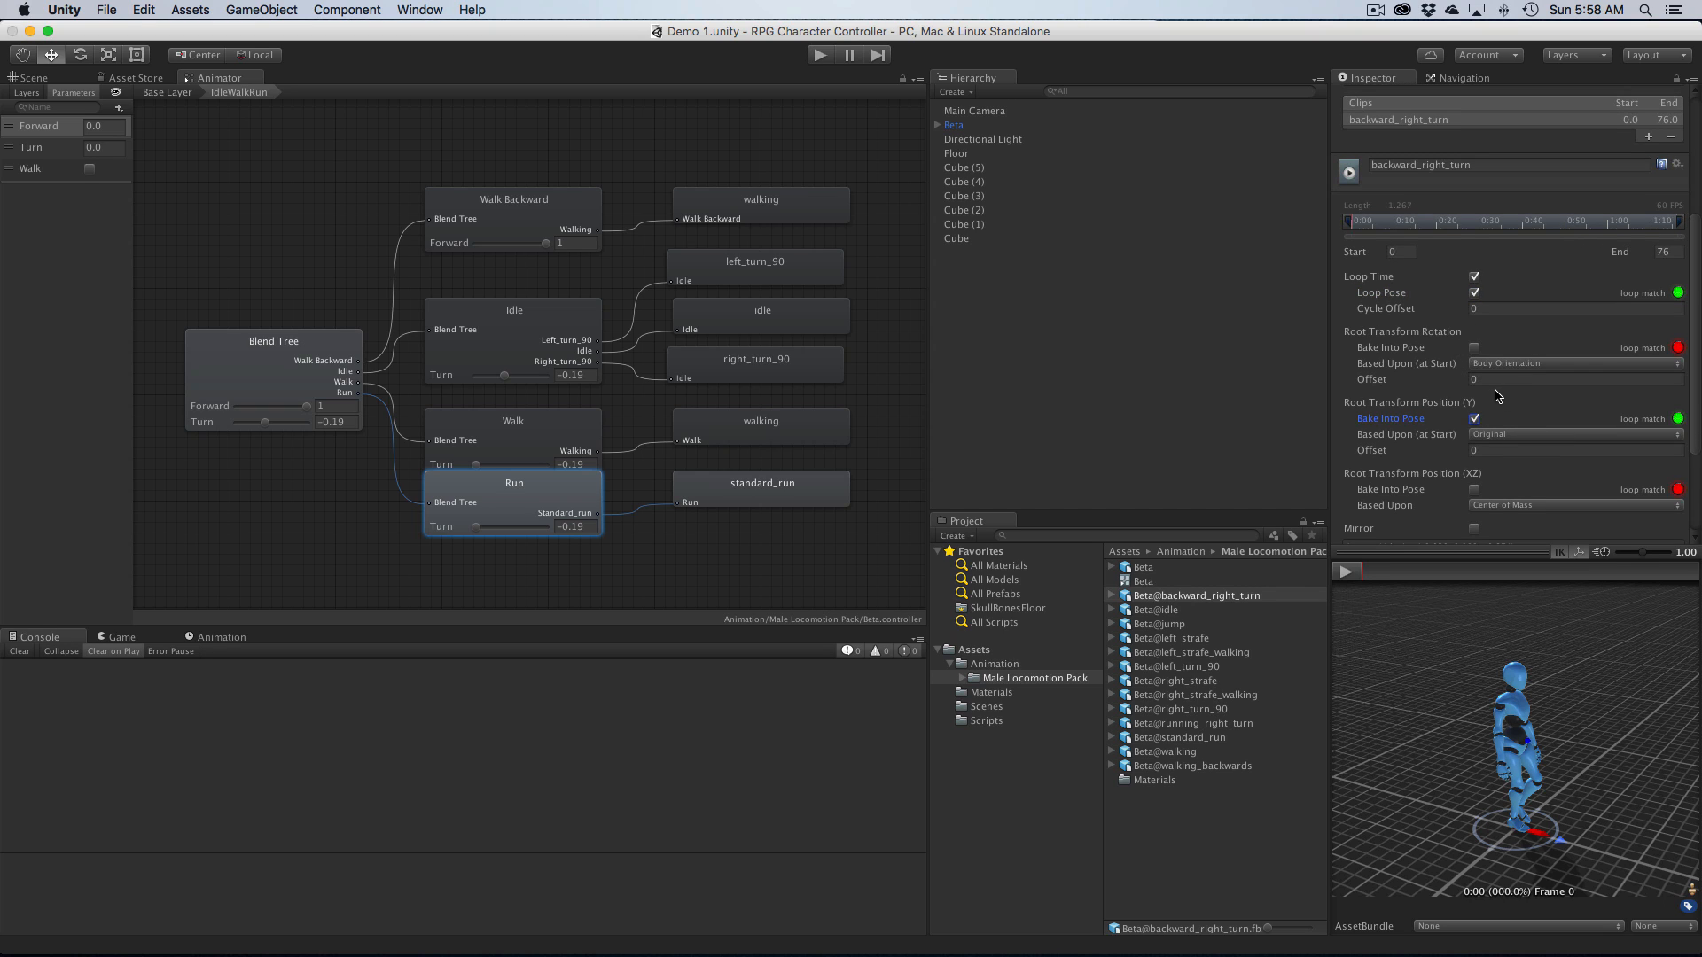
scroll(down, 3)
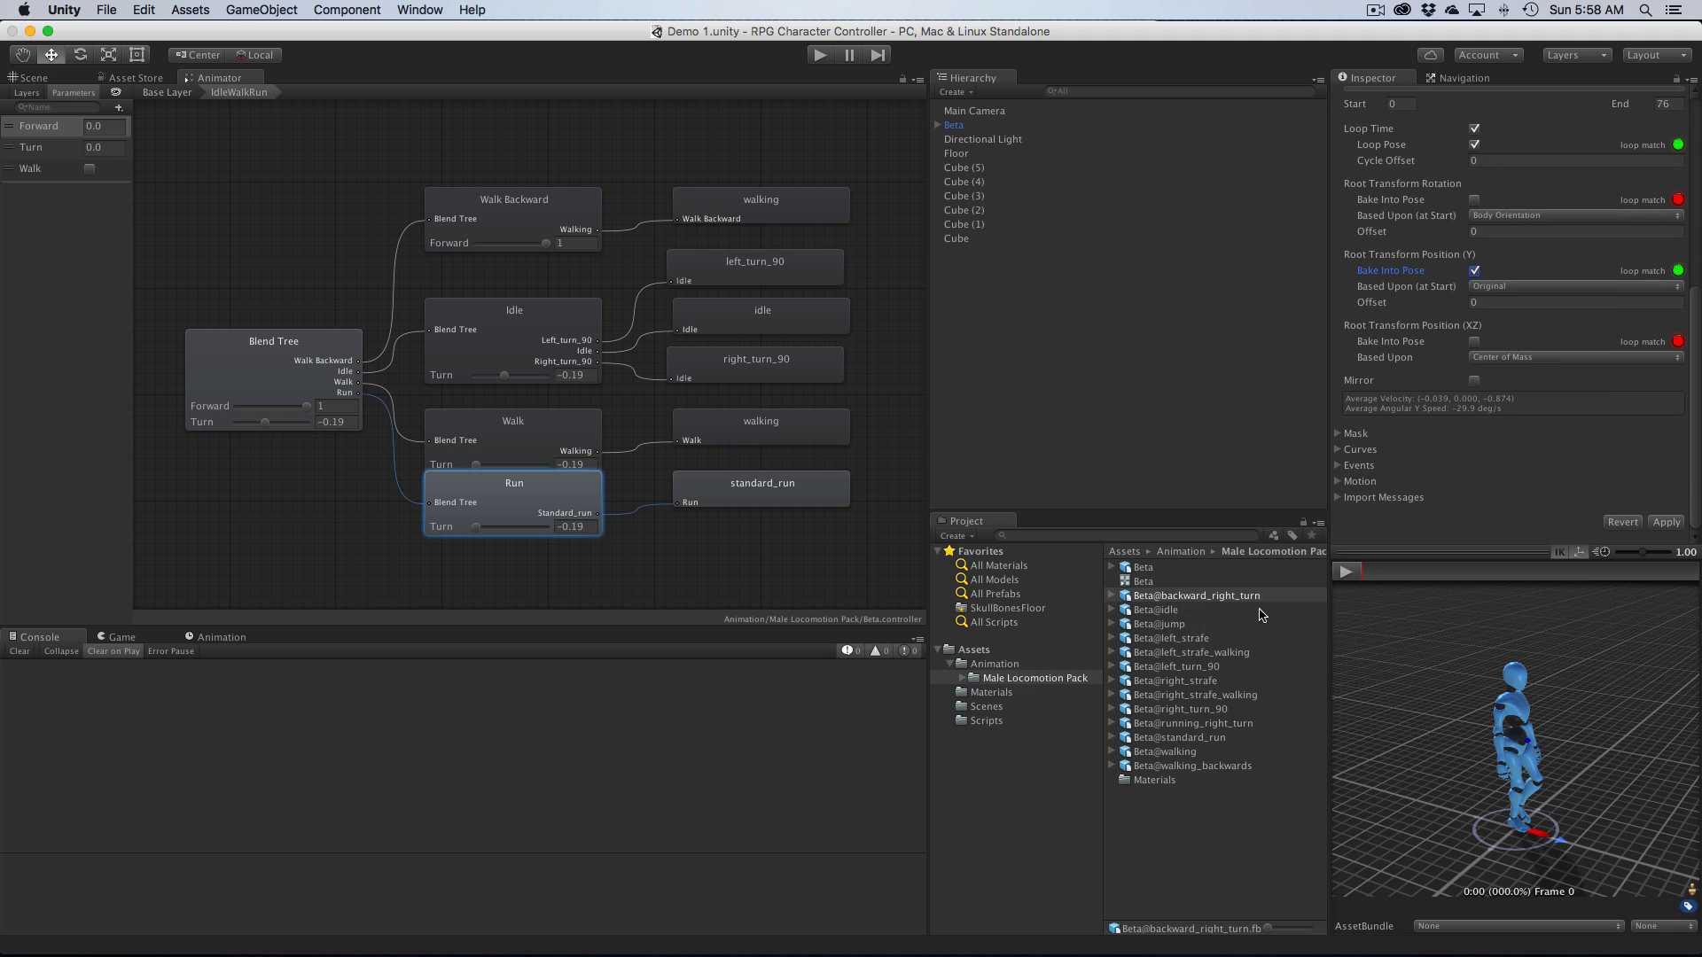
mouse_move(1202, 640)
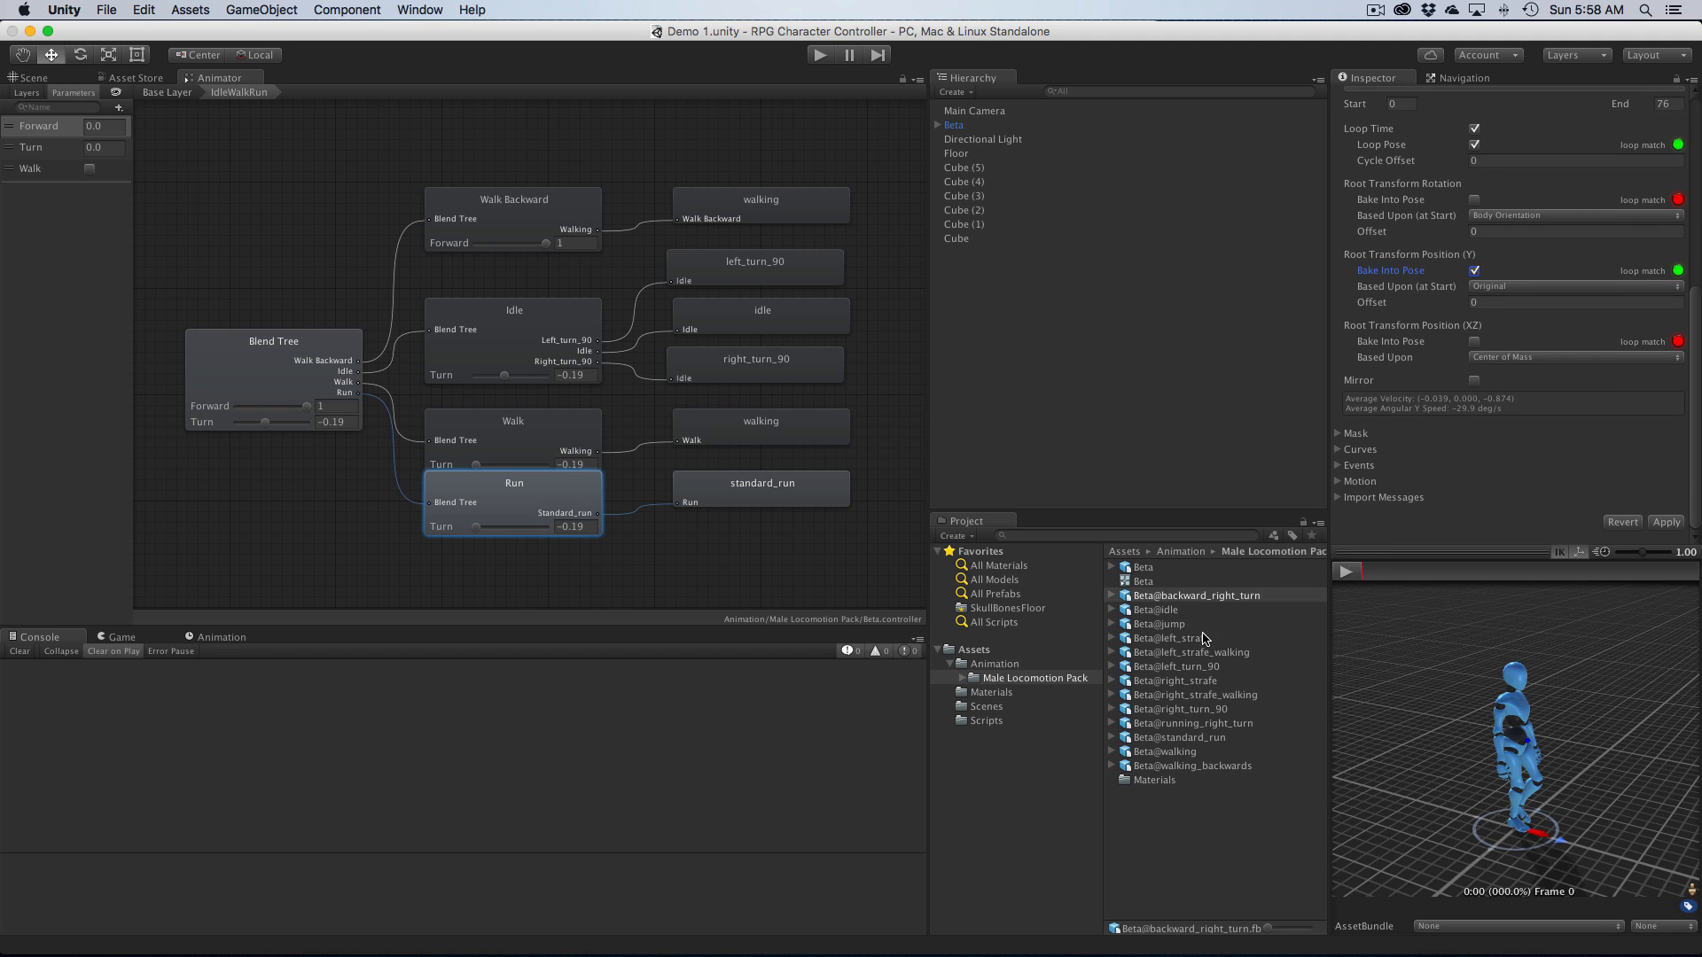
mouse_move(1264, 598)
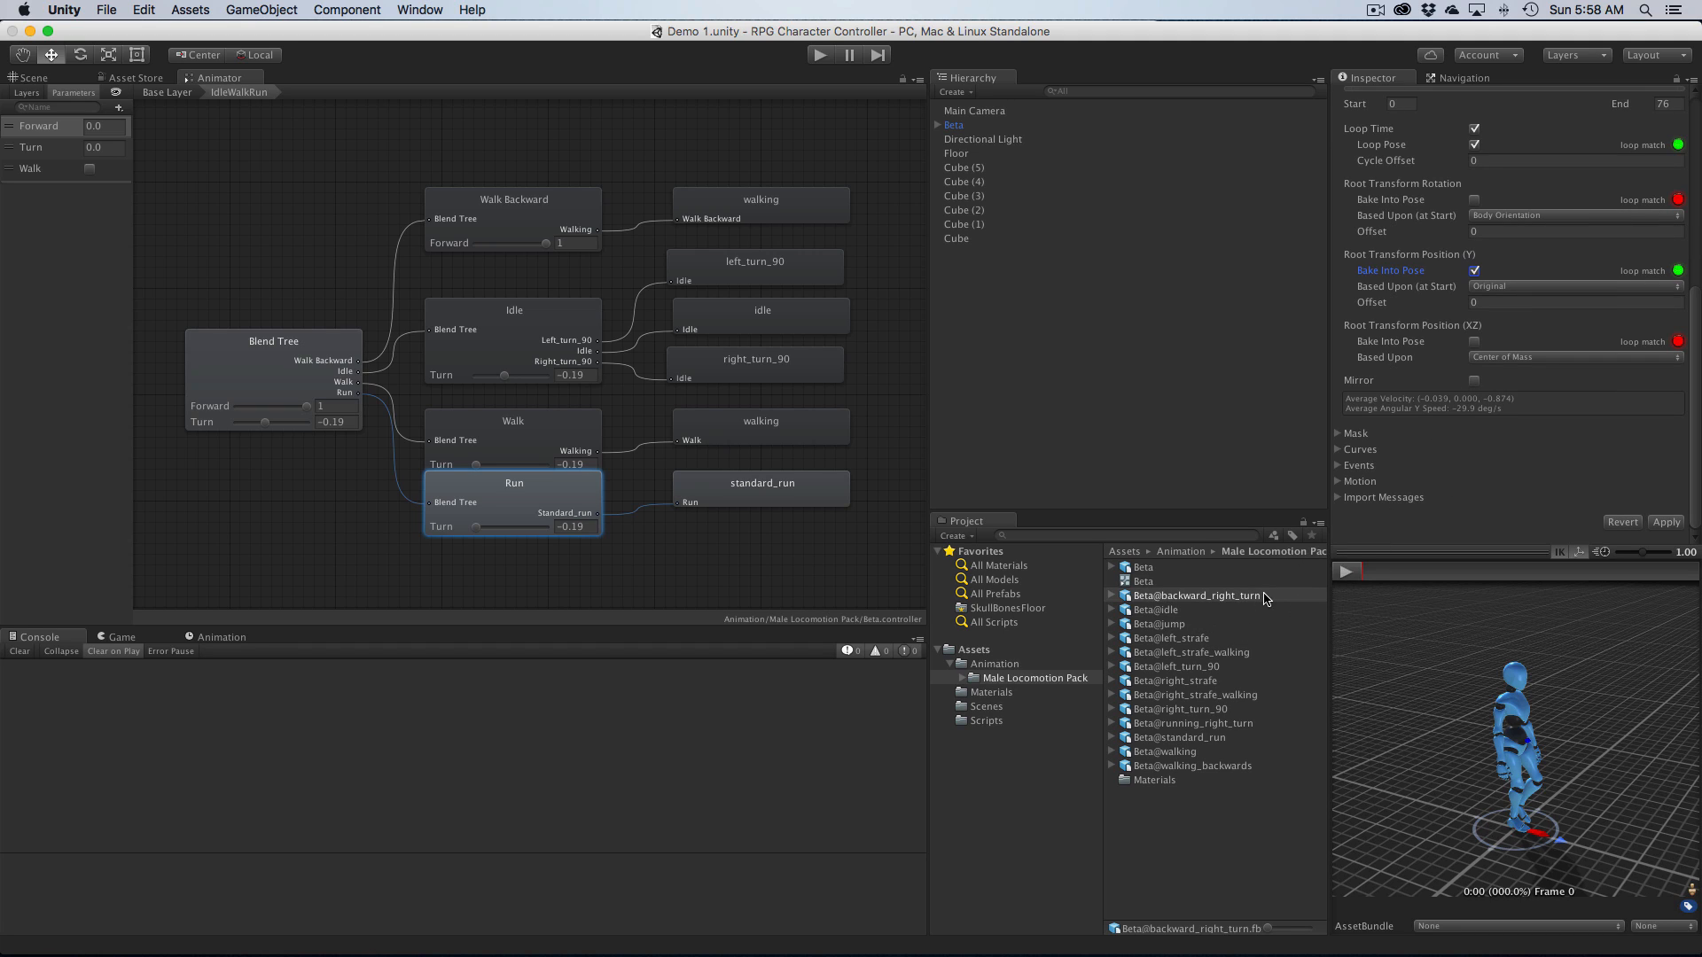
click(1666, 521)
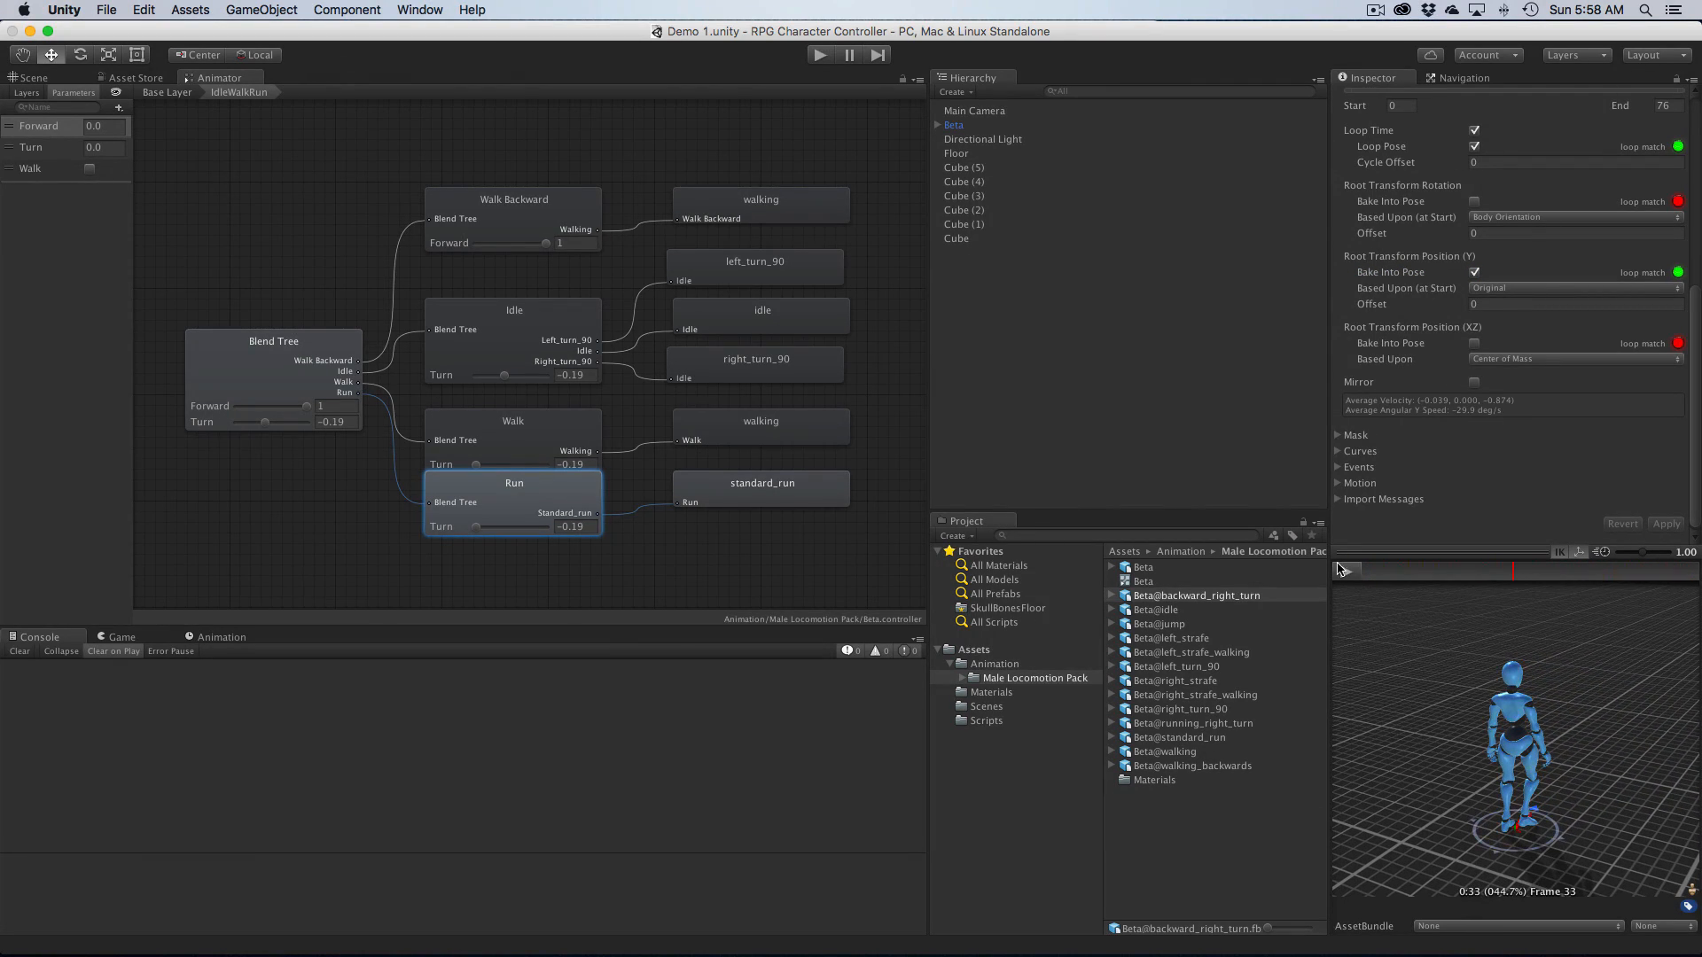
Step: Give walking_backwards a Humanoid rig copying BetaAvatar and show its animation clip settings
click(515, 482)
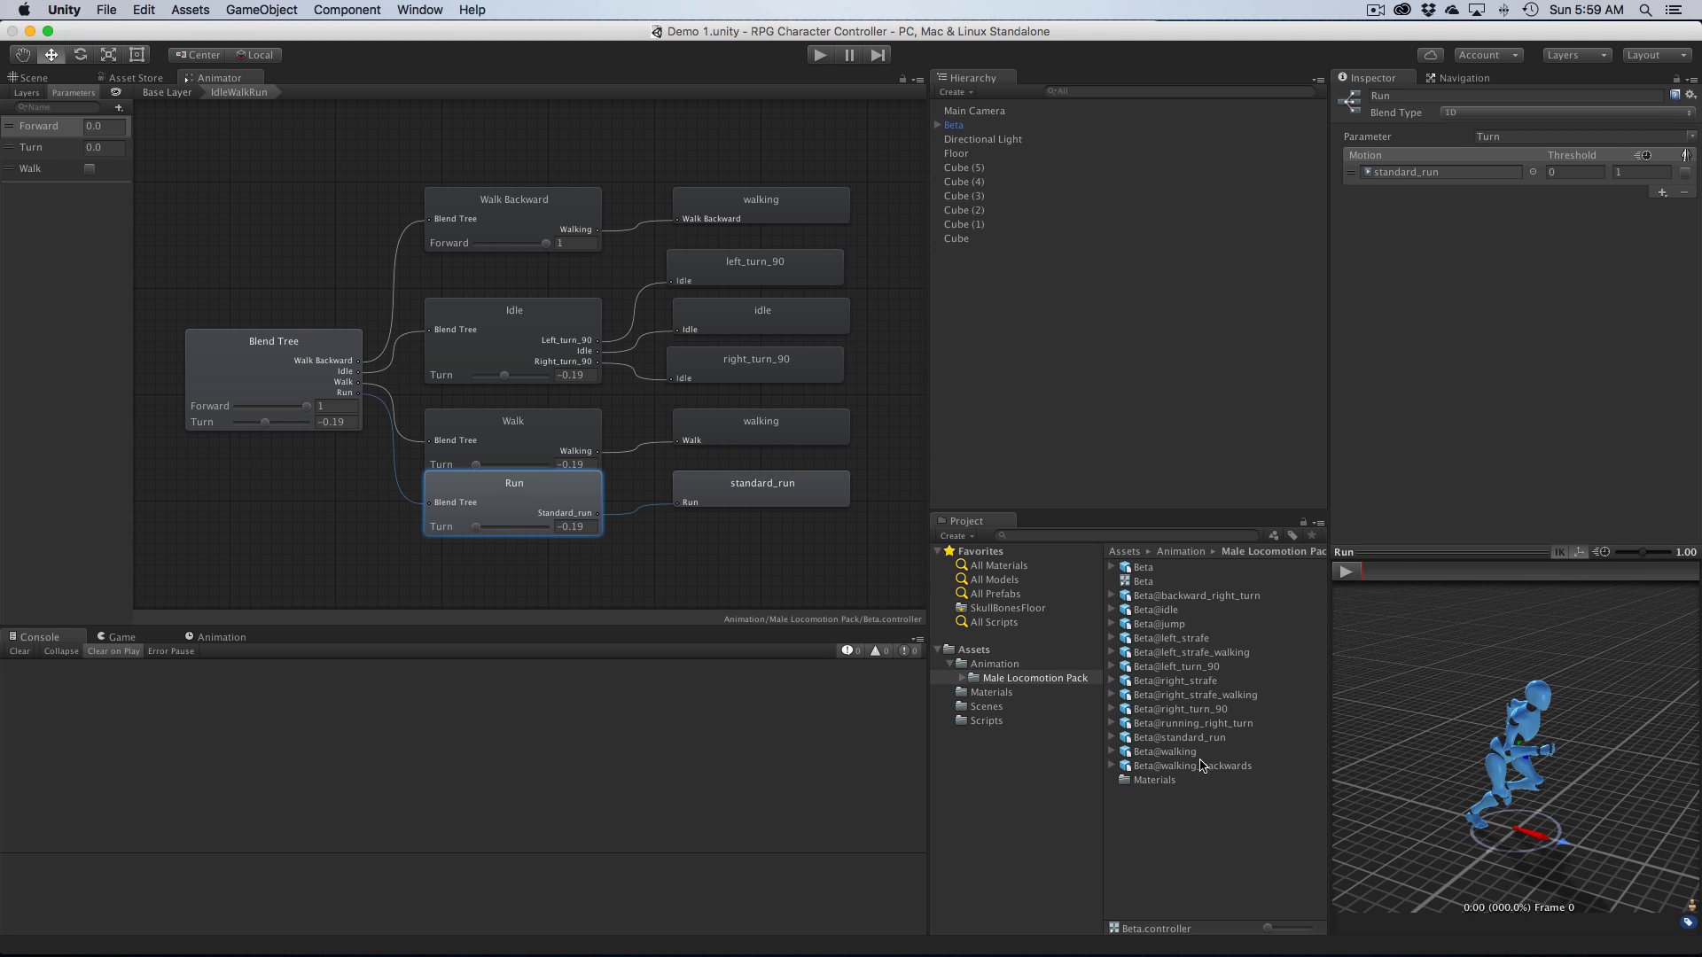
click(1191, 766)
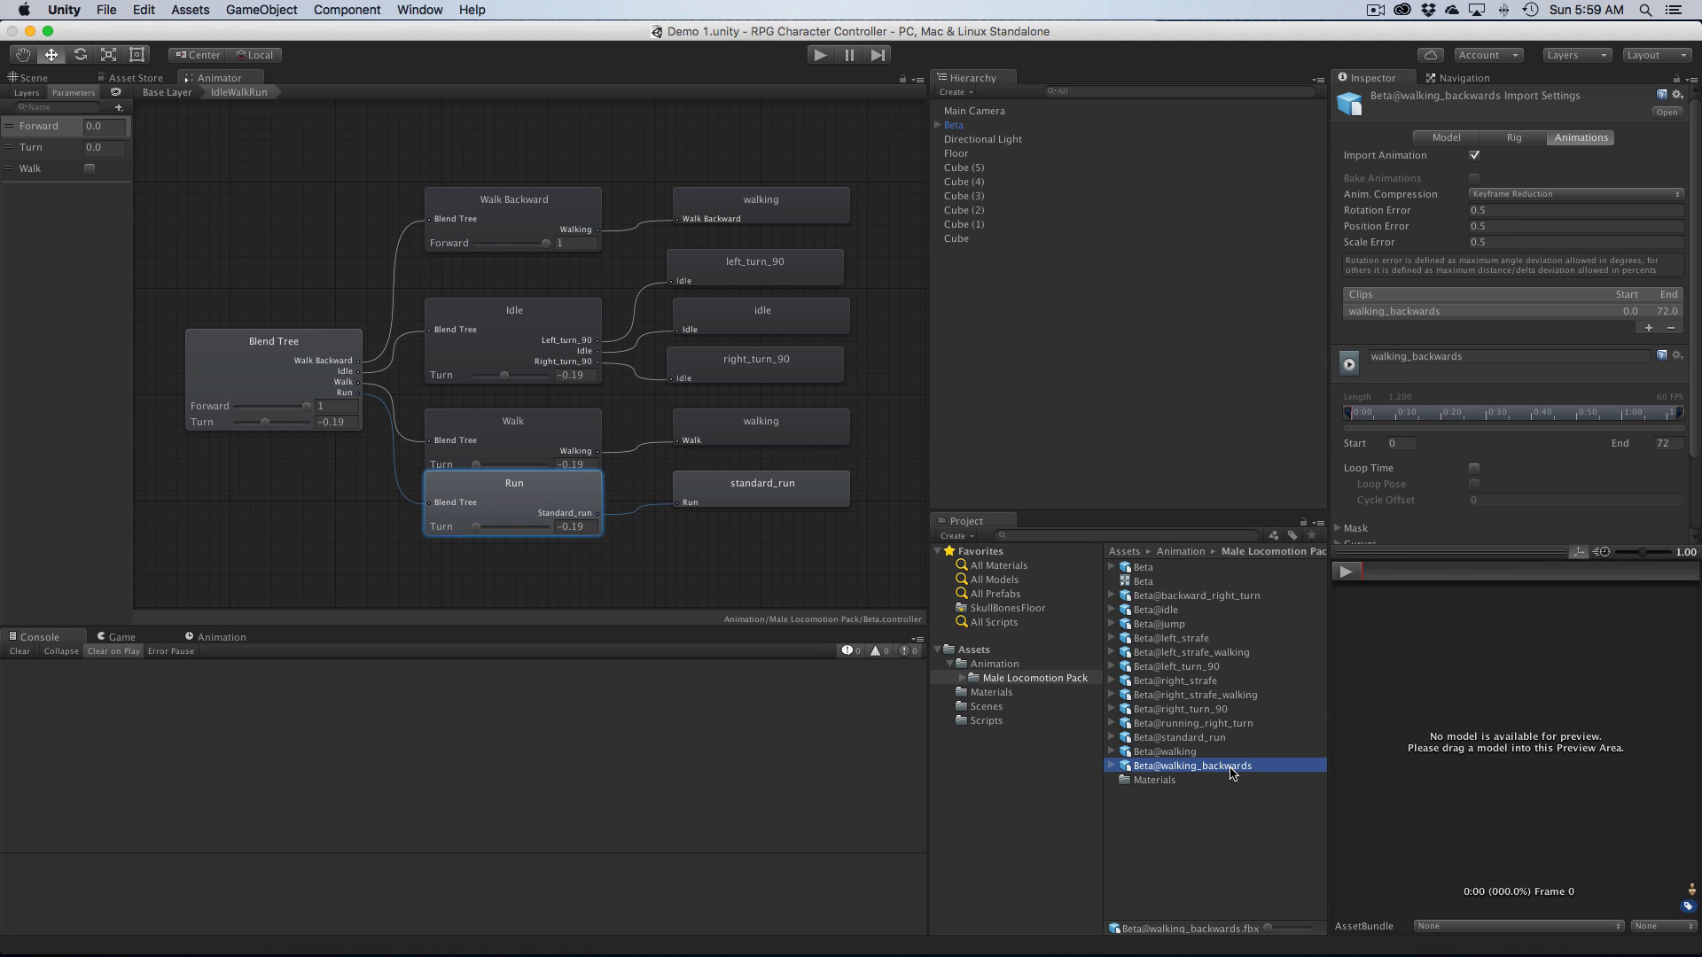
click(1515, 136)
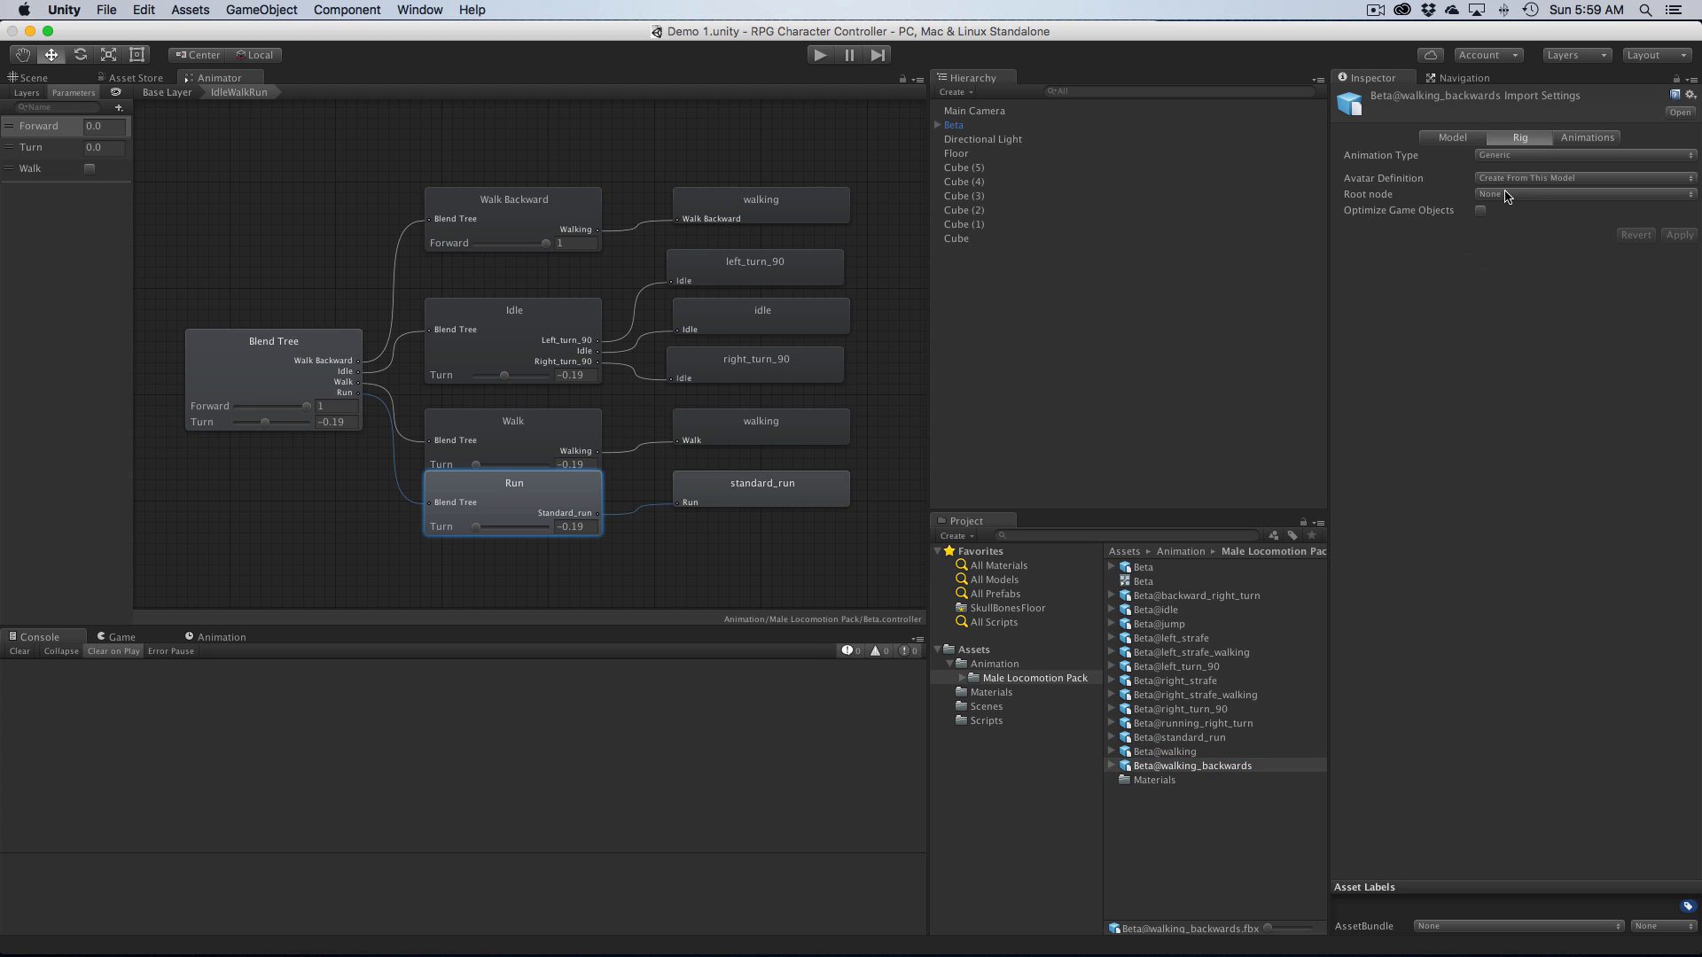
click(1580, 154)
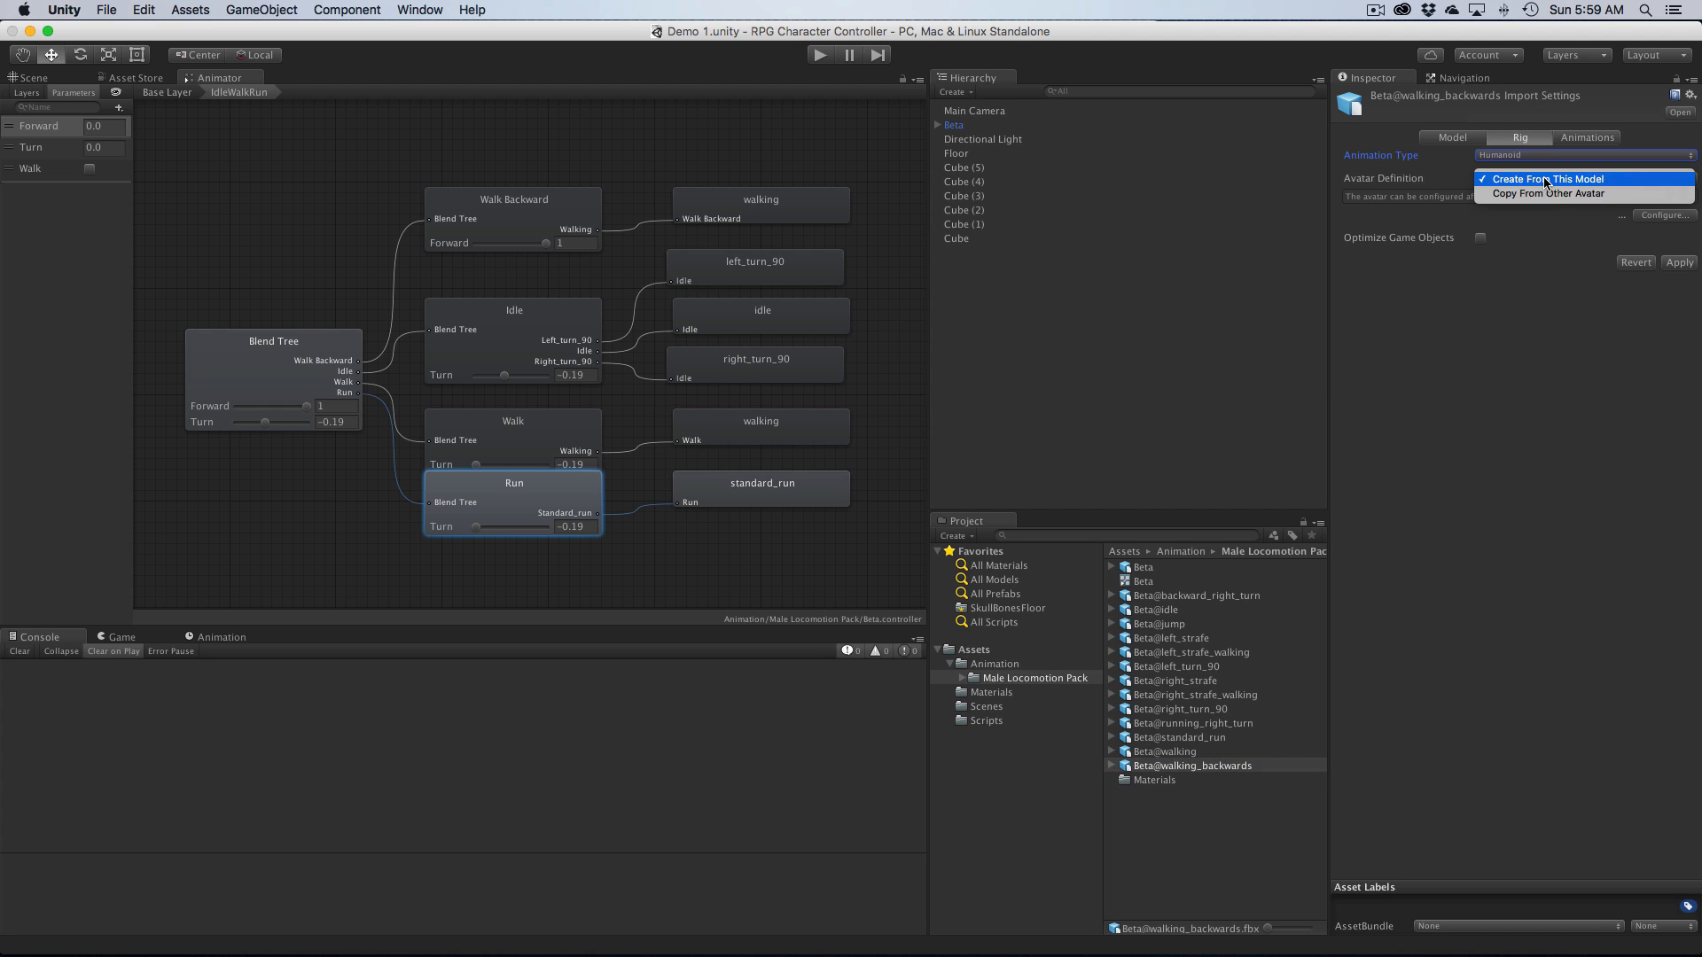
click(1549, 194)
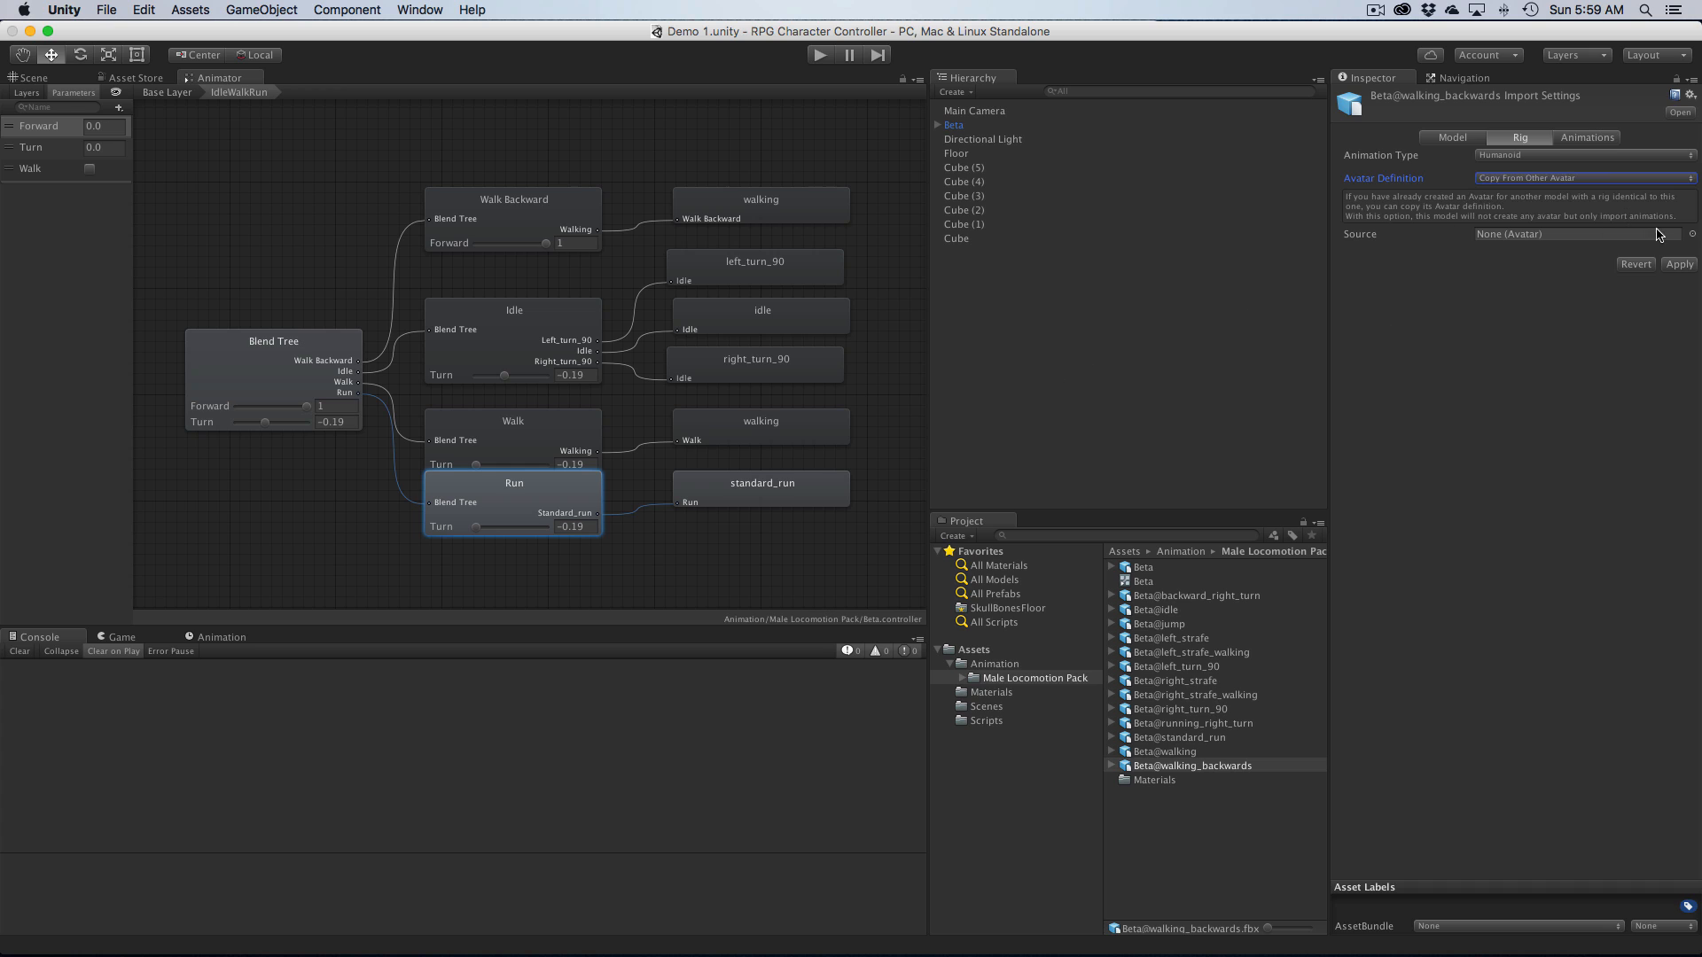
mouse_move(1693, 239)
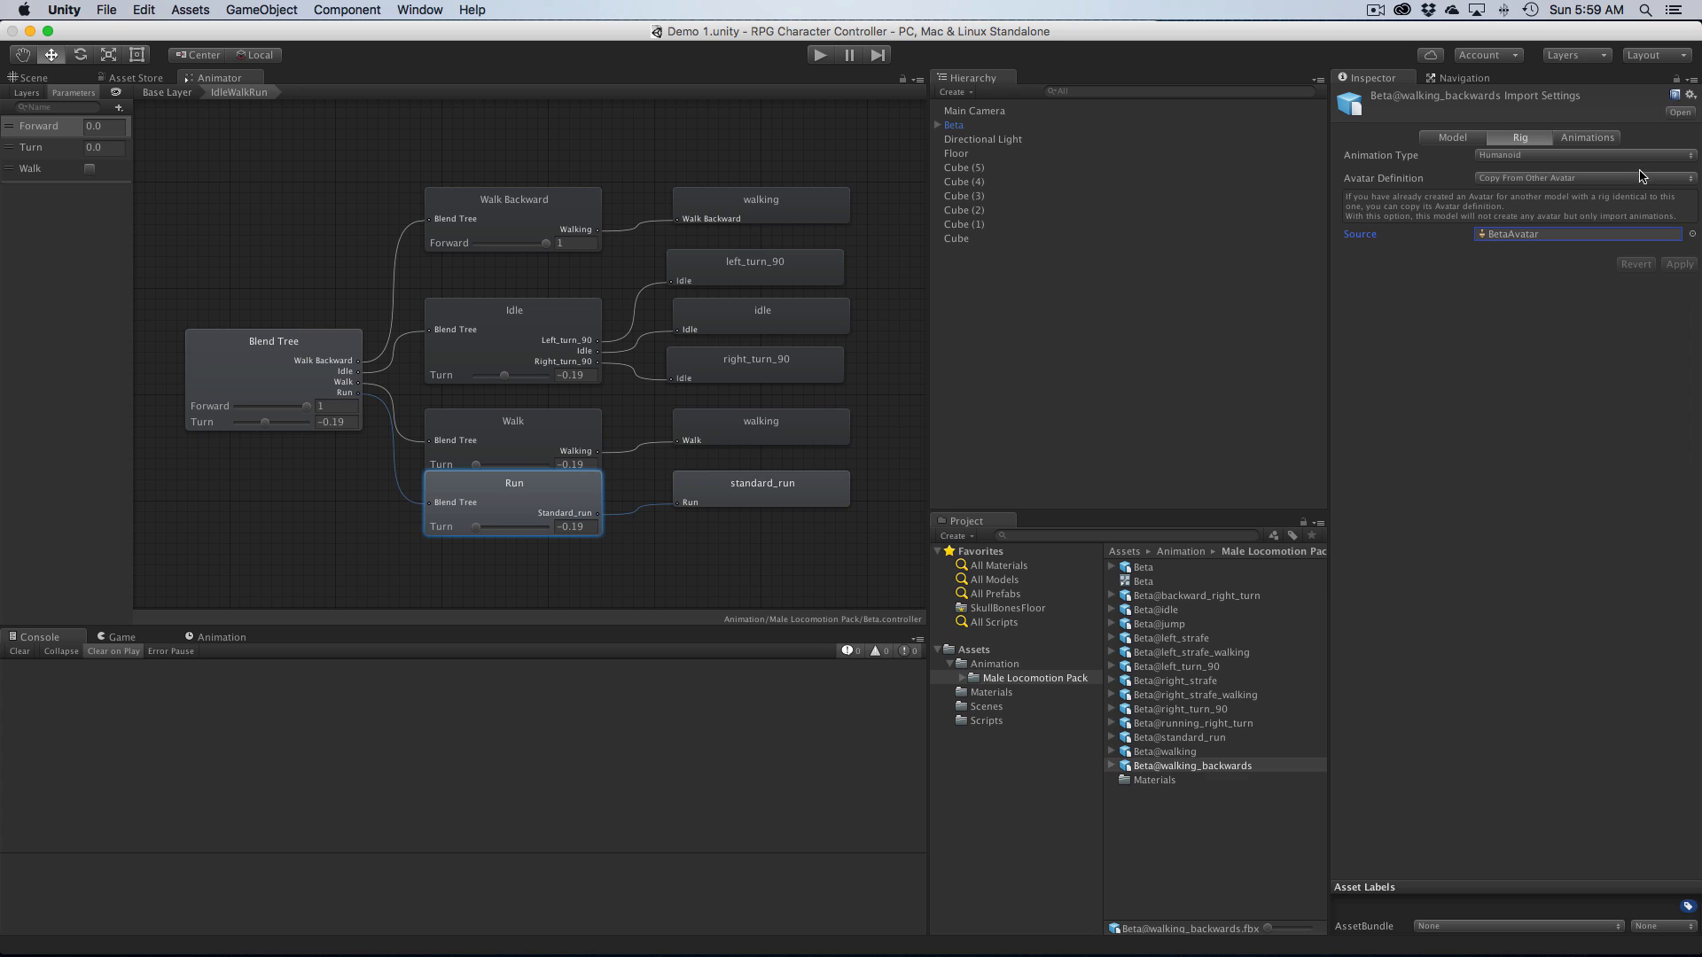
click(1580, 138)
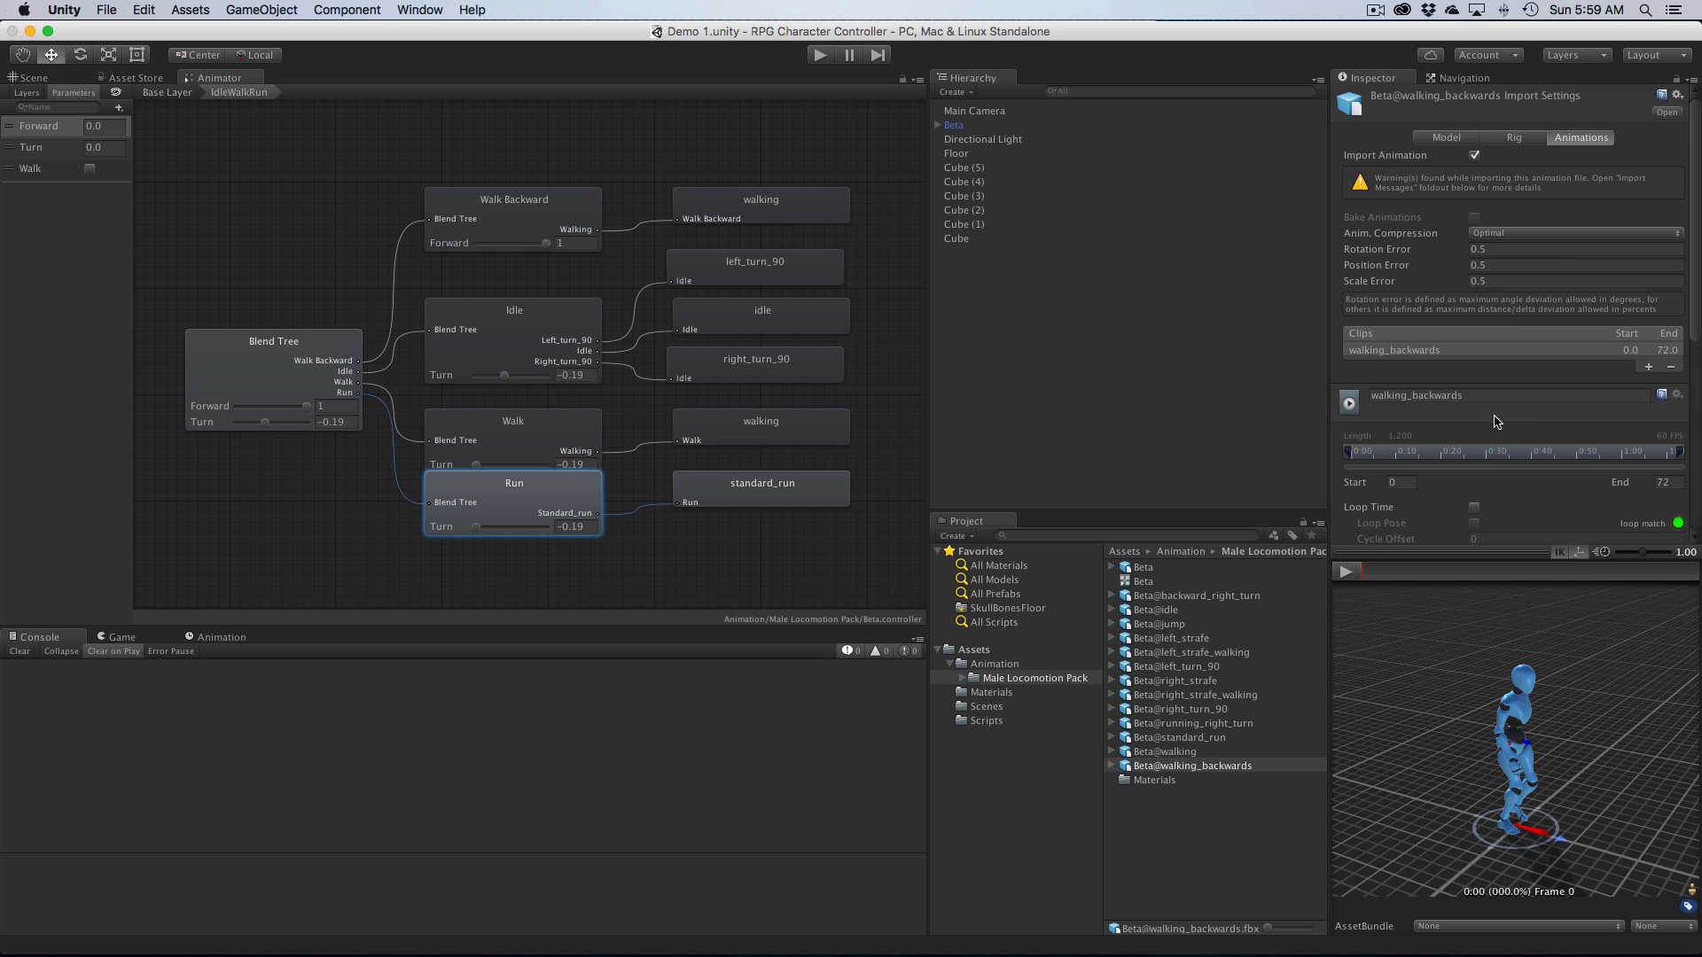
Step: Make walking_backwards loop with Loop Pose, bake root rotation based on Original, and apply
scroll(down, 3)
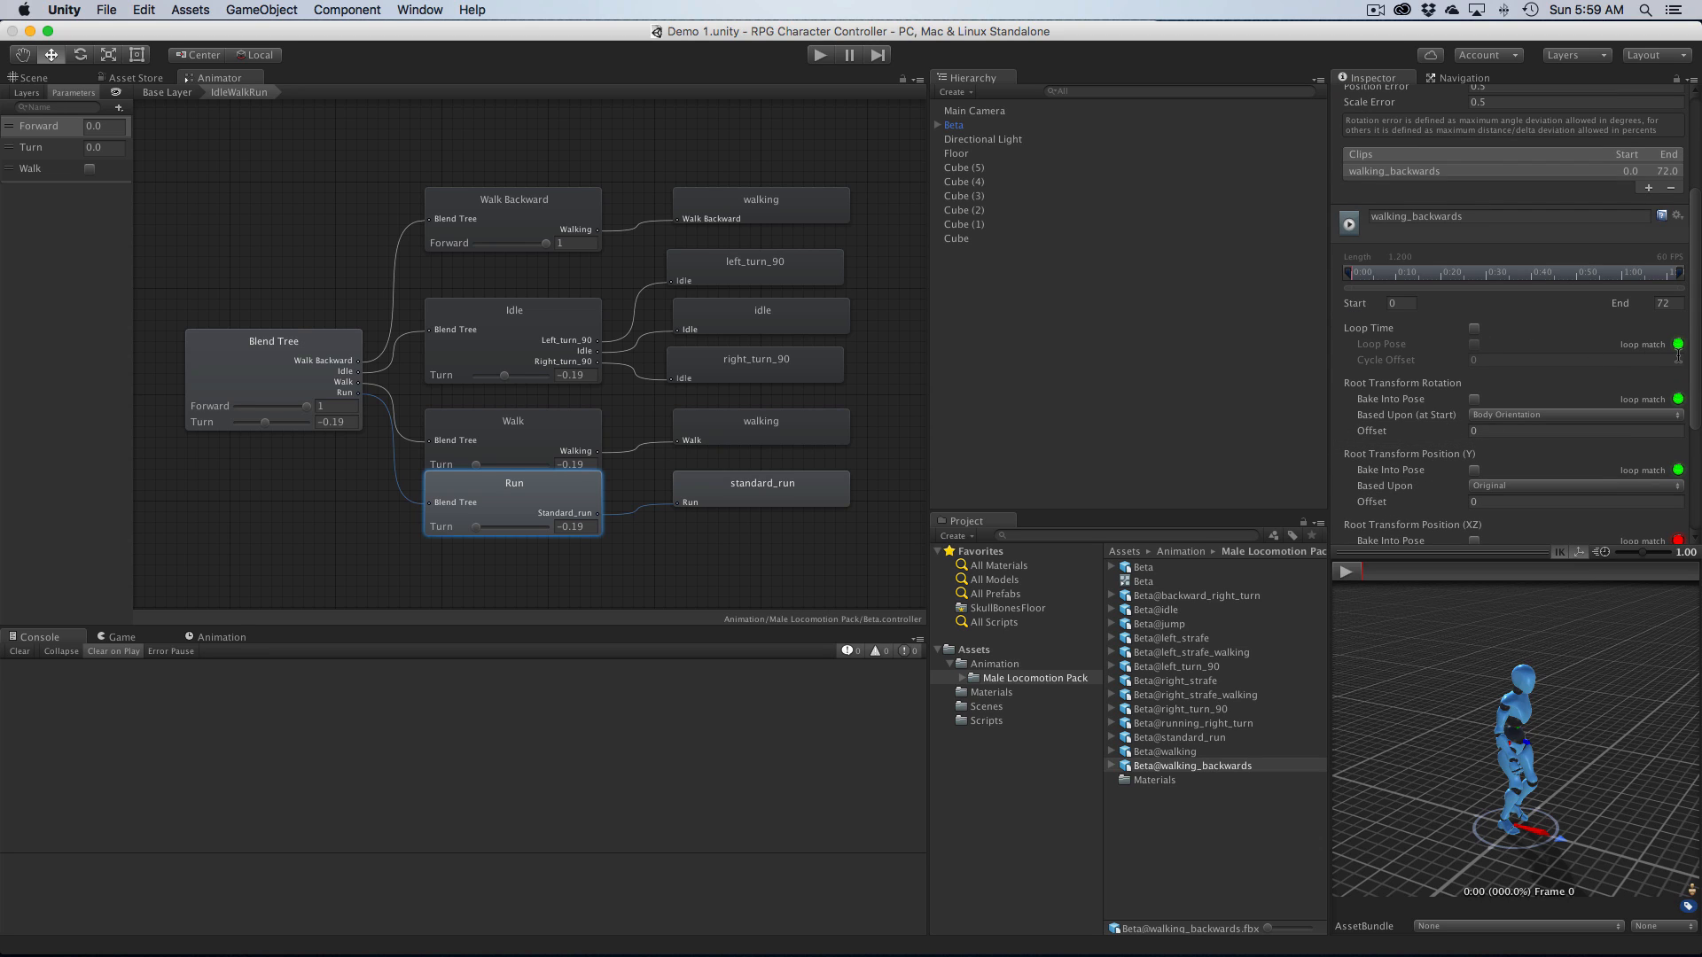
click(1475, 329)
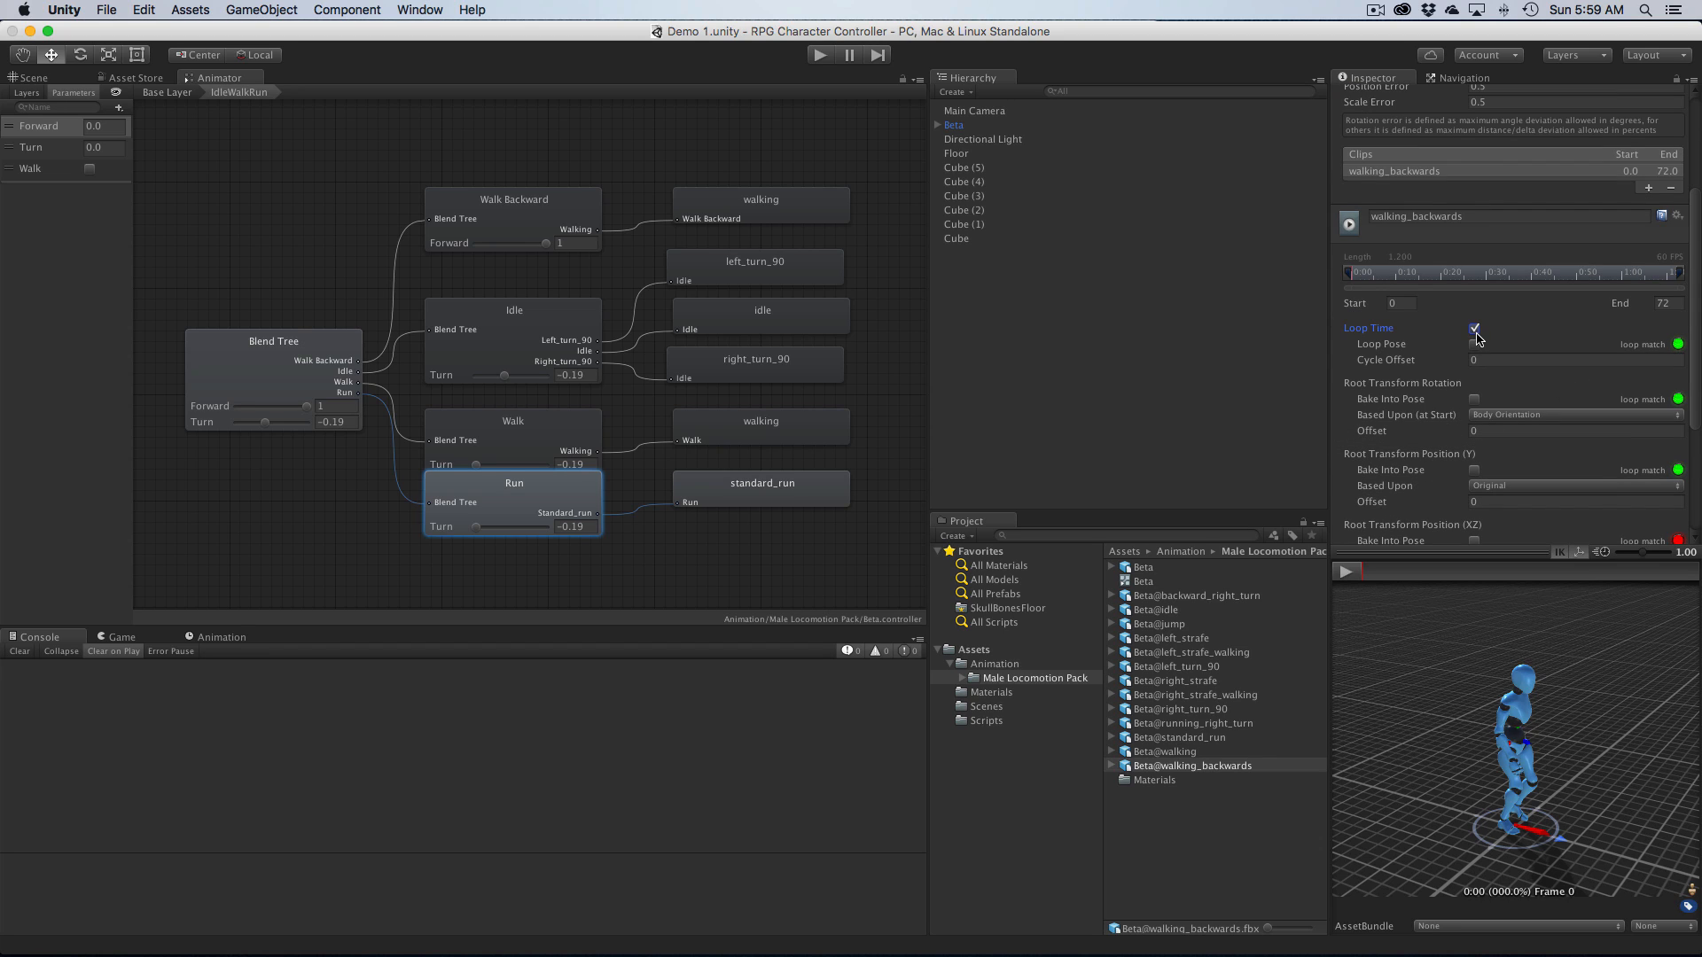
click(1473, 344)
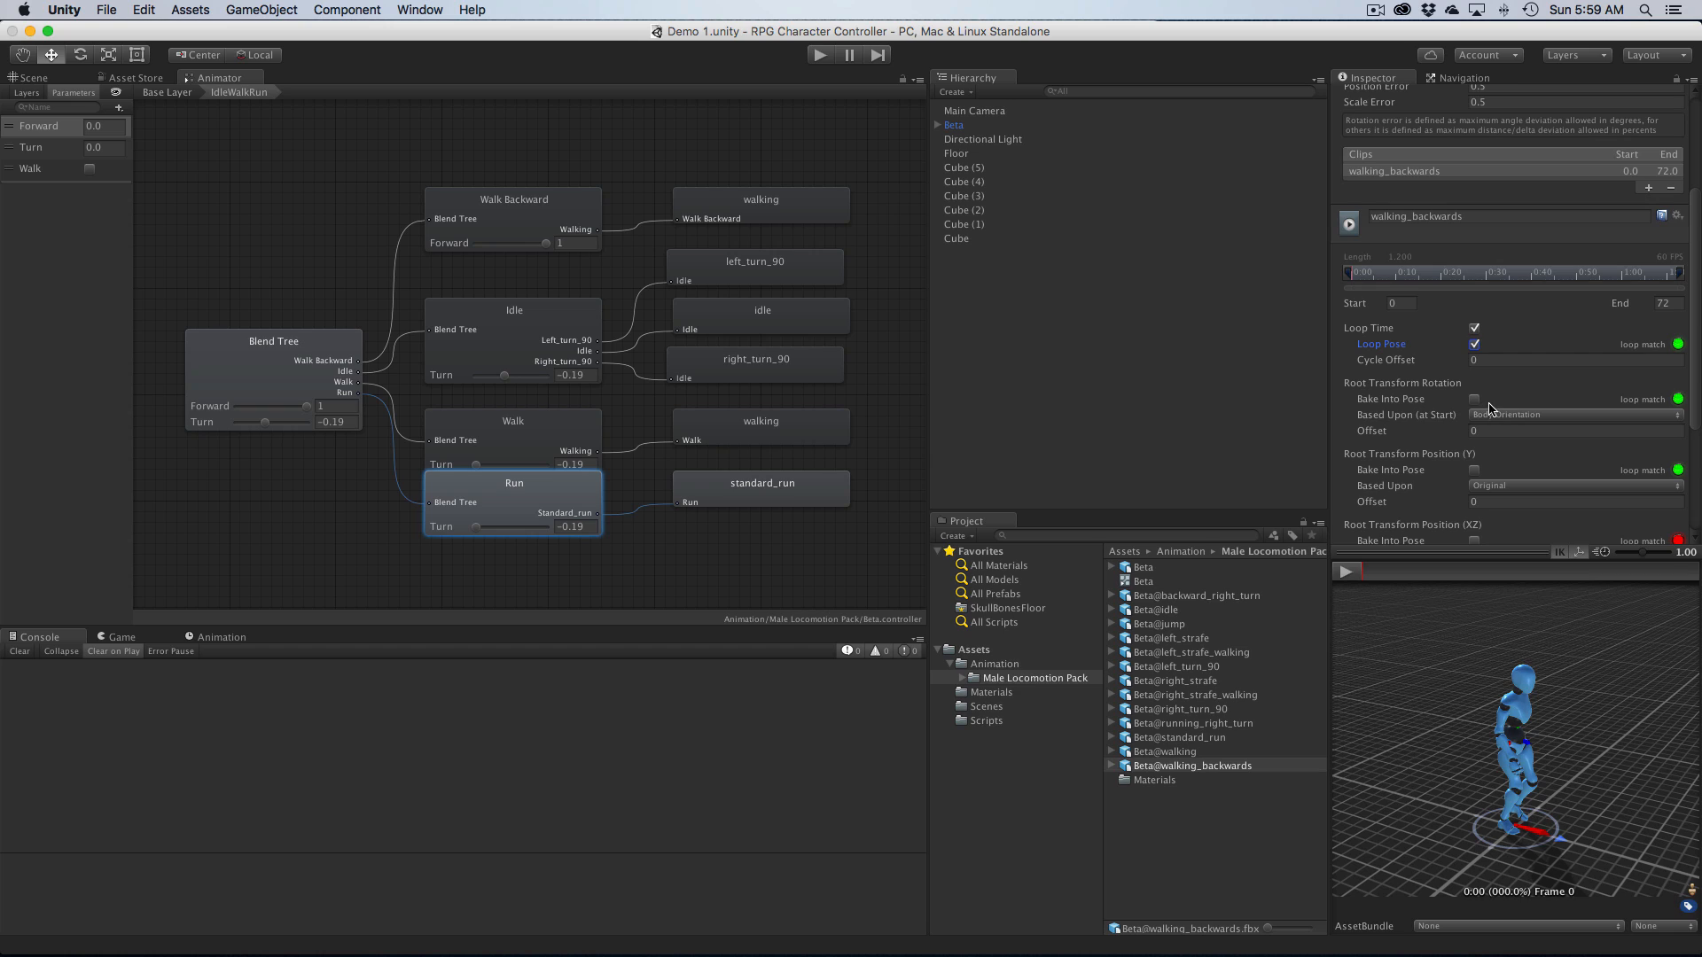
click(1473, 399)
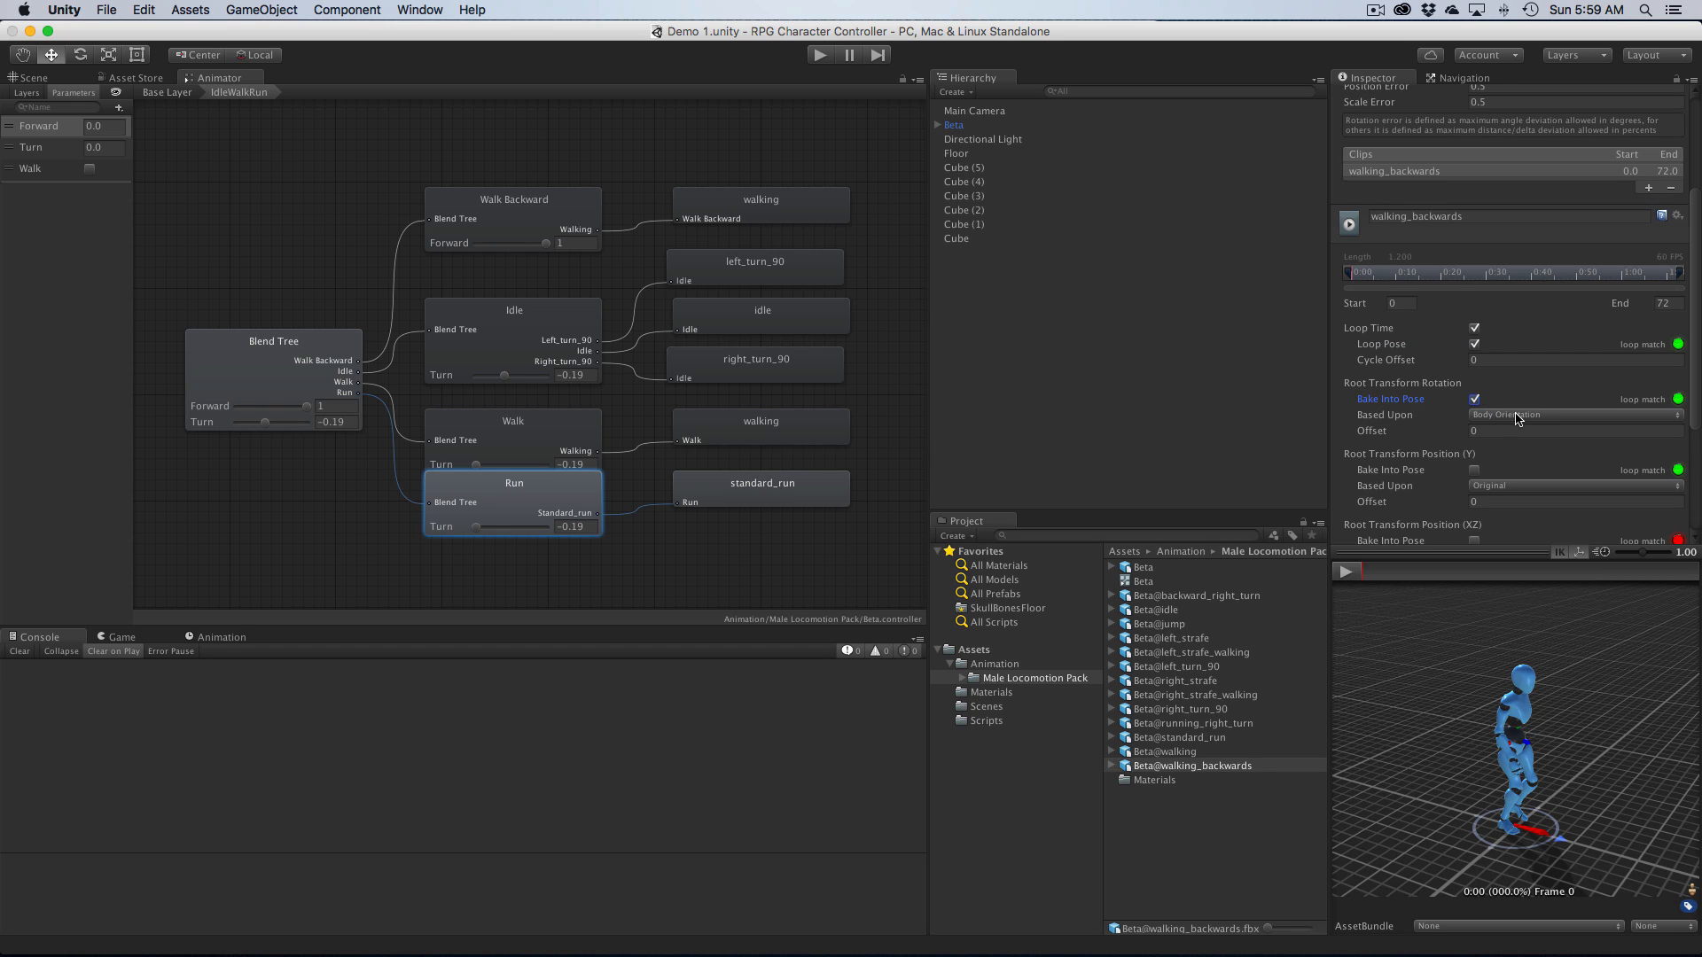
click(1573, 415)
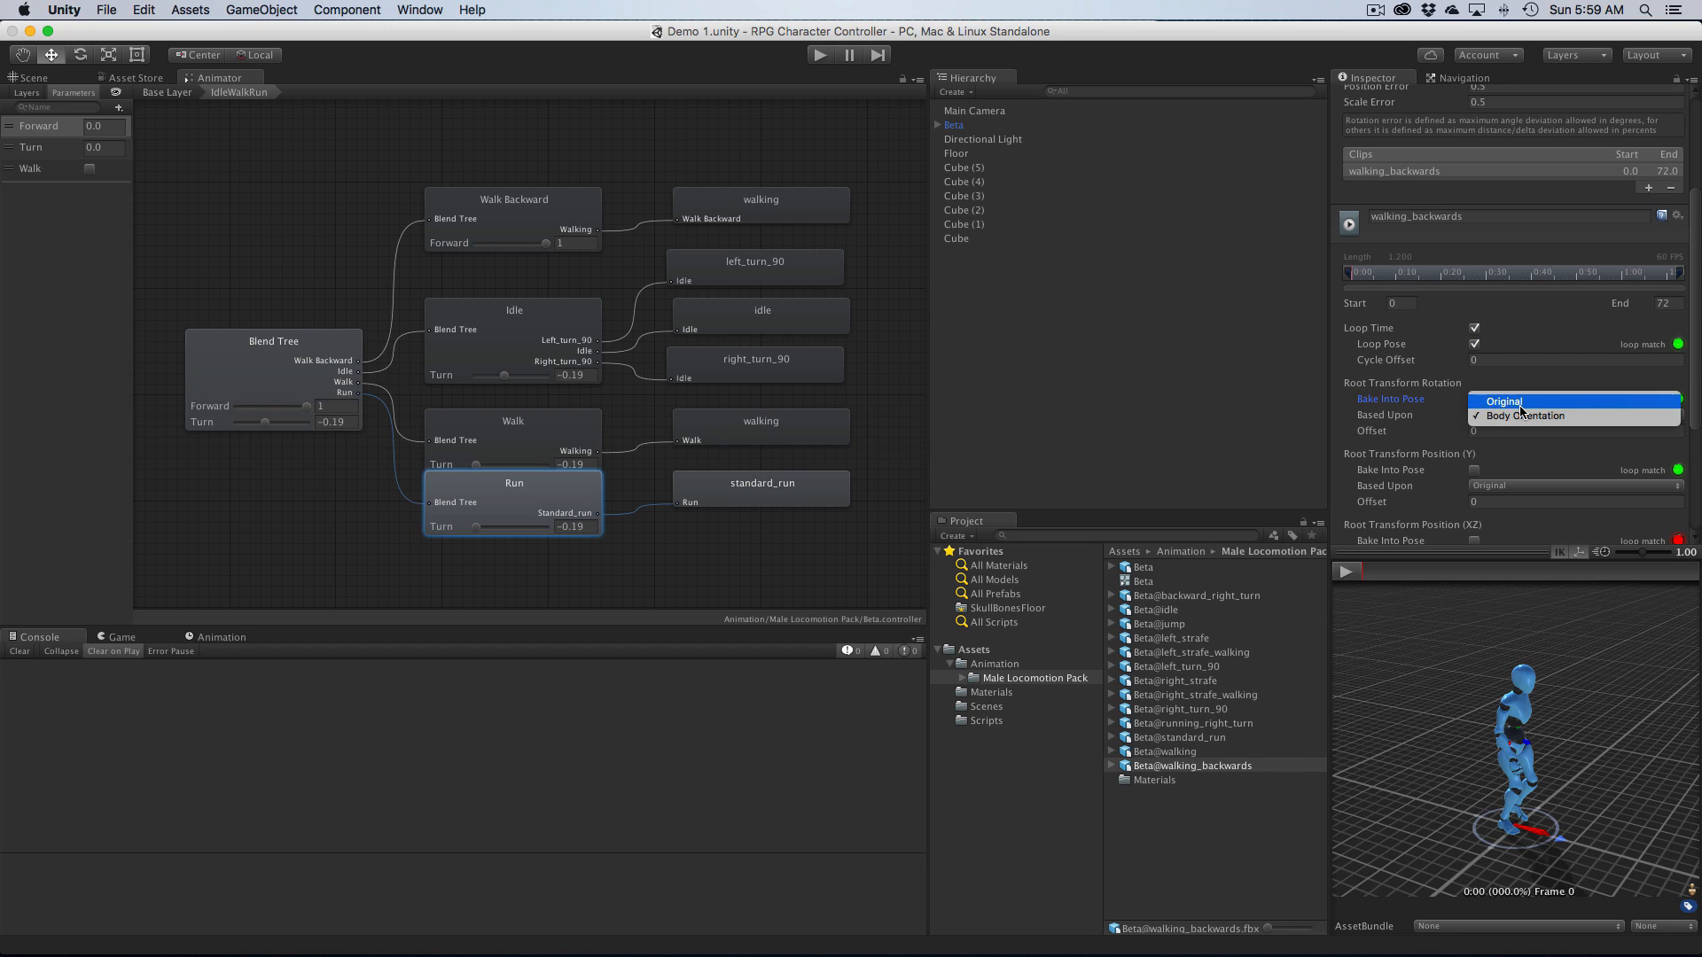
click(1503, 402)
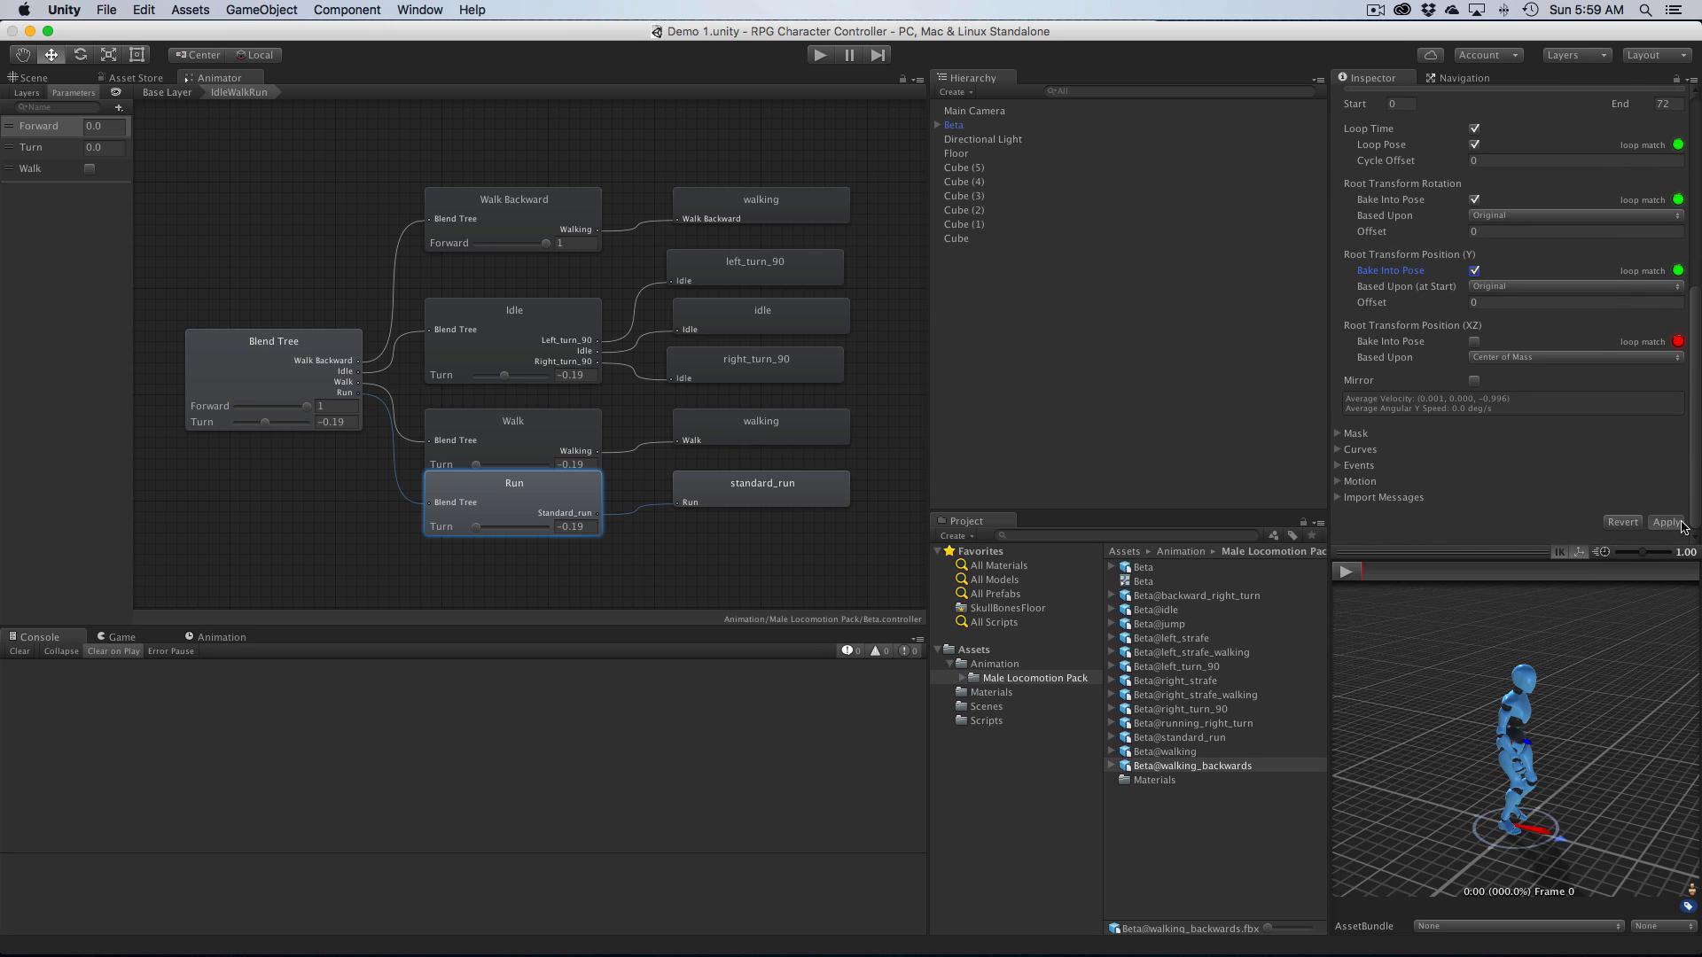
click(1666, 521)
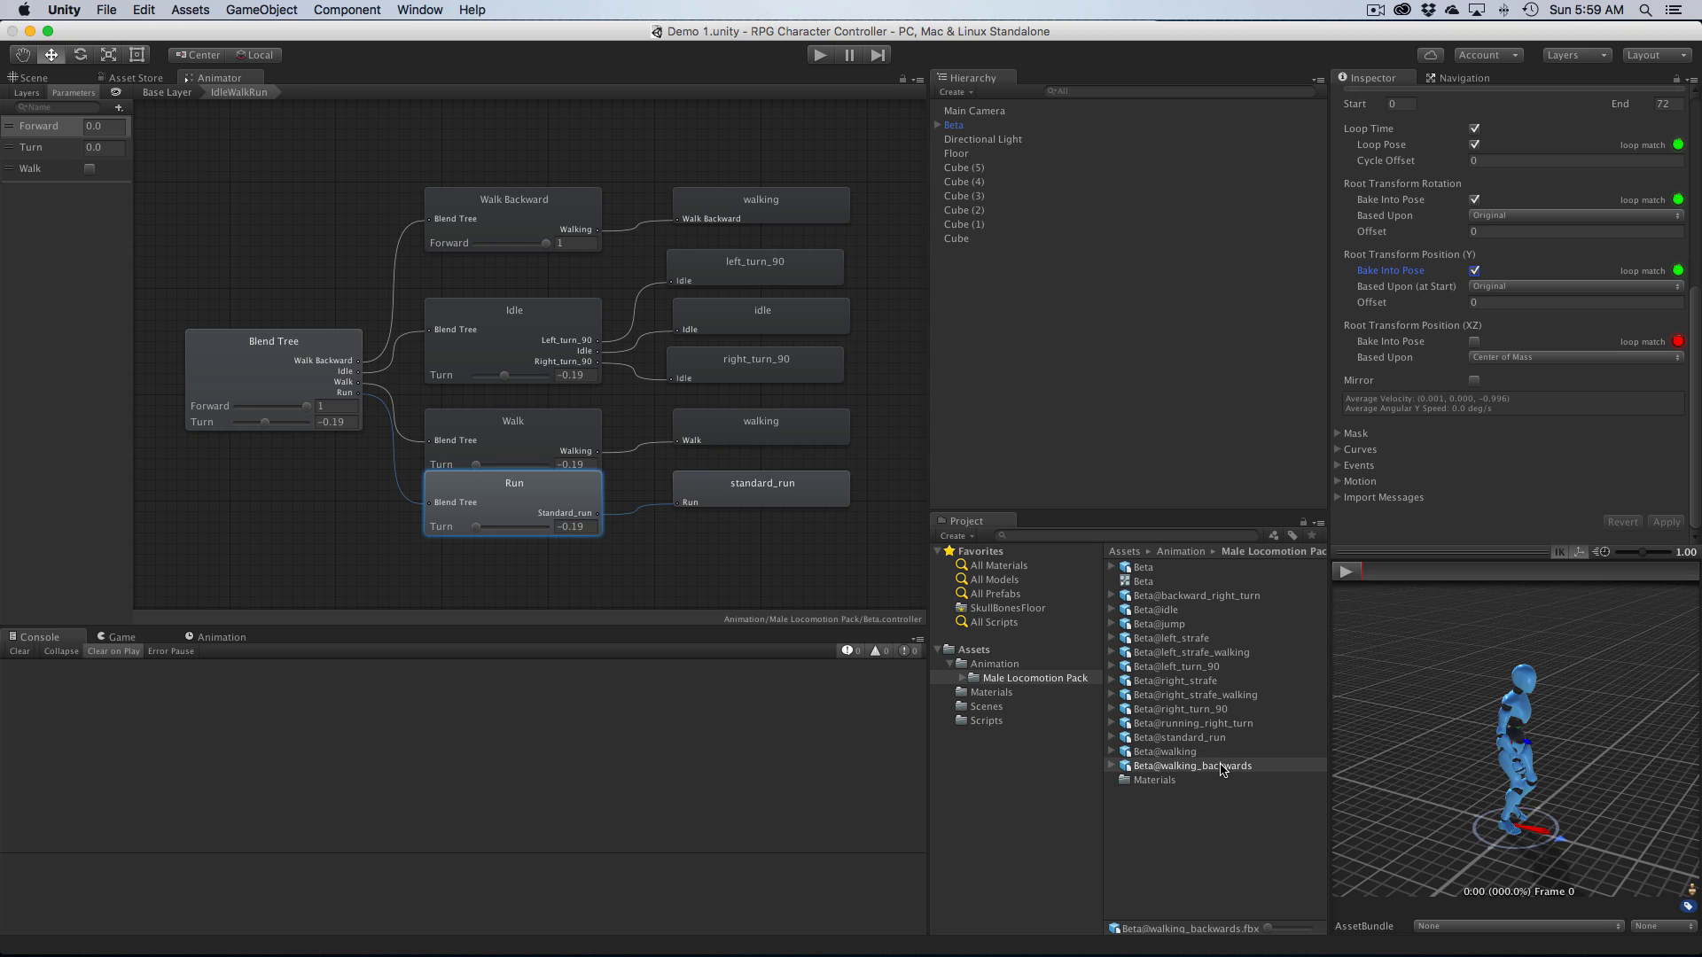
Step: Give running_right_turn a Humanoid rig copying BetaAvatar and apply it
click(1182, 738)
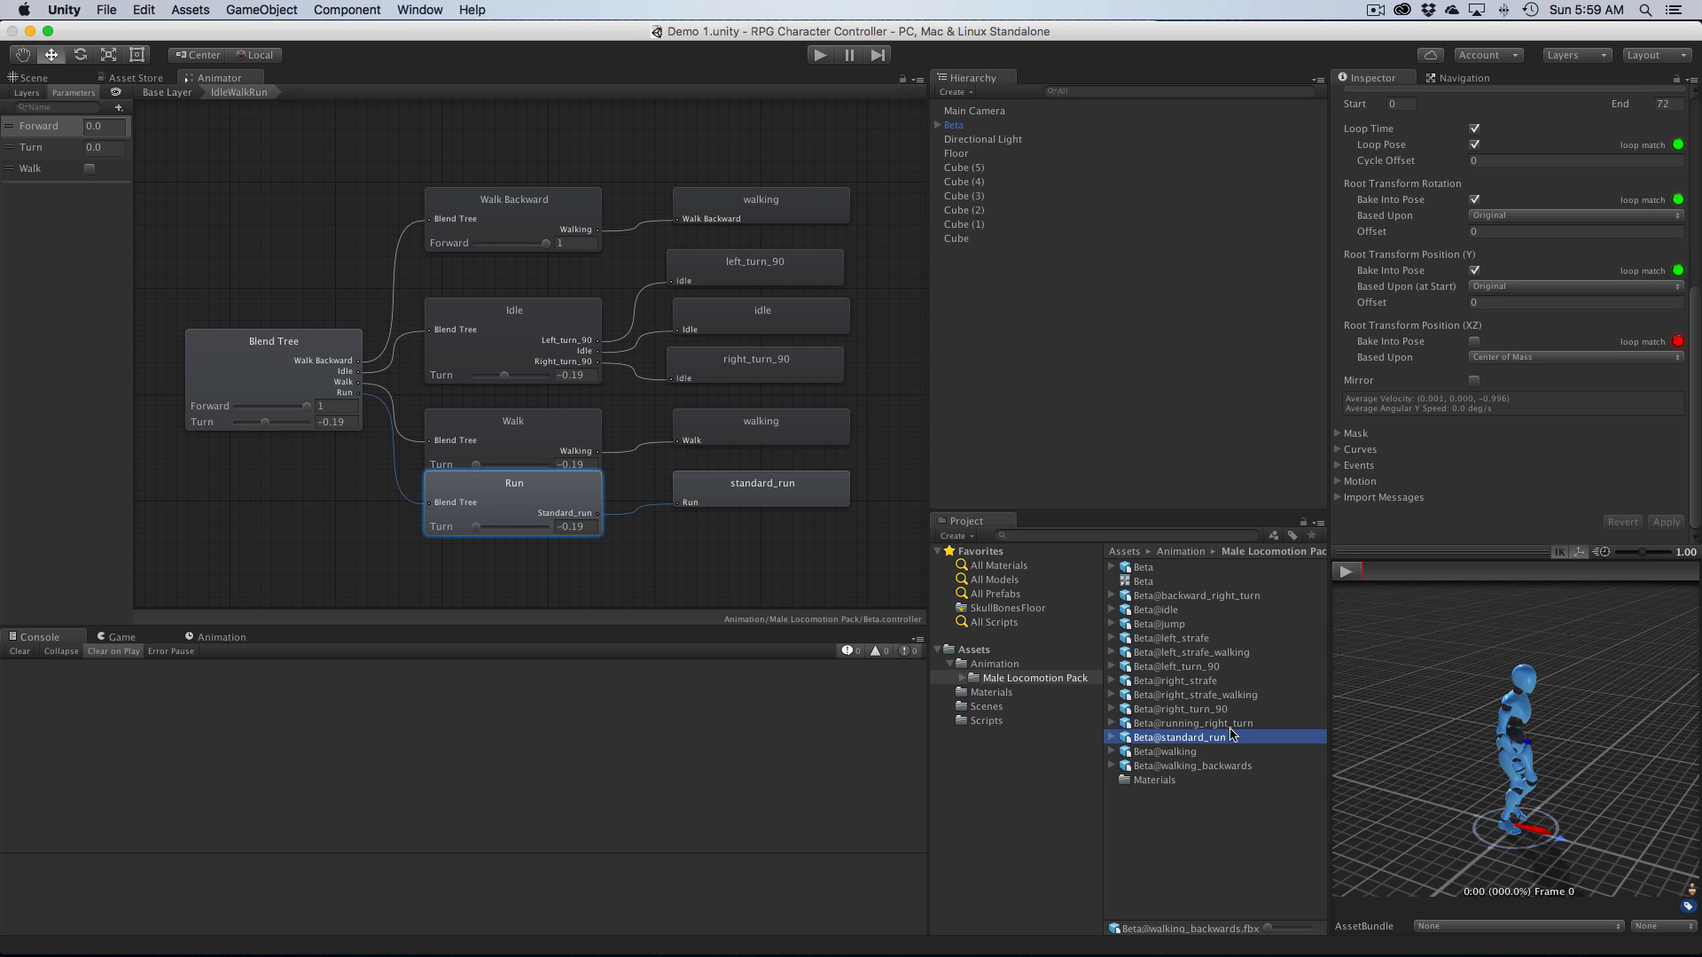
click(1194, 723)
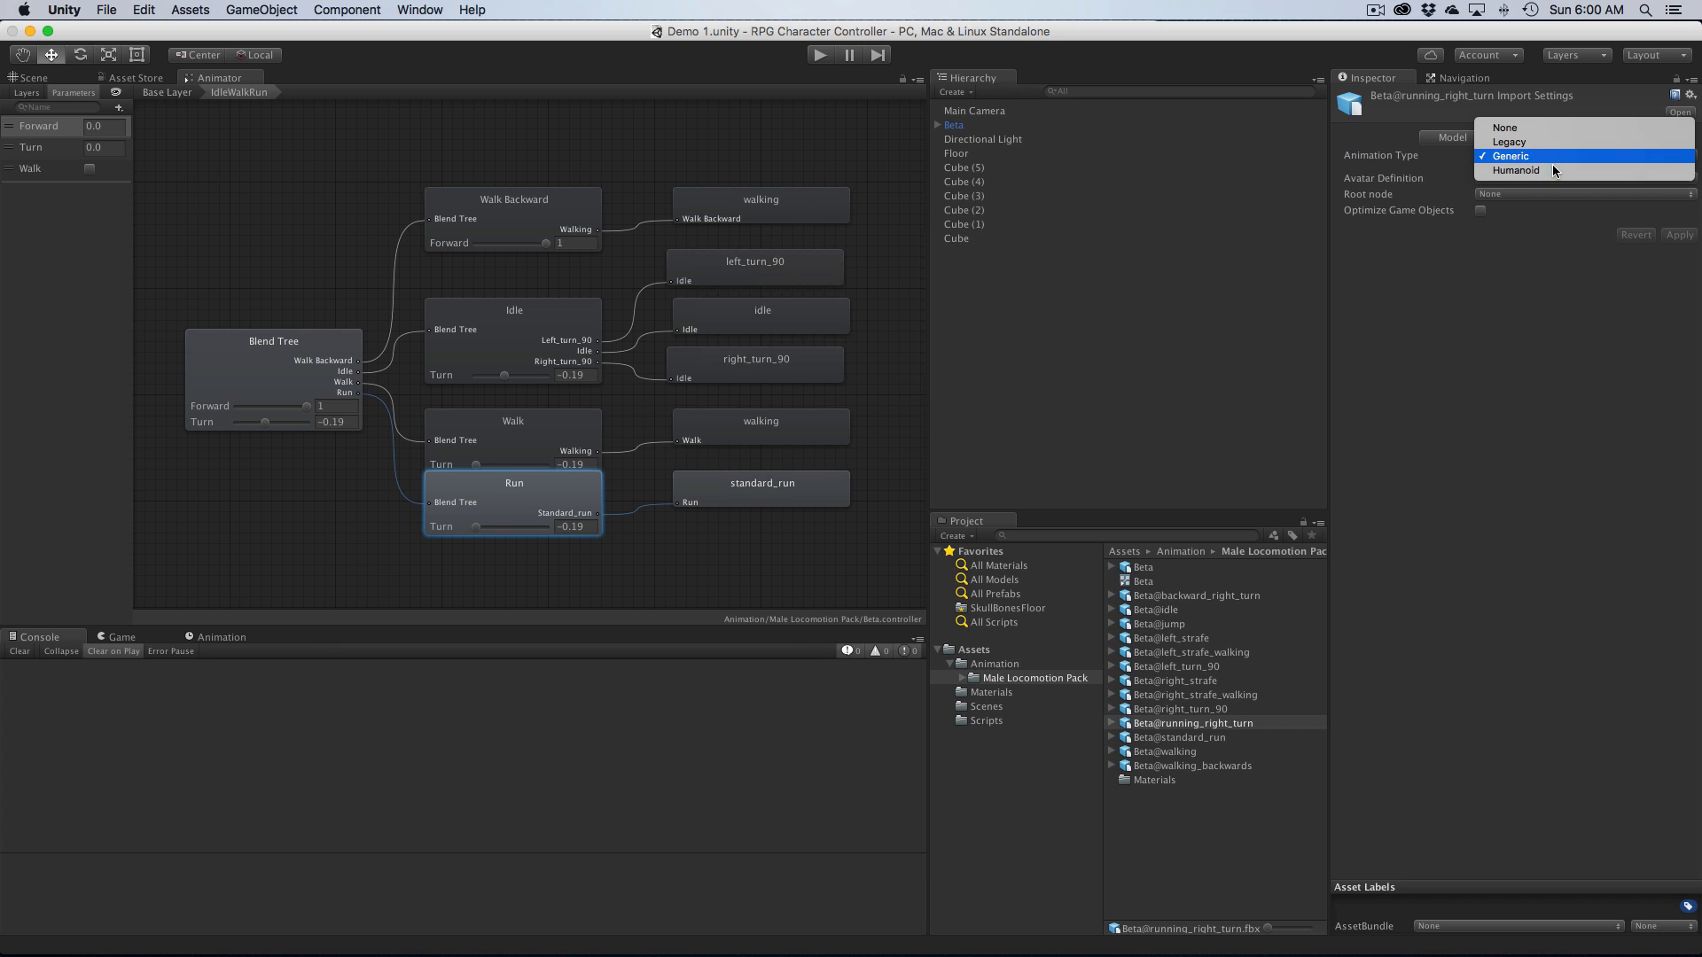
click(1516, 170)
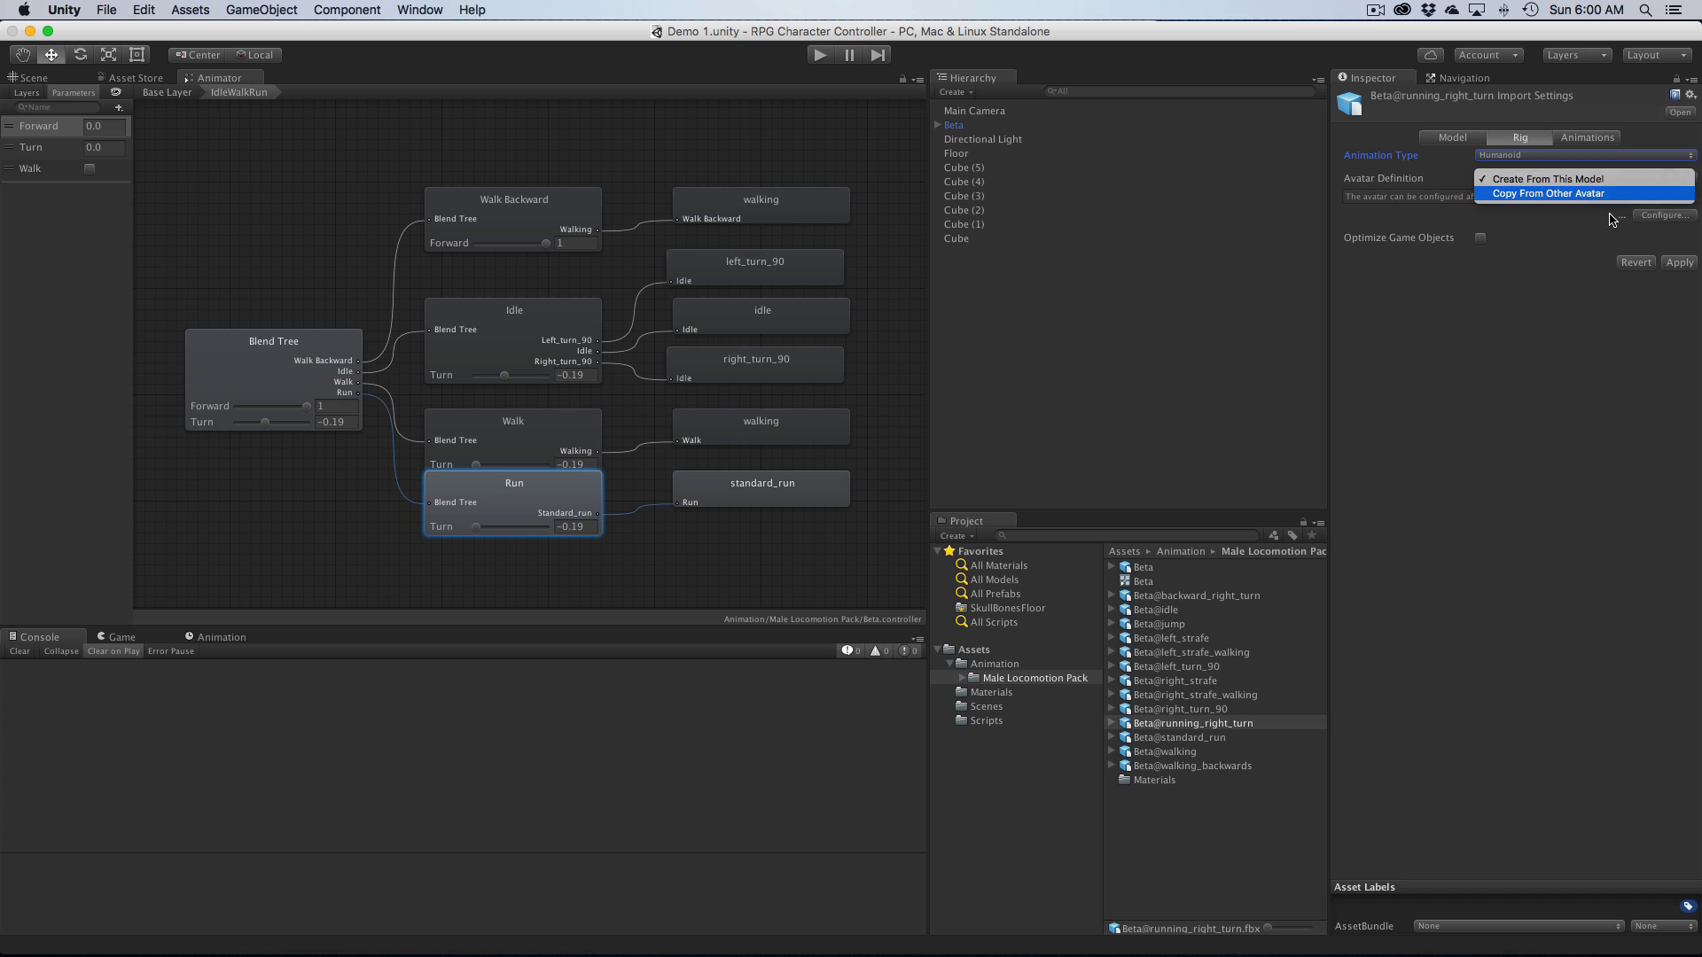
click(1546, 194)
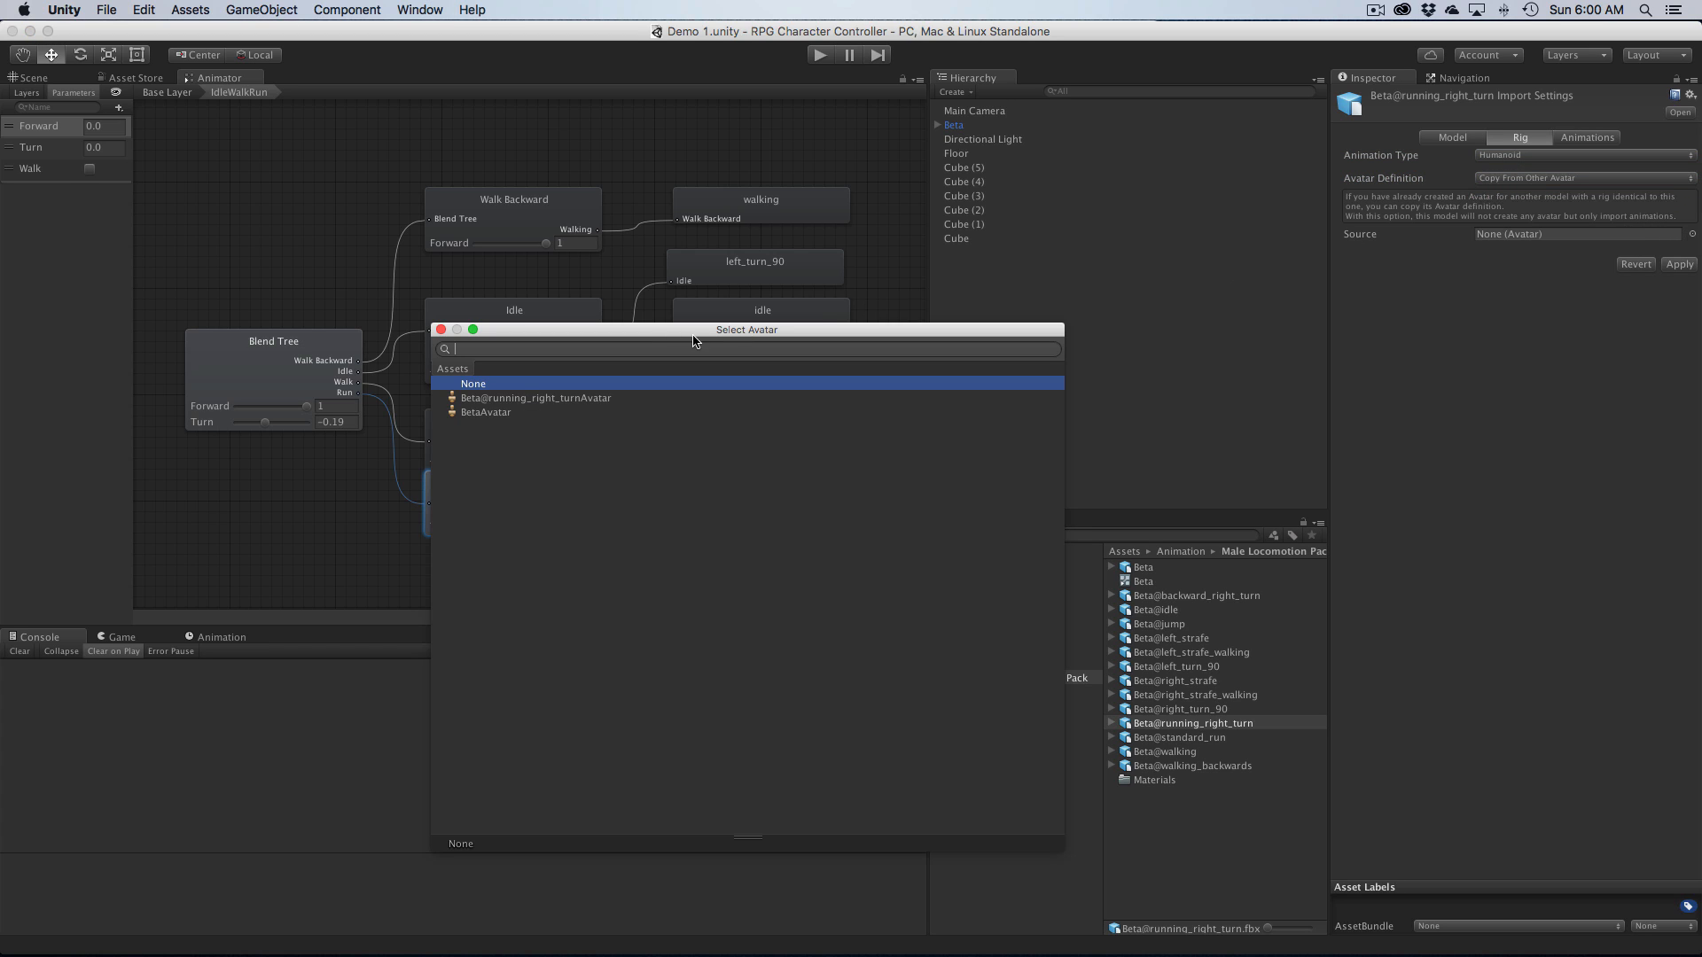
mouse_move(578, 414)
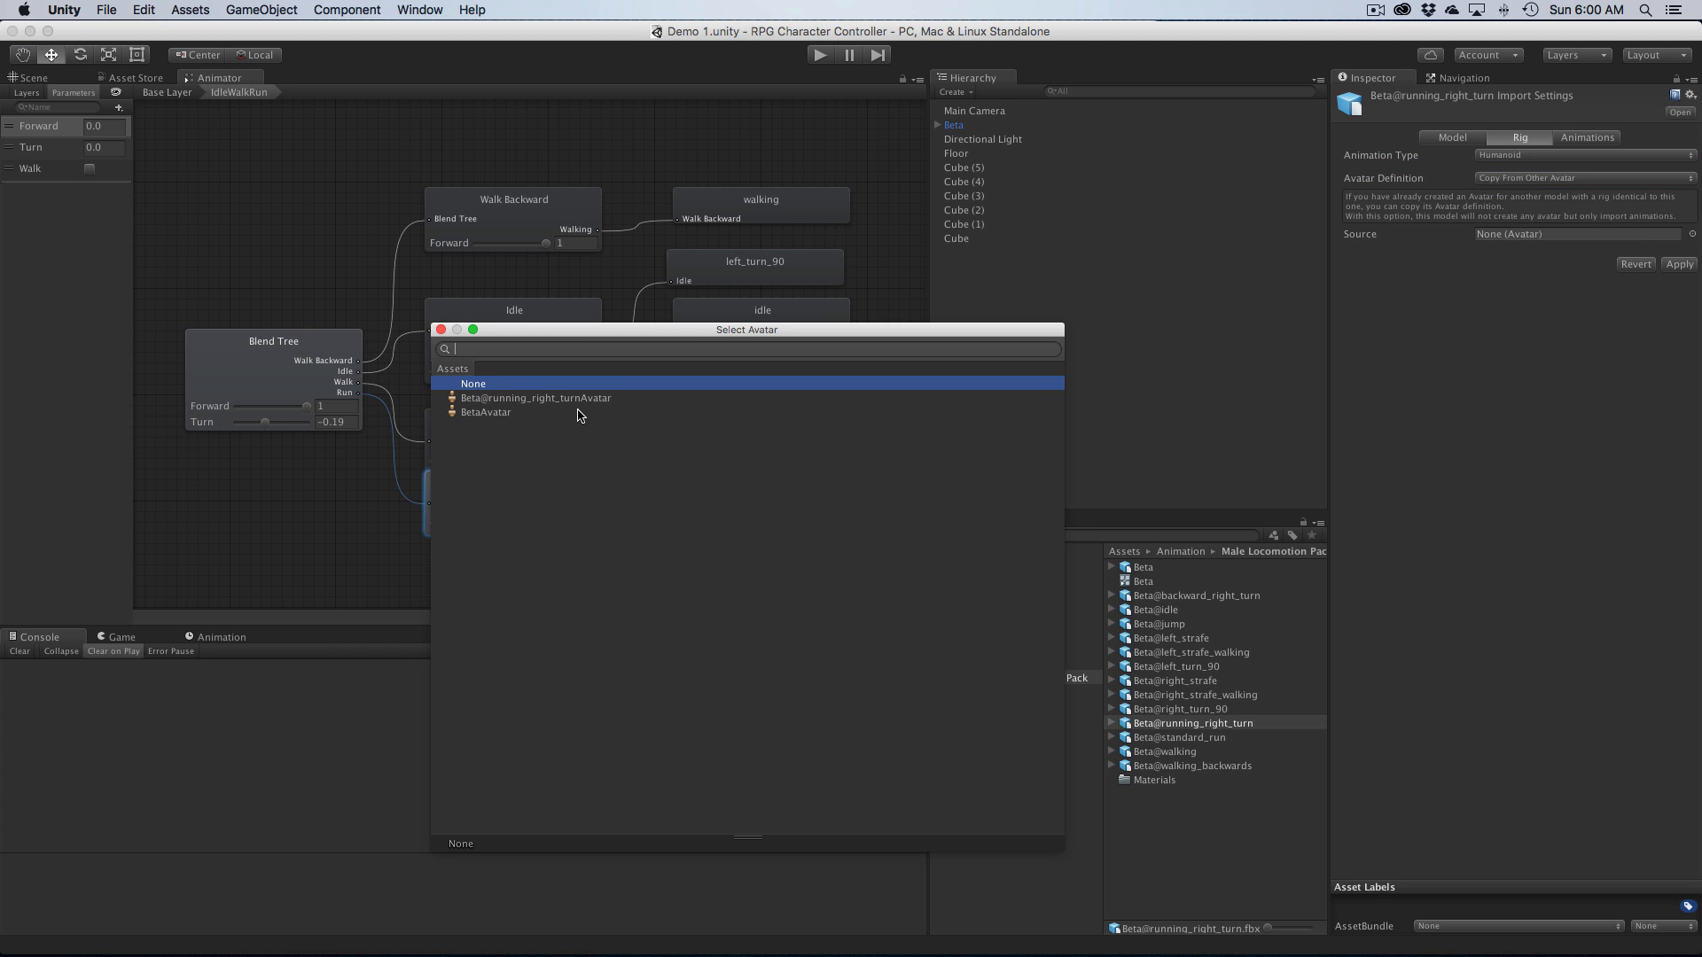
mouse_move(519, 409)
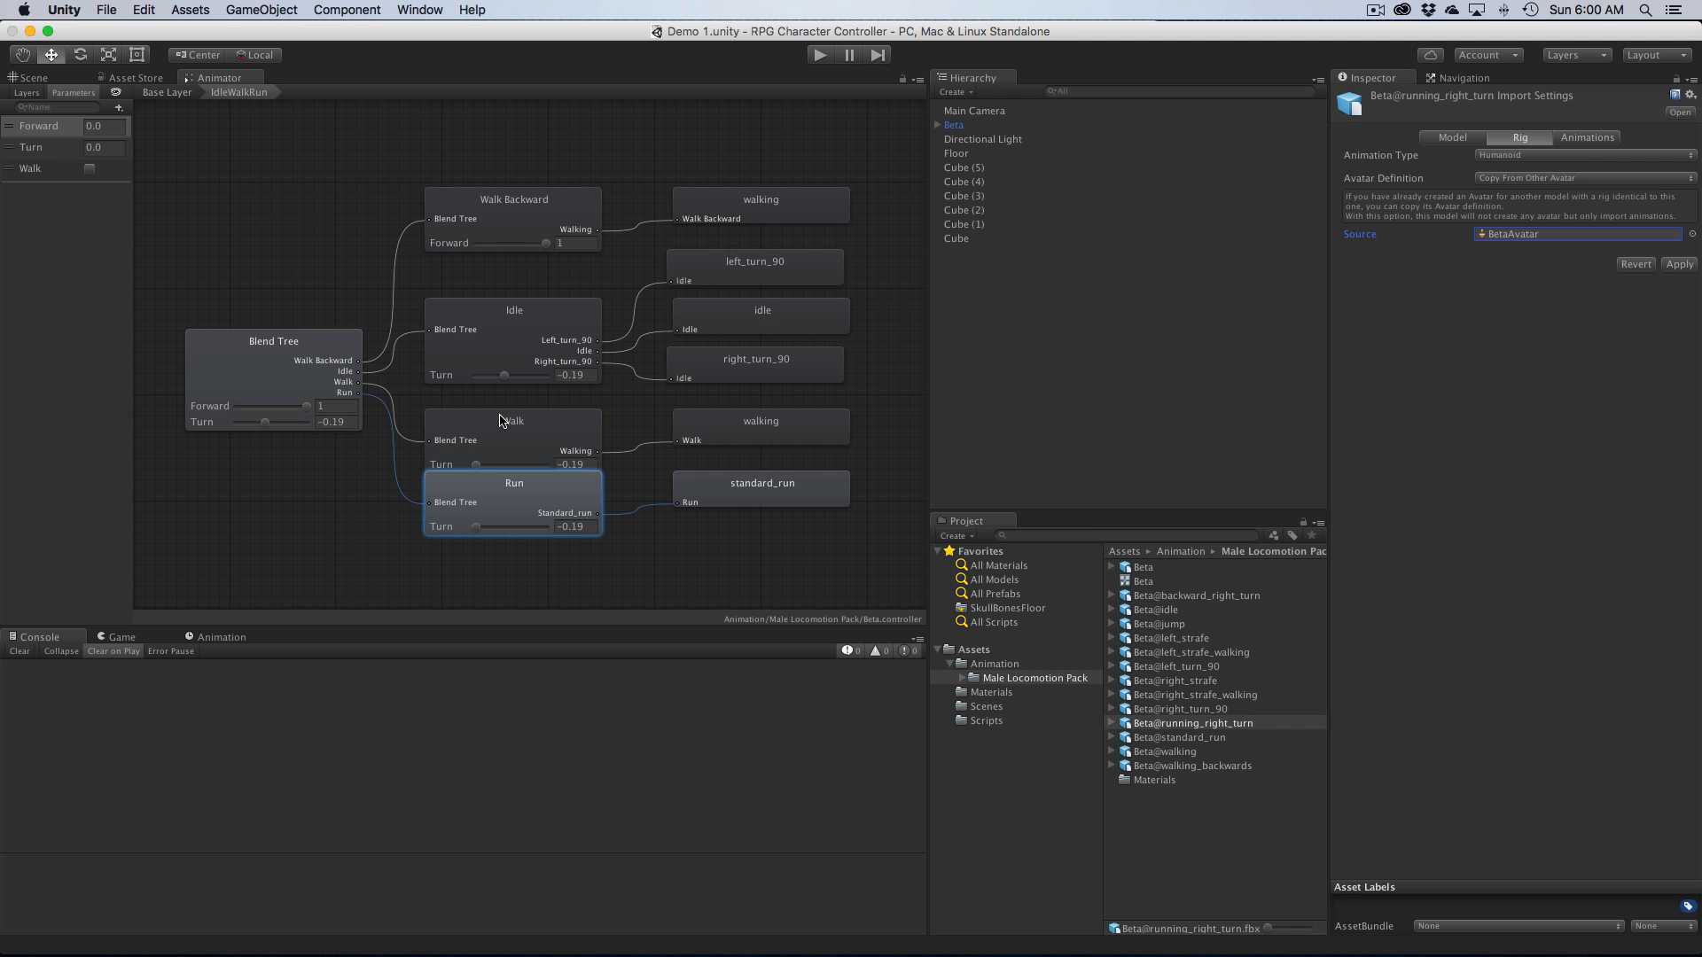
mouse_move(1654, 289)
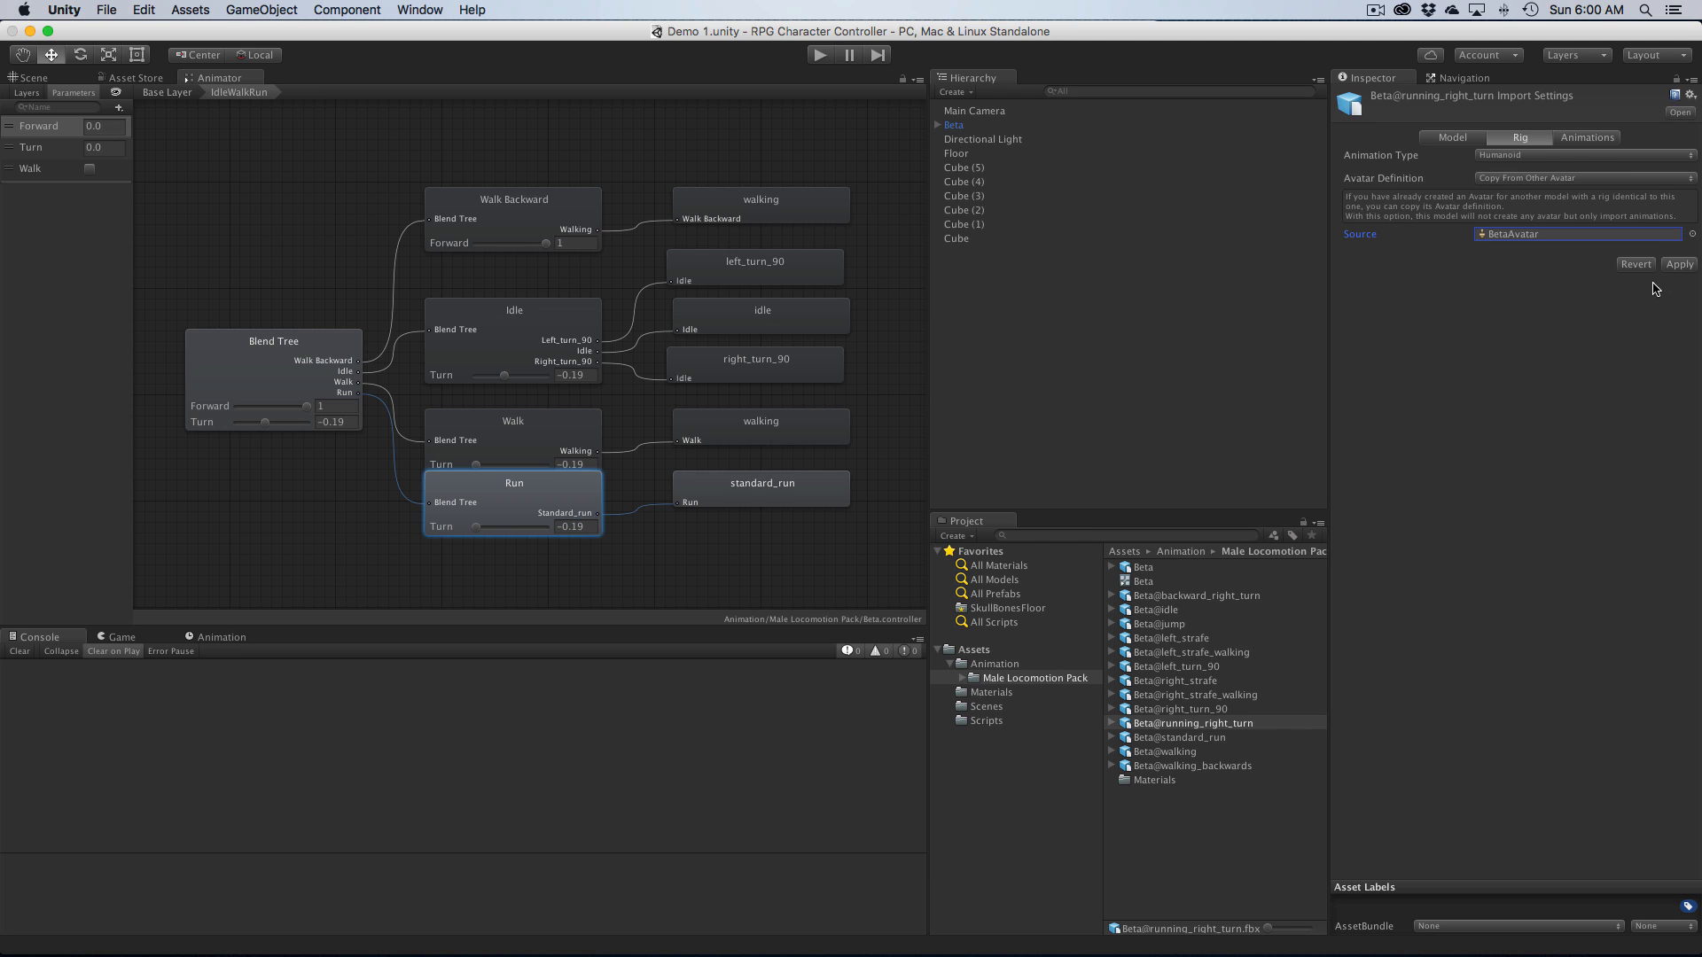
click(1585, 136)
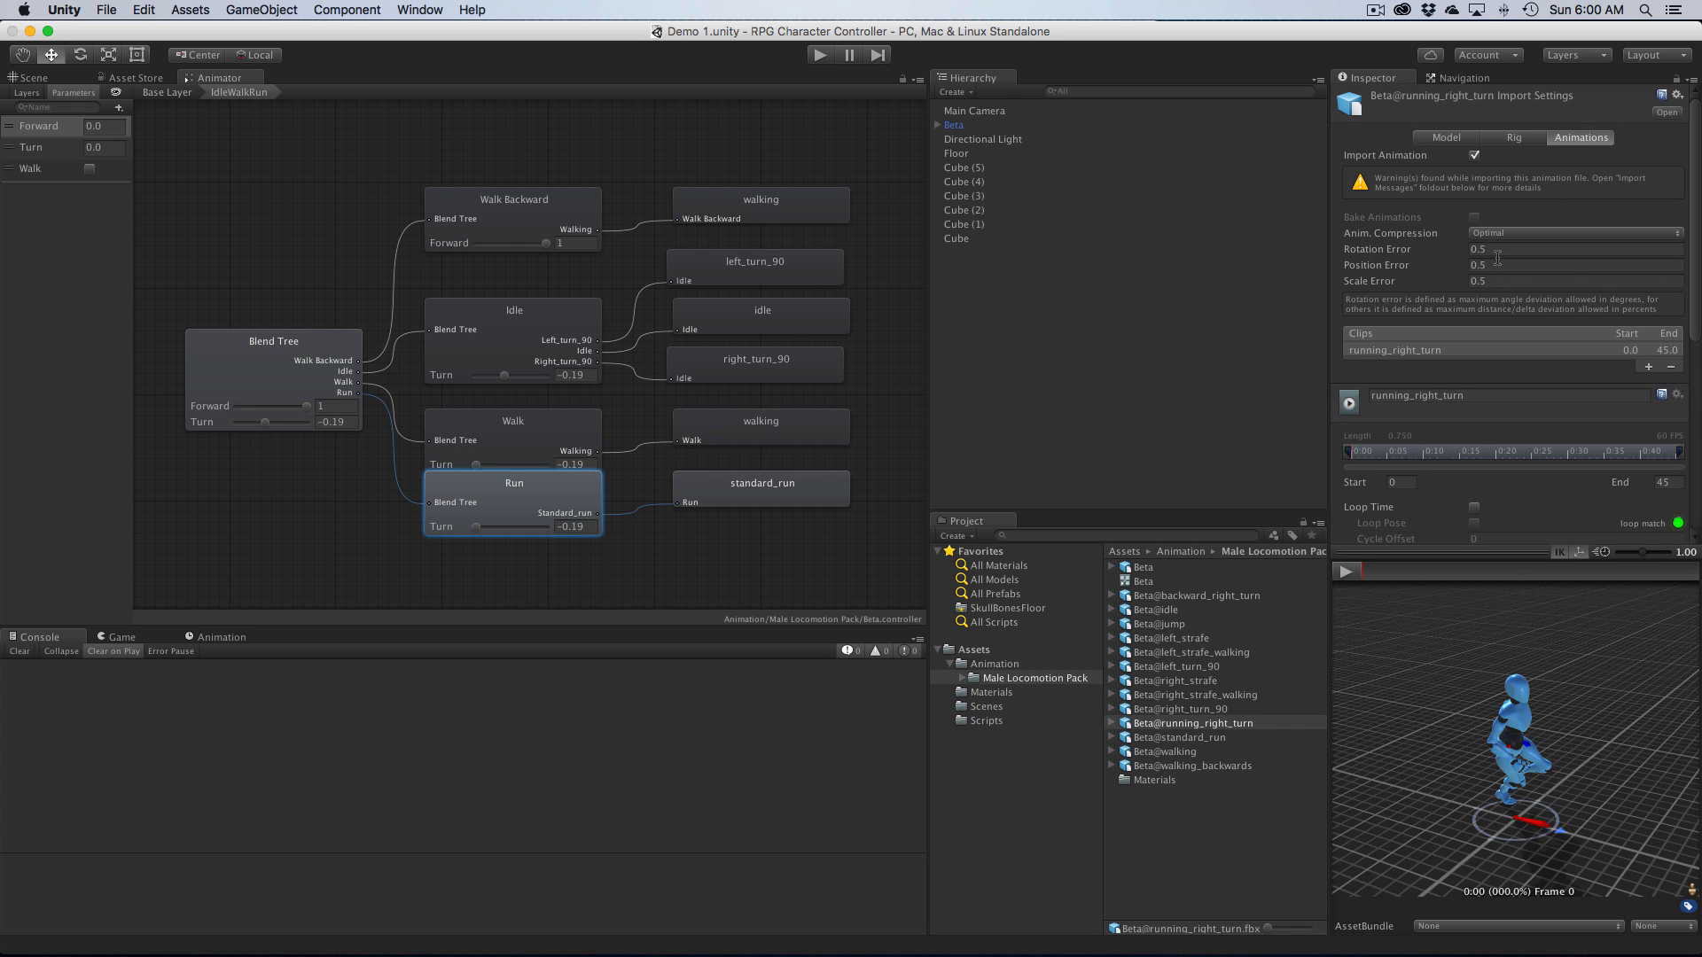
Step: Enable Loop Time, Loop Pose and baked Position (Y) on running_right_turn and play its preview
click(1573, 232)
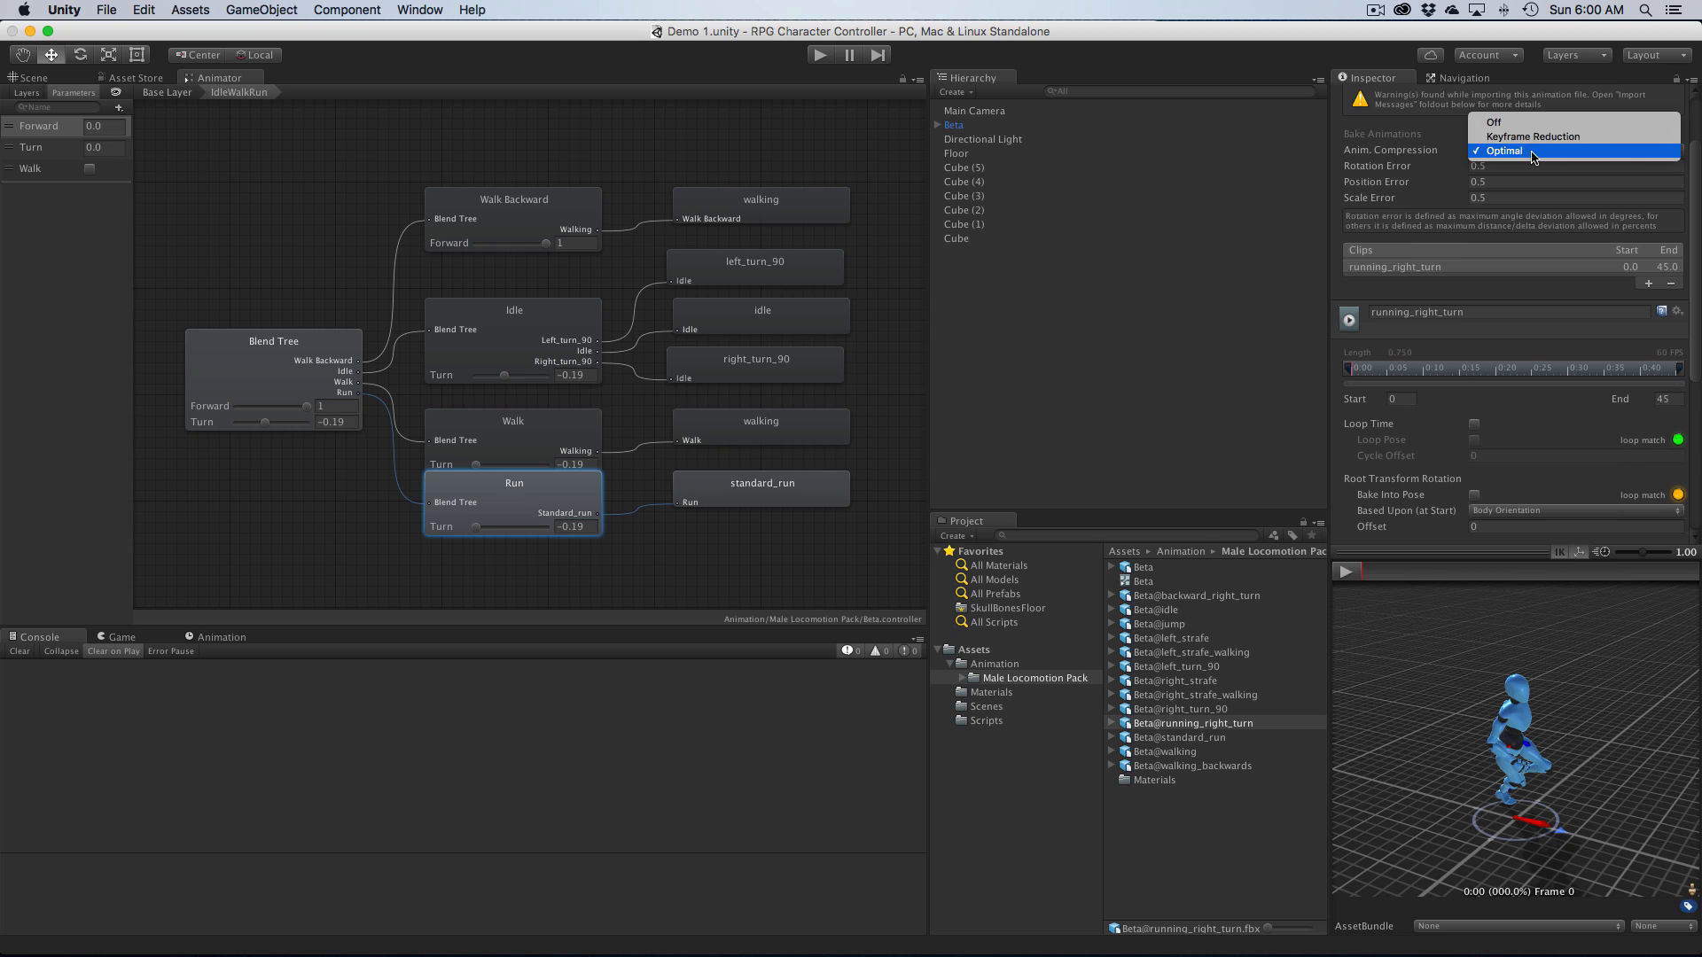
click(1501, 151)
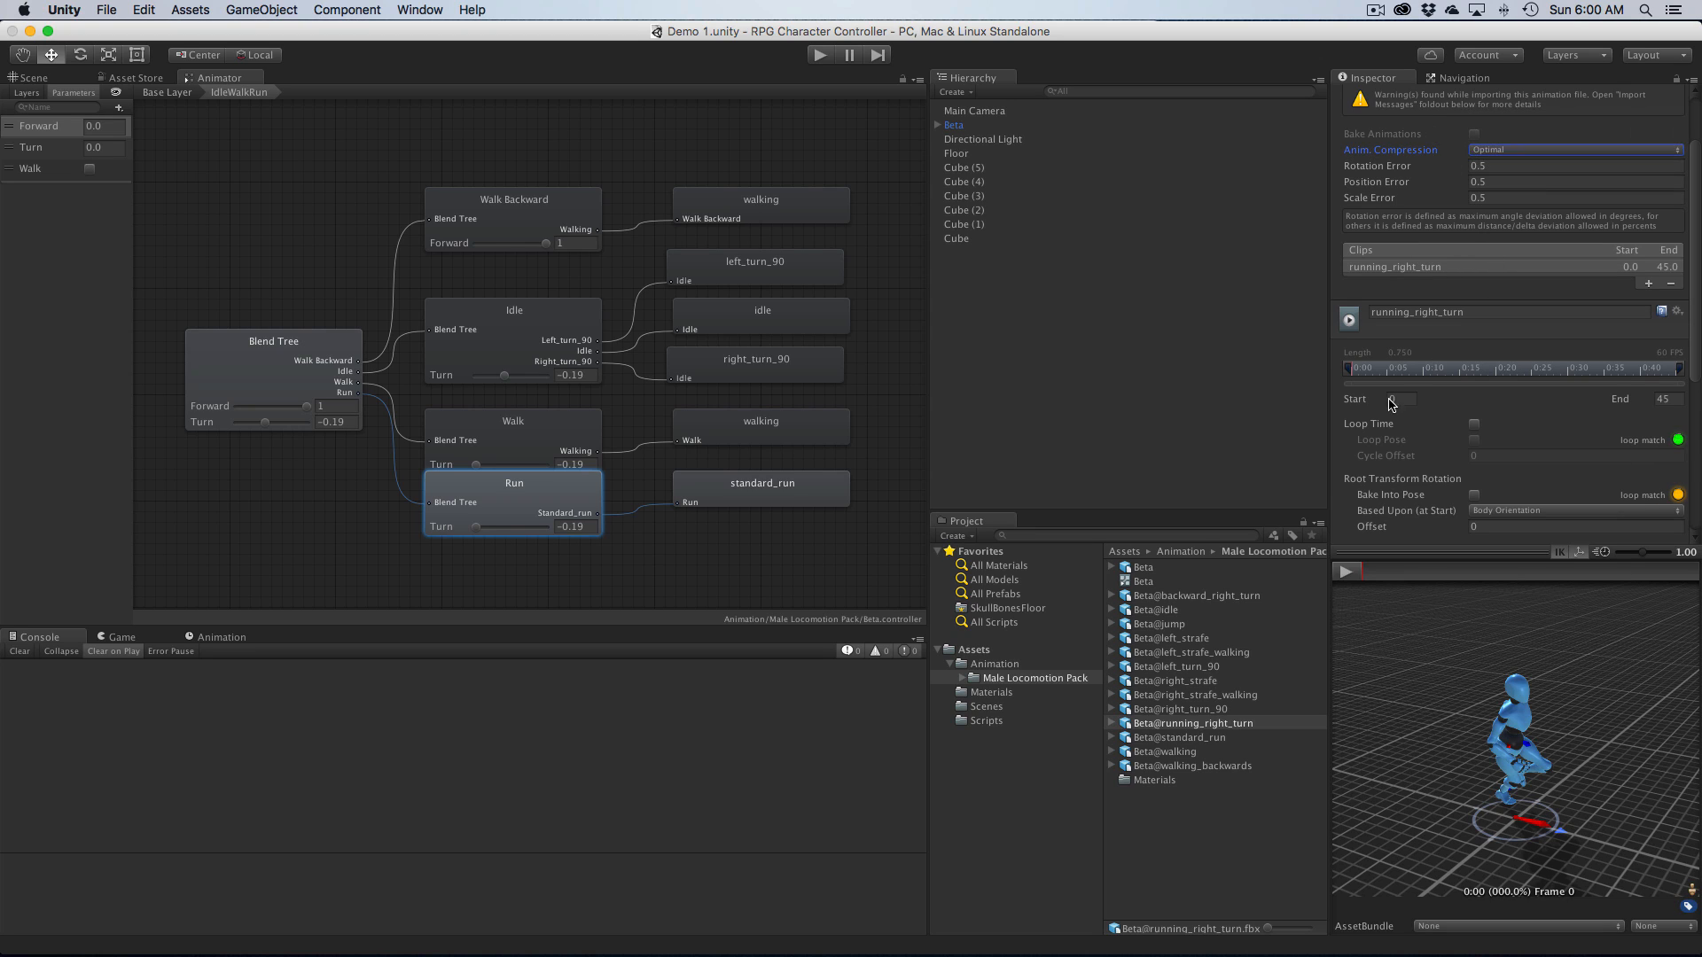
click(1474, 279)
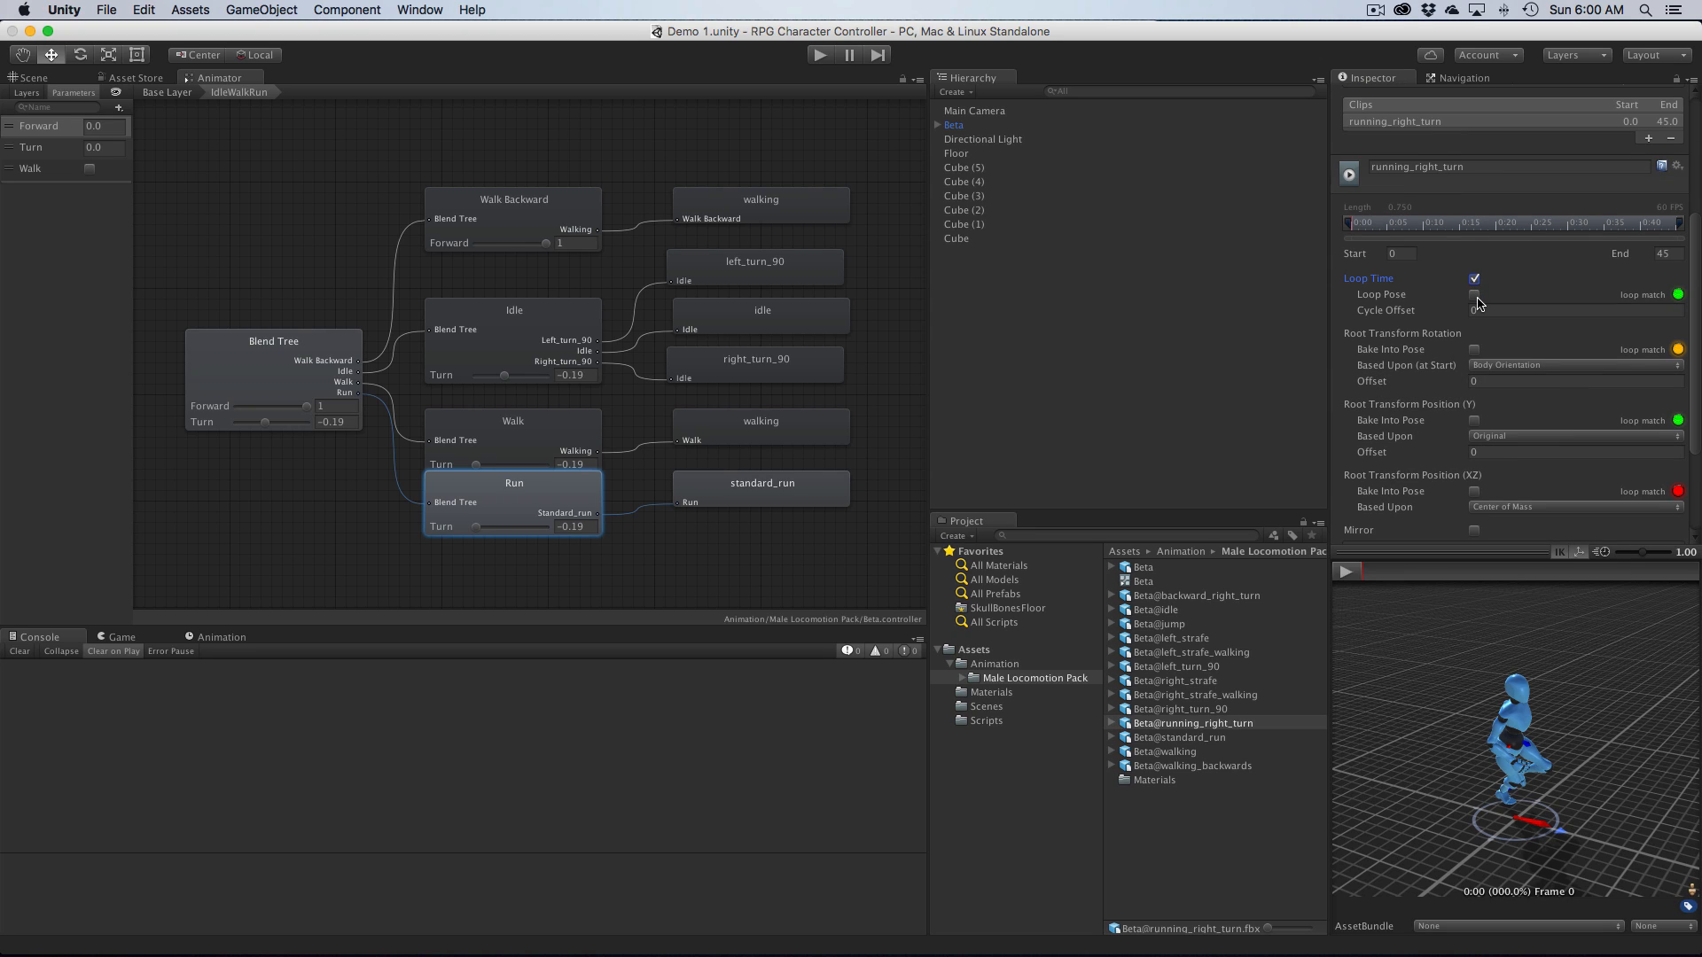
click(1474, 281)
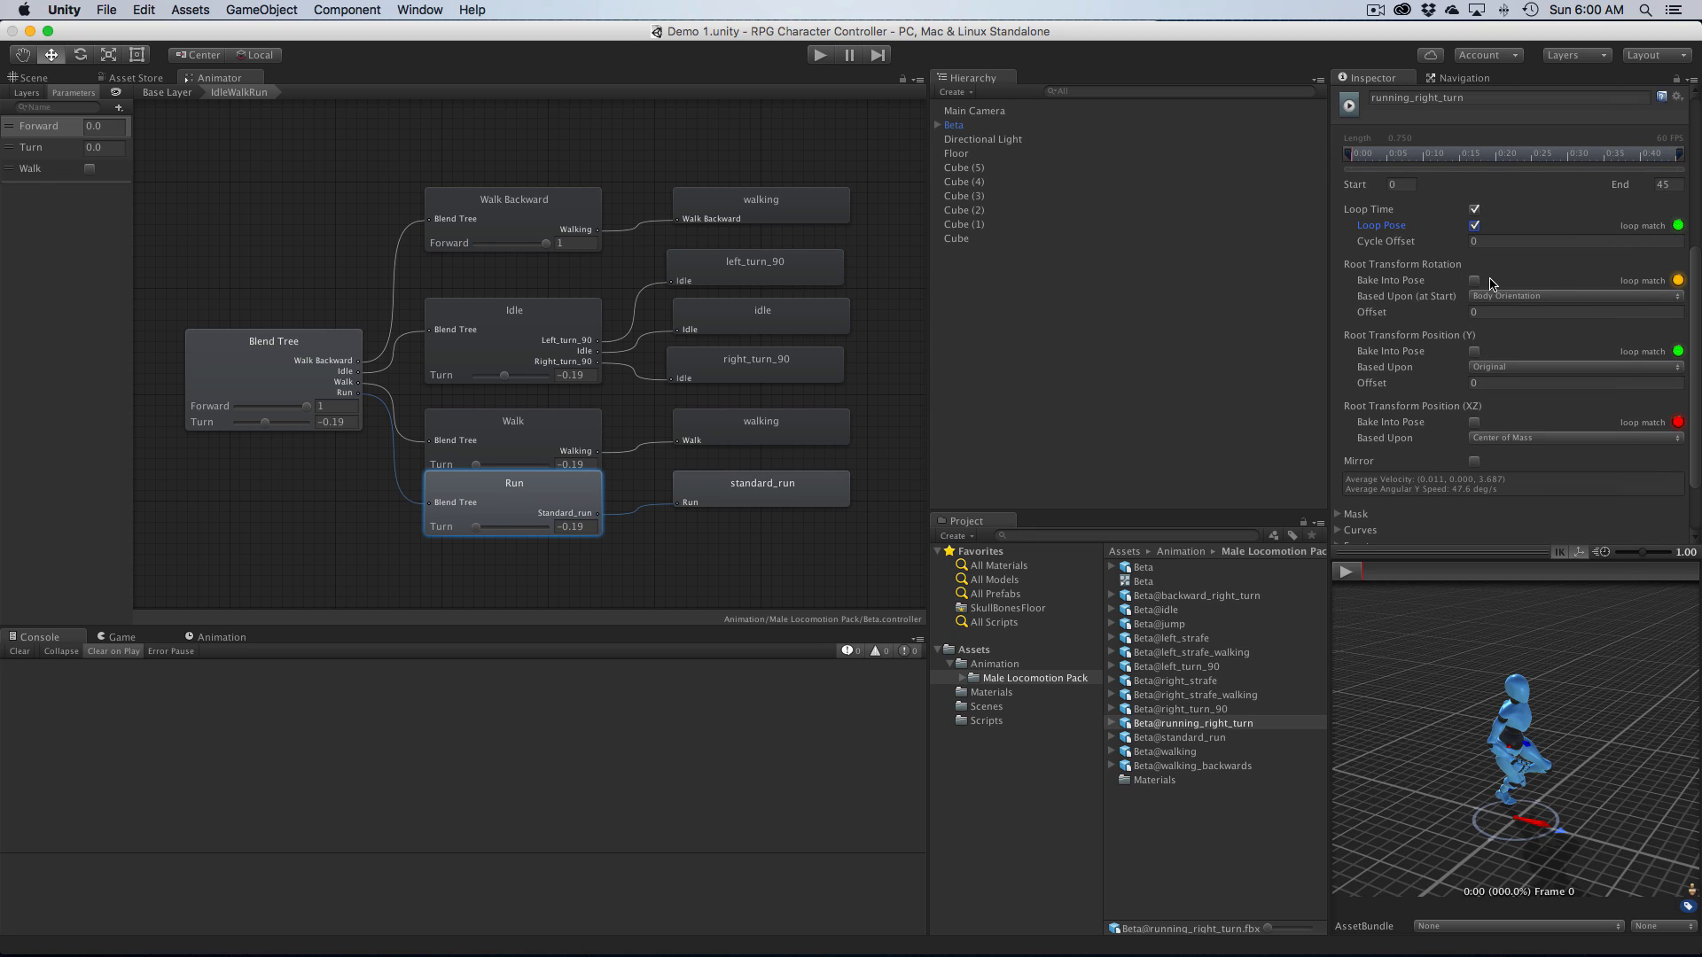
mouse_move(1399, 360)
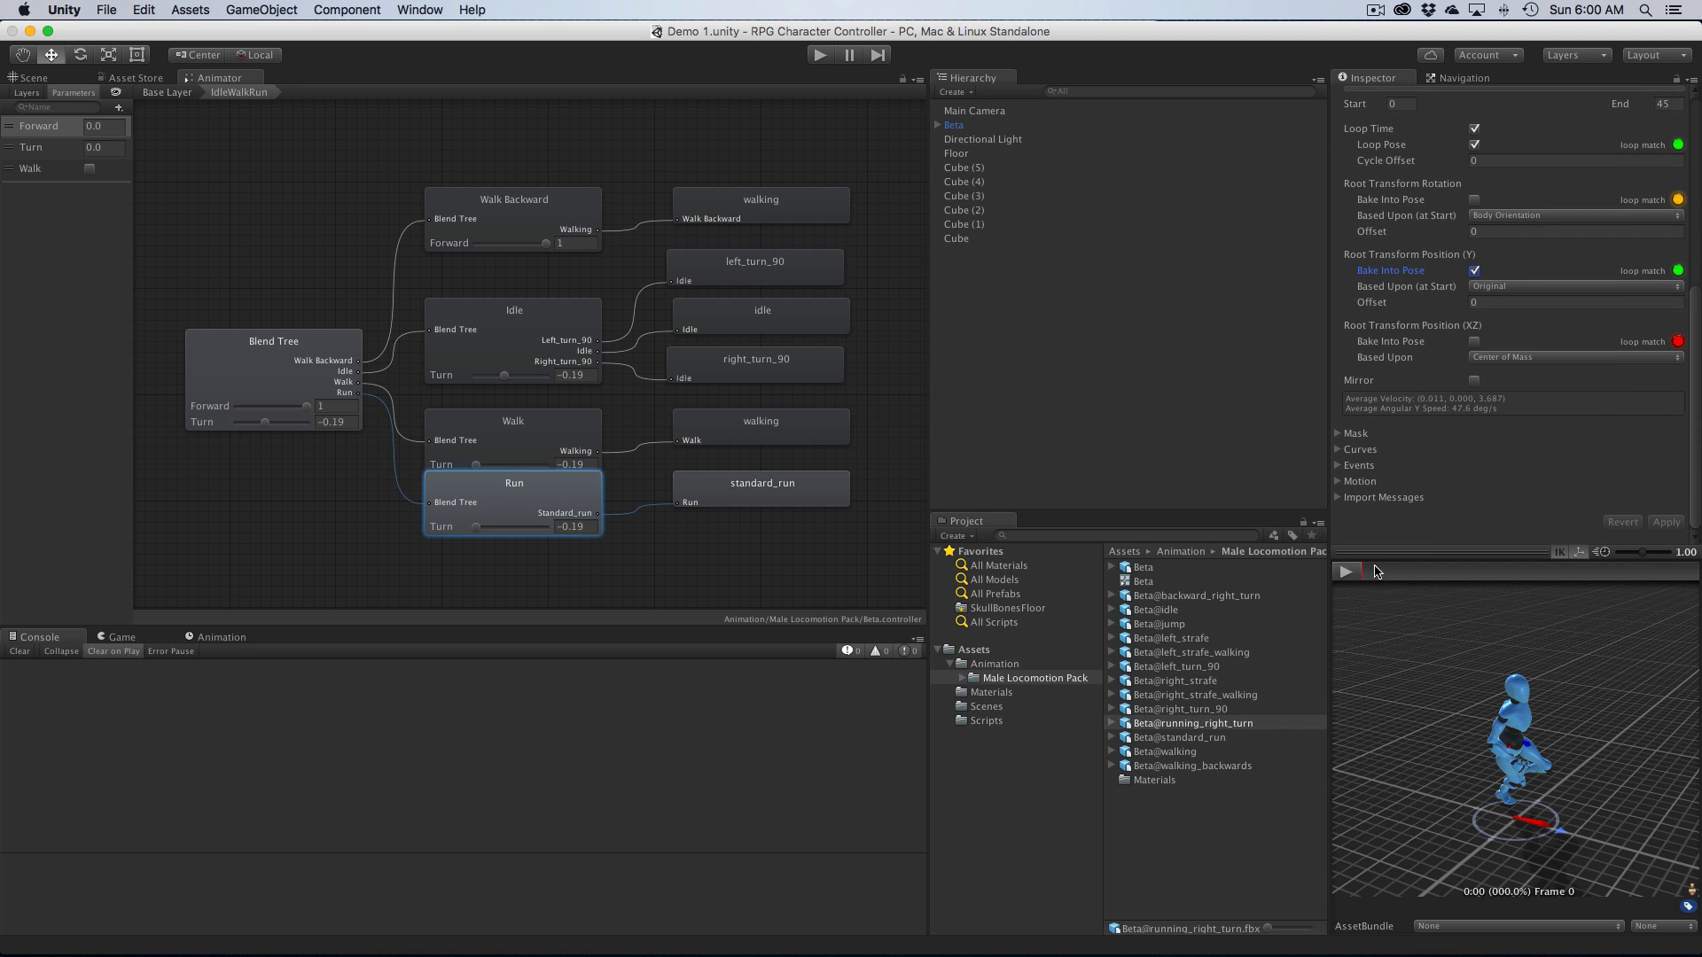
click(1348, 571)
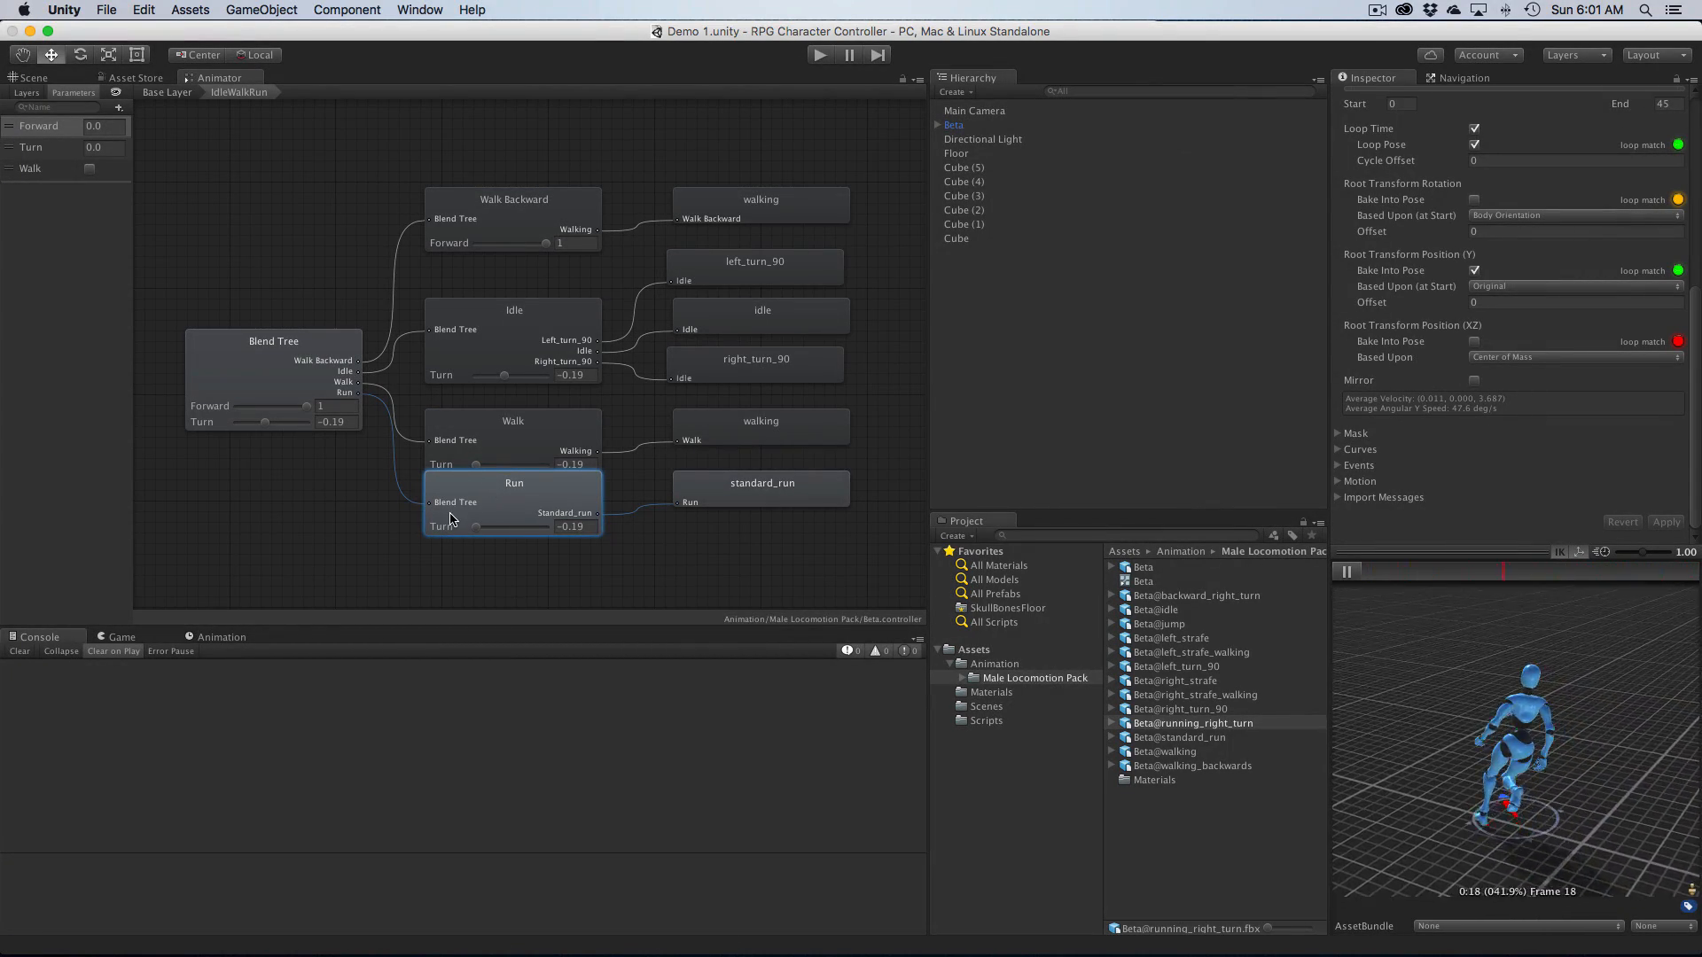
Step: Add a motion field to the Run blend tree and assign running_right_turn, giving thresholds -1, 0 and 1
click(513, 482)
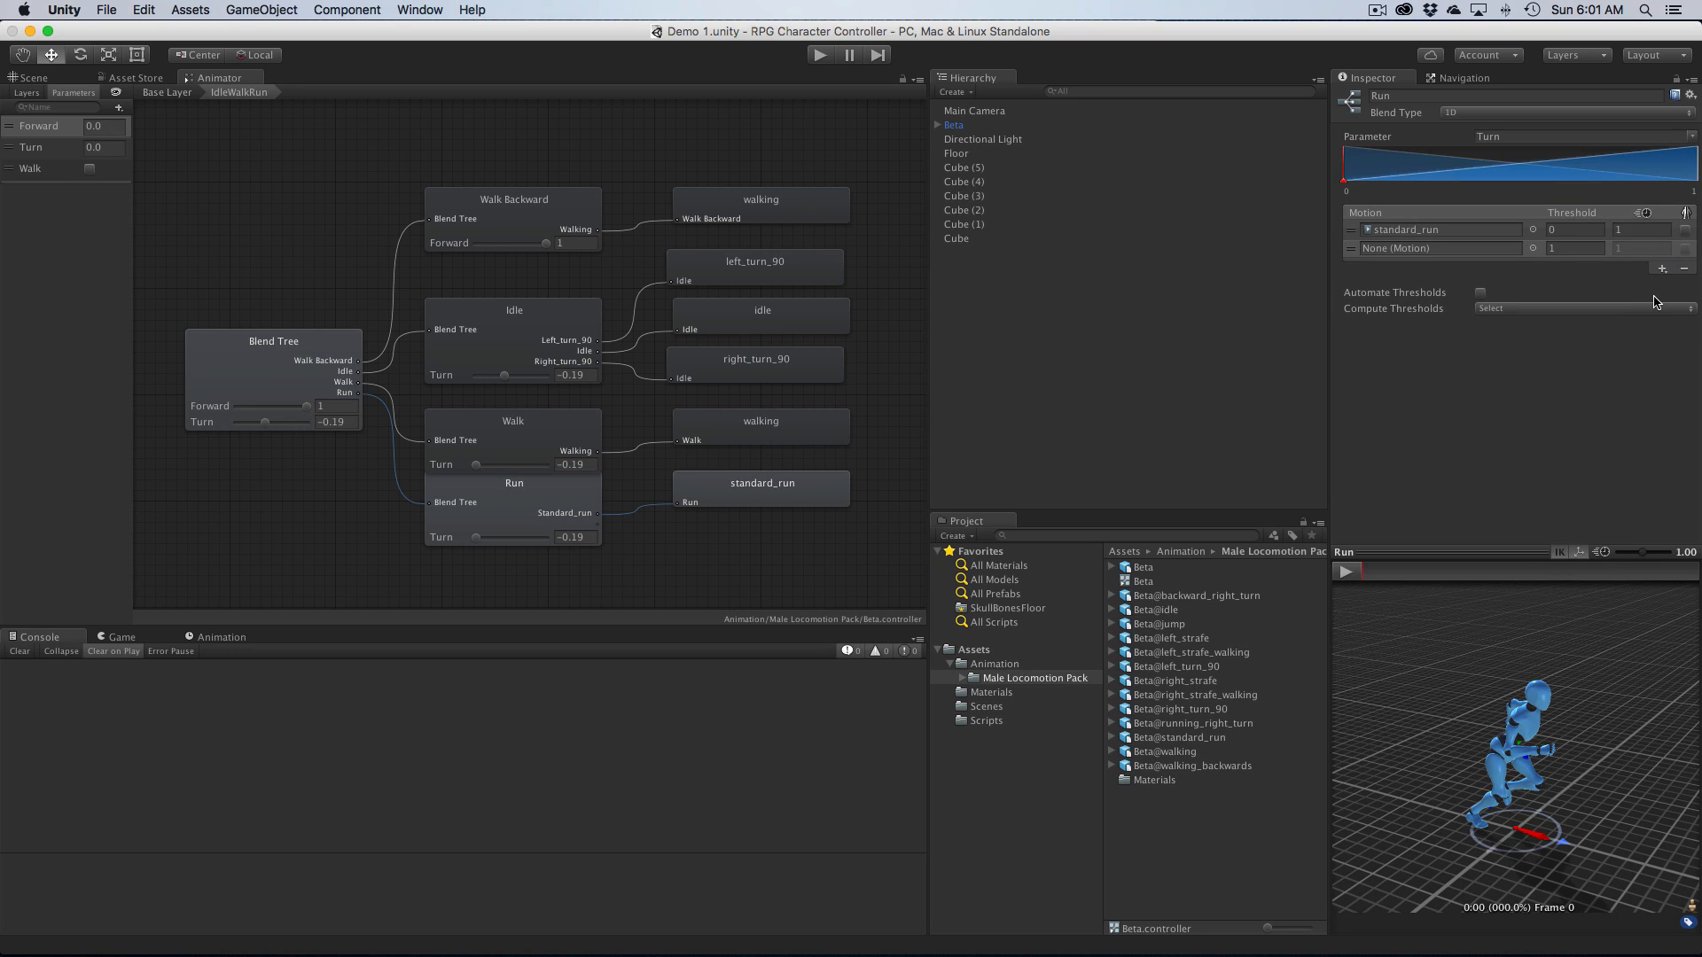
click(1661, 267)
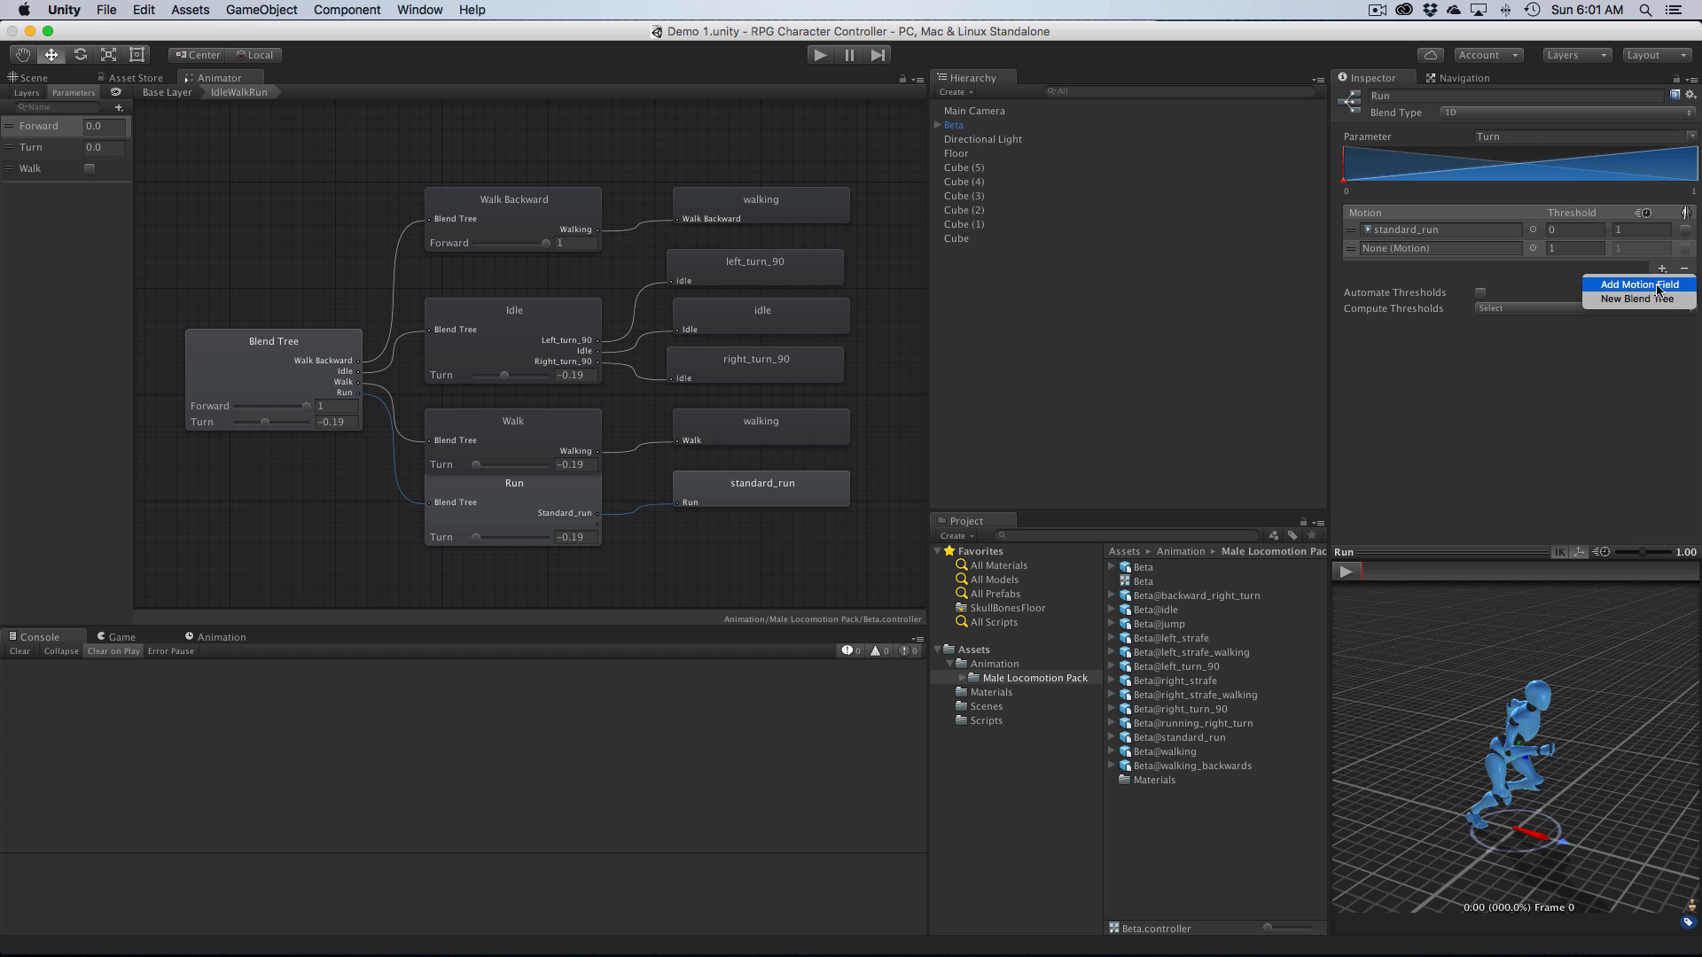
click(1638, 284)
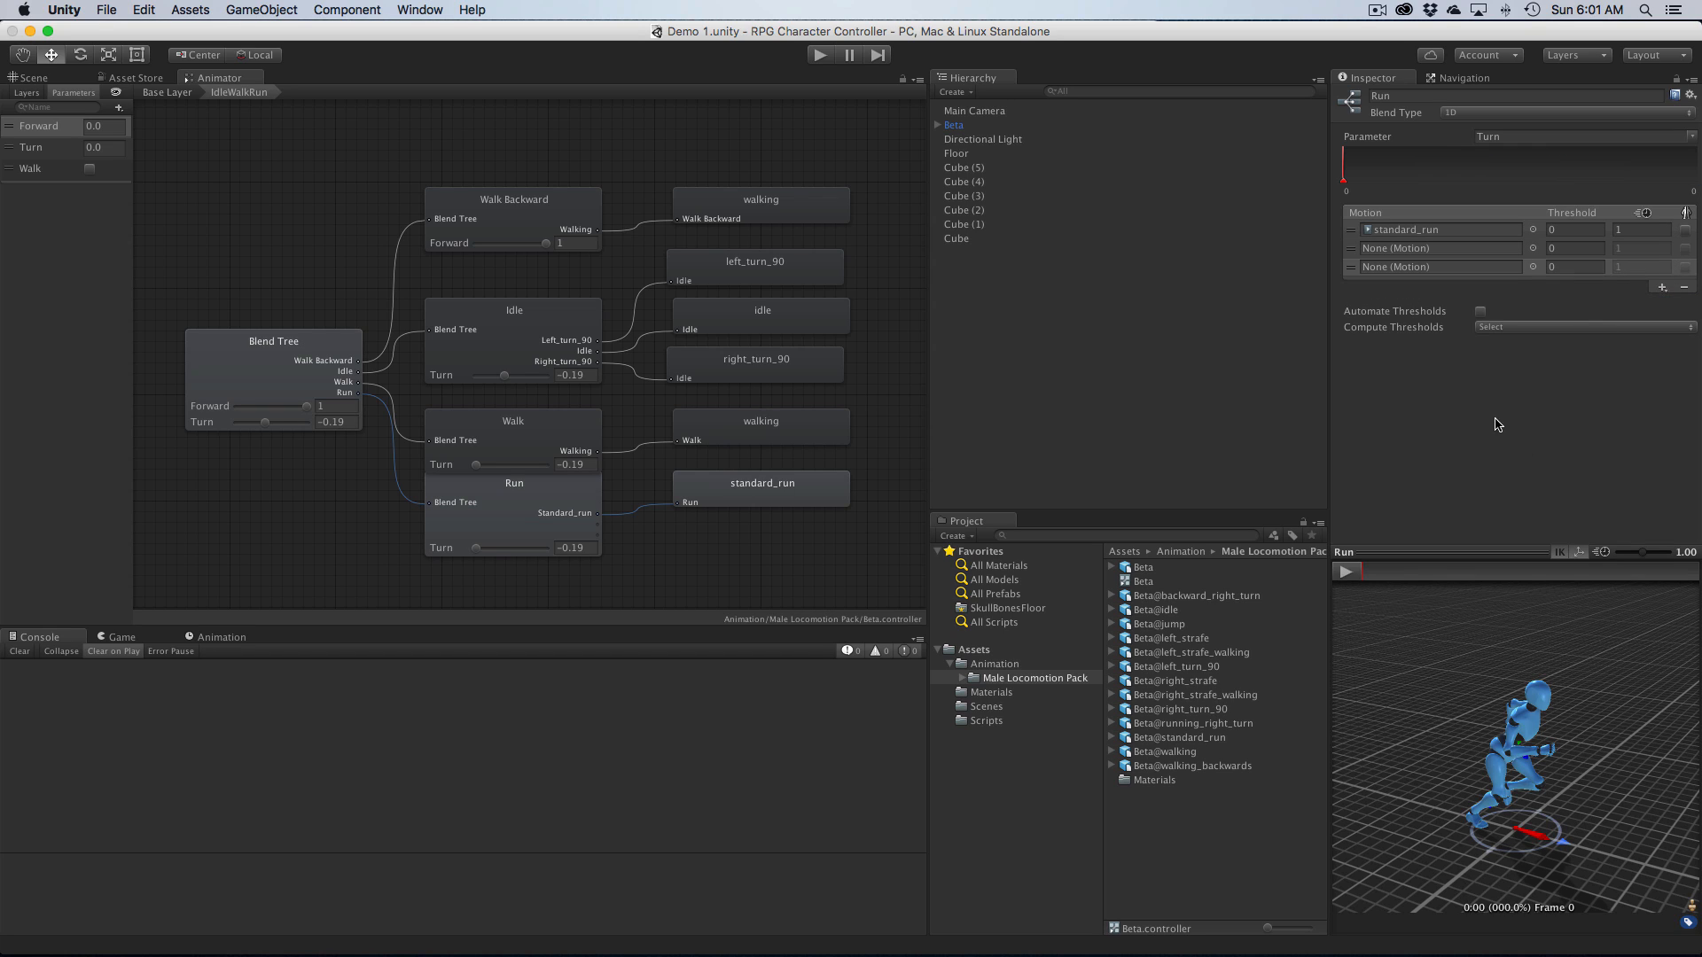
mouse_move(1158, 773)
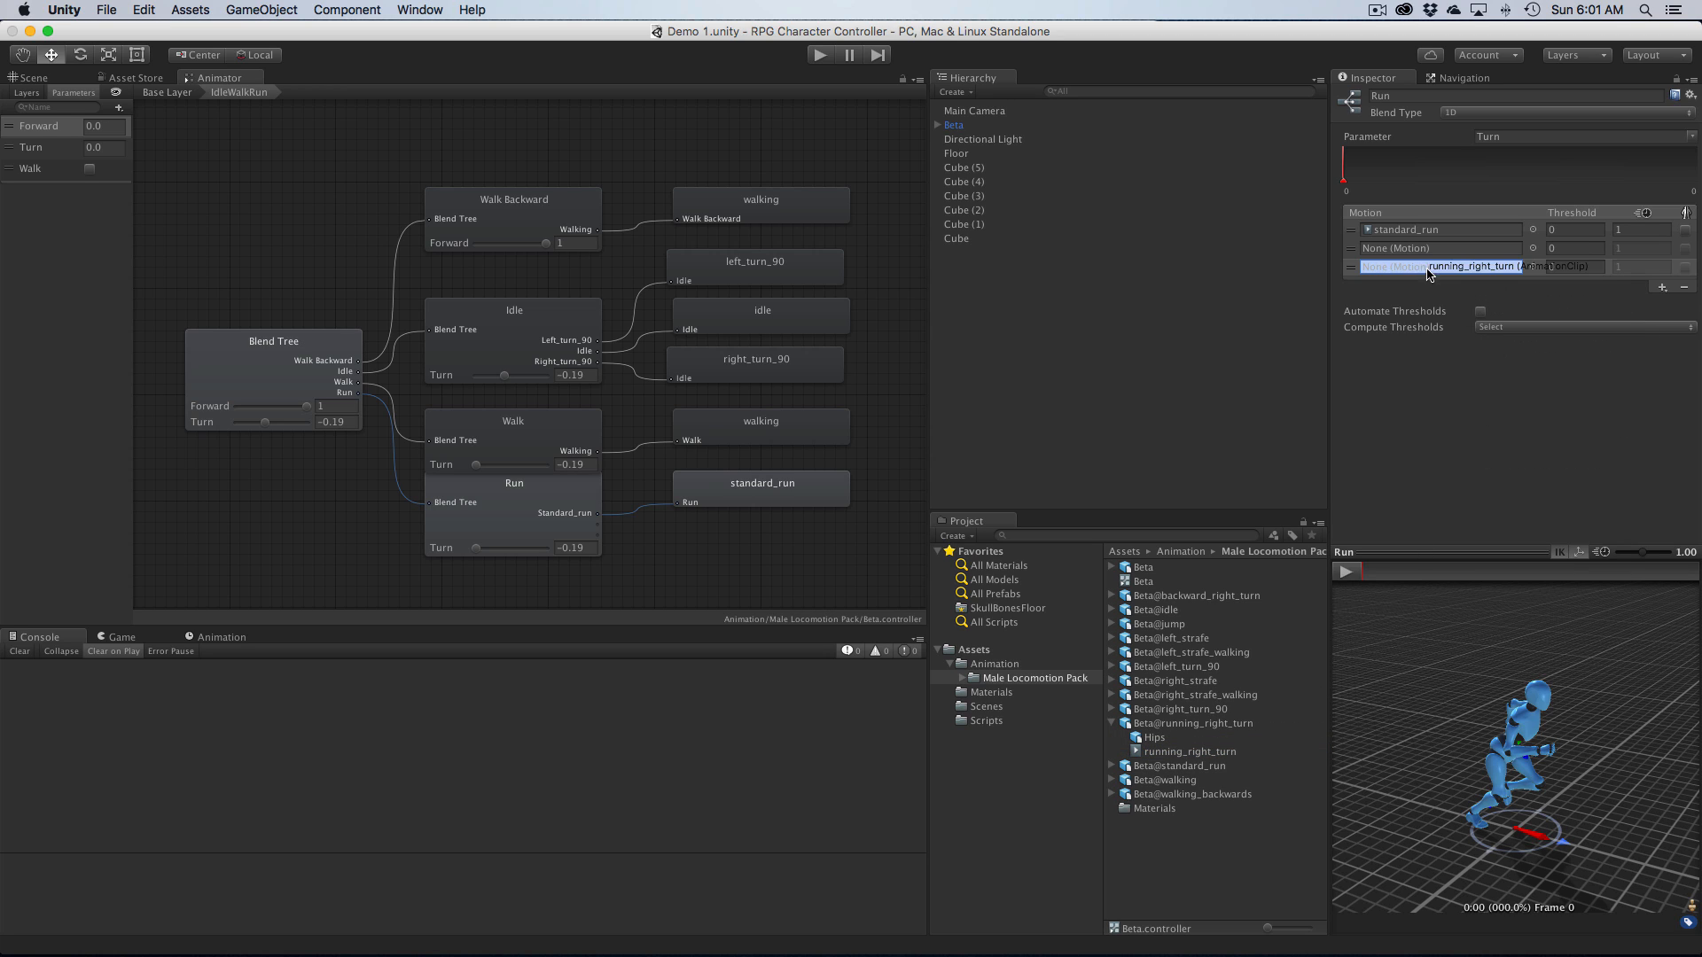
click(1192, 752)
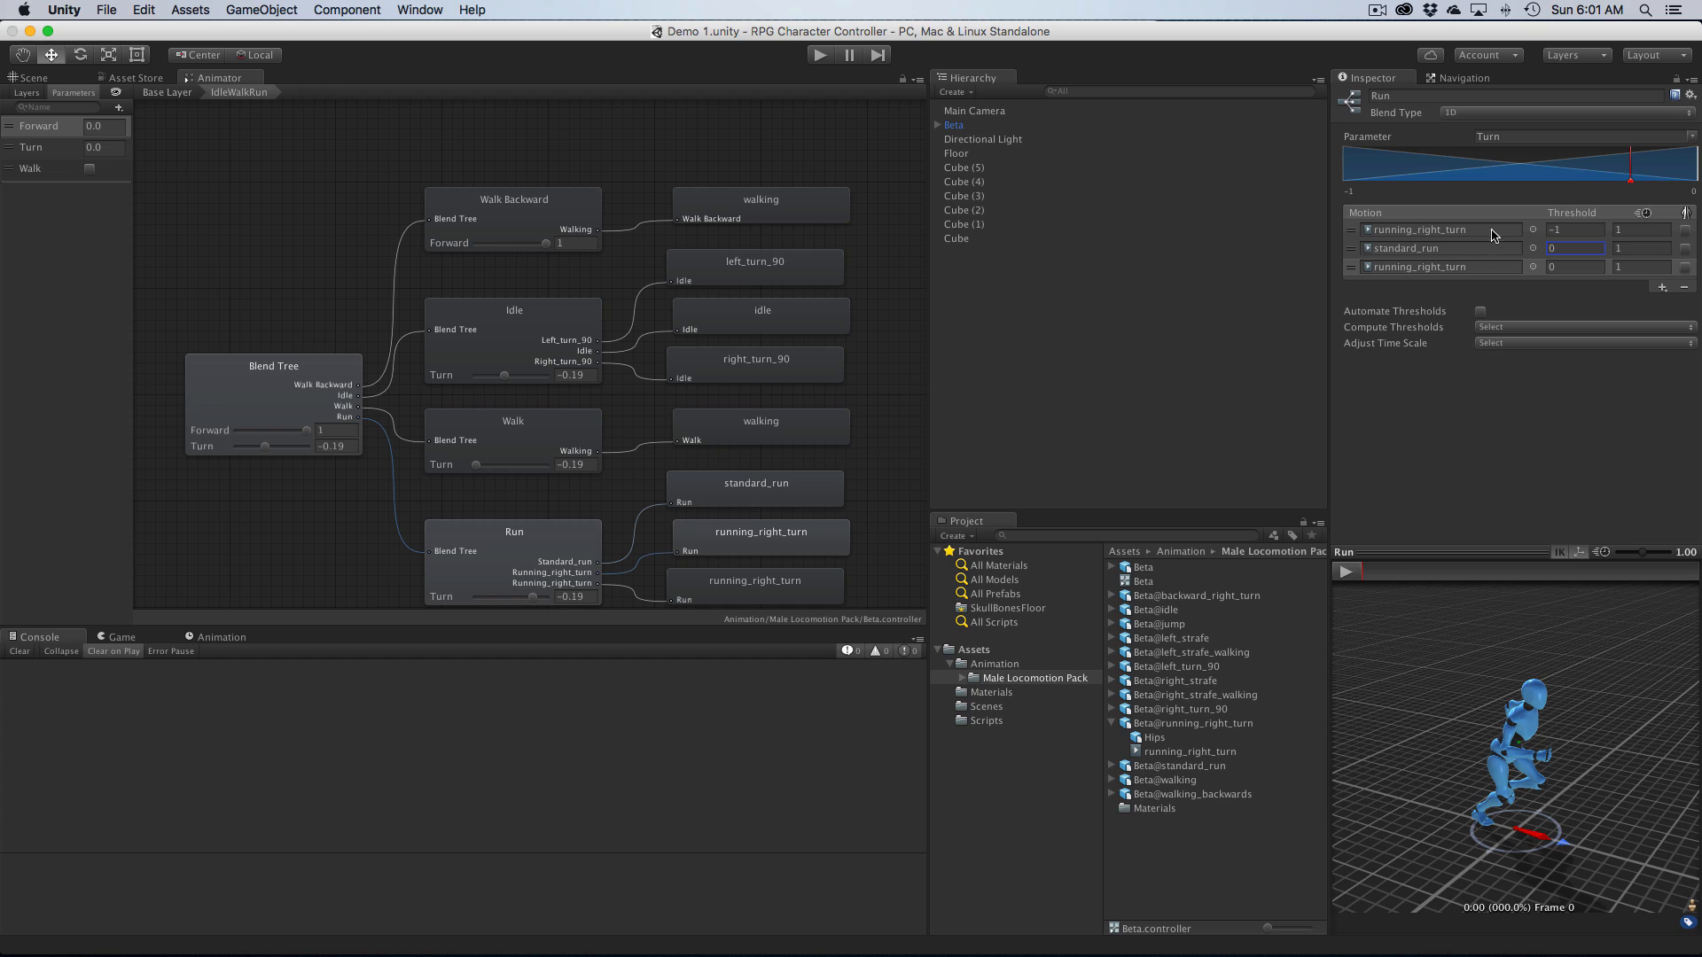
mouse_move(1533, 213)
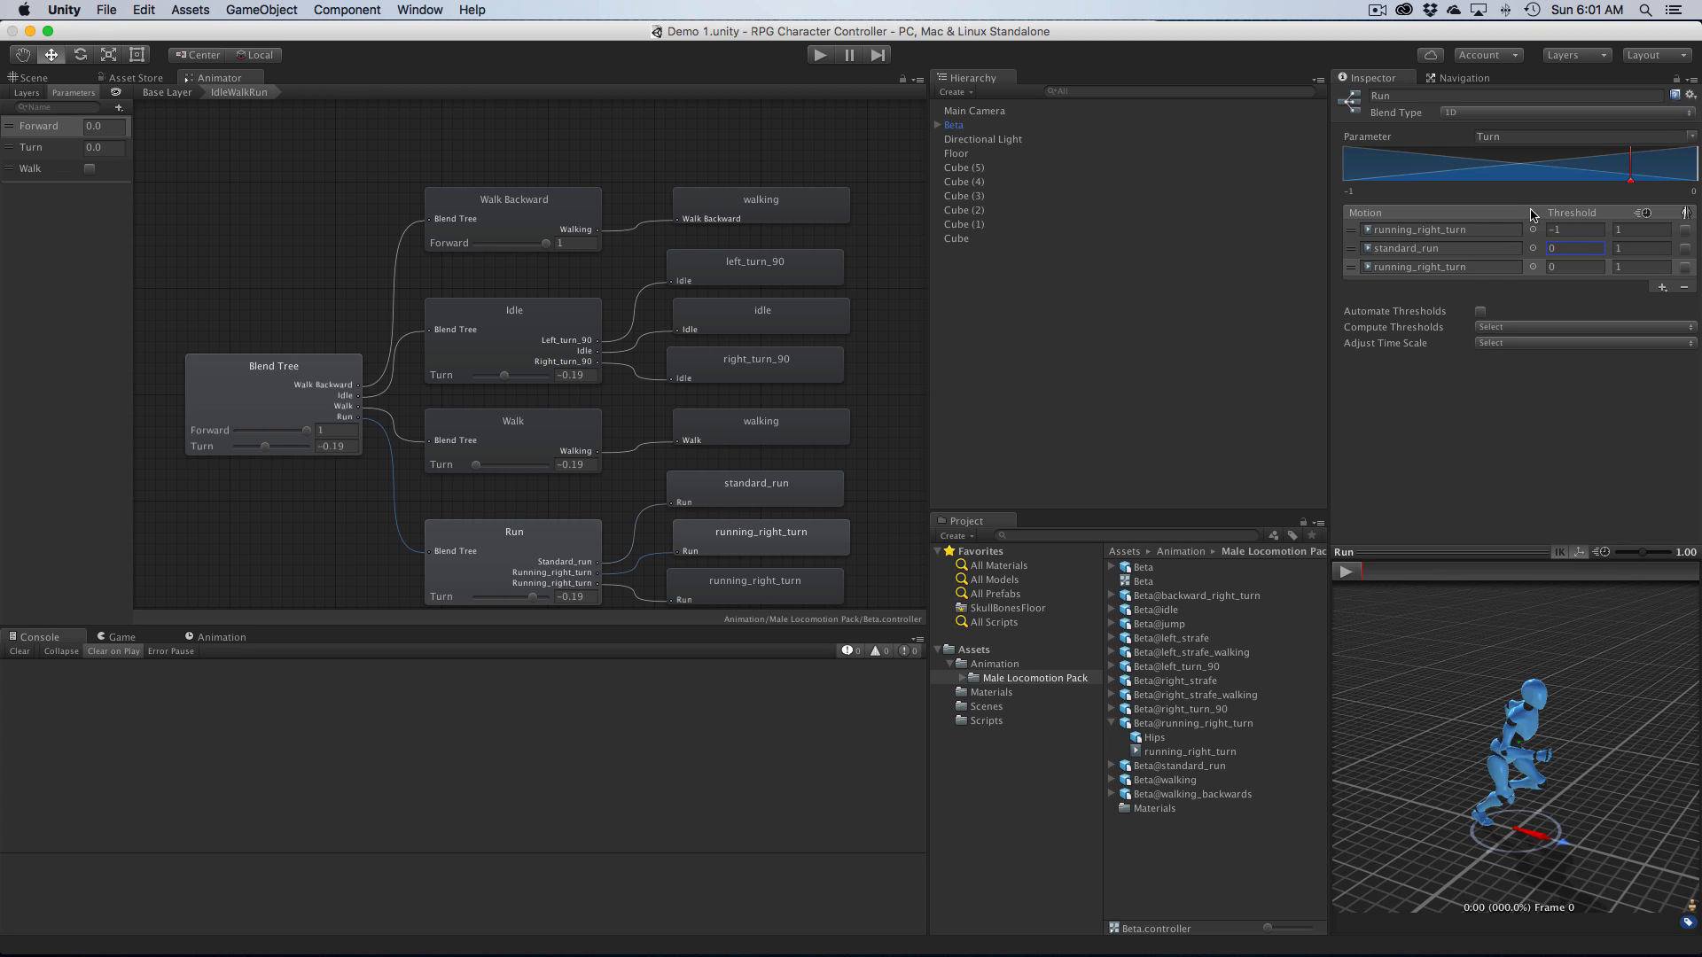
mouse_move(1441, 269)
text(1)
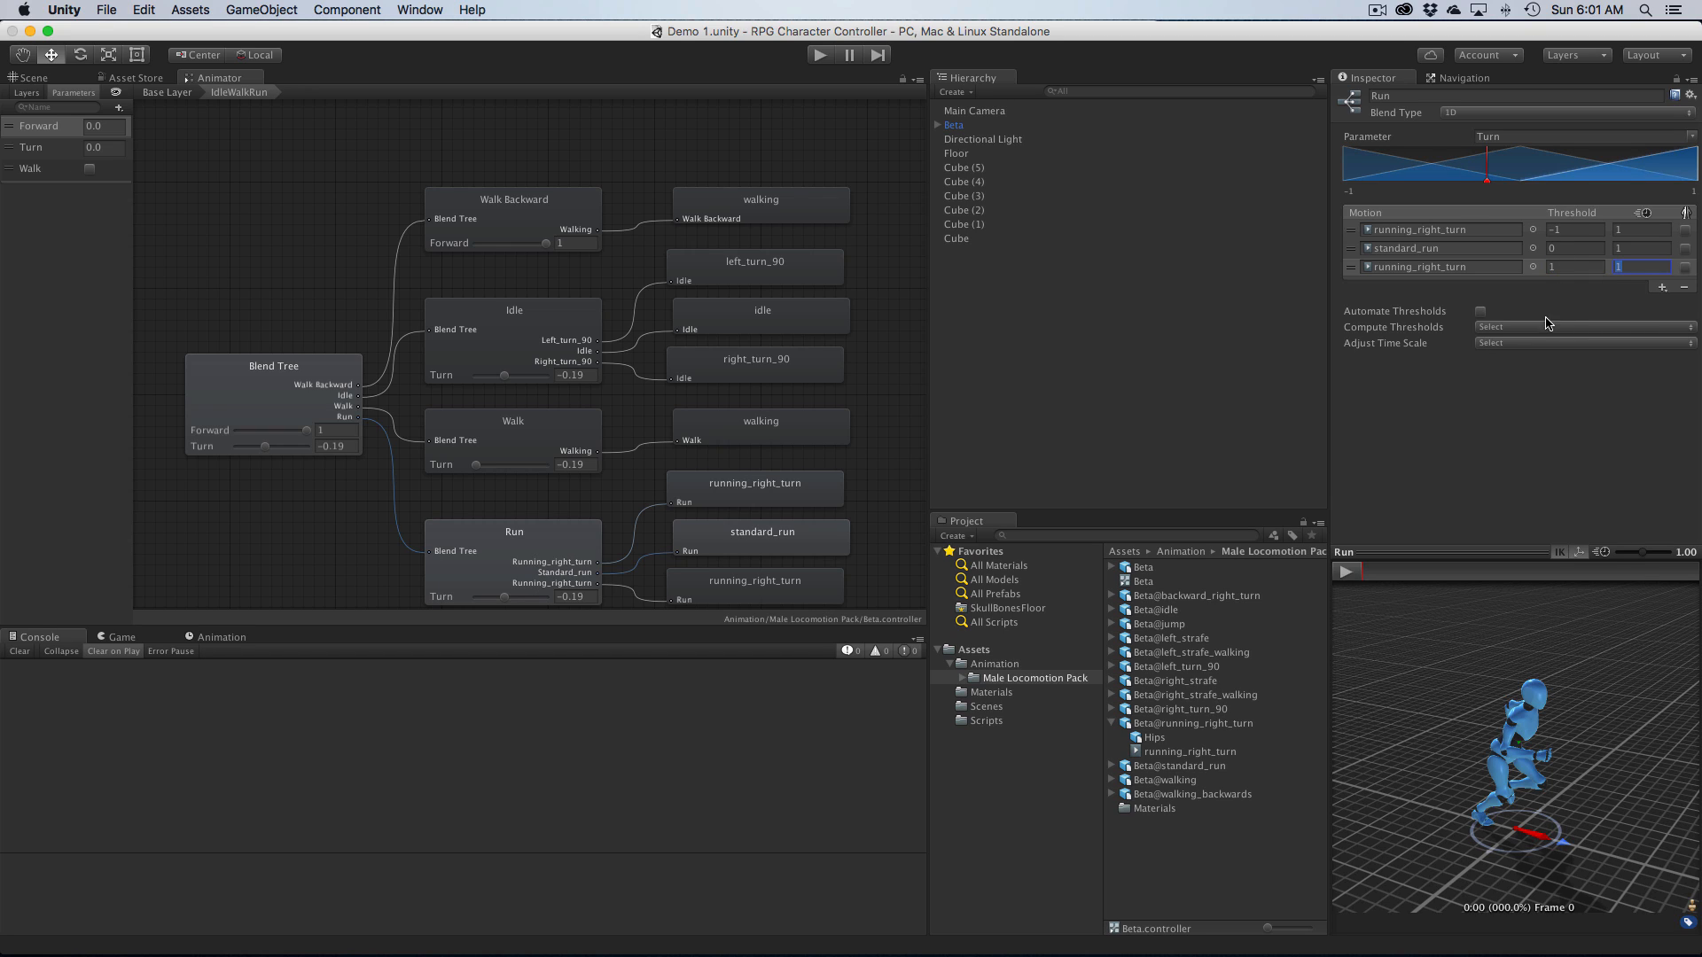
Step: Preview the root blend tree and sweep Turn to 1, -1, then back to 0
click(275, 365)
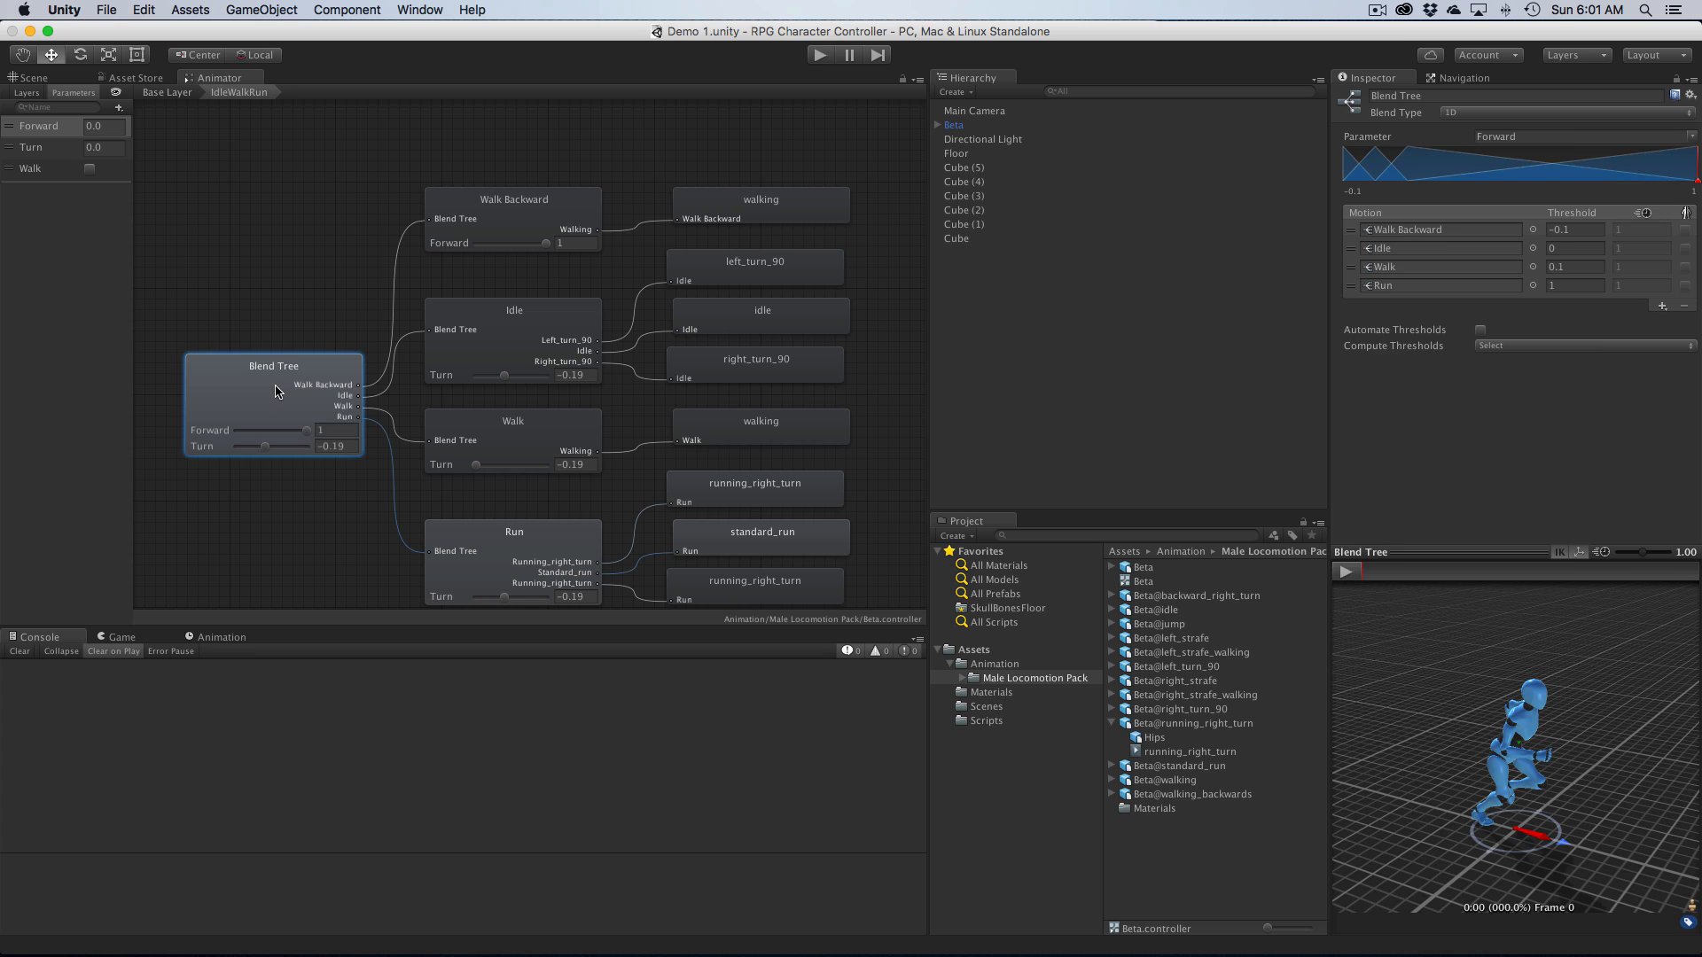
mouse_move(206, 390)
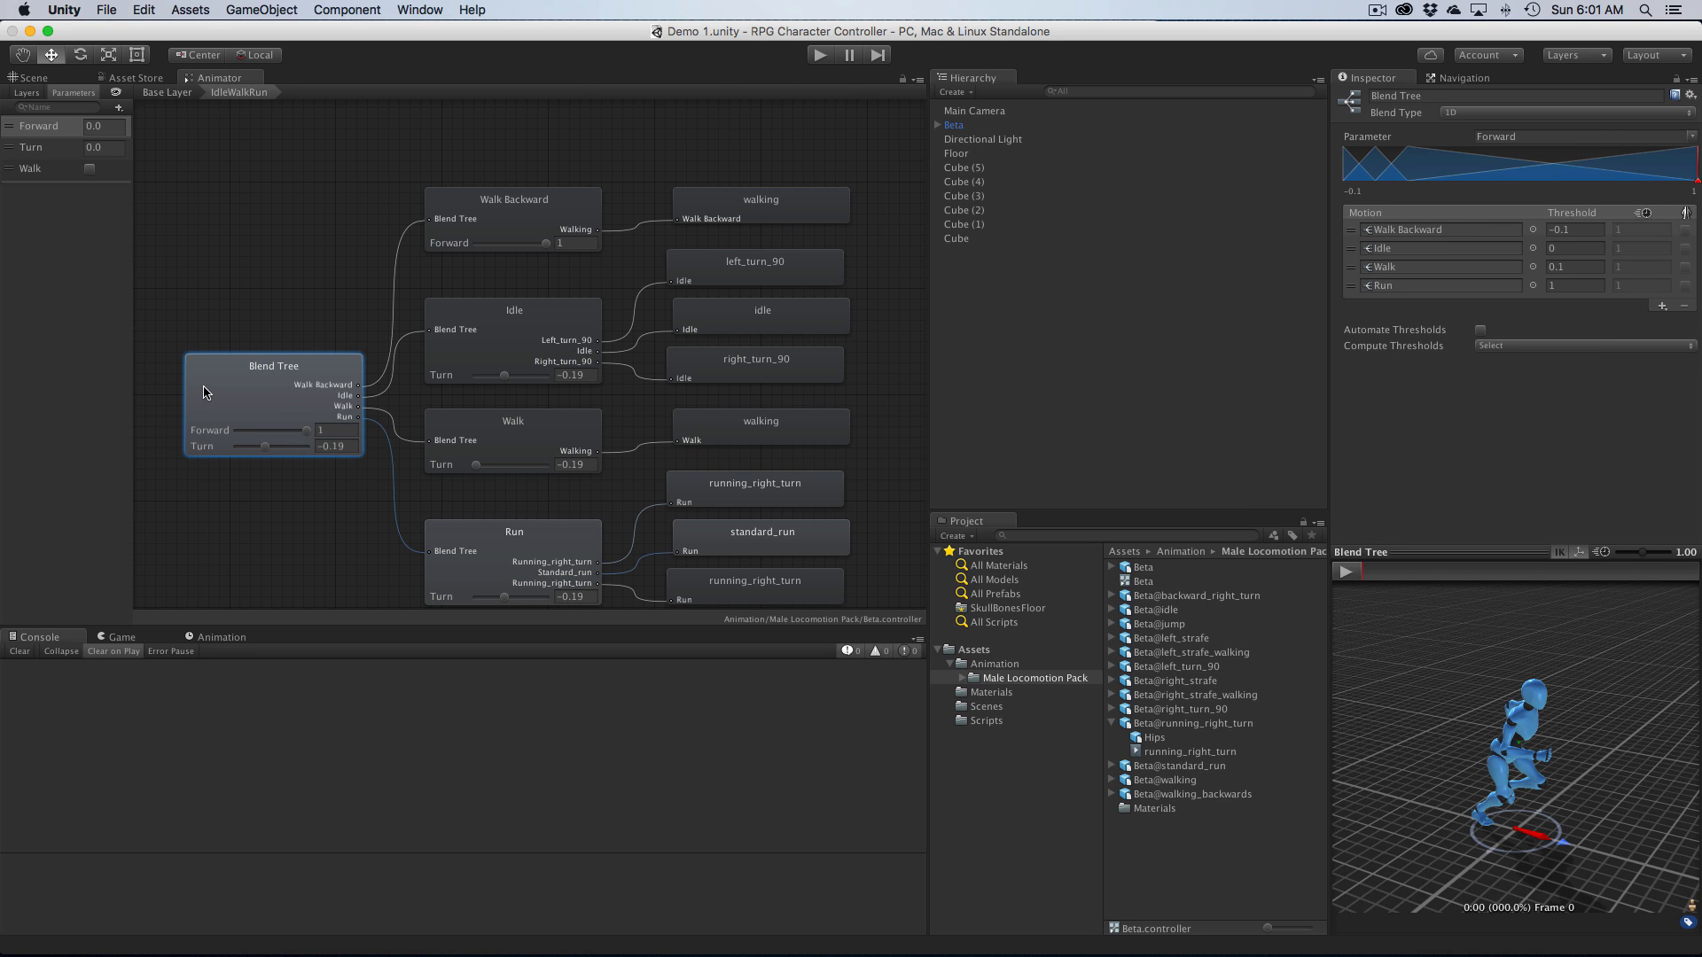
click(1346, 571)
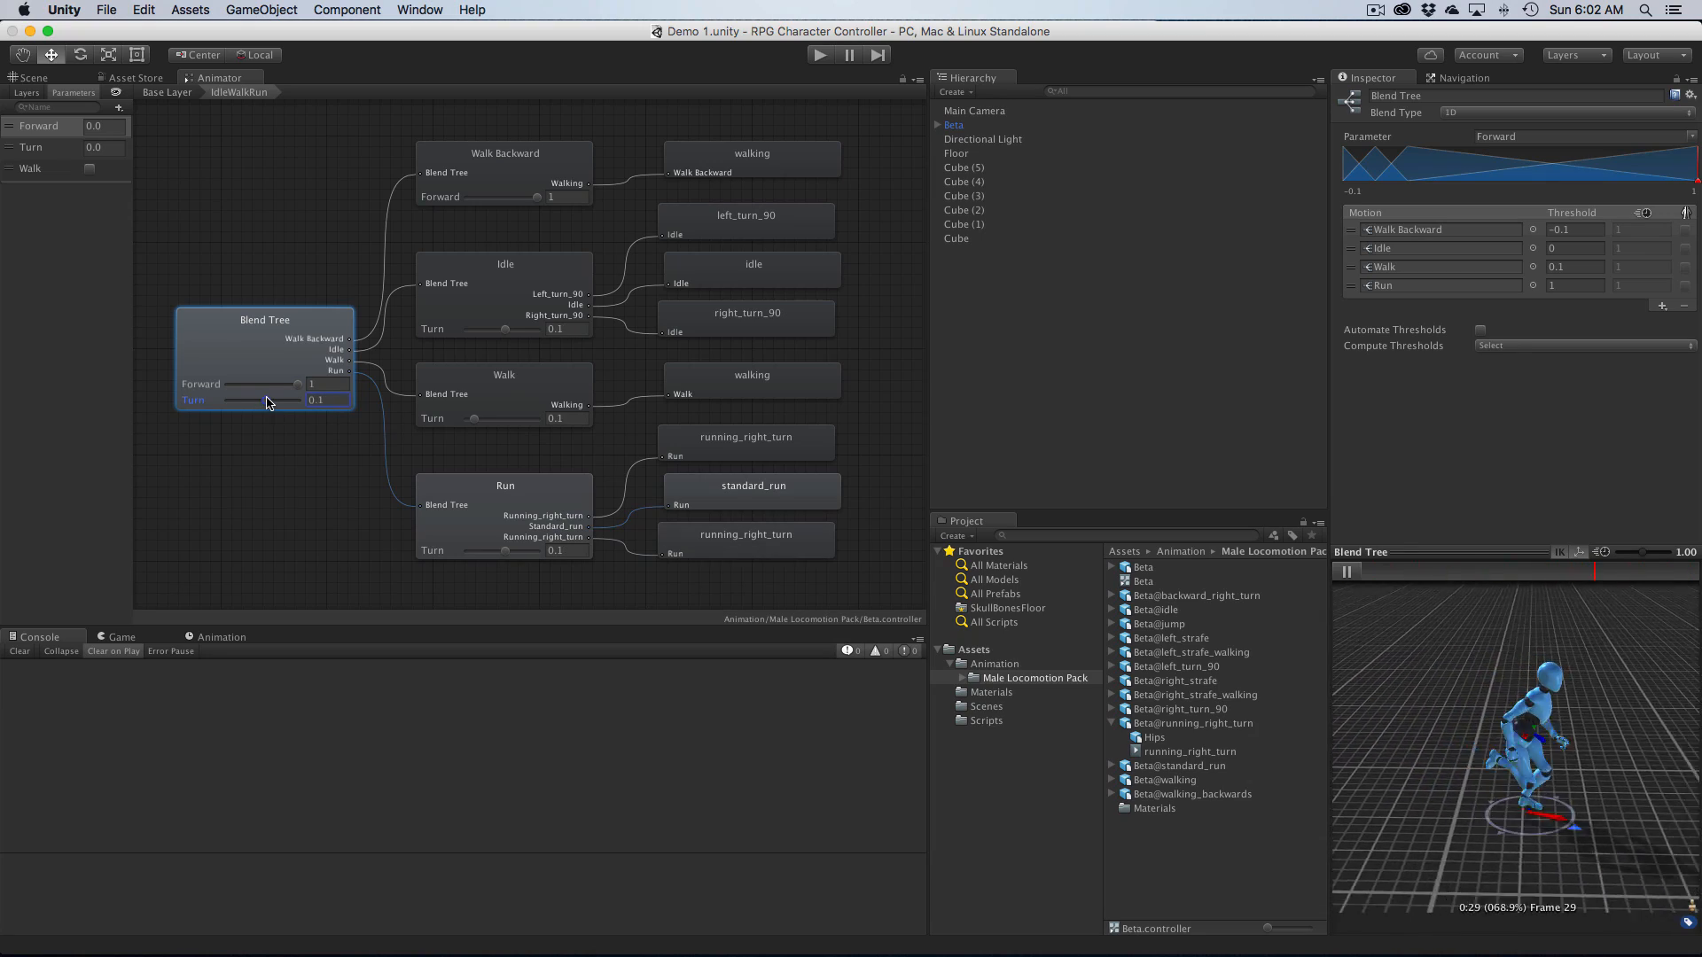
drag(247, 399, 312, 399)
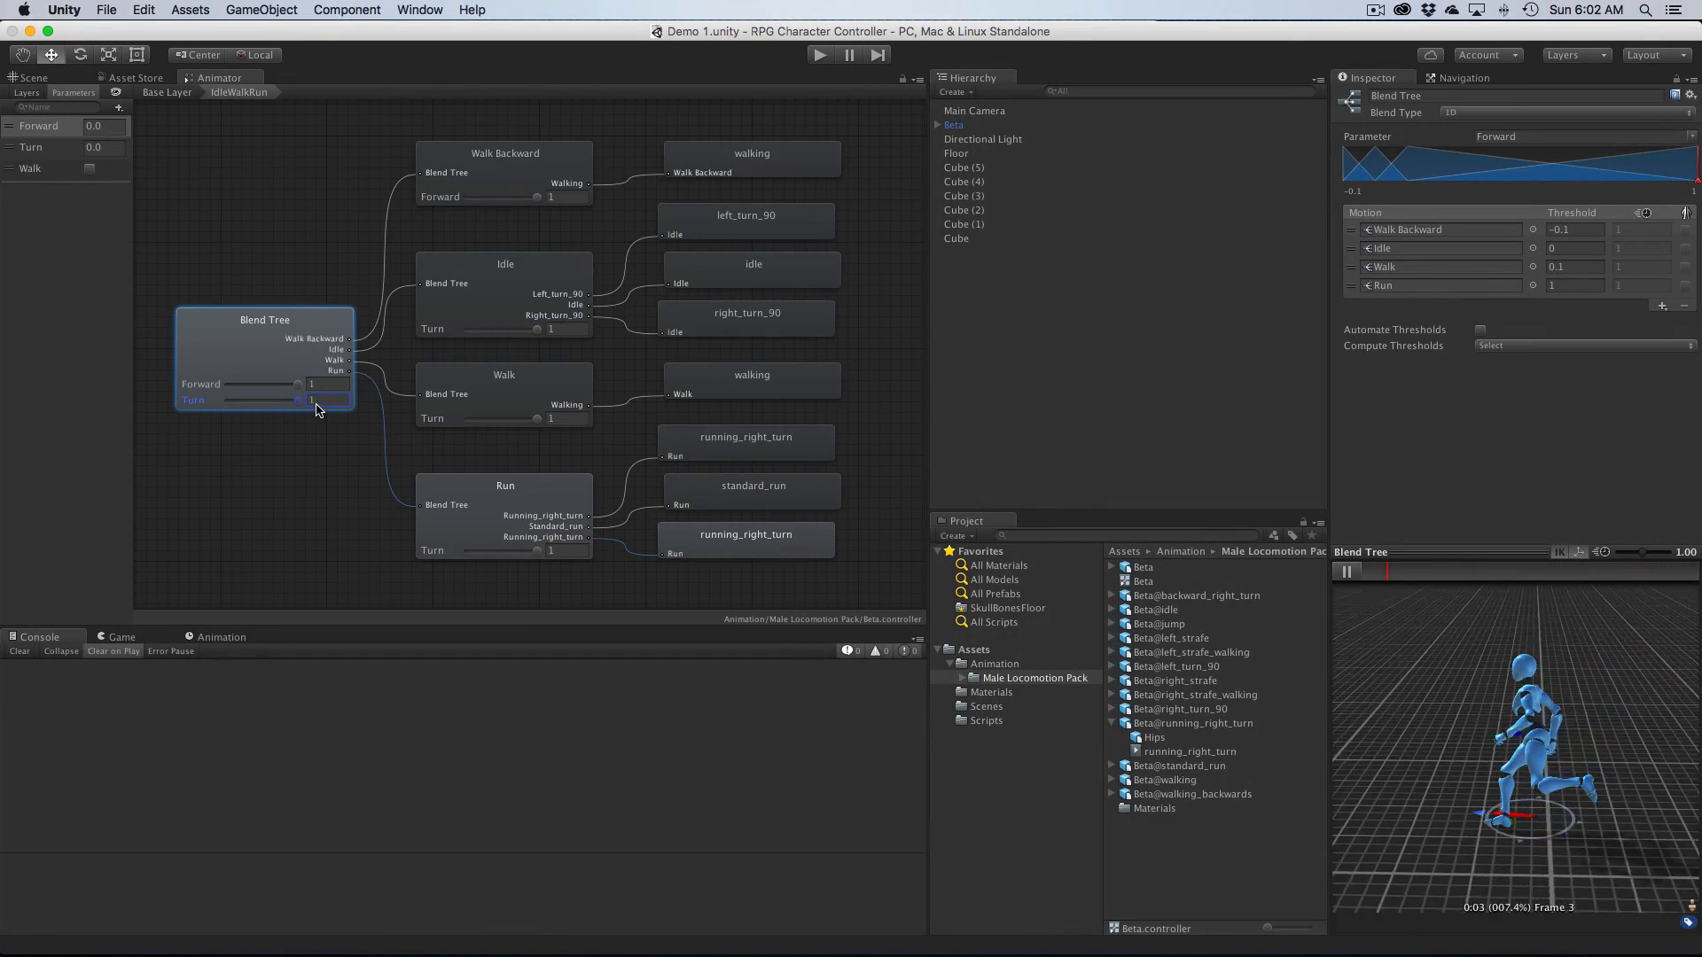
drag(312, 398, 234, 398)
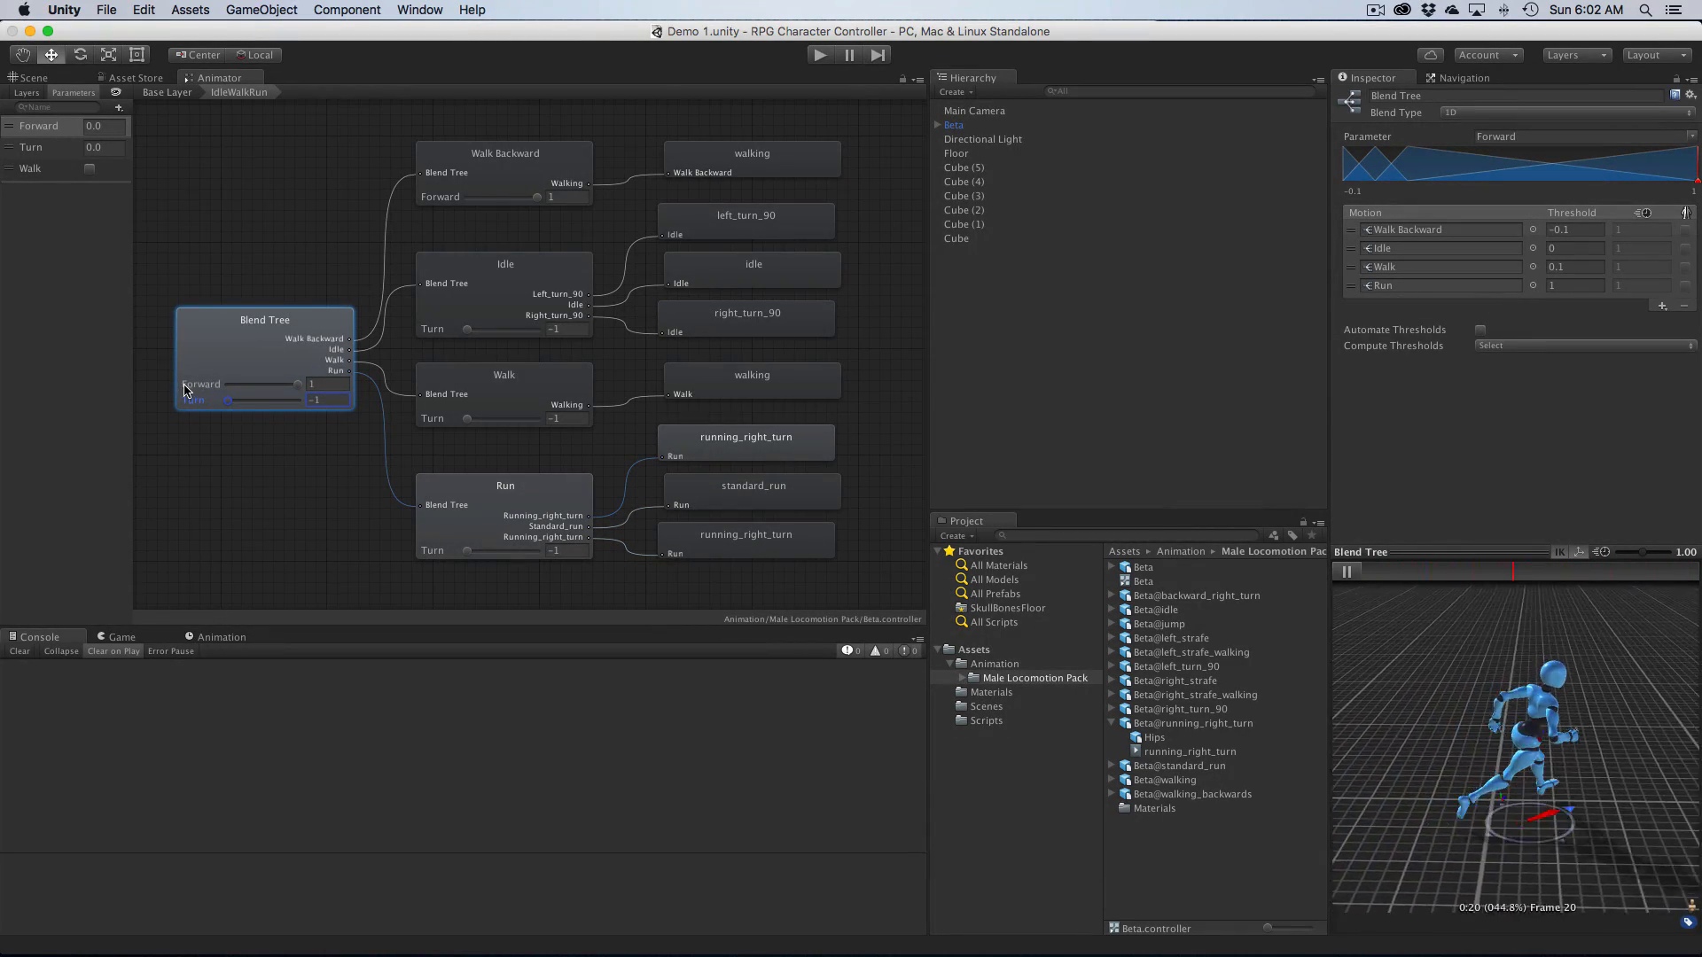
drag(225, 398, 258, 399)
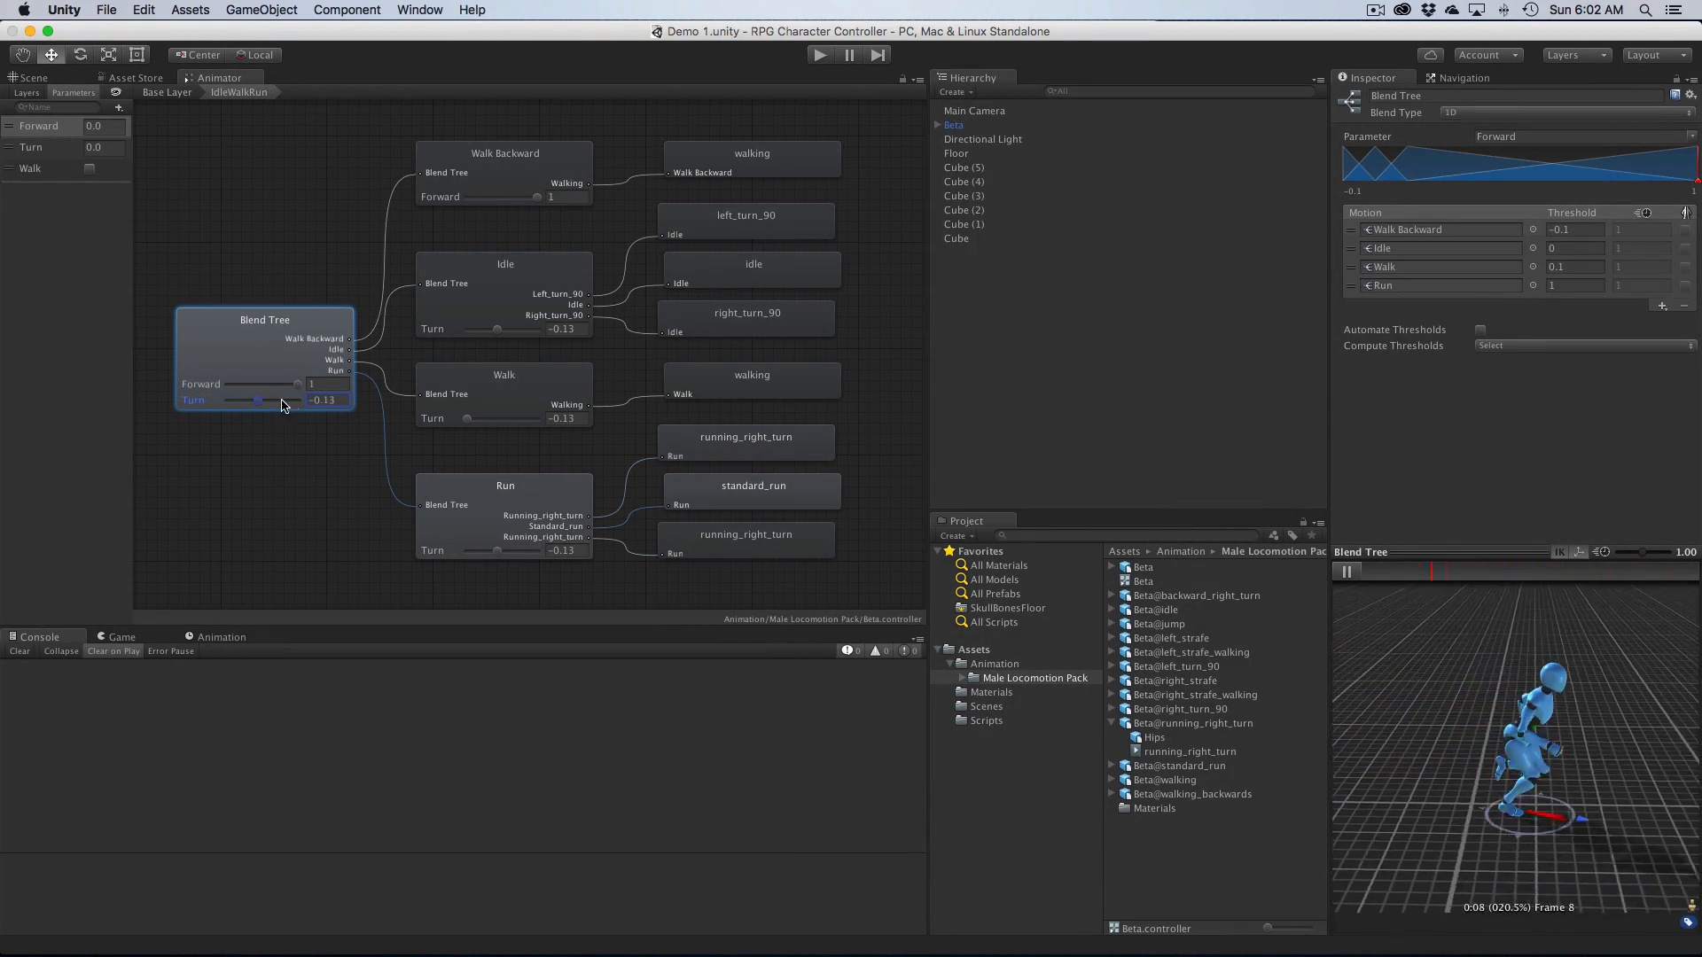
drag(257, 400, 289, 401)
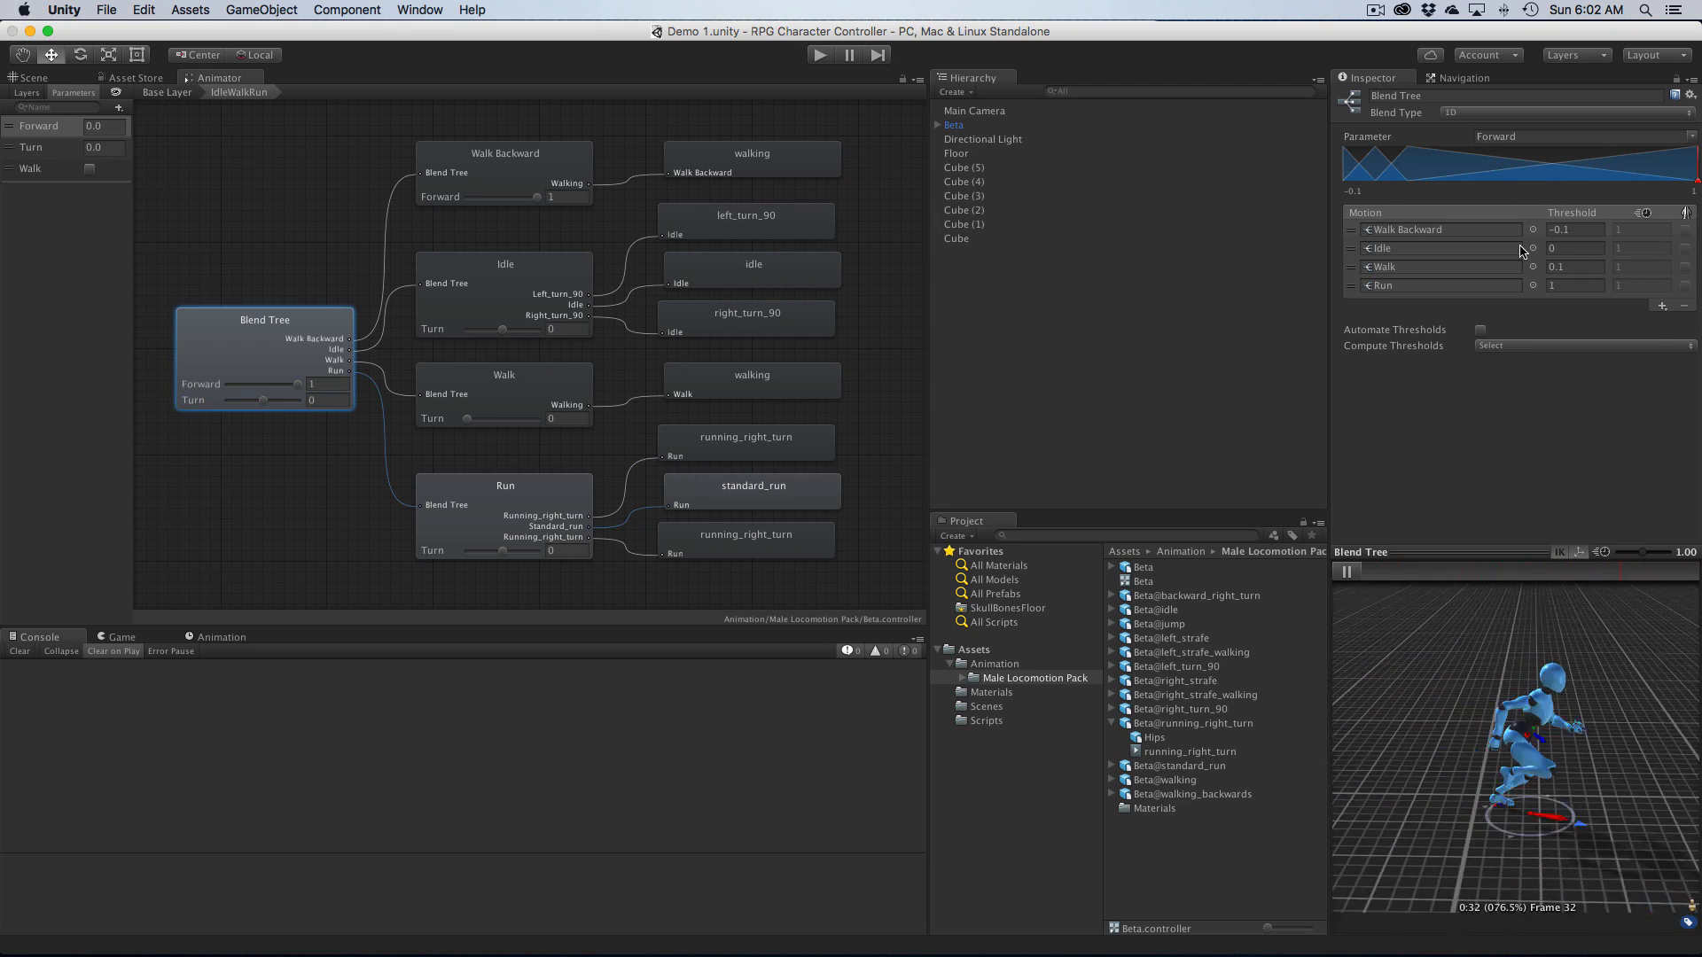
Step: Recheck the Run tree's motions, then on the root tree nudge Turn to 0.41 and back to 0.05
click(503, 486)
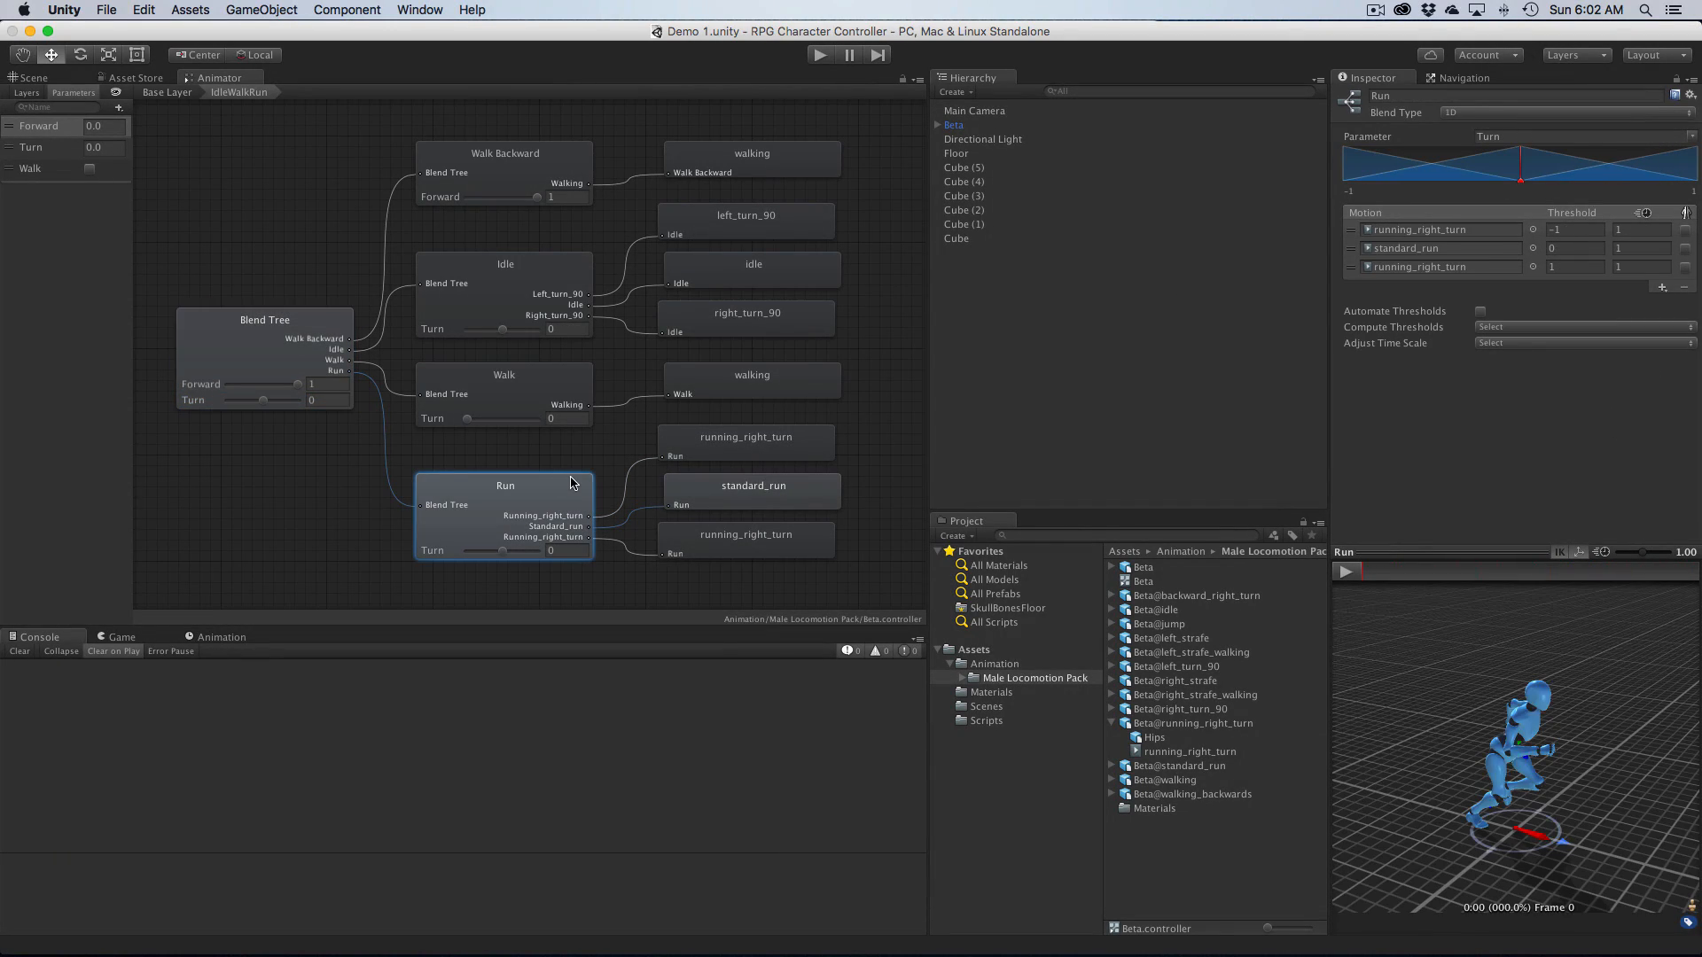
mouse_move(1525, 231)
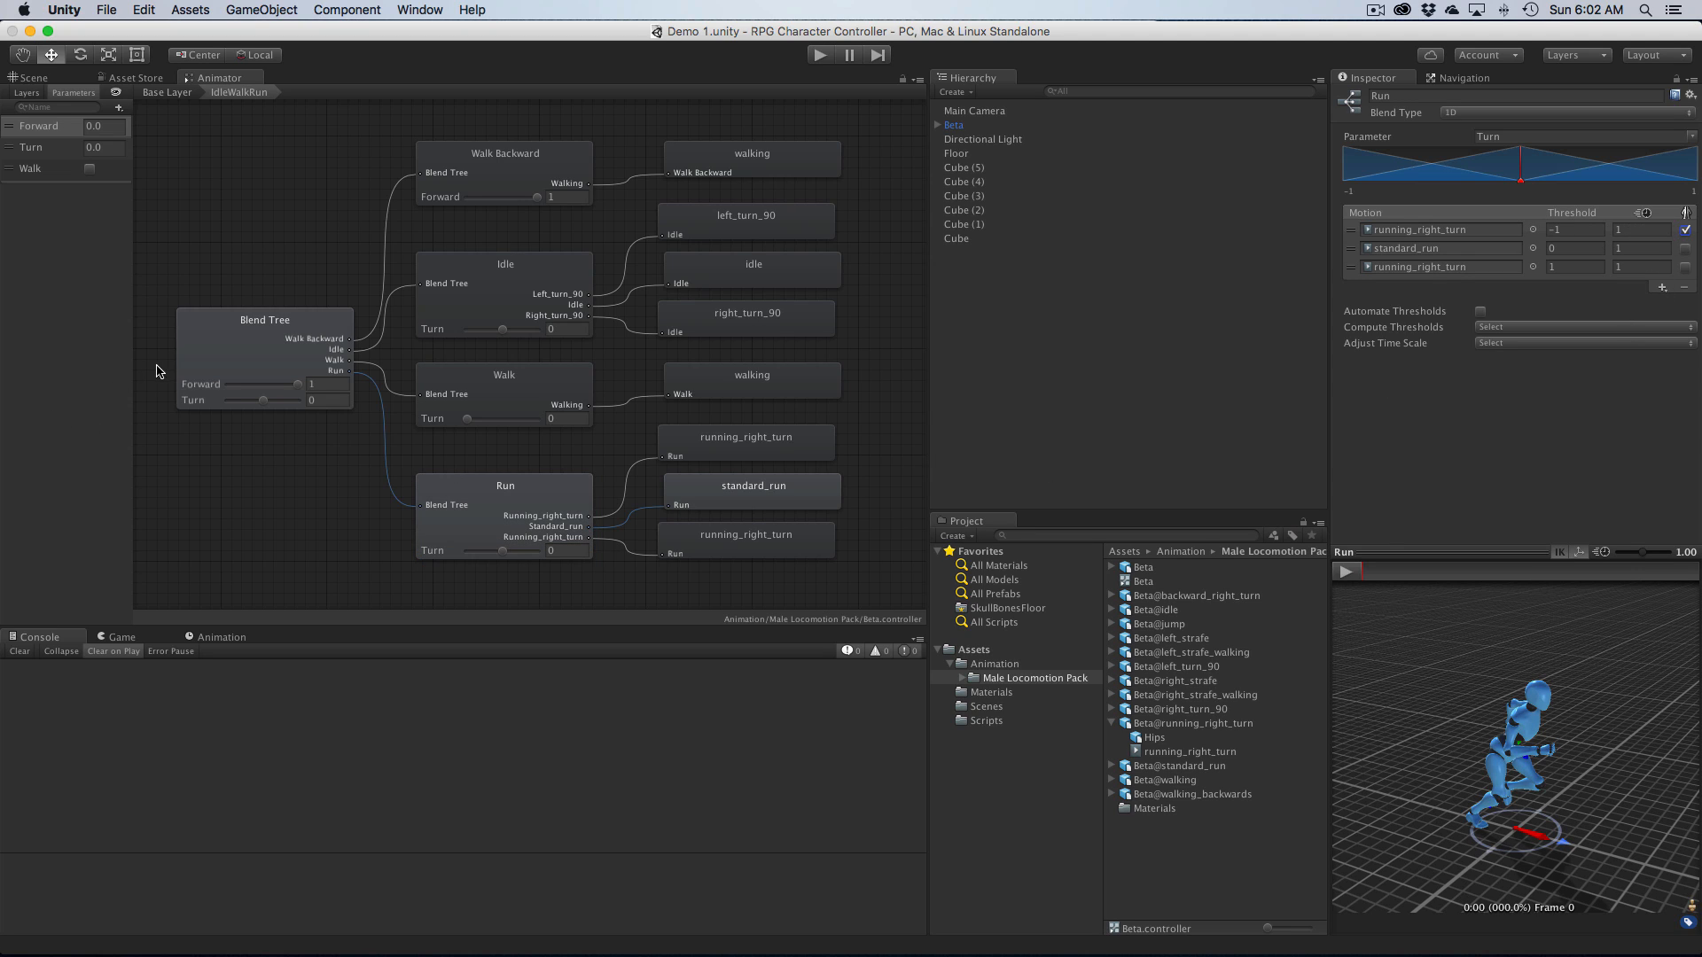
click(264, 319)
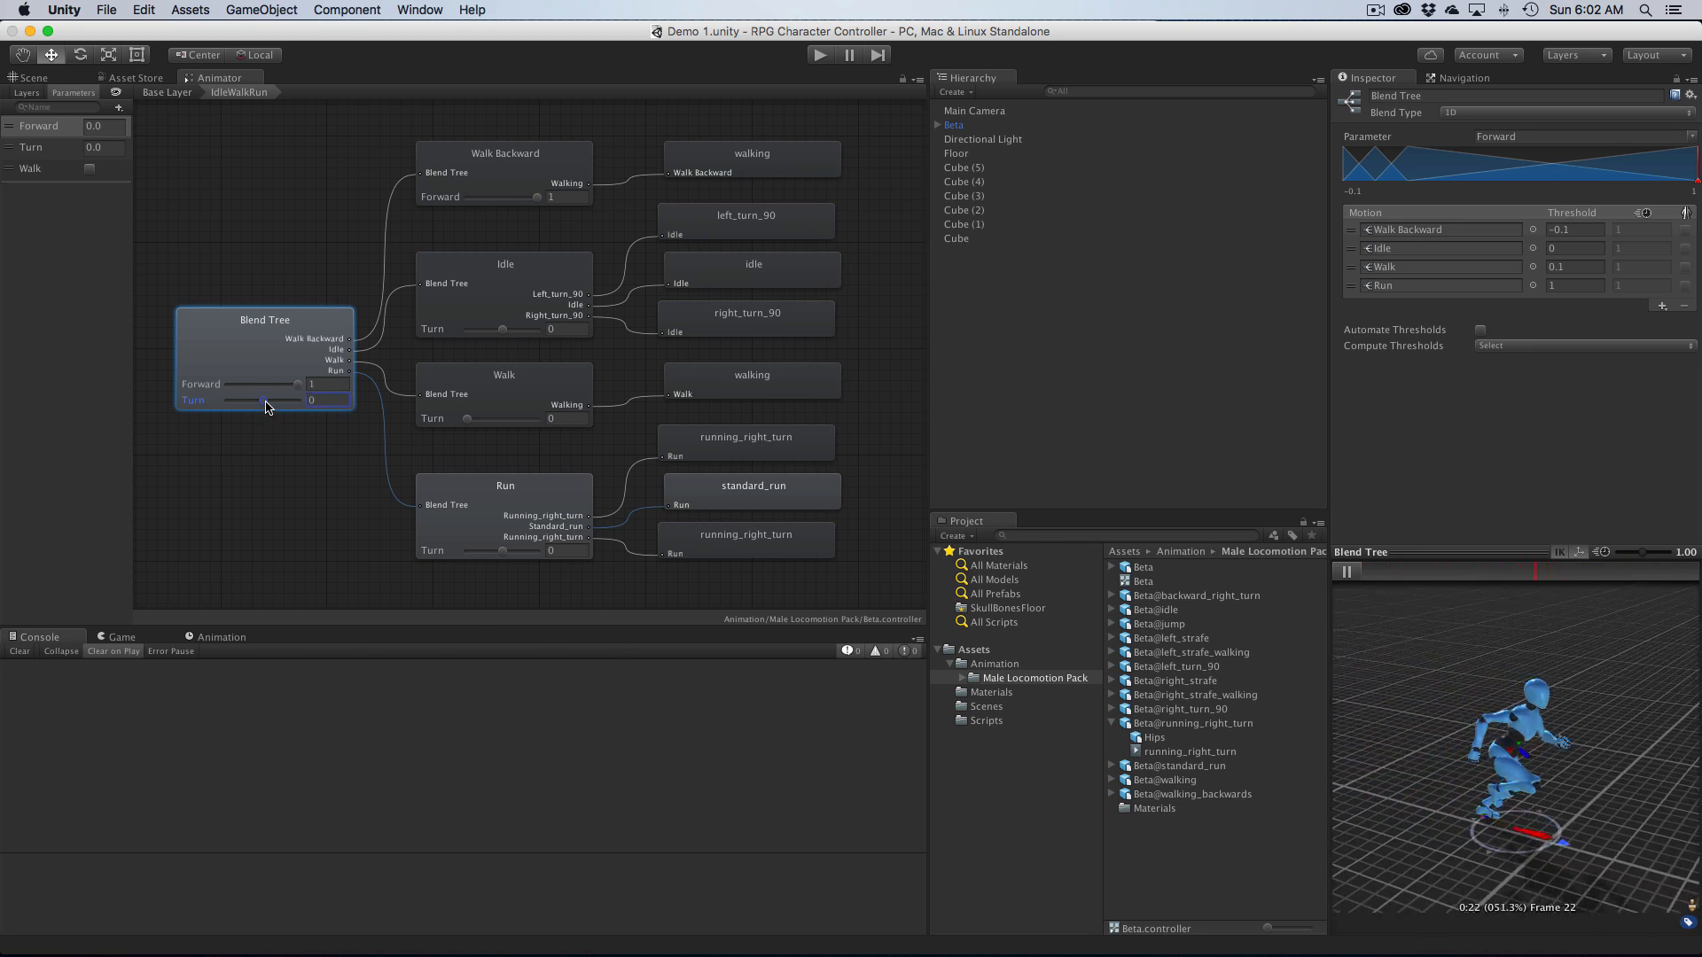
drag(235, 401, 281, 401)
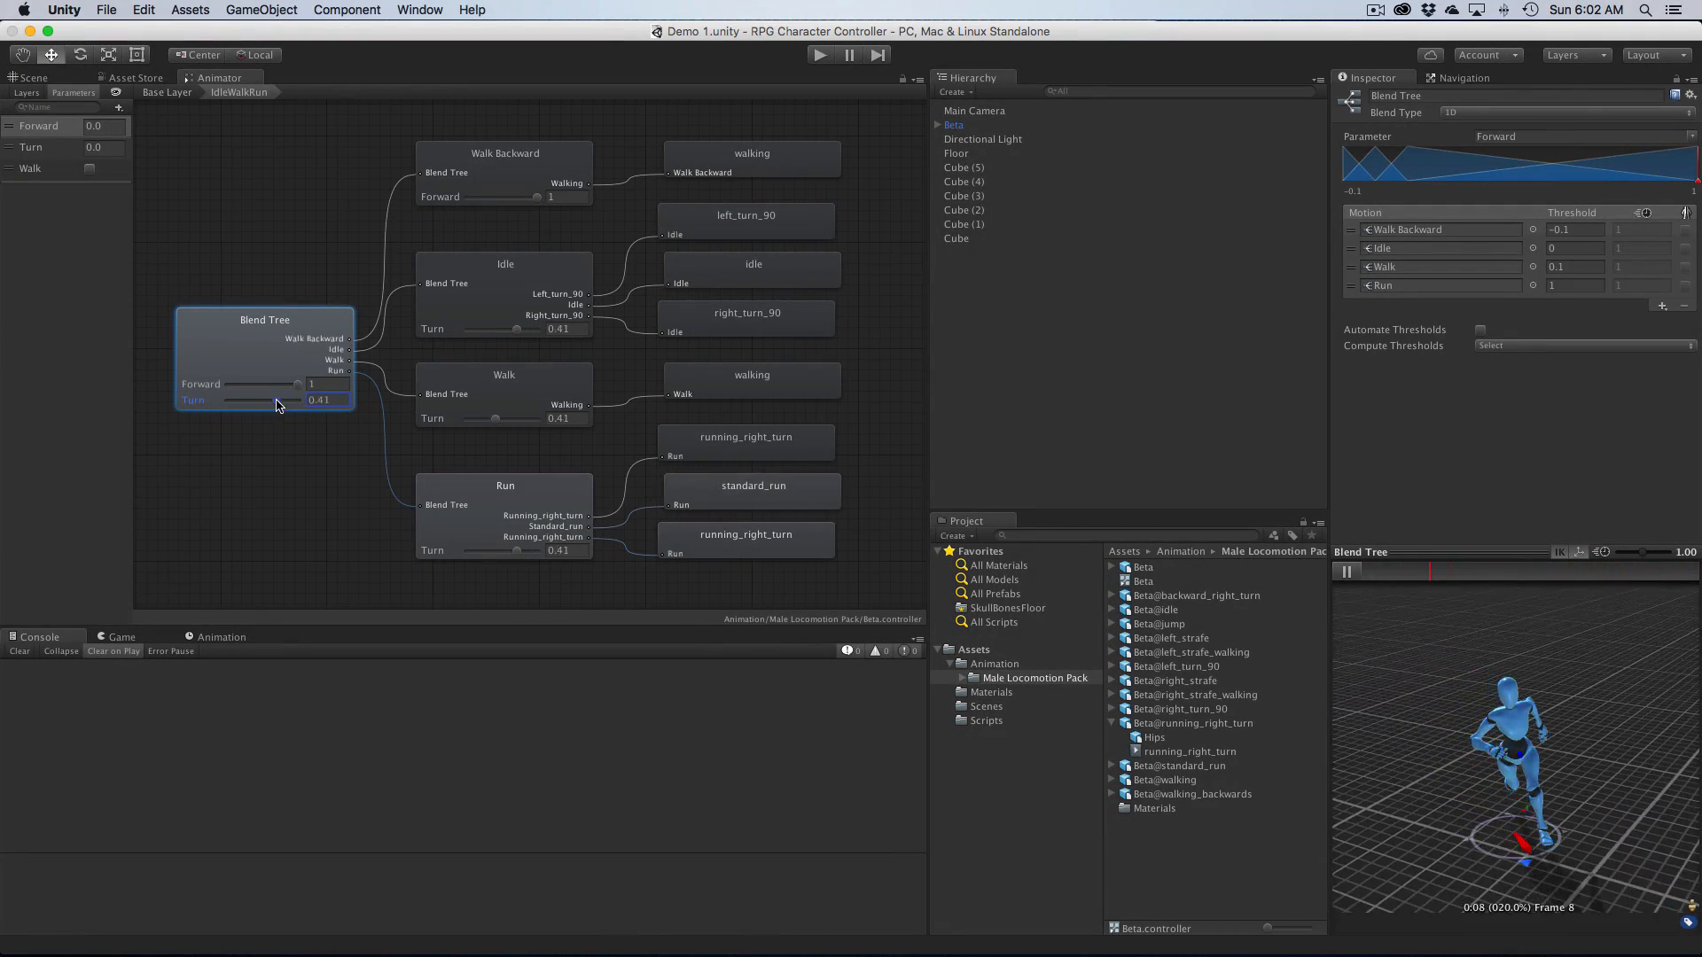
drag(278, 399, 223, 399)
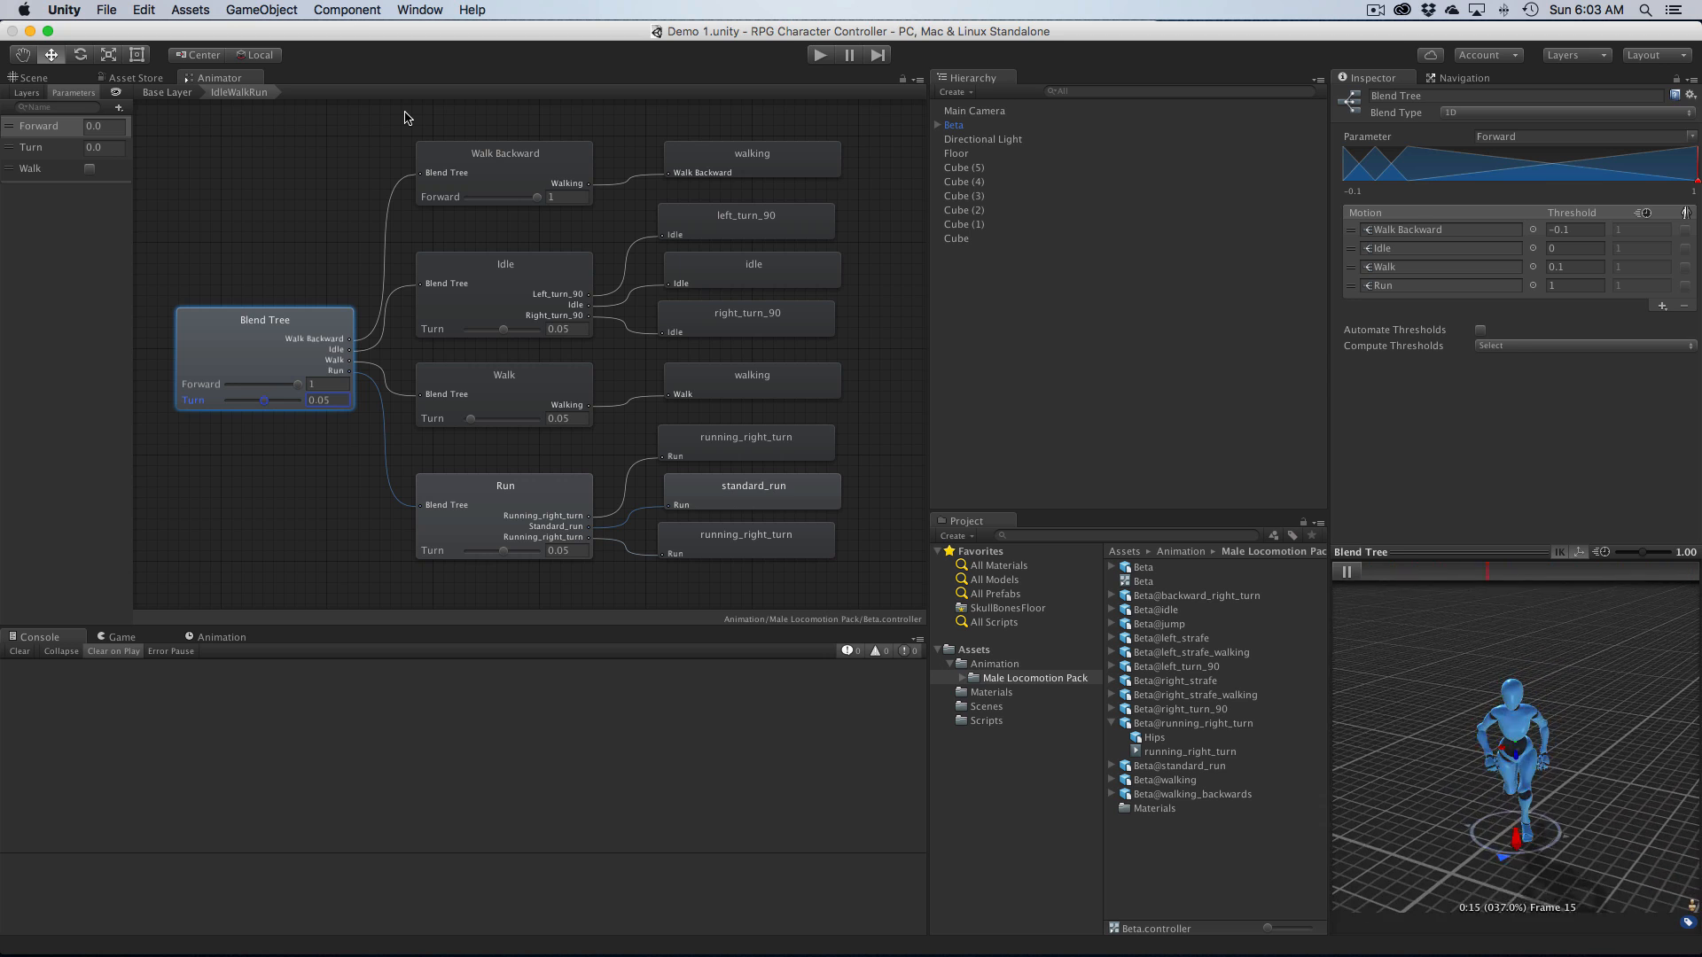
Step: Run the scene in Play mode with Beta beside the red cube, then stop play
click(819, 55)
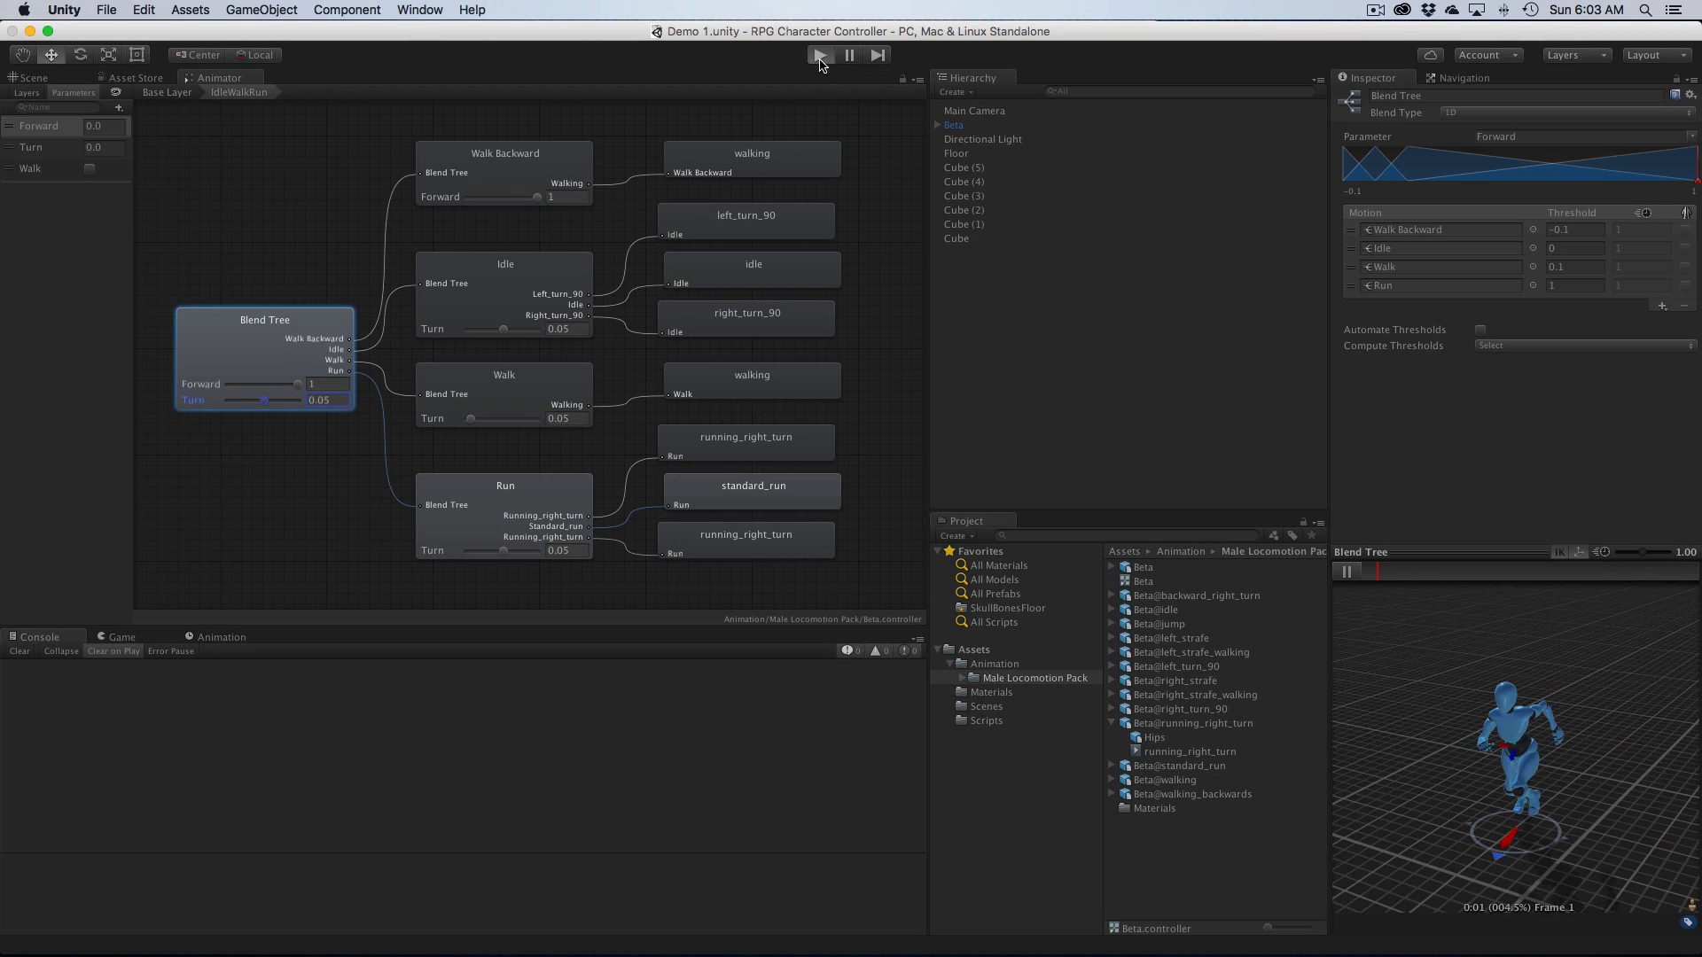
click(819, 55)
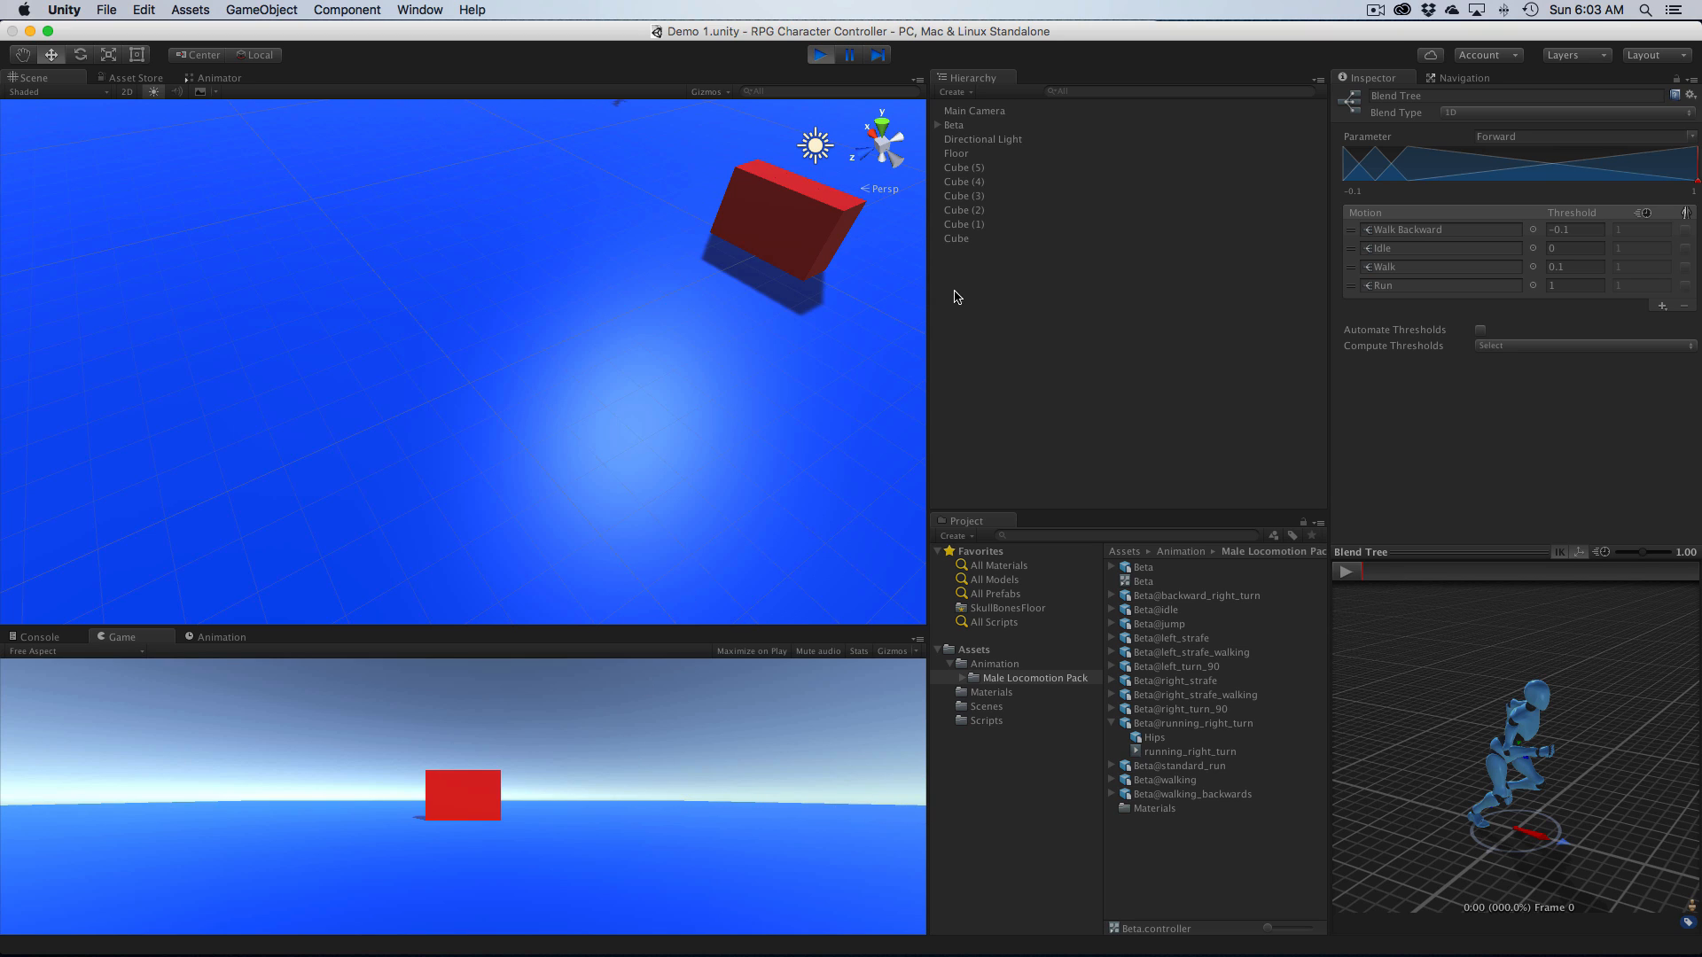
click(953, 124)
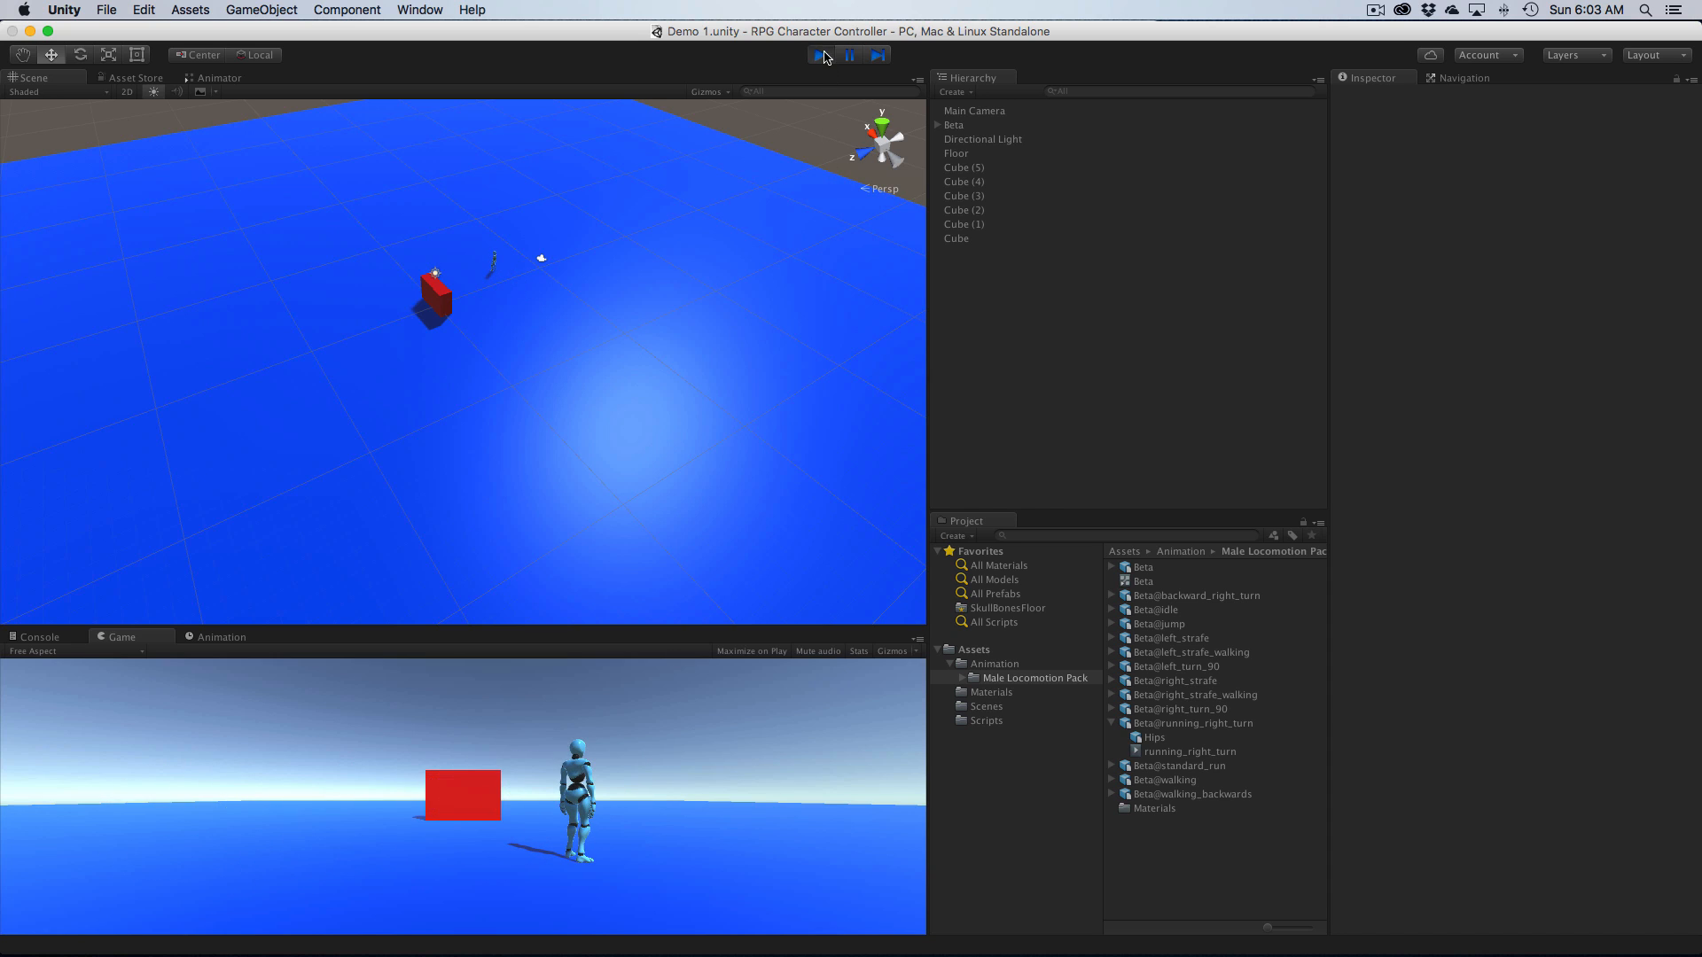
click(821, 55)
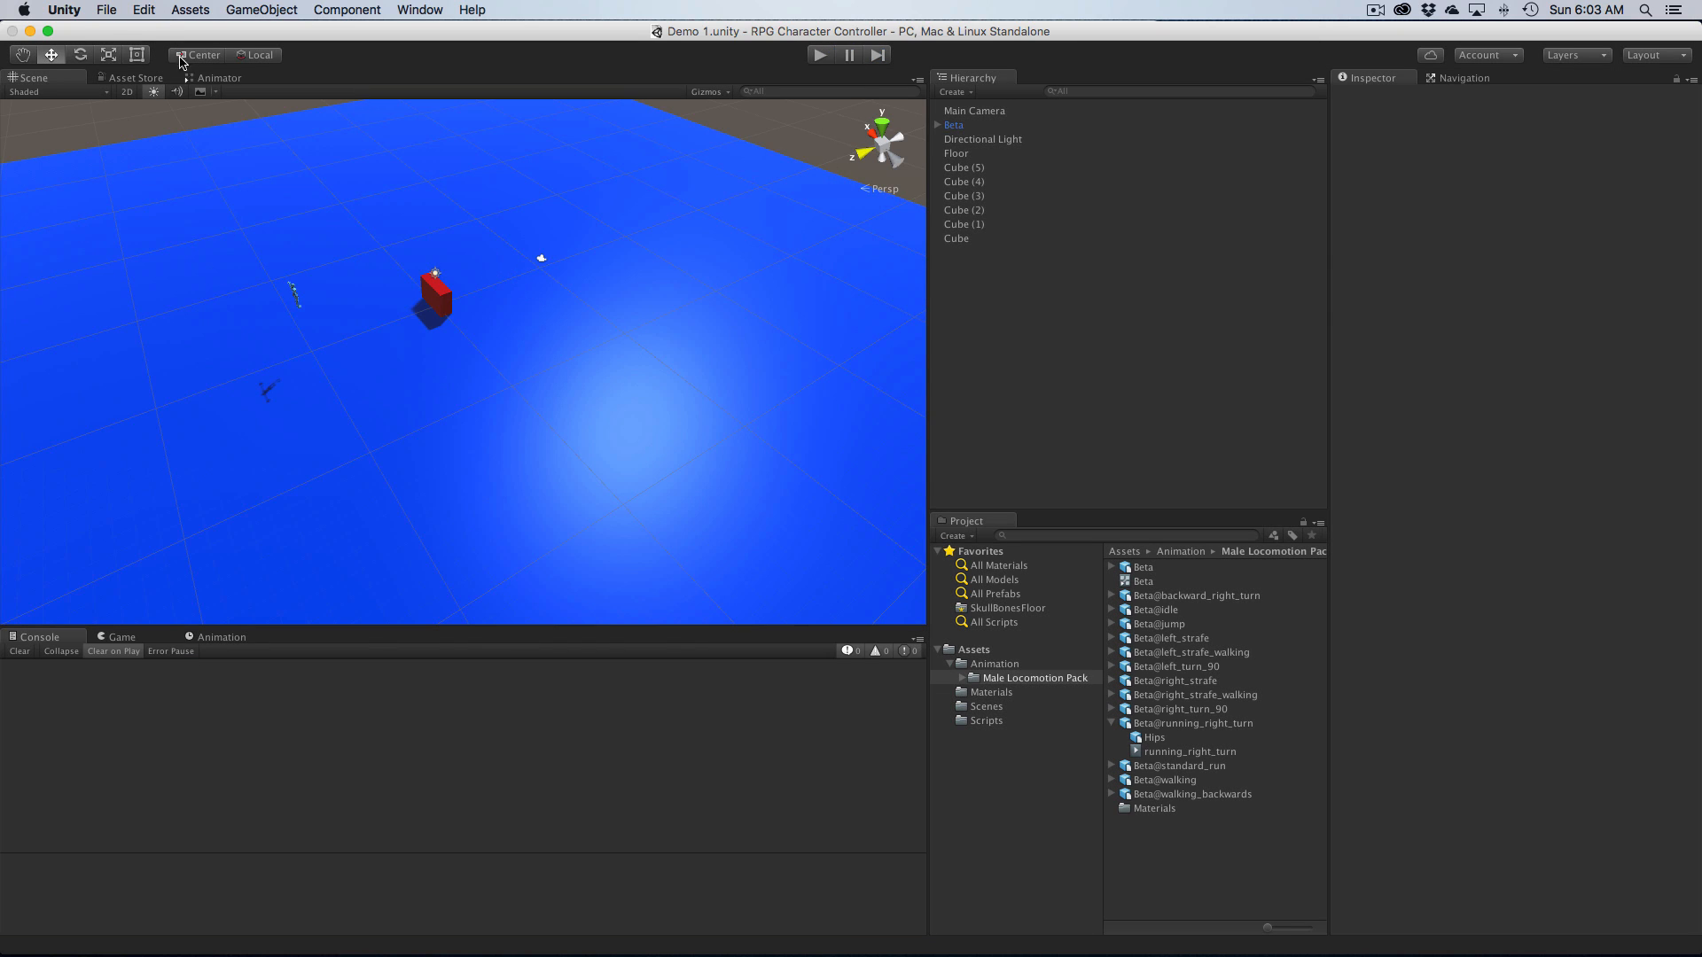
Step: Assign the walking_backwards clip at speed 1 to Walk Backward and start Play mode
click(220, 76)
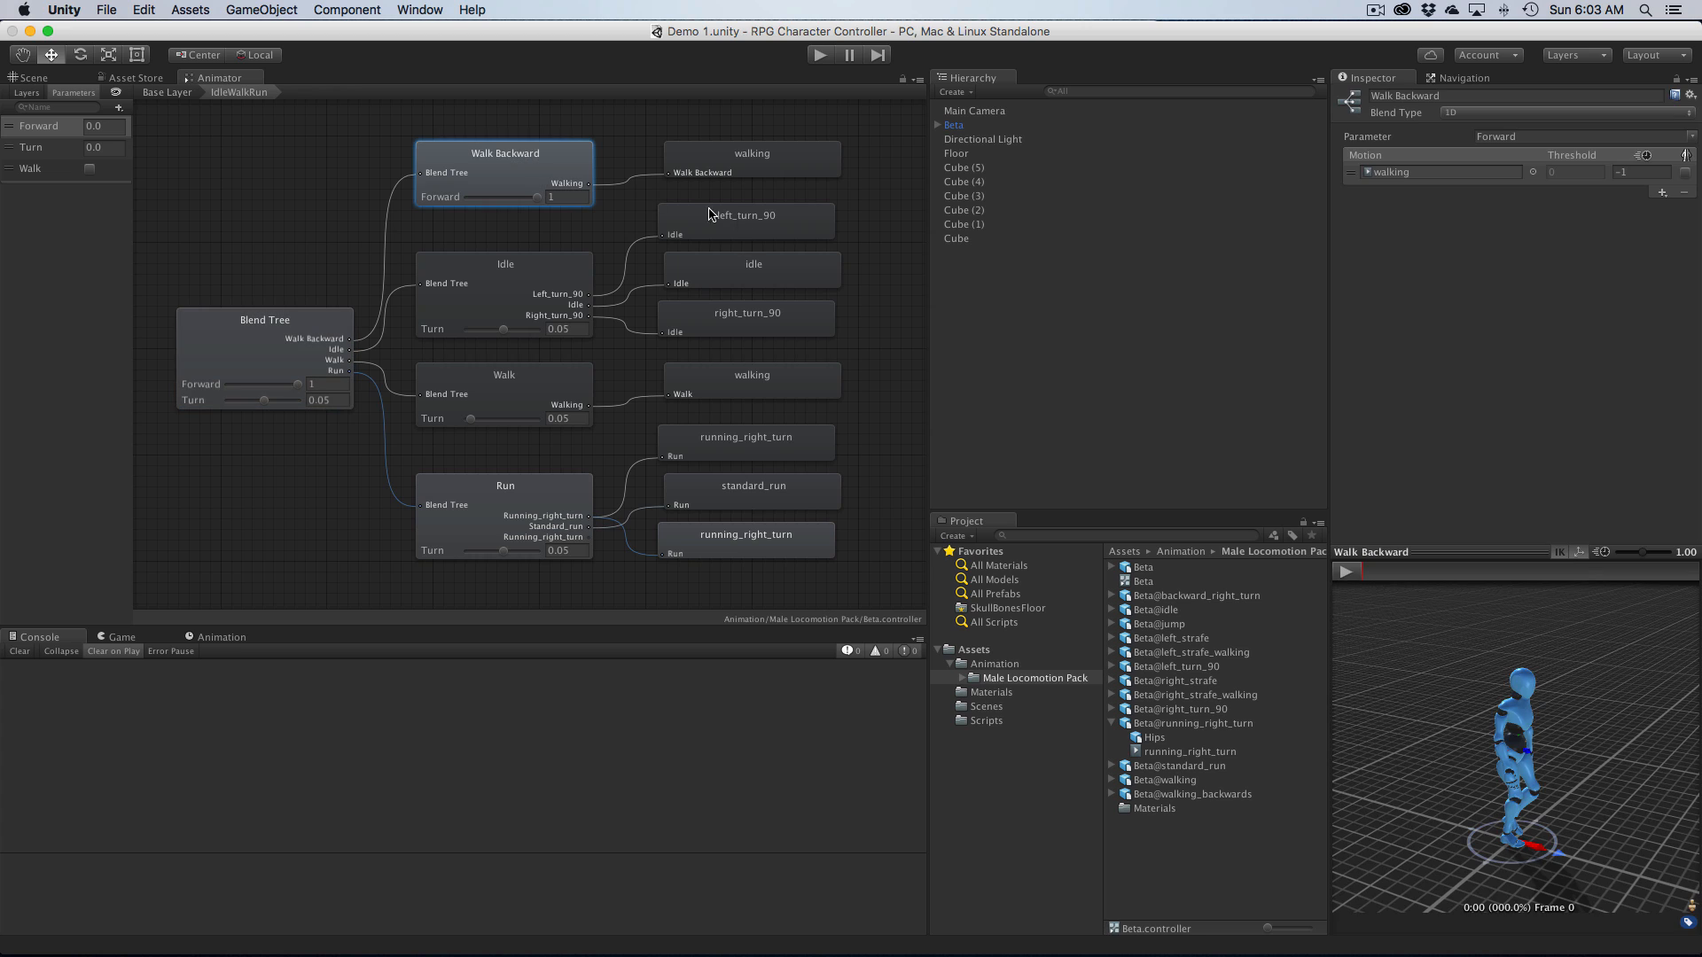
mouse_move(1125, 723)
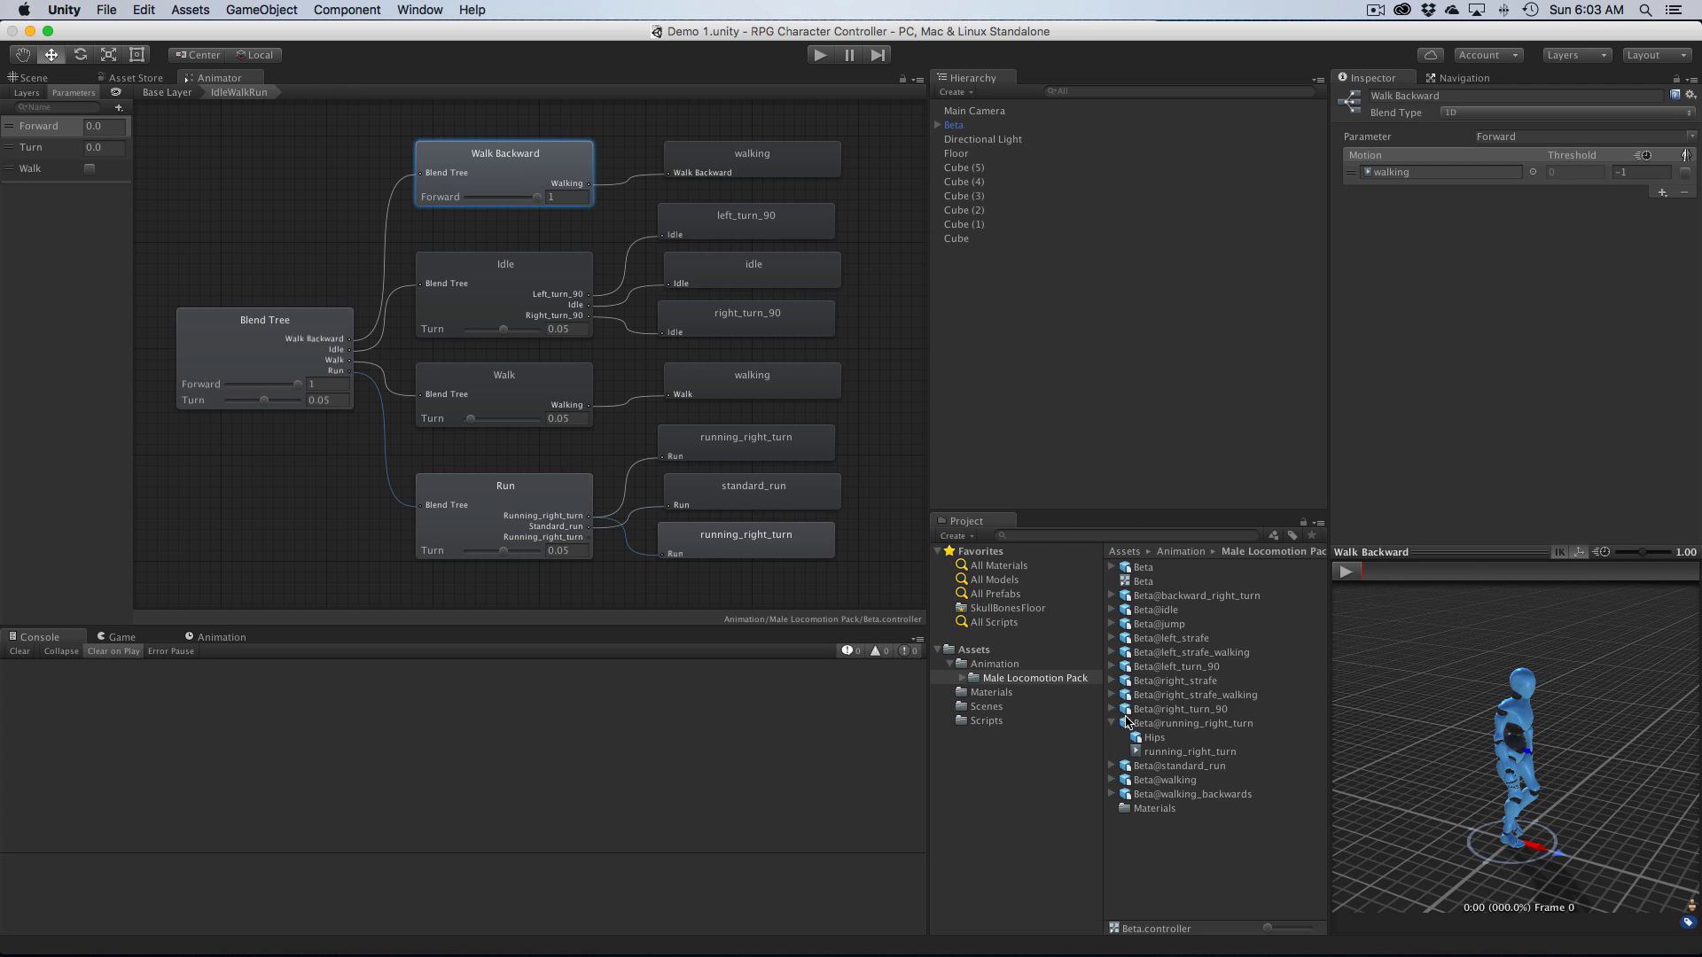
click(1112, 724)
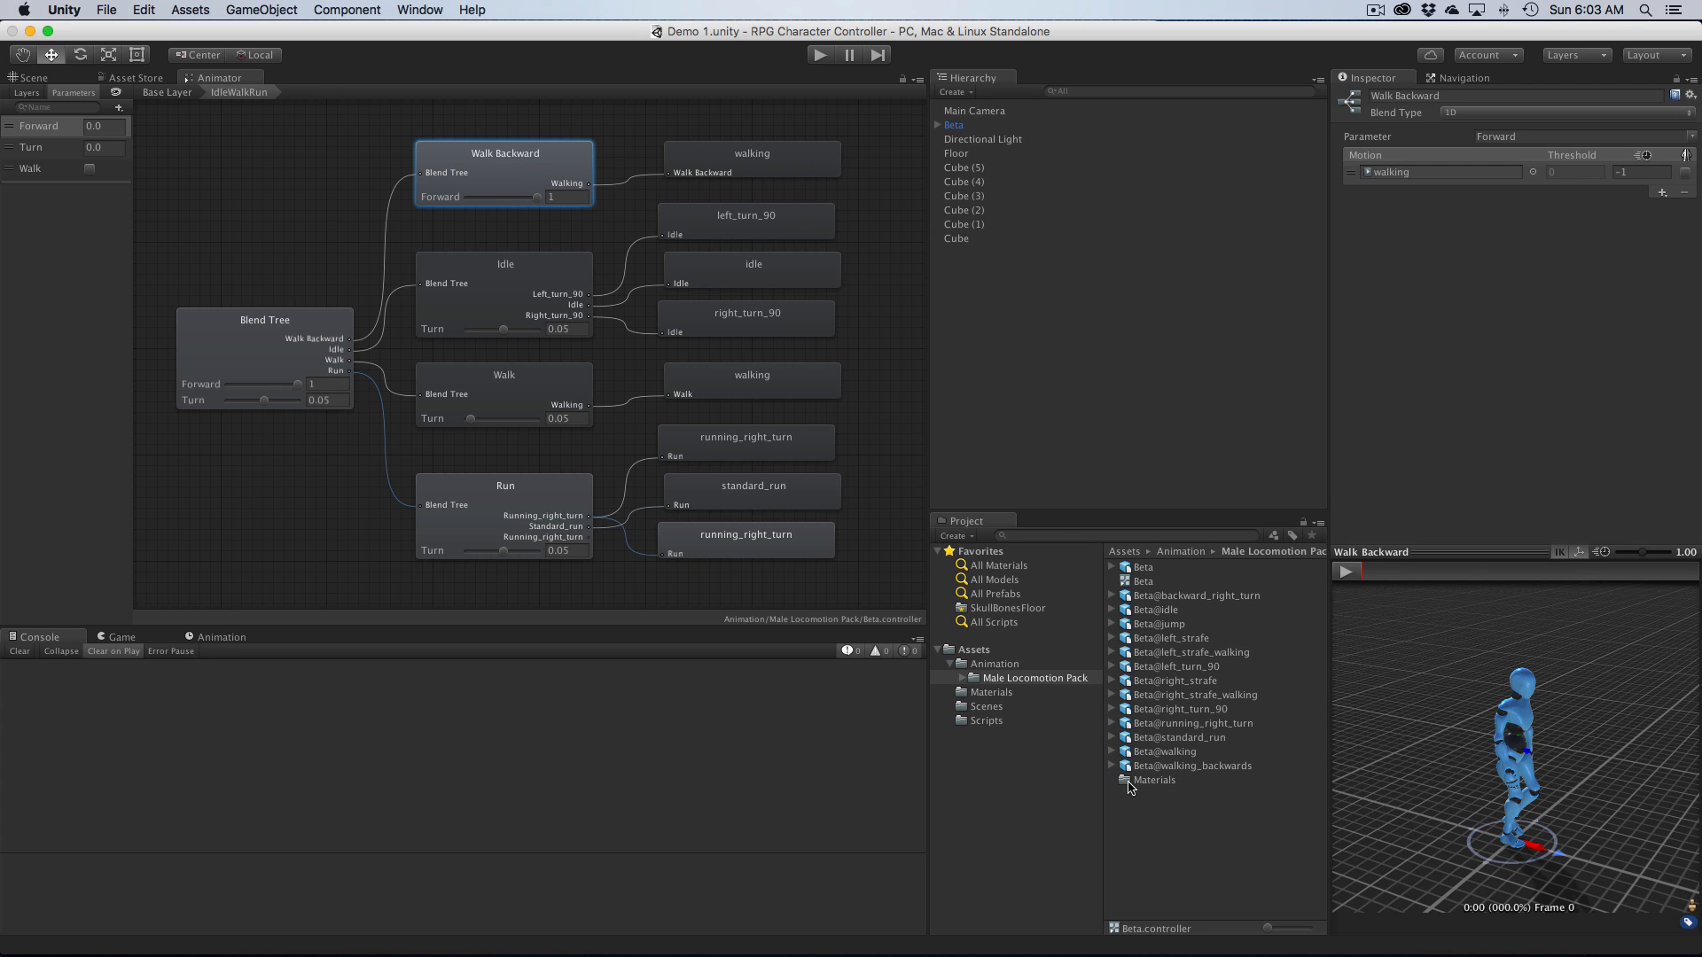
click(1113, 766)
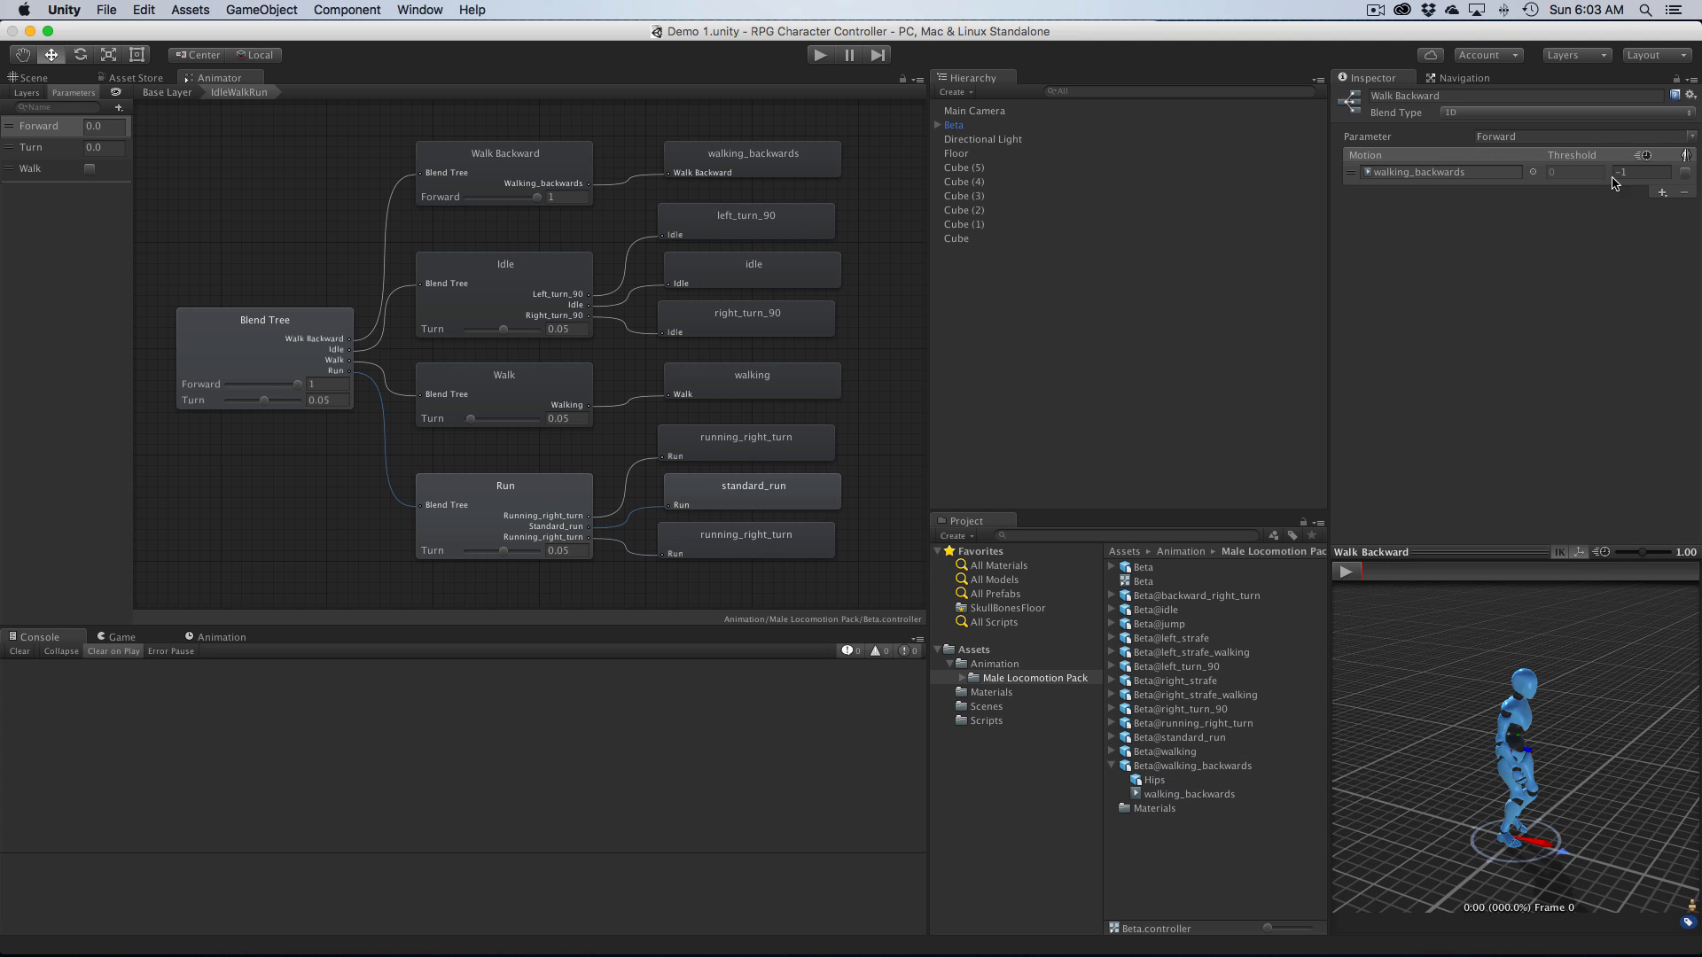
click(1641, 172)
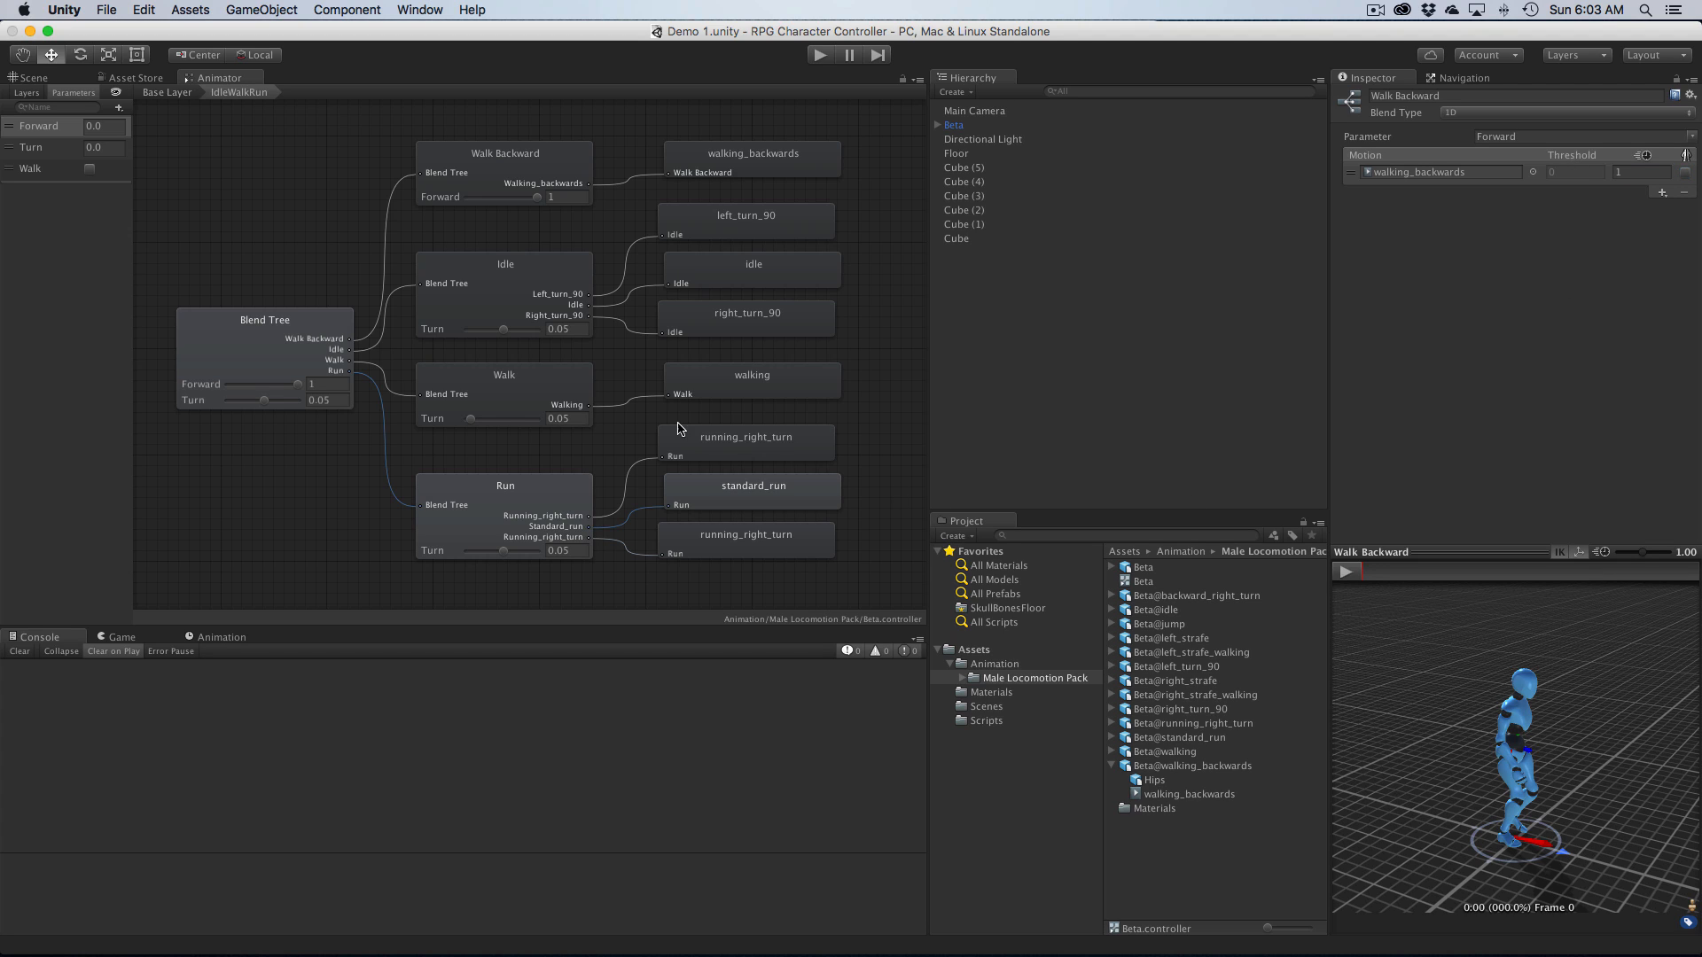
click(264, 319)
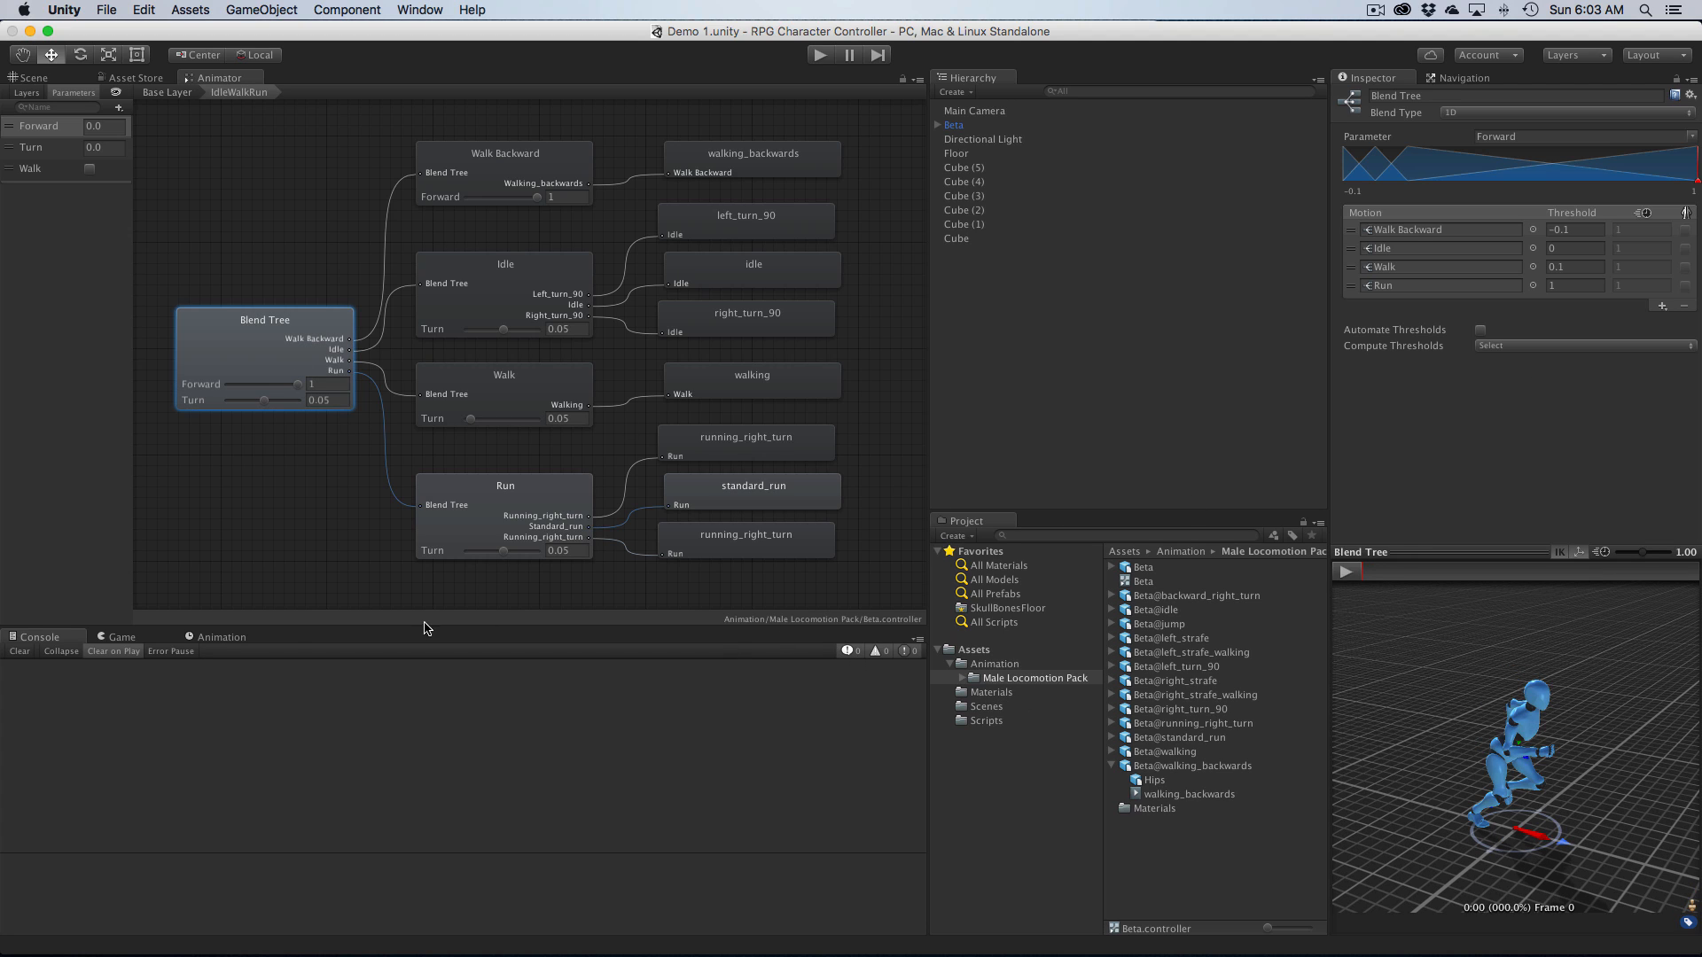
click(1345, 571)
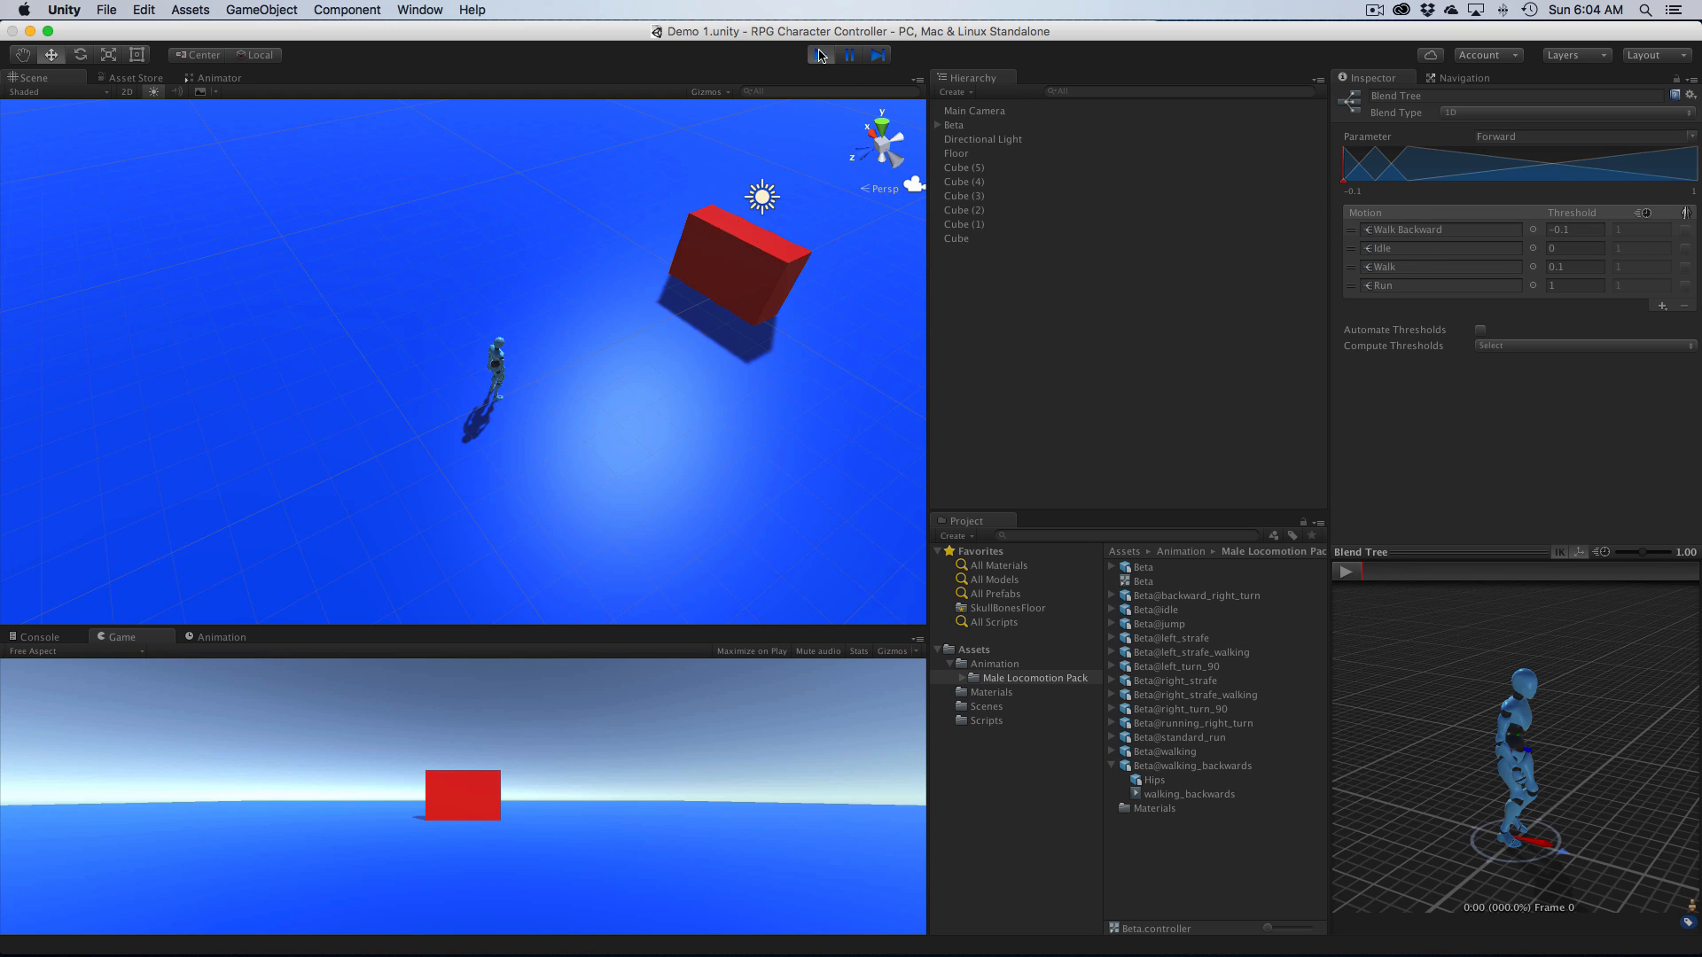
Step: Raise the walking_backwards speed in Walk Backward to 1.3, then 1.5, during Play
click(221, 76)
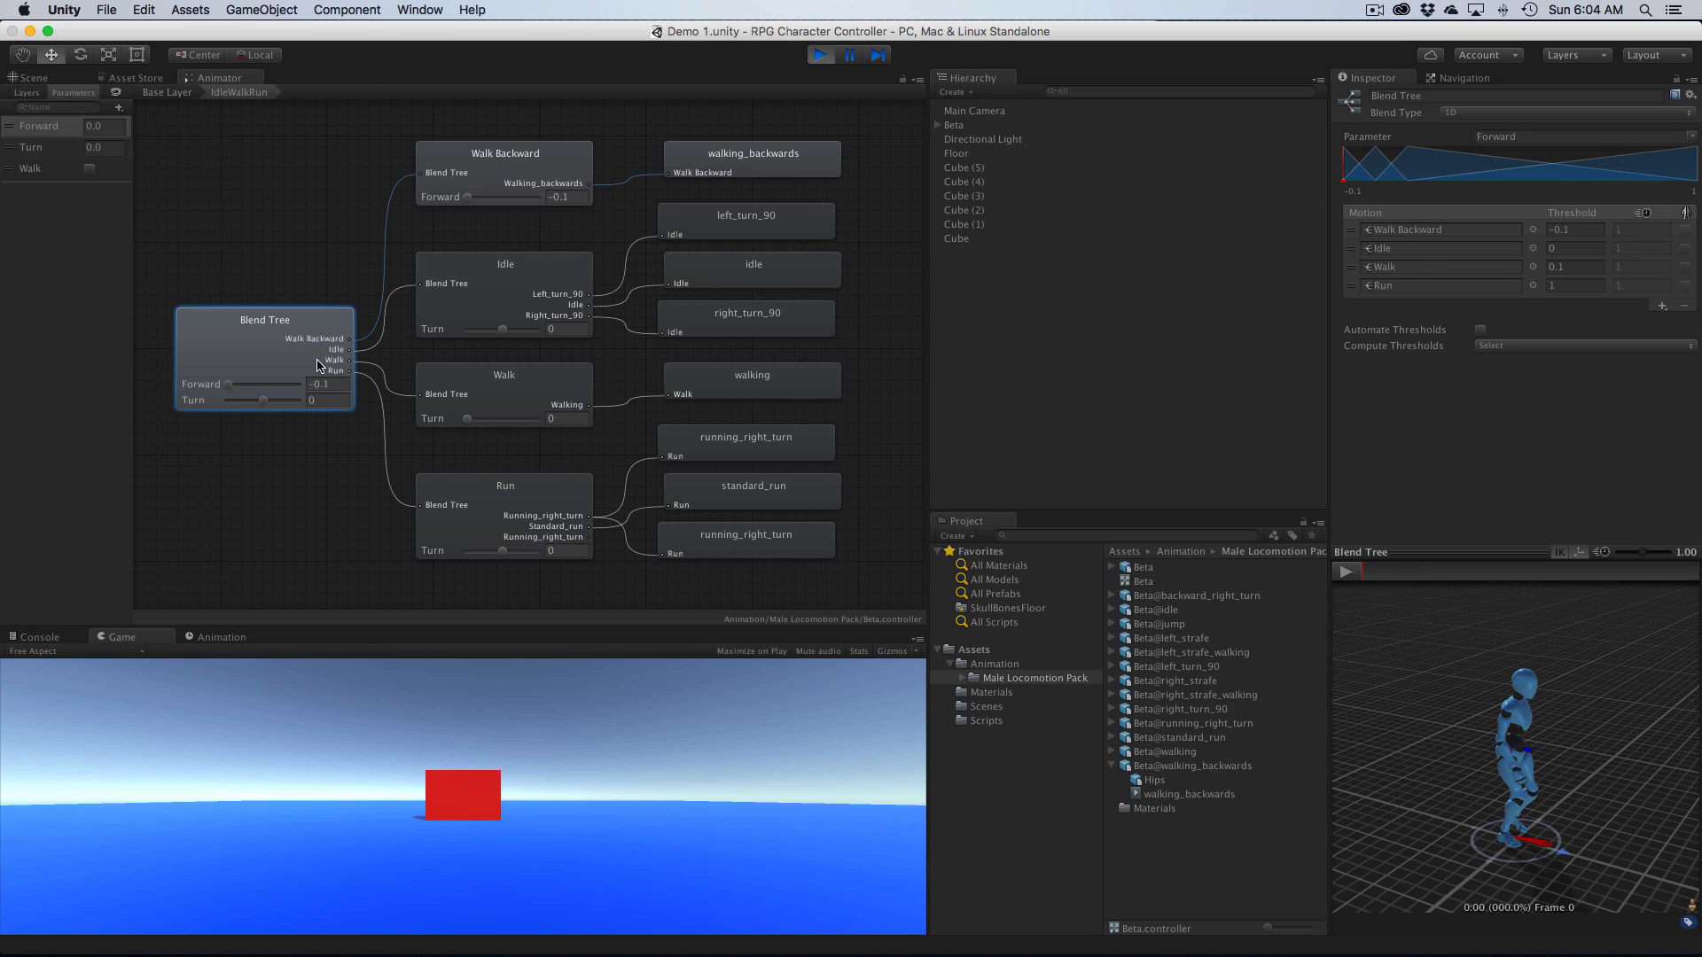
click(504, 153)
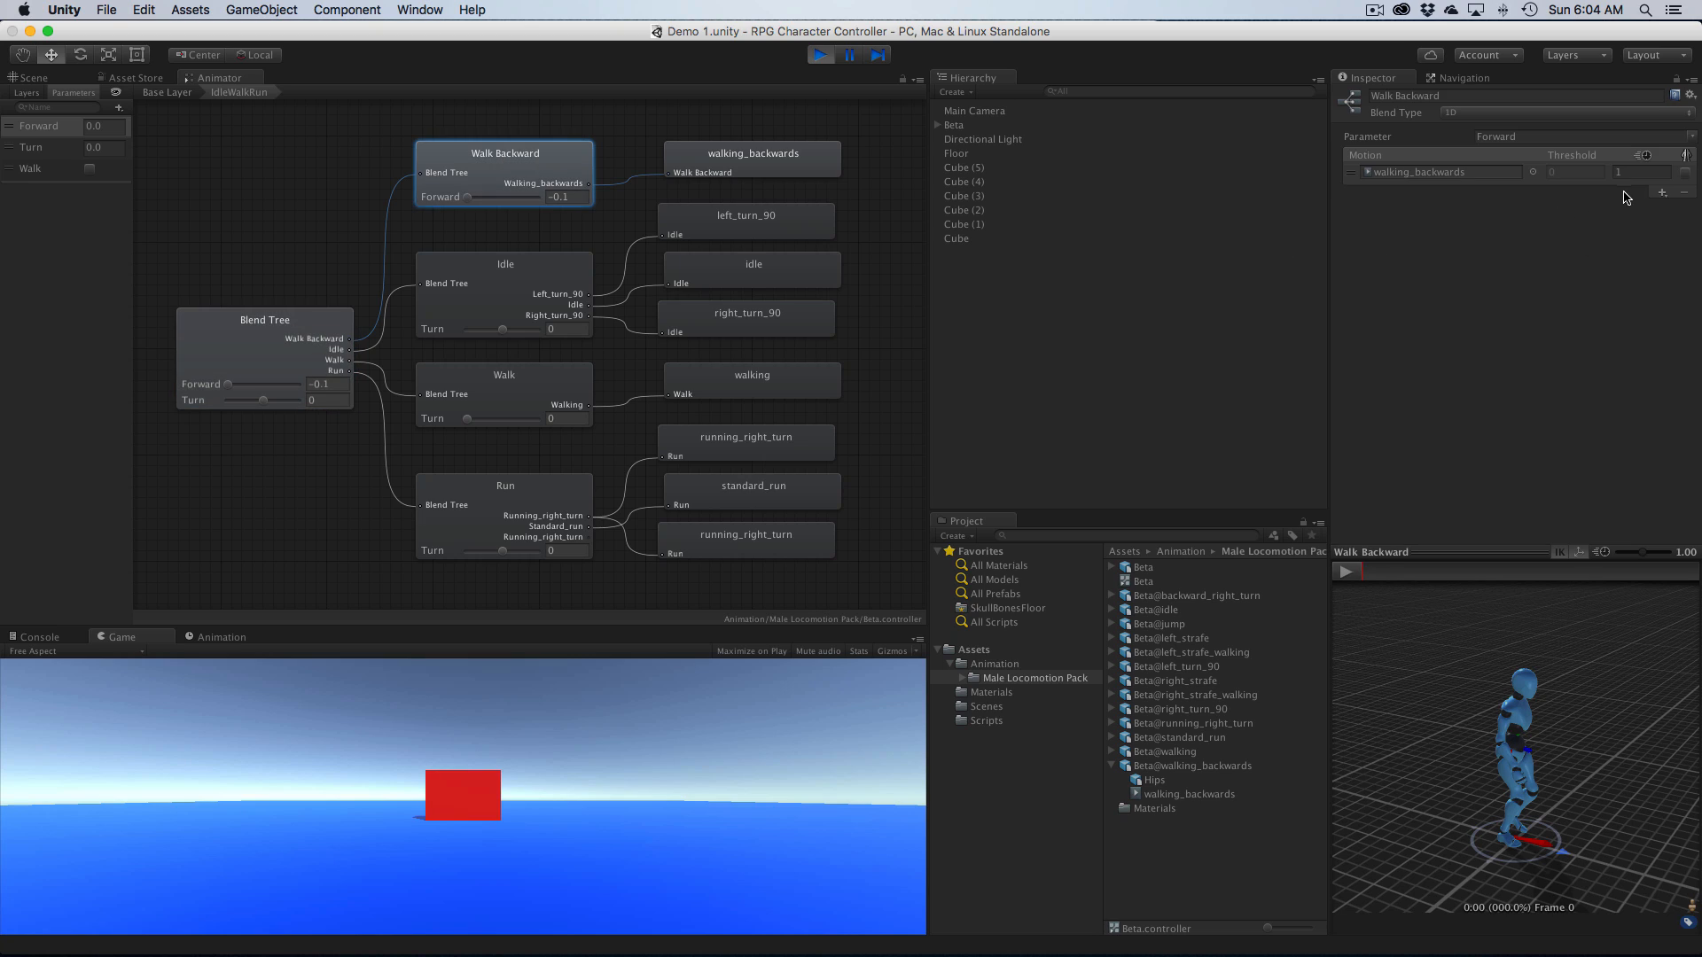
click(1617, 172)
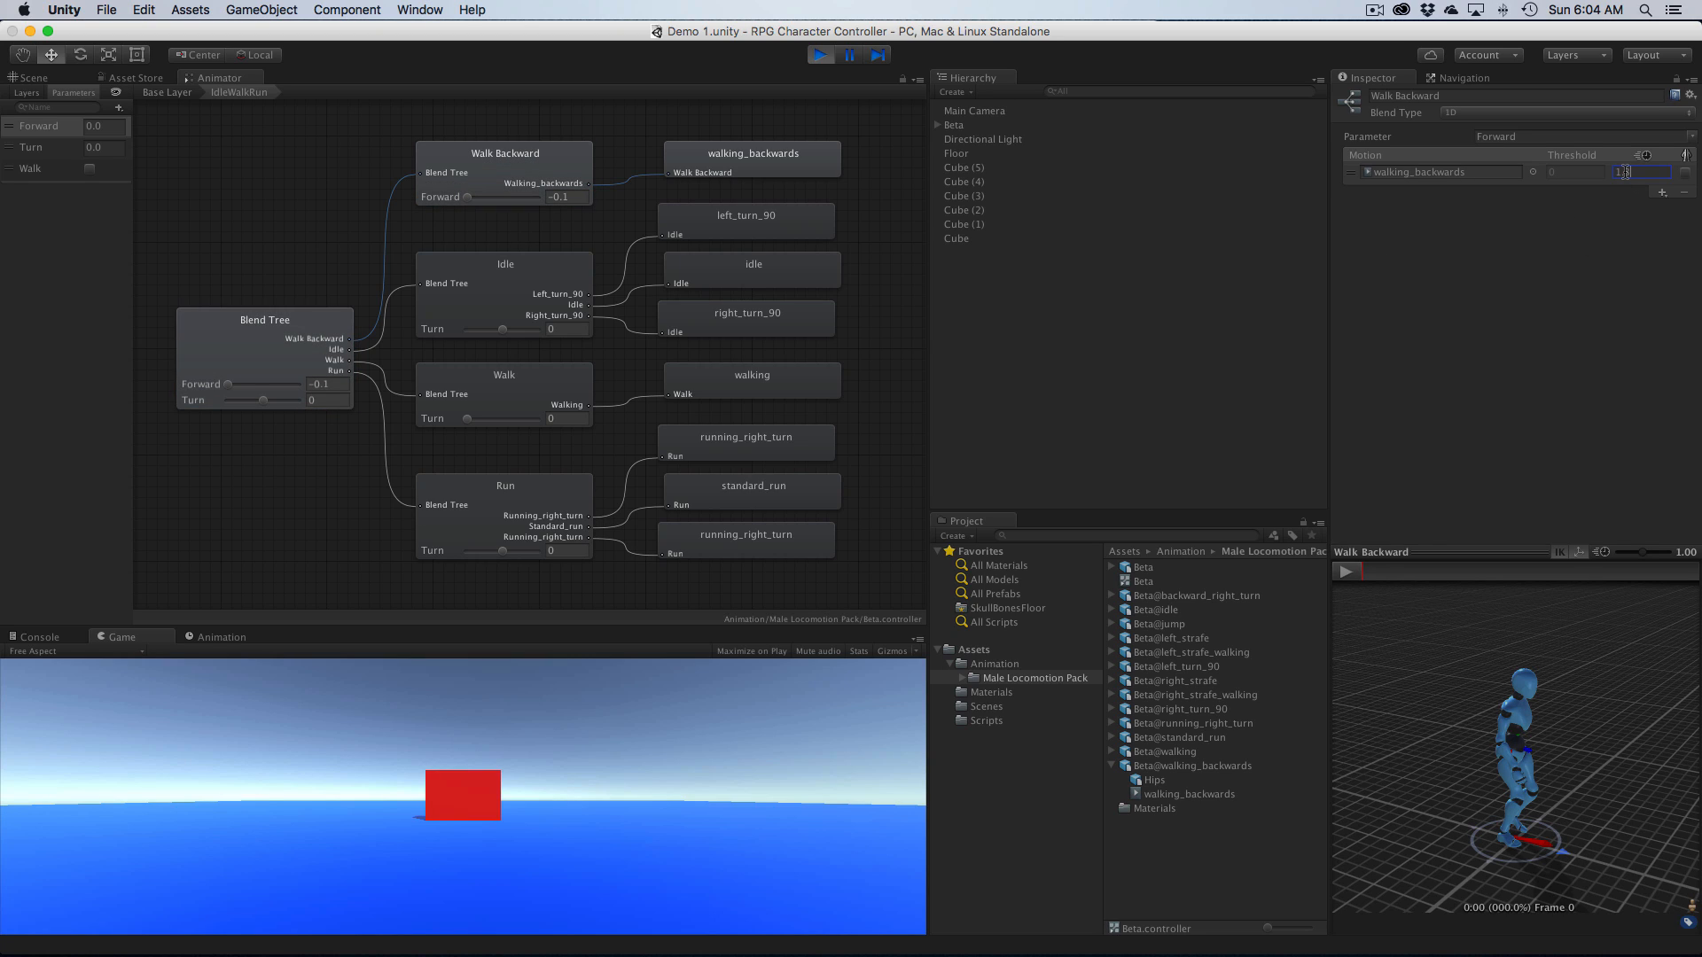
text(1.3)
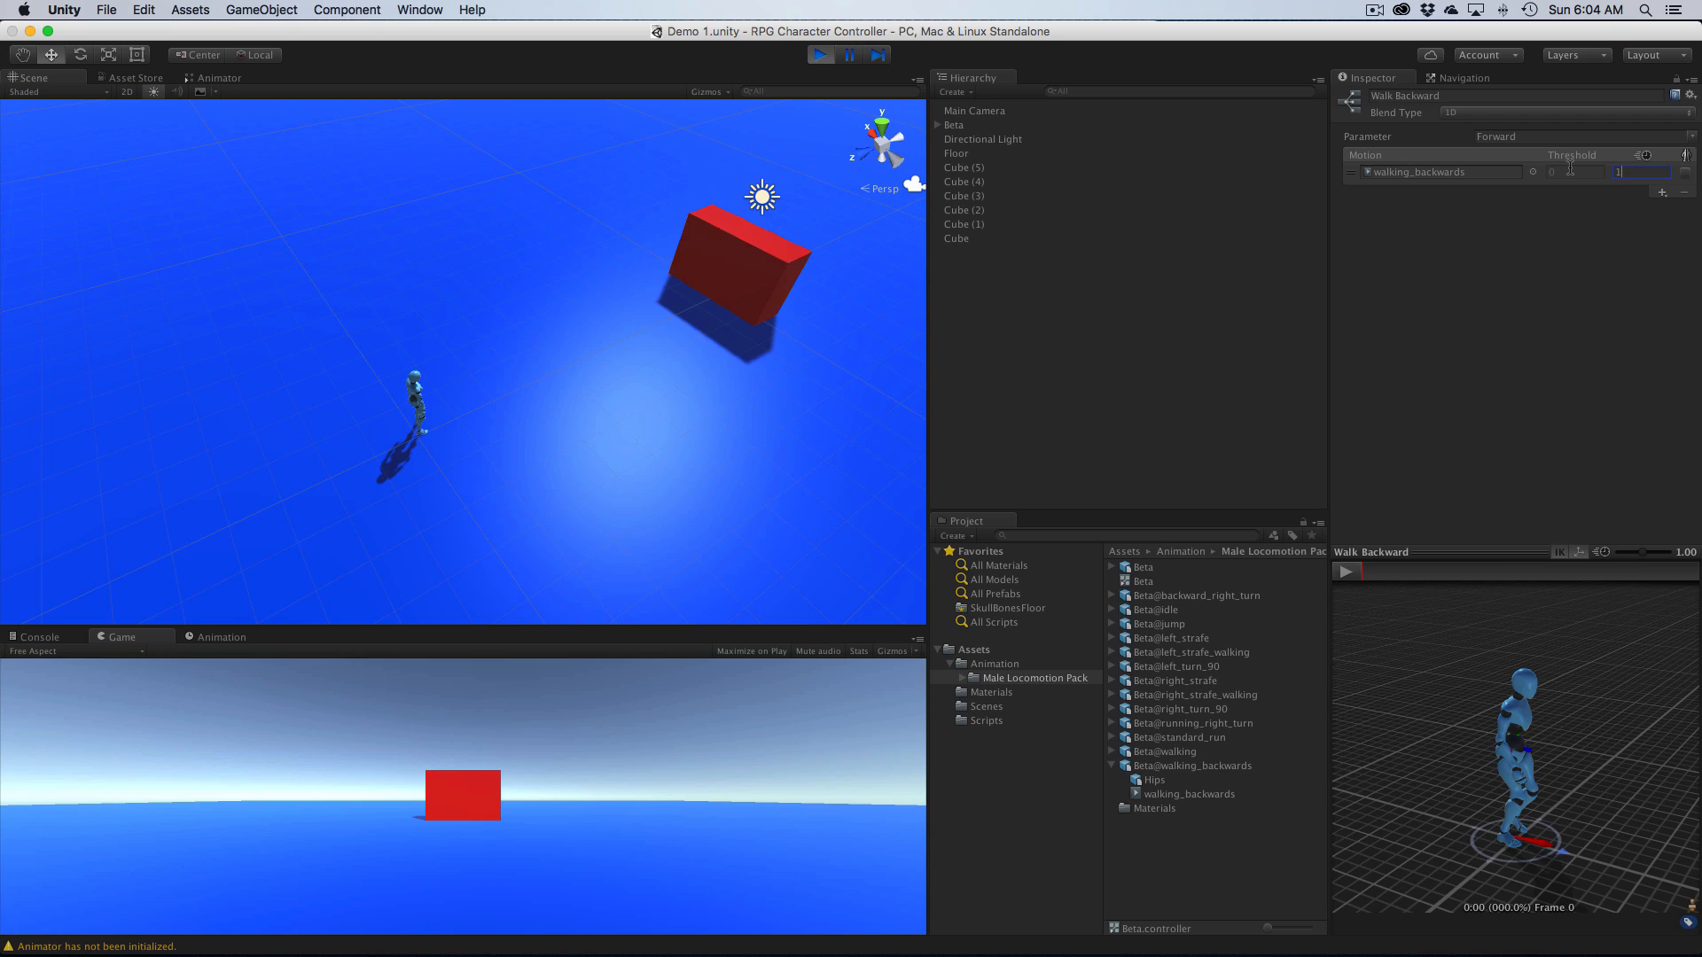
text(1.5)
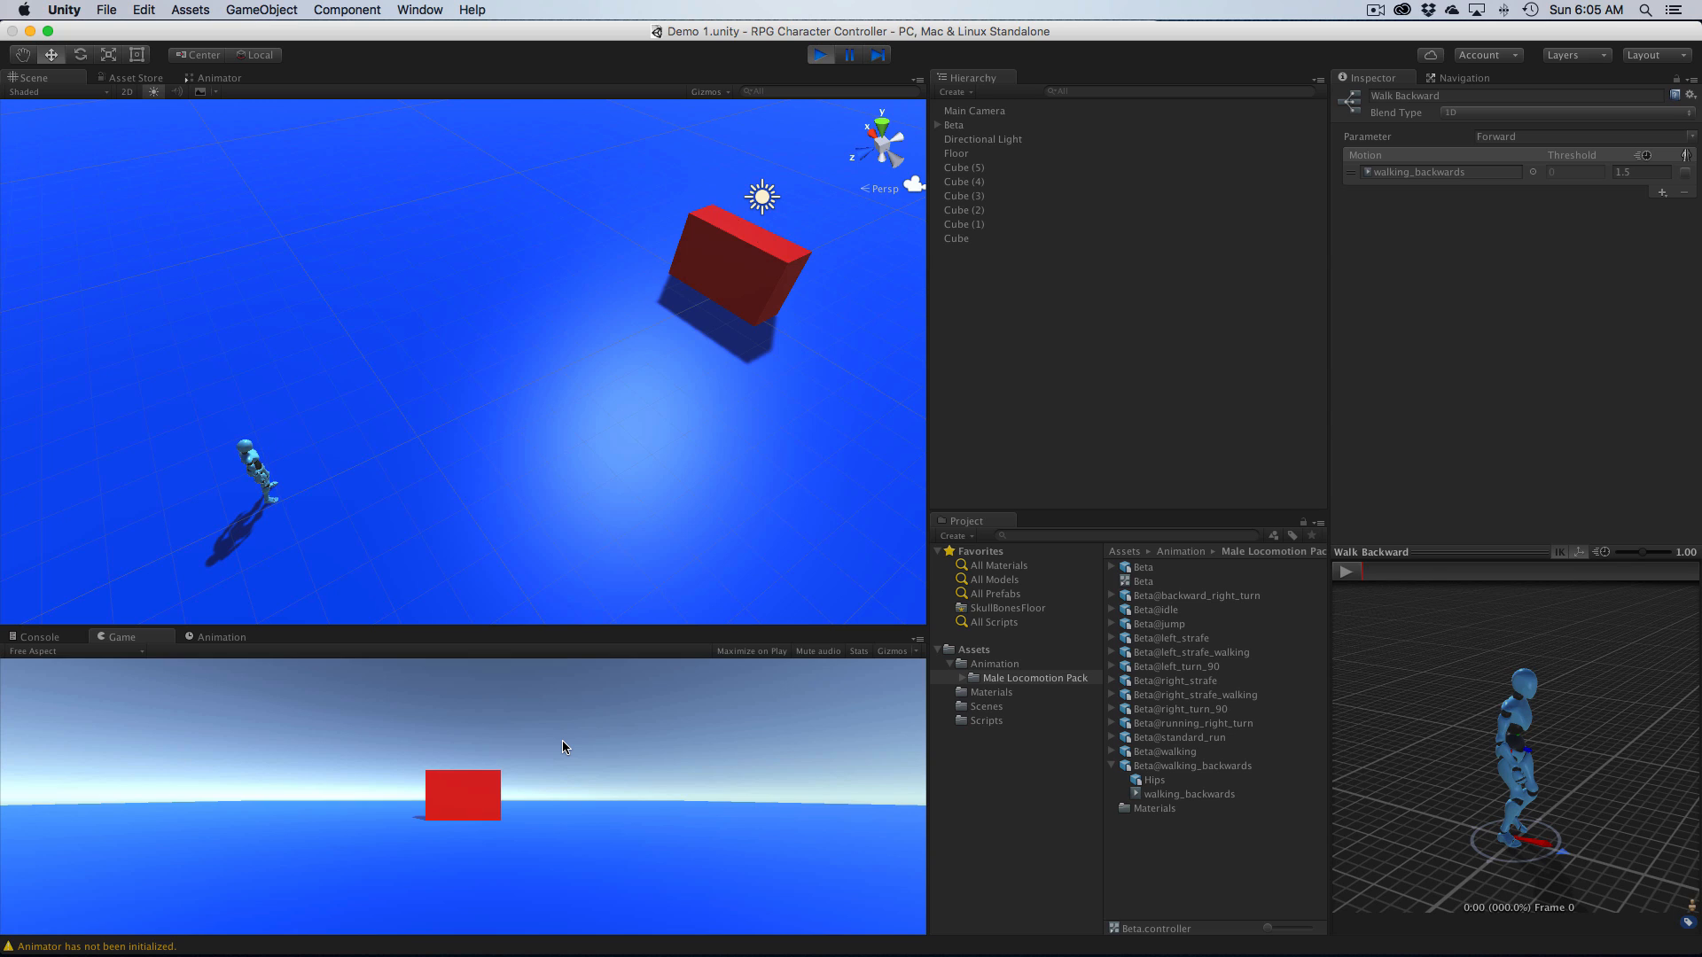
mouse_move(440, 645)
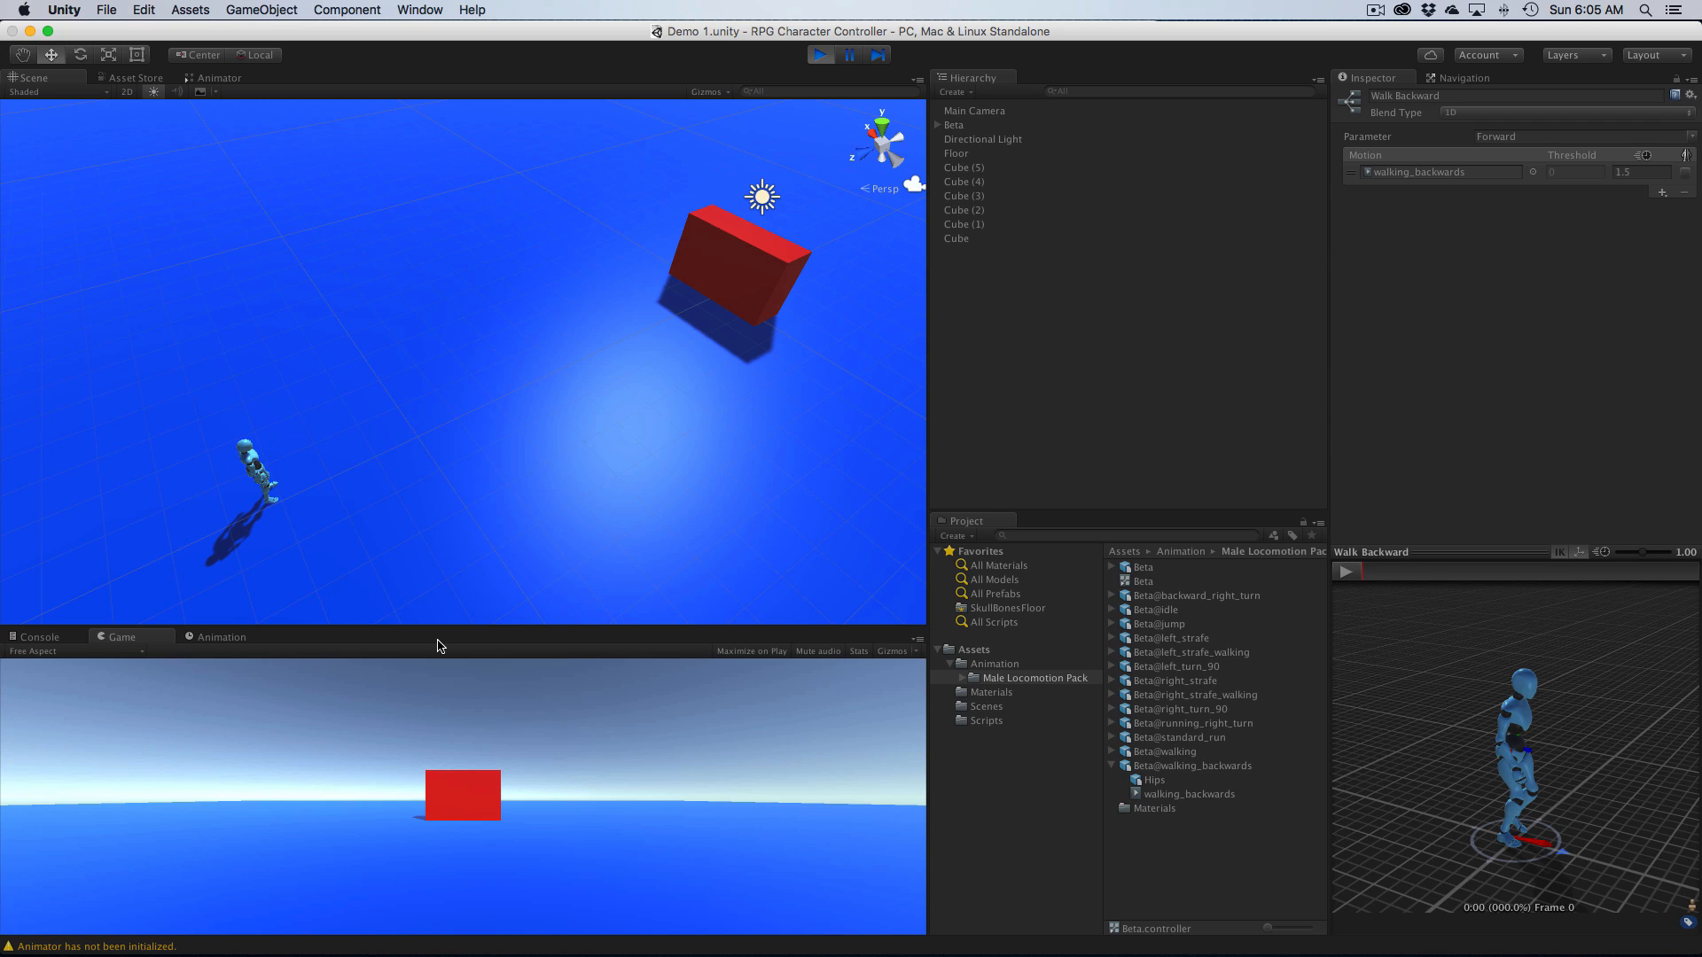
Step: Stop Play and add two empty motion slots to the Walk Backward sub-tree
click(820, 55)
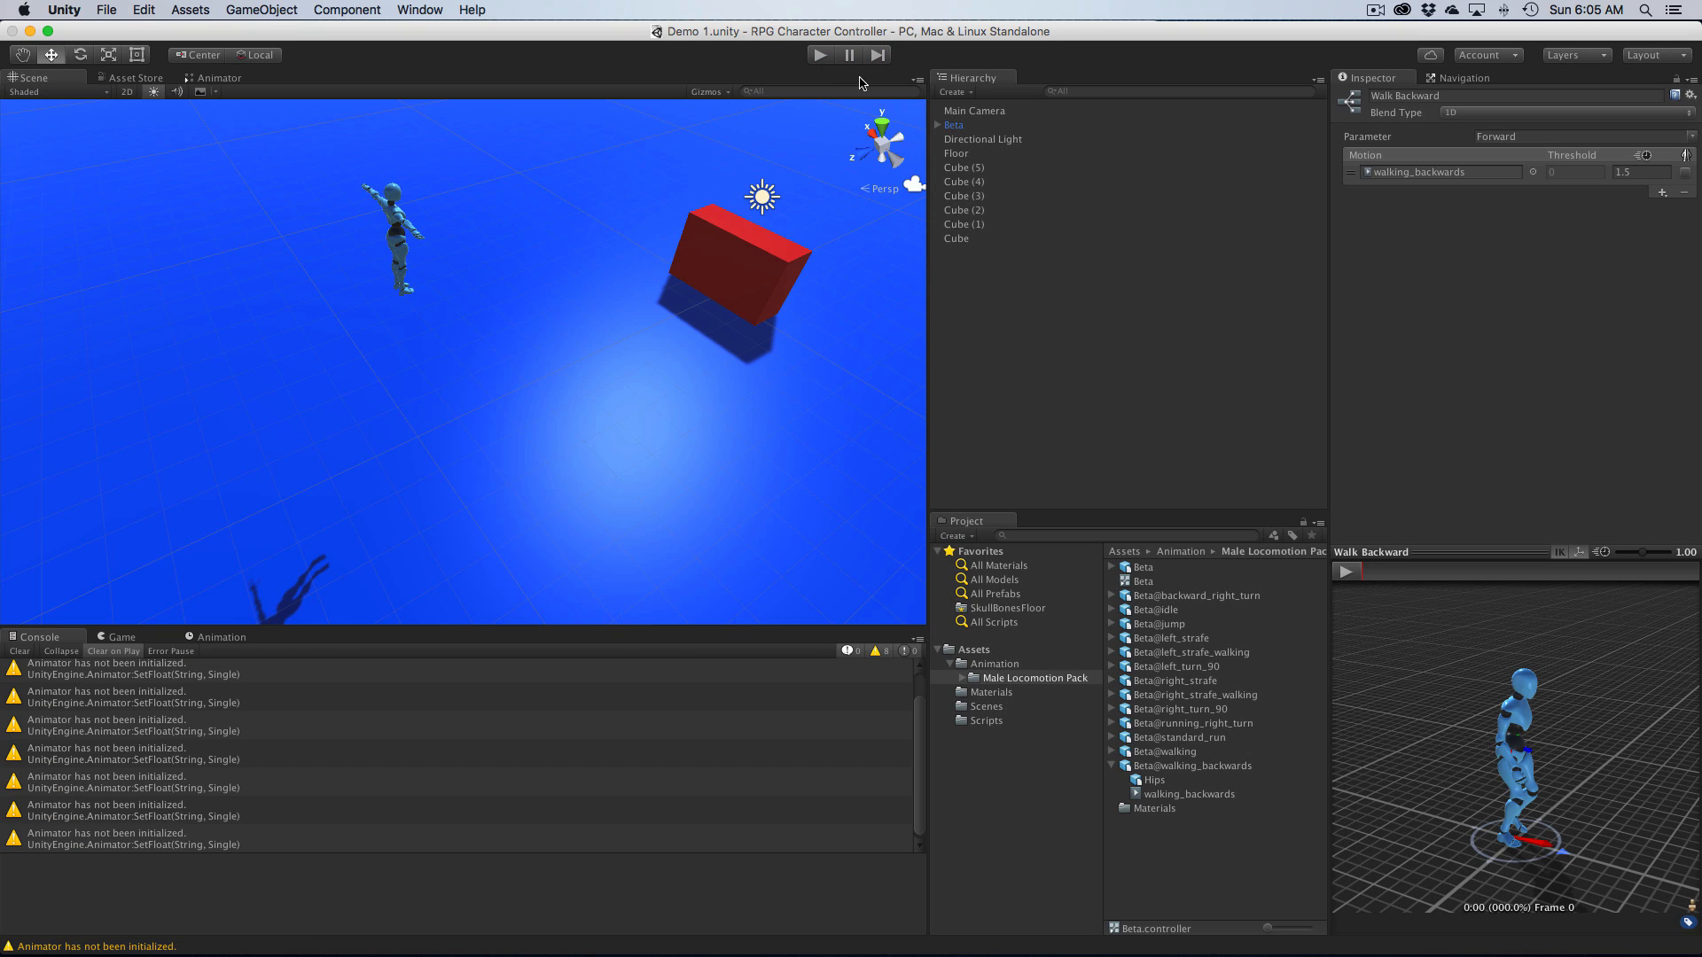
click(1661, 191)
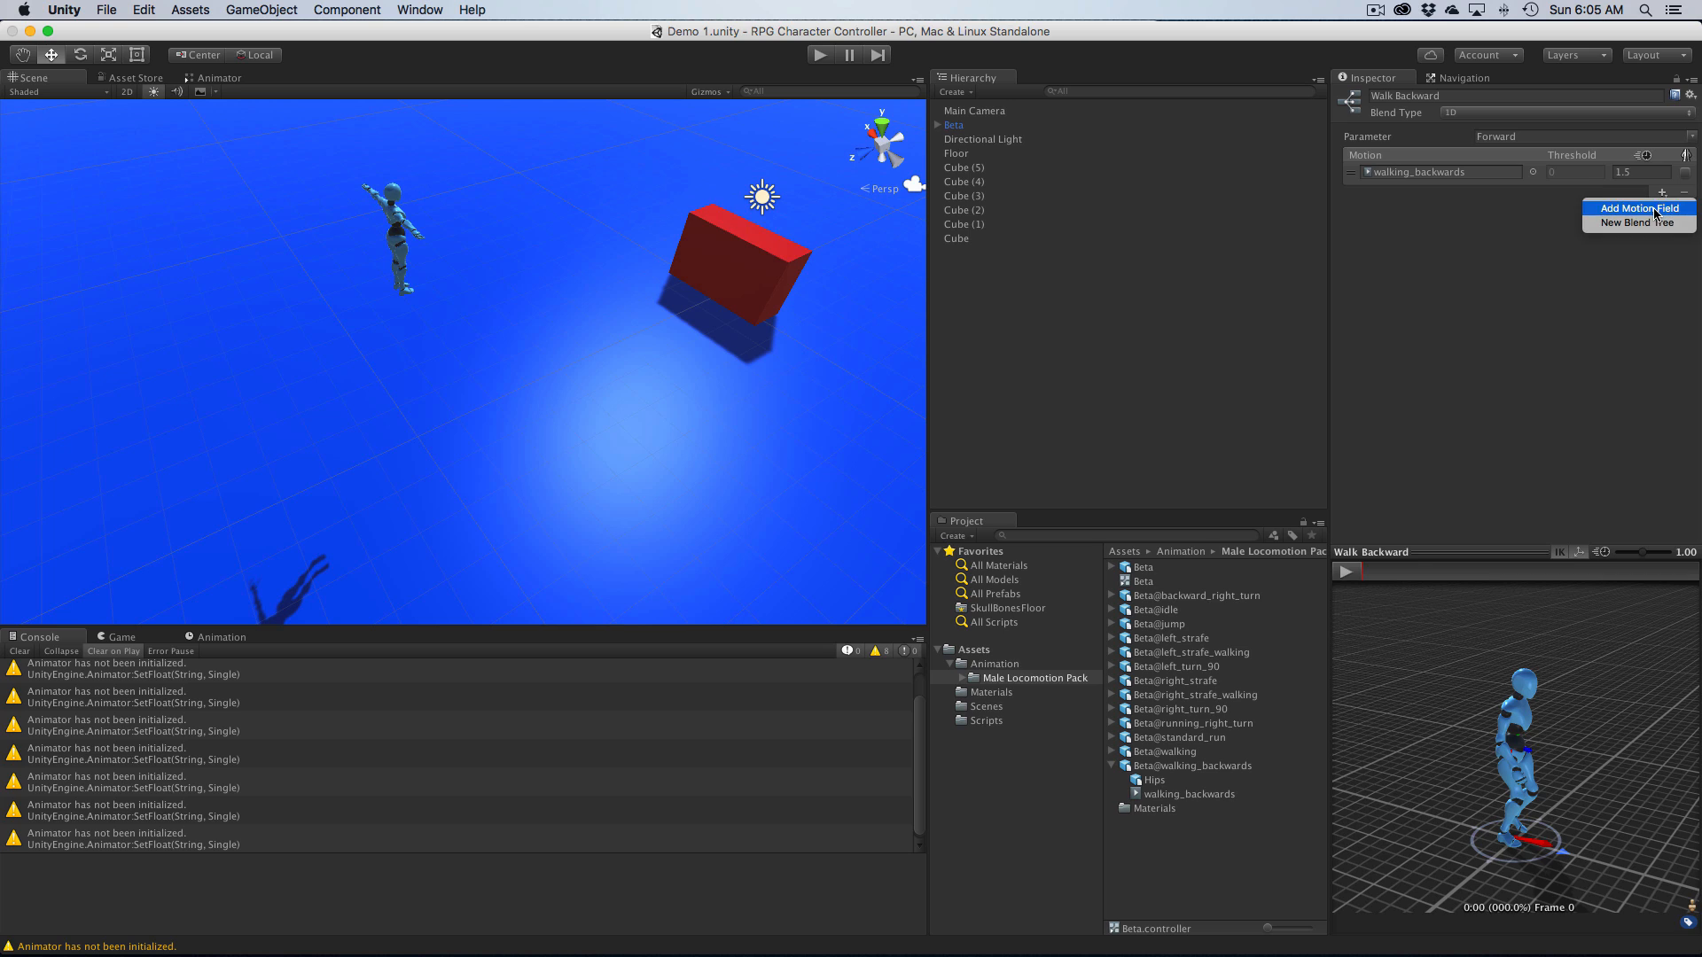
click(1638, 208)
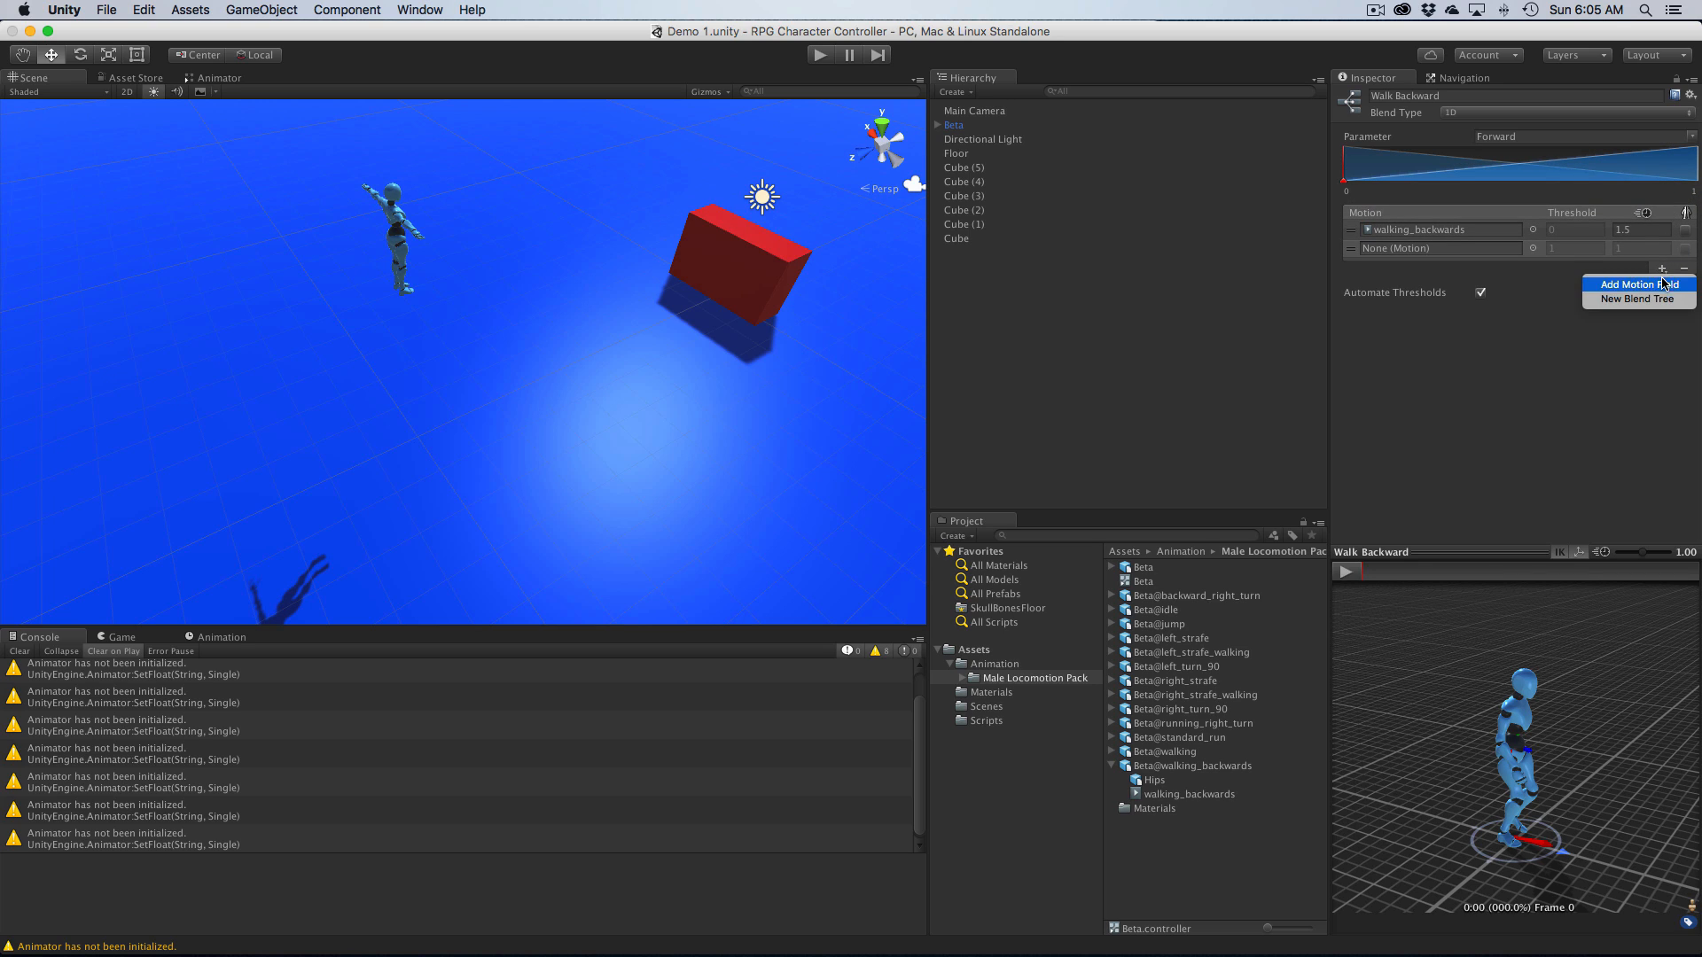
click(1633, 283)
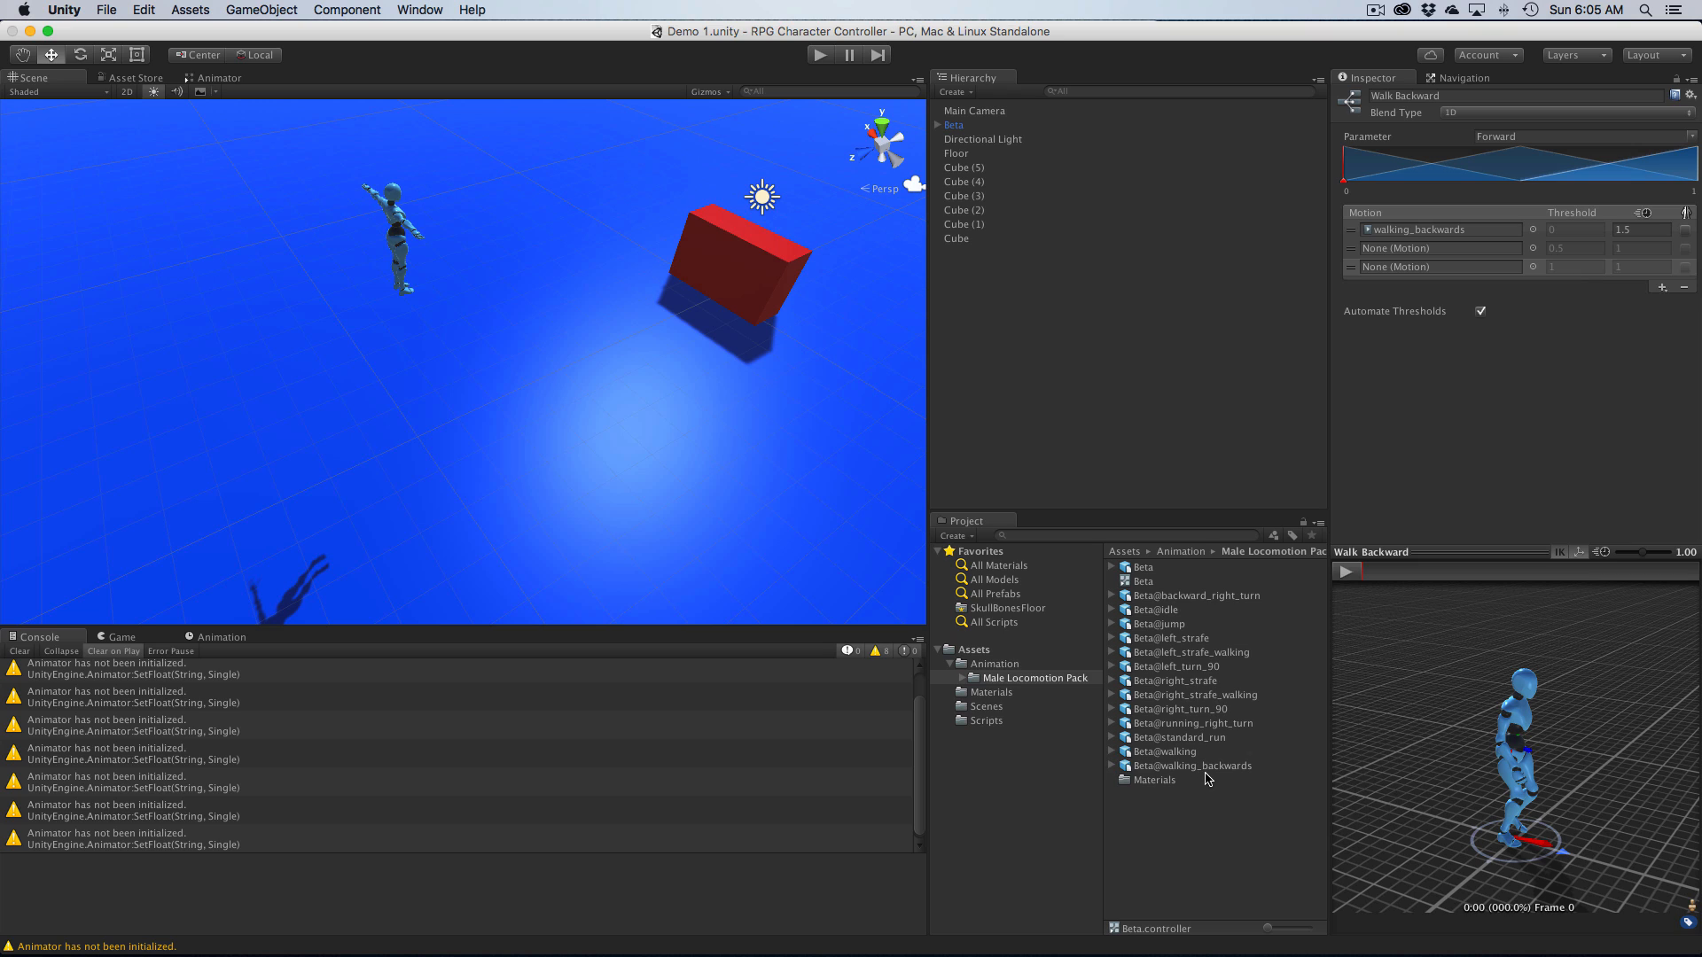
Step: Reveal the clip inside Beta@backward_right_turn in the Project panel
click(1192, 766)
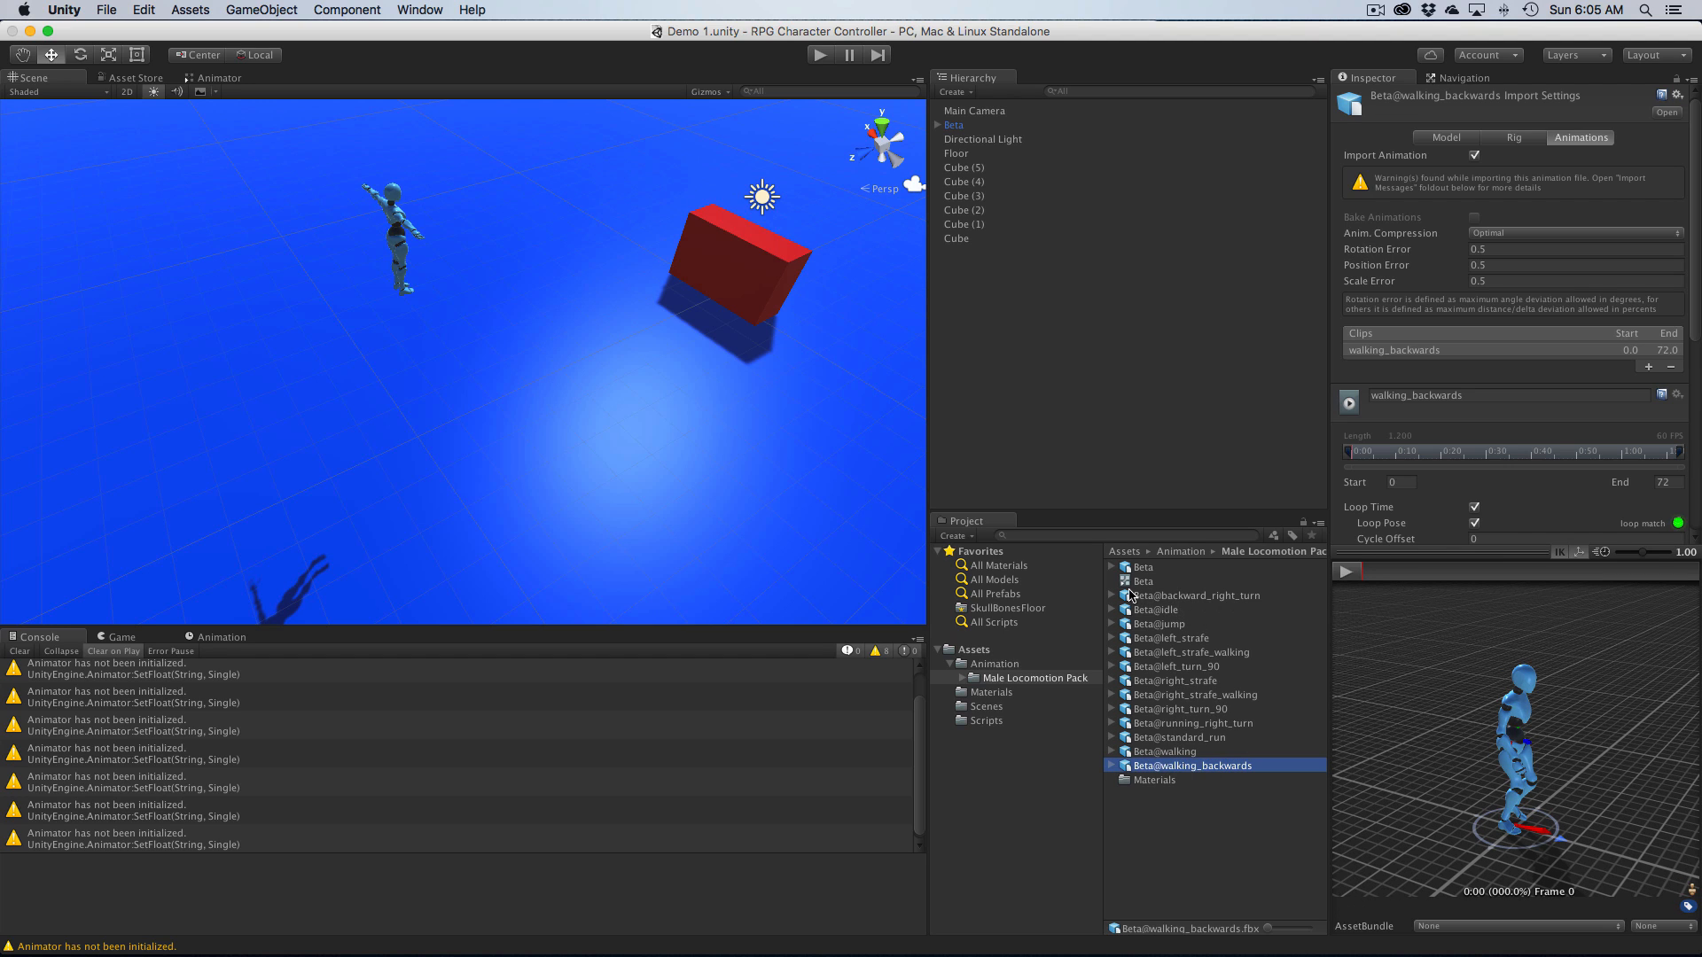
click(1112, 596)
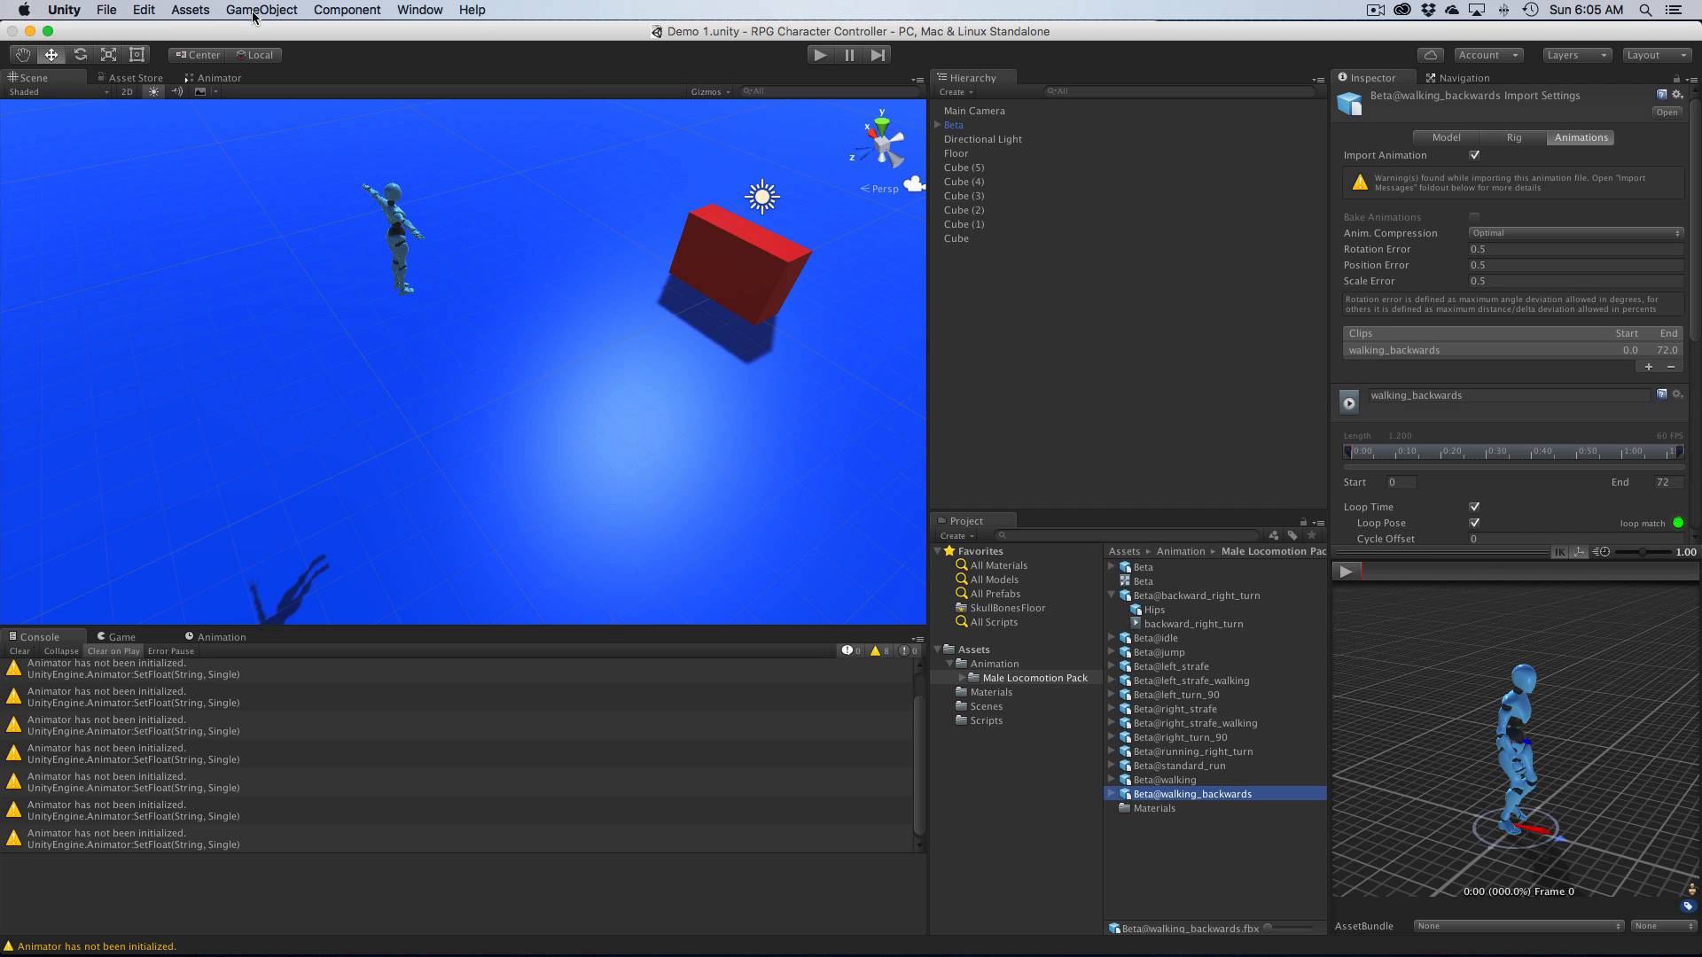
click(218, 76)
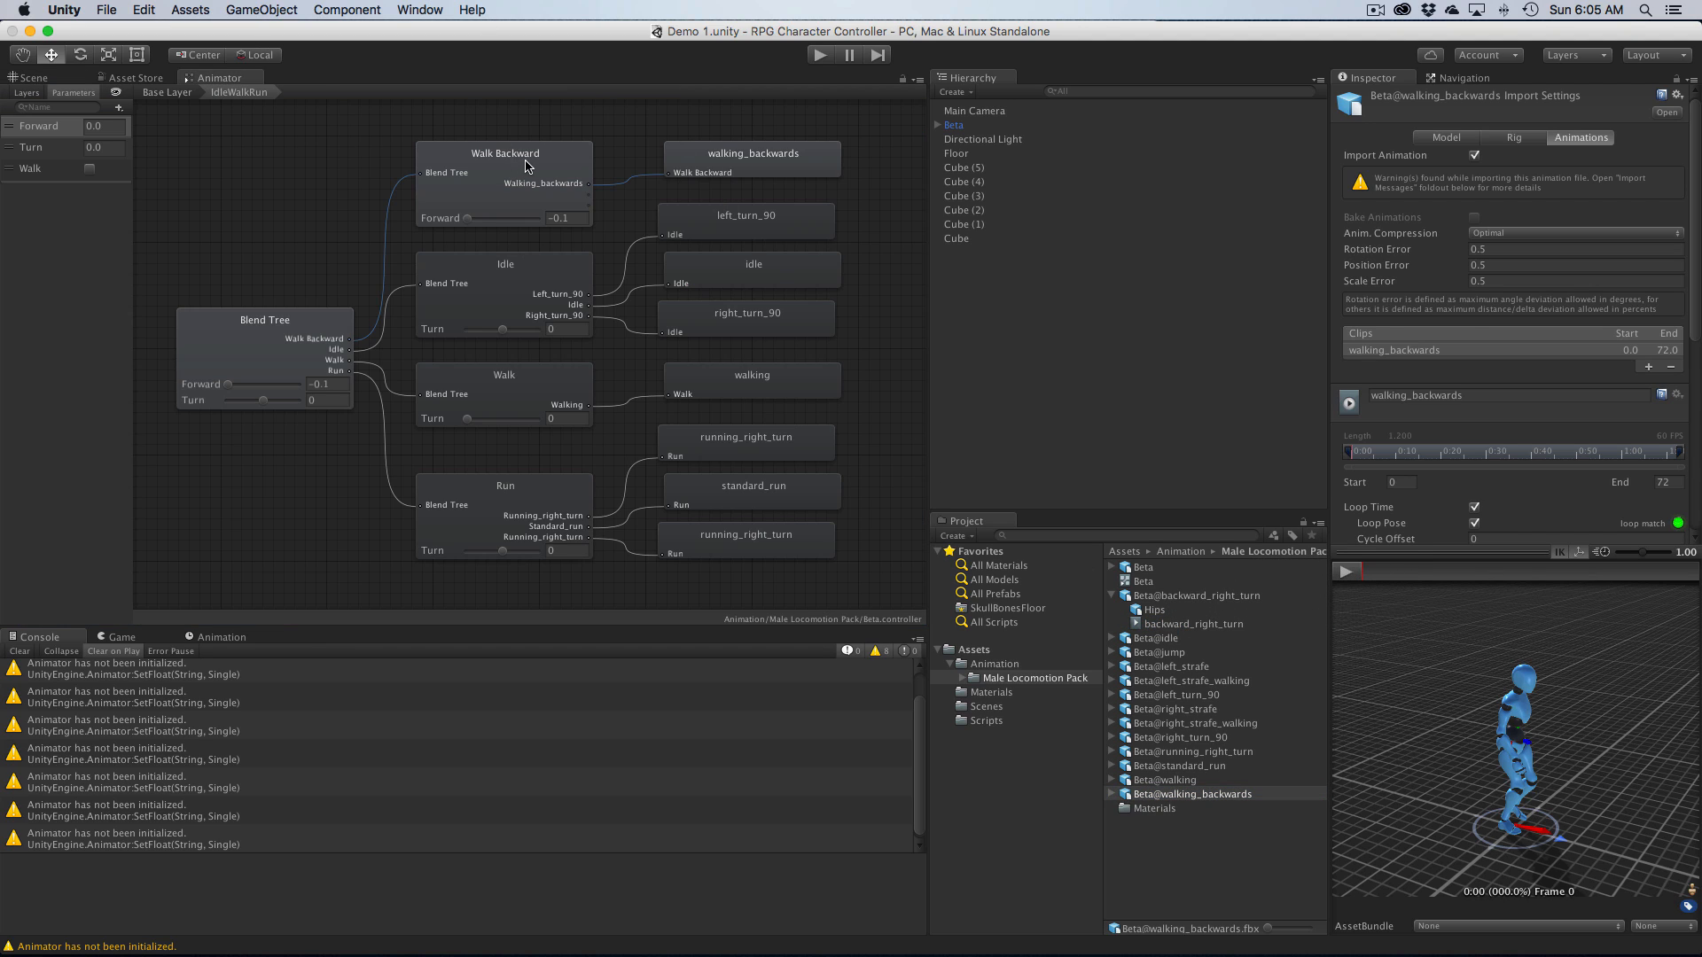
Step: Fill Walk Backward with backward_right_turn, walking_backwards, backward_right_turn at manual thresholds -1, 0, 1
double_click(503, 152)
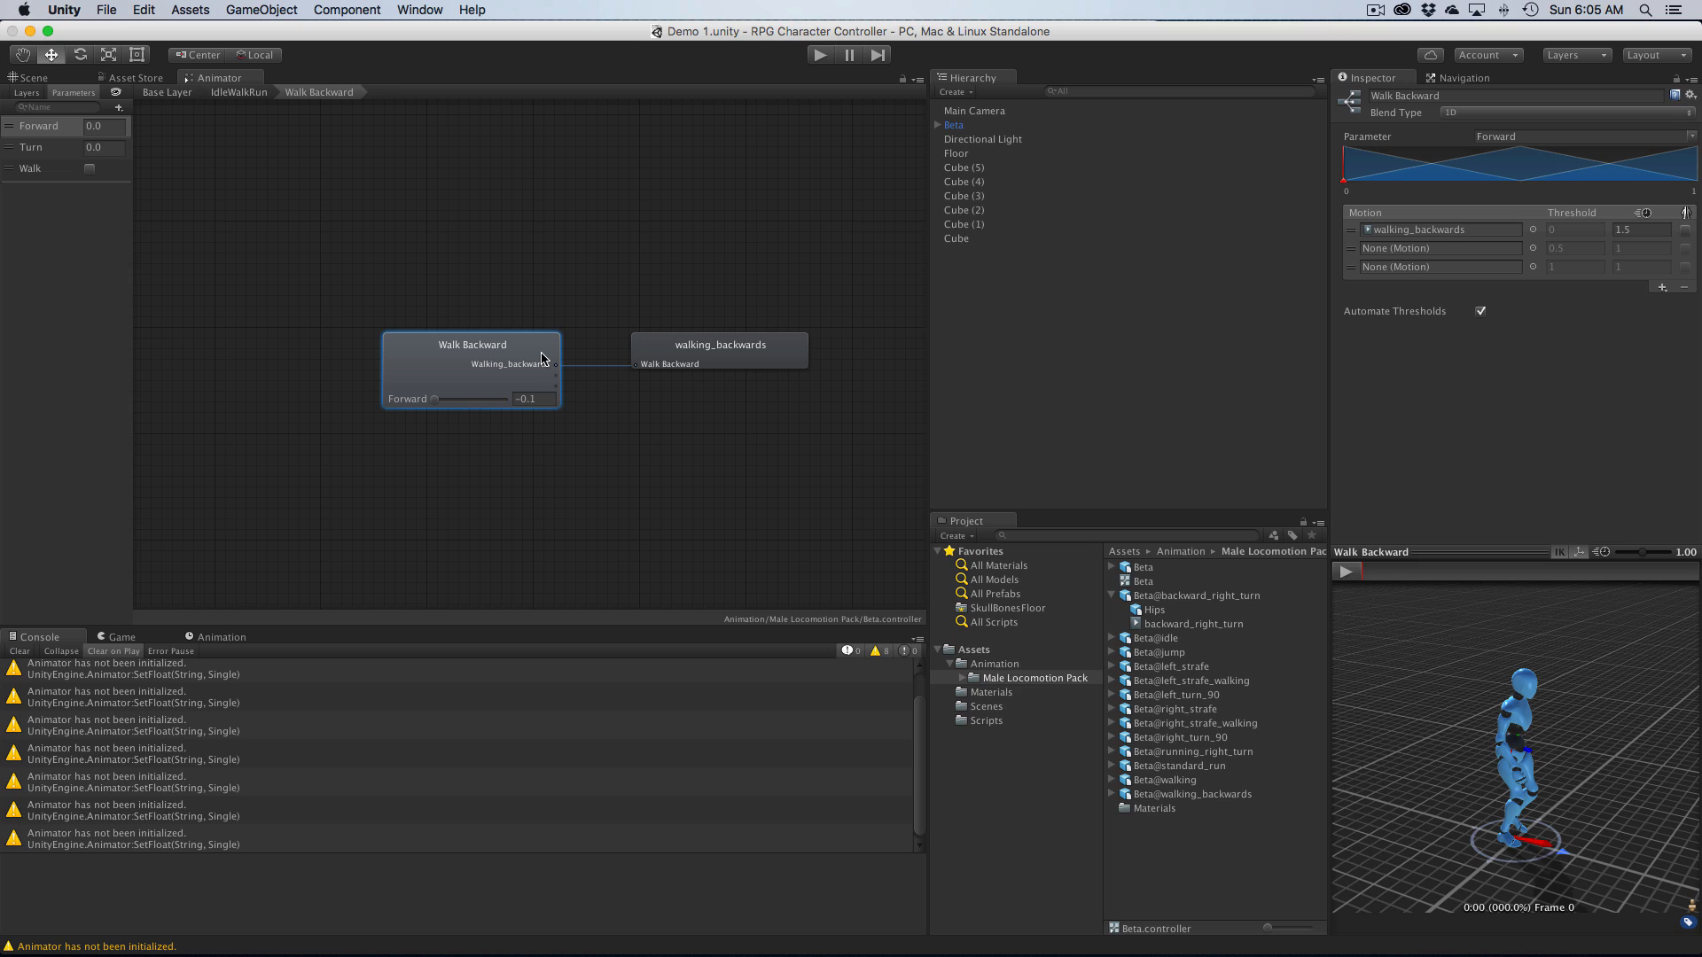
mouse_move(1137, 629)
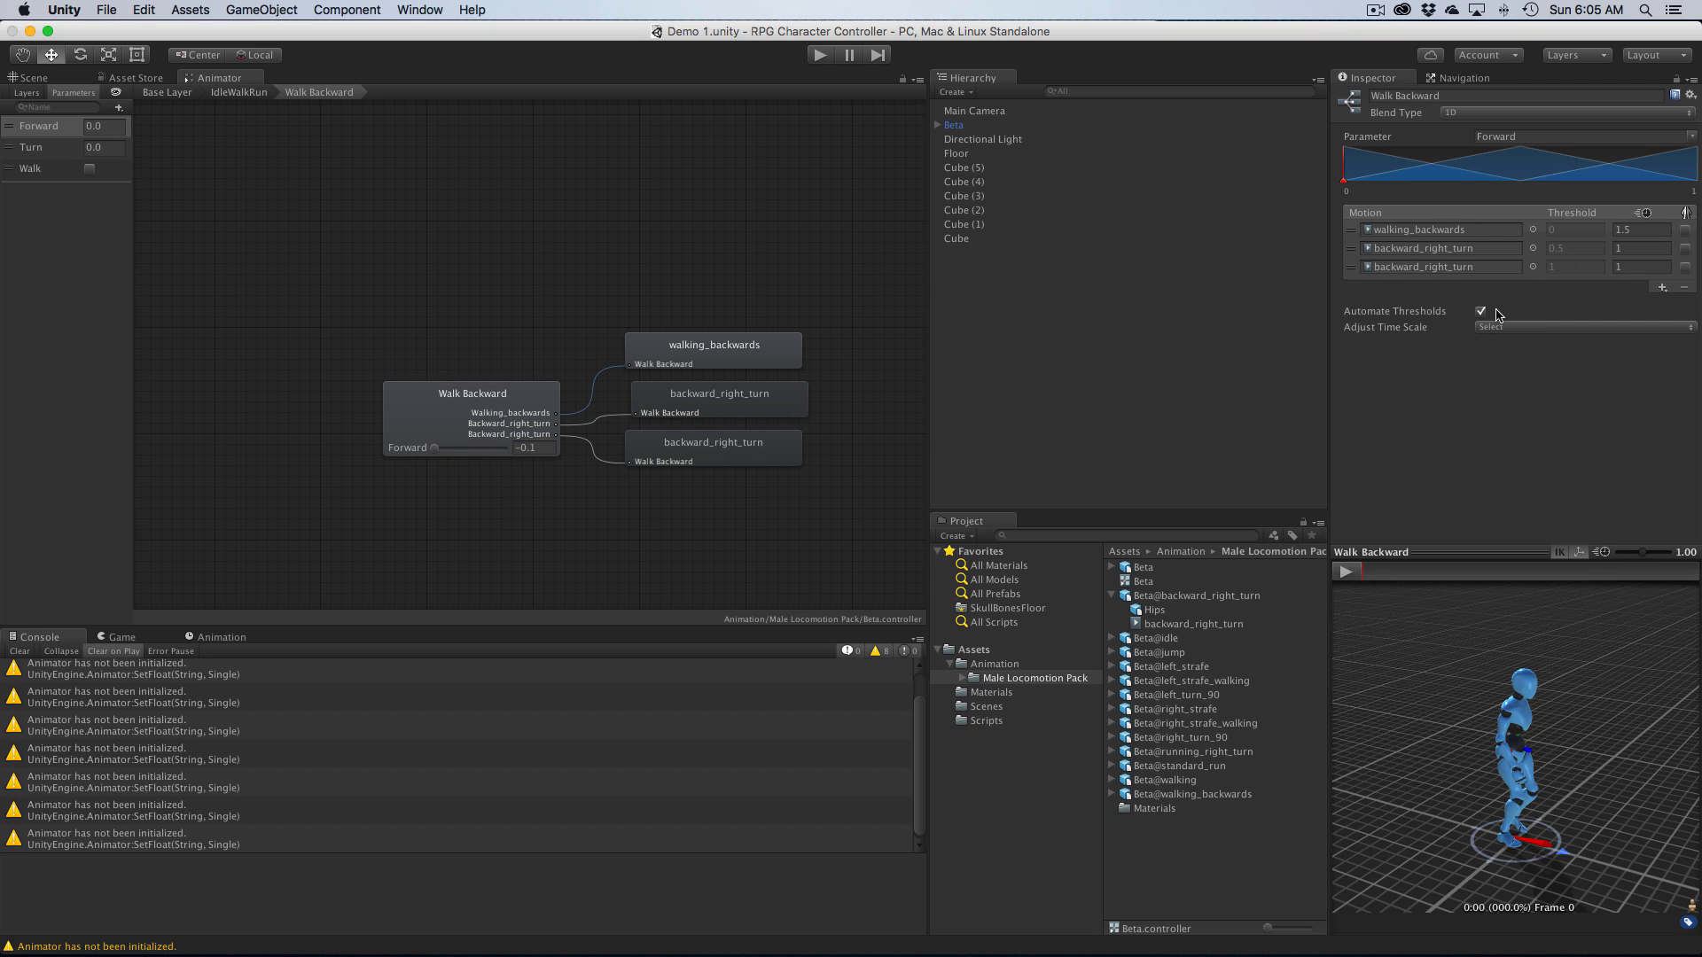
click(1479, 312)
text(-1)
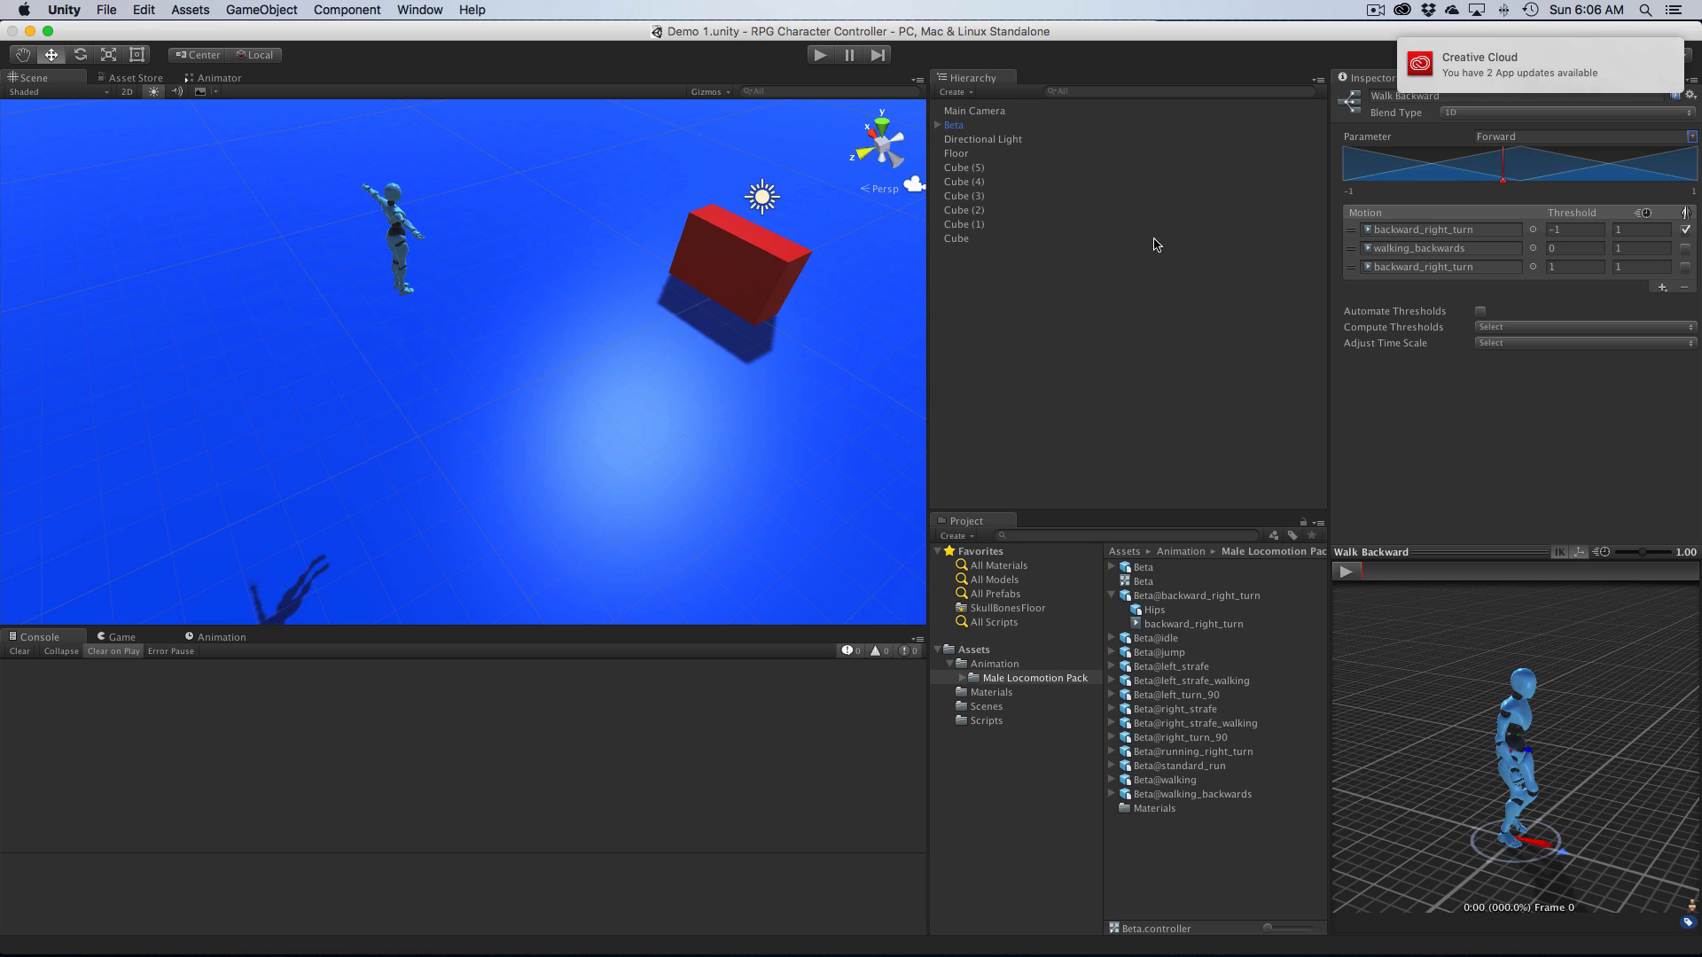
Step: Drive the Walk Backward blend by the Turn parameter instead of Forward
click(220, 76)
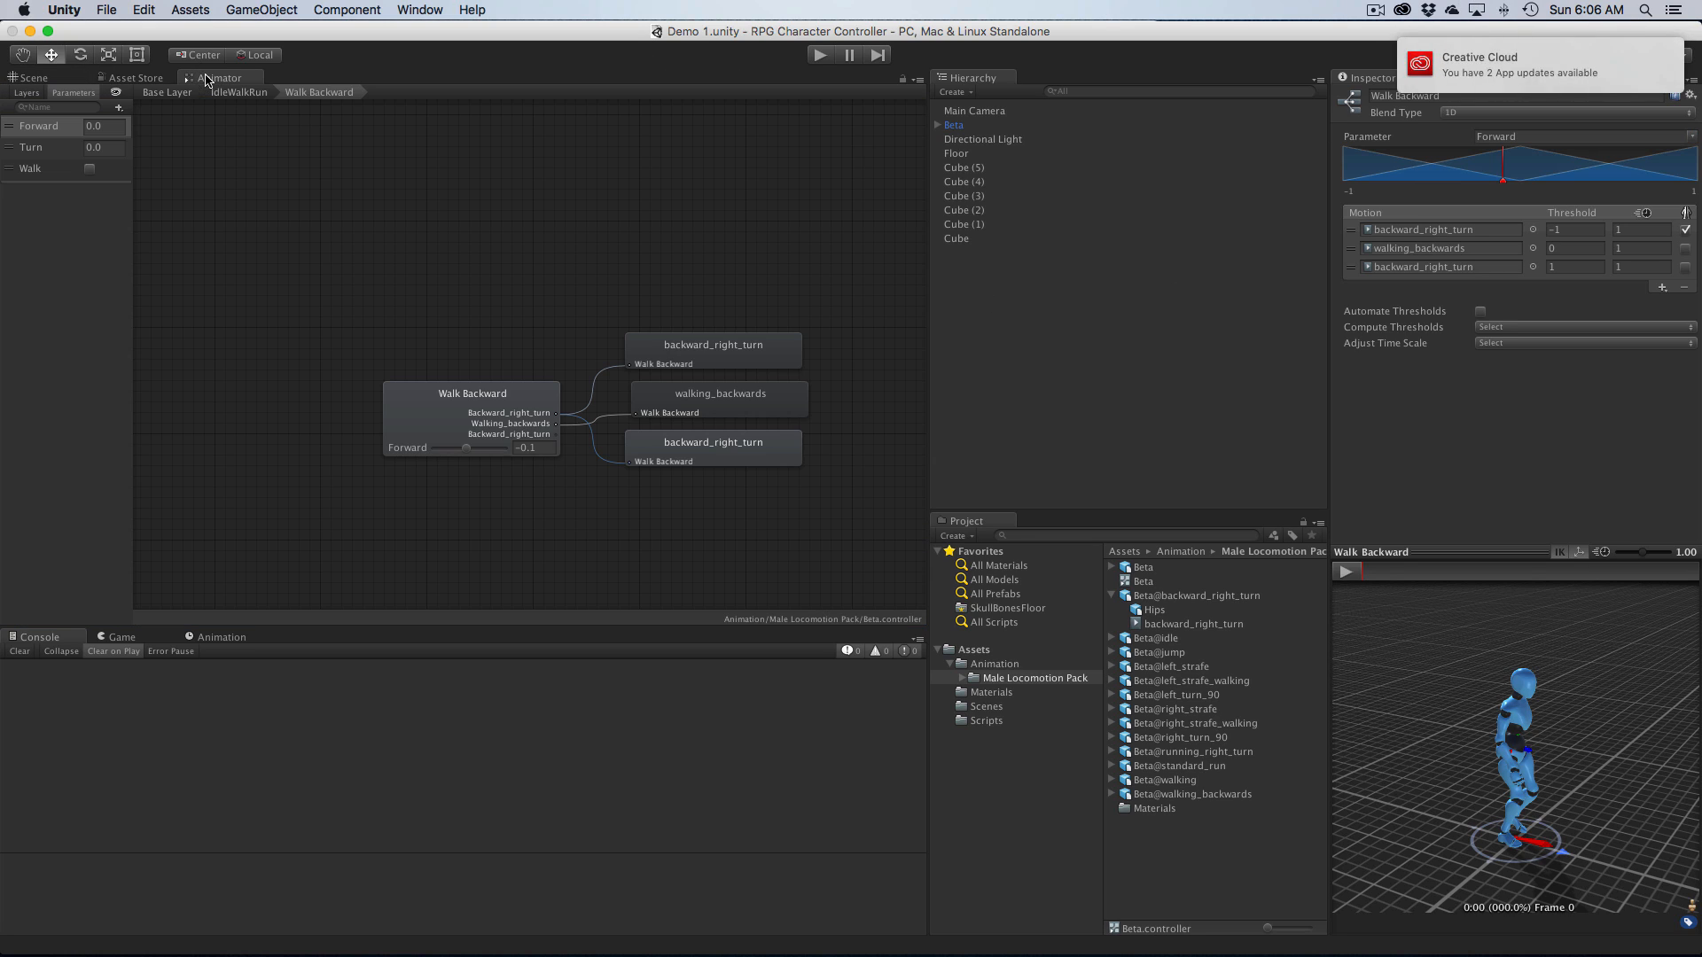
click(472, 393)
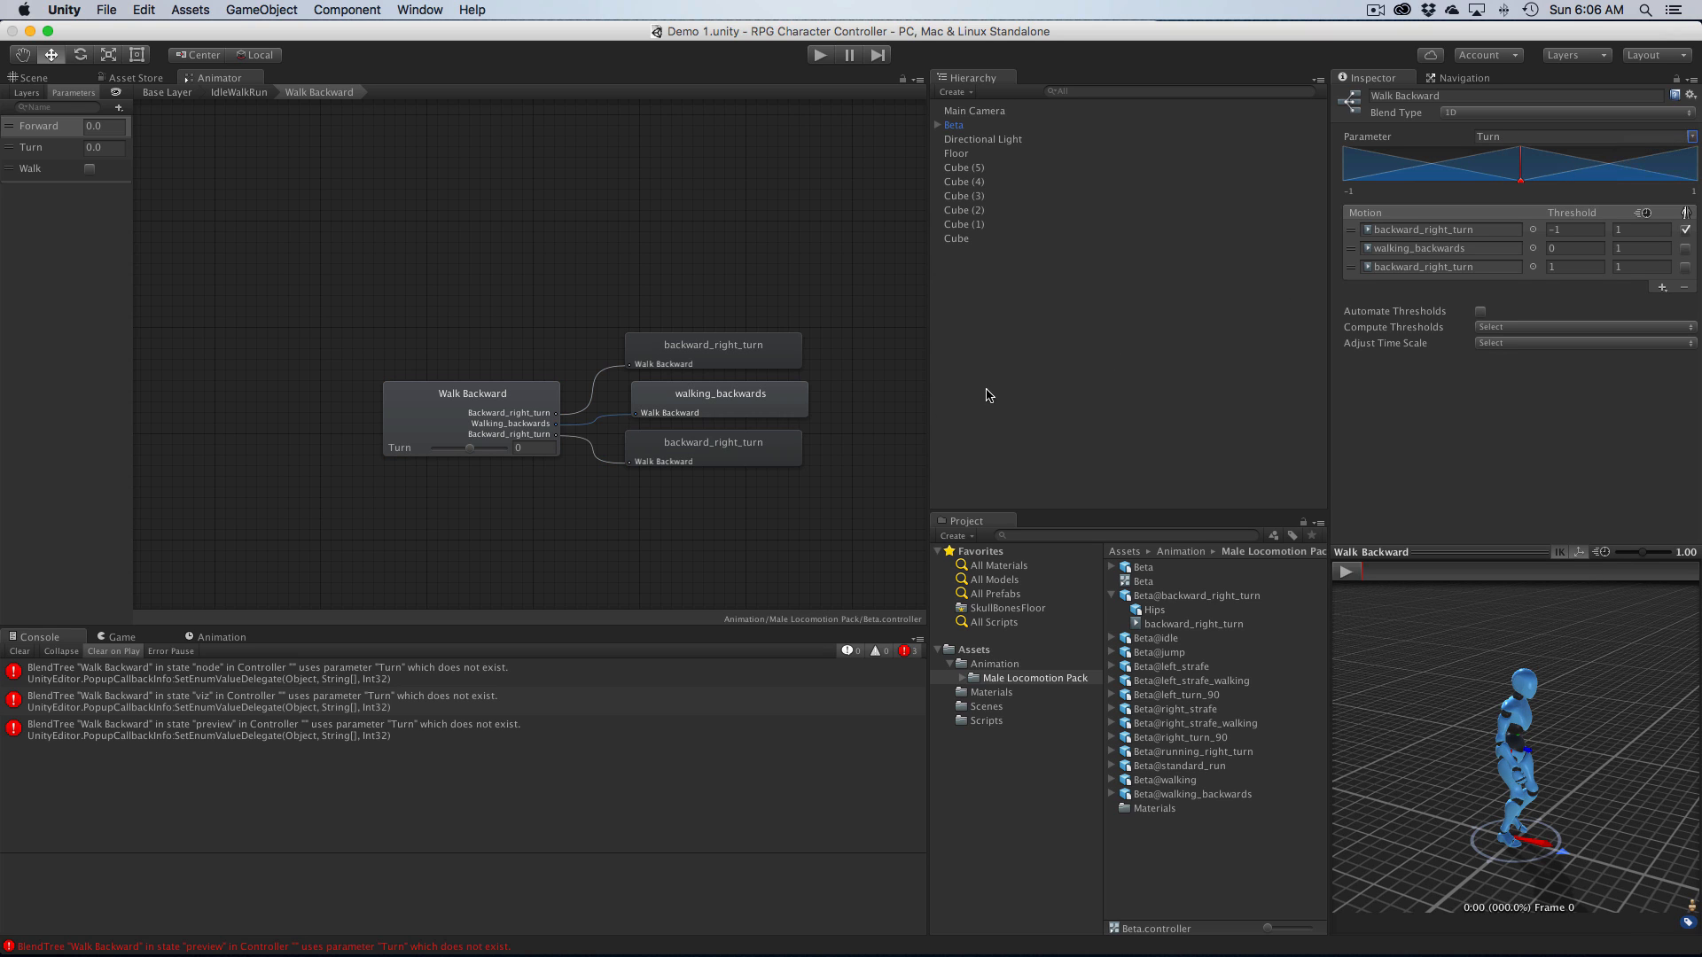
click(17, 650)
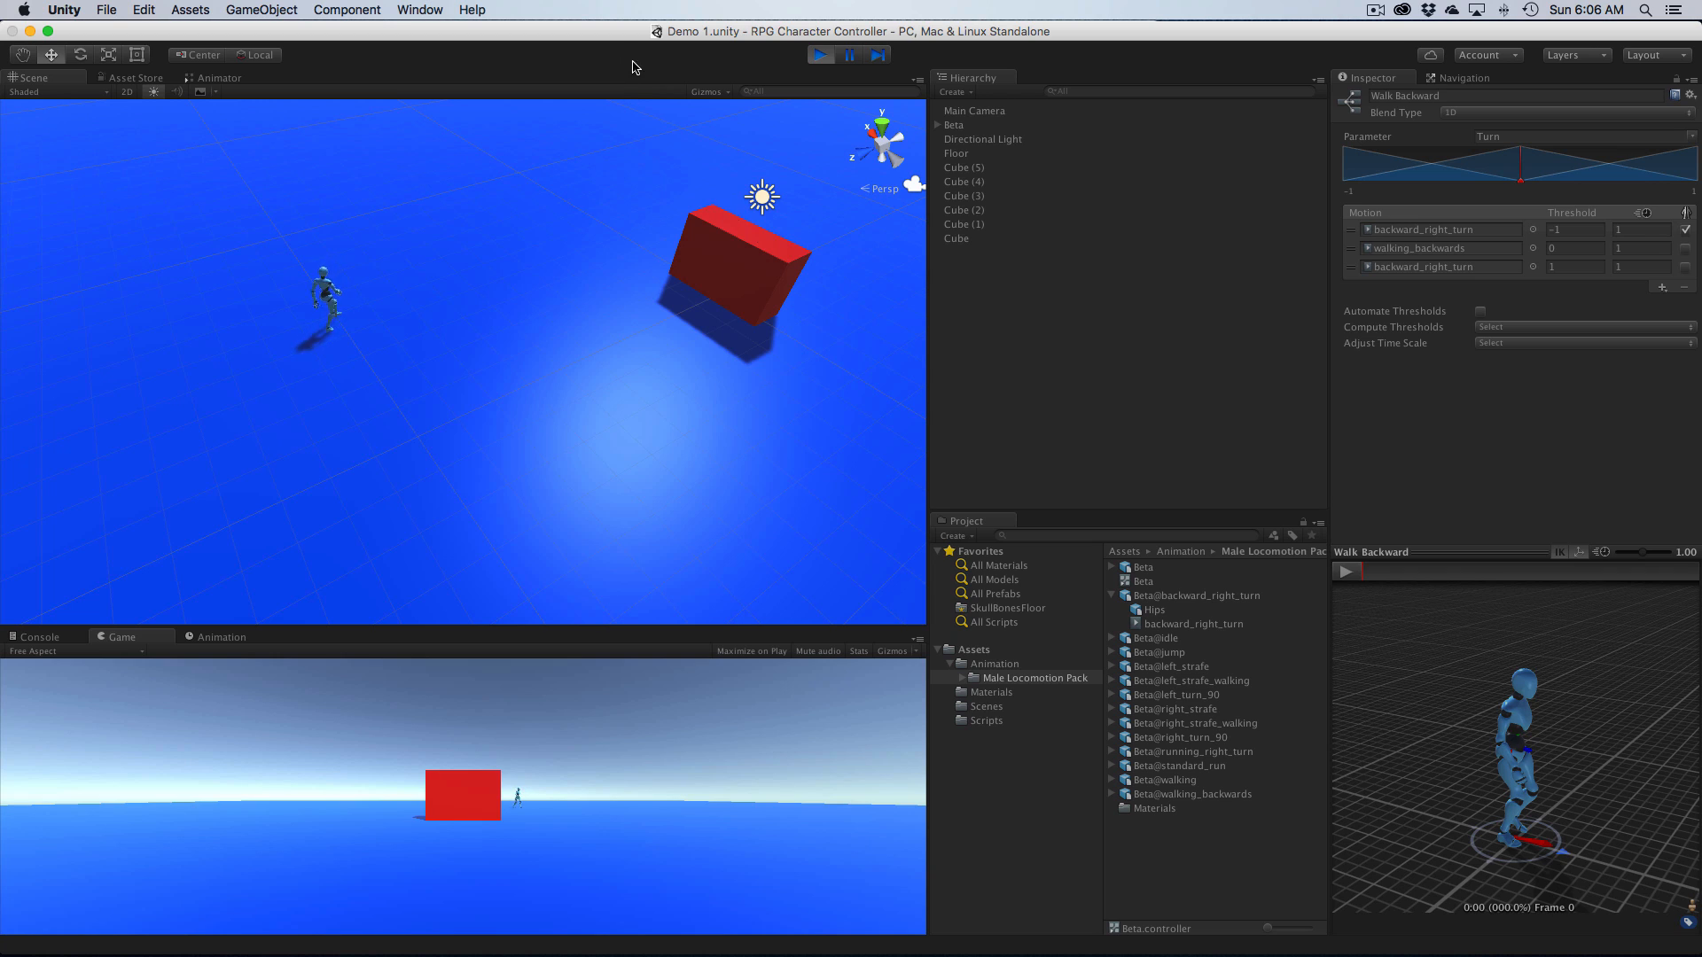
Step: Stop Play and set the first backward_right_turn motion speed to 1.5
click(820, 55)
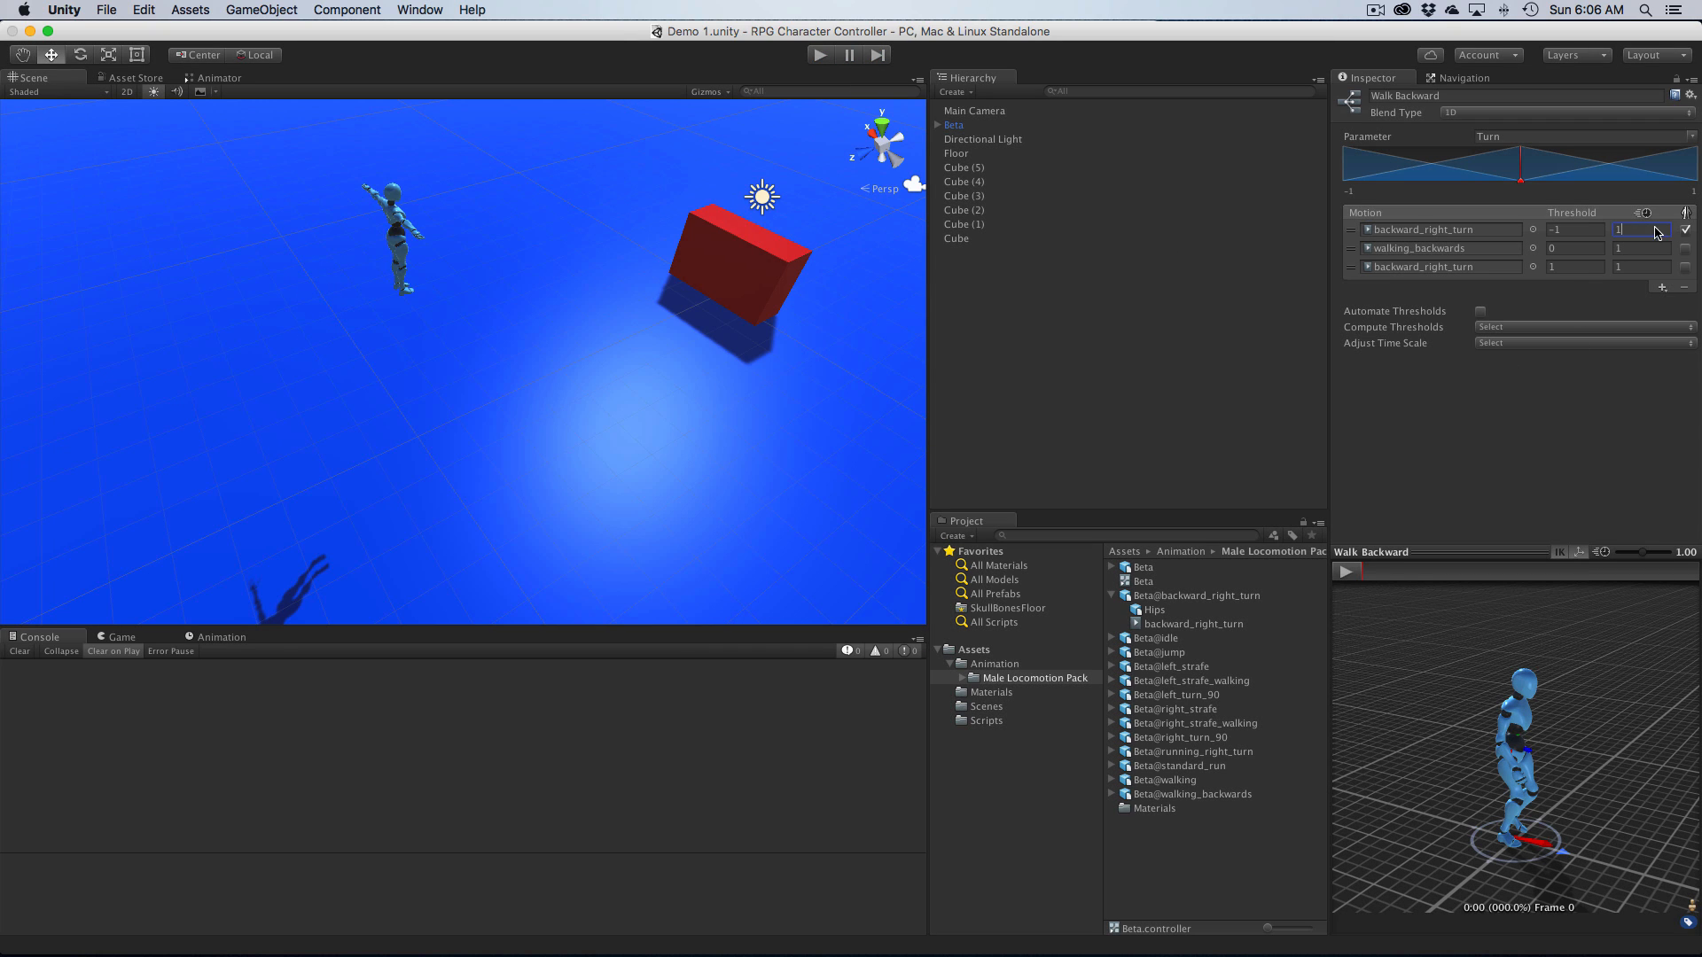
text(1.5)
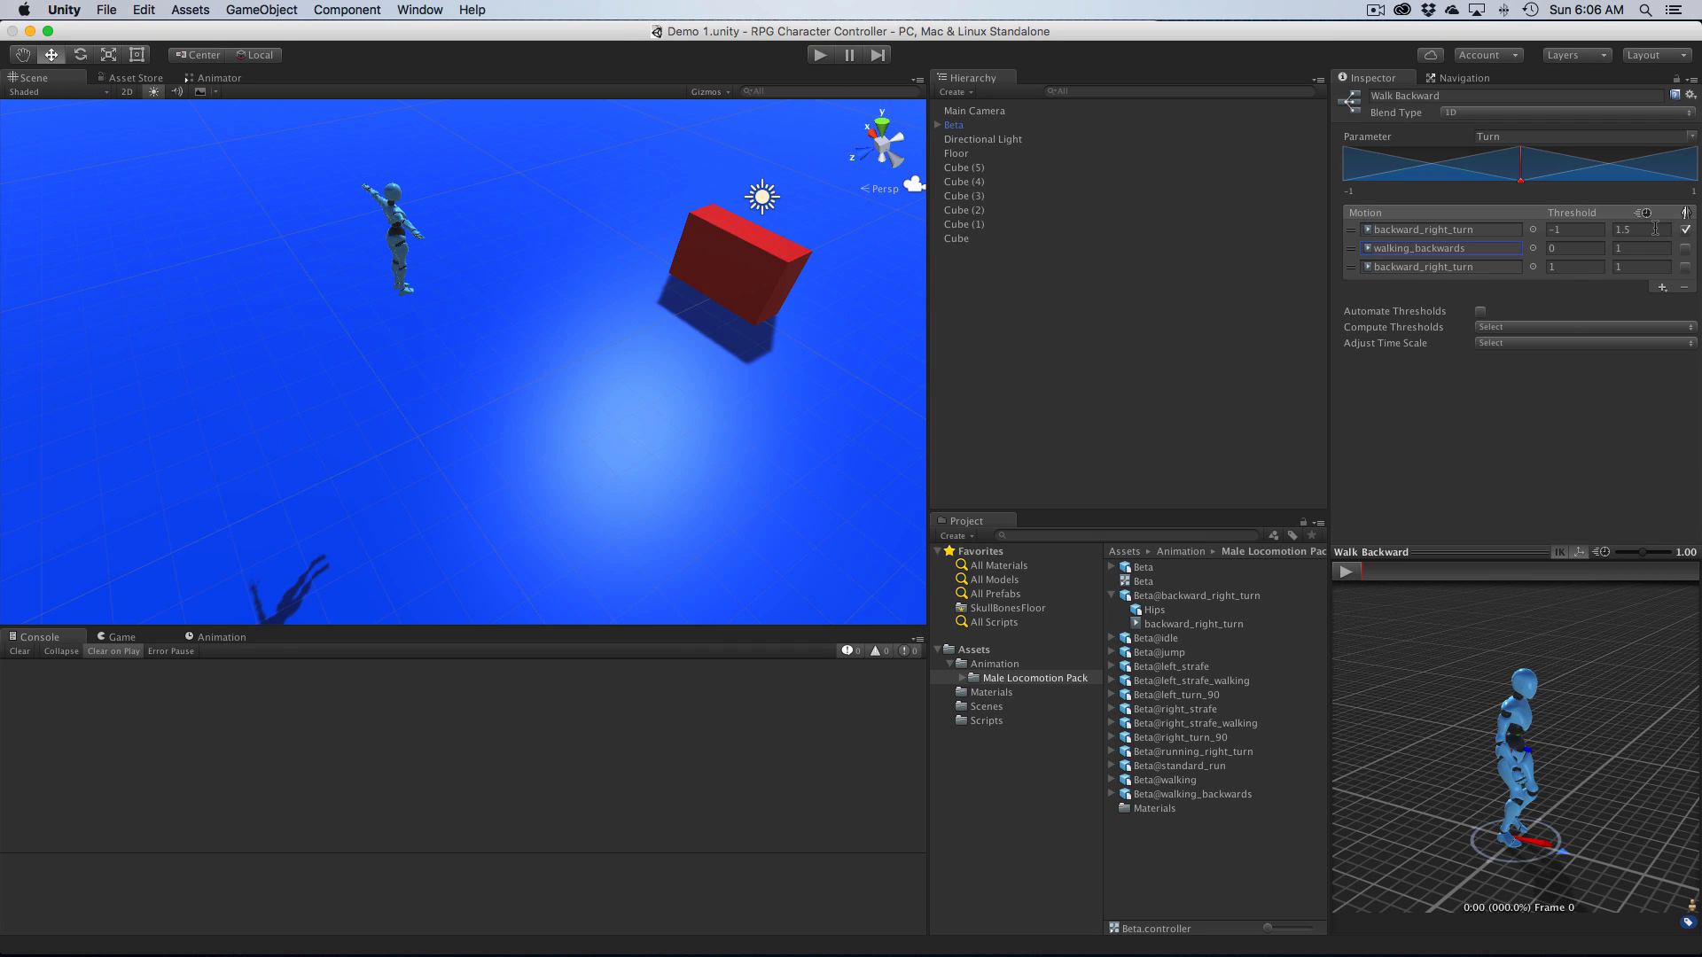